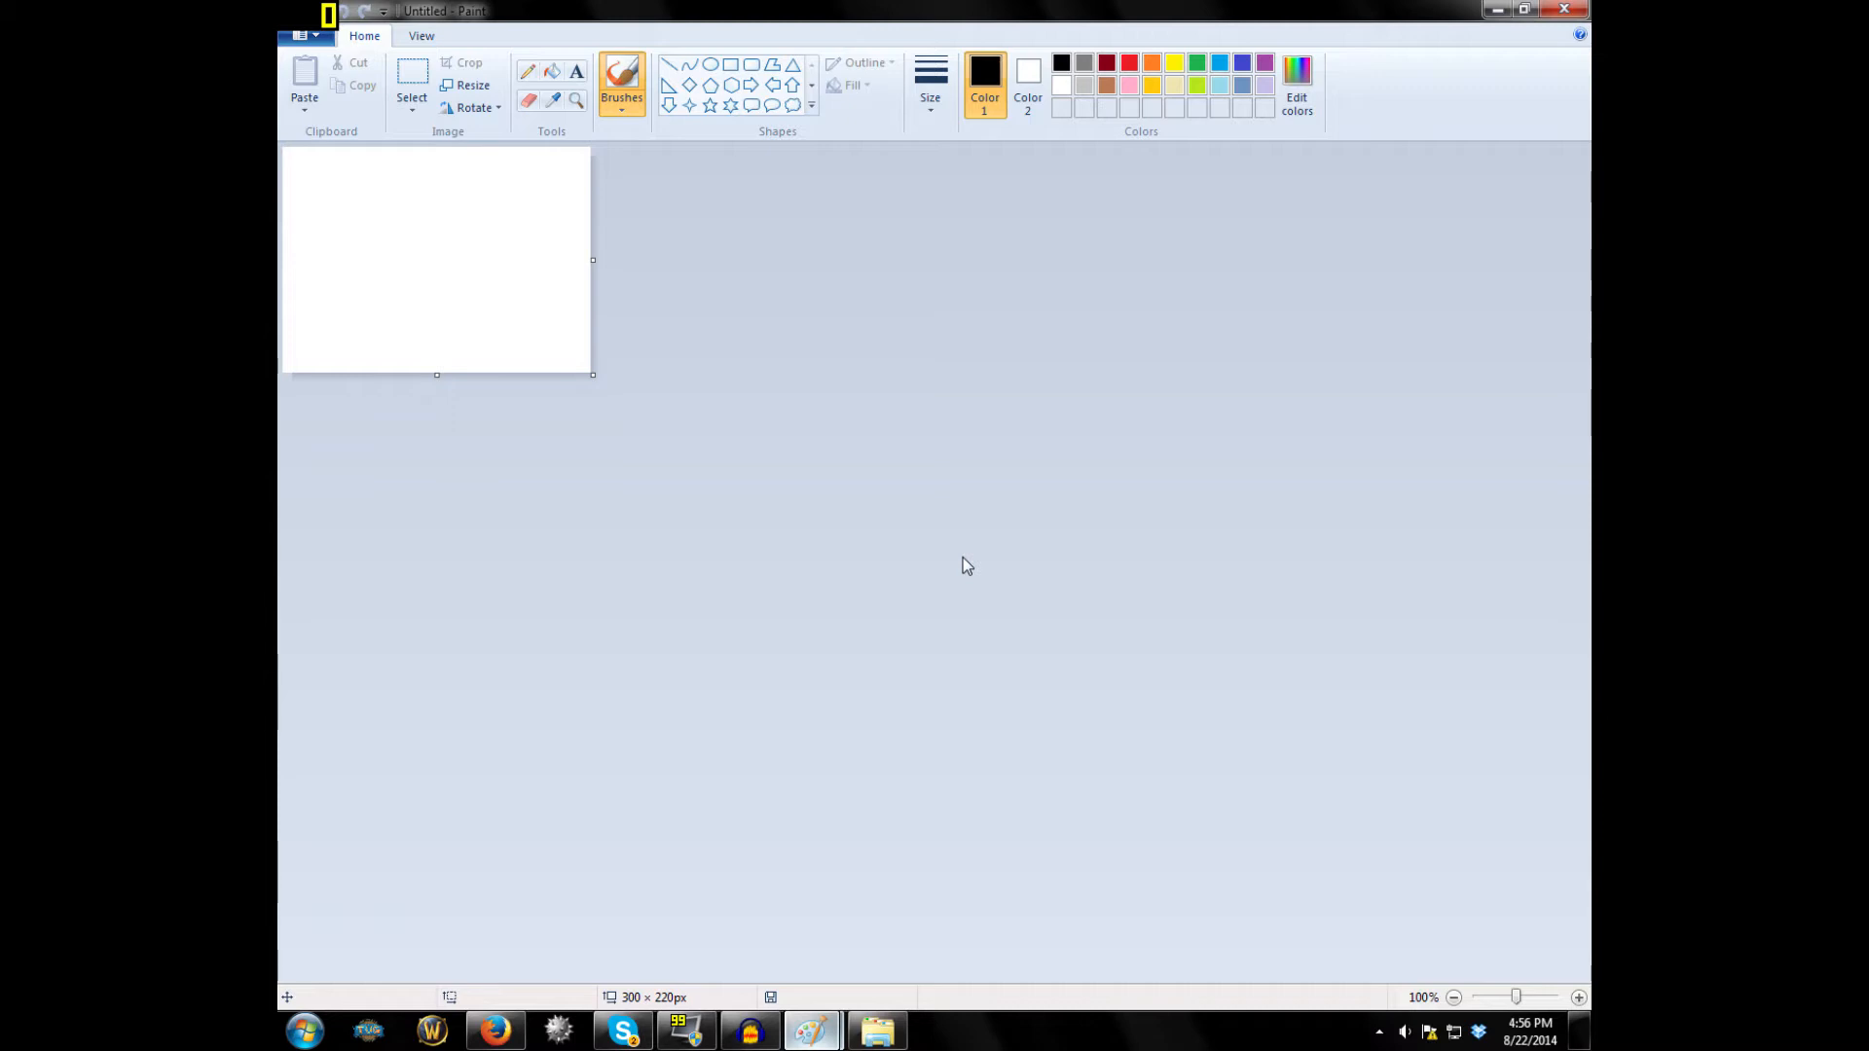
mouse_move(1040, 645)
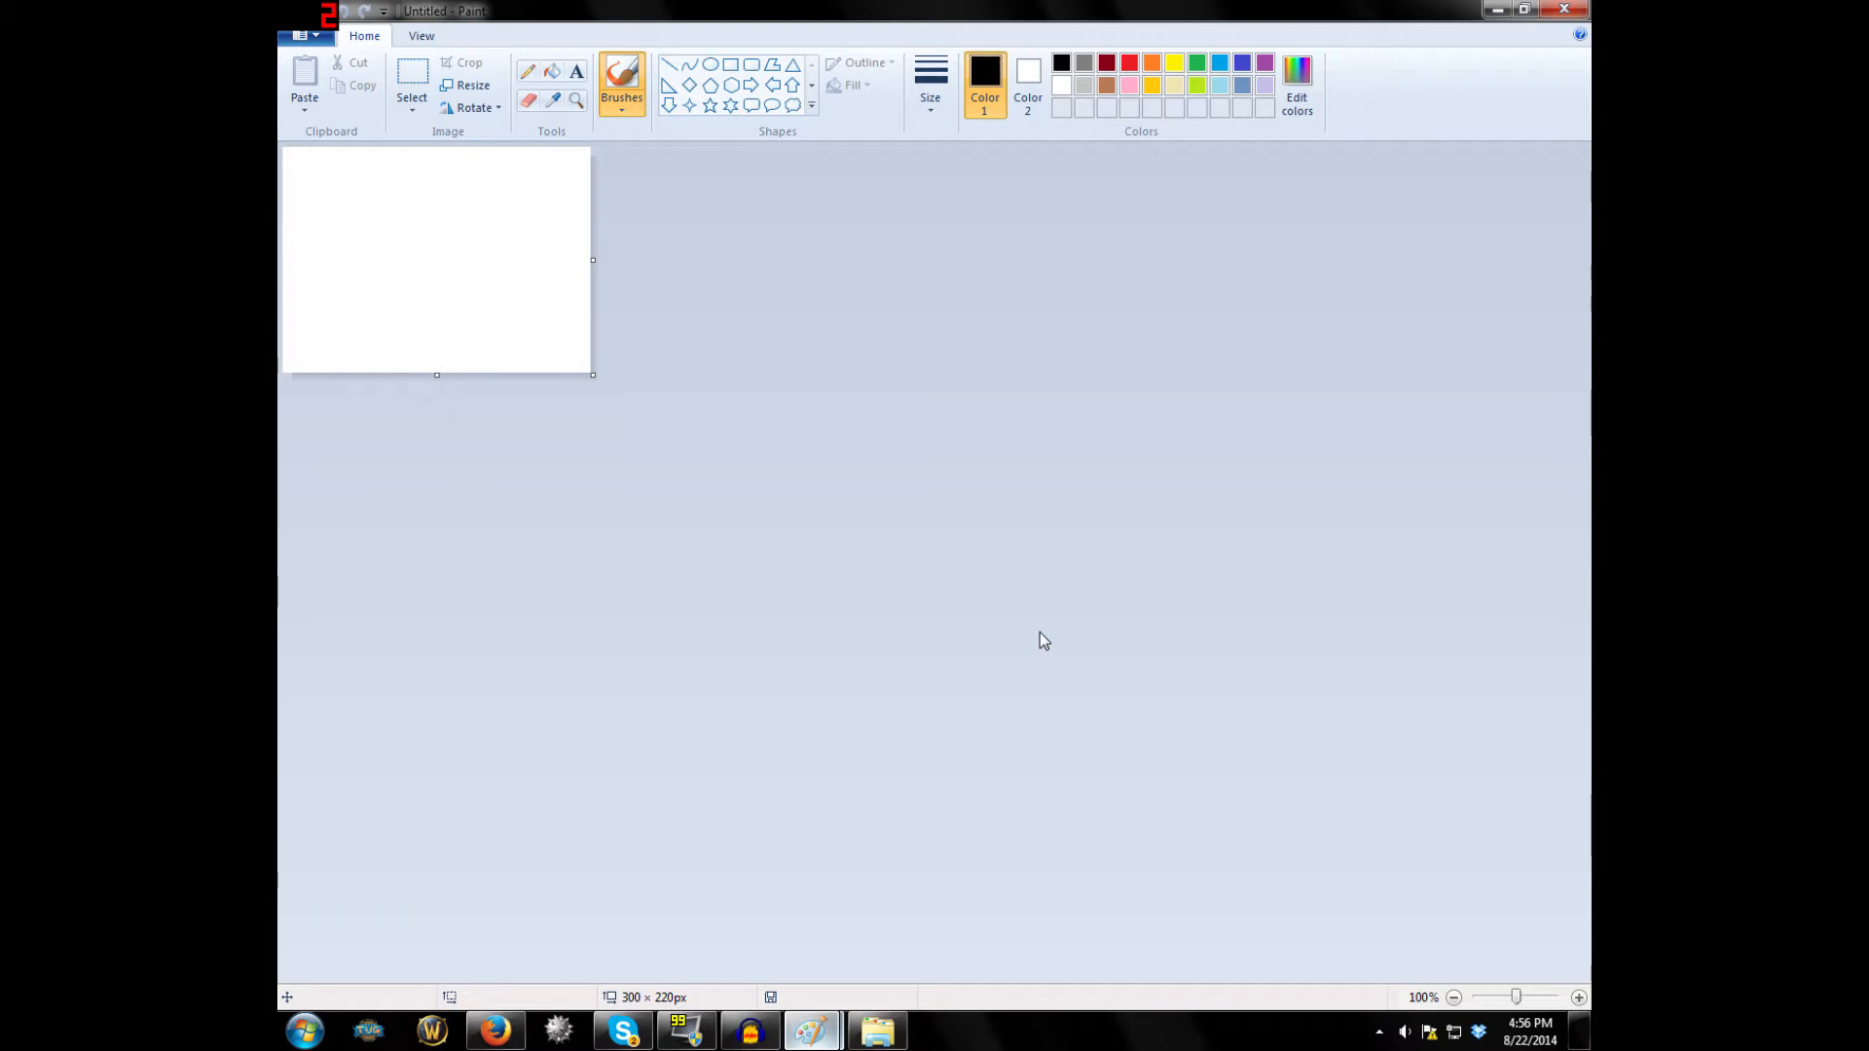
mouse_move(1047, 610)
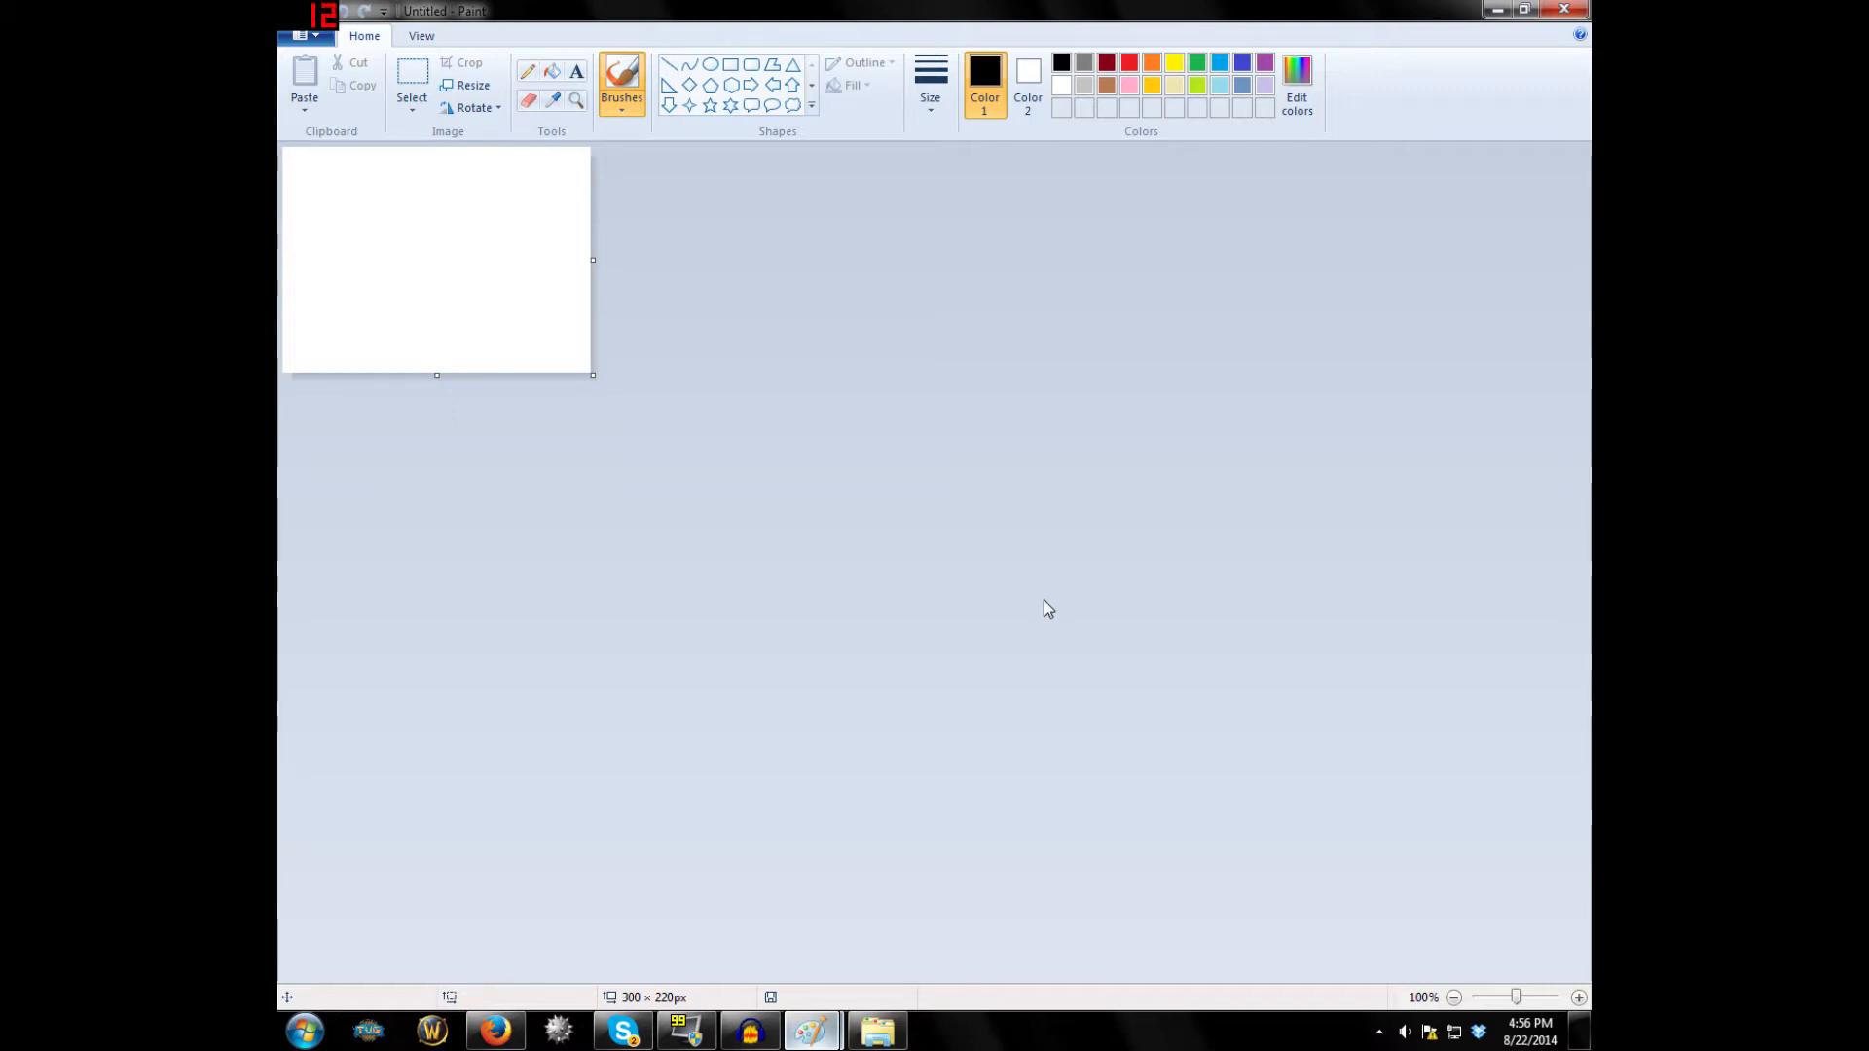
mouse_move(1043, 597)
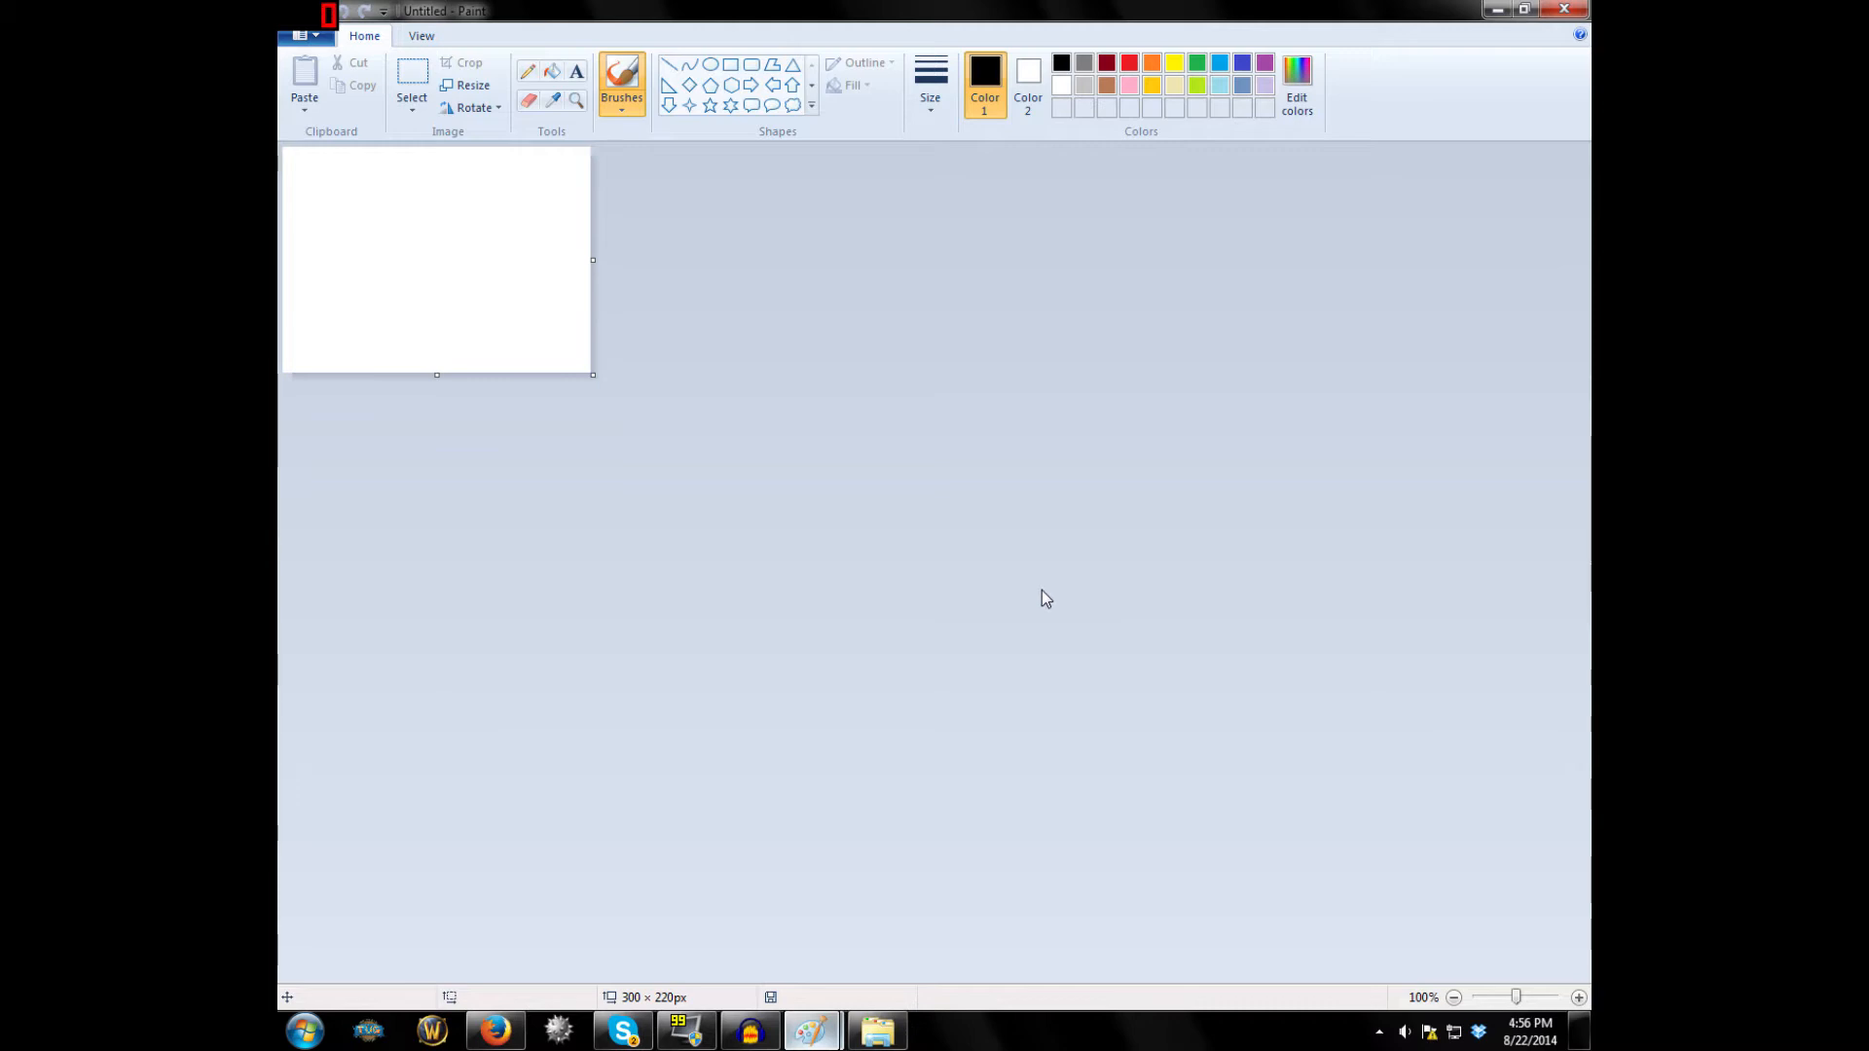
mouse_move(1009, 663)
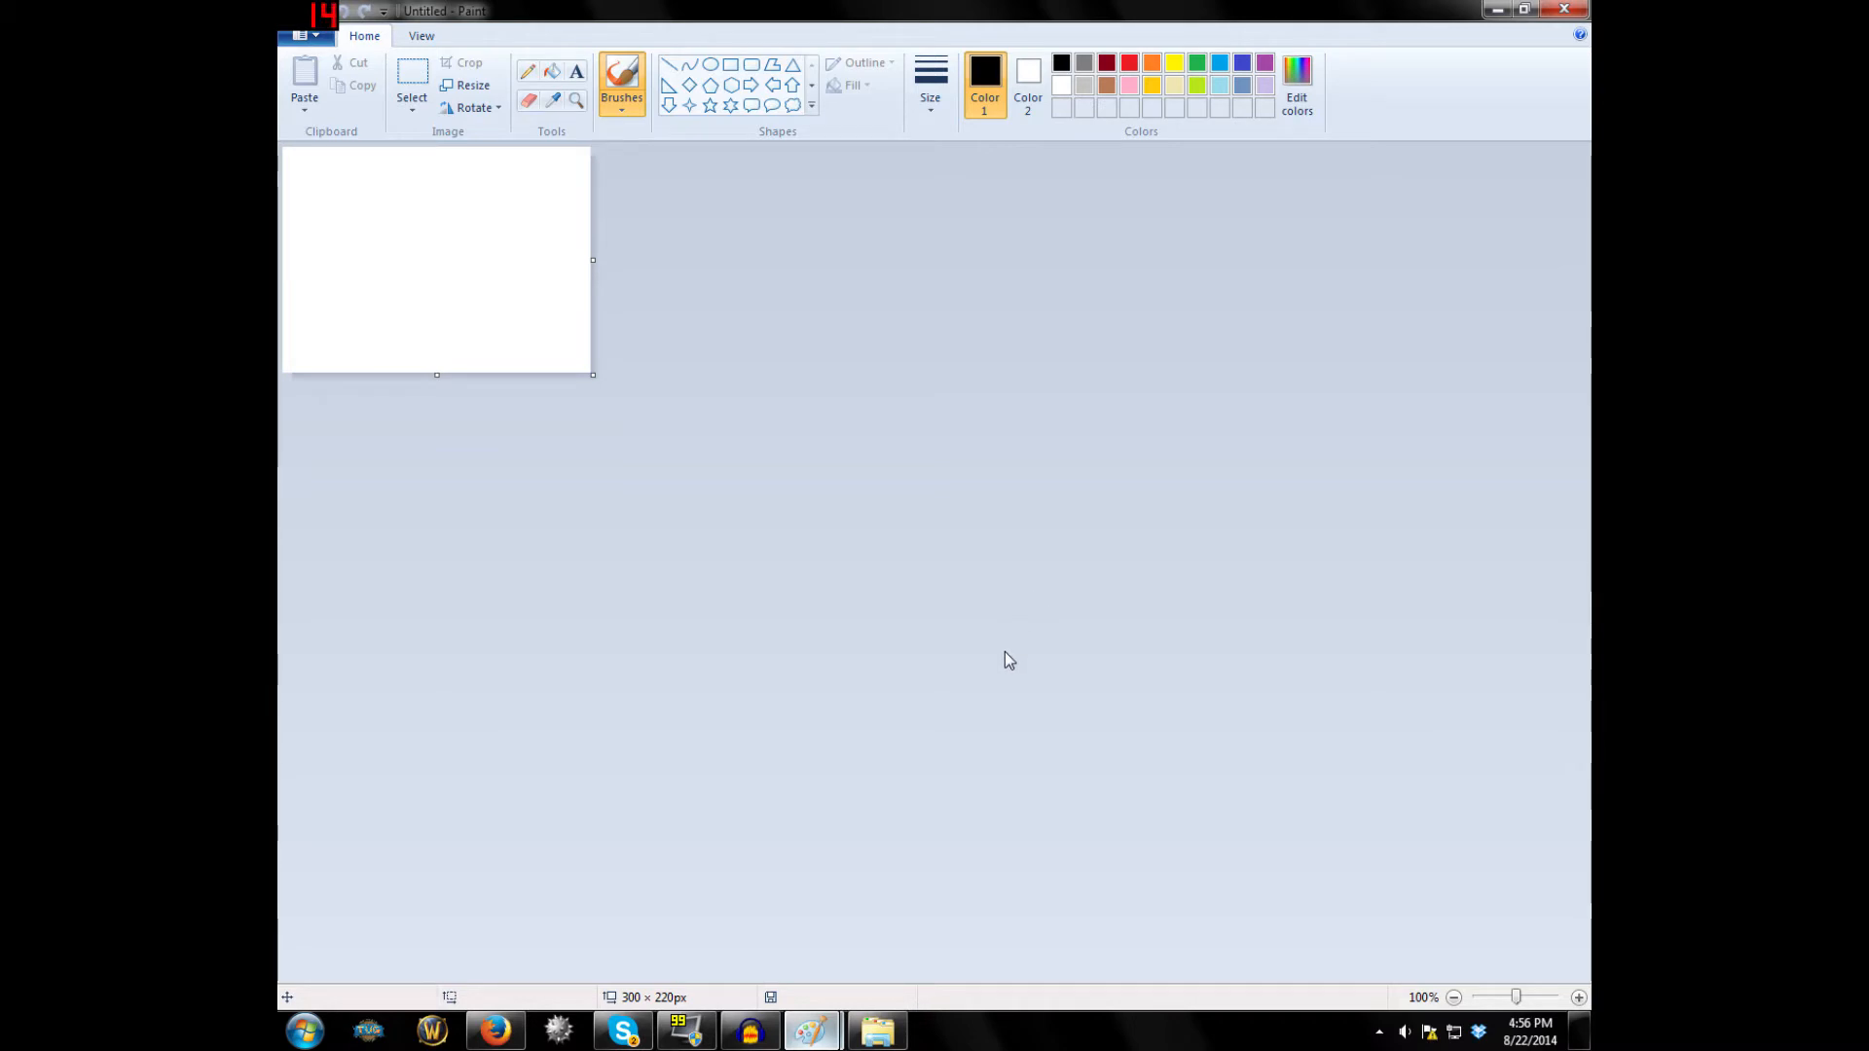
mouse_move(1006, 632)
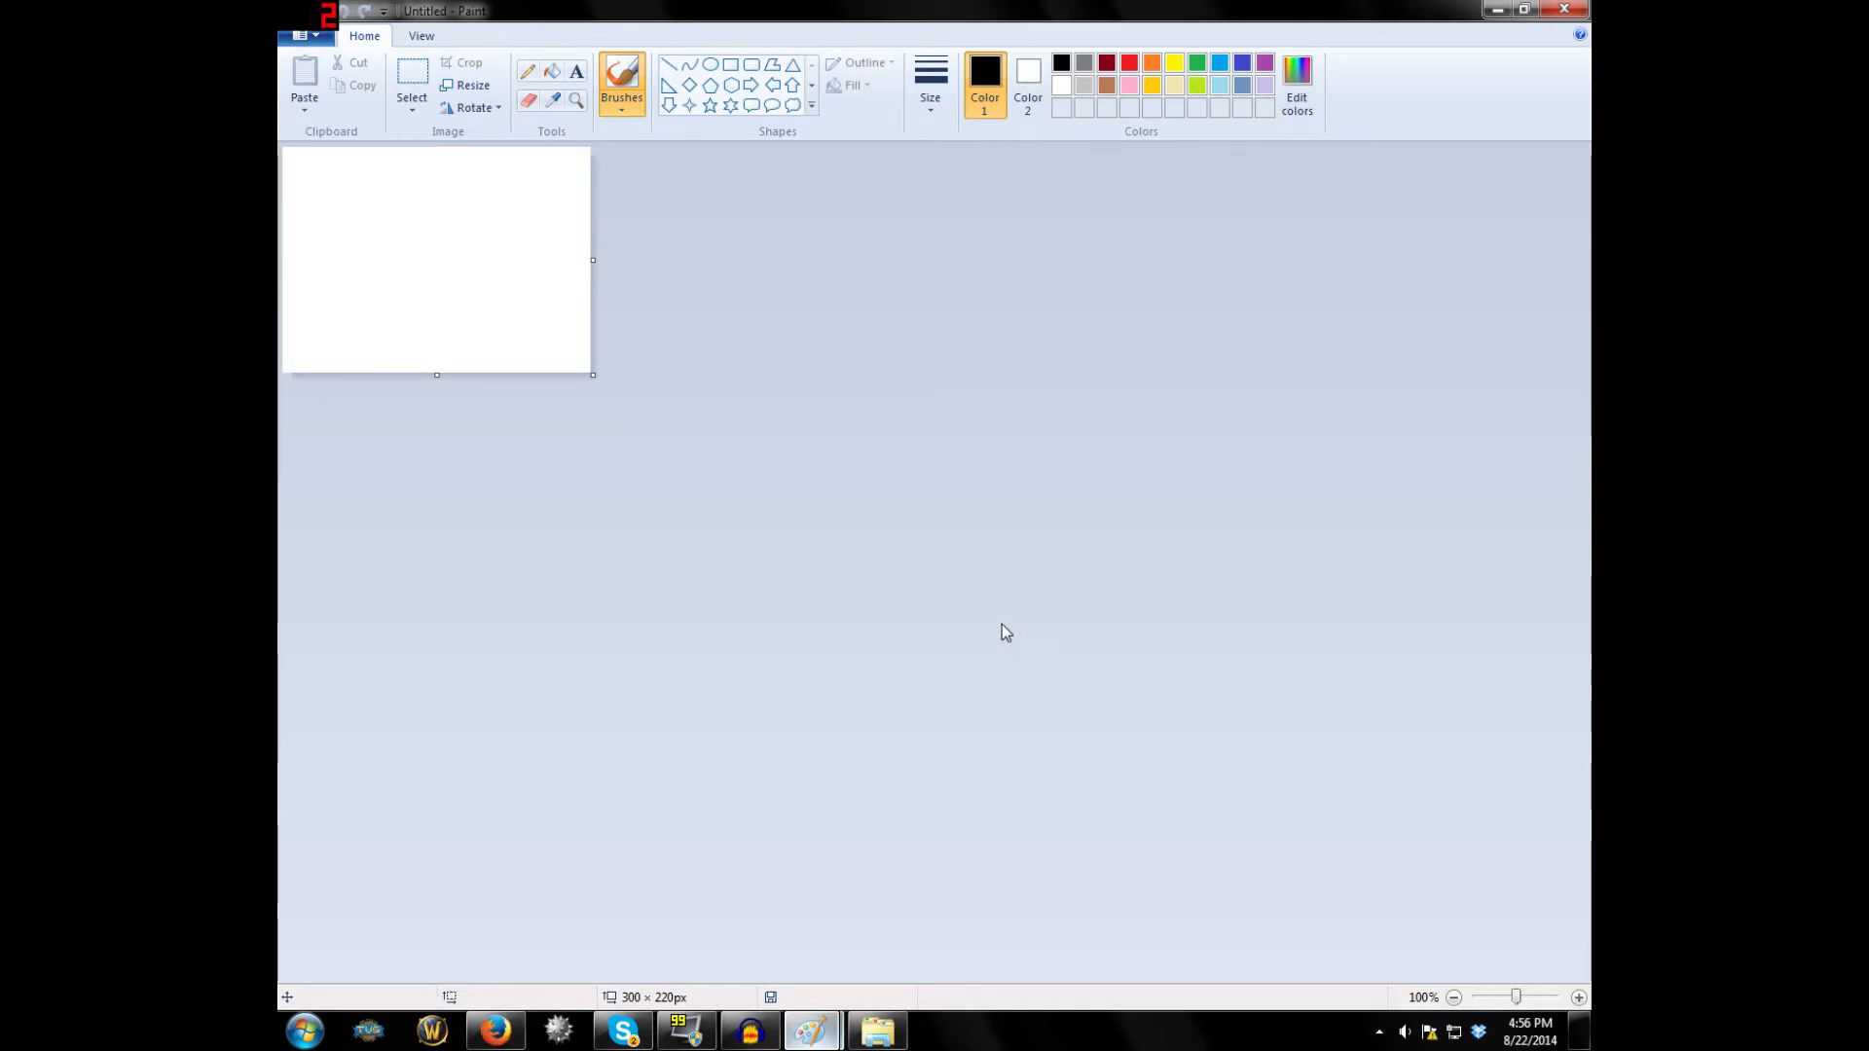
mouse_move(998, 606)
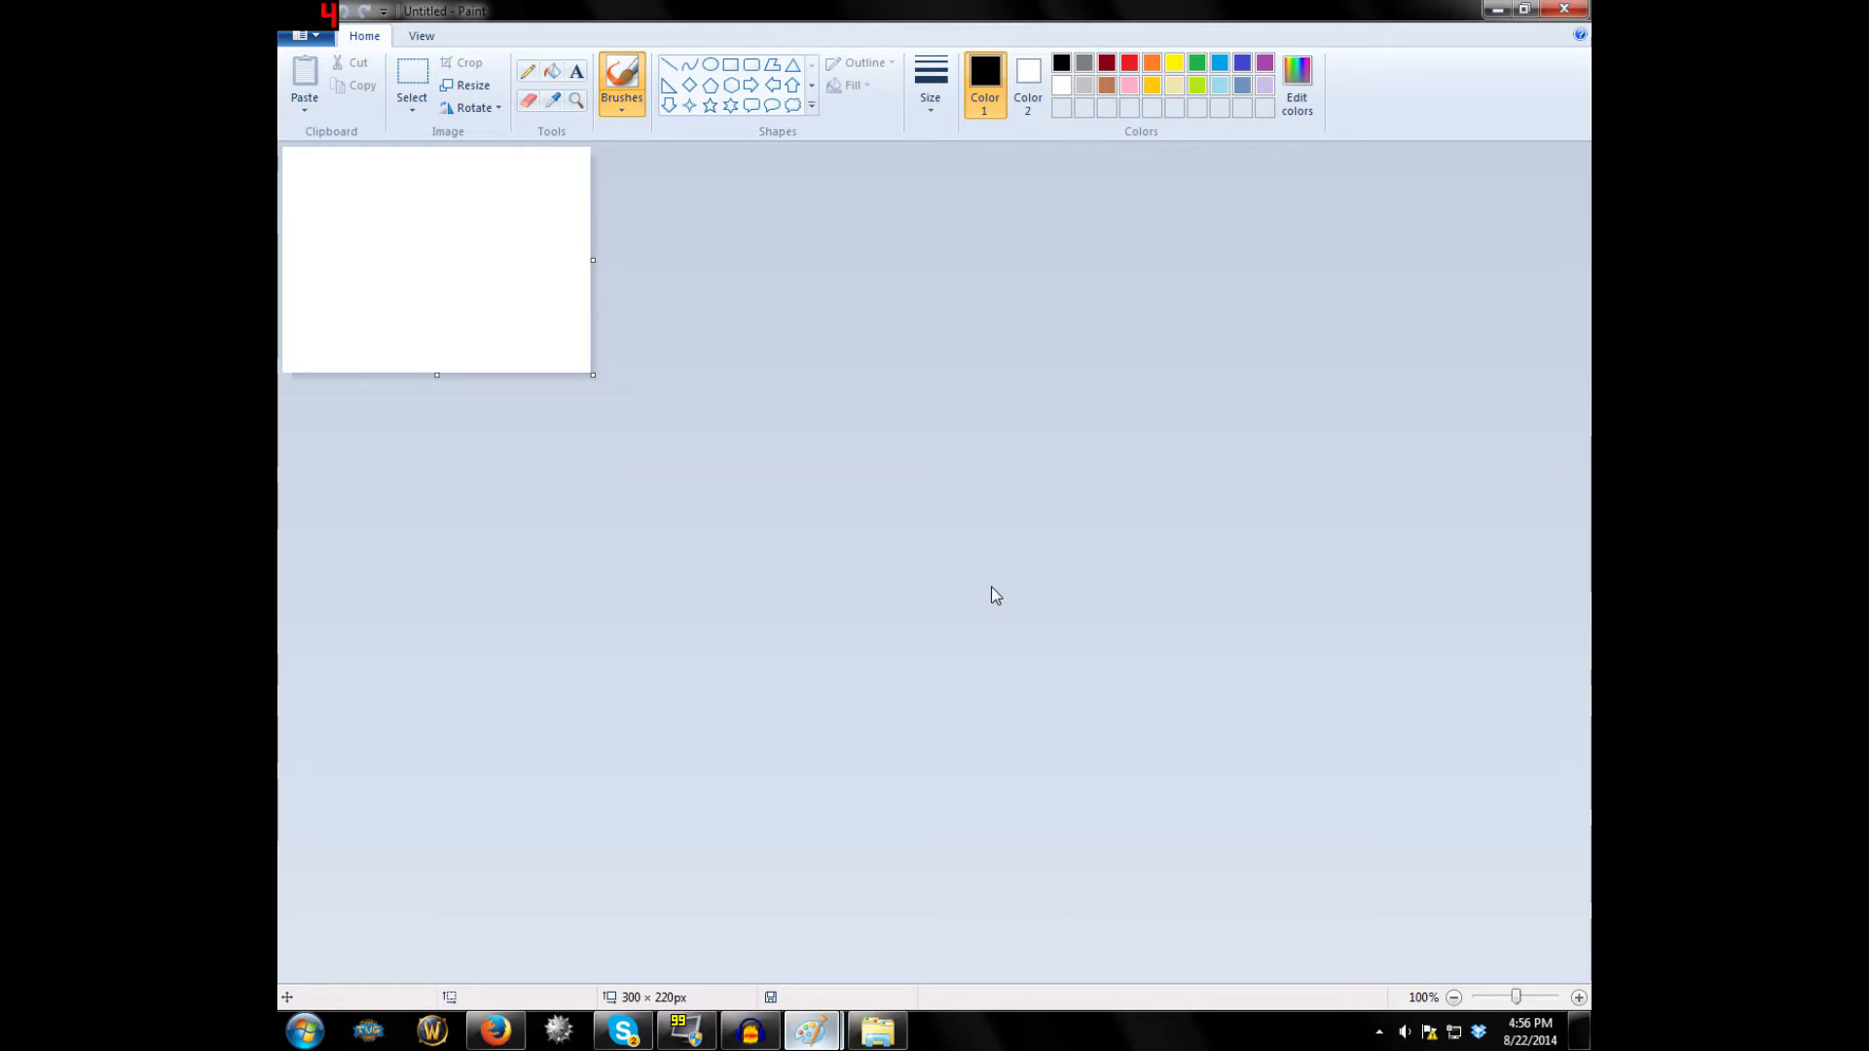
mouse_move(1190, 638)
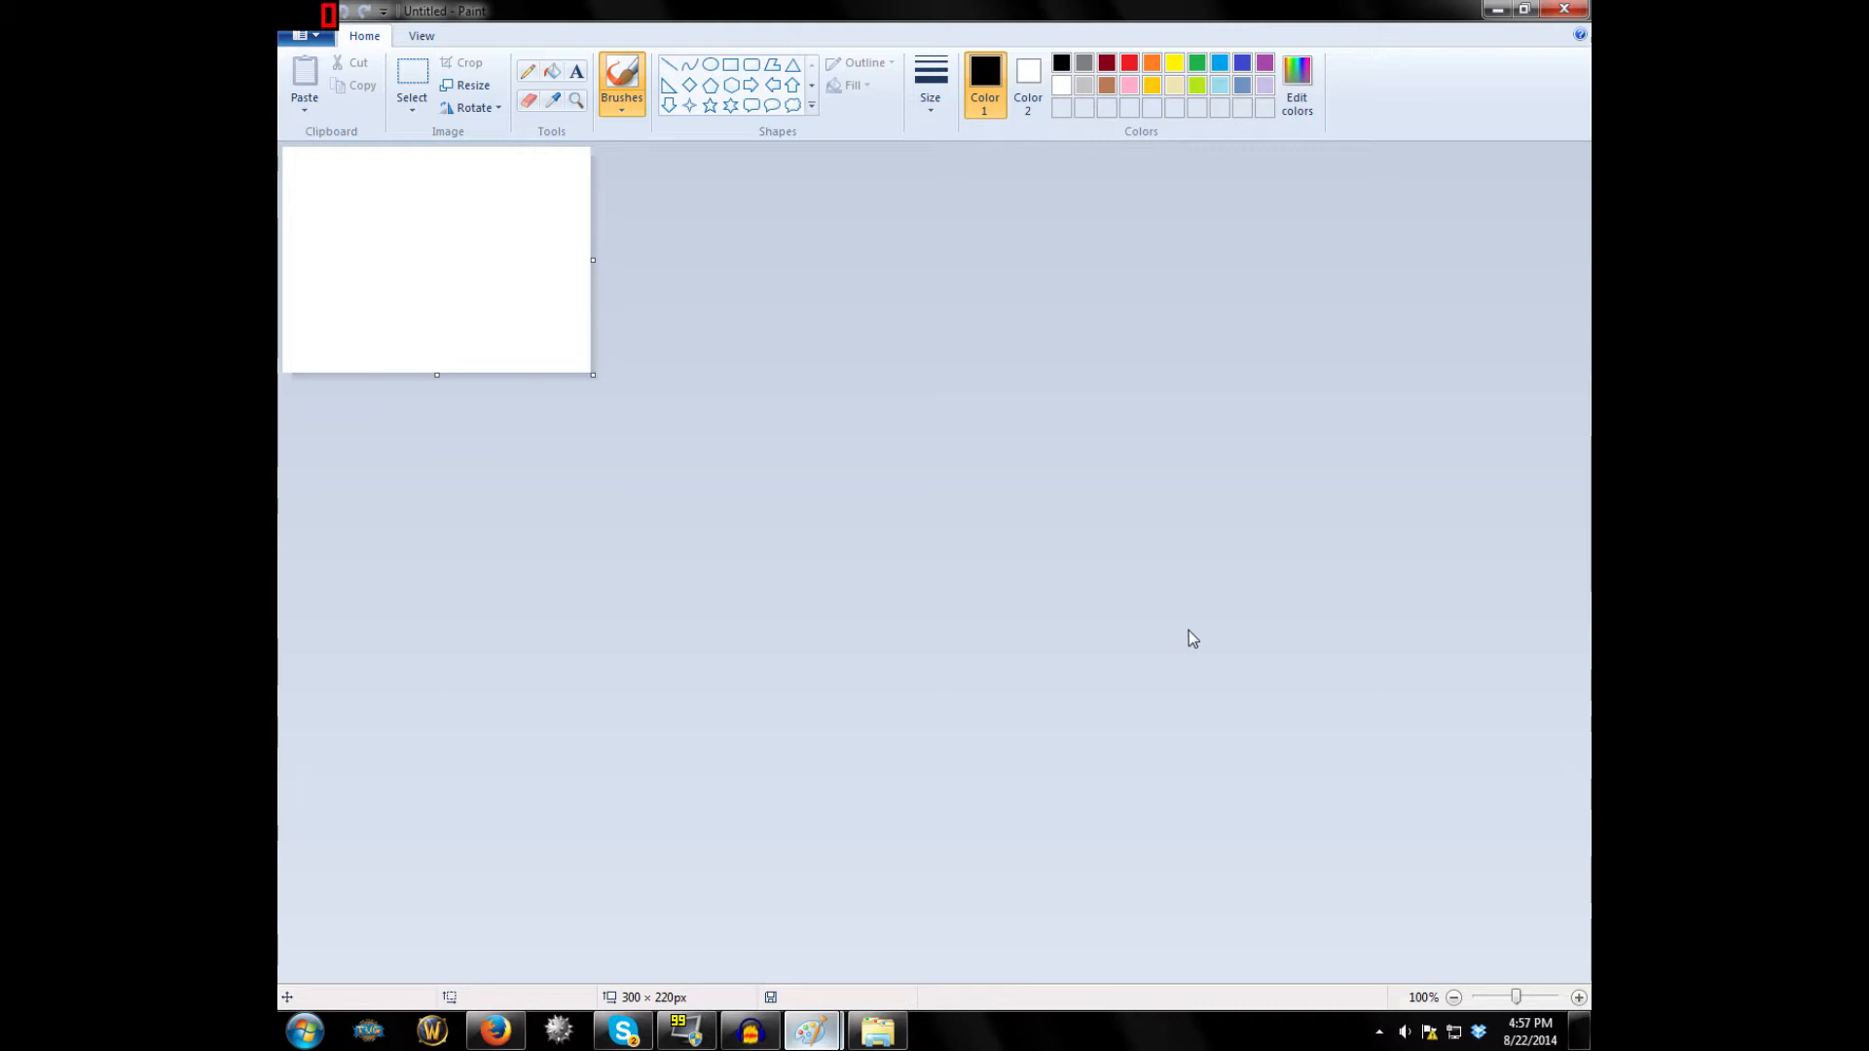
mouse_move(1145, 646)
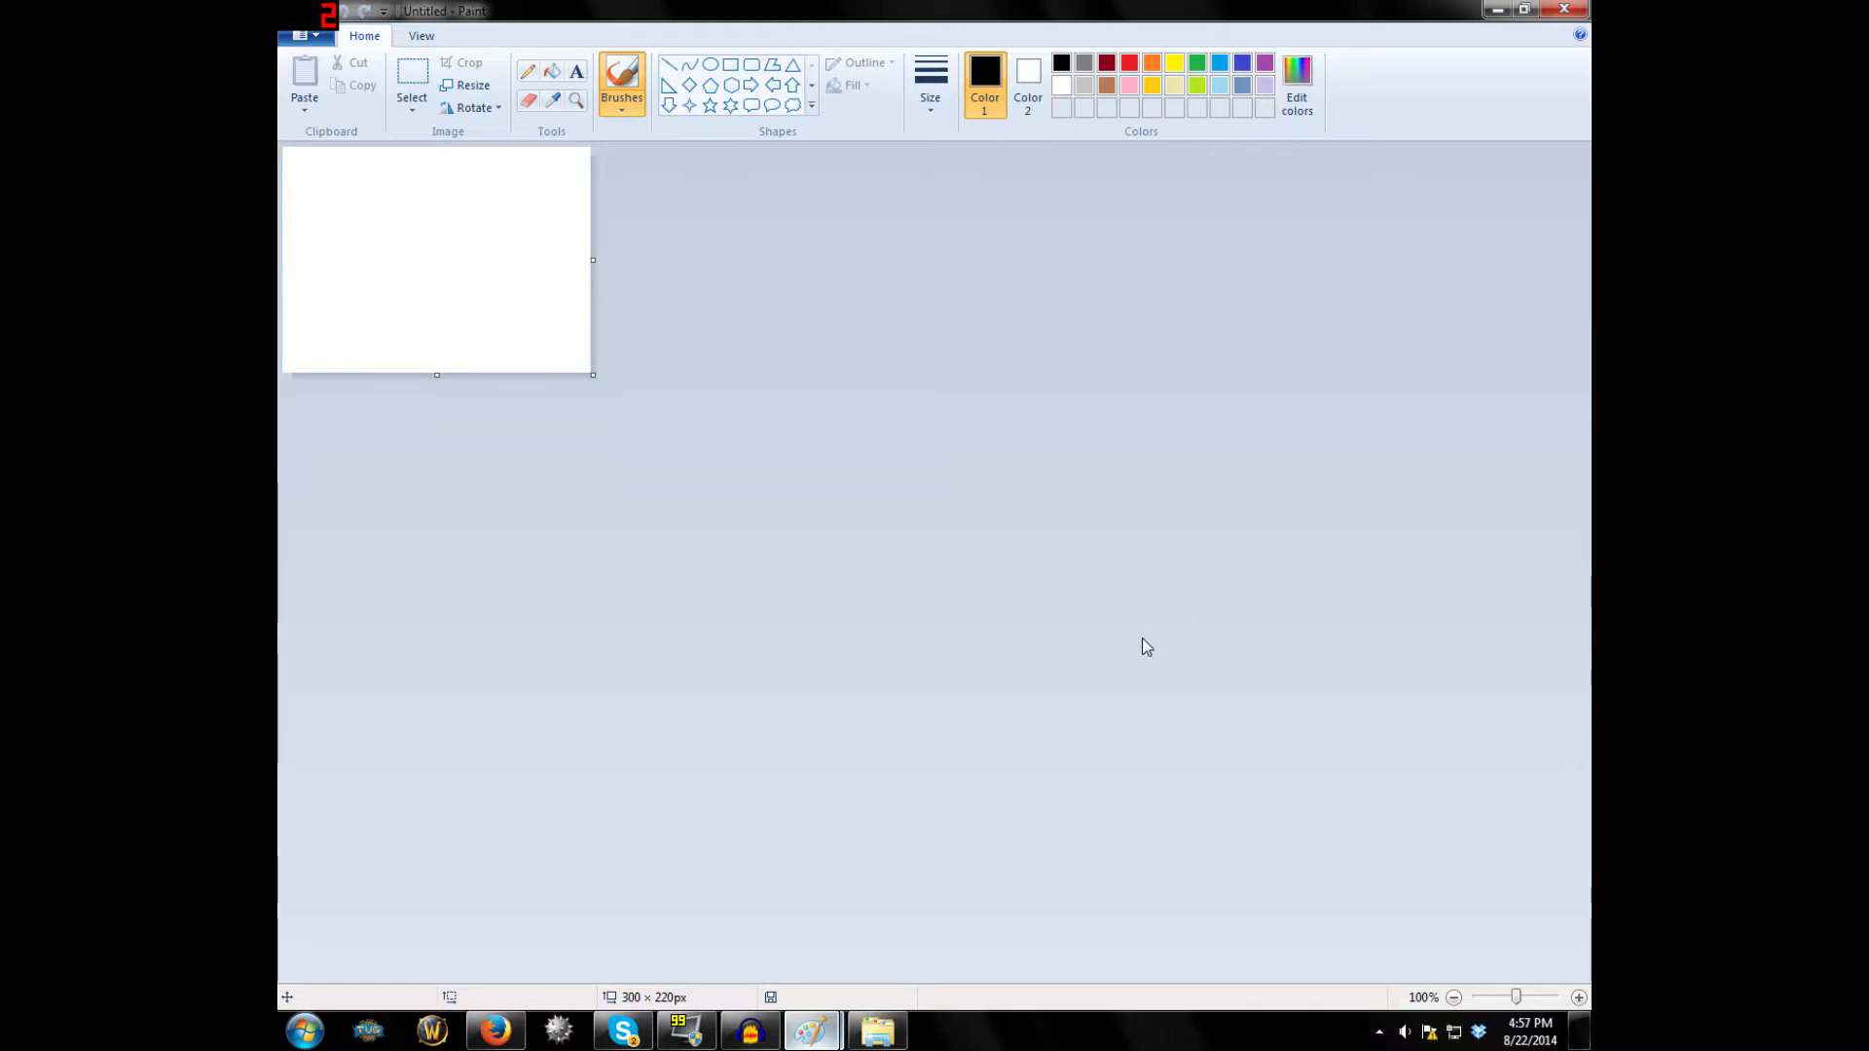
mouse_move(1079, 688)
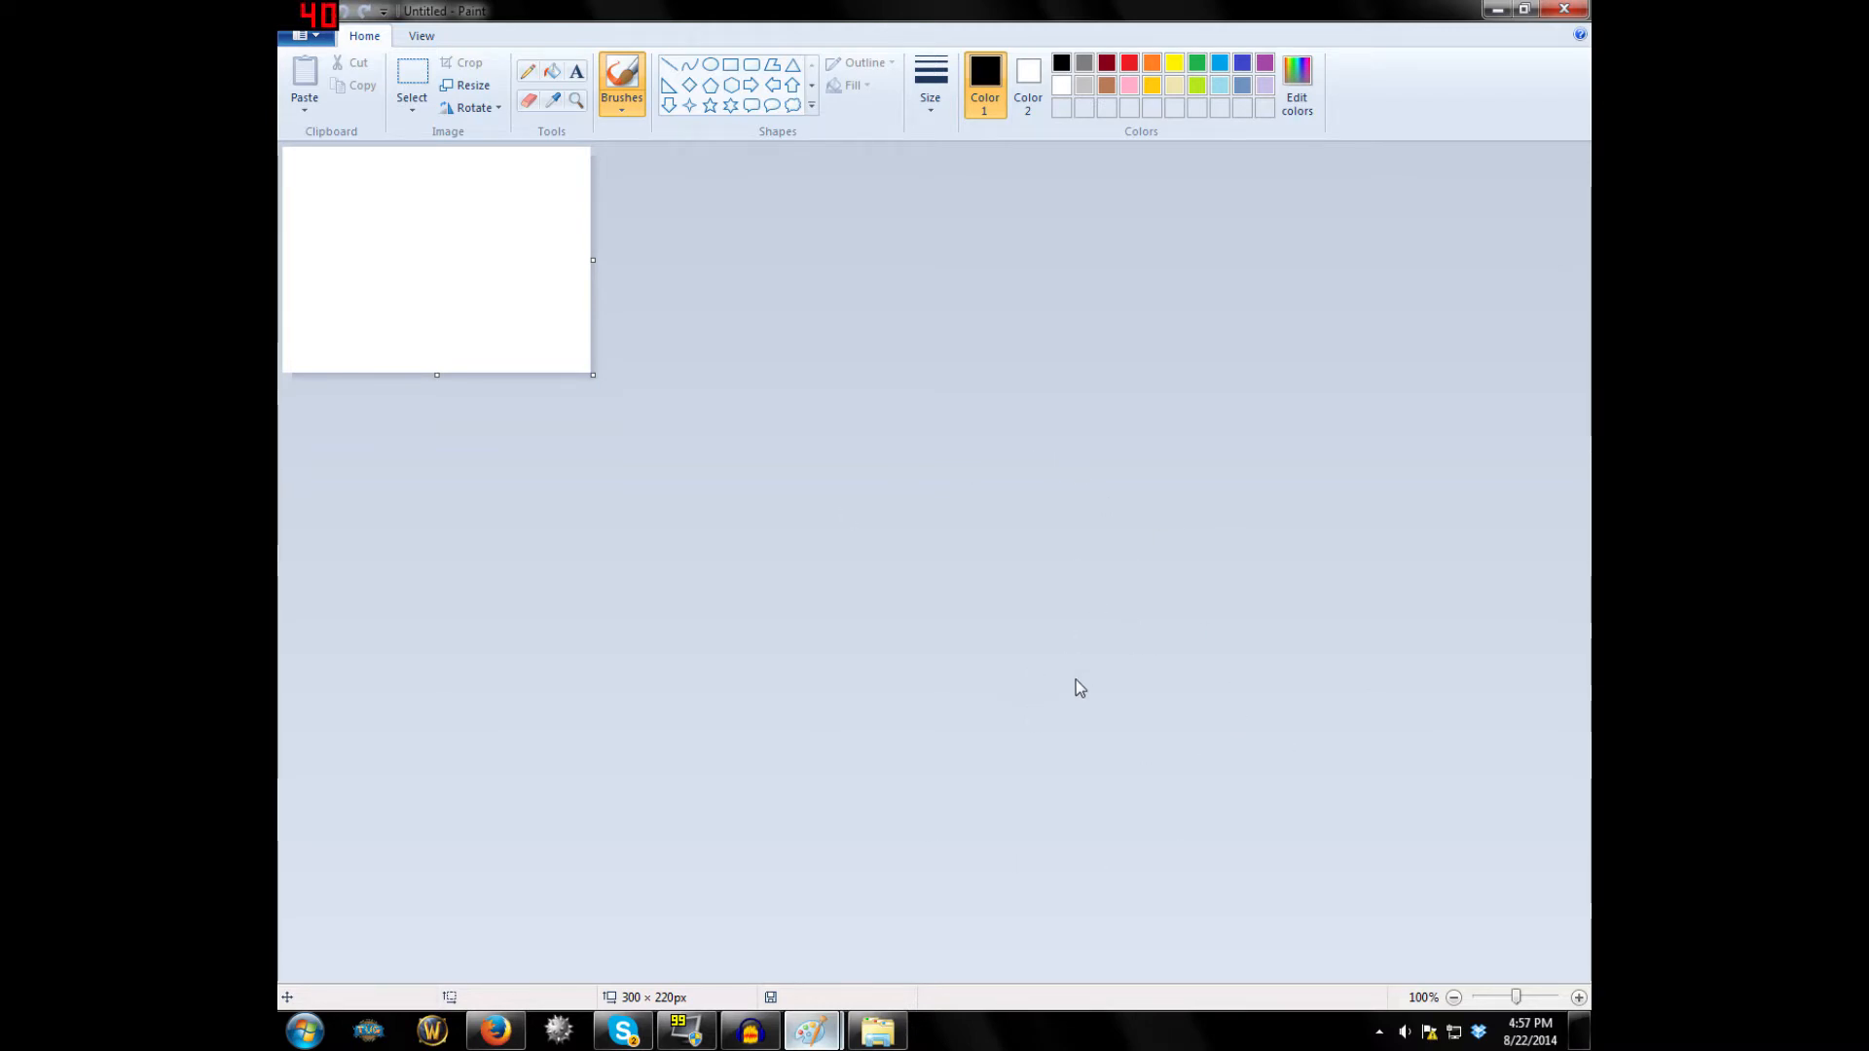
mouse_move(1024, 694)
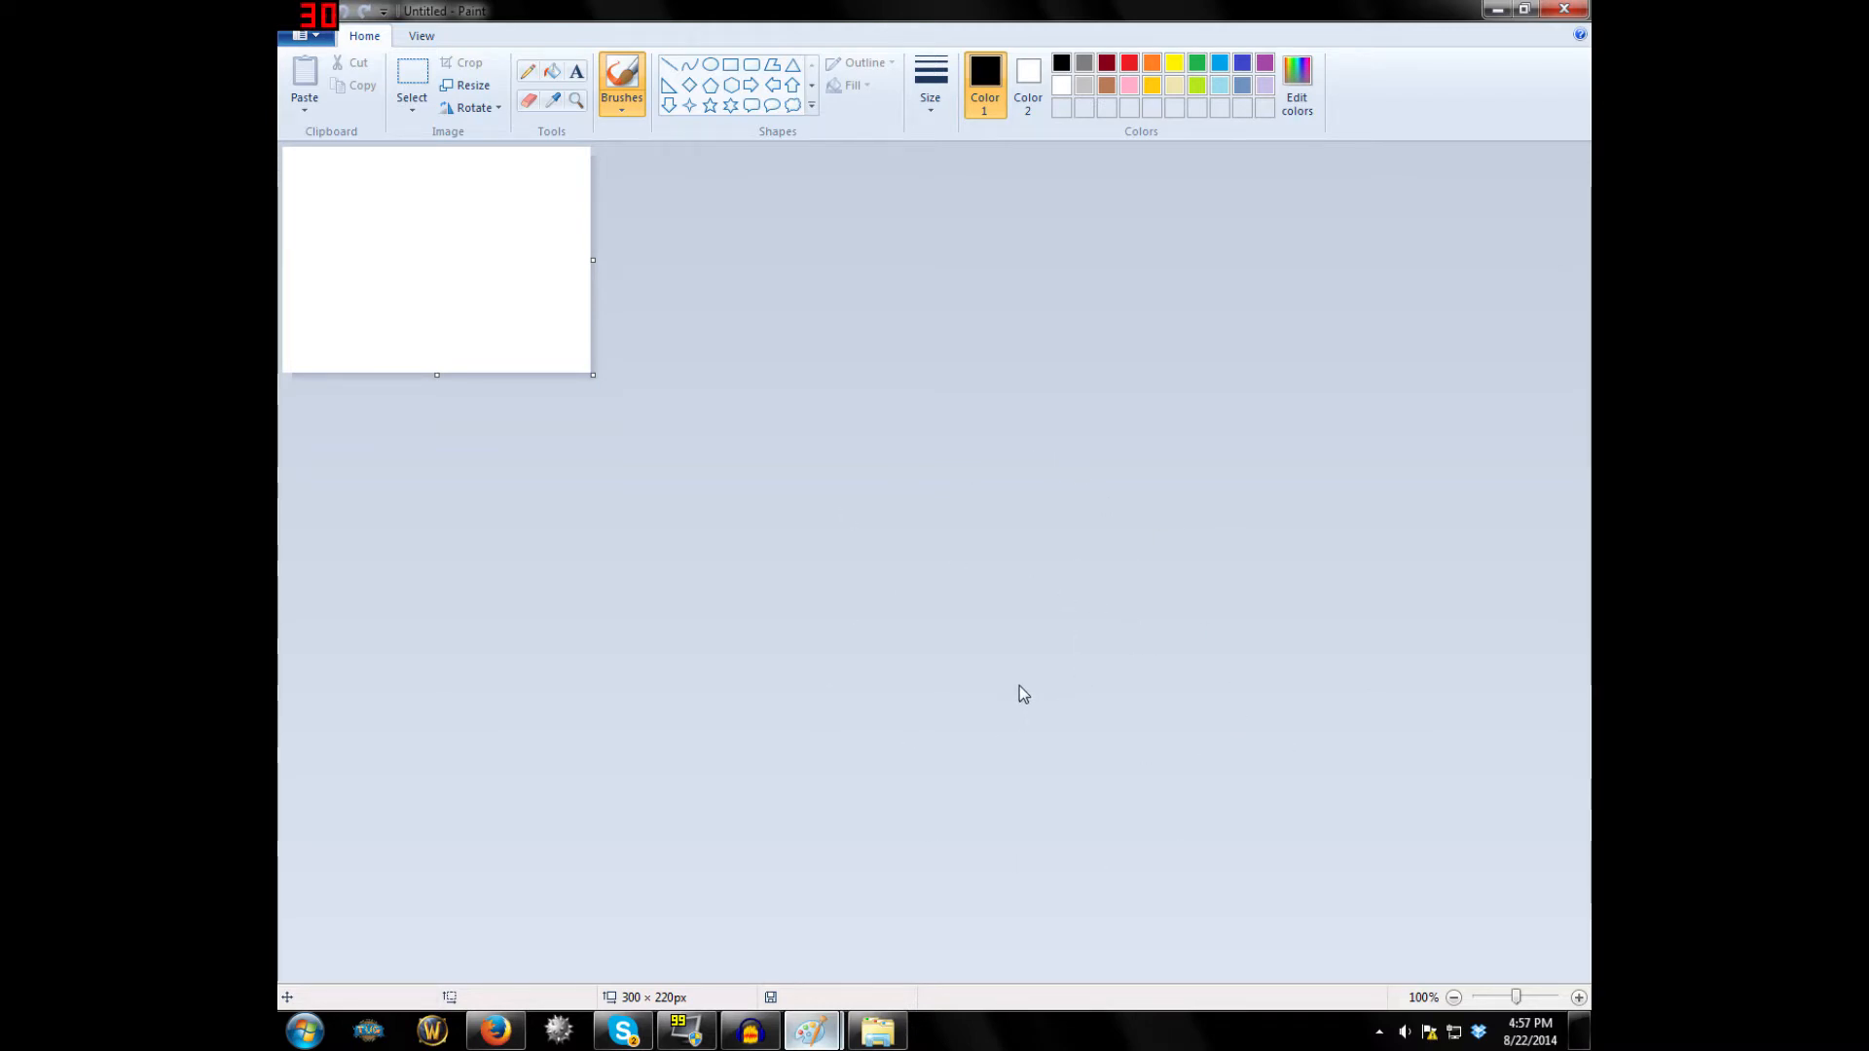
mouse_move(865, 748)
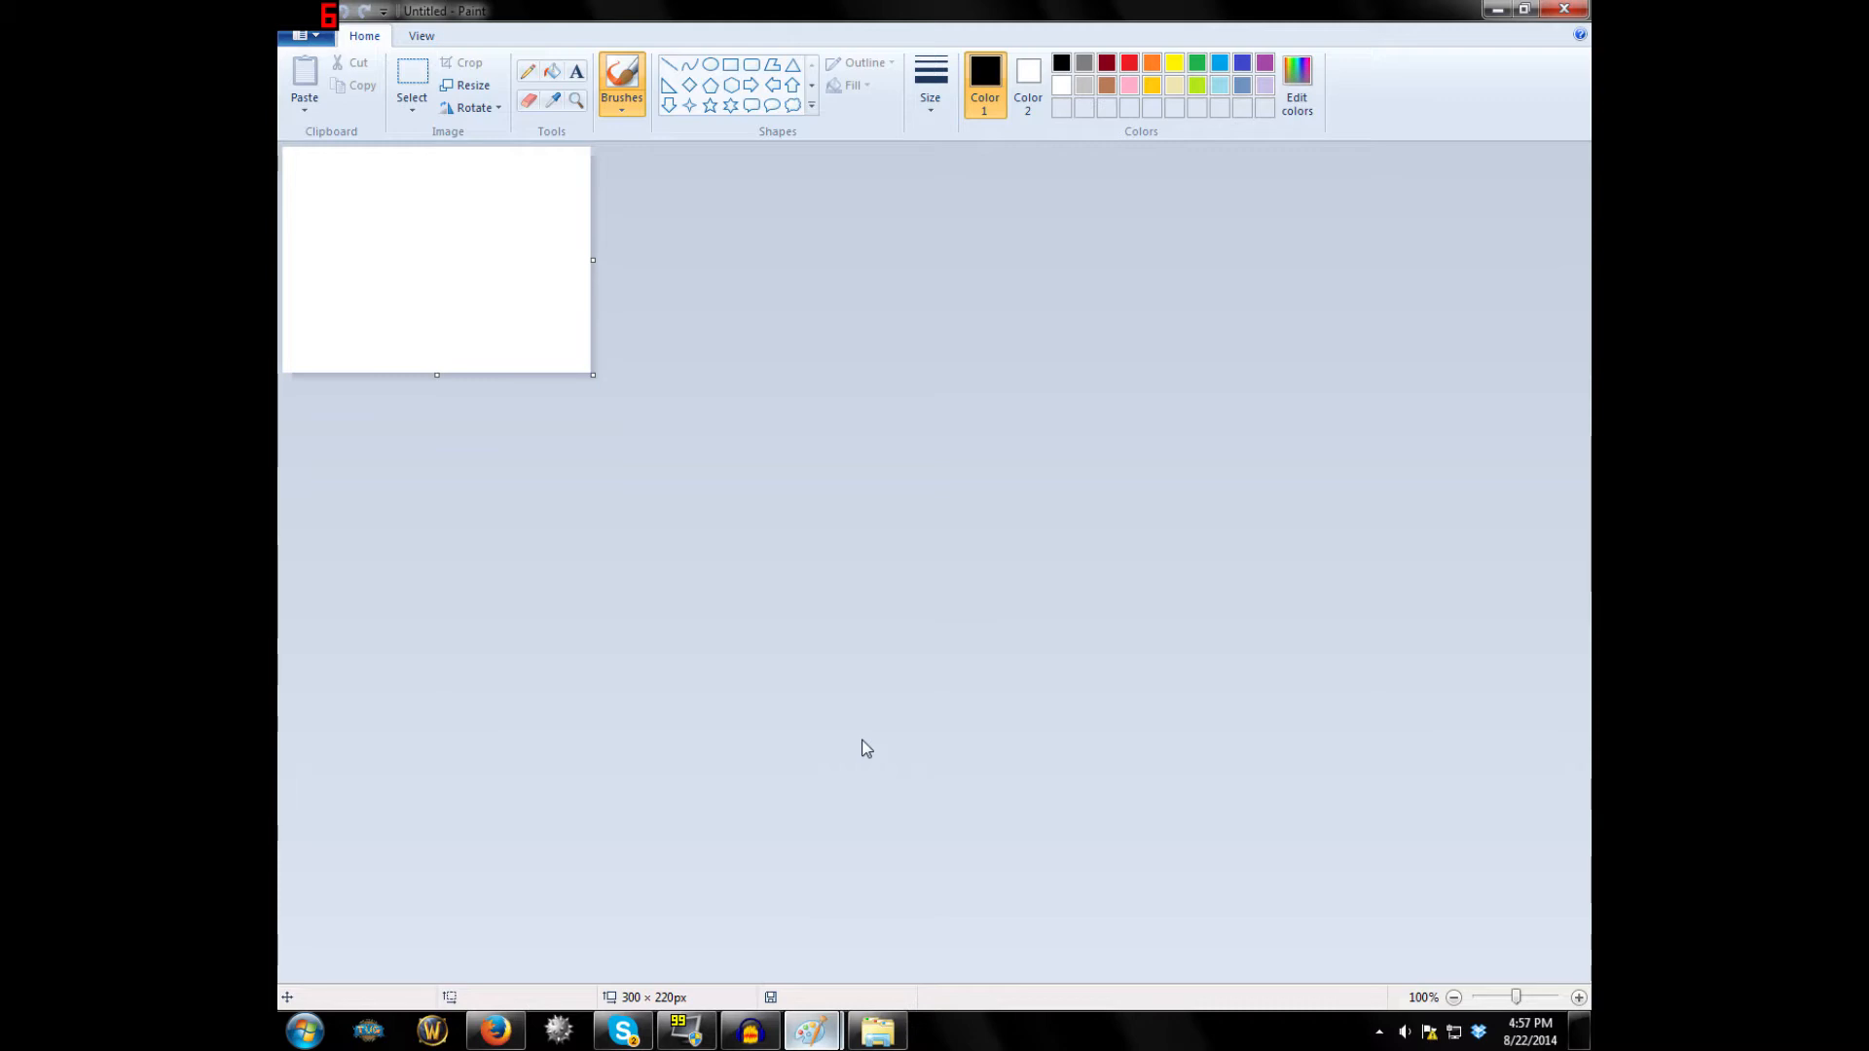
mouse_move(1074, 549)
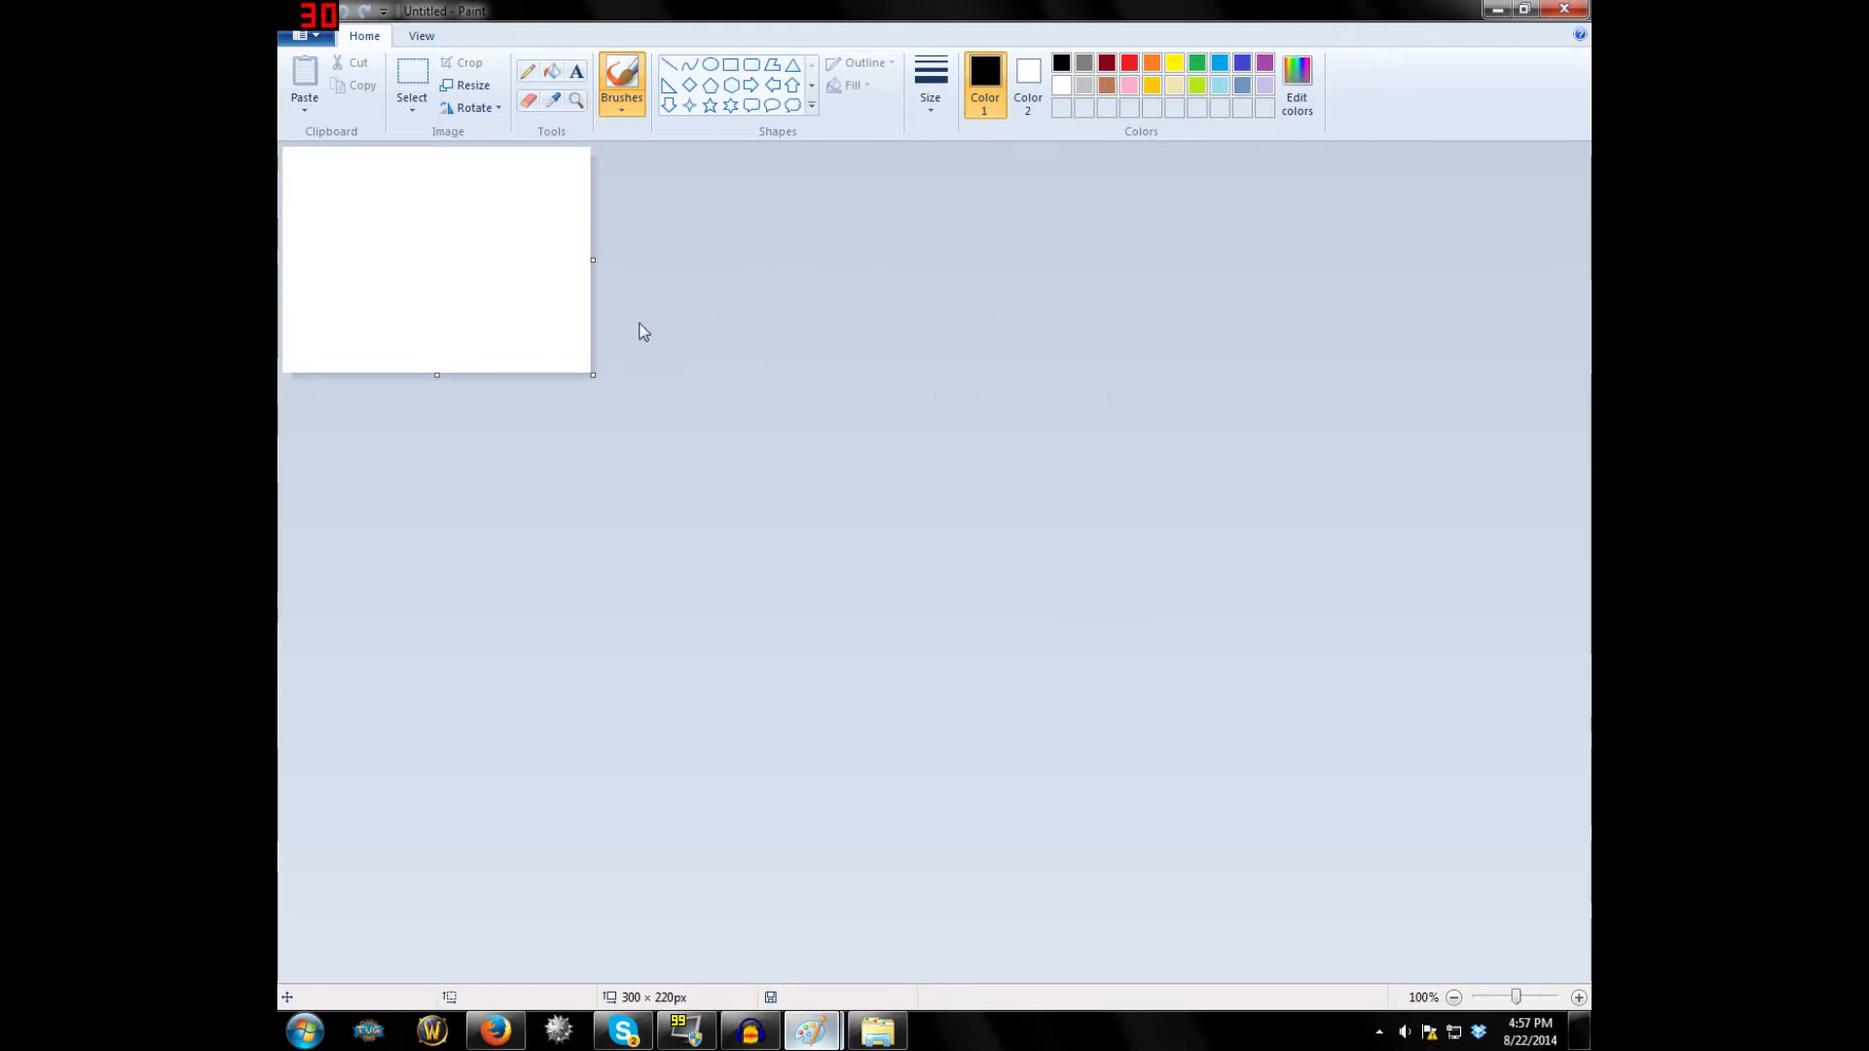
mouse_move(932, 339)
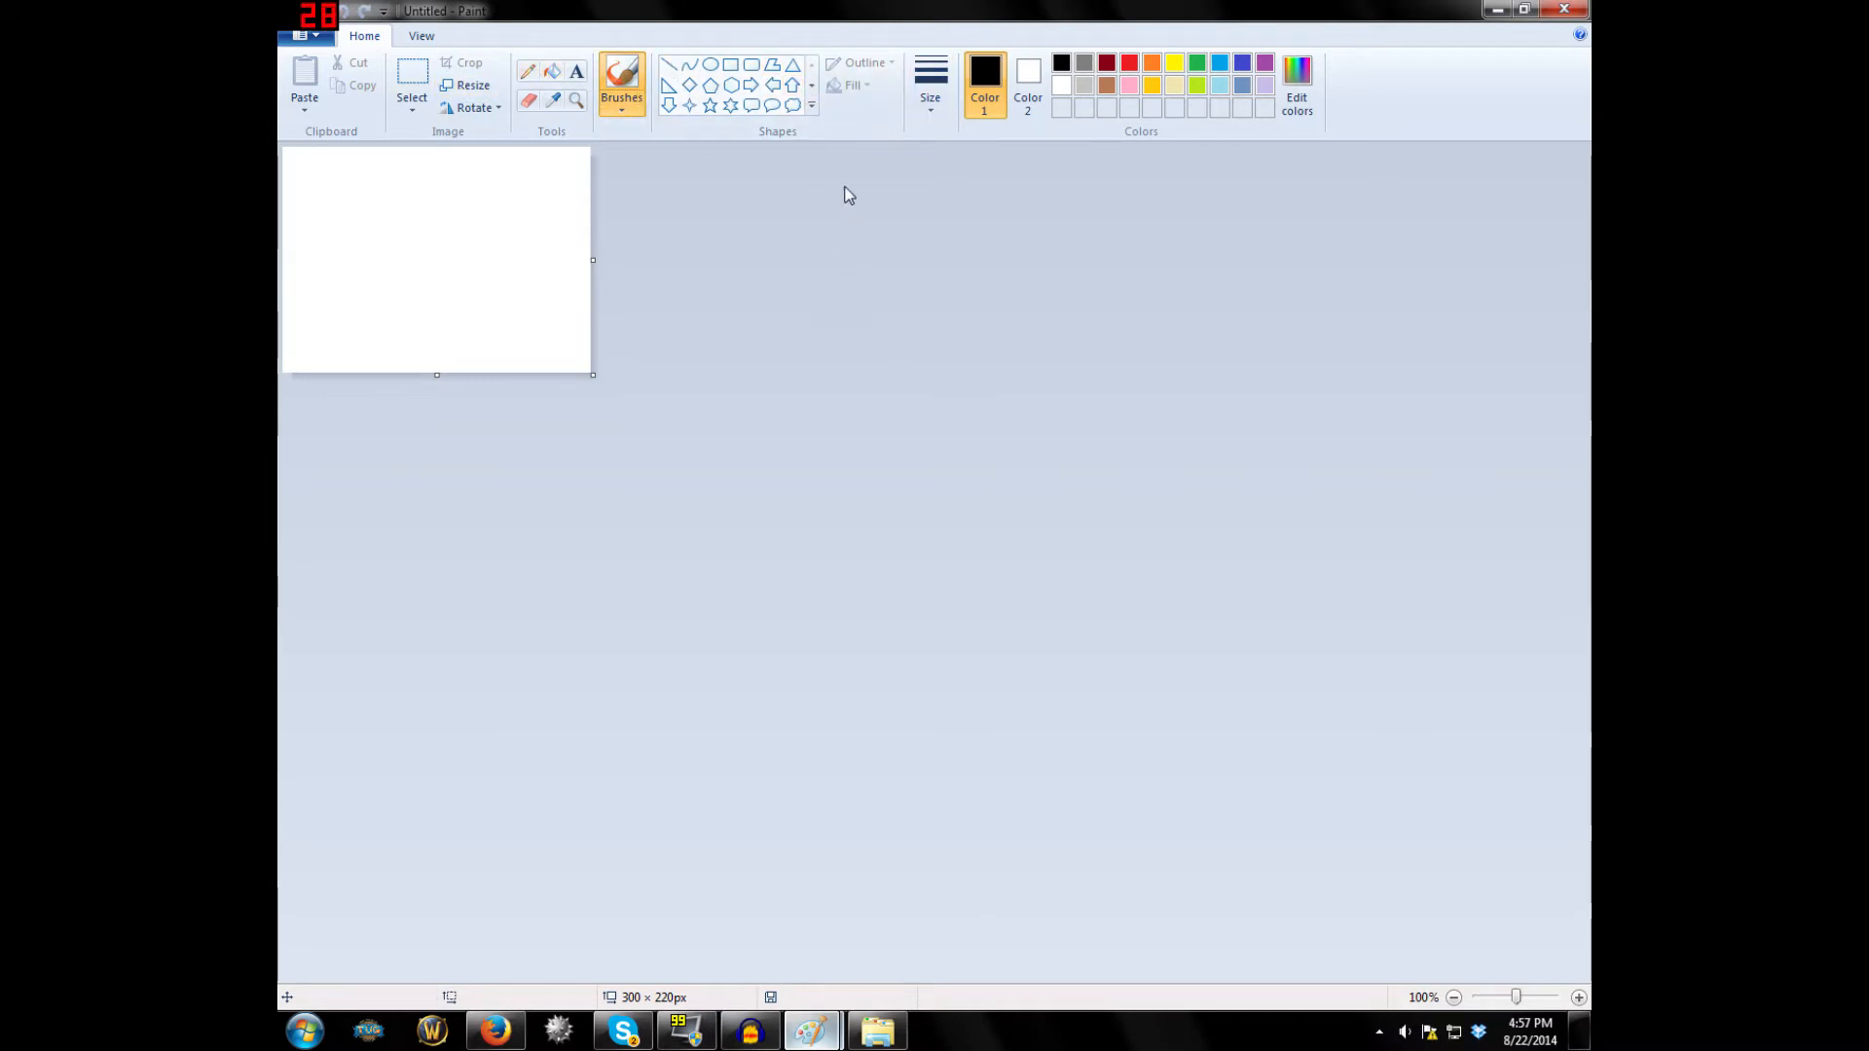
mouse_move(769, 243)
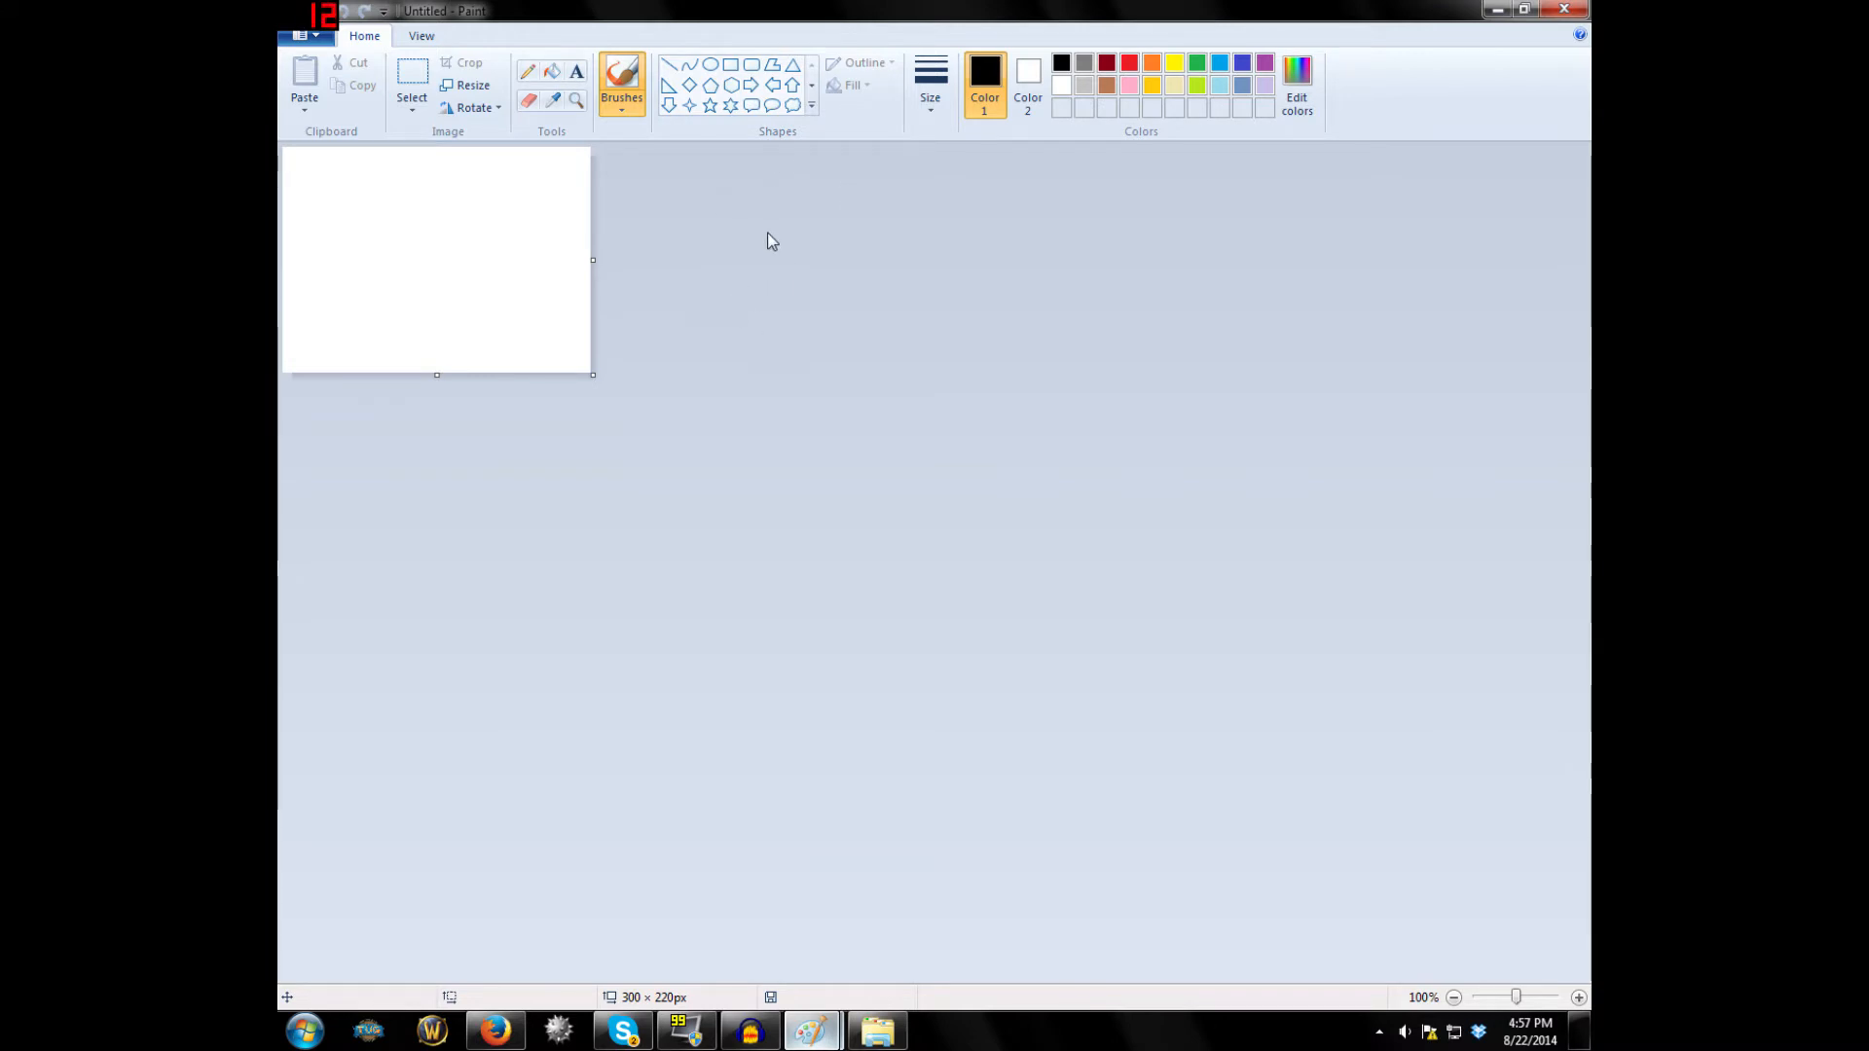
mouse_move(765, 246)
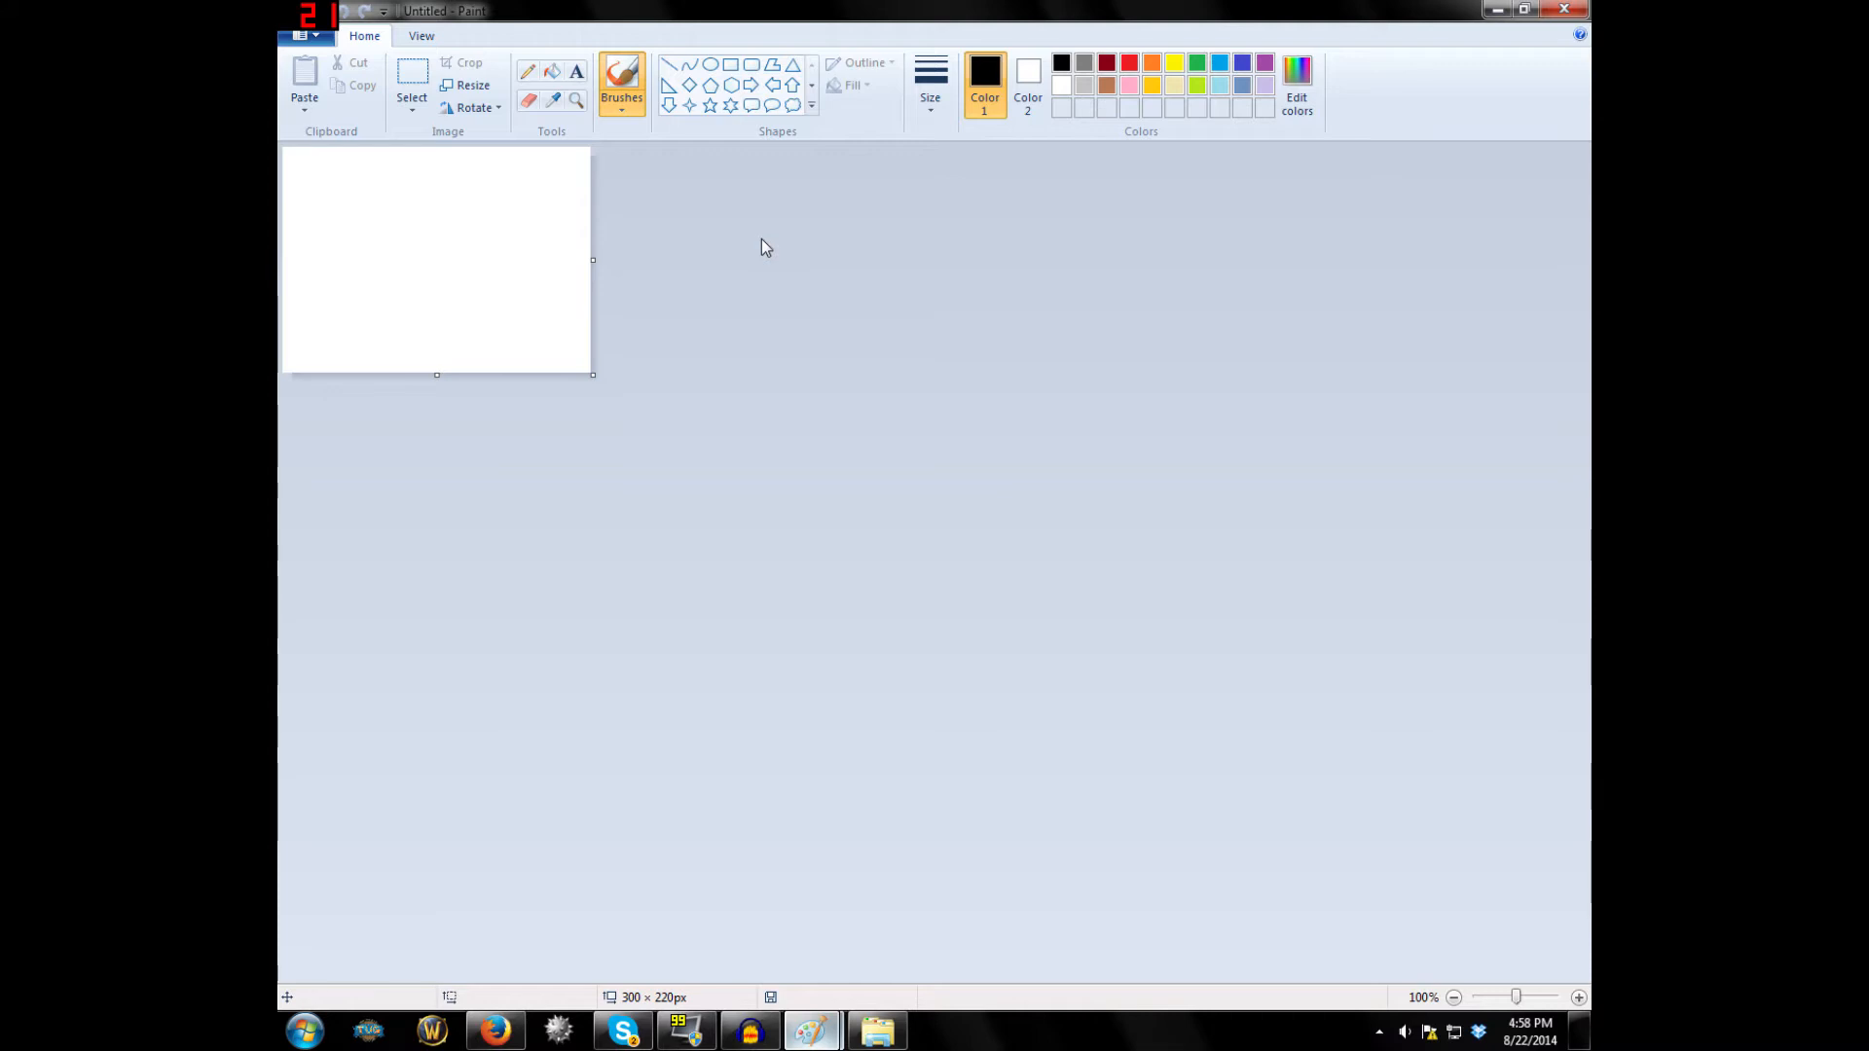
mouse_move(793, 286)
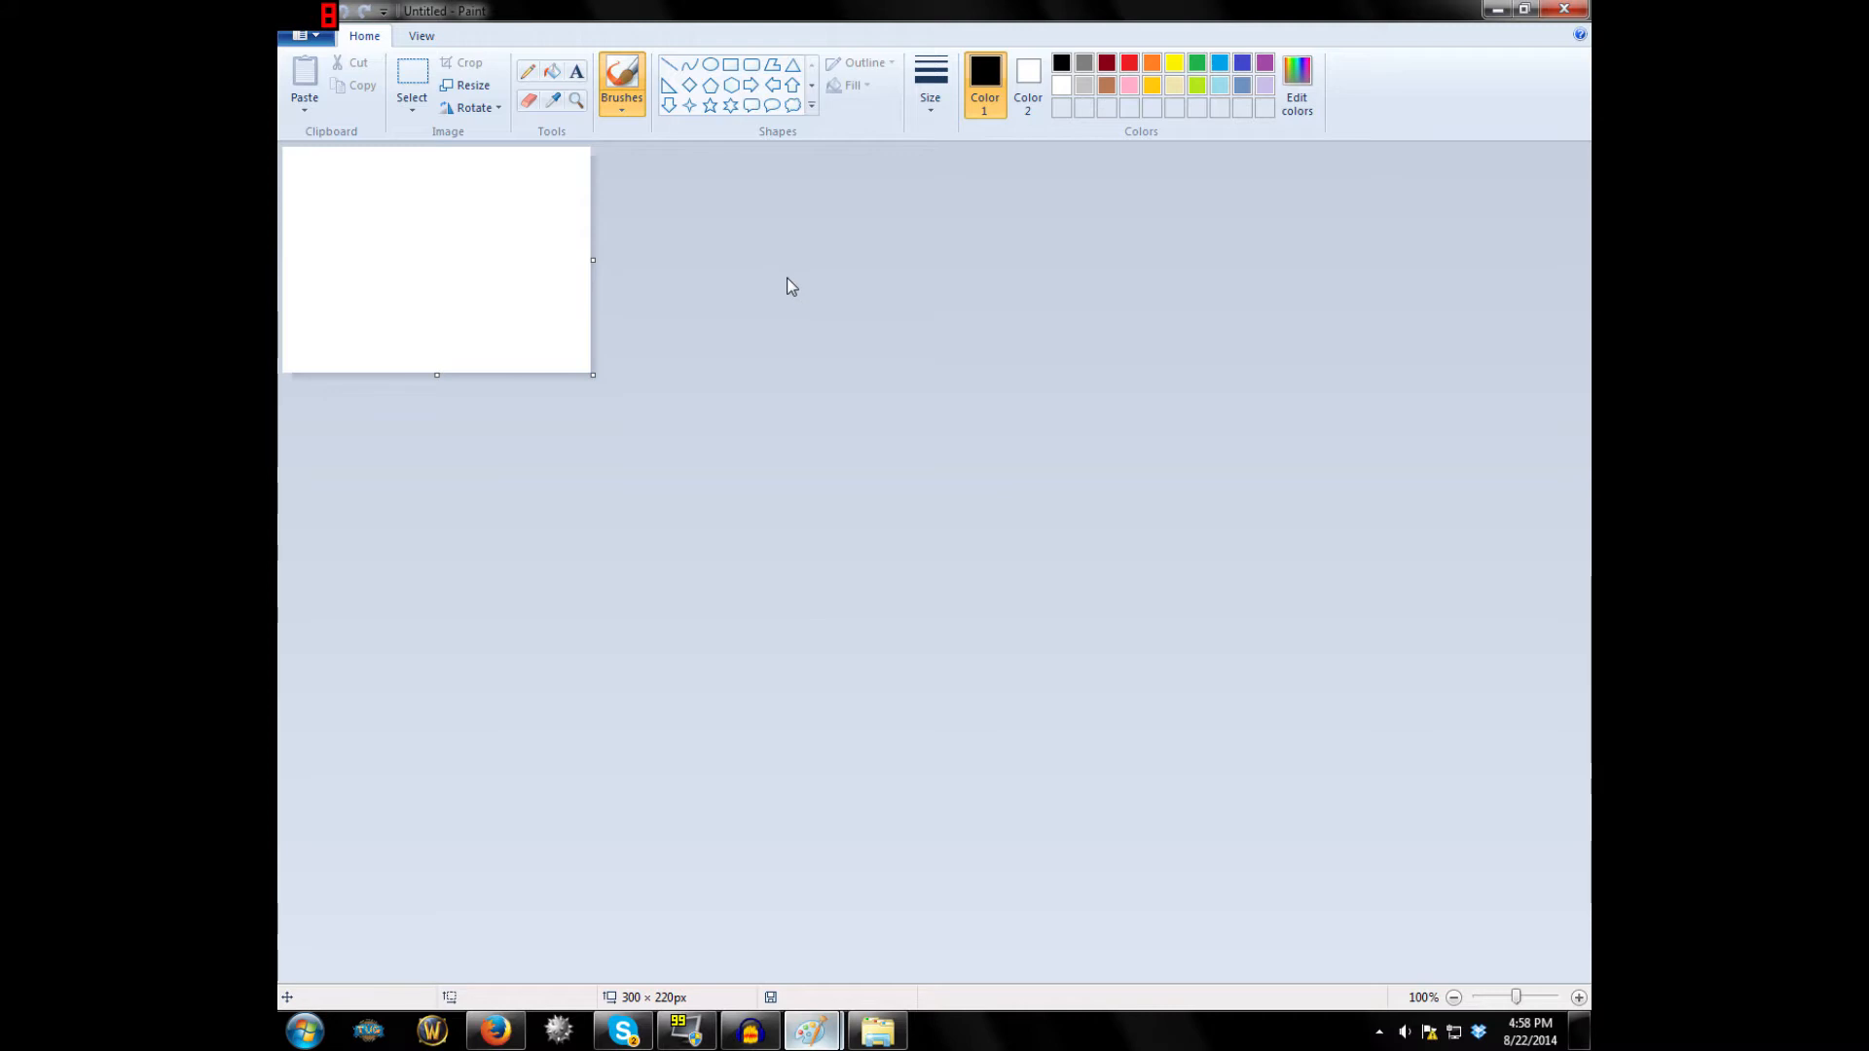
mouse_move(666, 414)
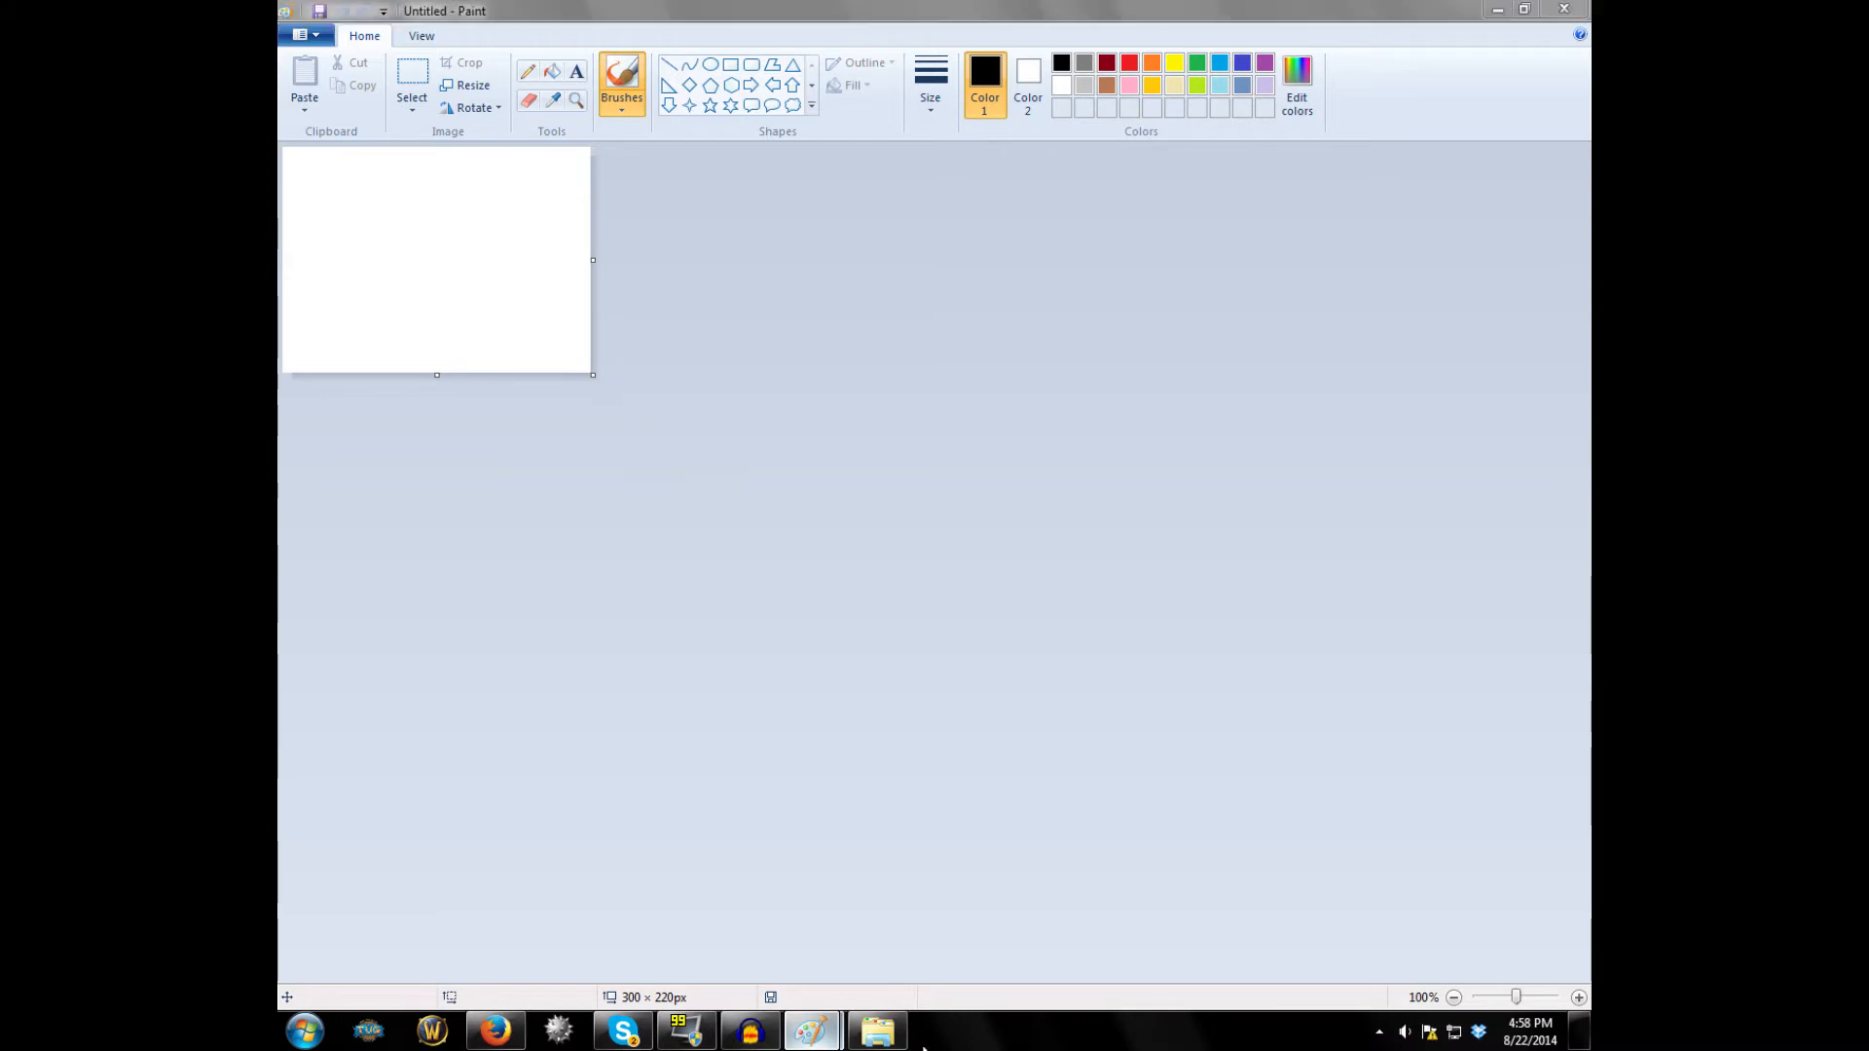
Browse to the Purple Mask folder in Explorer and preview Avatar Base.png.
left_click(880, 1030)
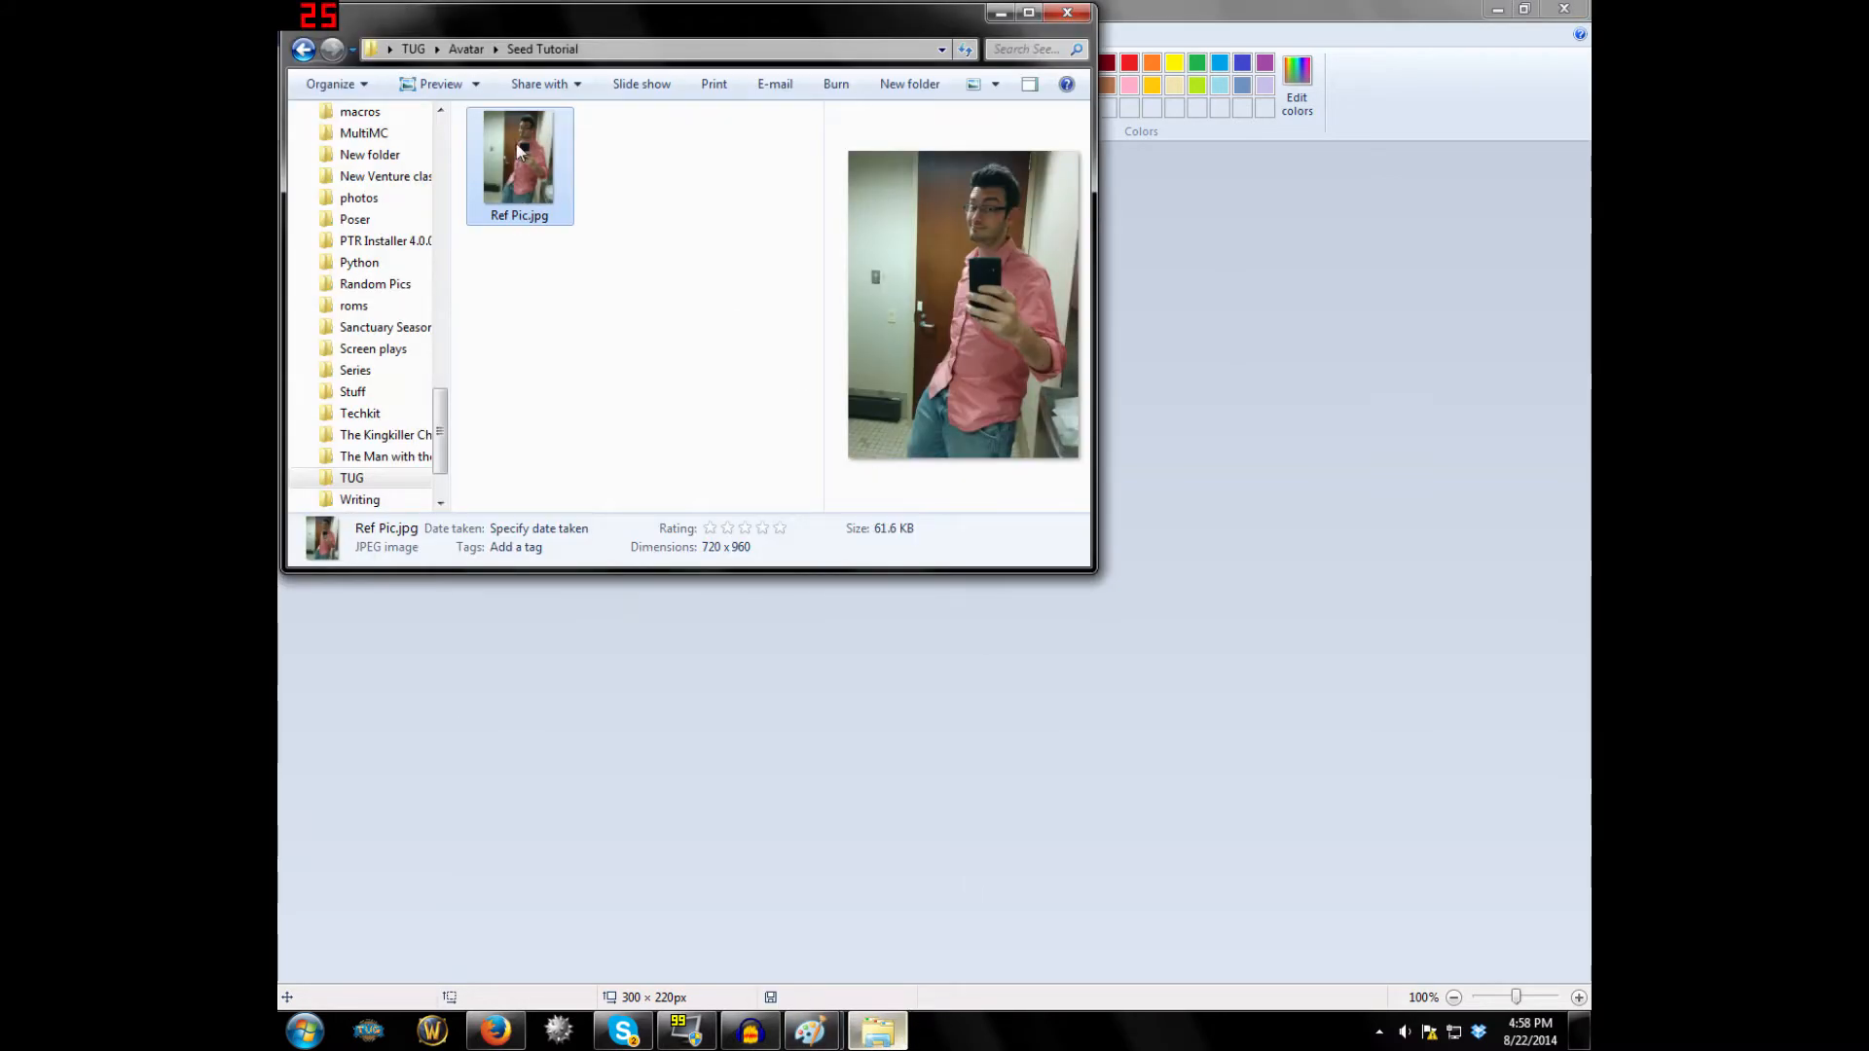
mouse_move(444, 143)
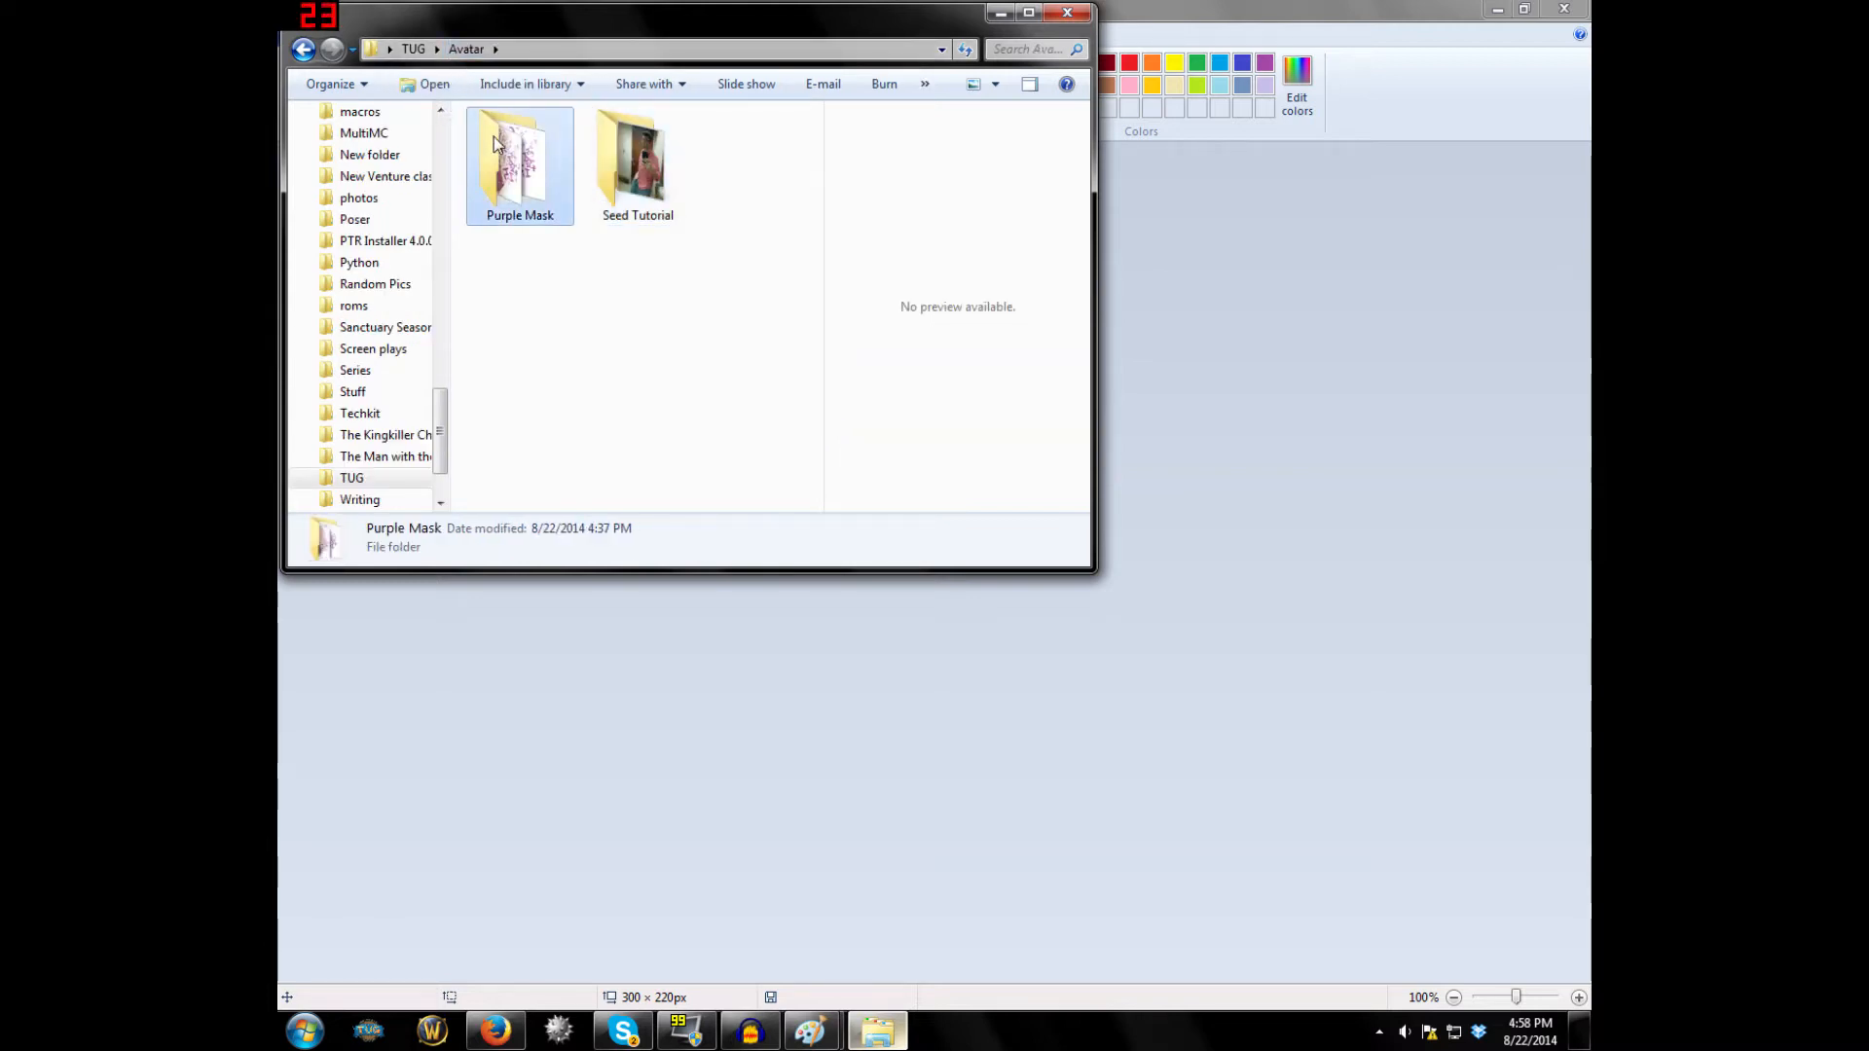
double_click(519, 161)
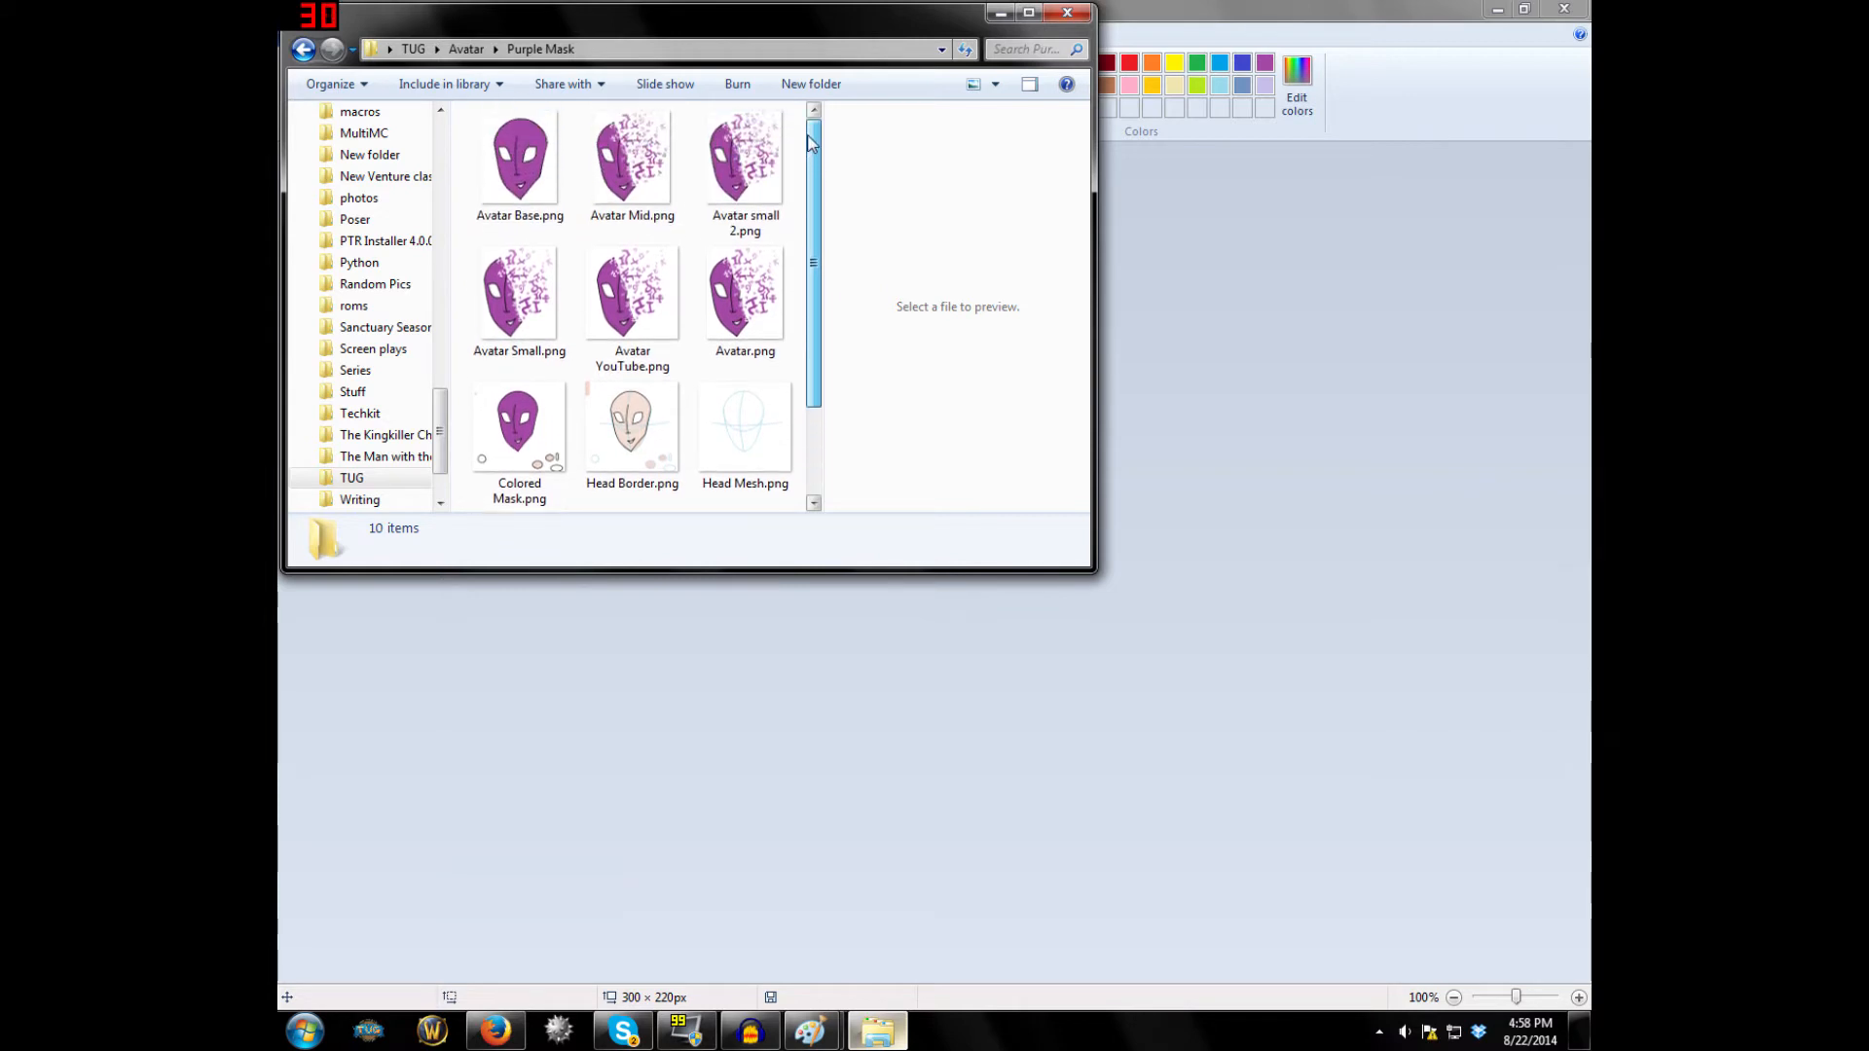
scroll("down", 3)
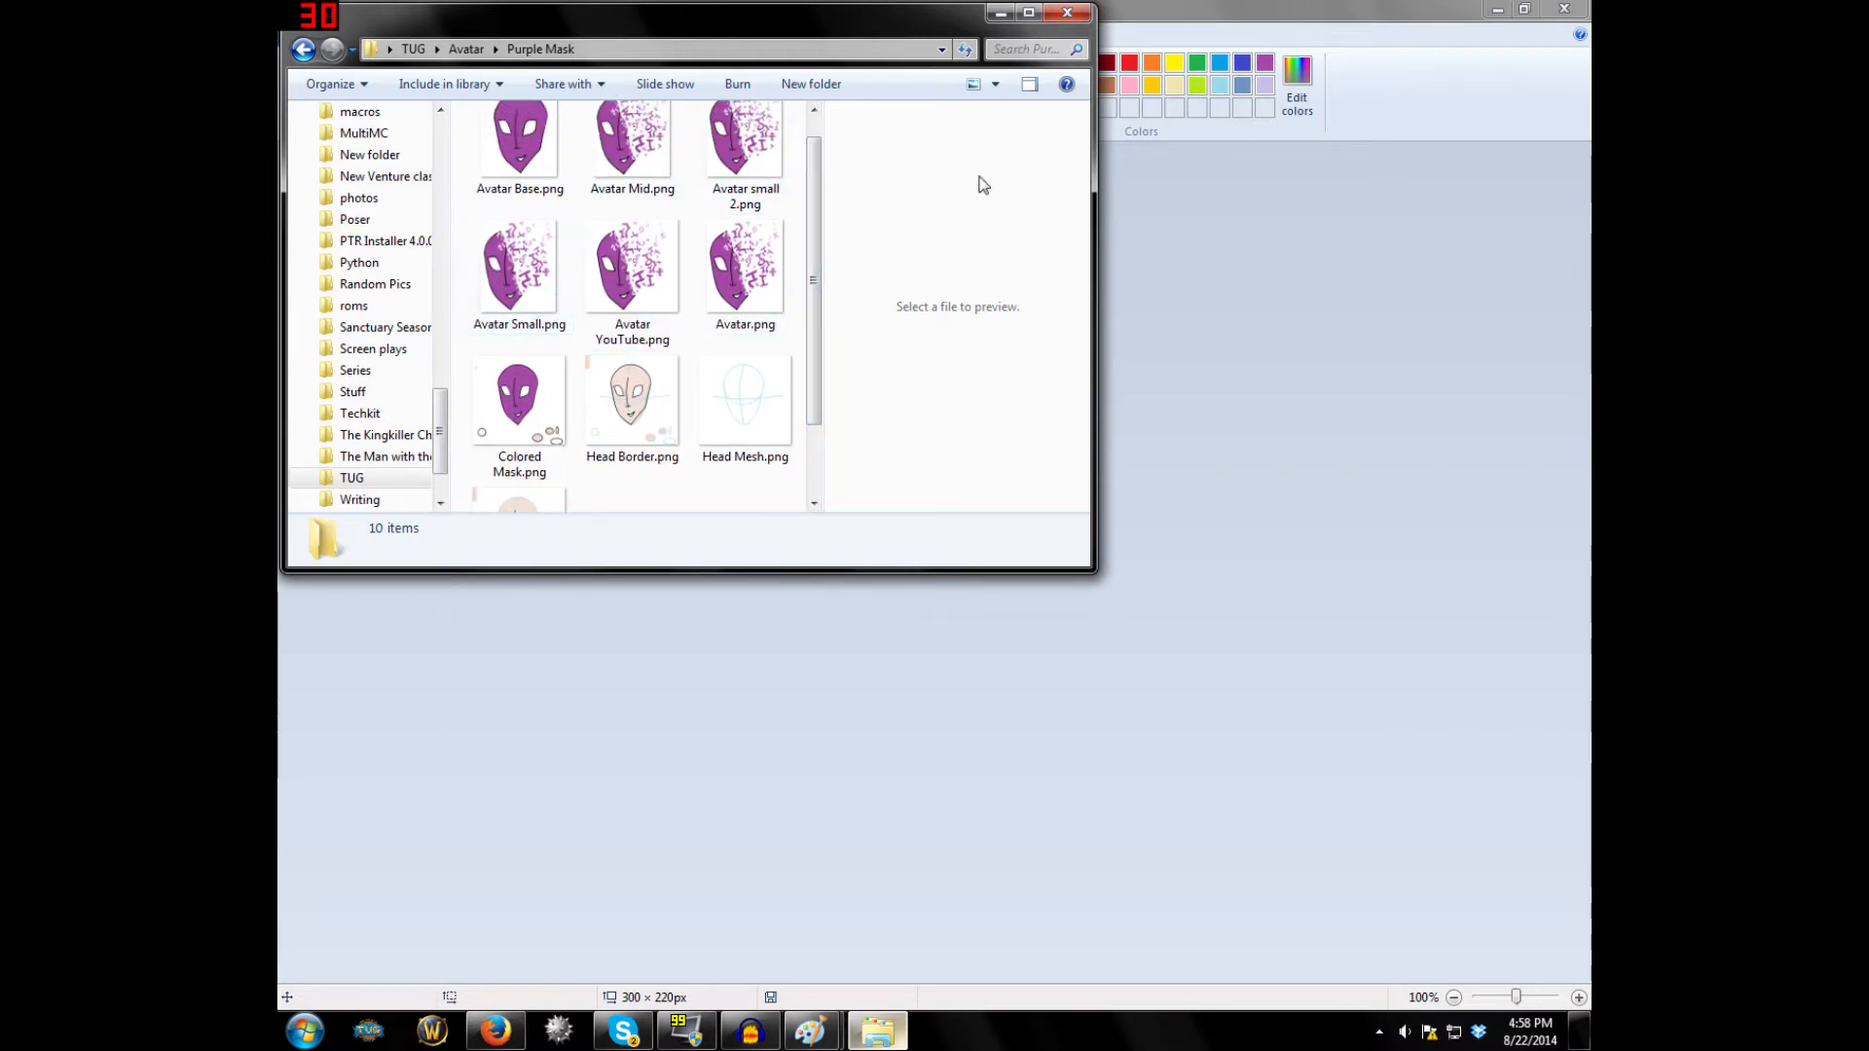
mouse_move(1069, 12)
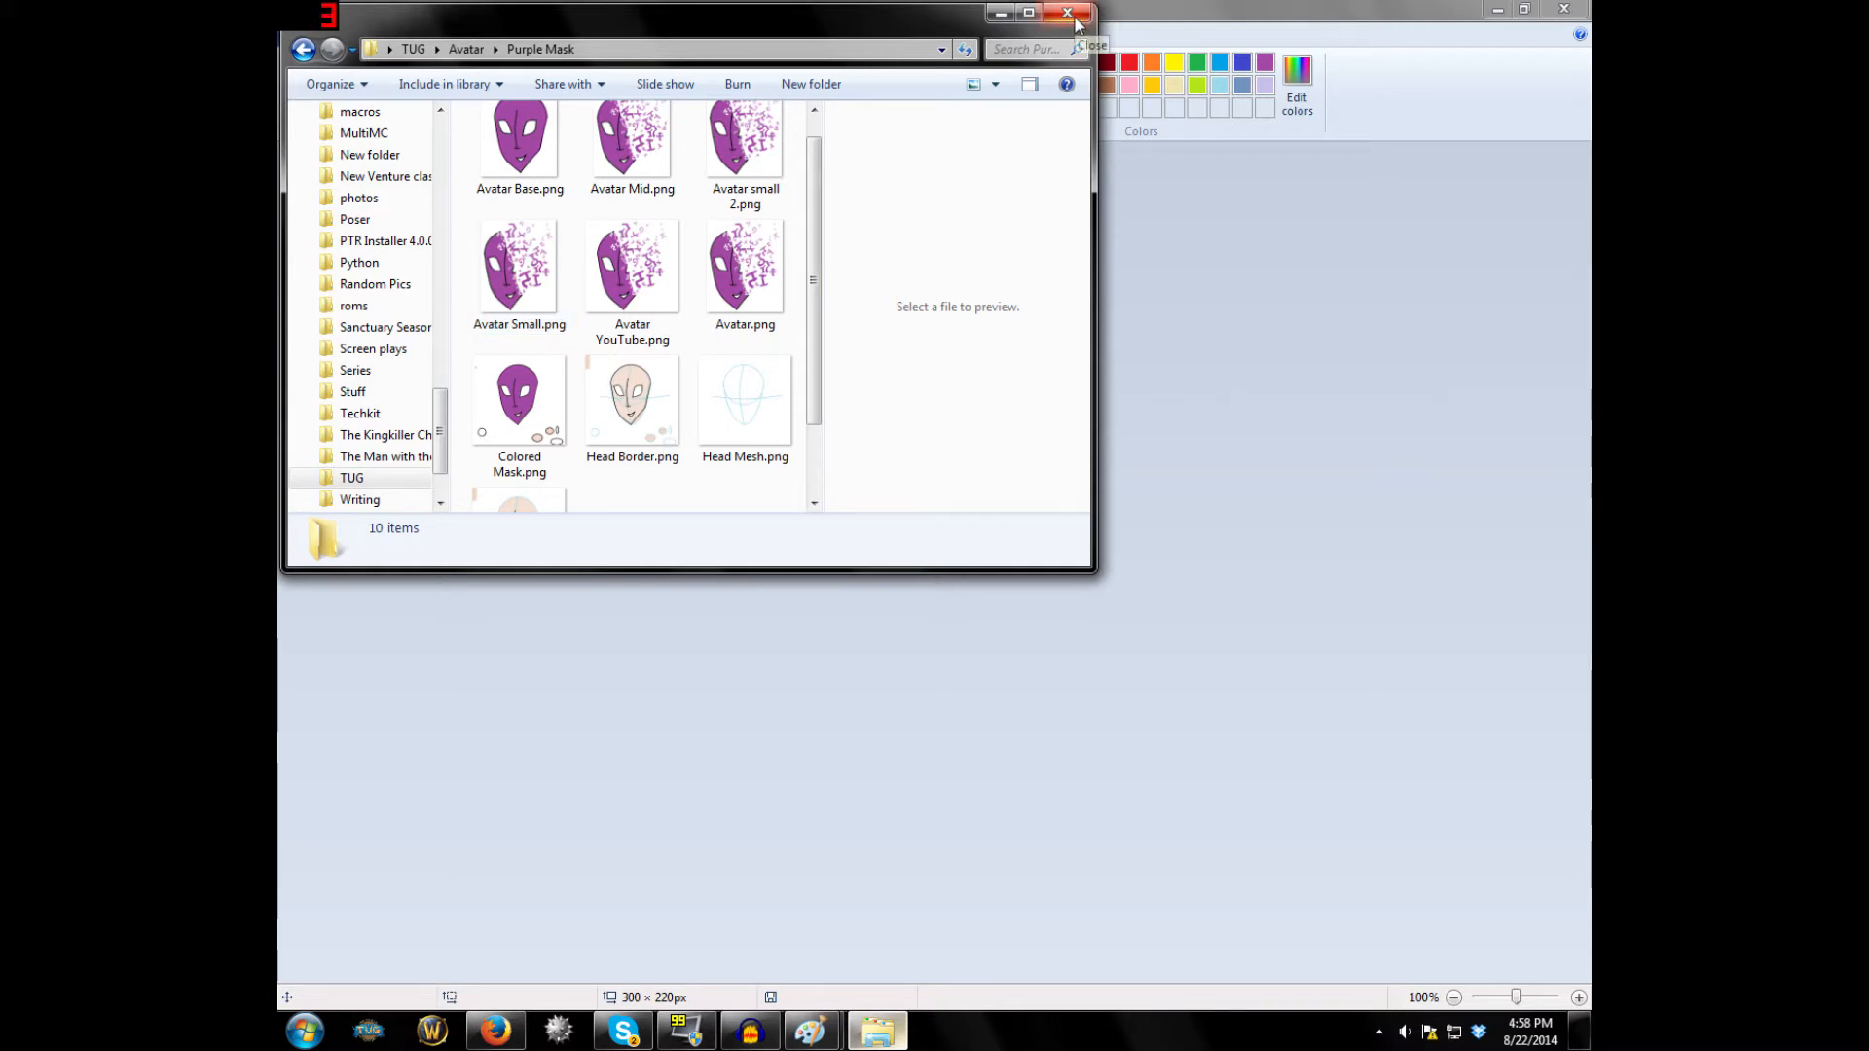
left_click(519, 160)
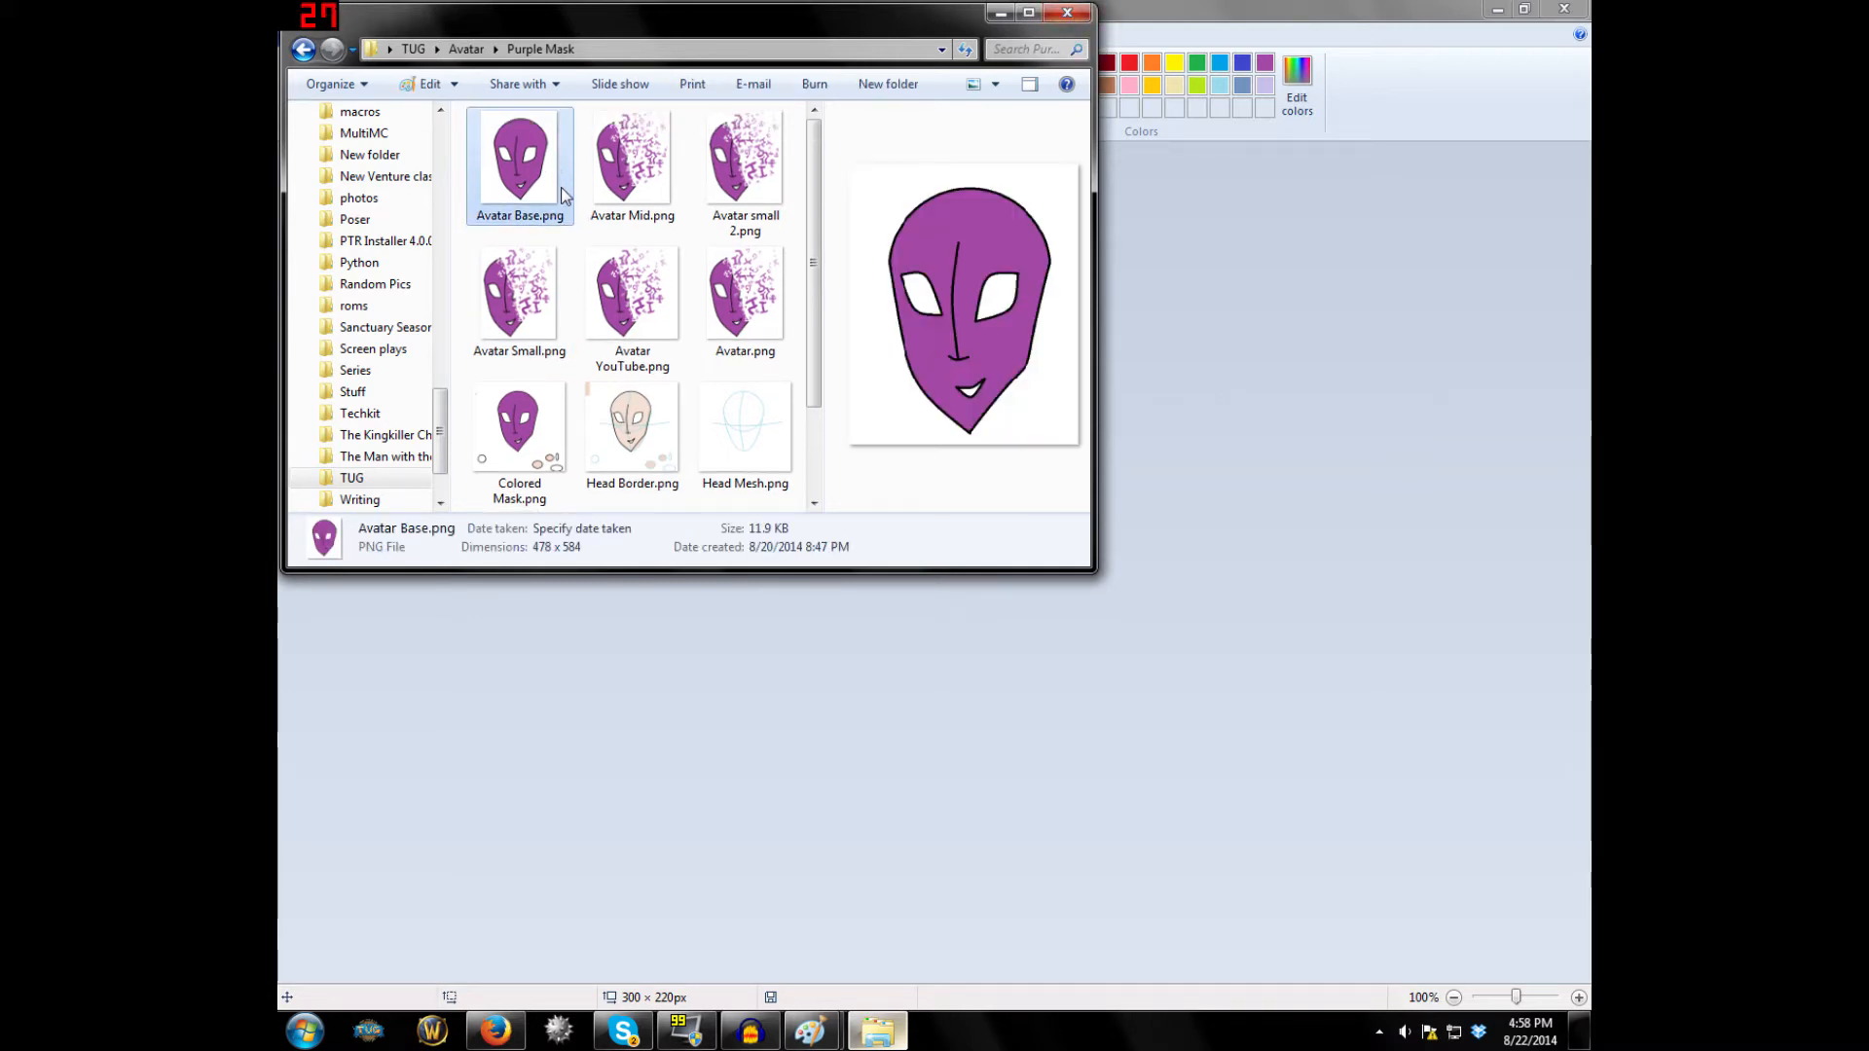
mouse_move(986, 352)
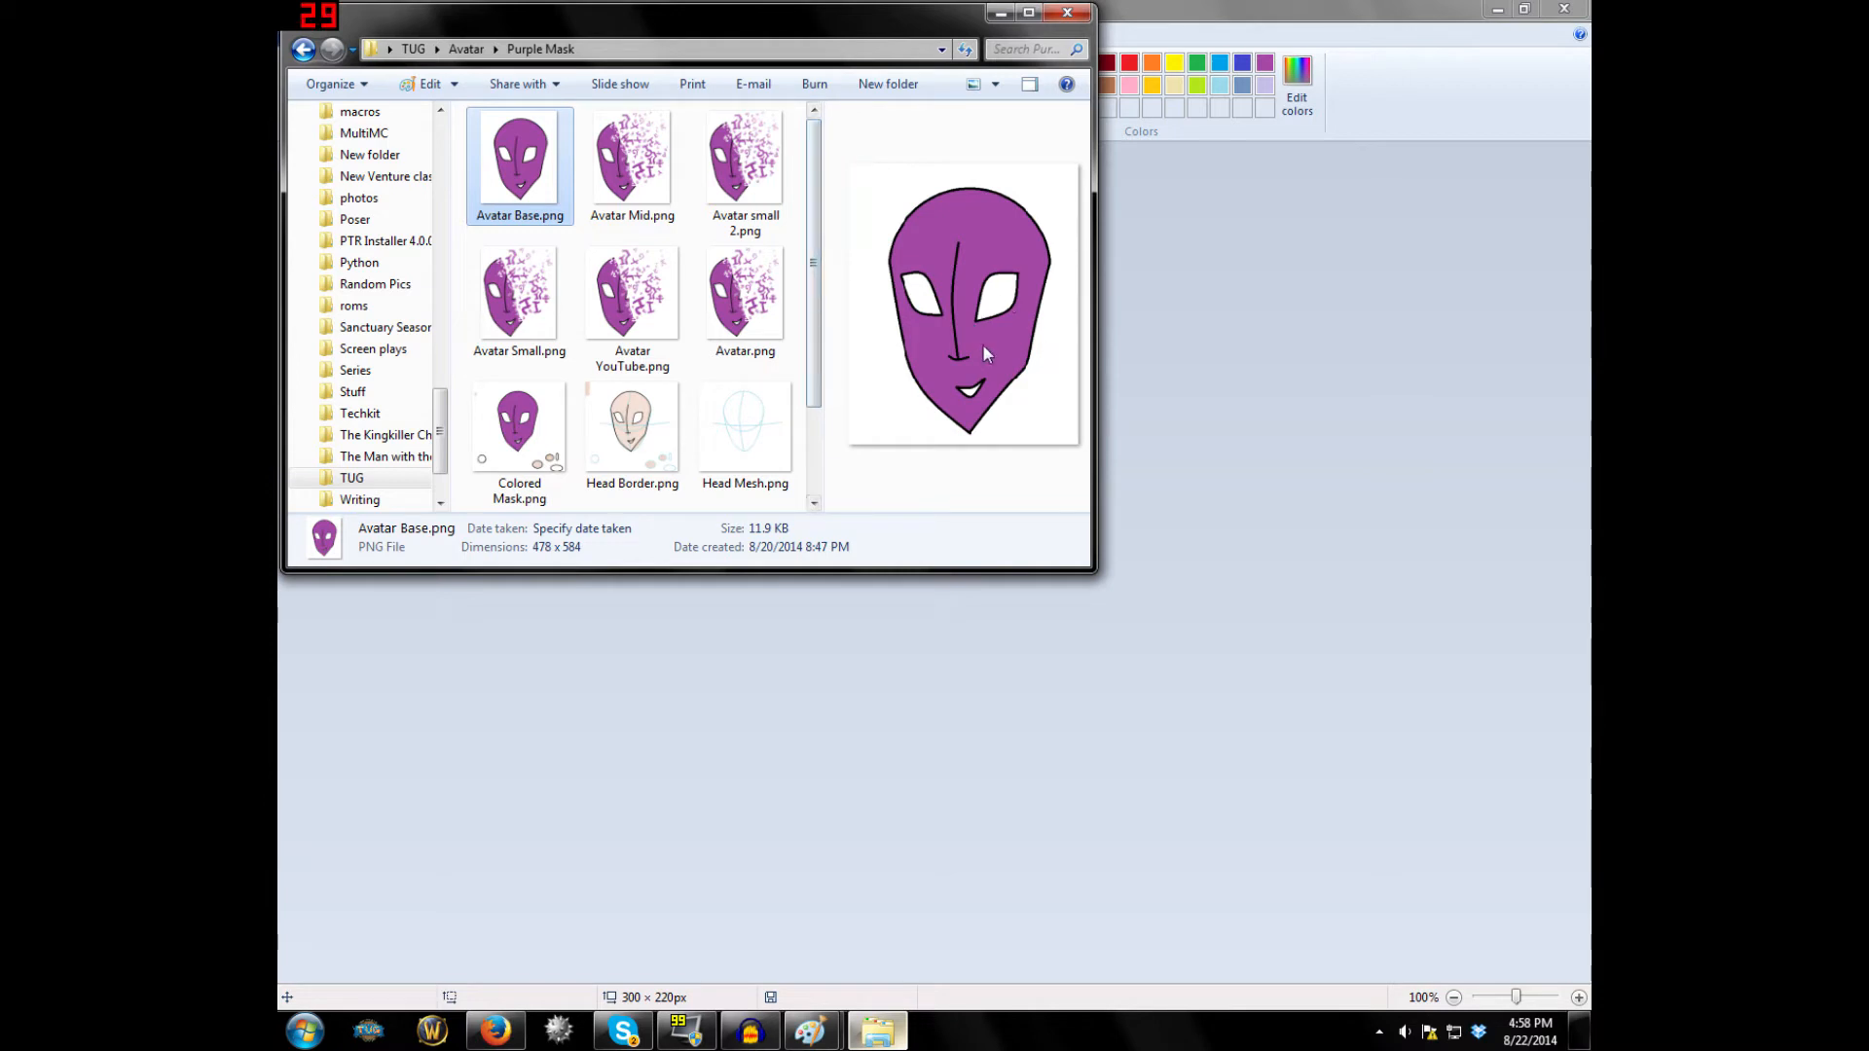
mouse_move(970, 227)
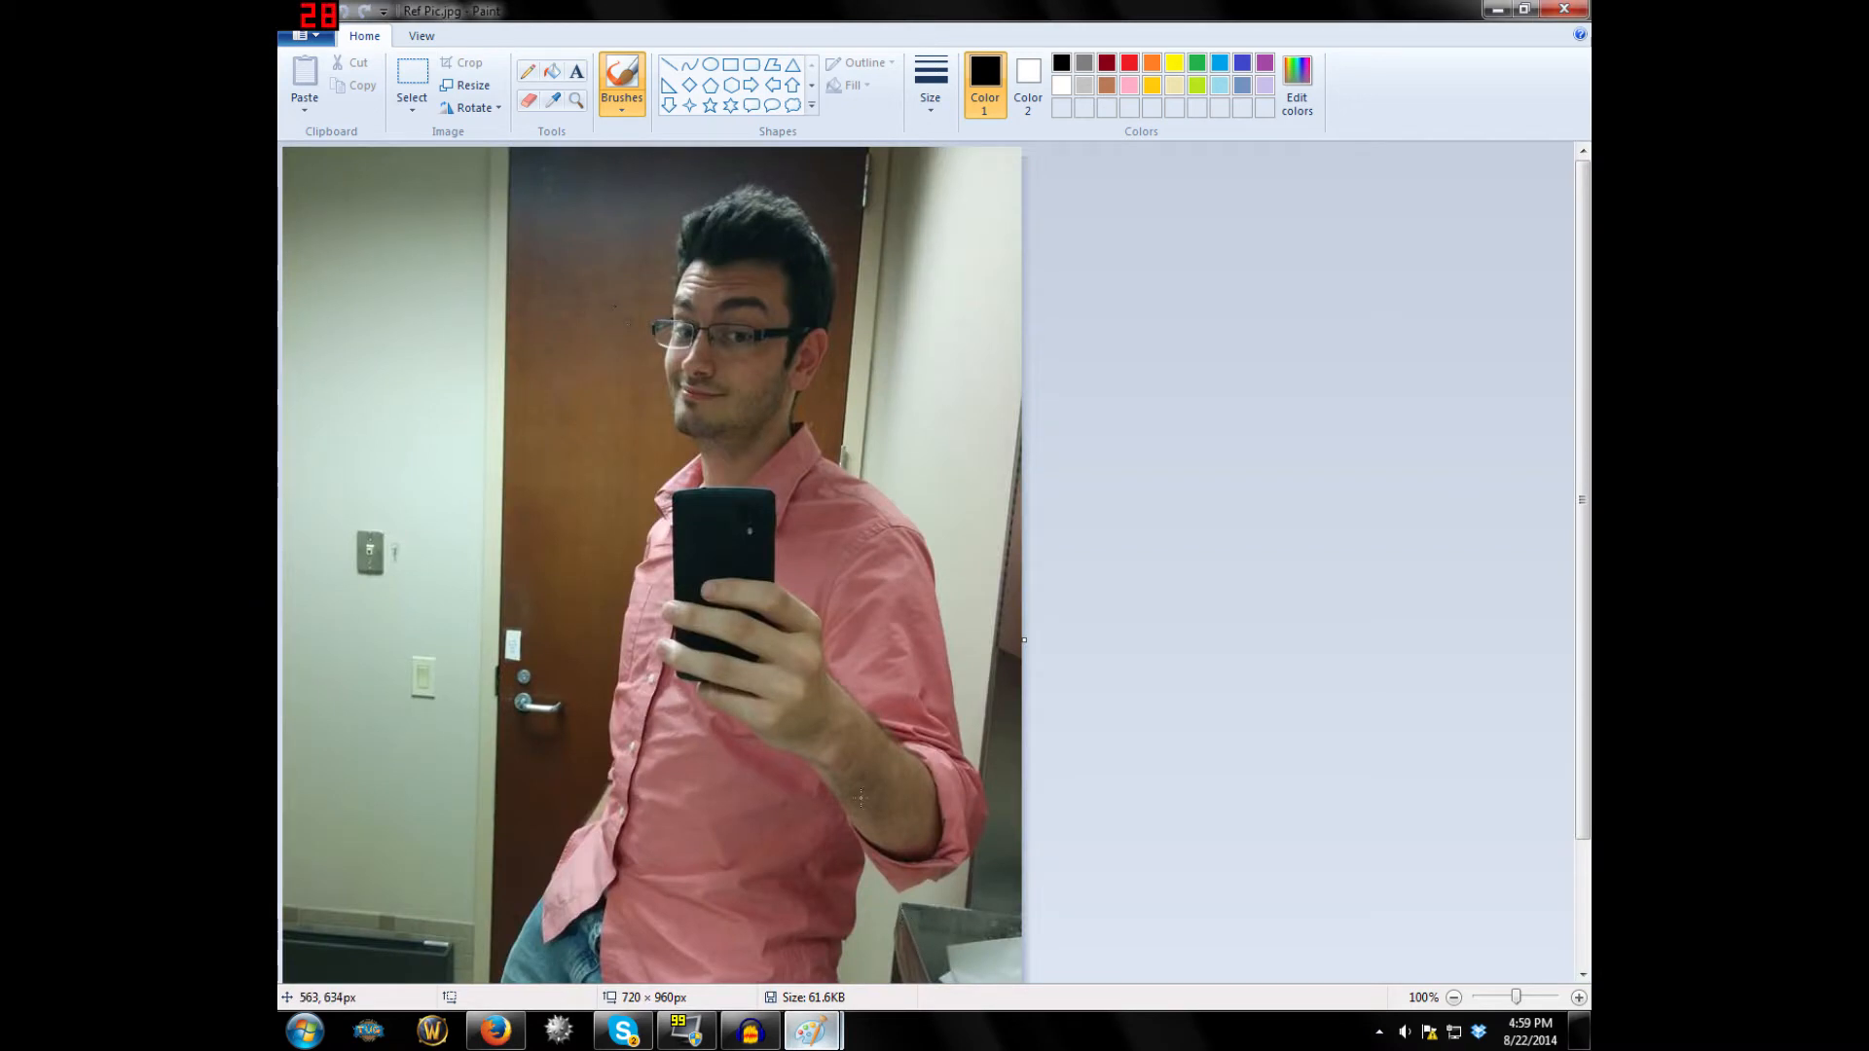
mouse_move(855, 783)
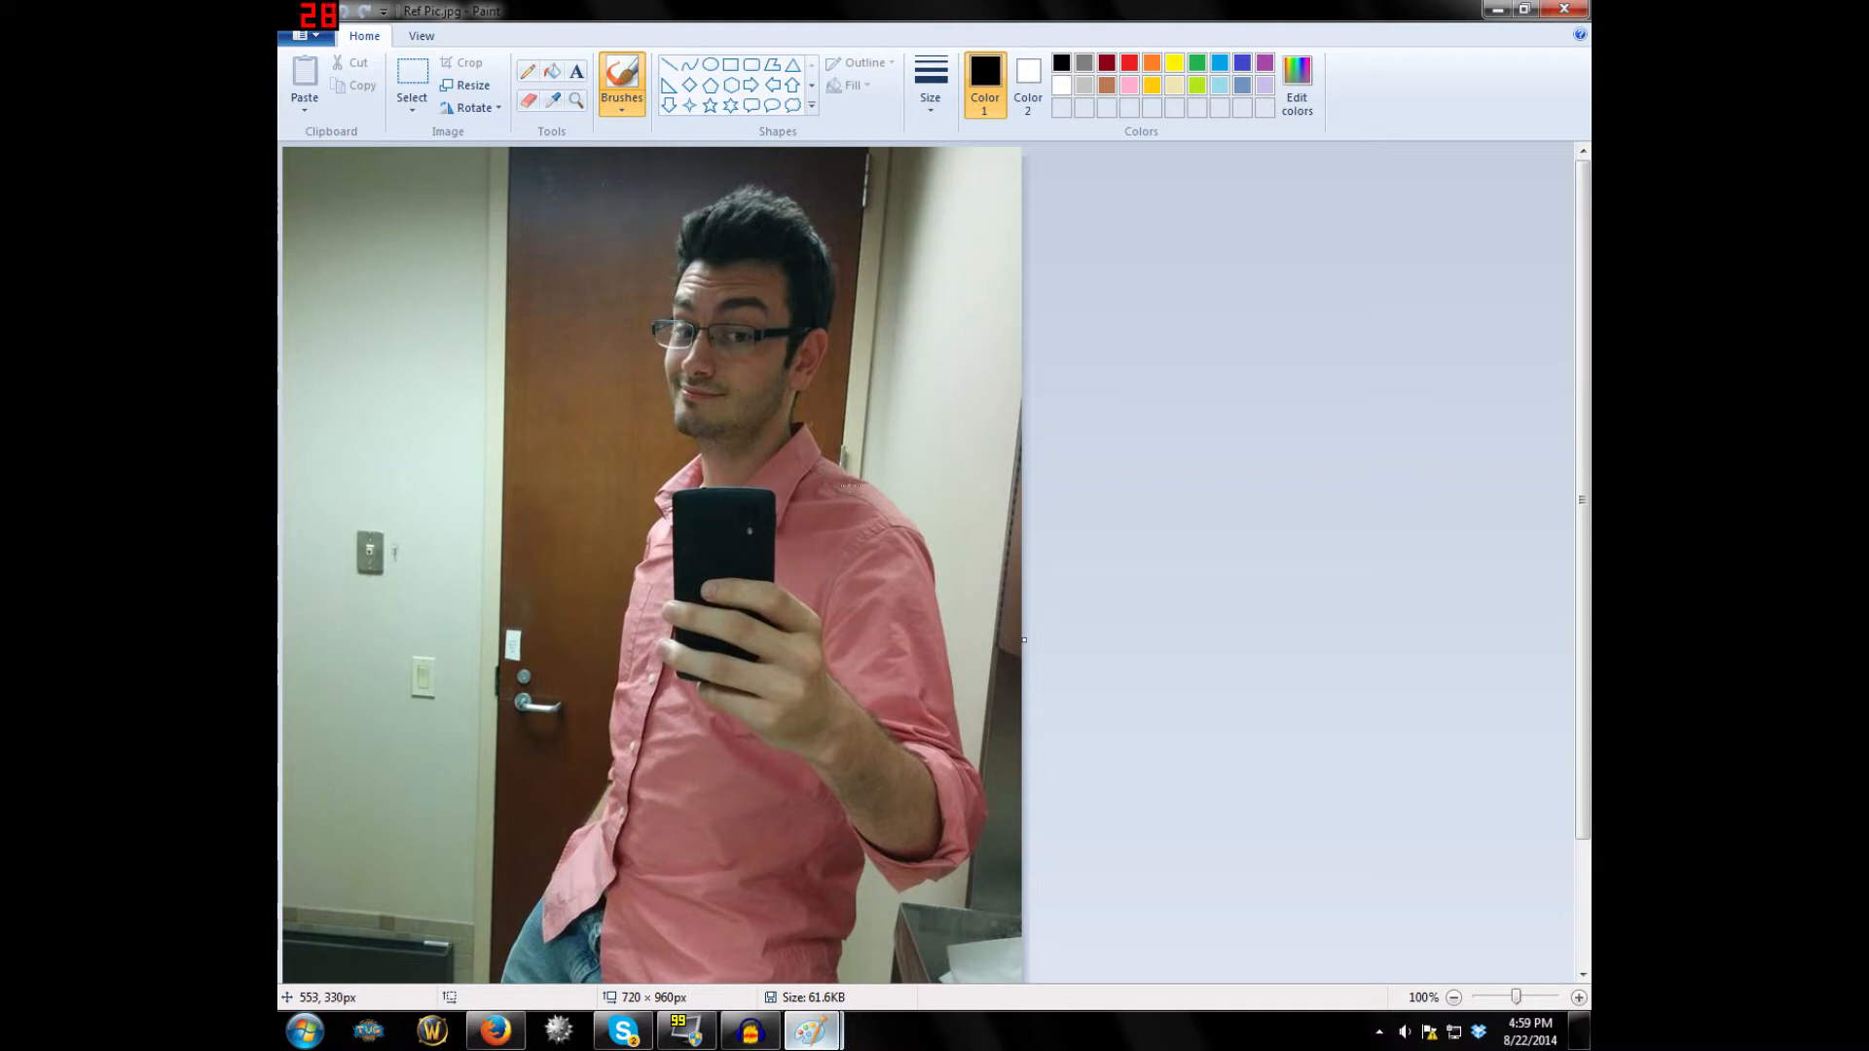
Select the head and shoulders in the reference photo and crop to them.
left_click(411, 83)
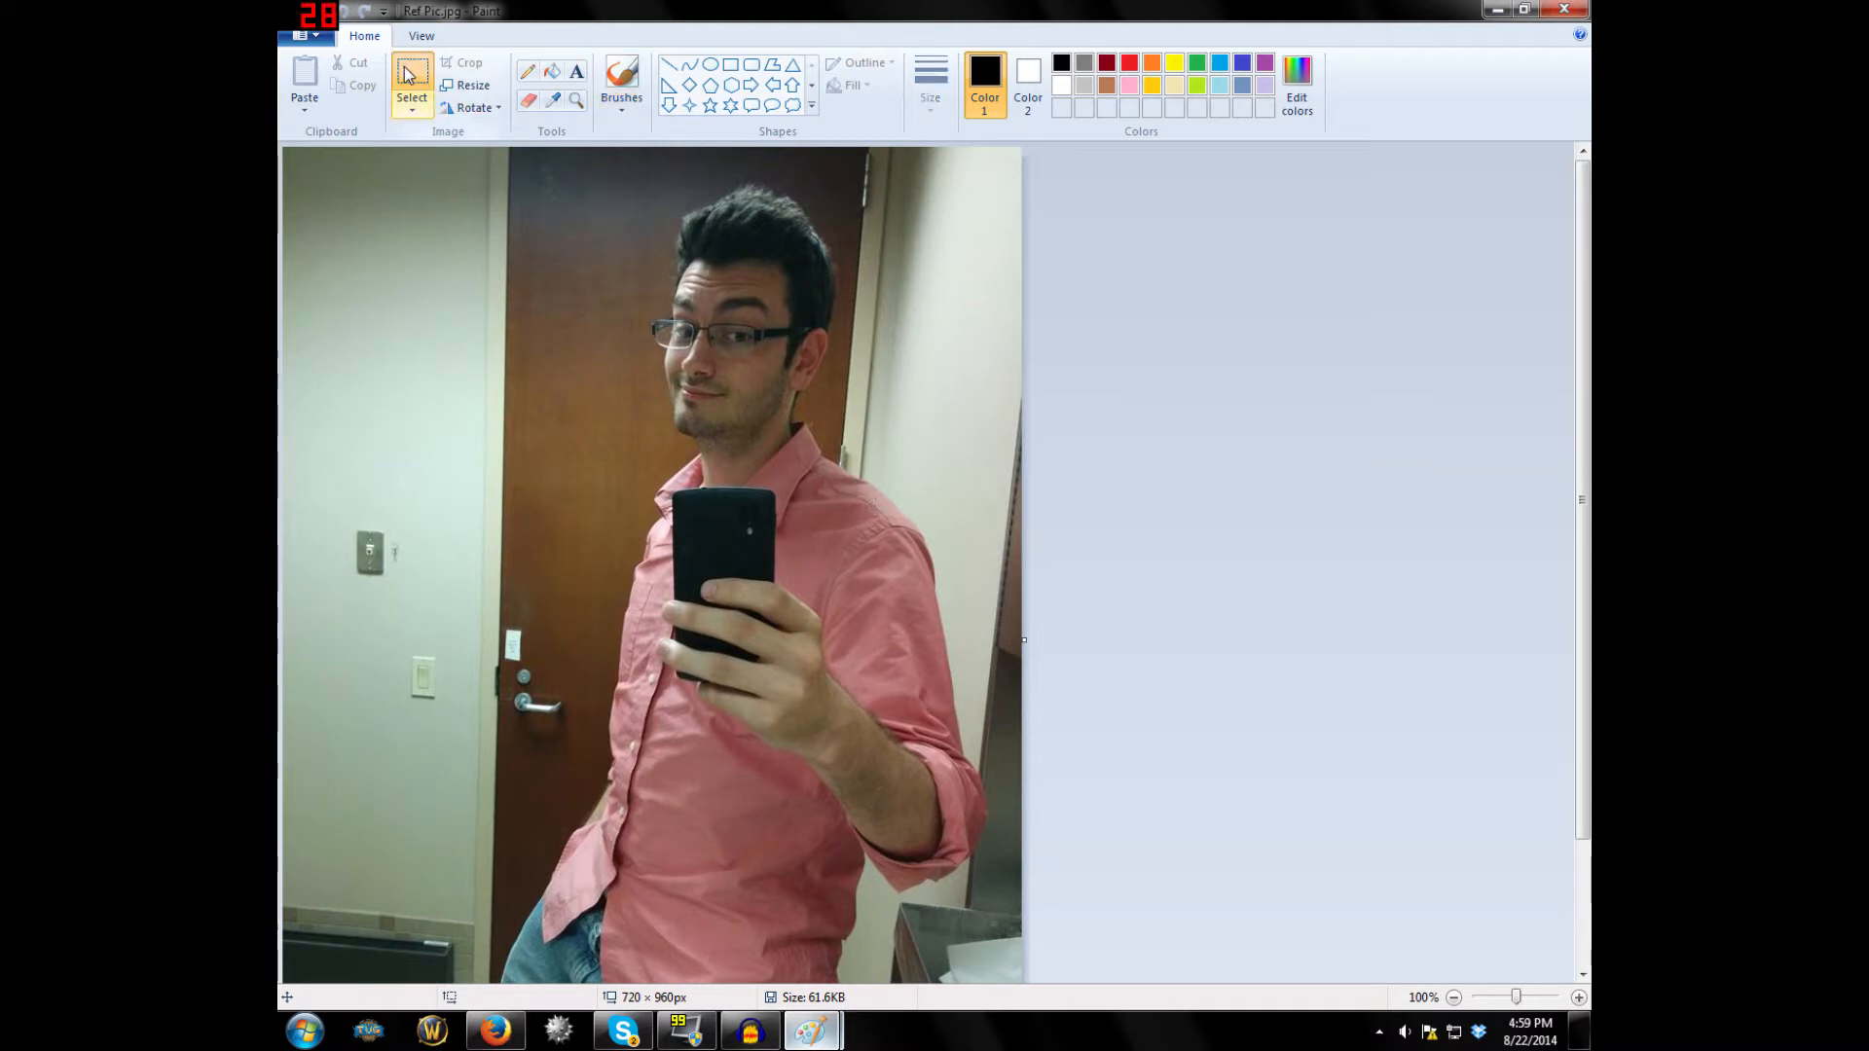
left_click_drag(608, 158, 872, 551)
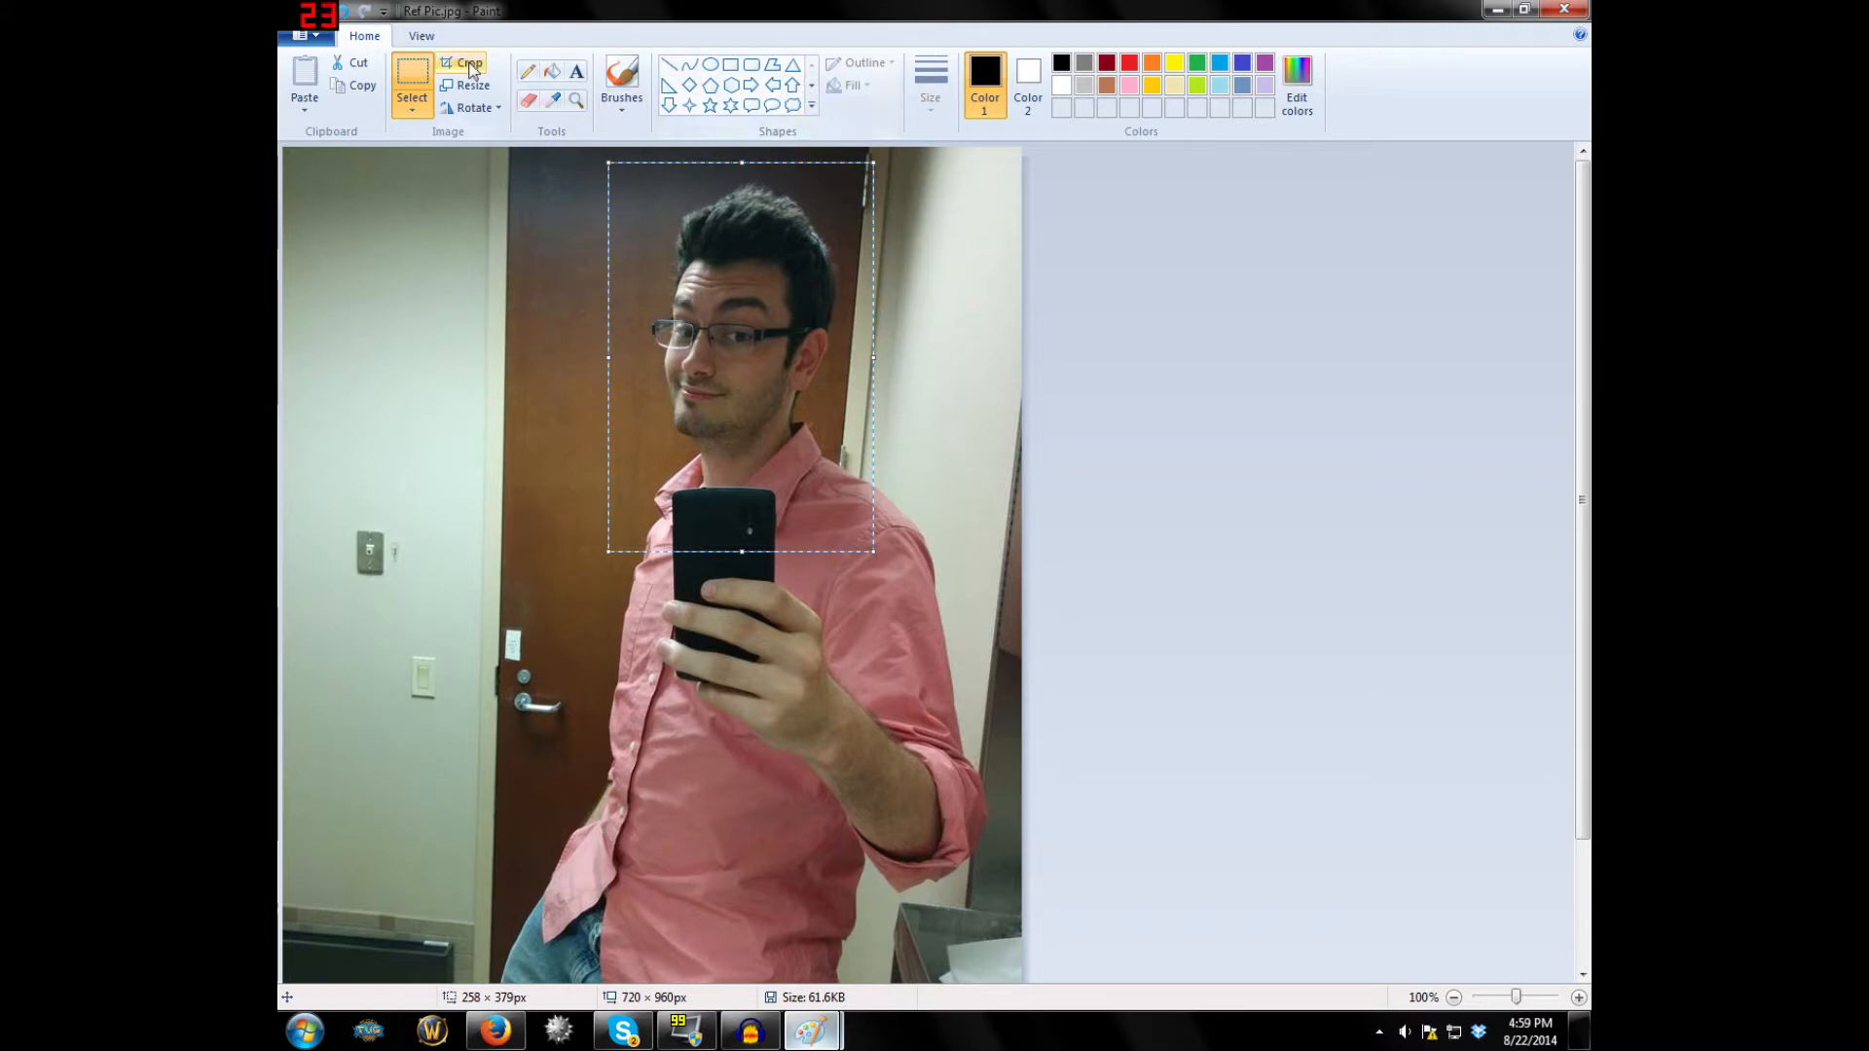
left_click(468, 64)
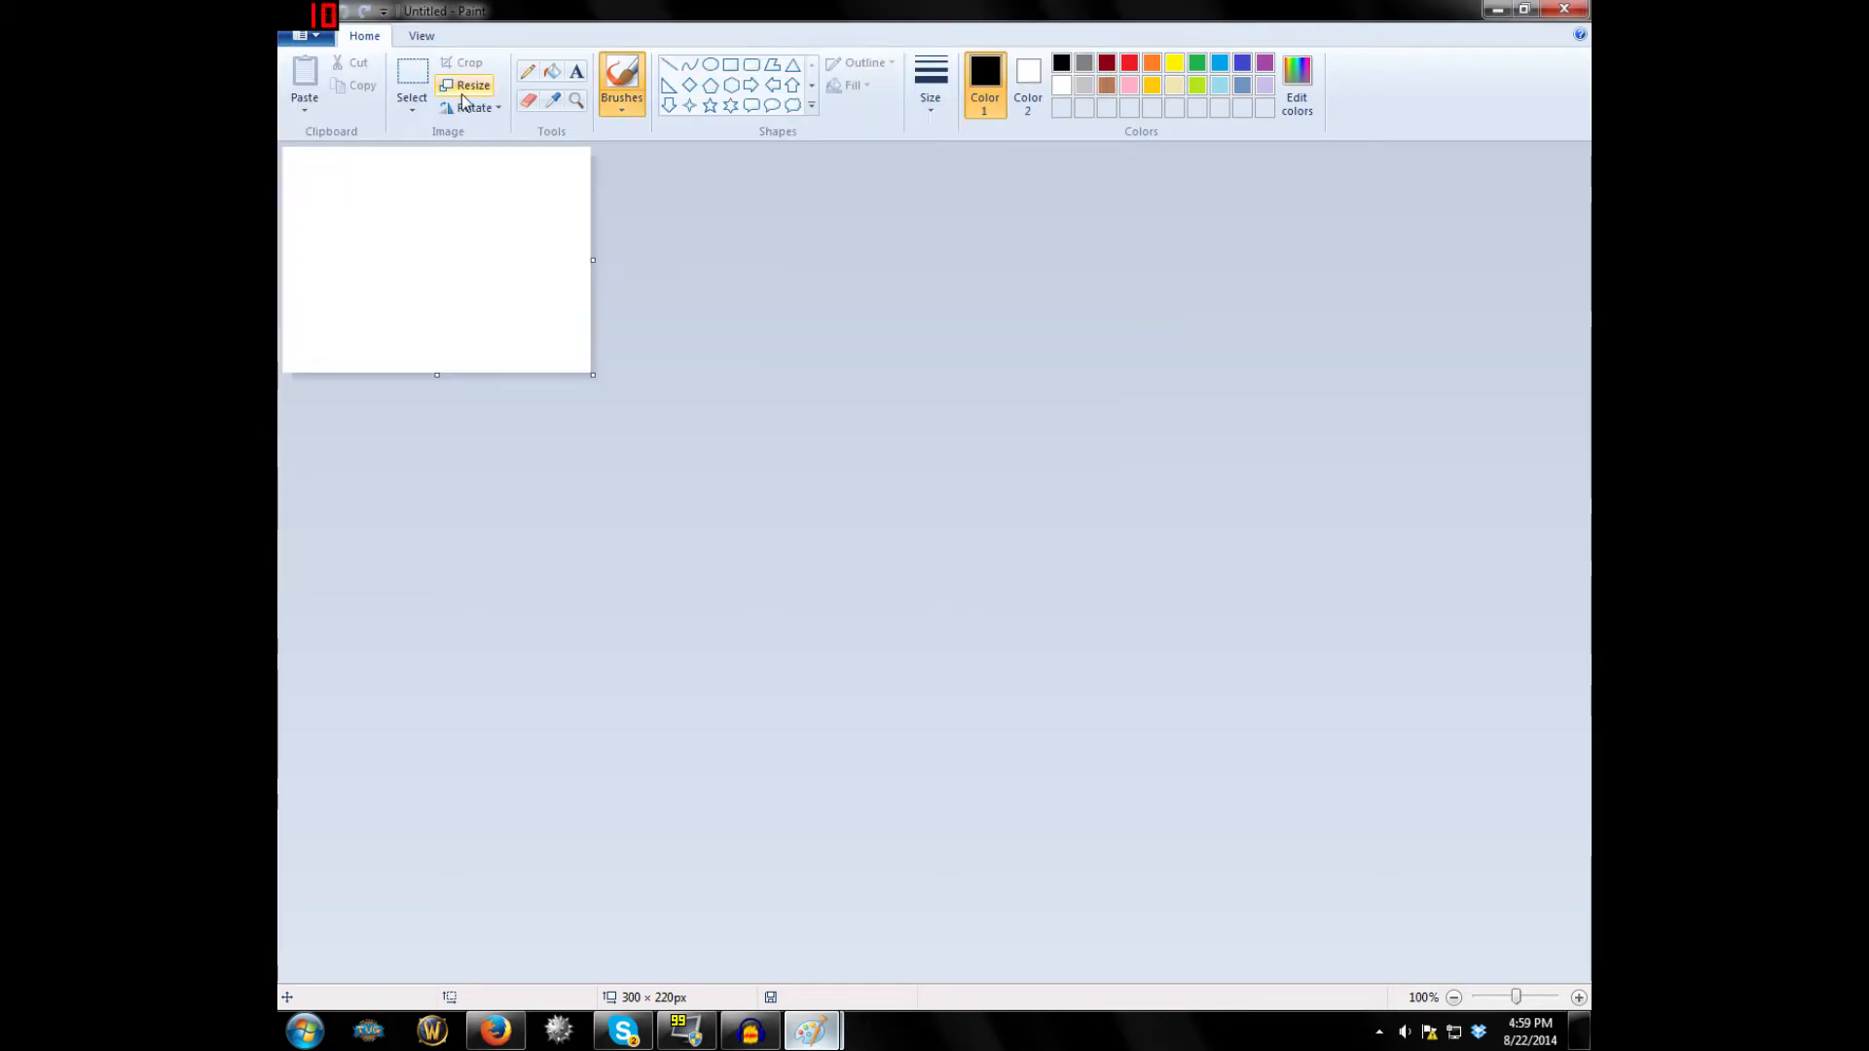
left_click(575, 100)
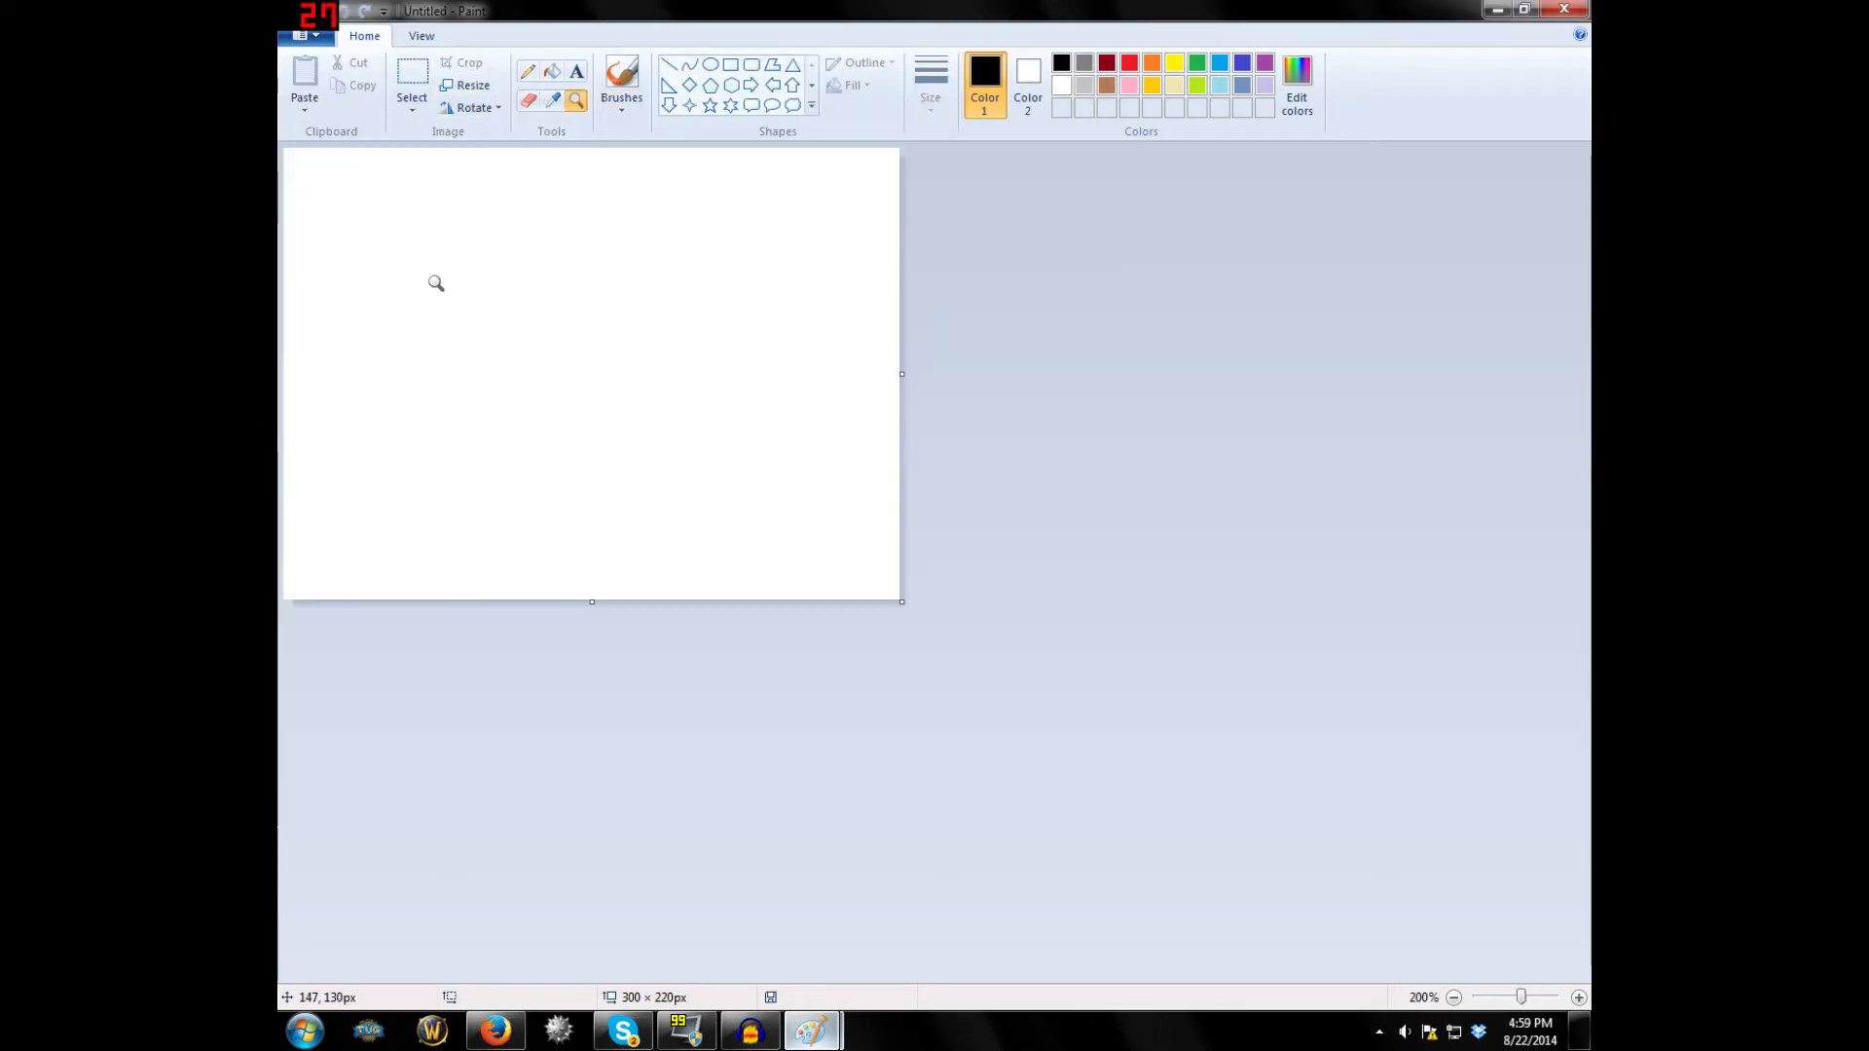
mouse_move(599, 284)
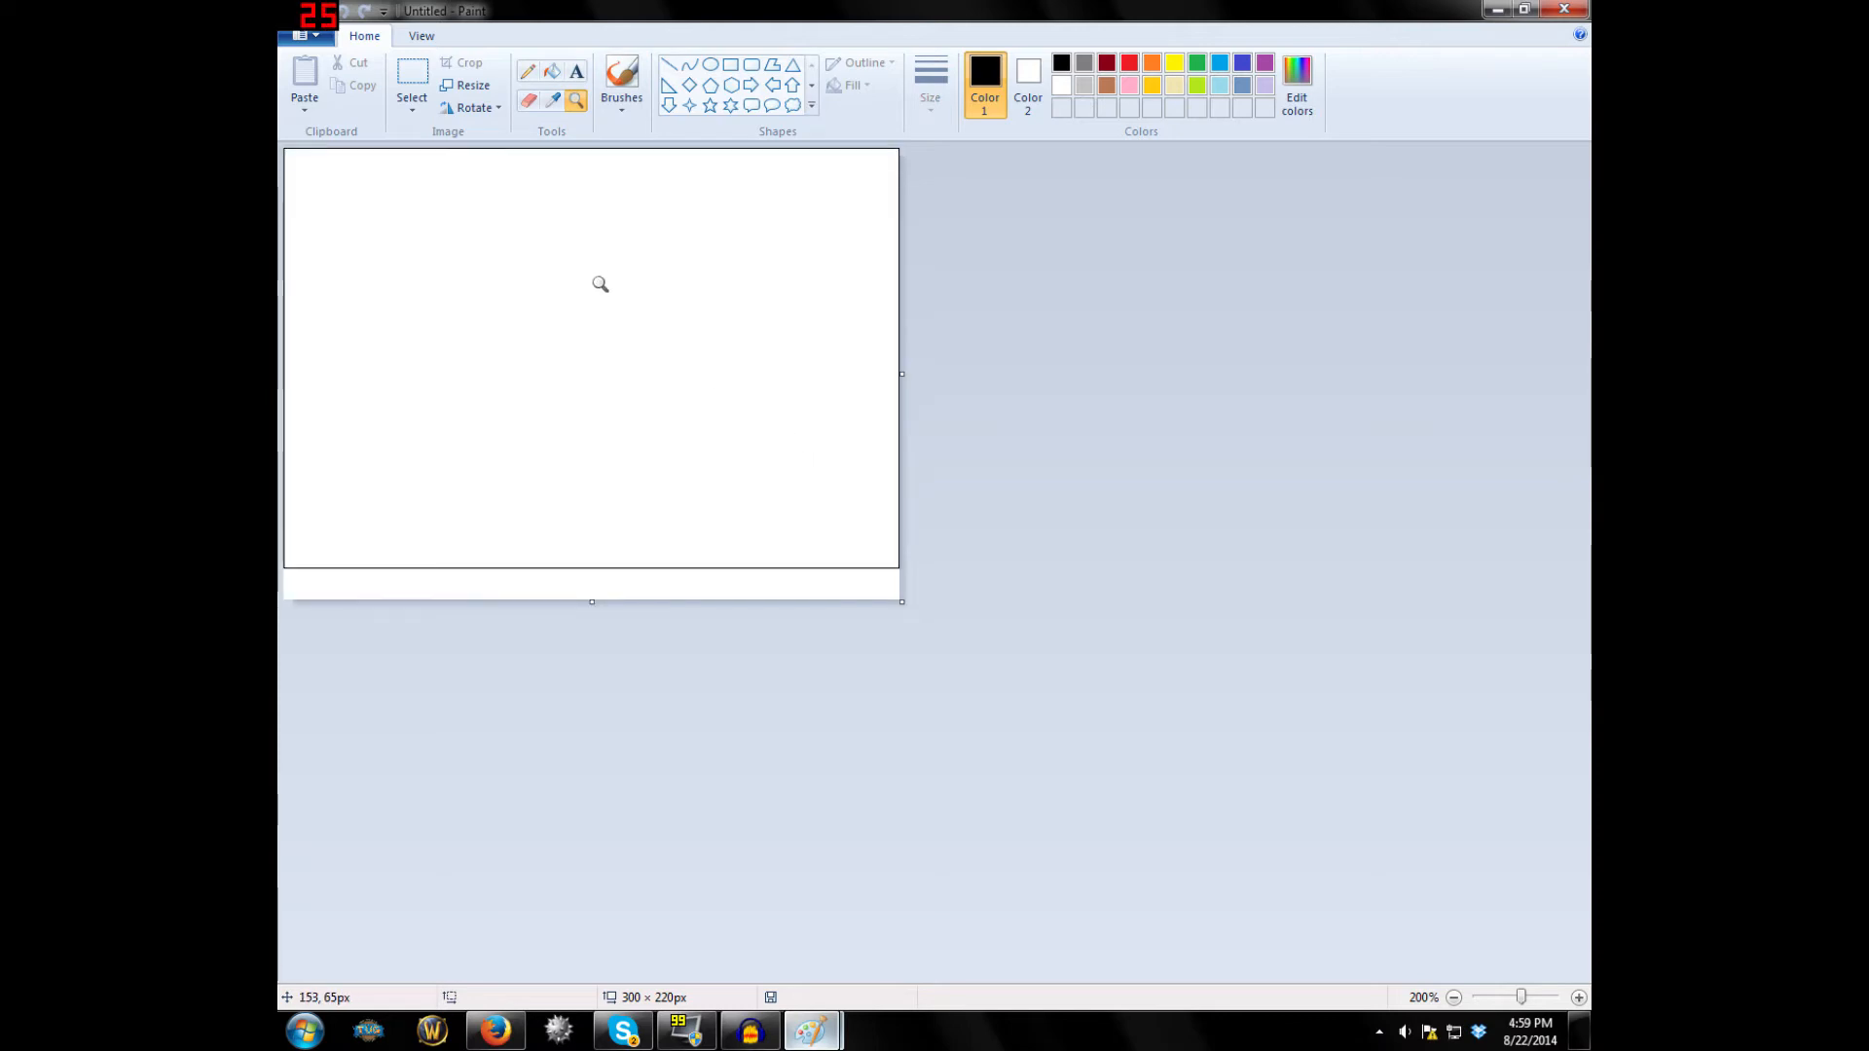
left_click(1453, 998)
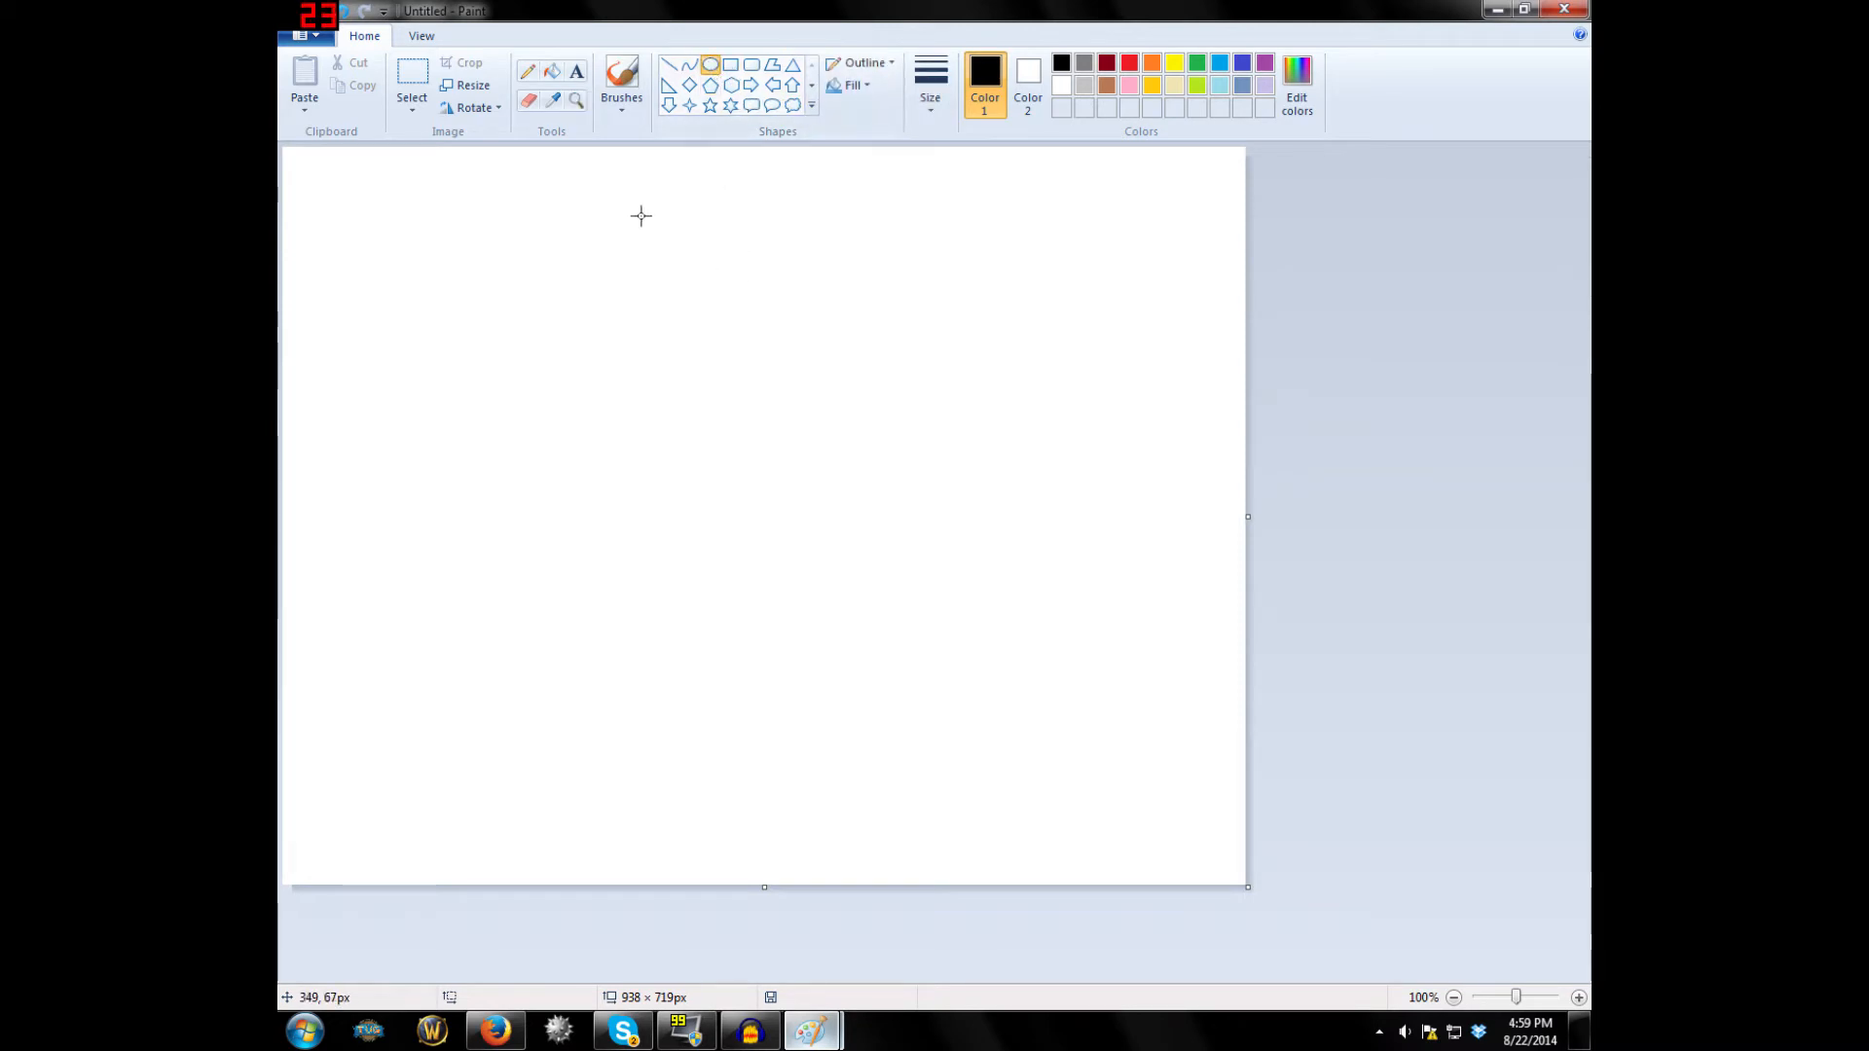
mouse_move(664, 228)
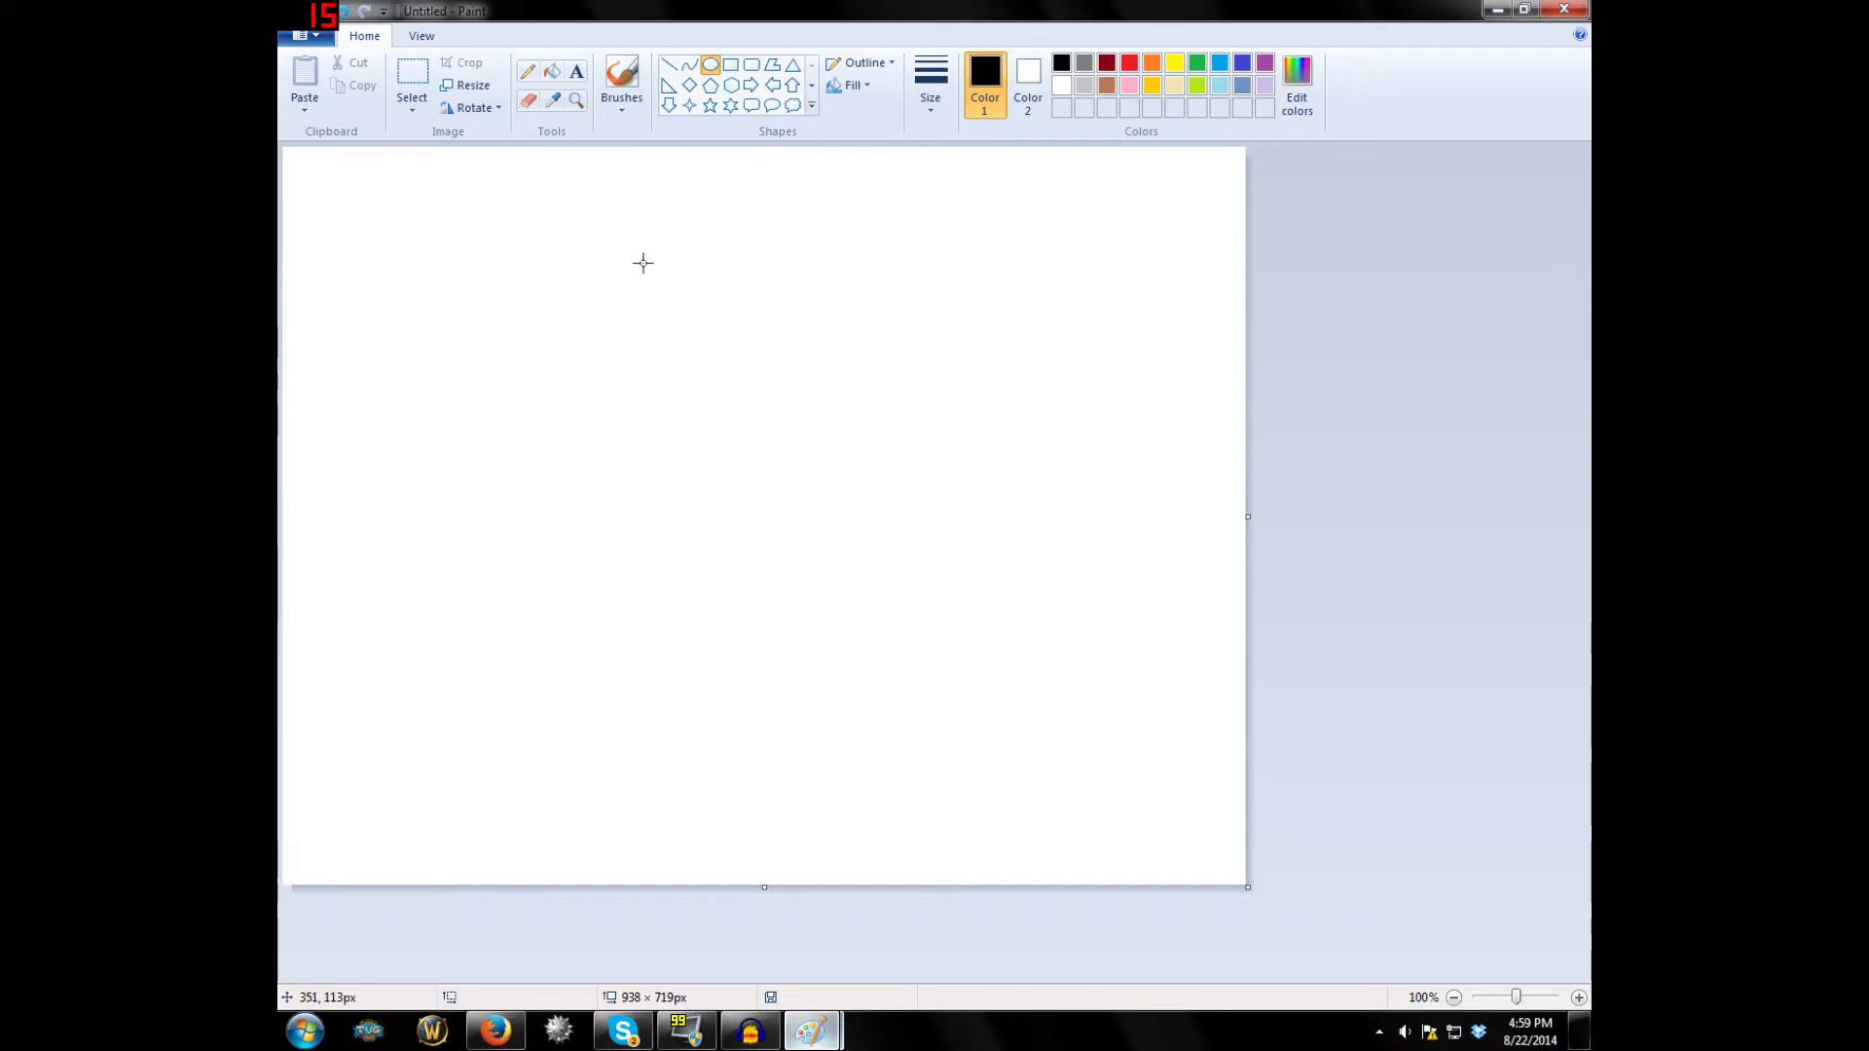
mouse_move(1077, 192)
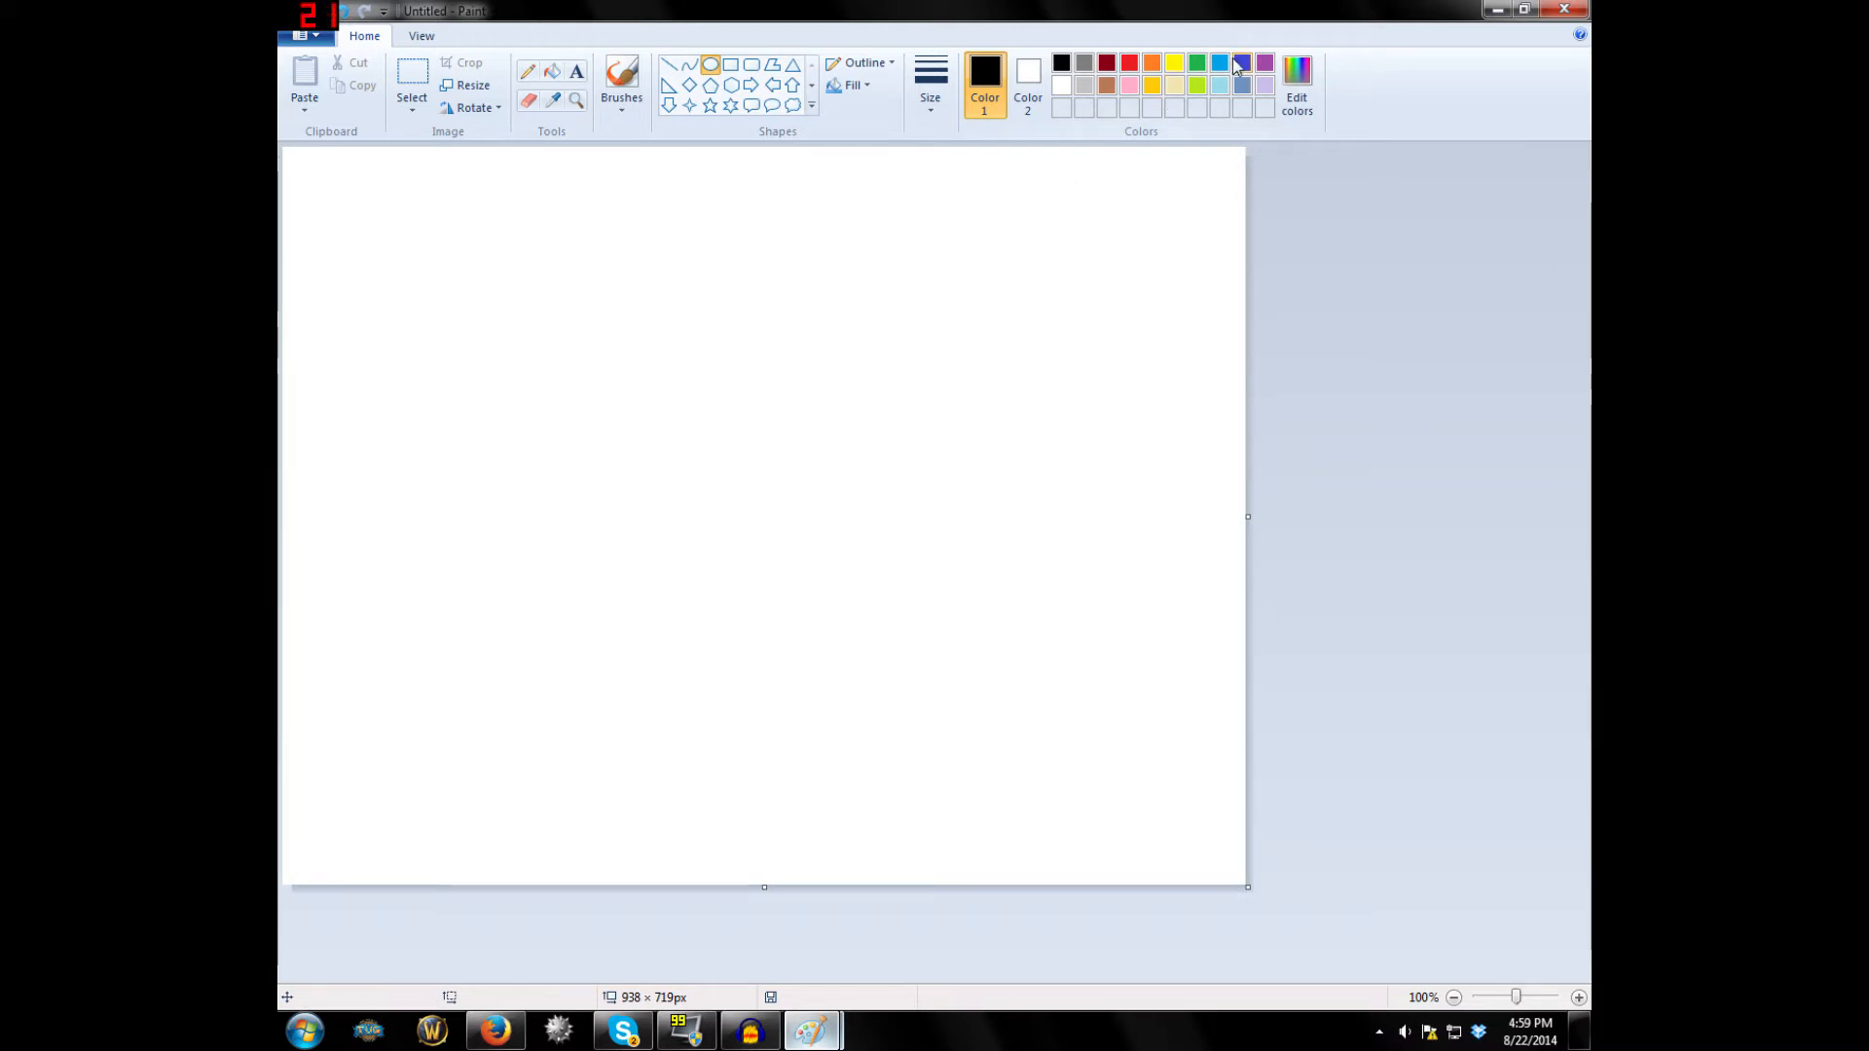
Draw a blue circle about 170 pixels across, resize it, and position it upper middle.
left_click(1241, 63)
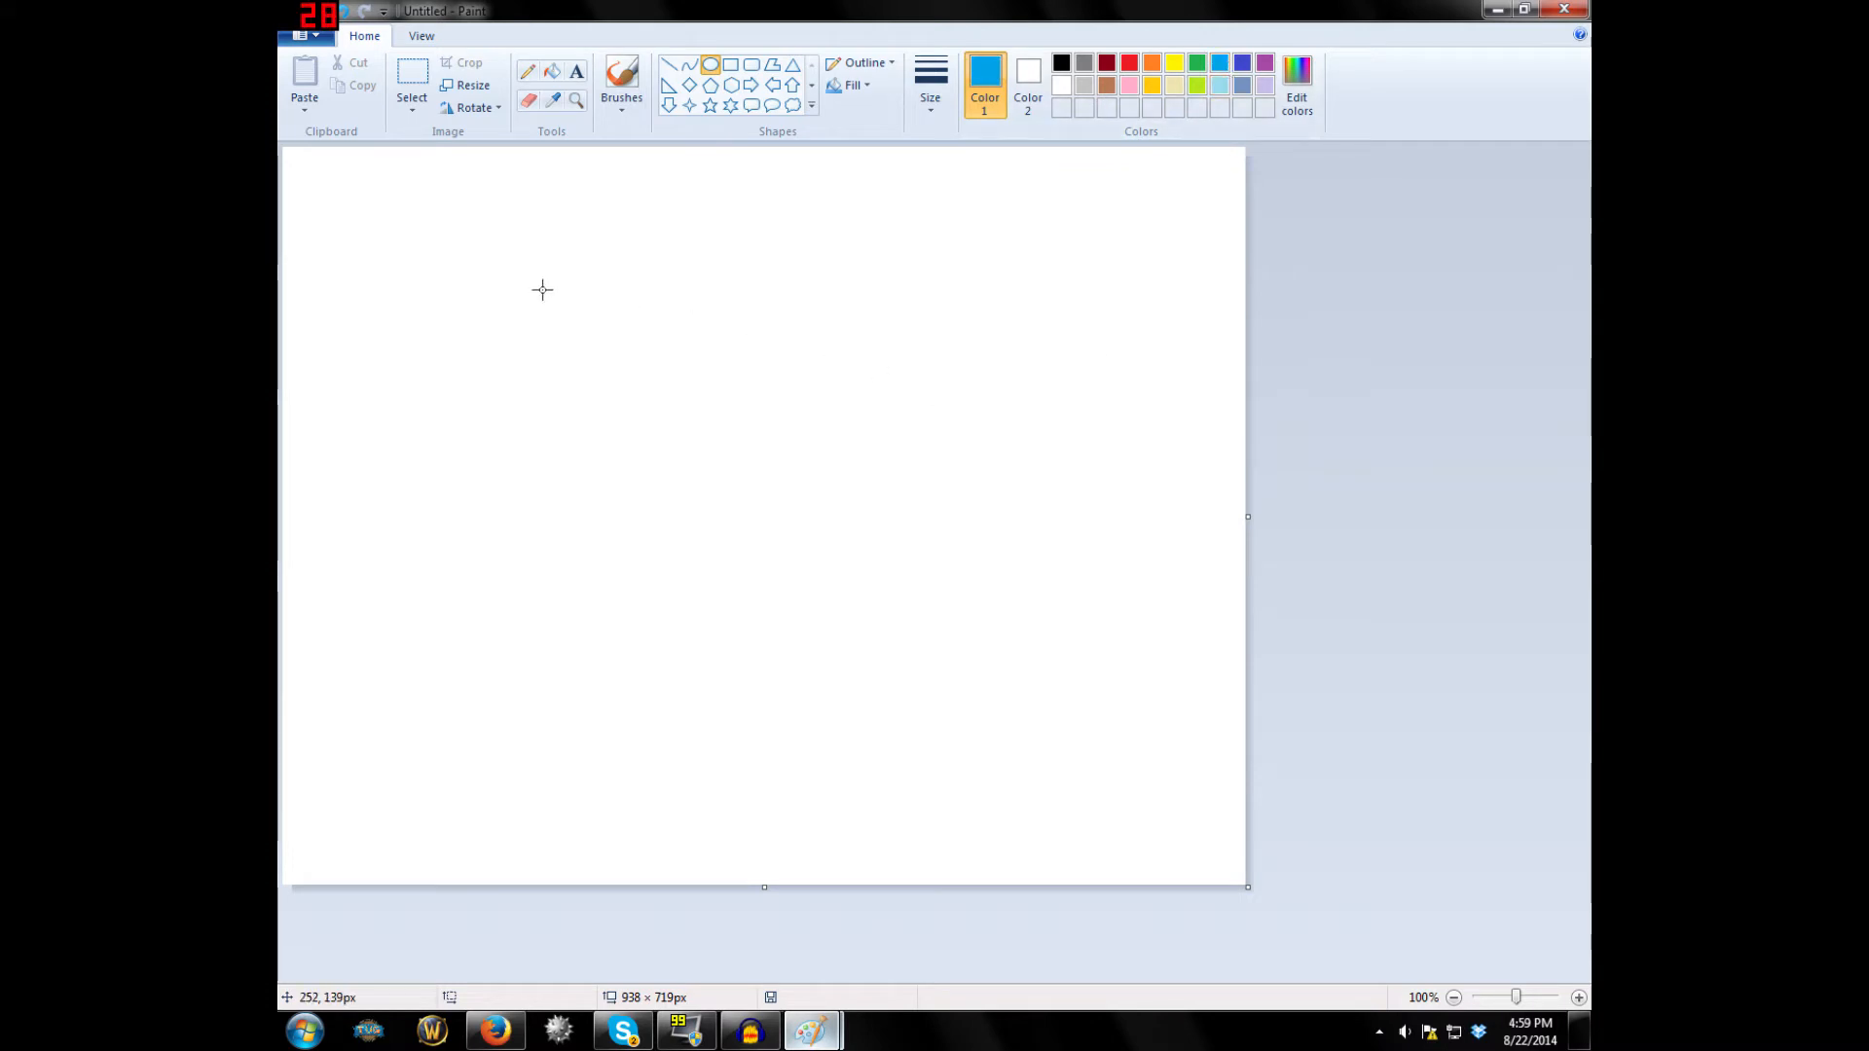
mouse_move(548, 243)
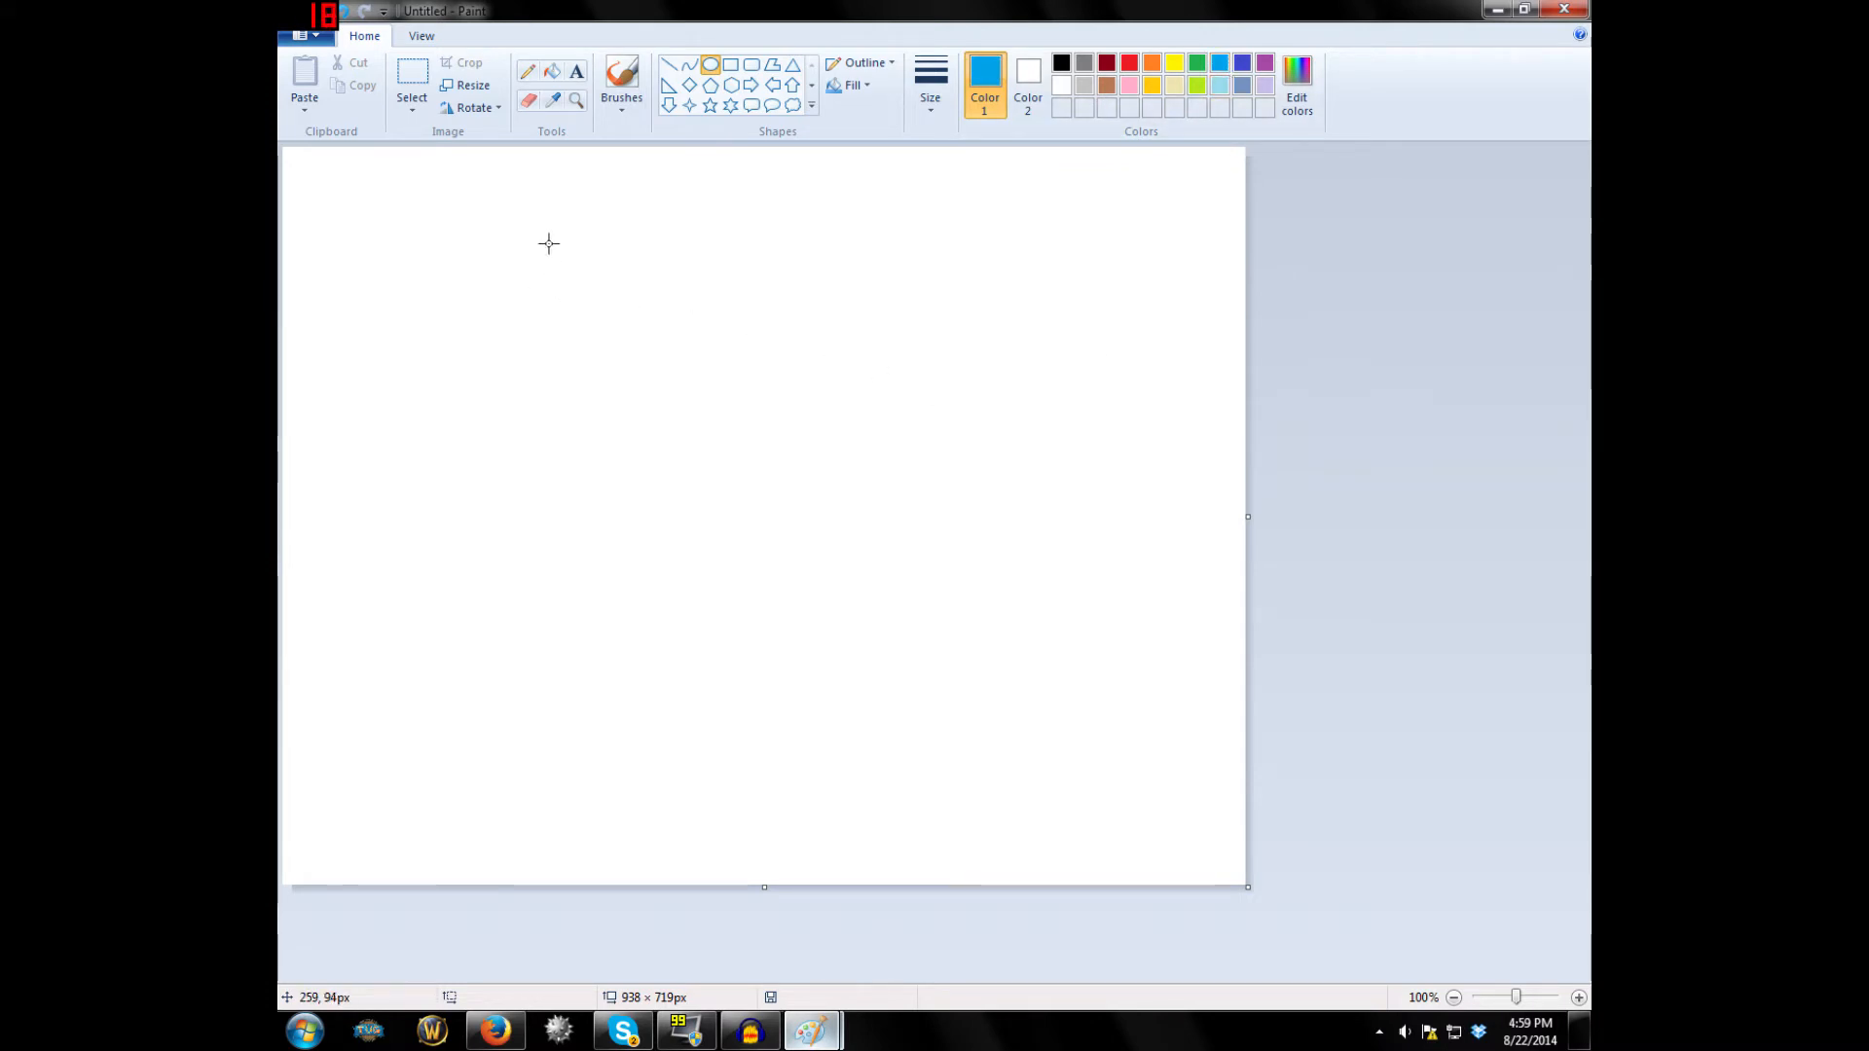
mouse_move(575, 245)
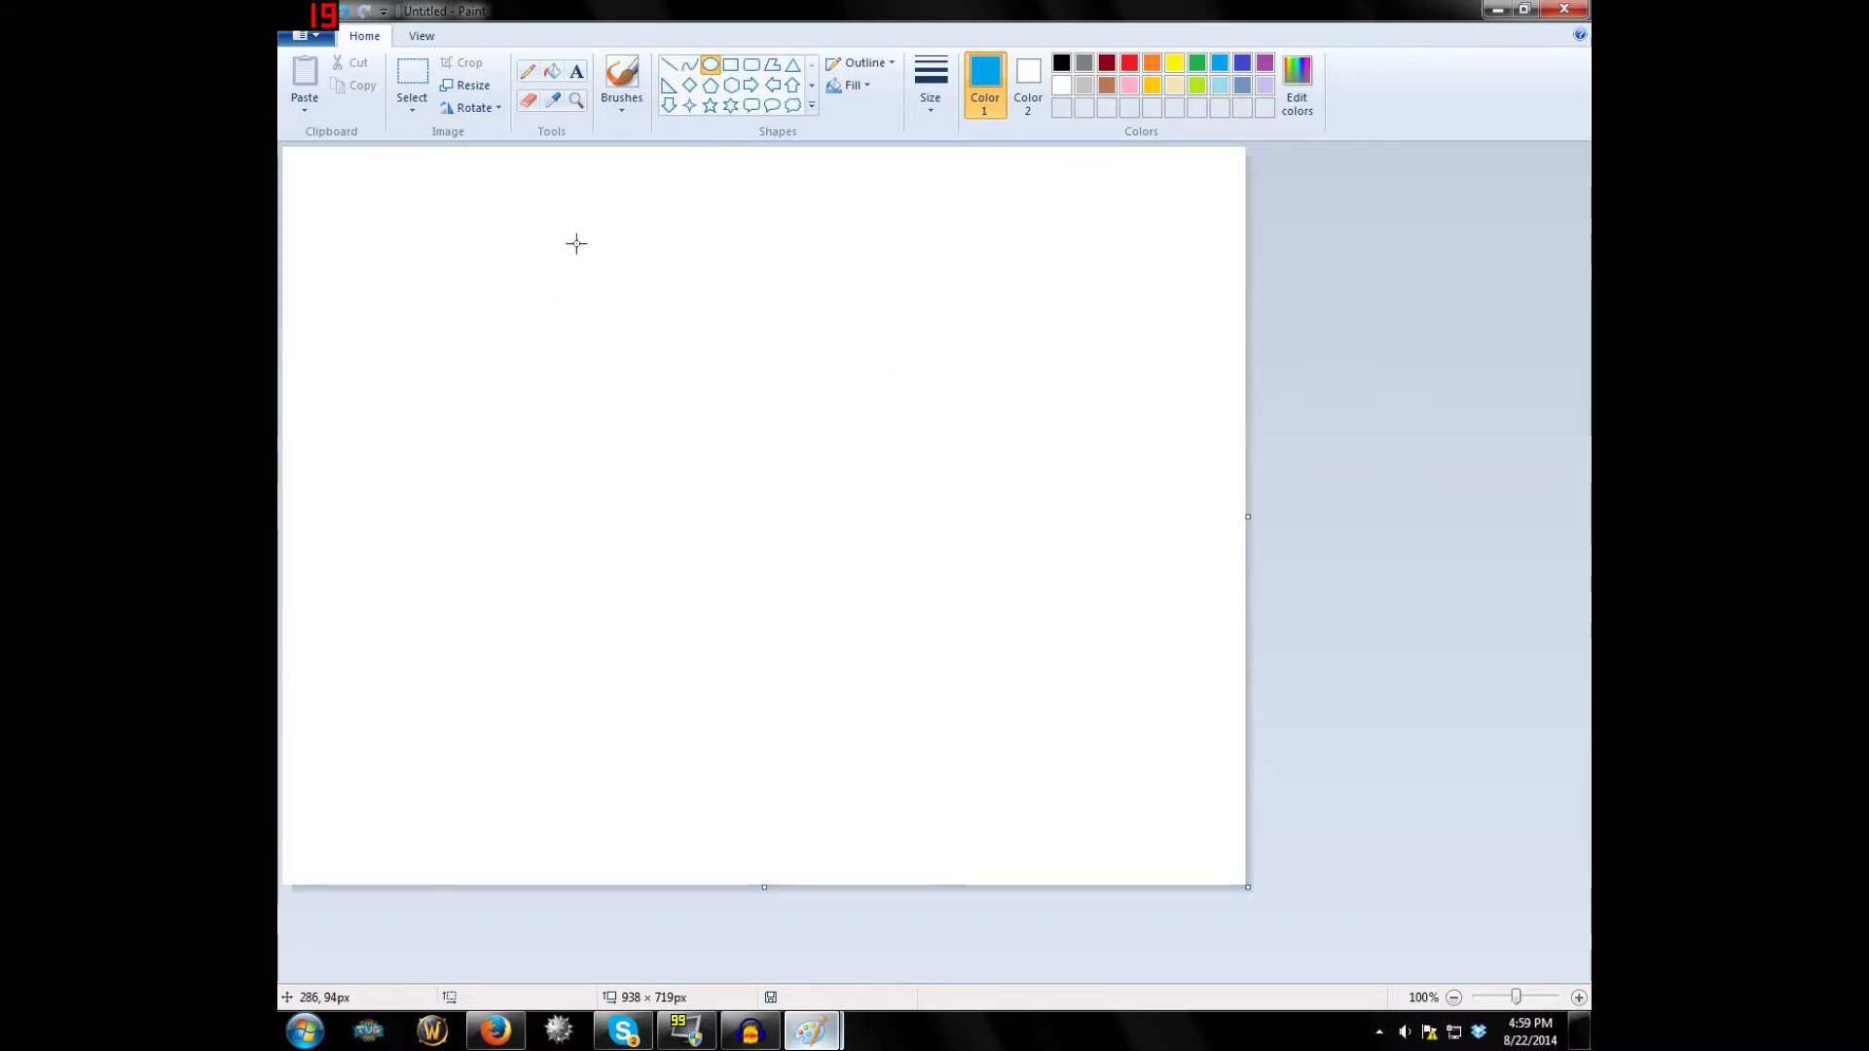
left_click_drag(576, 244, 870, 554)
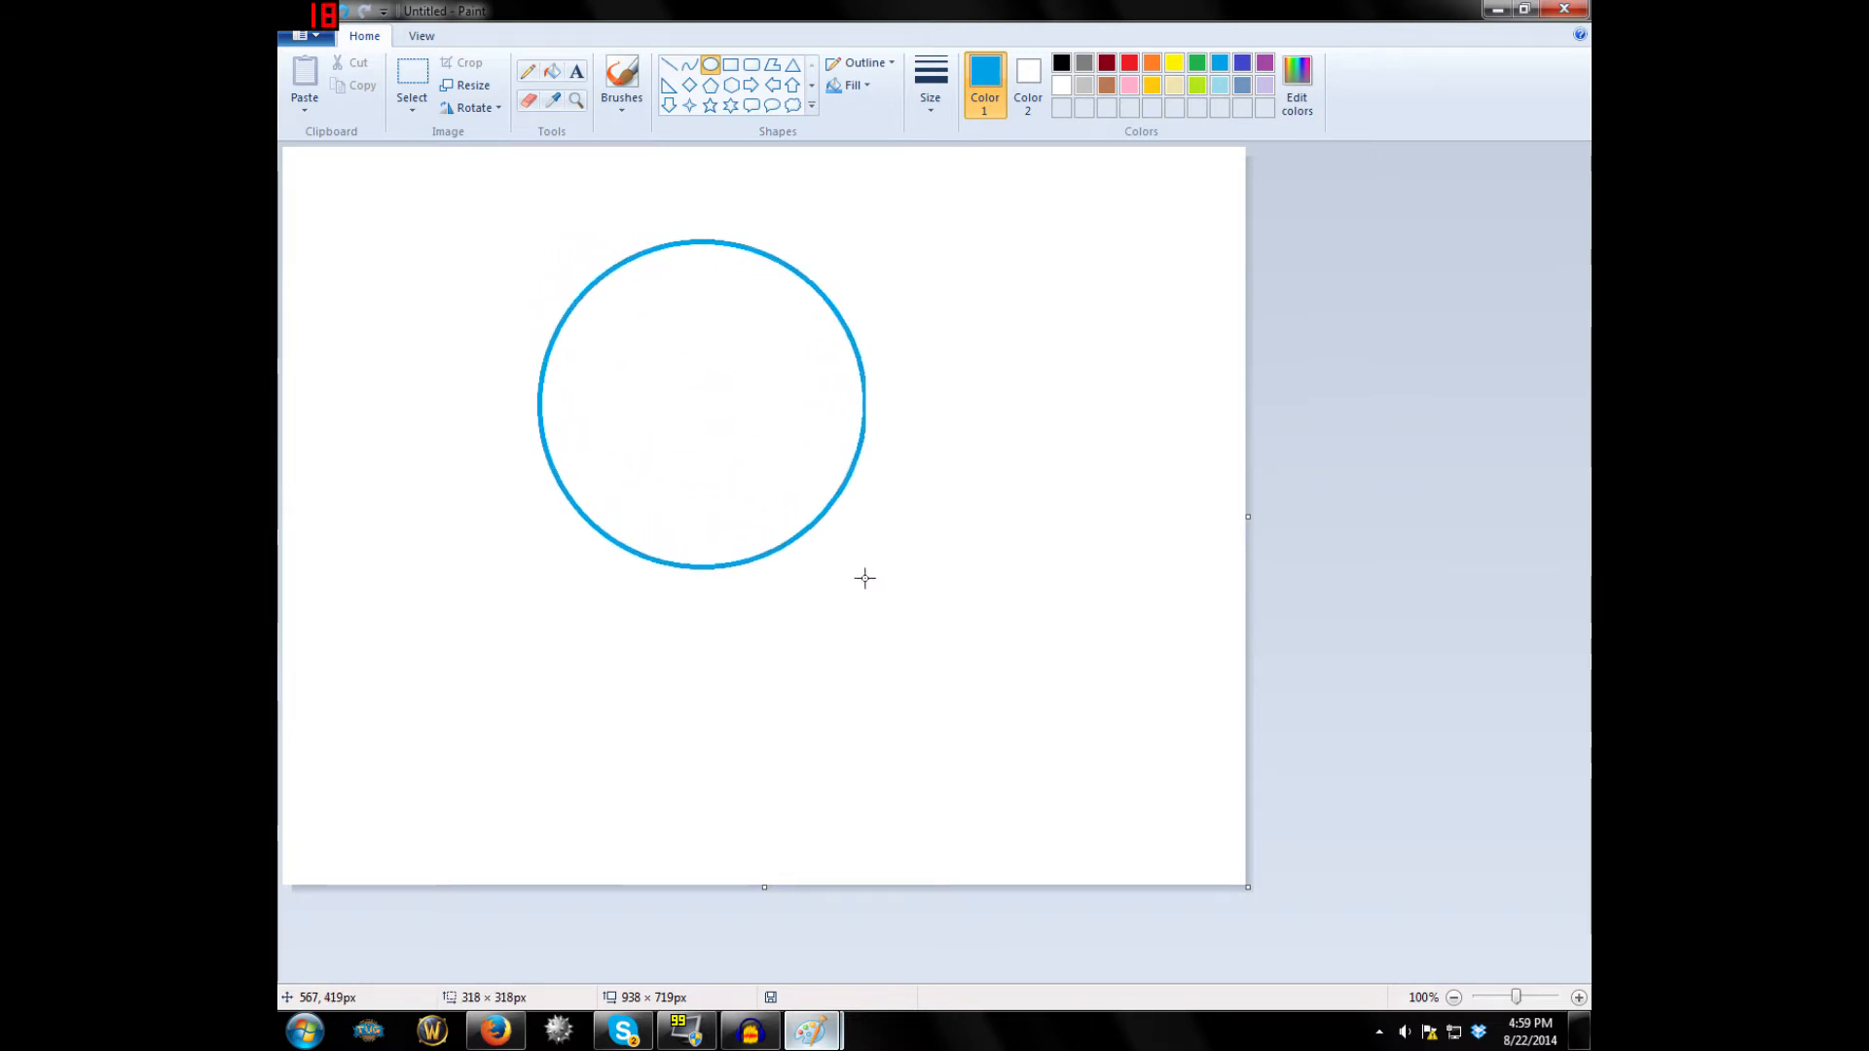
left_click_drag(865, 578, 878, 586)
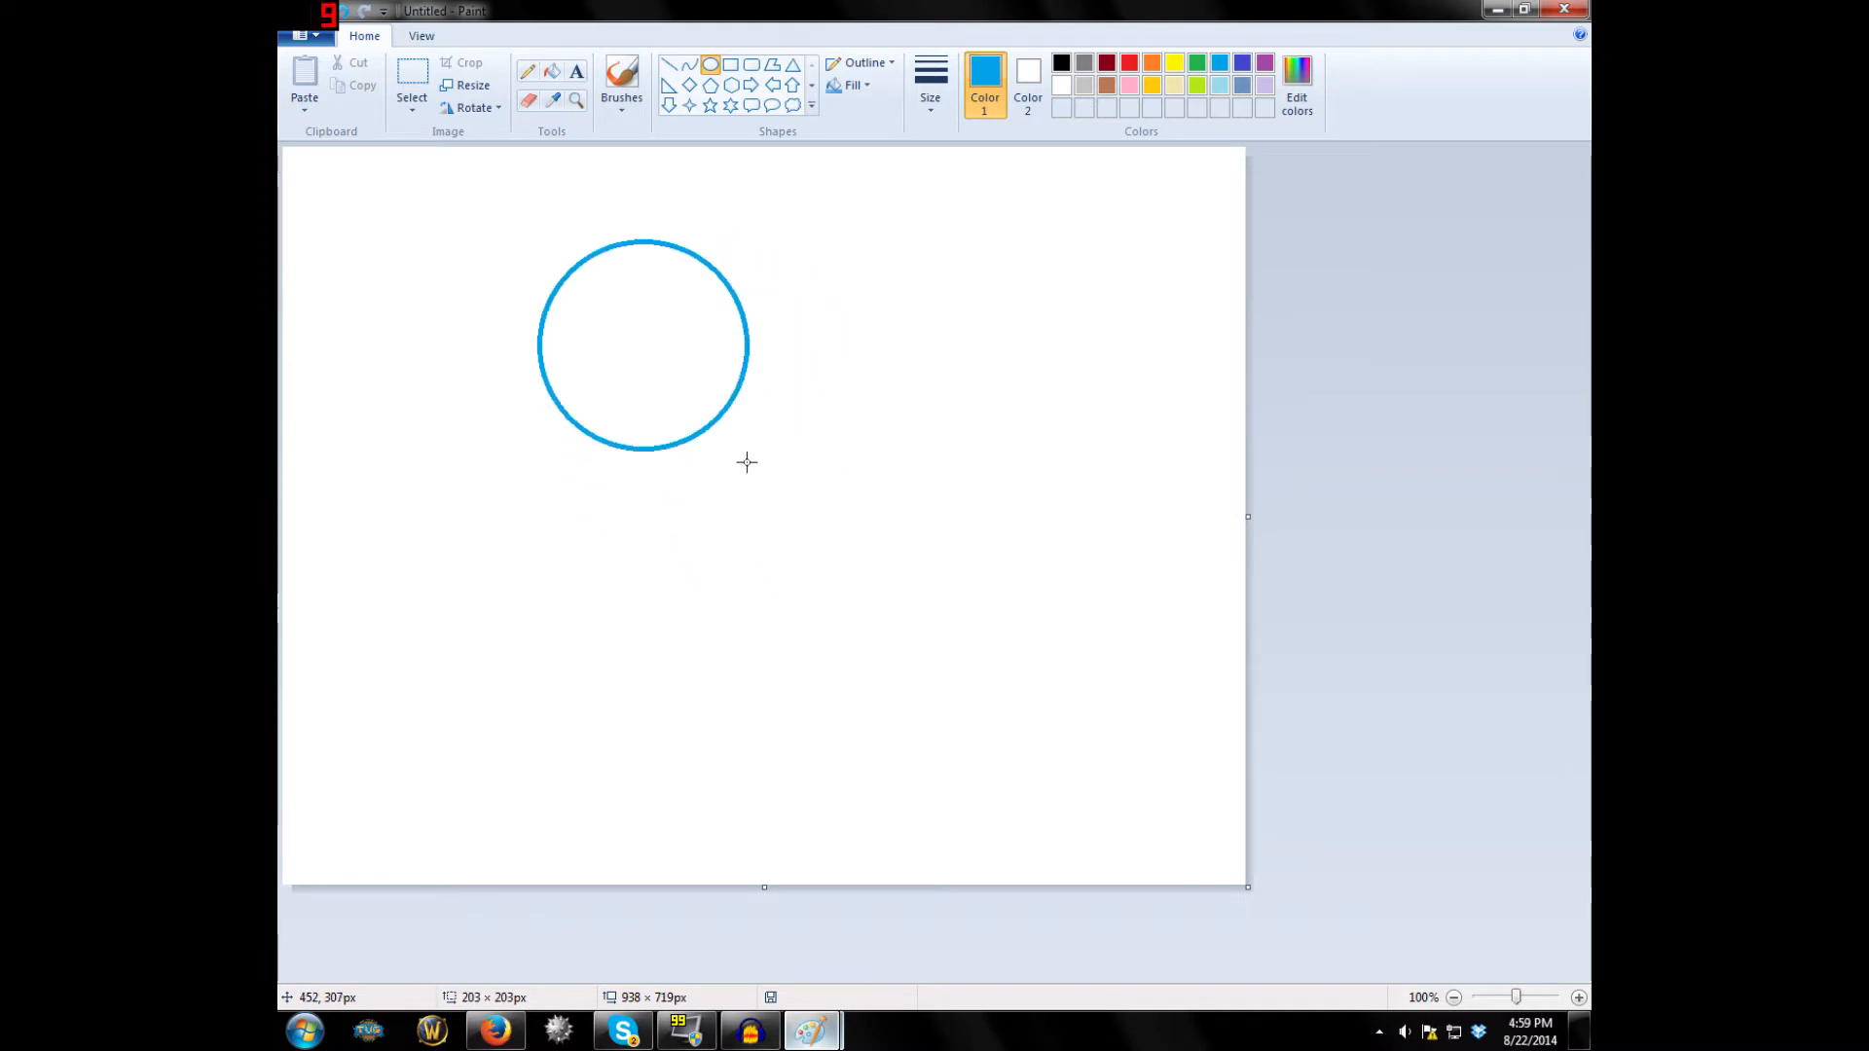
left_click_drag(748, 462, 856, 386)
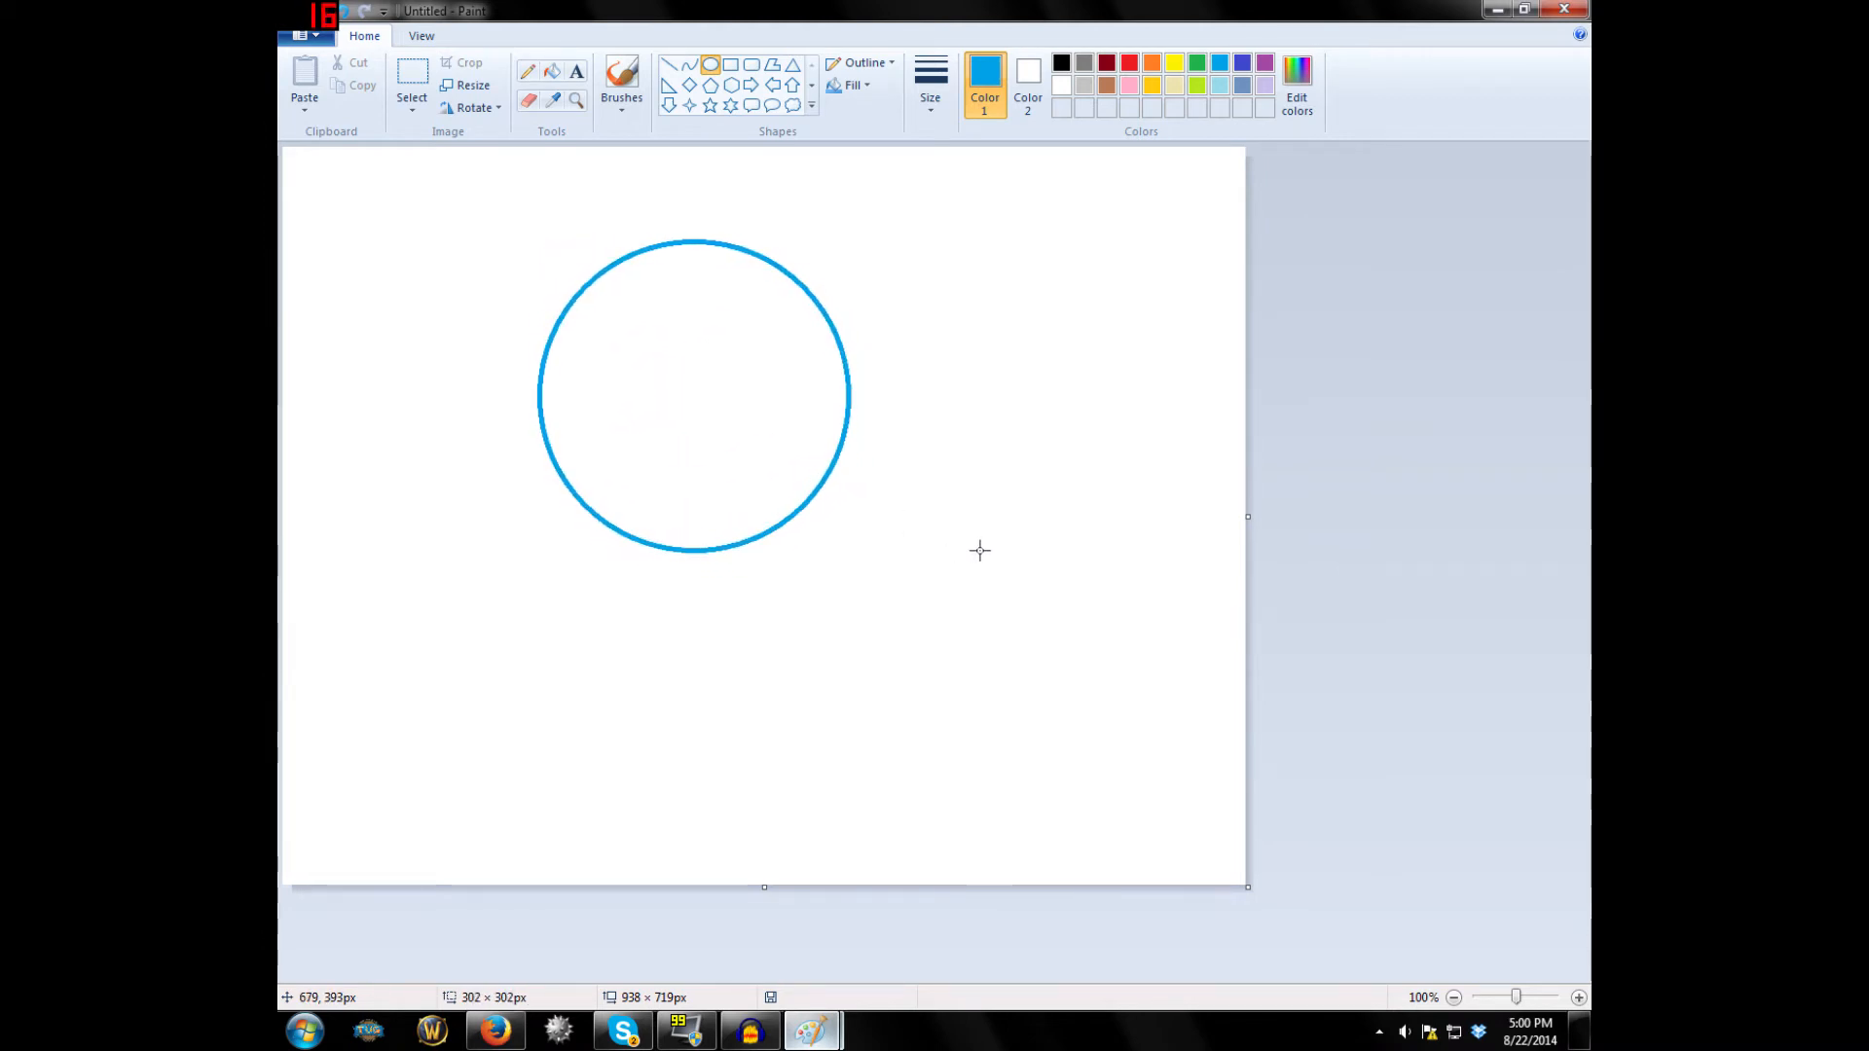
left_click(695, 394)
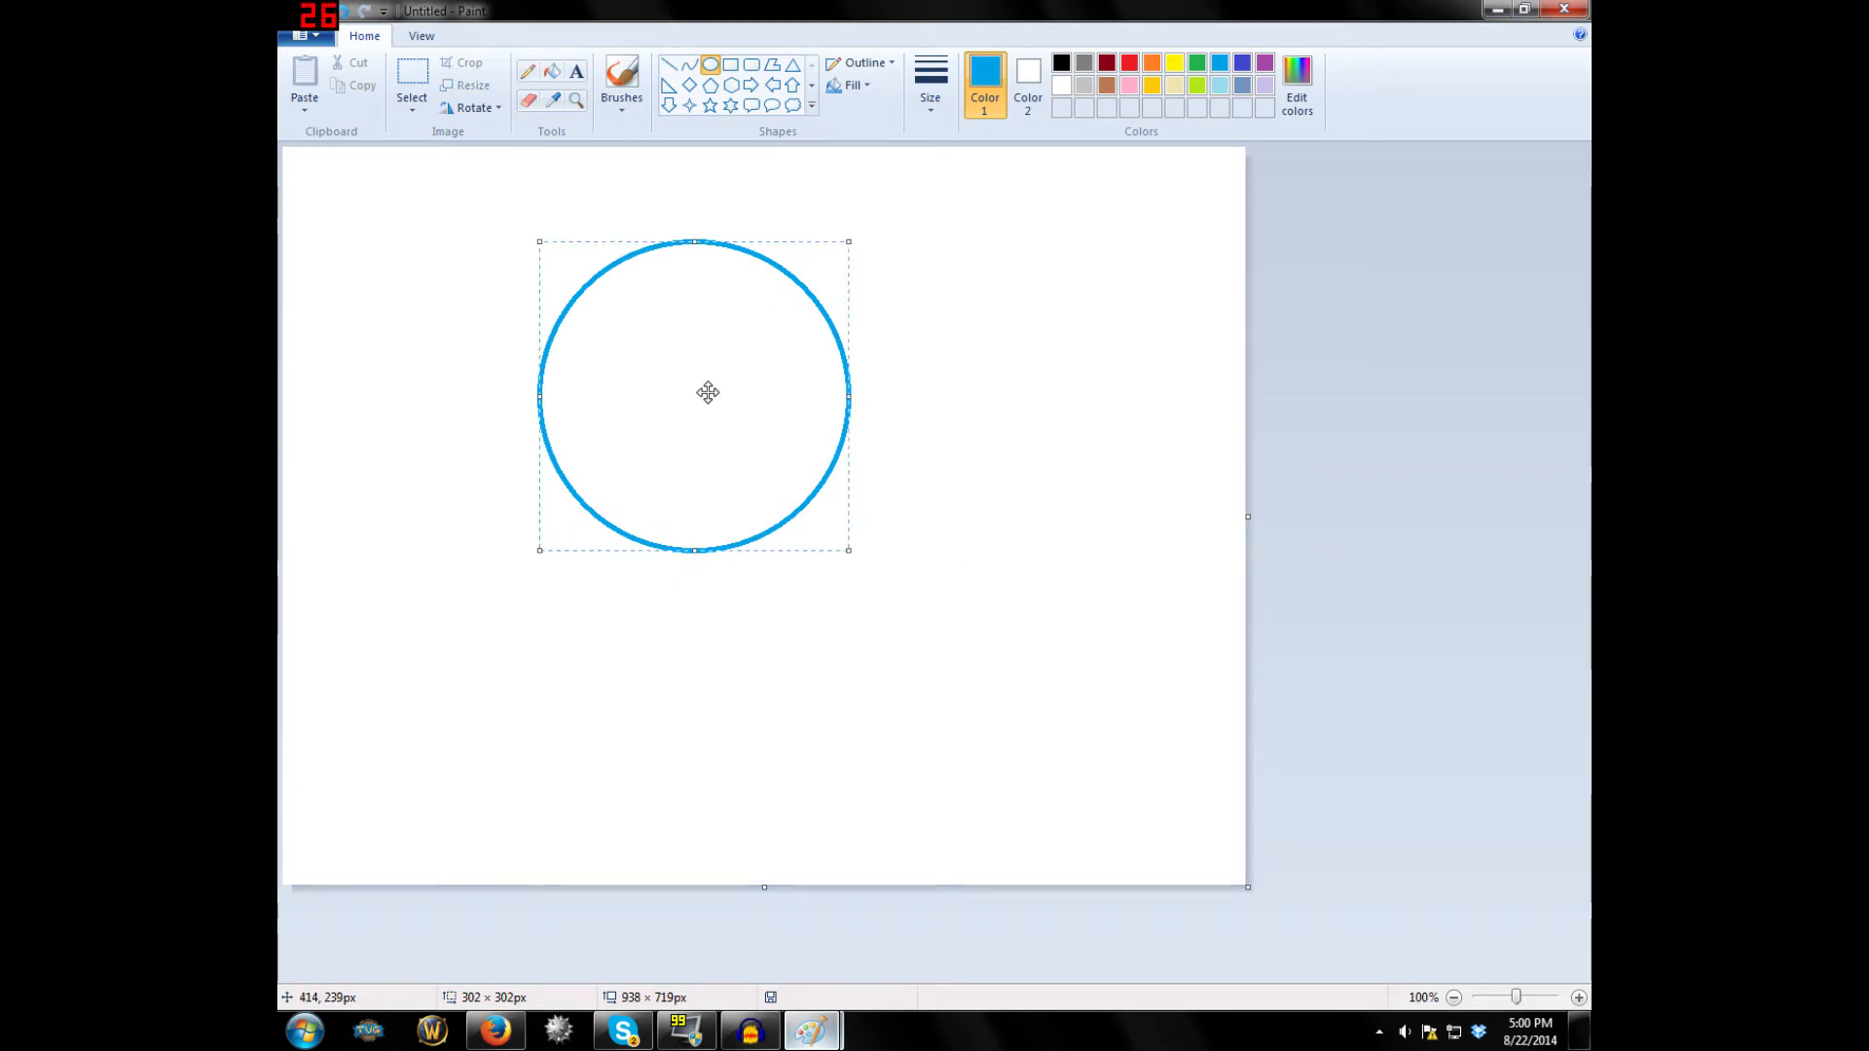
left_click_drag(707, 393, 745, 402)
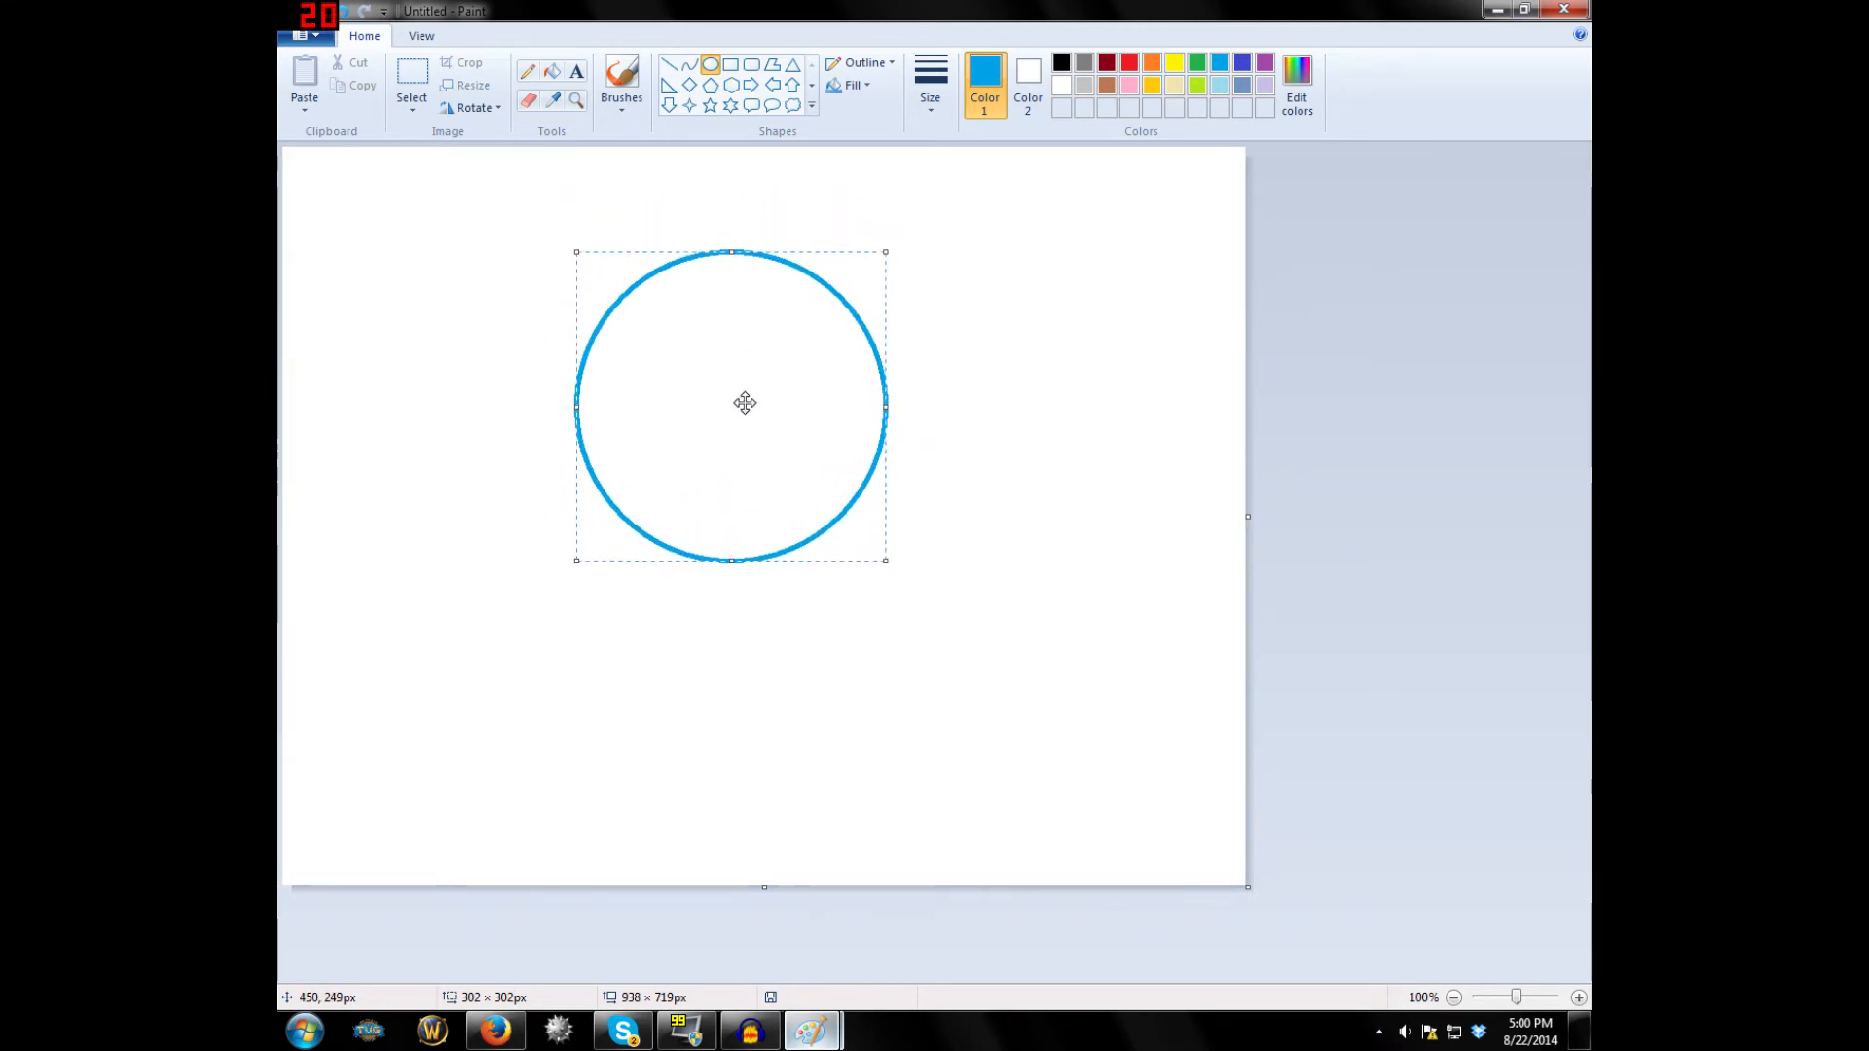
left_click(711, 63)
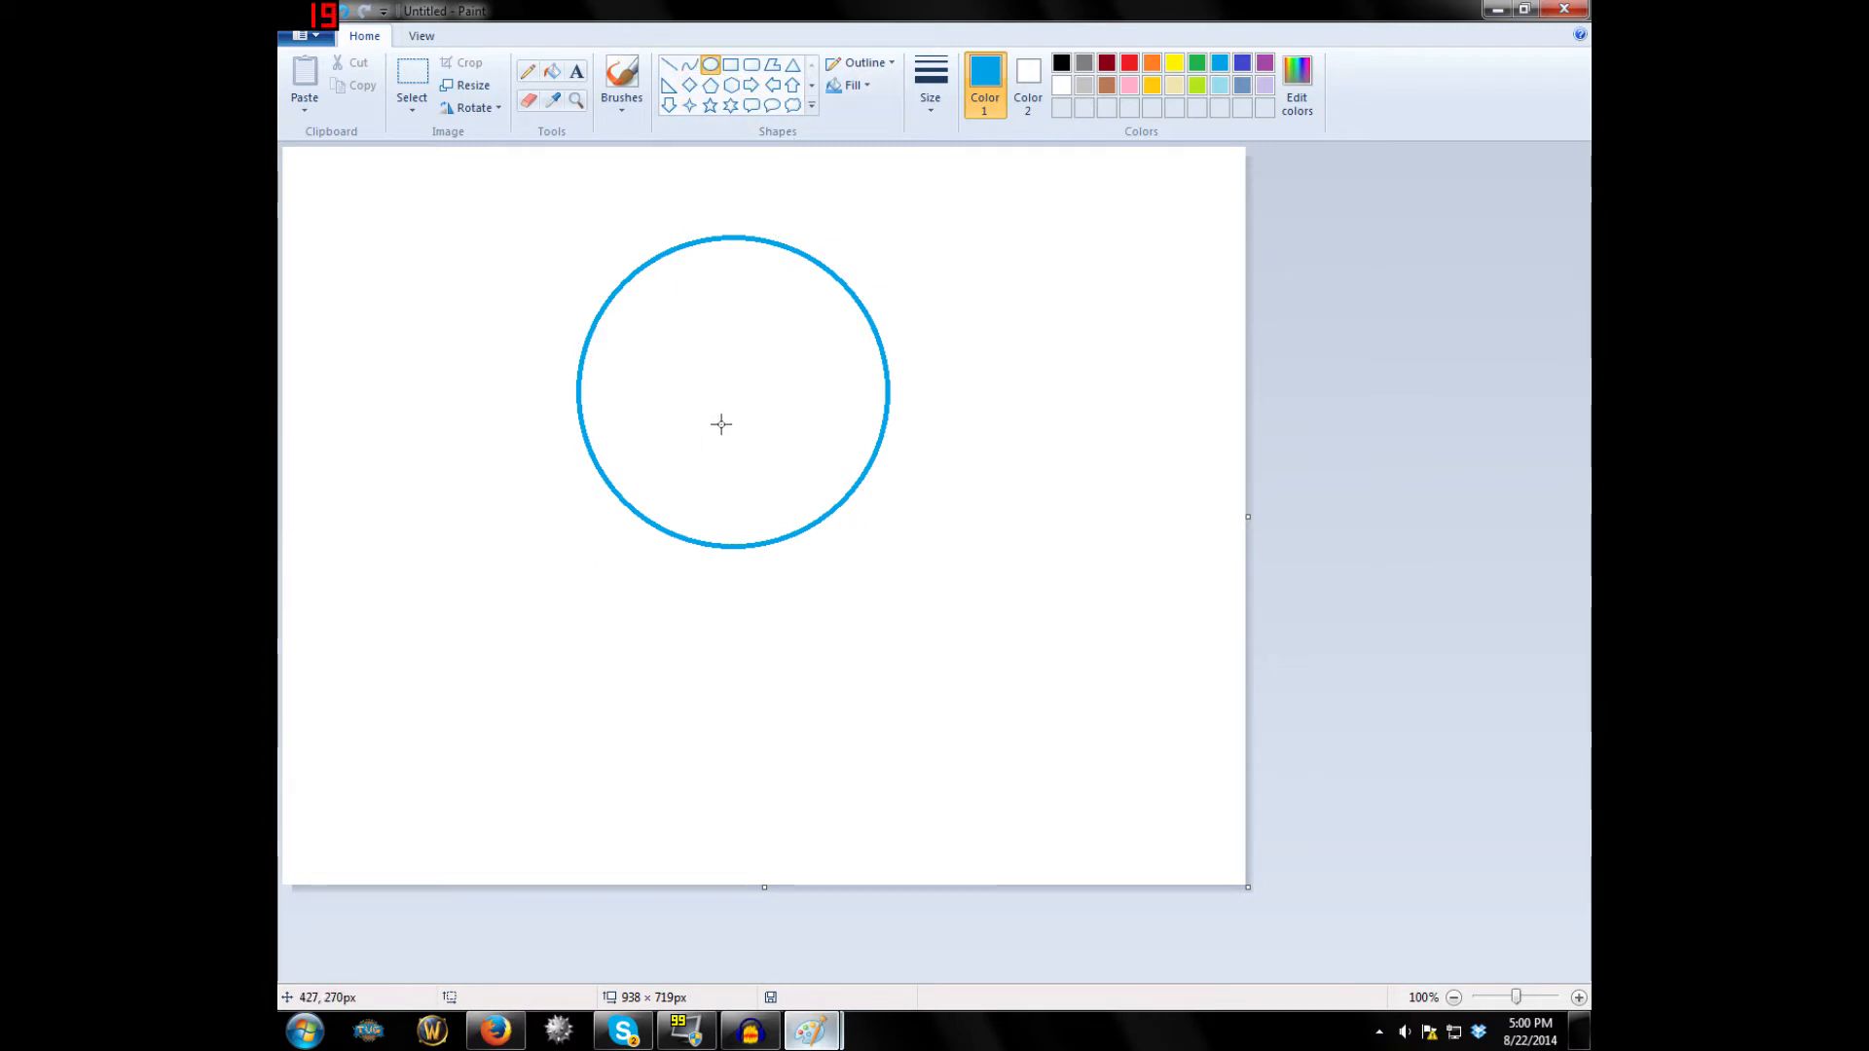
mouse_move(575, 335)
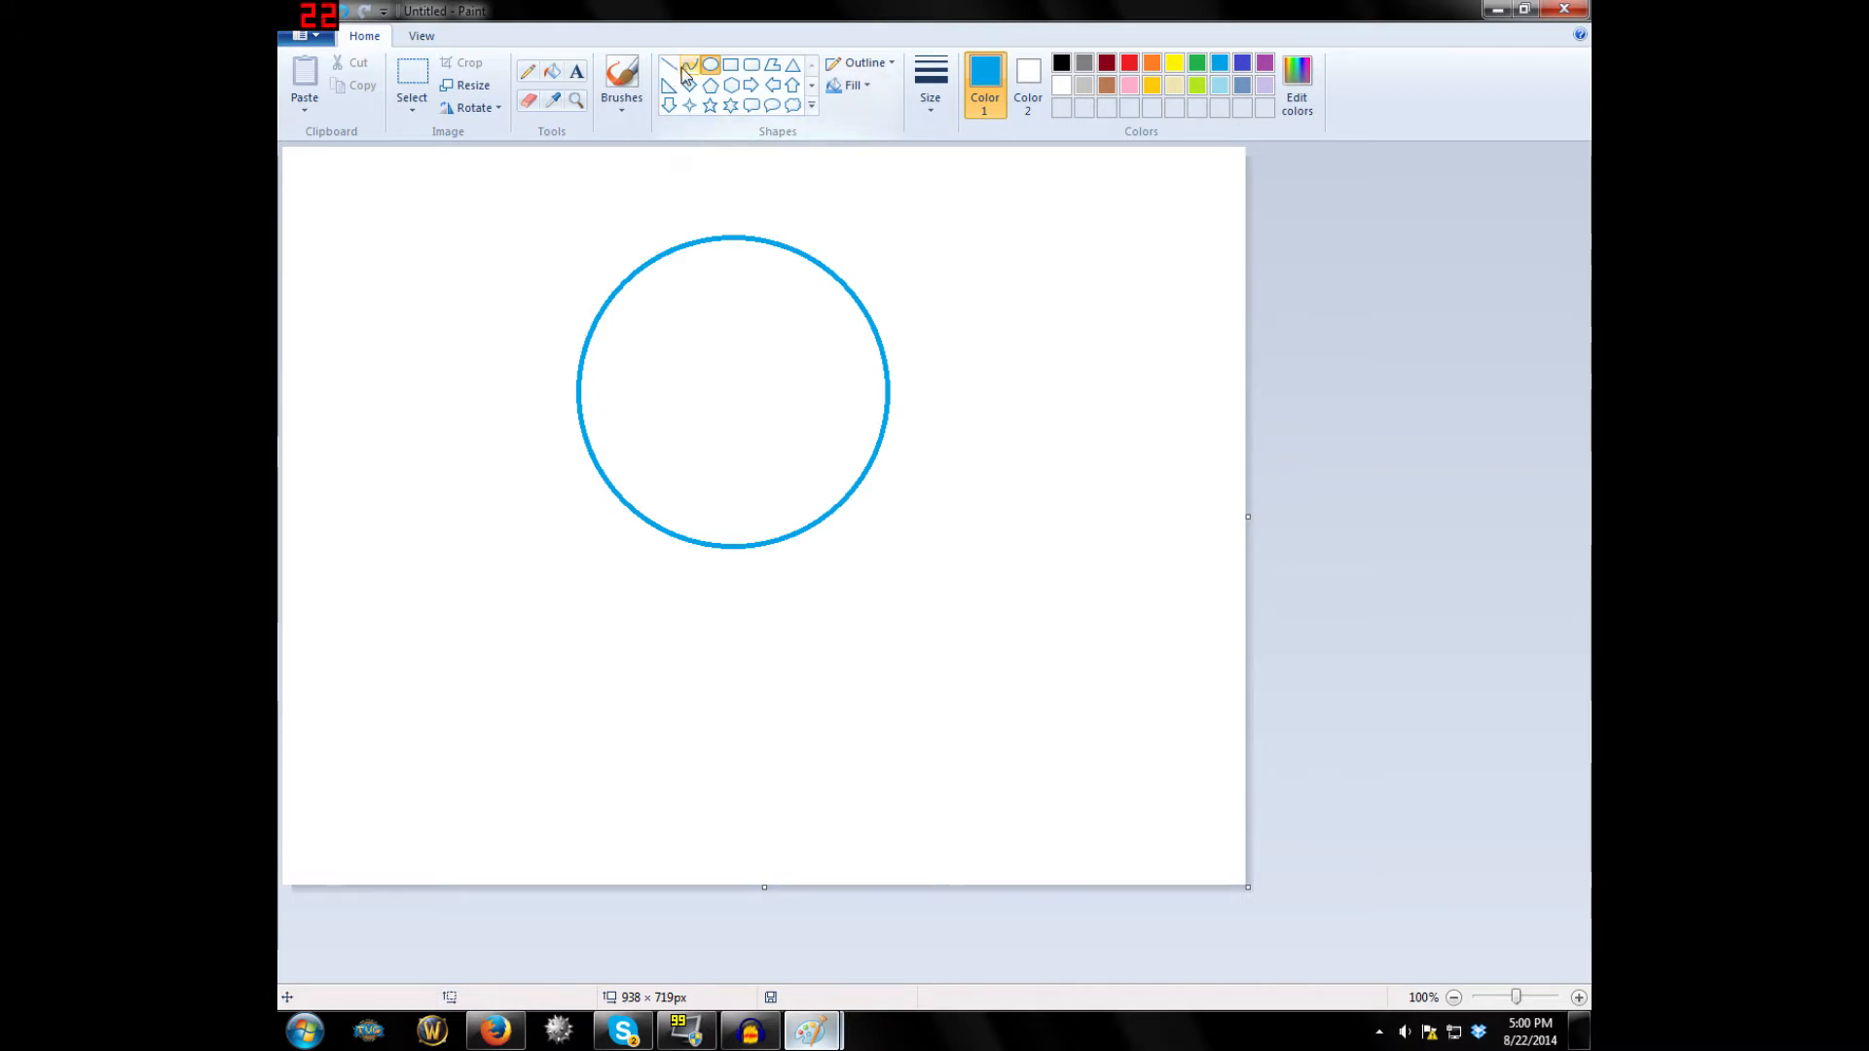
mouse_move(689, 67)
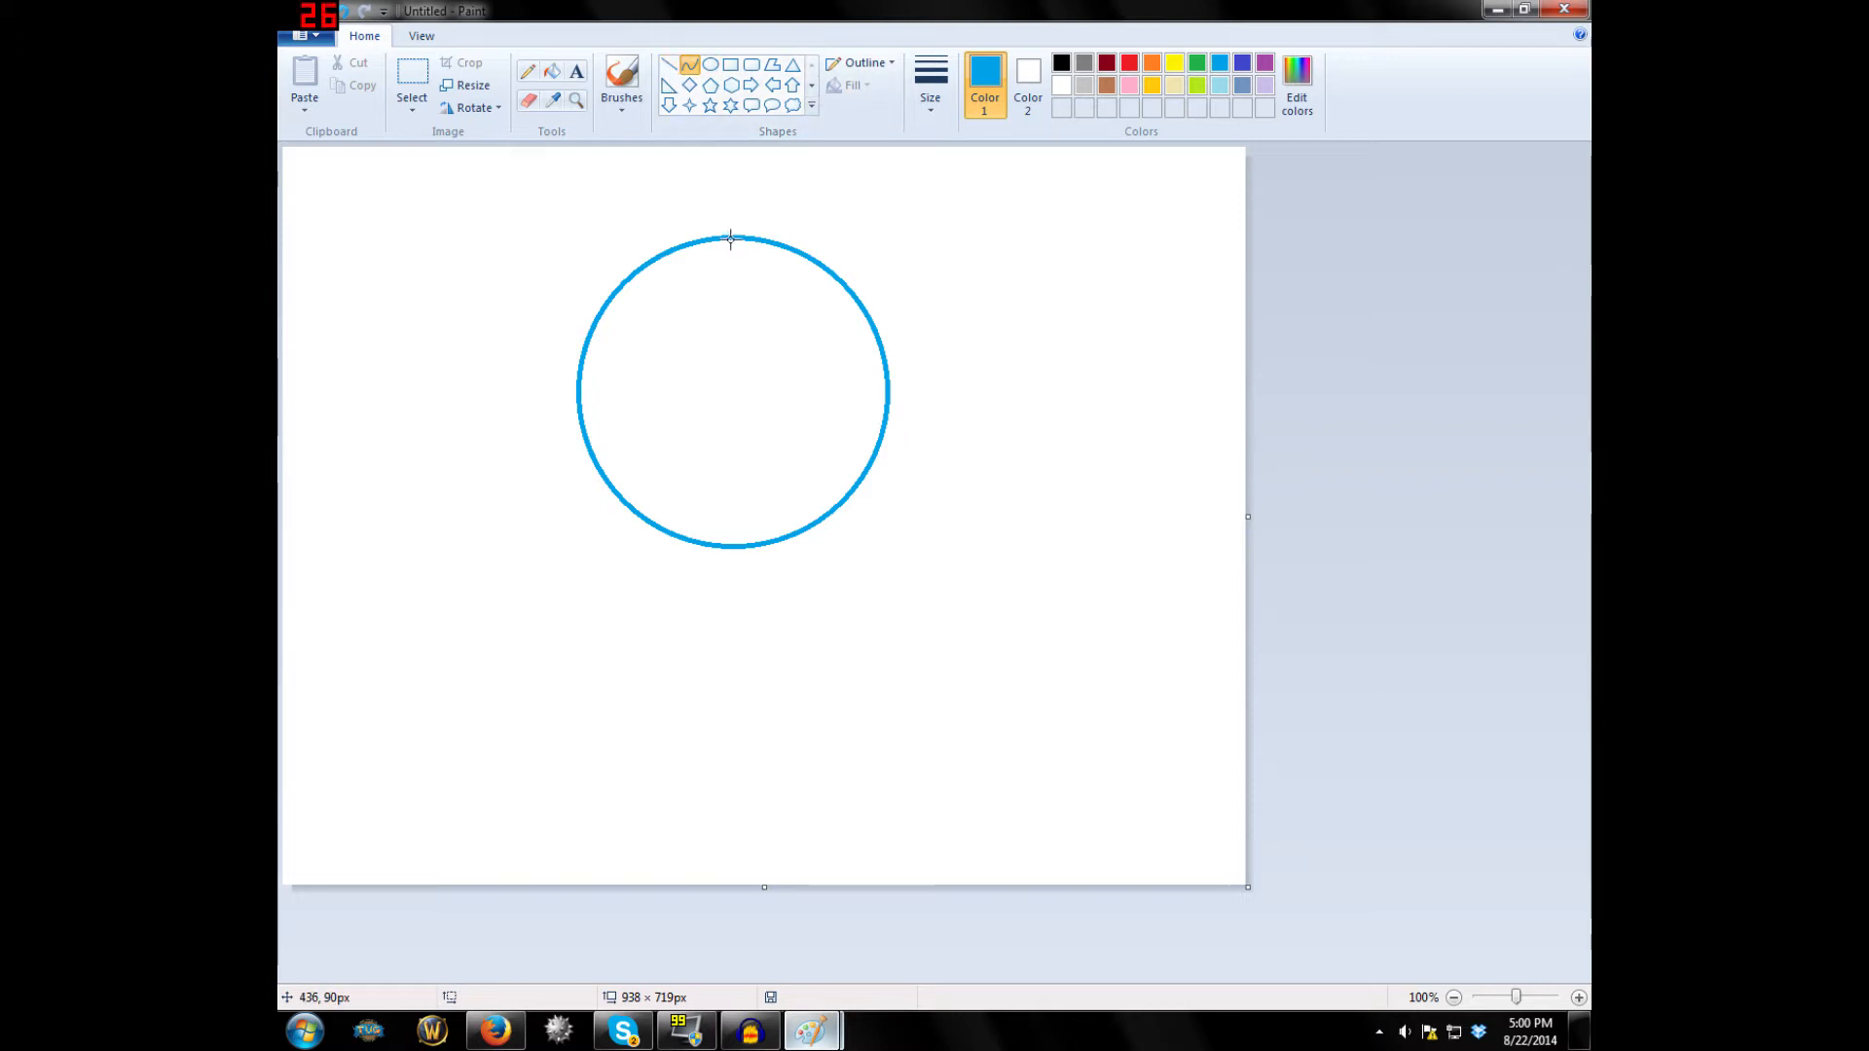
Draw a vertical blue curve from the circle's top downward, then redraw it bending left.
left_click_drag(731, 234, 745, 736)
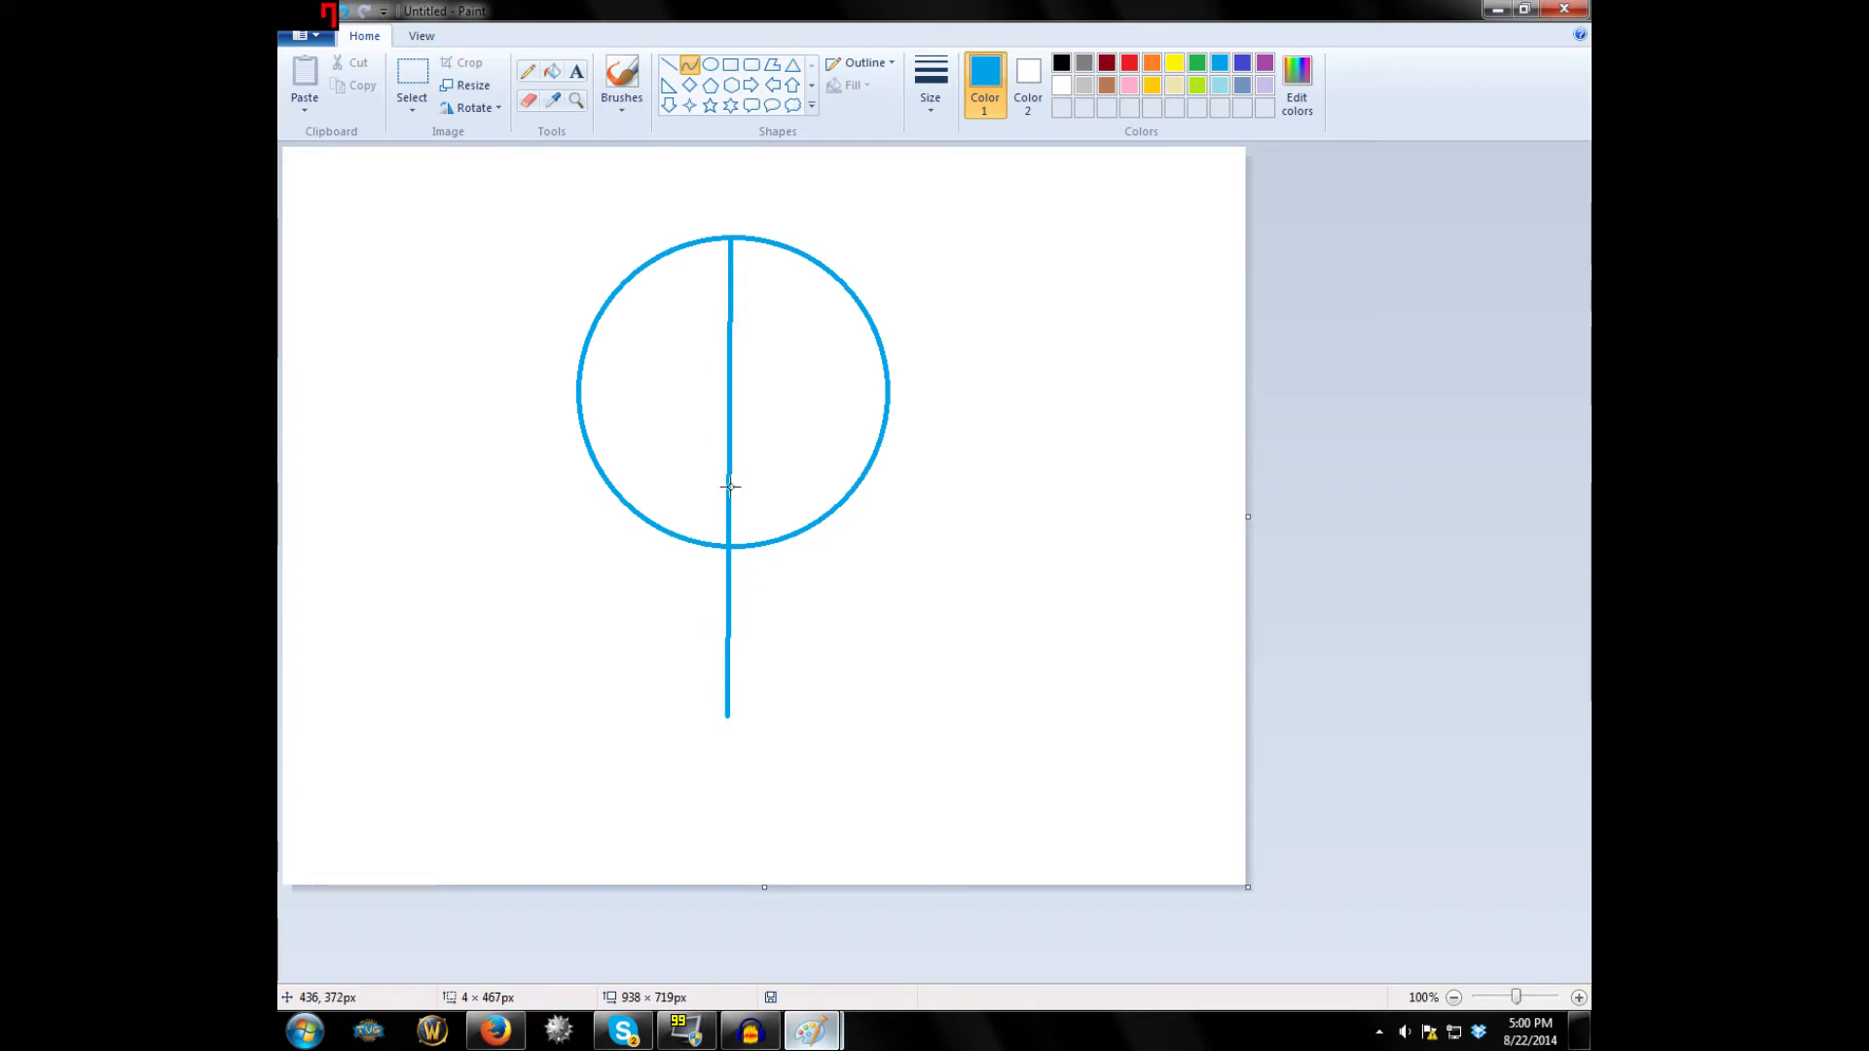
mouse_move(728, 474)
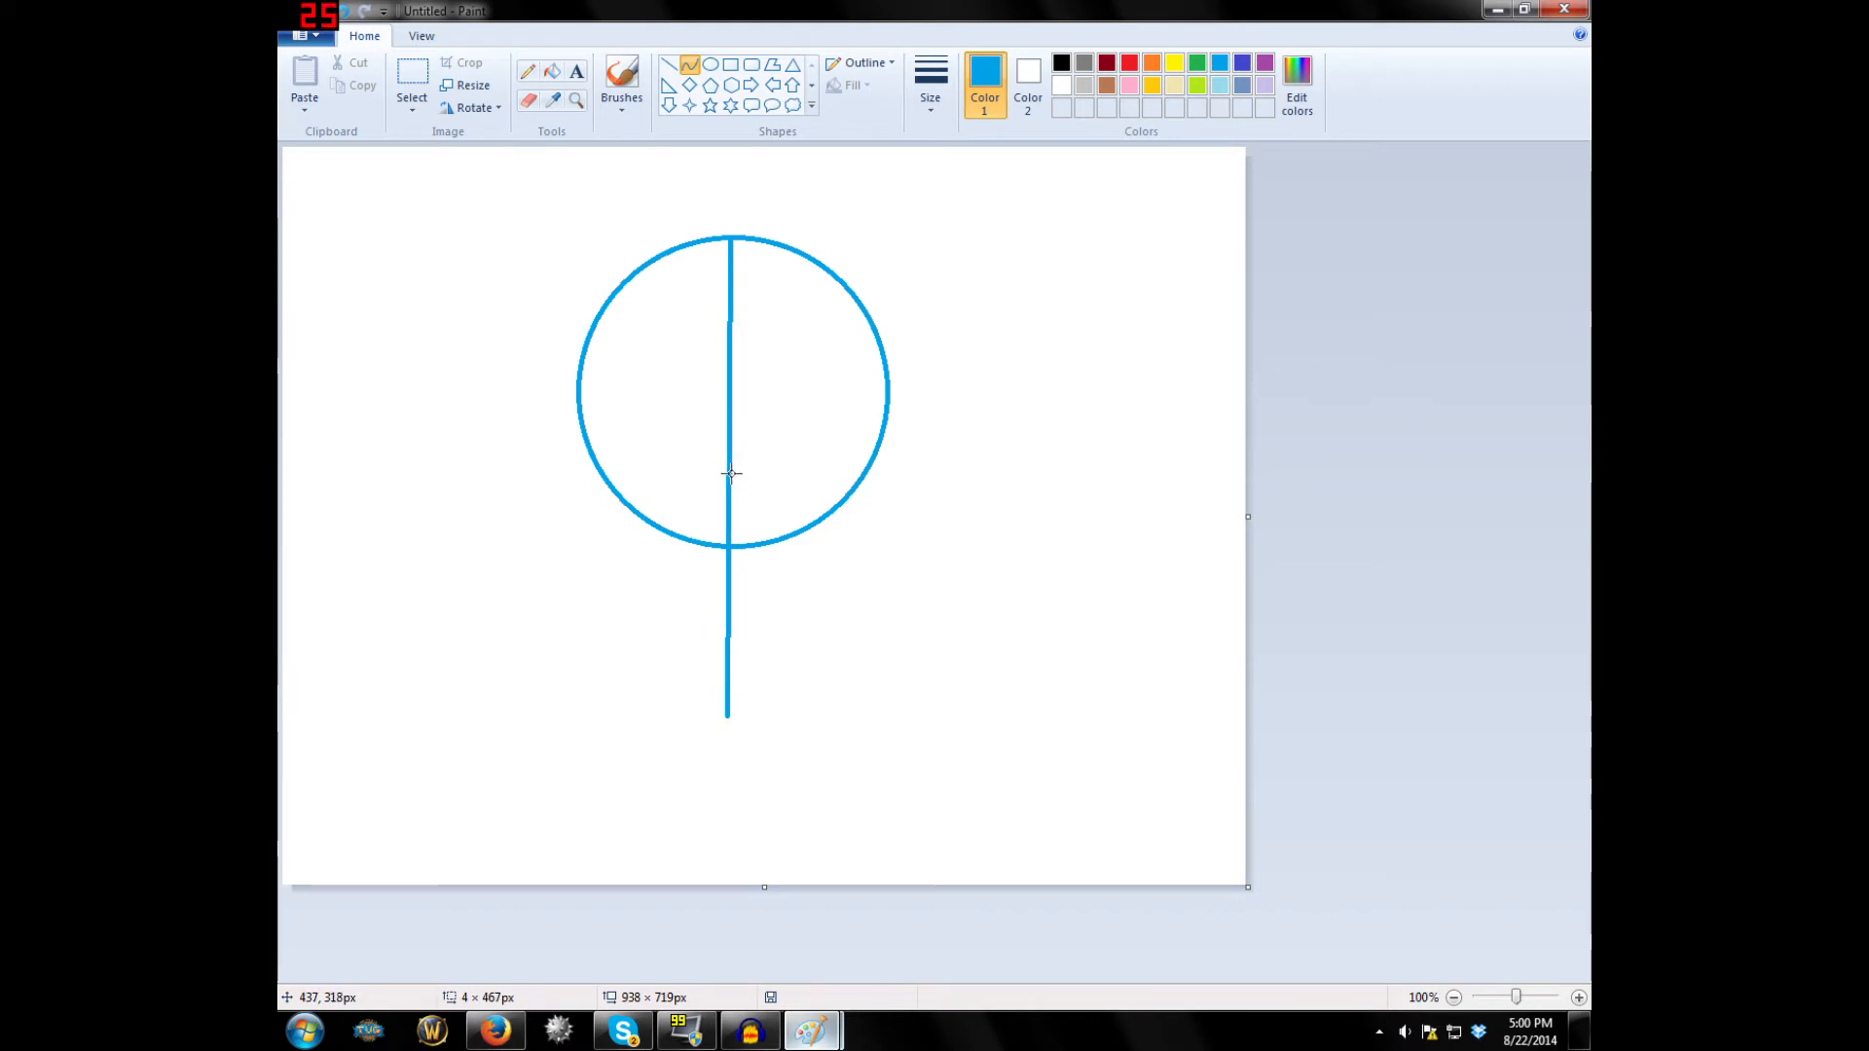
left_click_drag(728, 239, 729, 716)
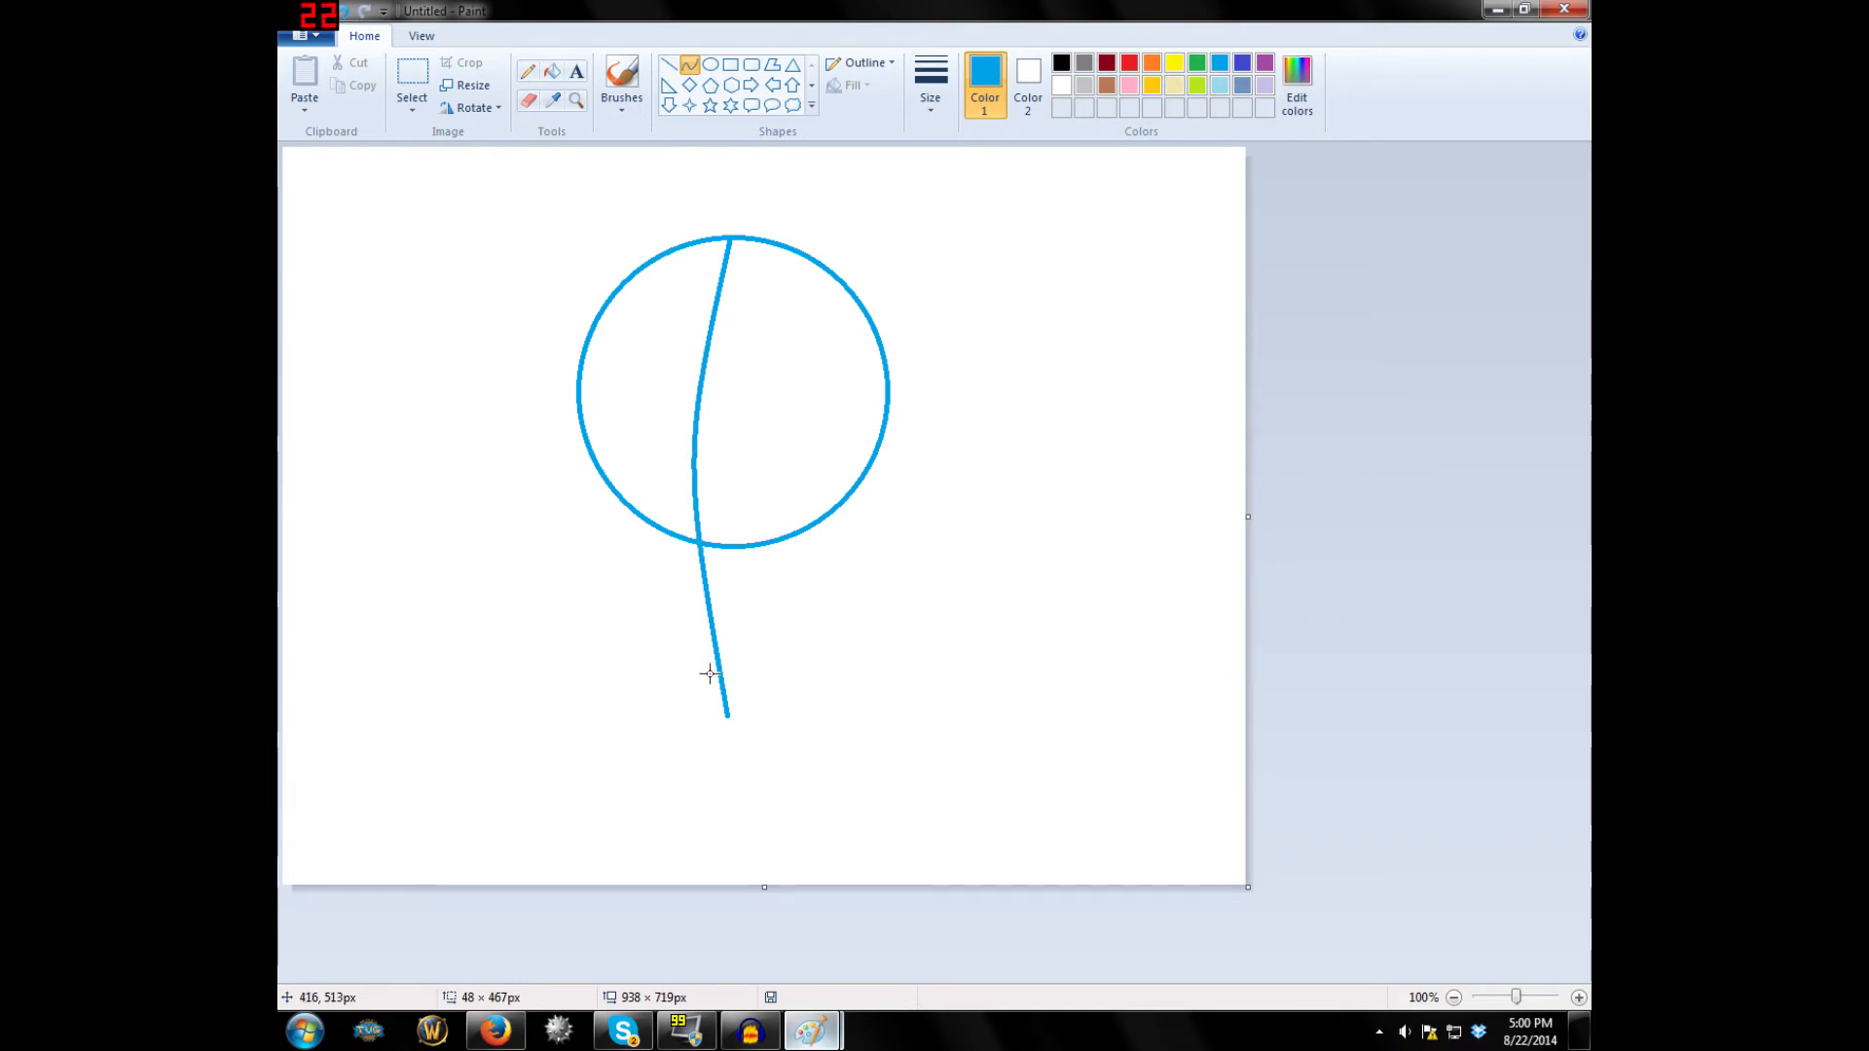
mouse_move(670, 312)
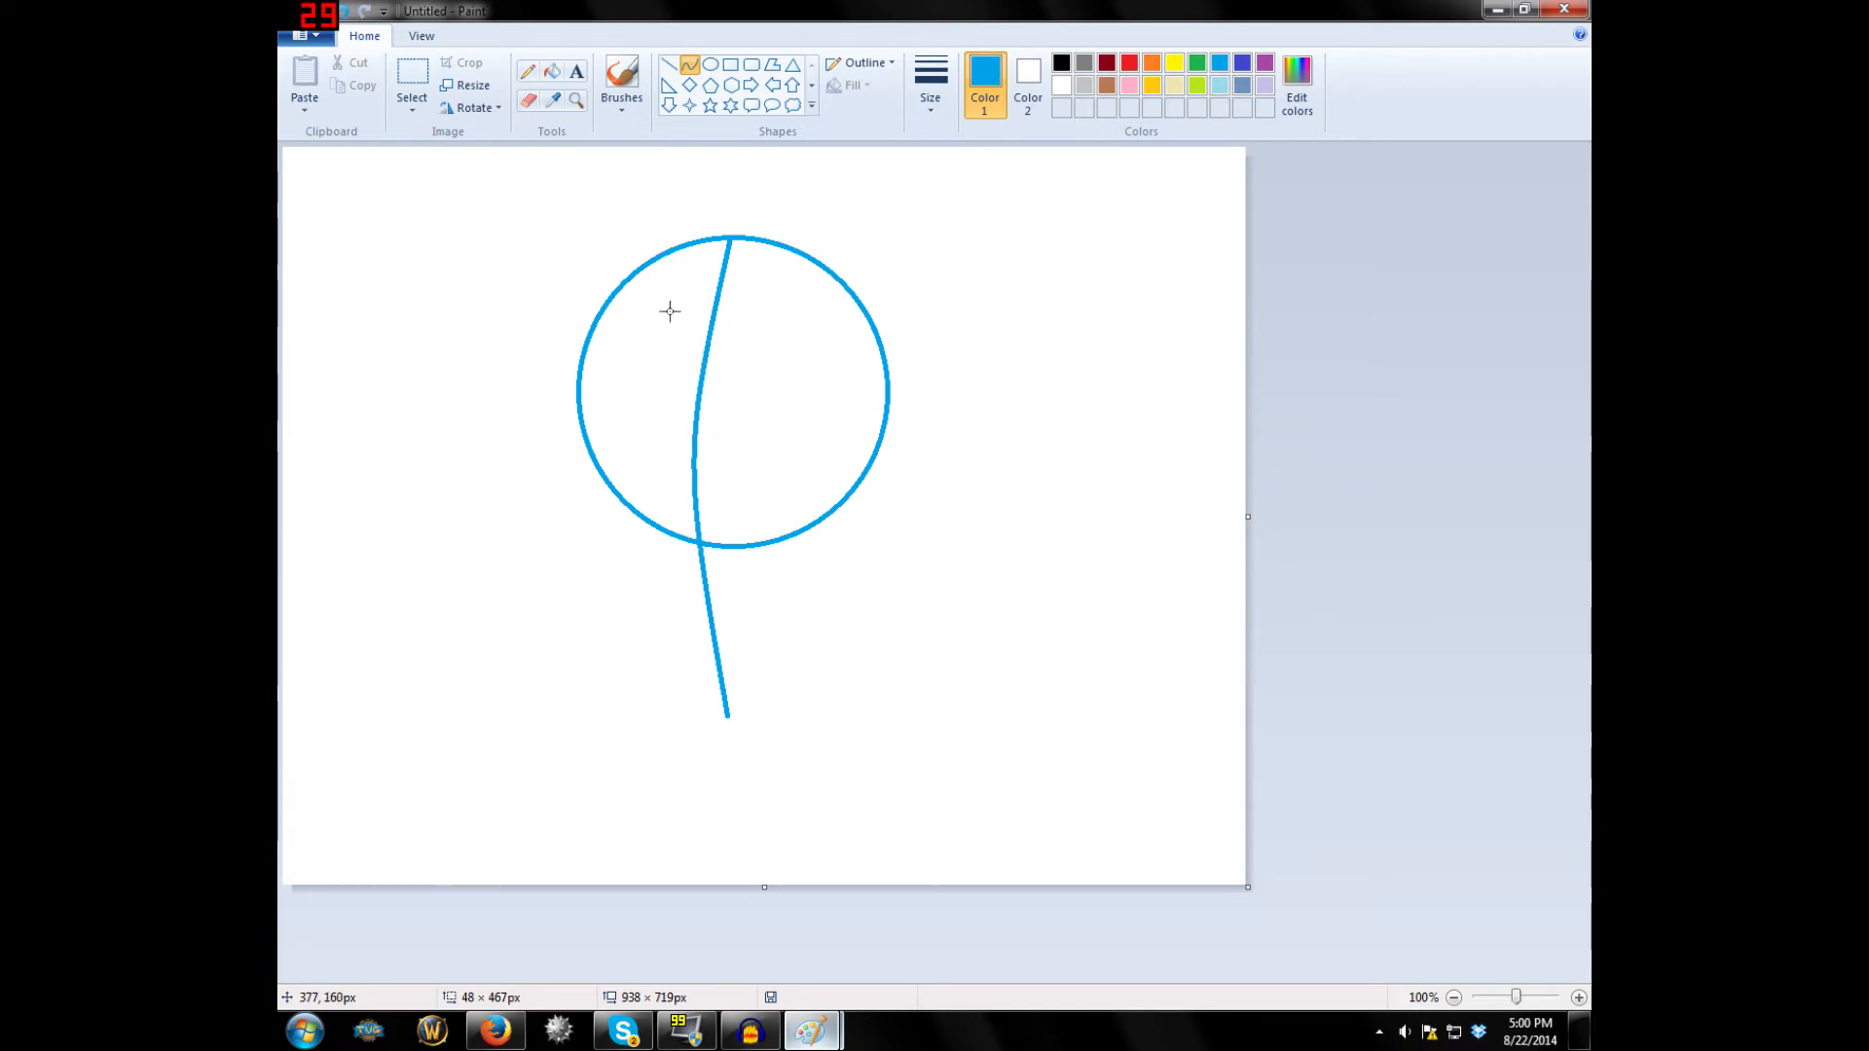
mouse_move(623, 399)
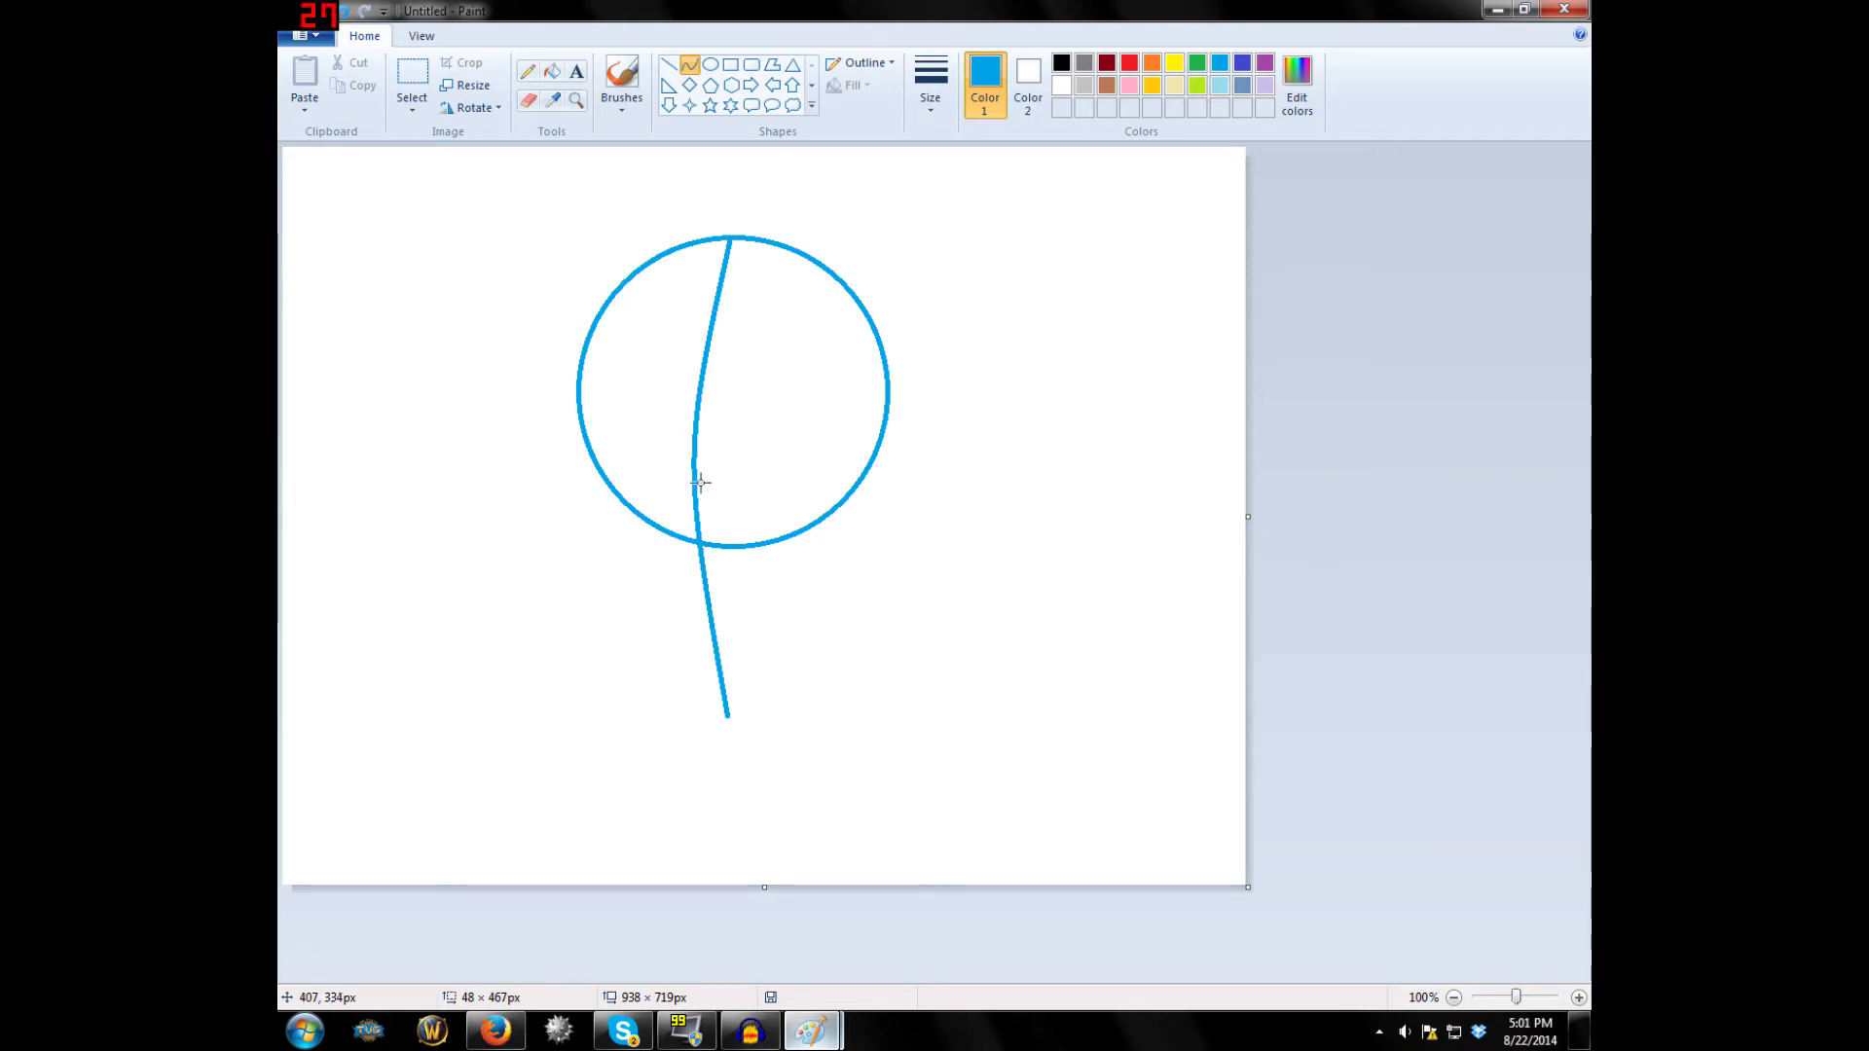
mouse_move(703, 166)
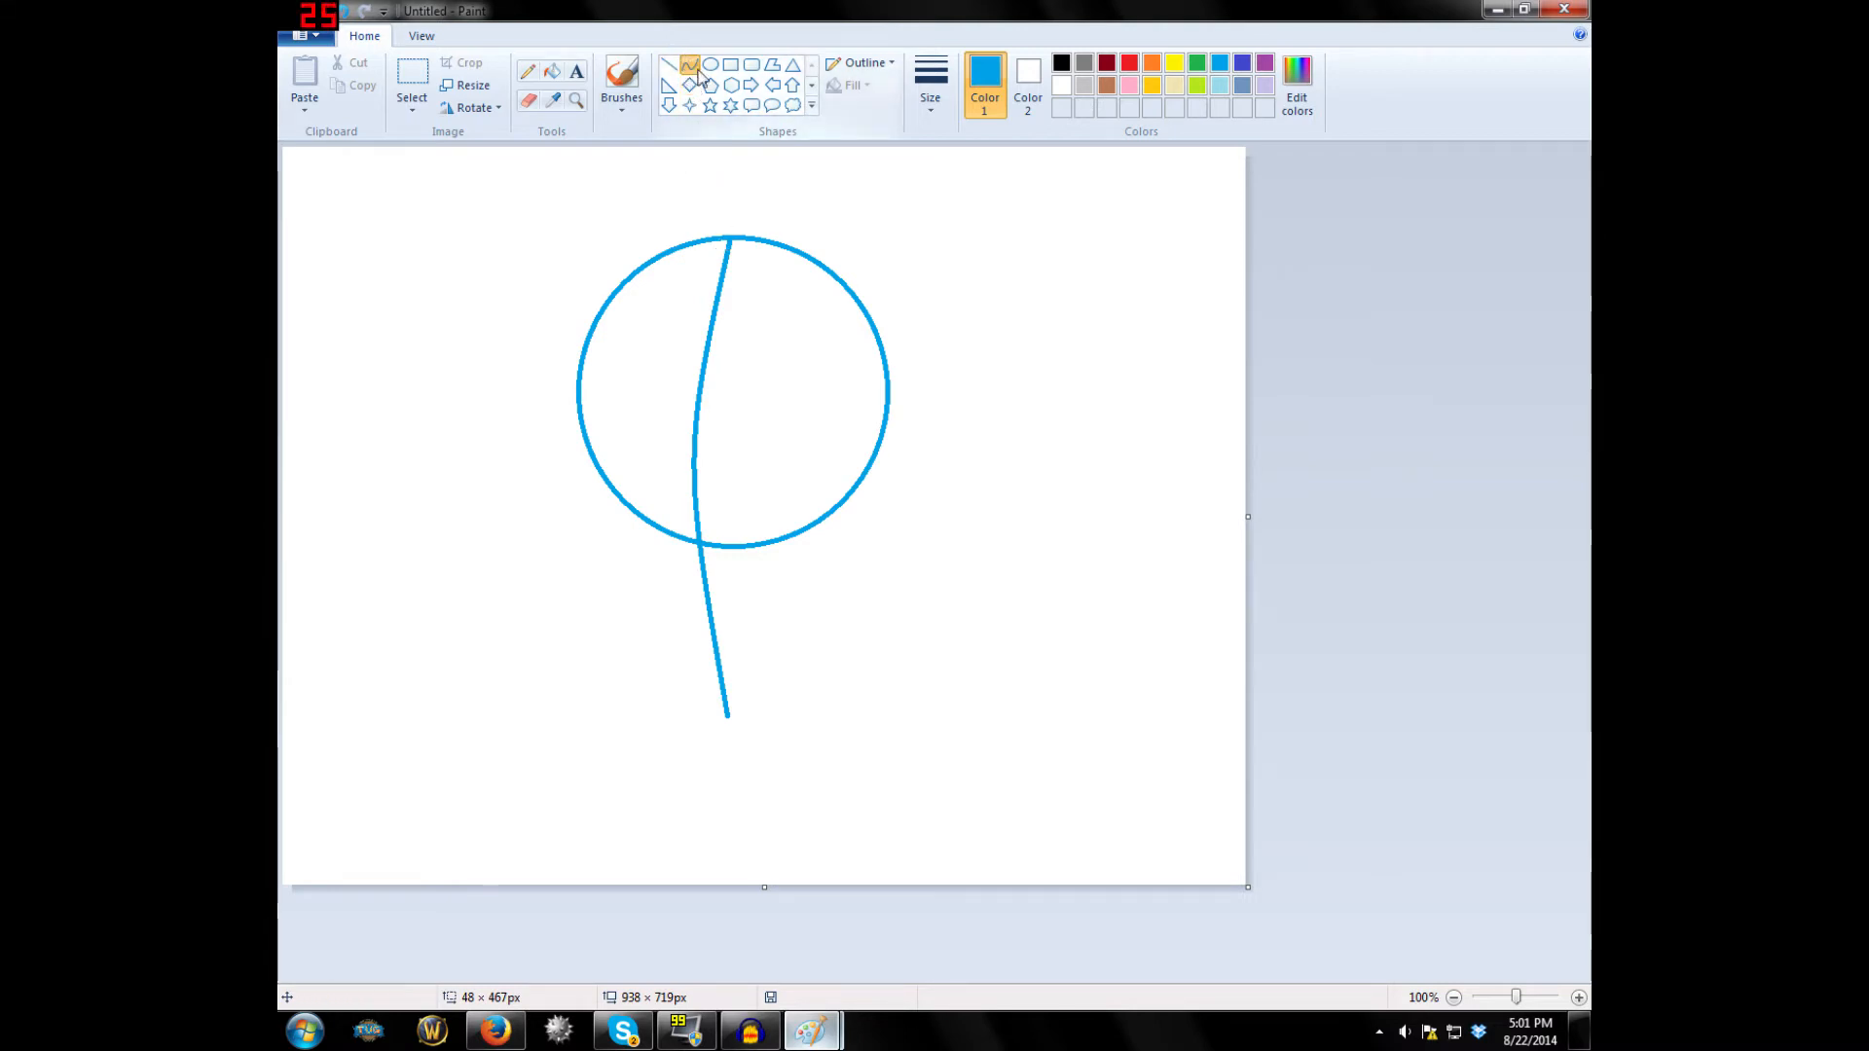
mouse_move(664, 748)
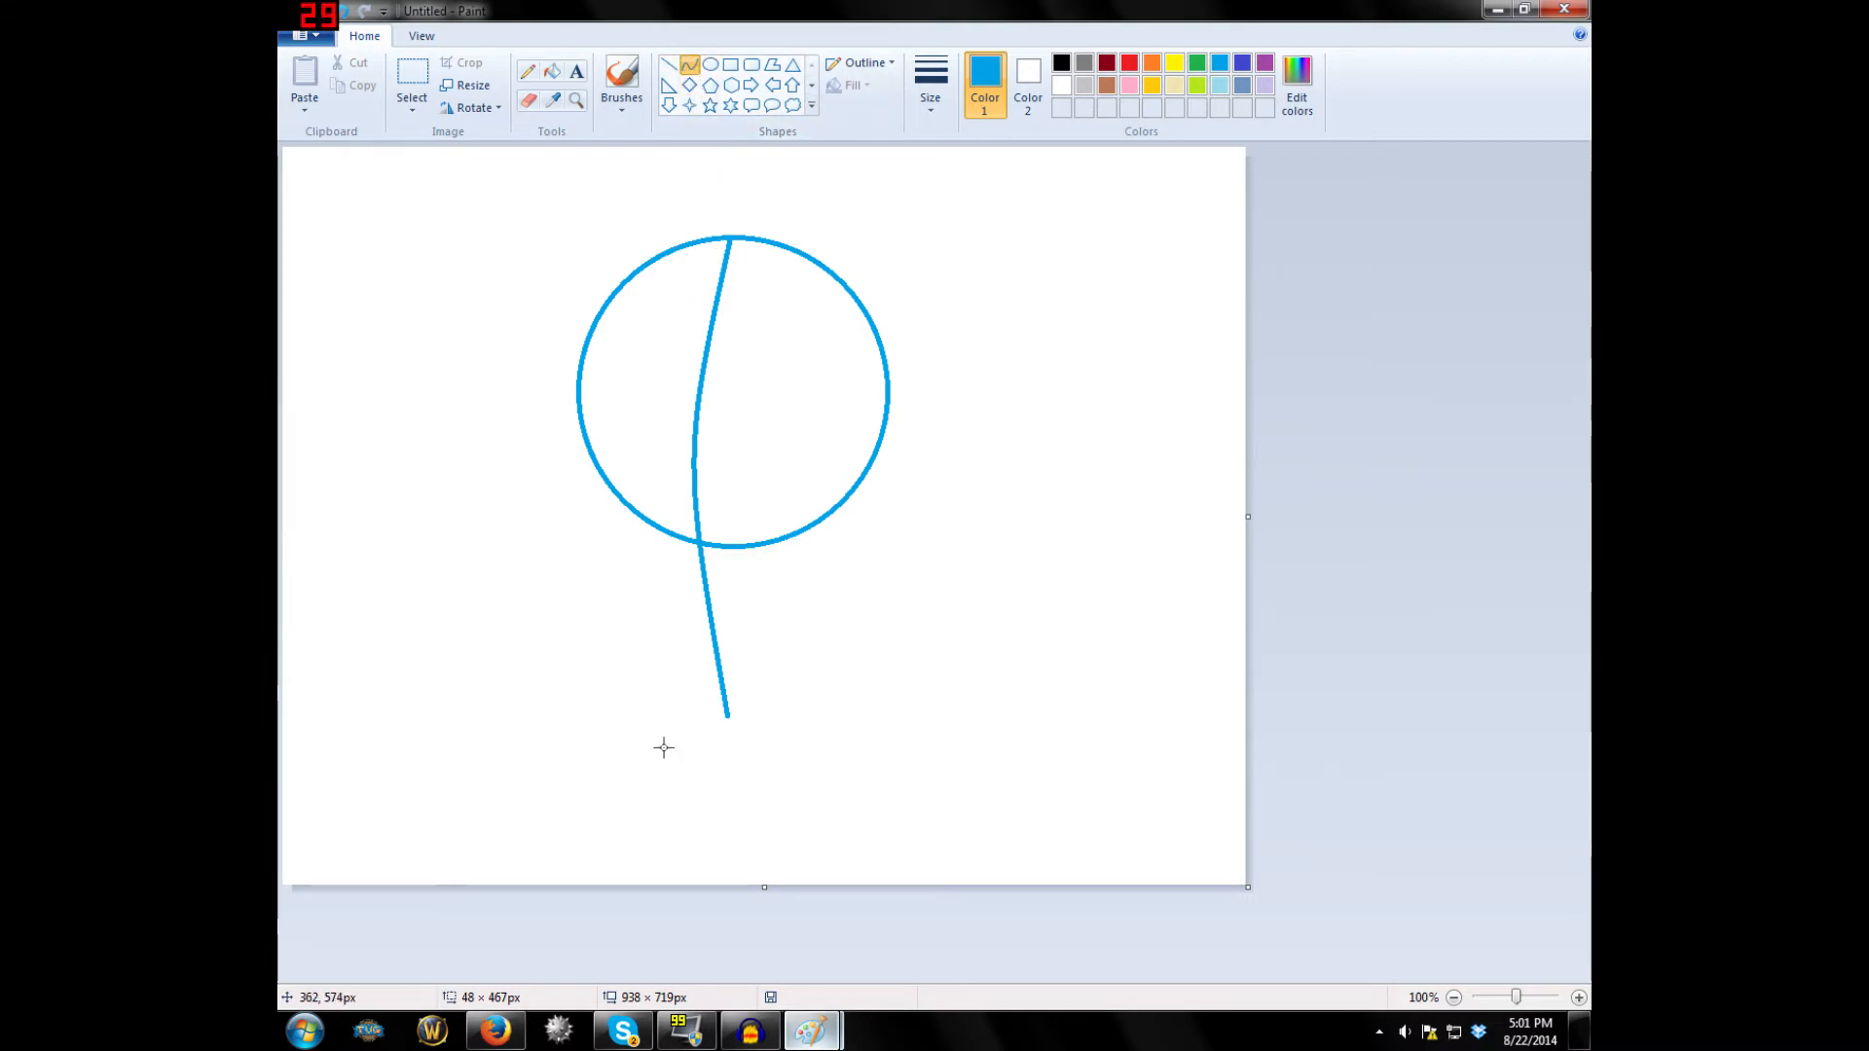
mouse_move(694, 545)
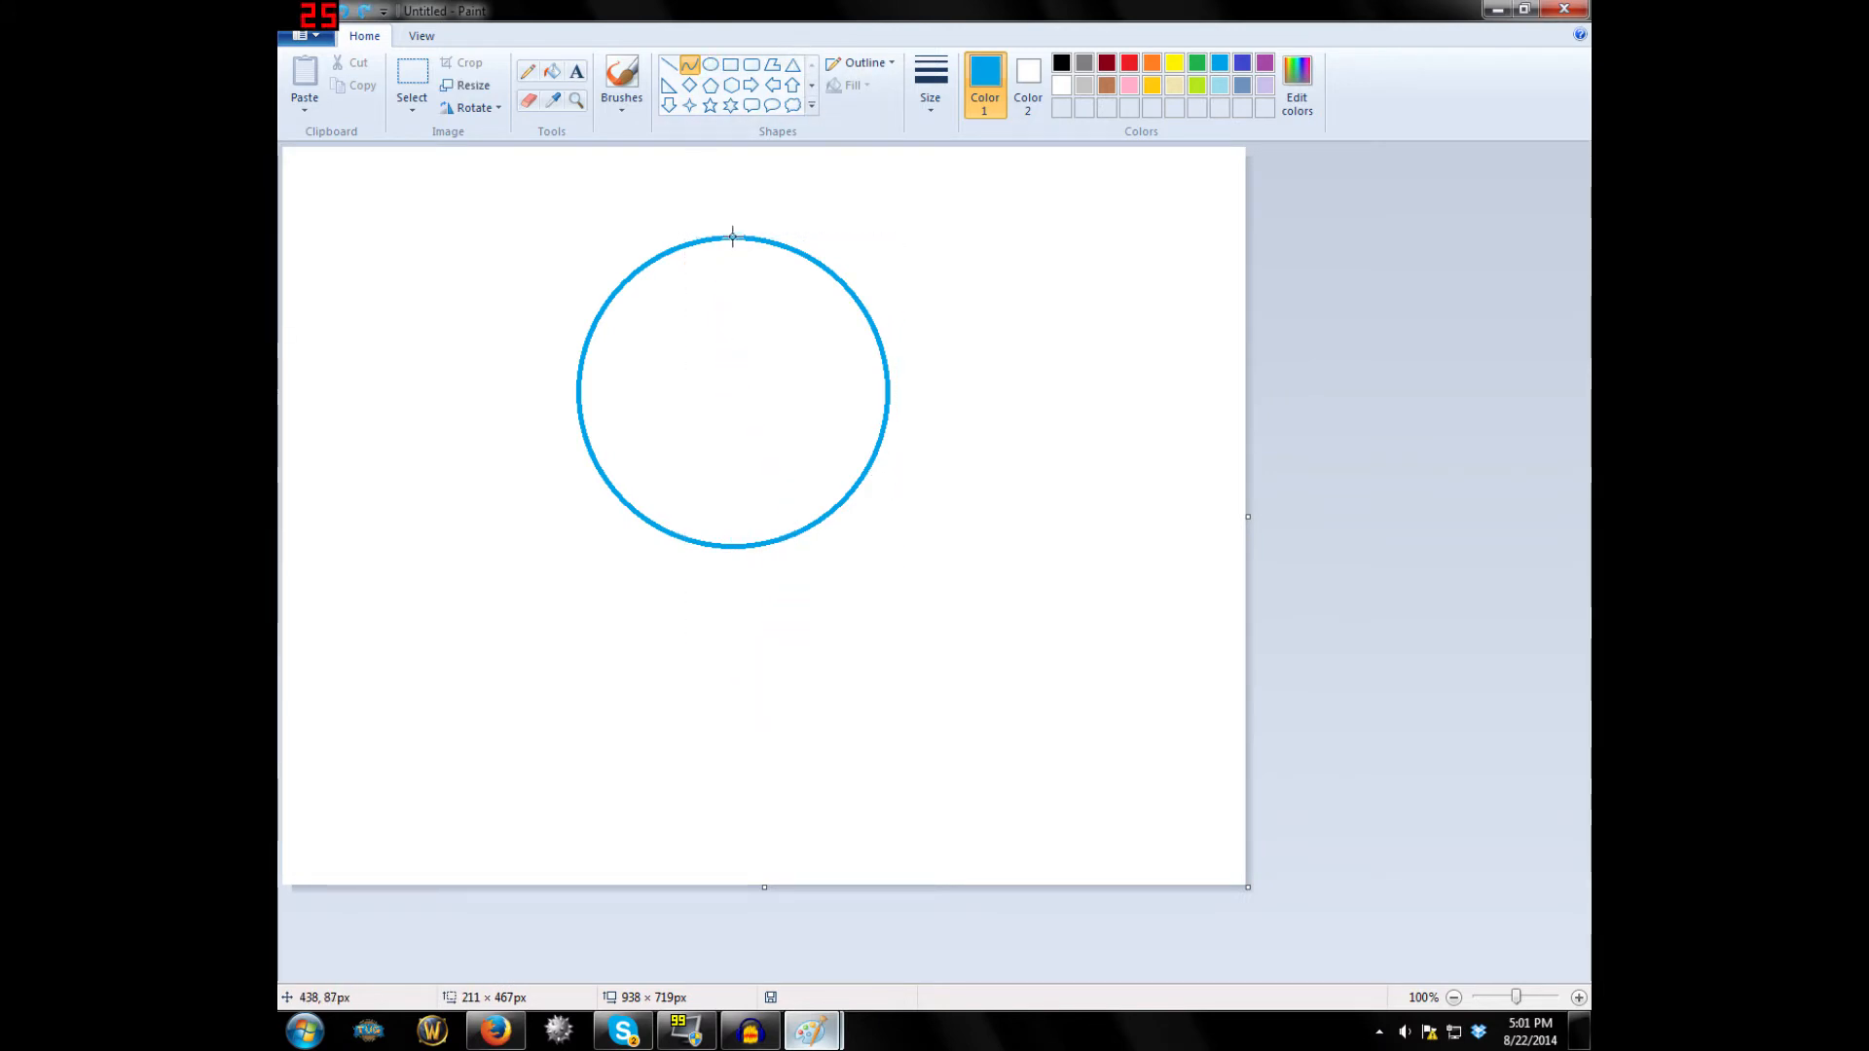
left_click_drag(731, 235, 722, 703)
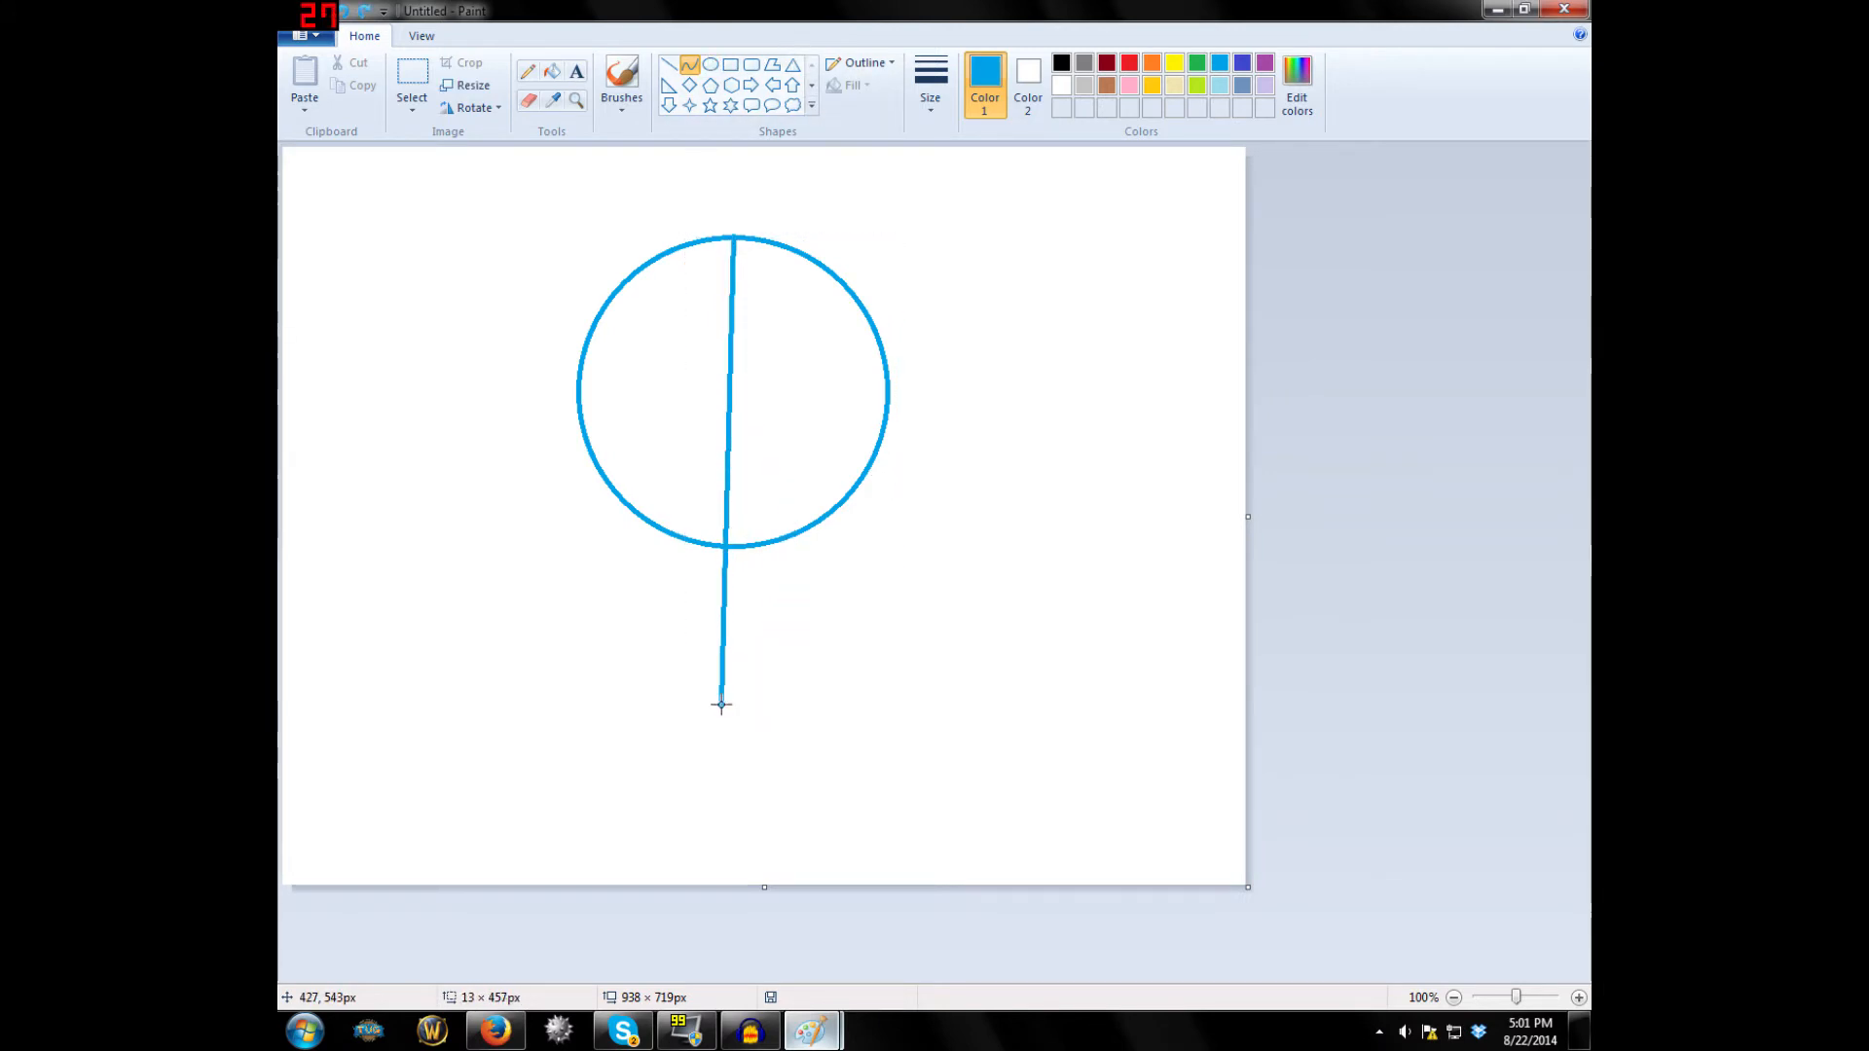
left_click_drag(731, 236, 719, 703)
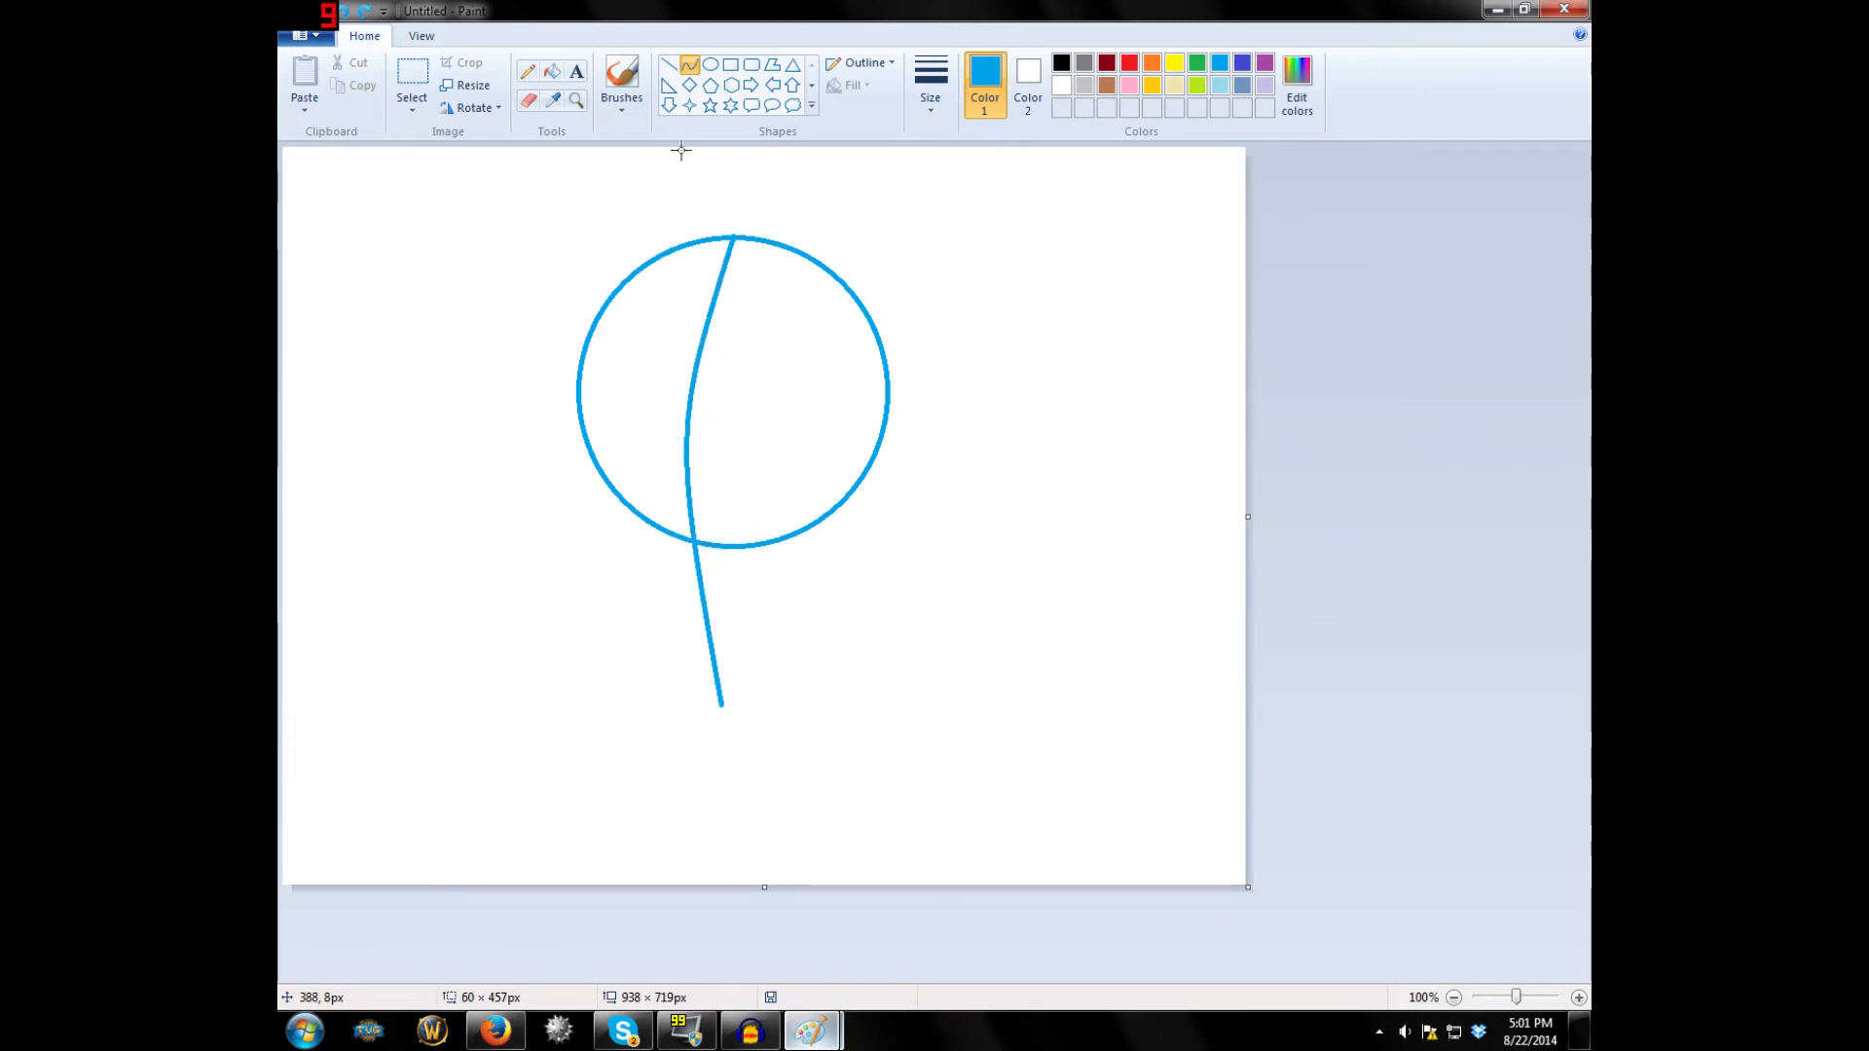
mouse_move(1135, 577)
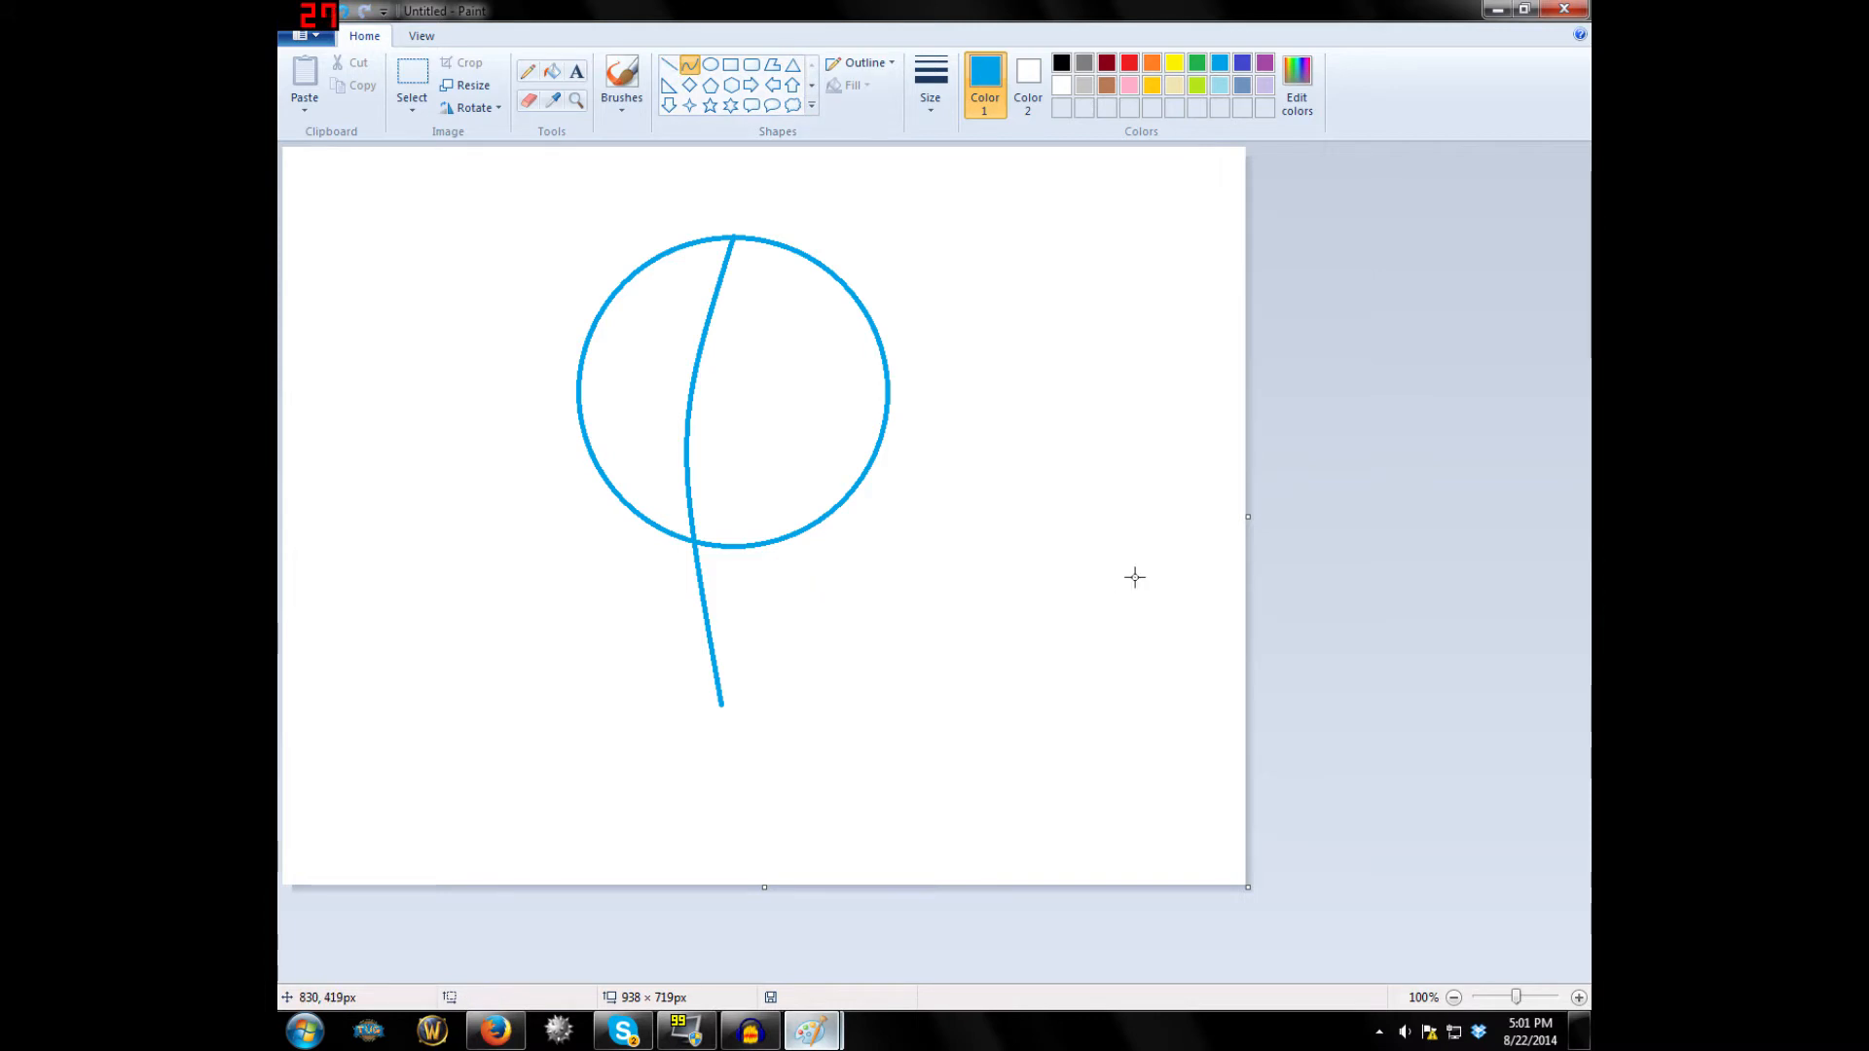
mouse_move(653, 513)
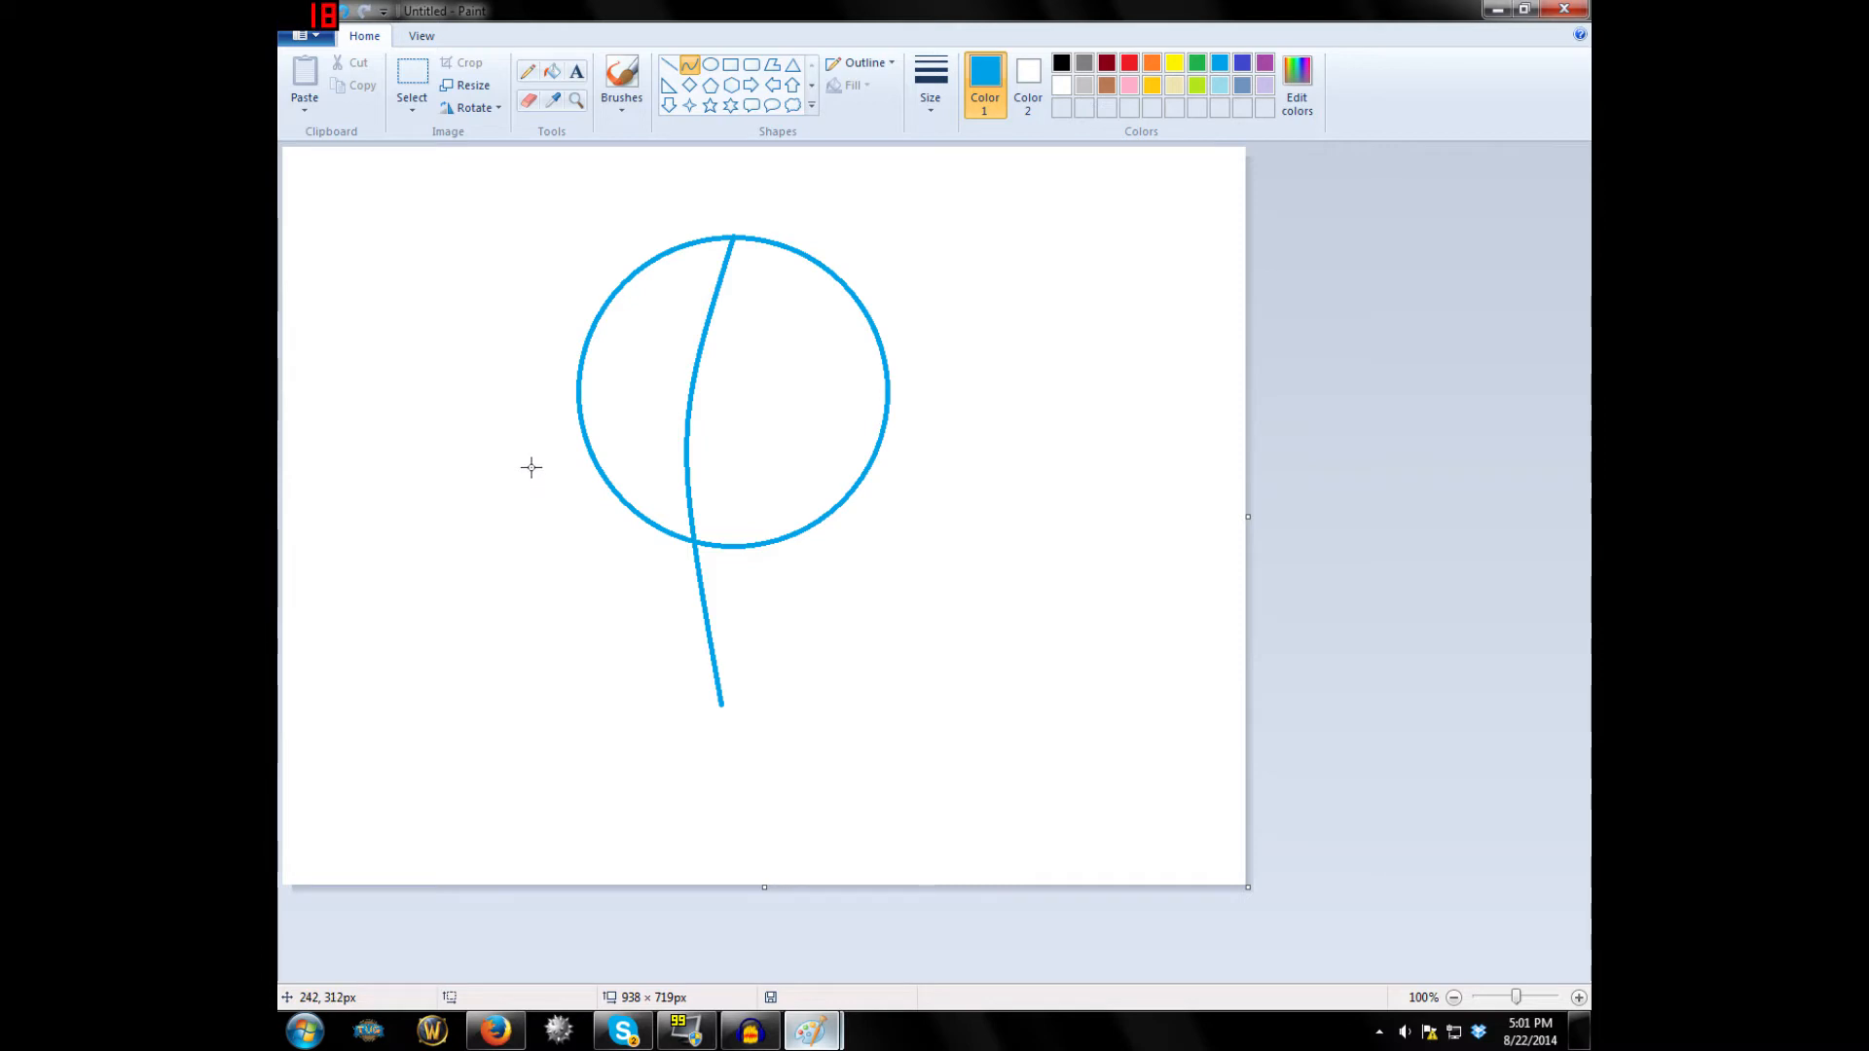
mouse_move(568, 494)
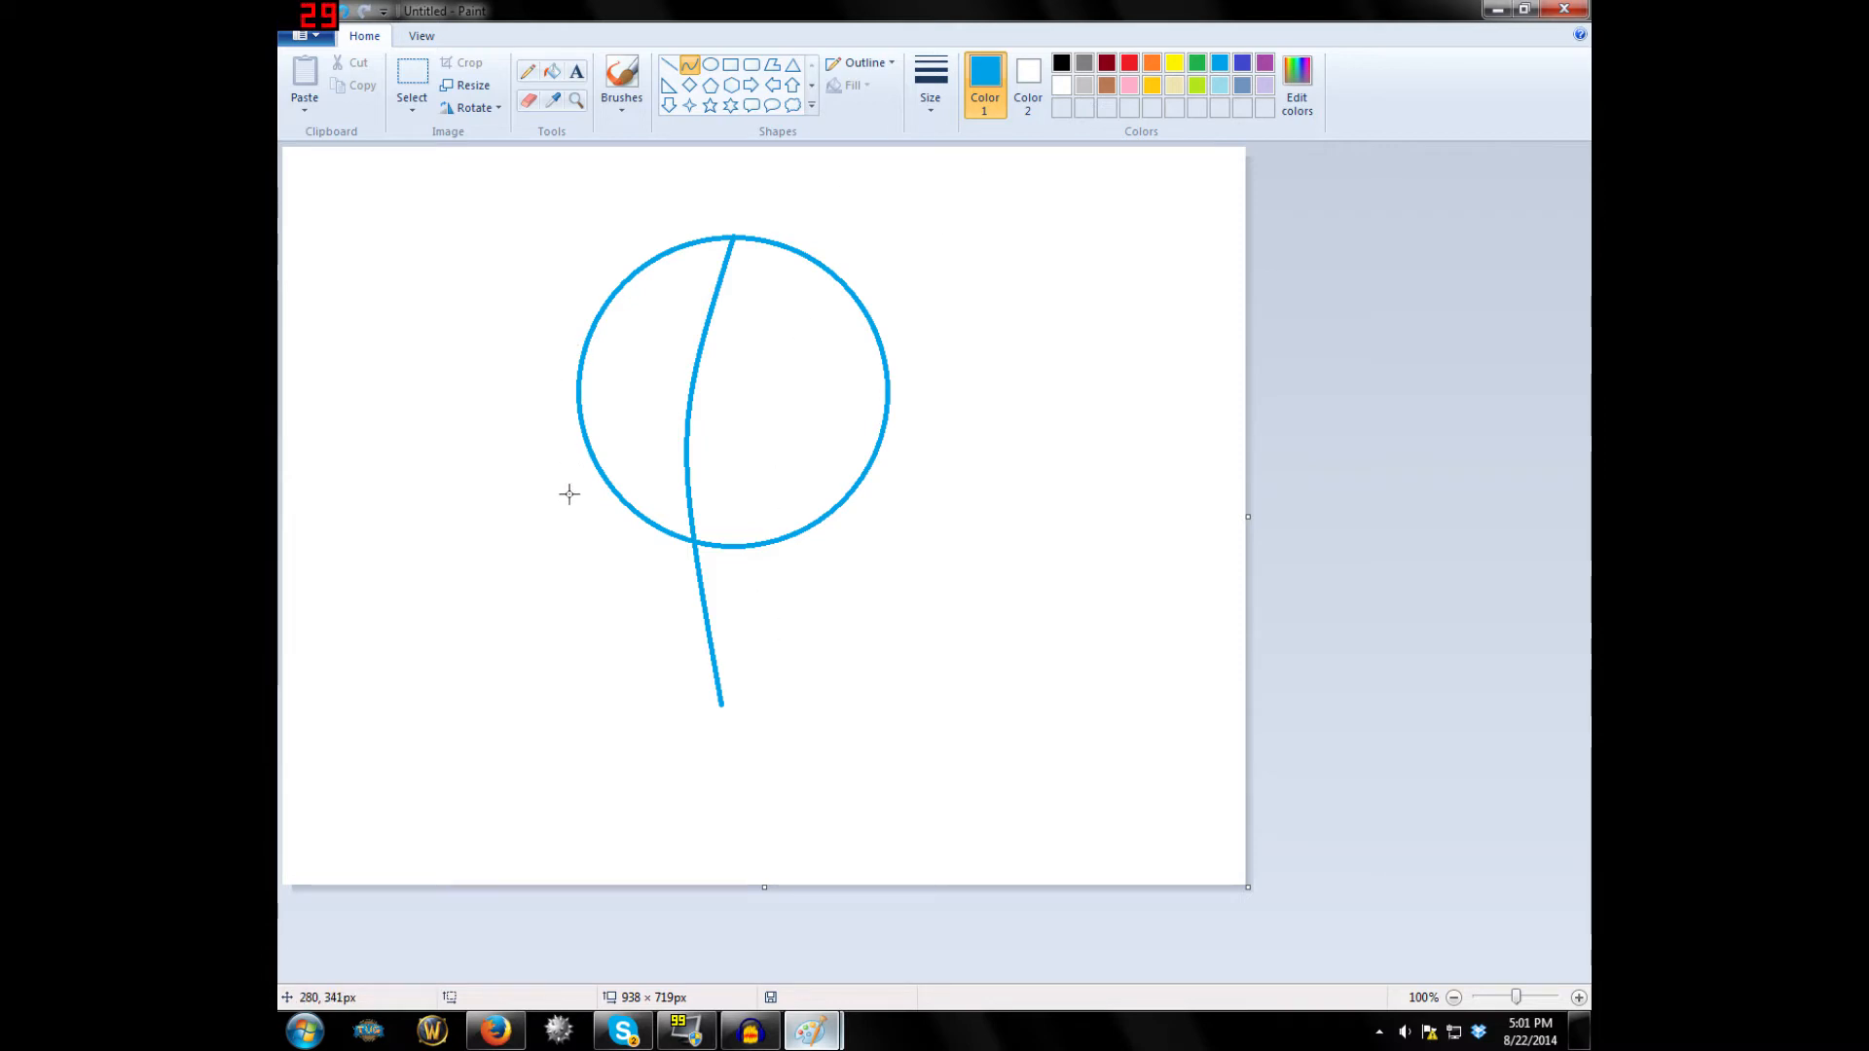
mouse_move(589, 489)
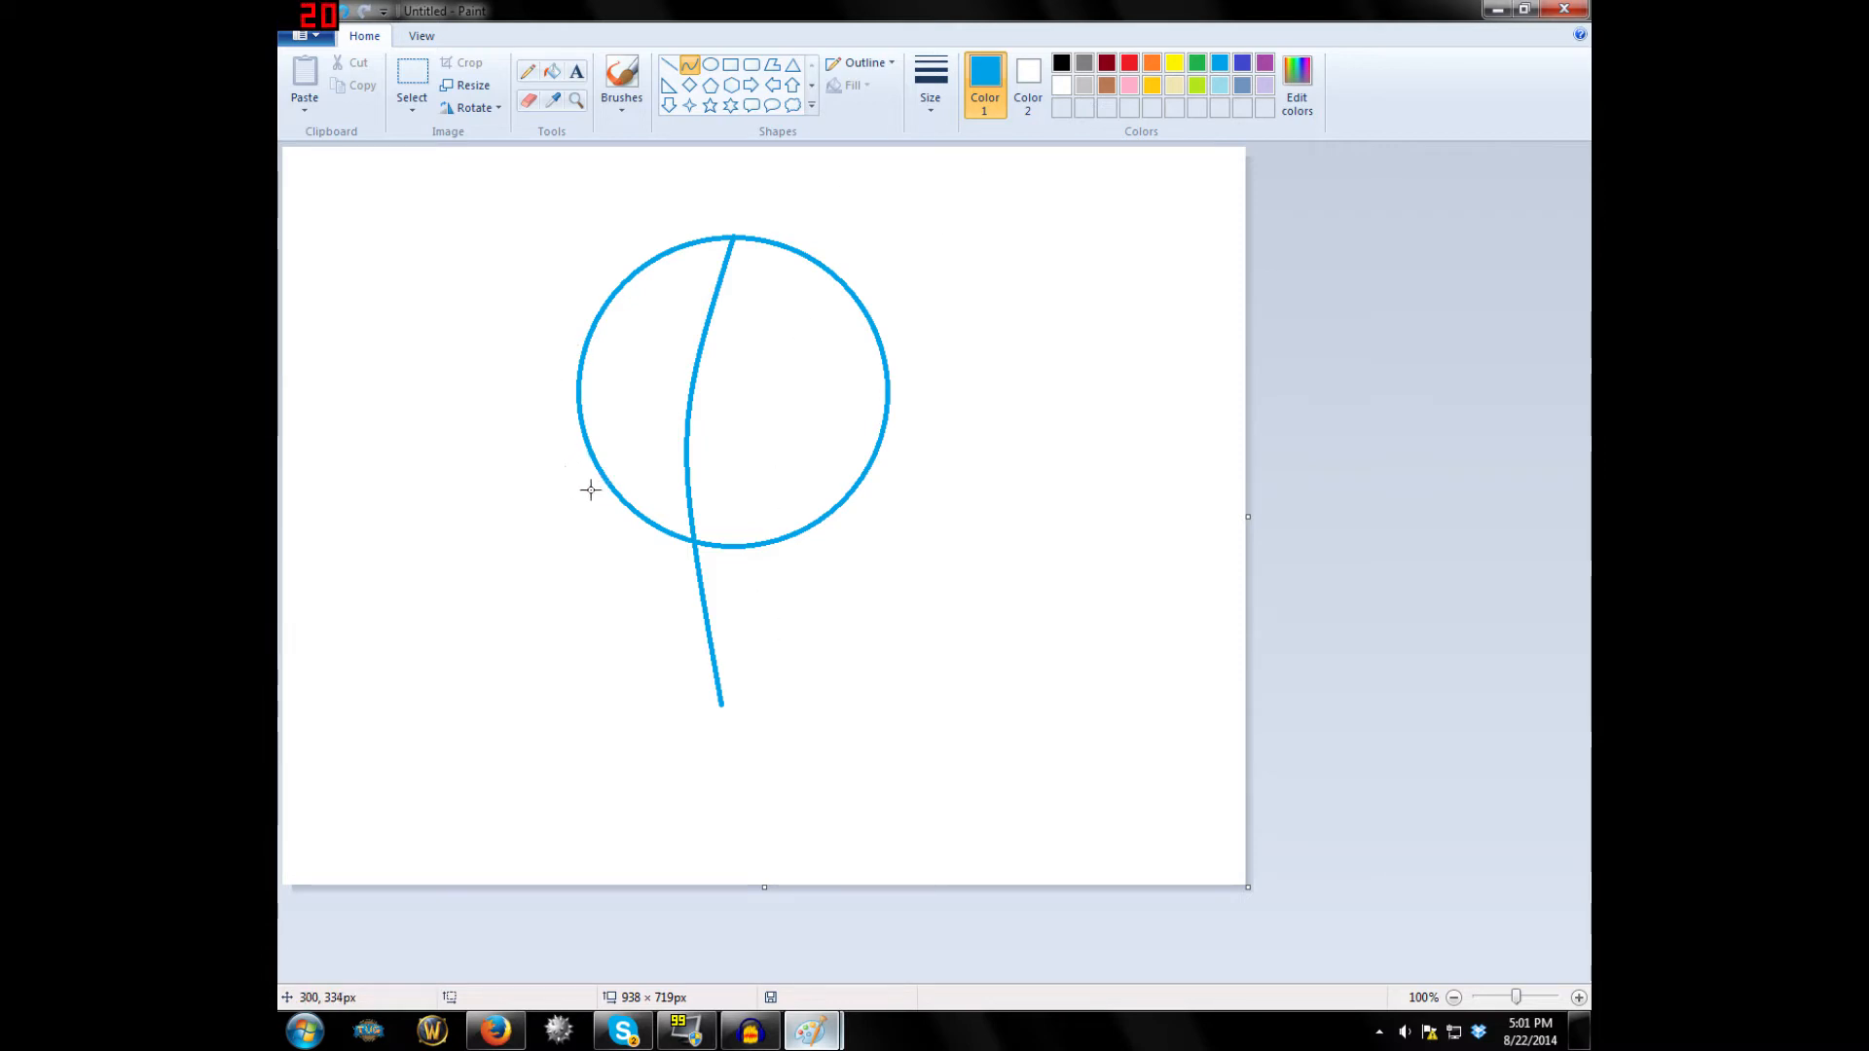
mouse_move(601, 483)
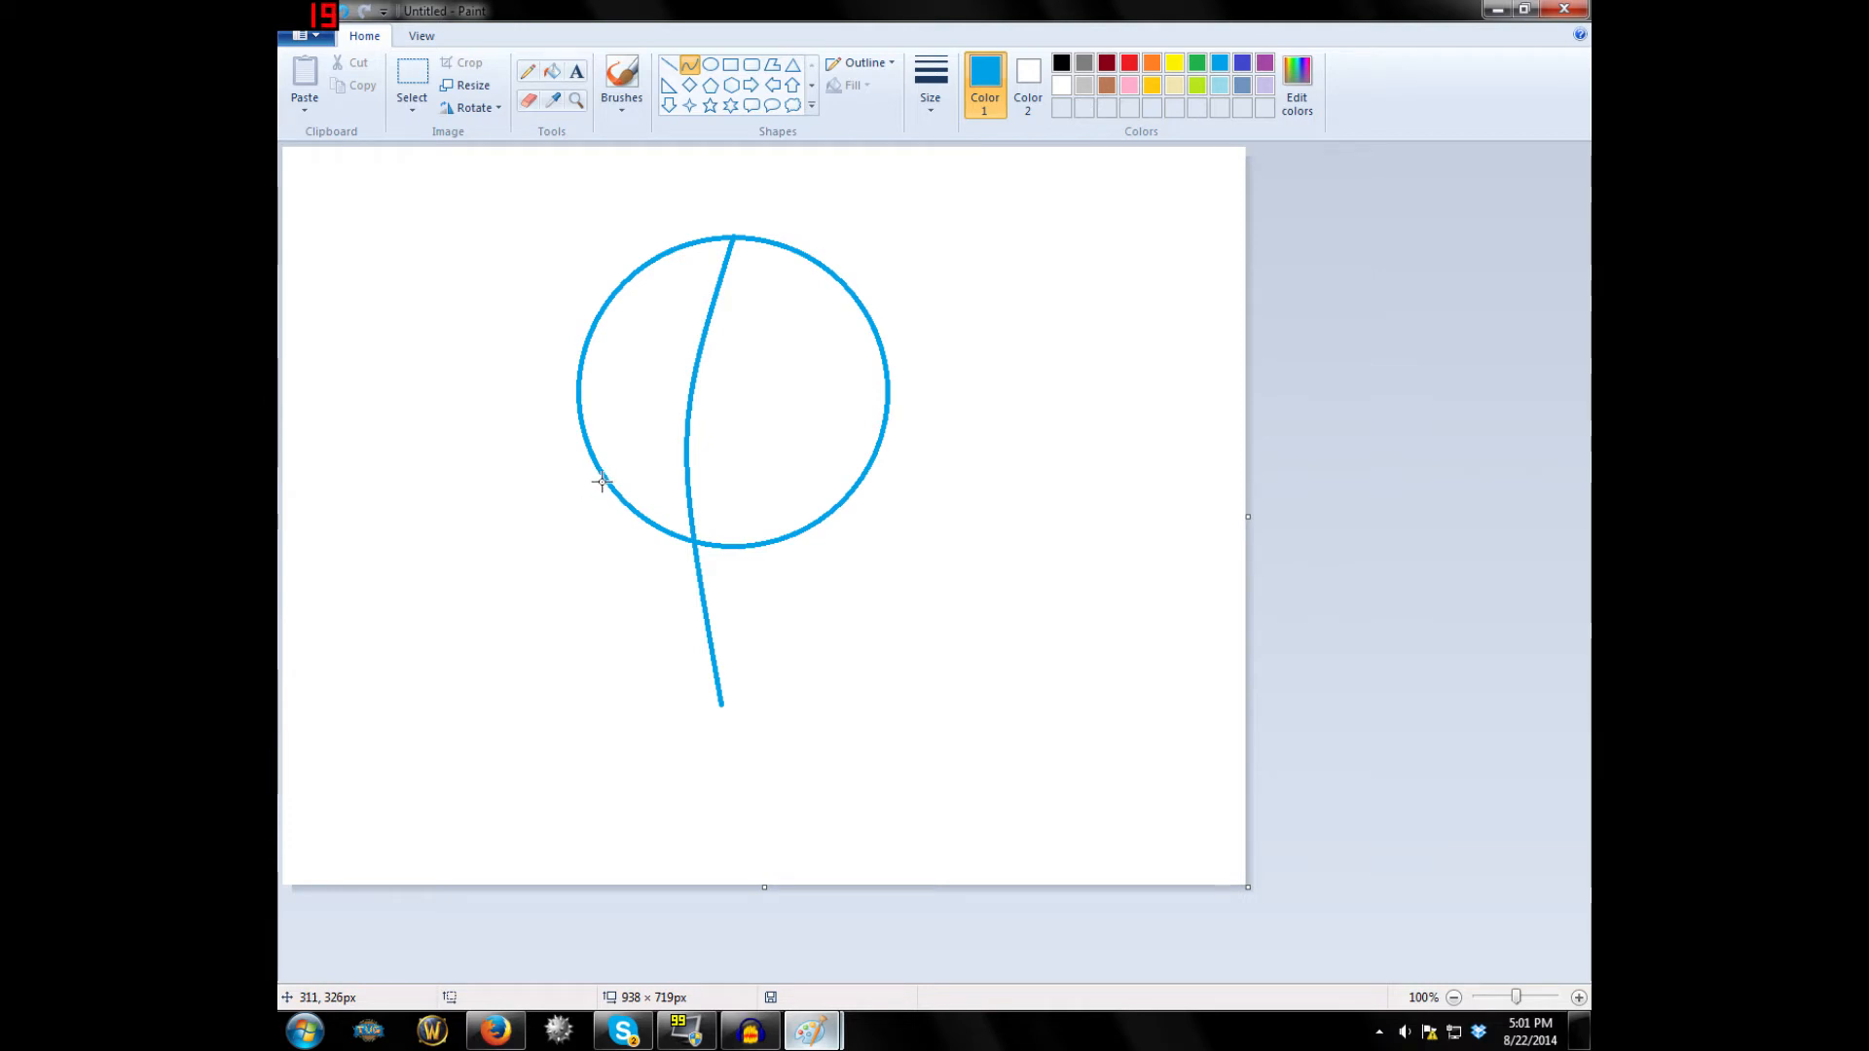
mouse_move(504, 468)
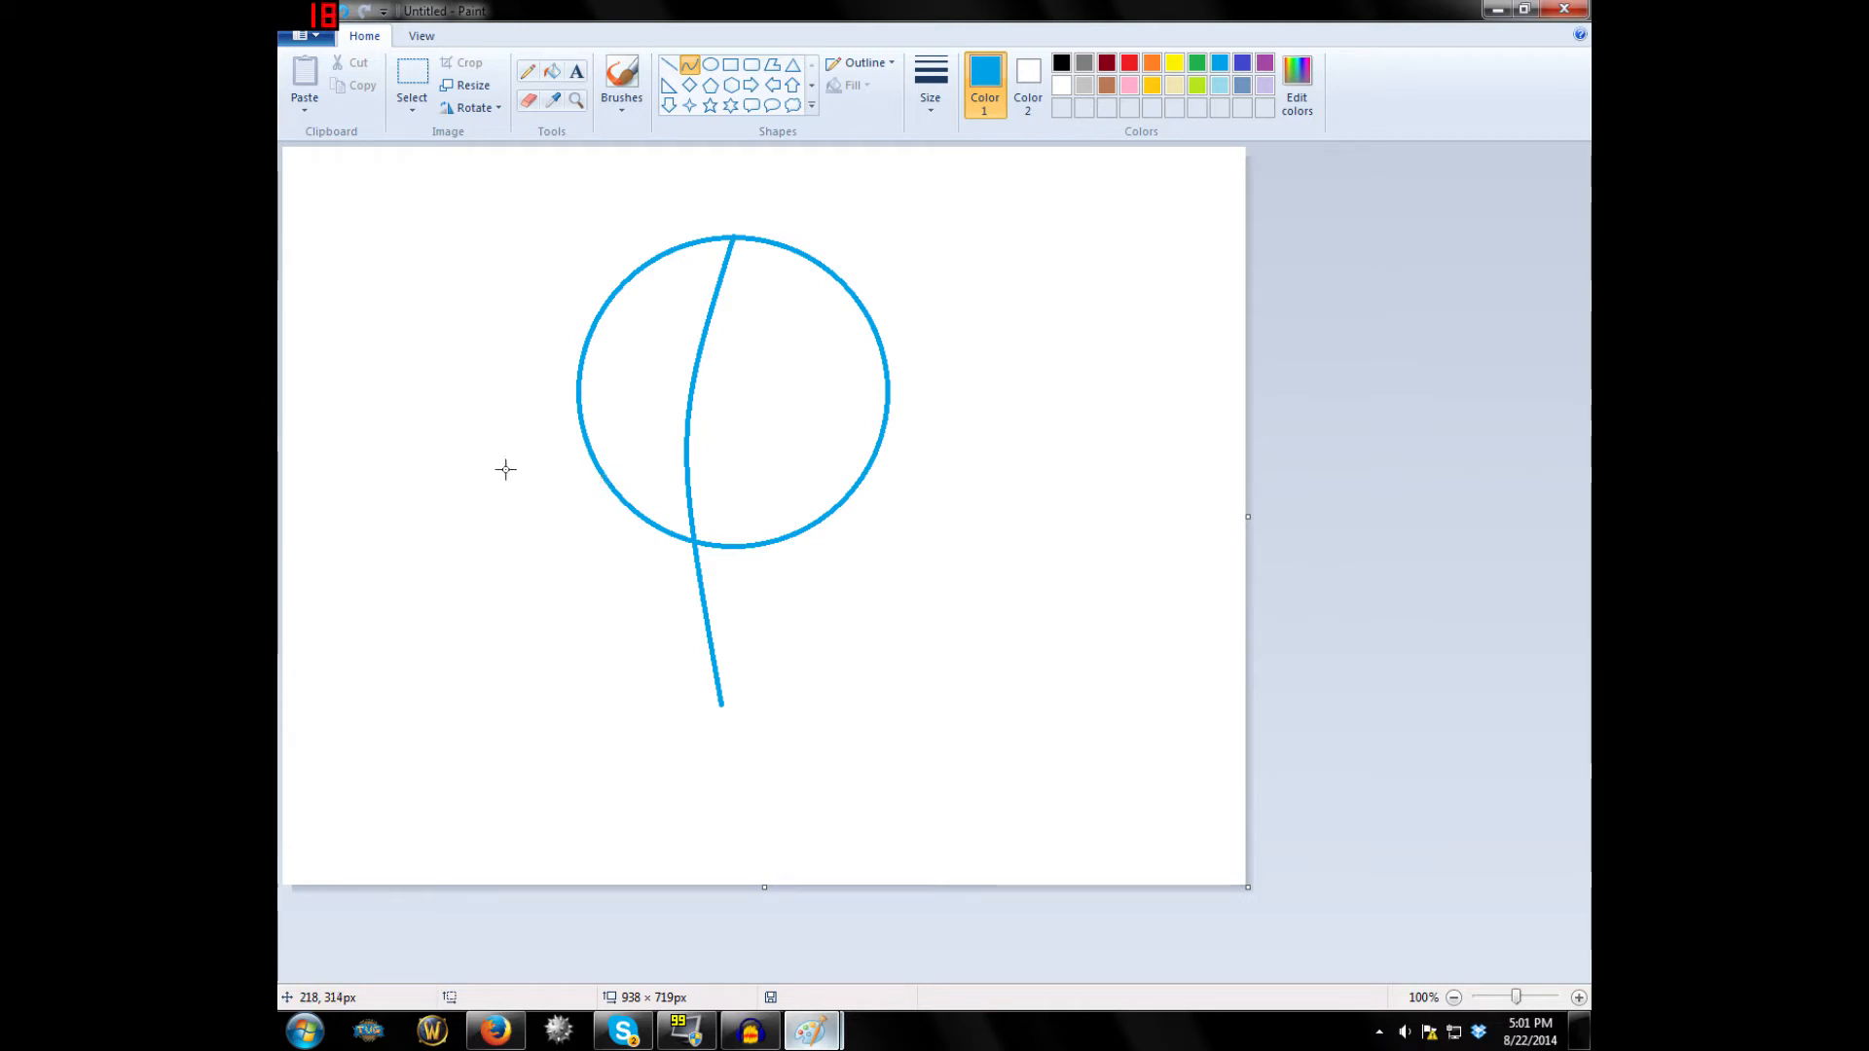
left_click_drag(498, 466, 1083, 495)
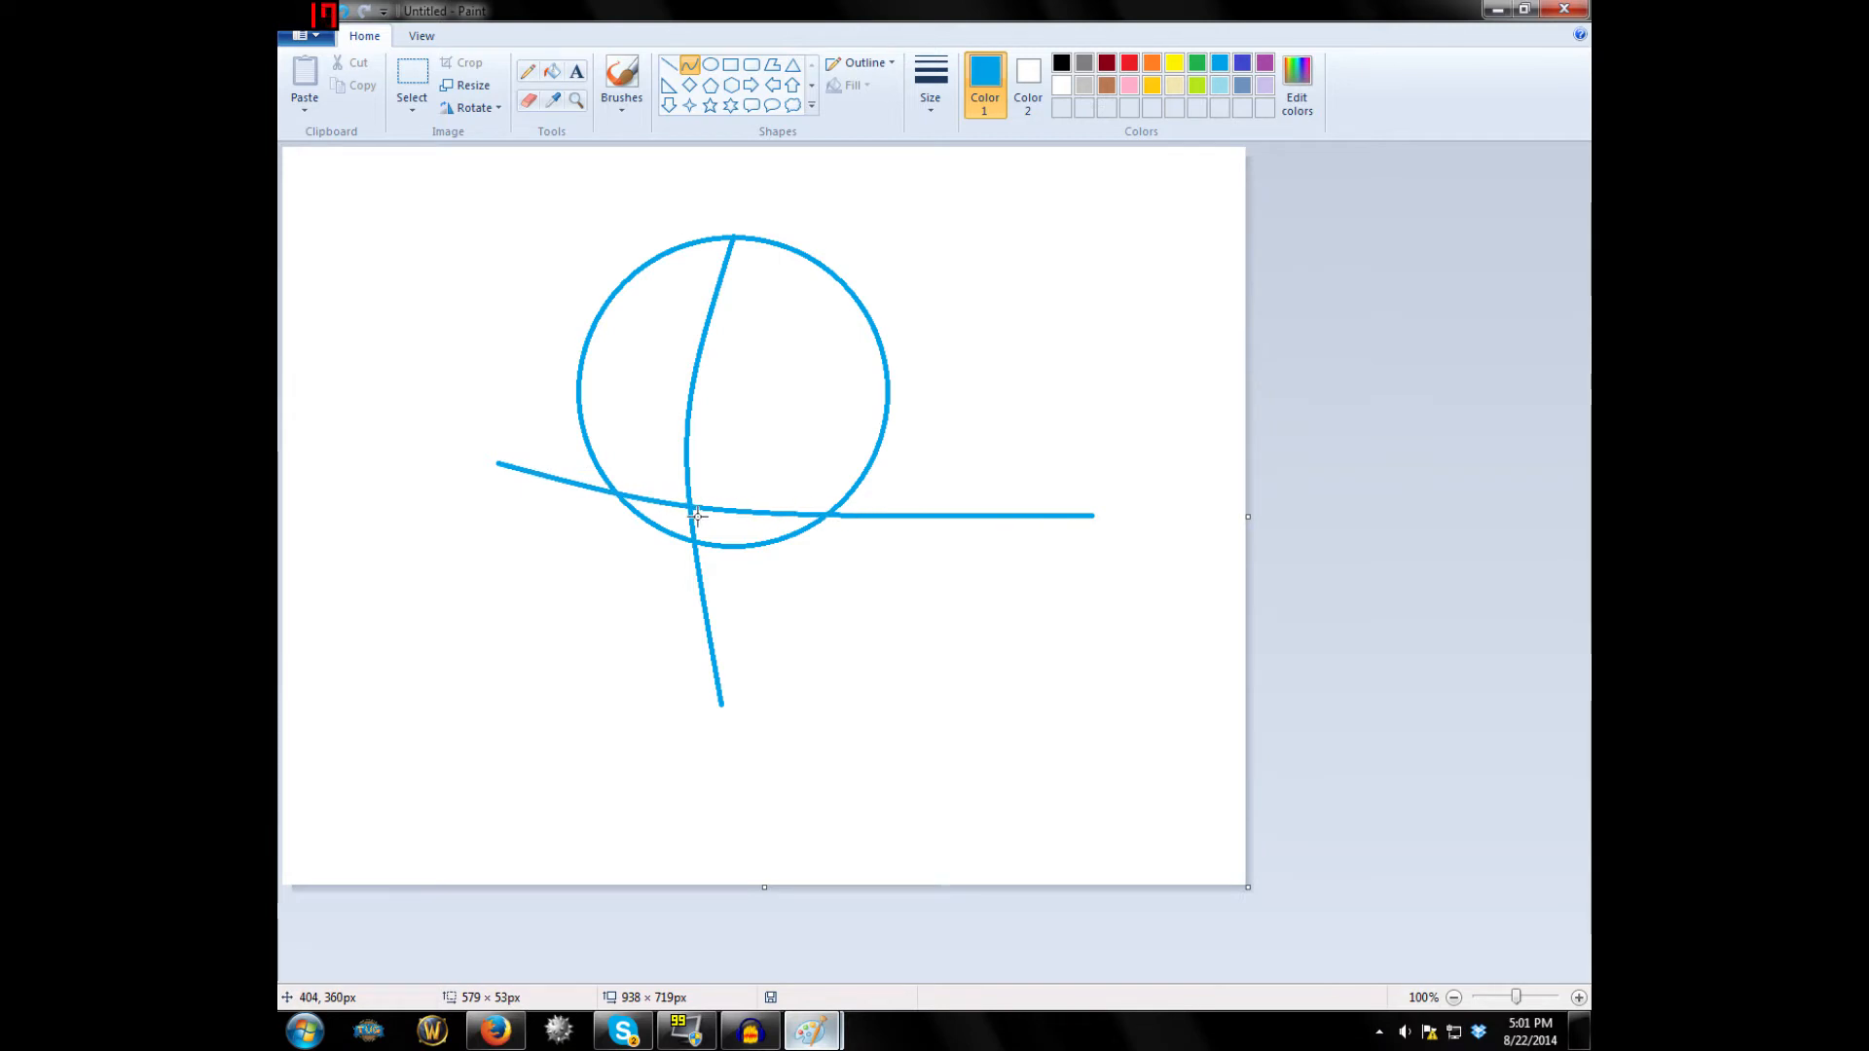
mouse_move(717, 558)
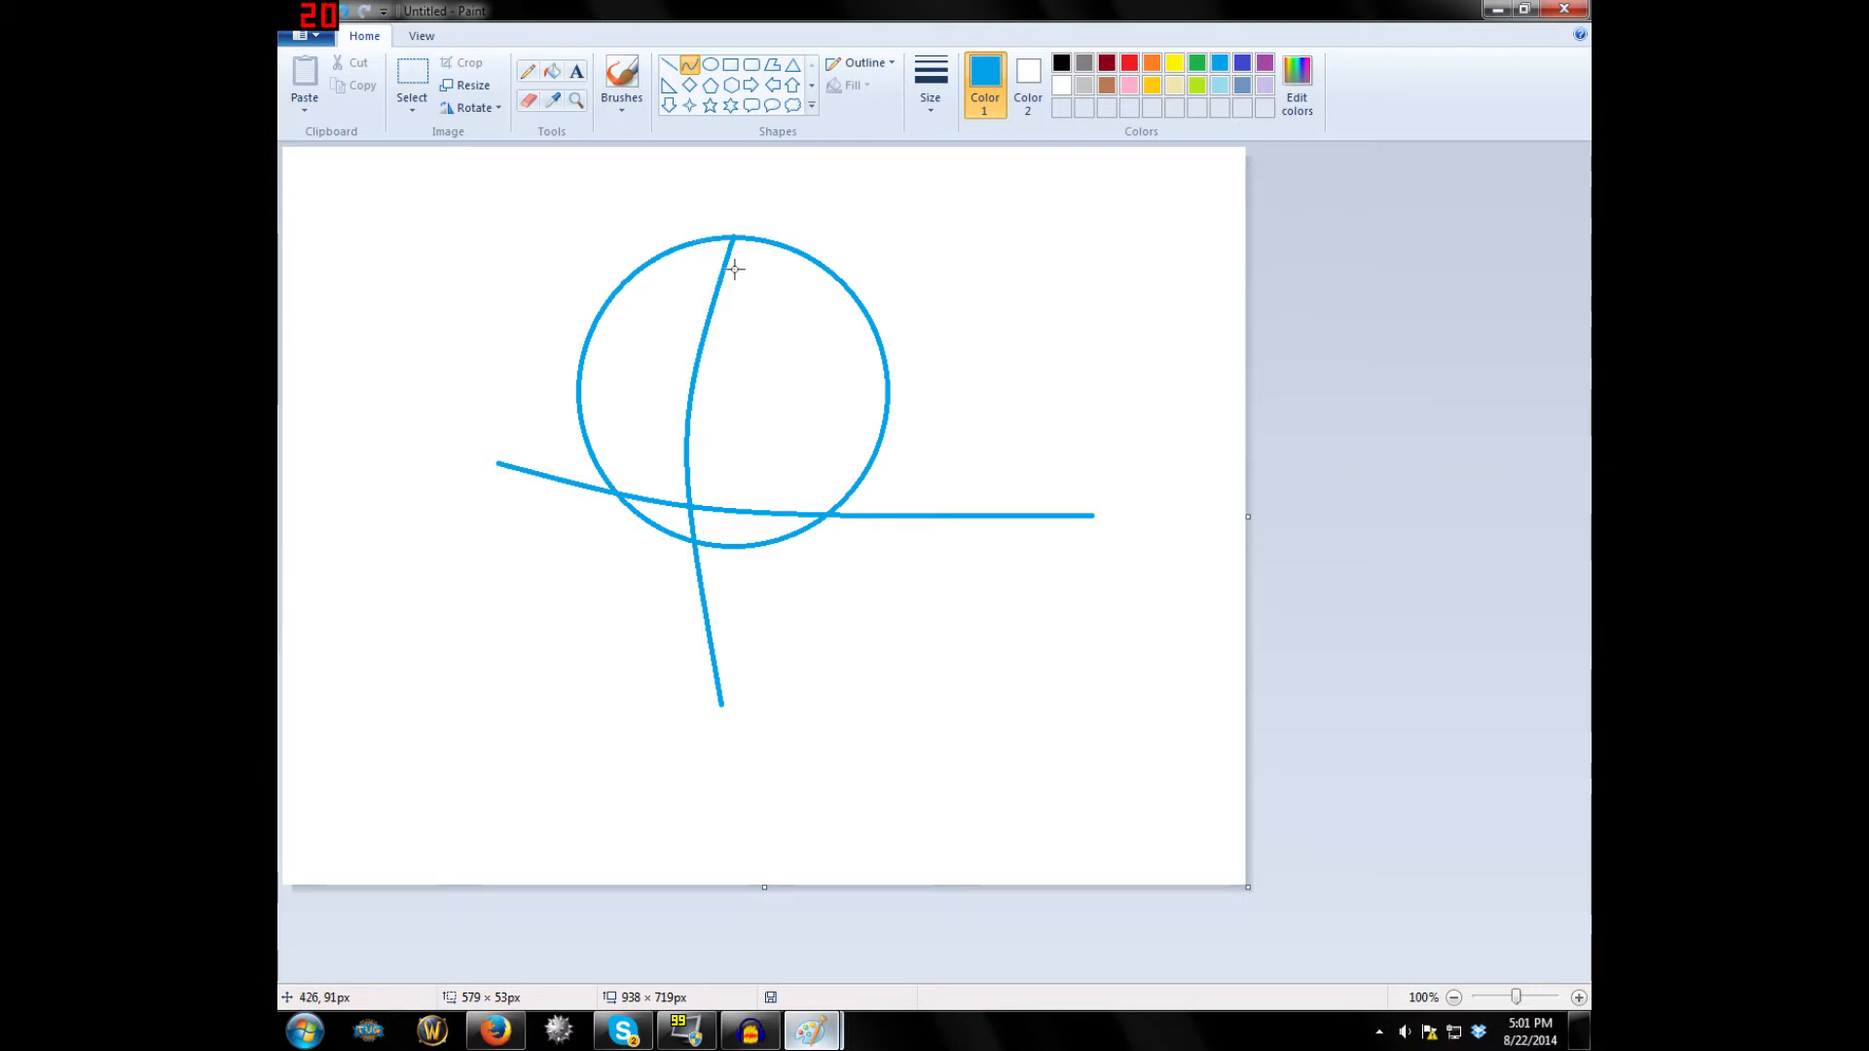
mouse_move(540, 611)
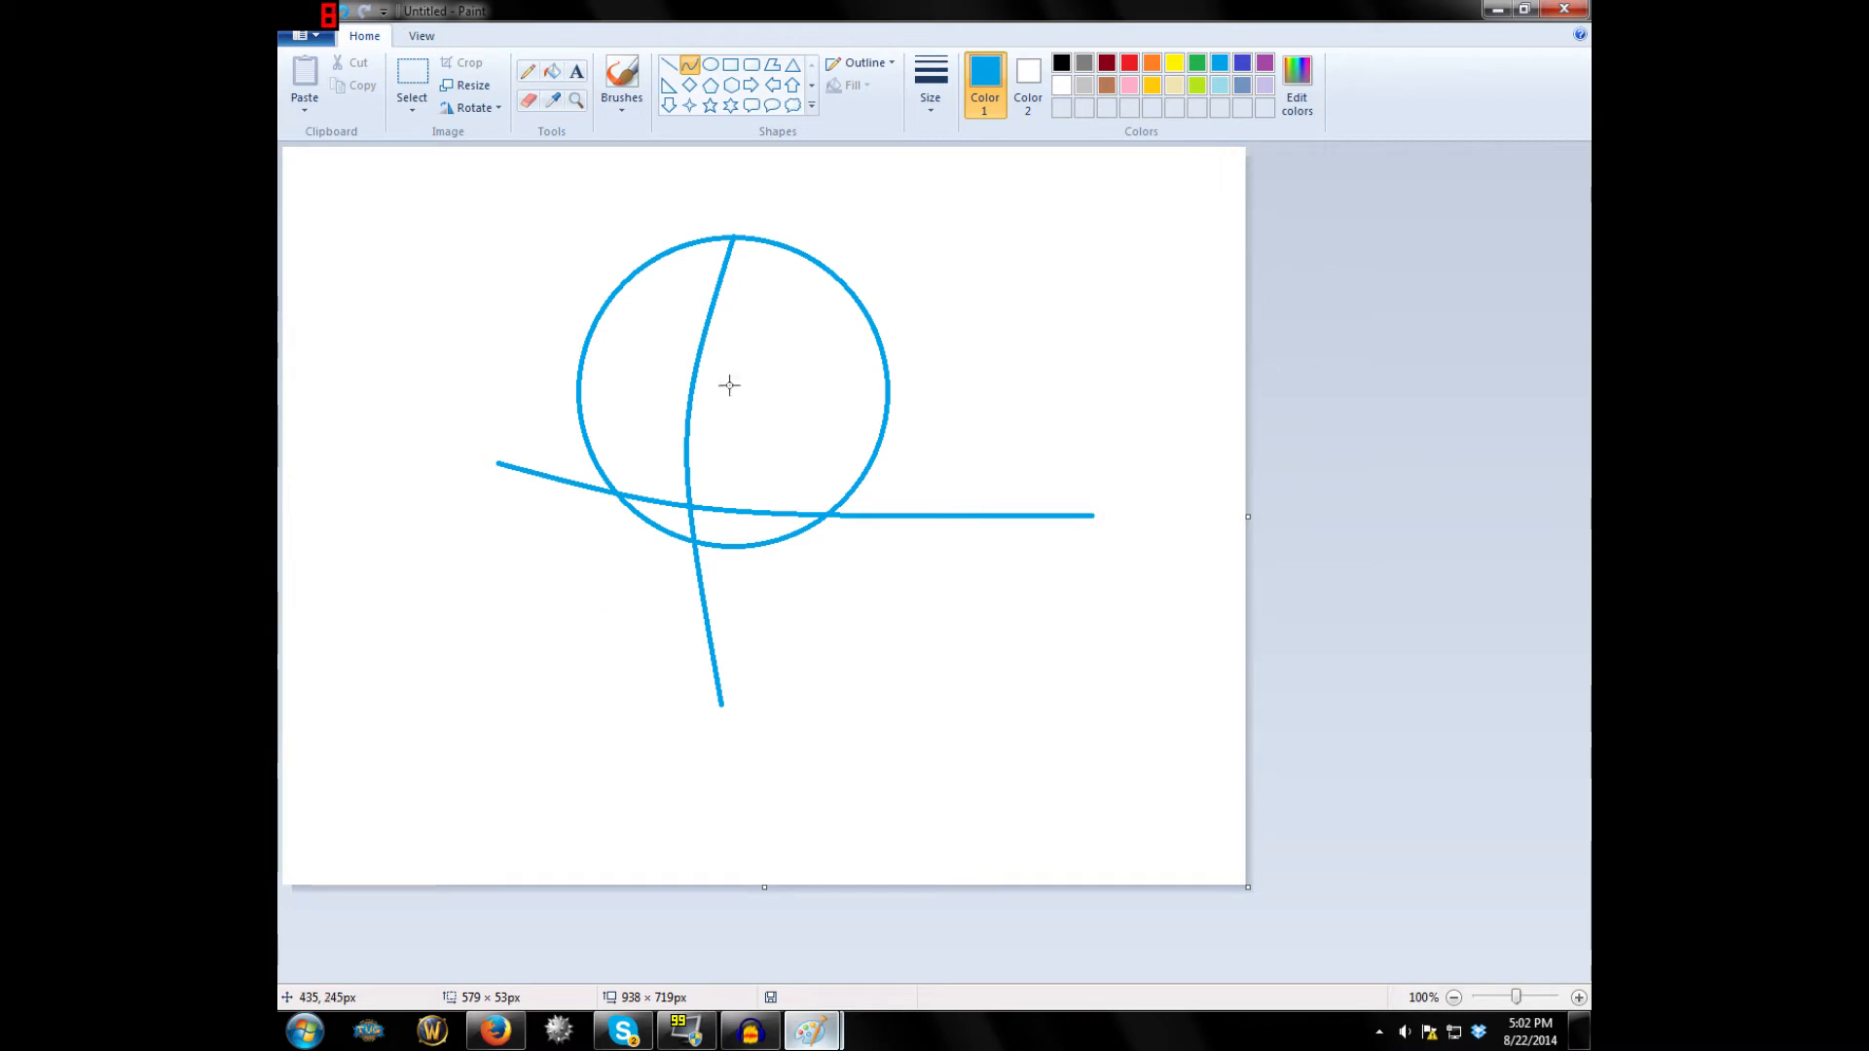
mouse_move(708, 398)
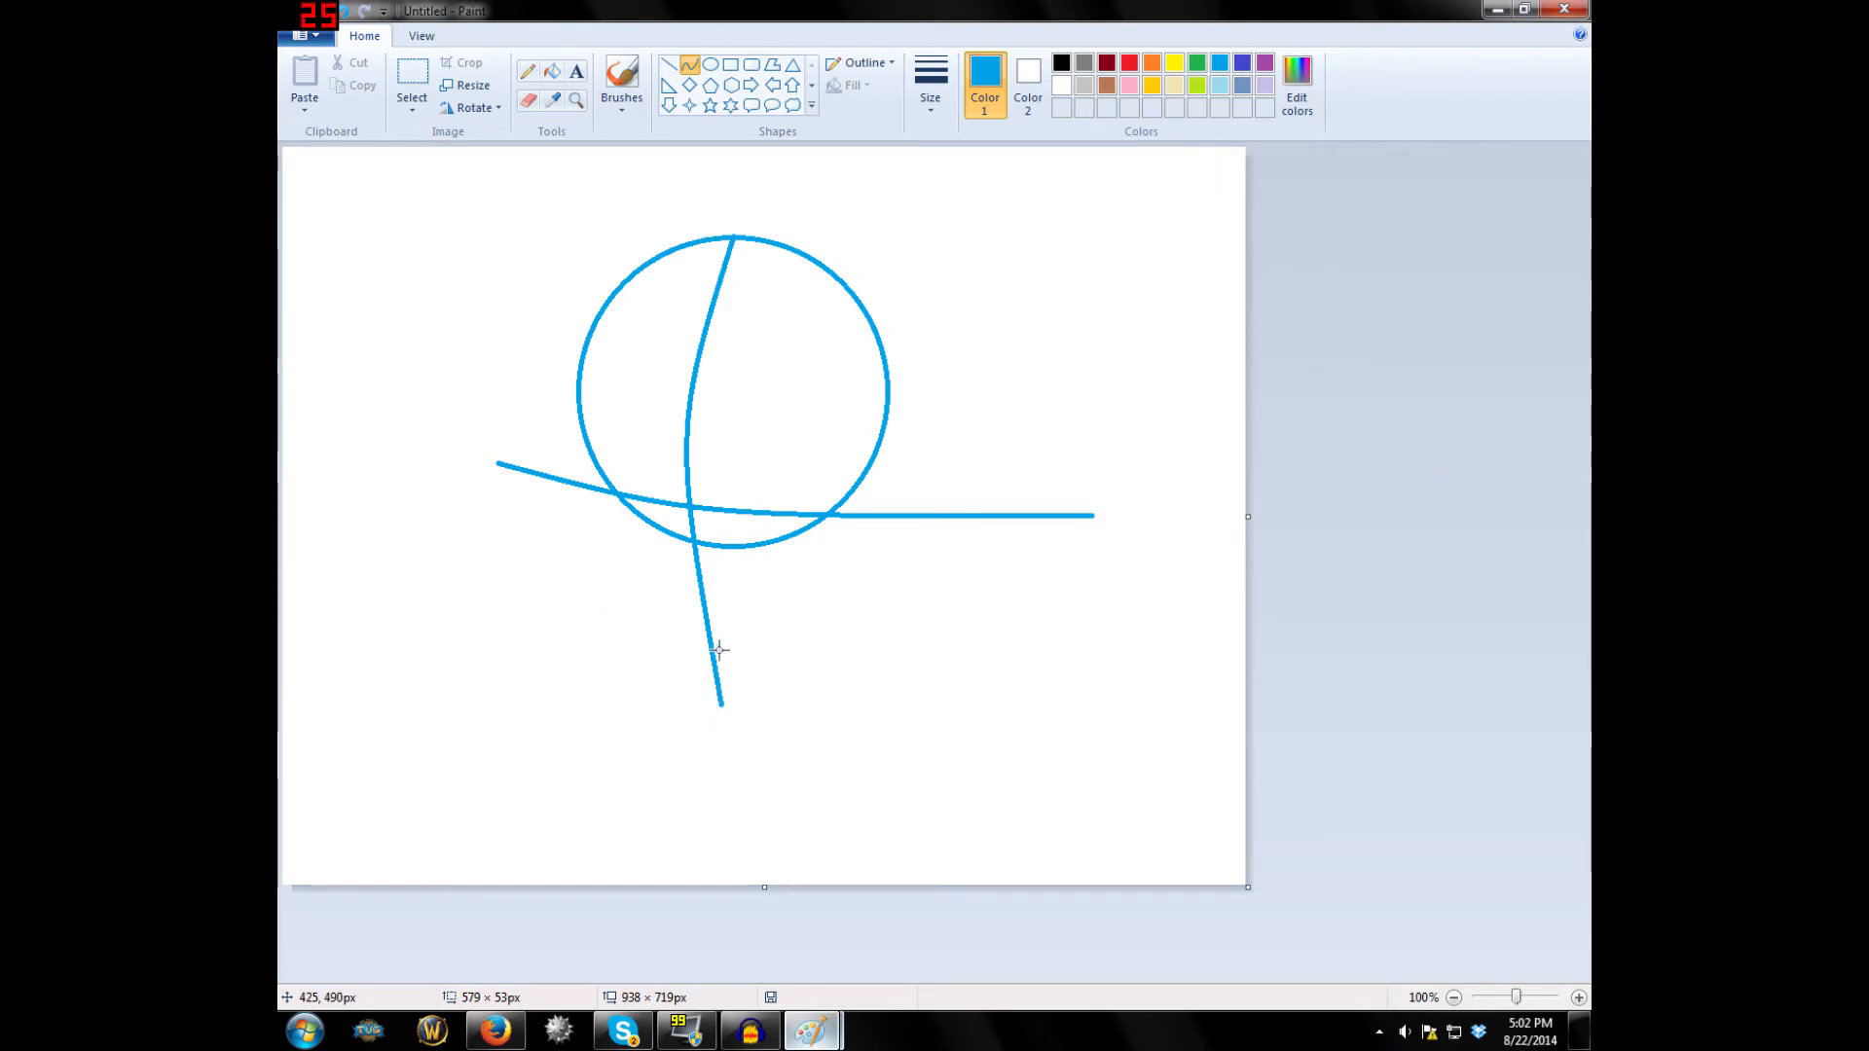
mouse_move(479, 630)
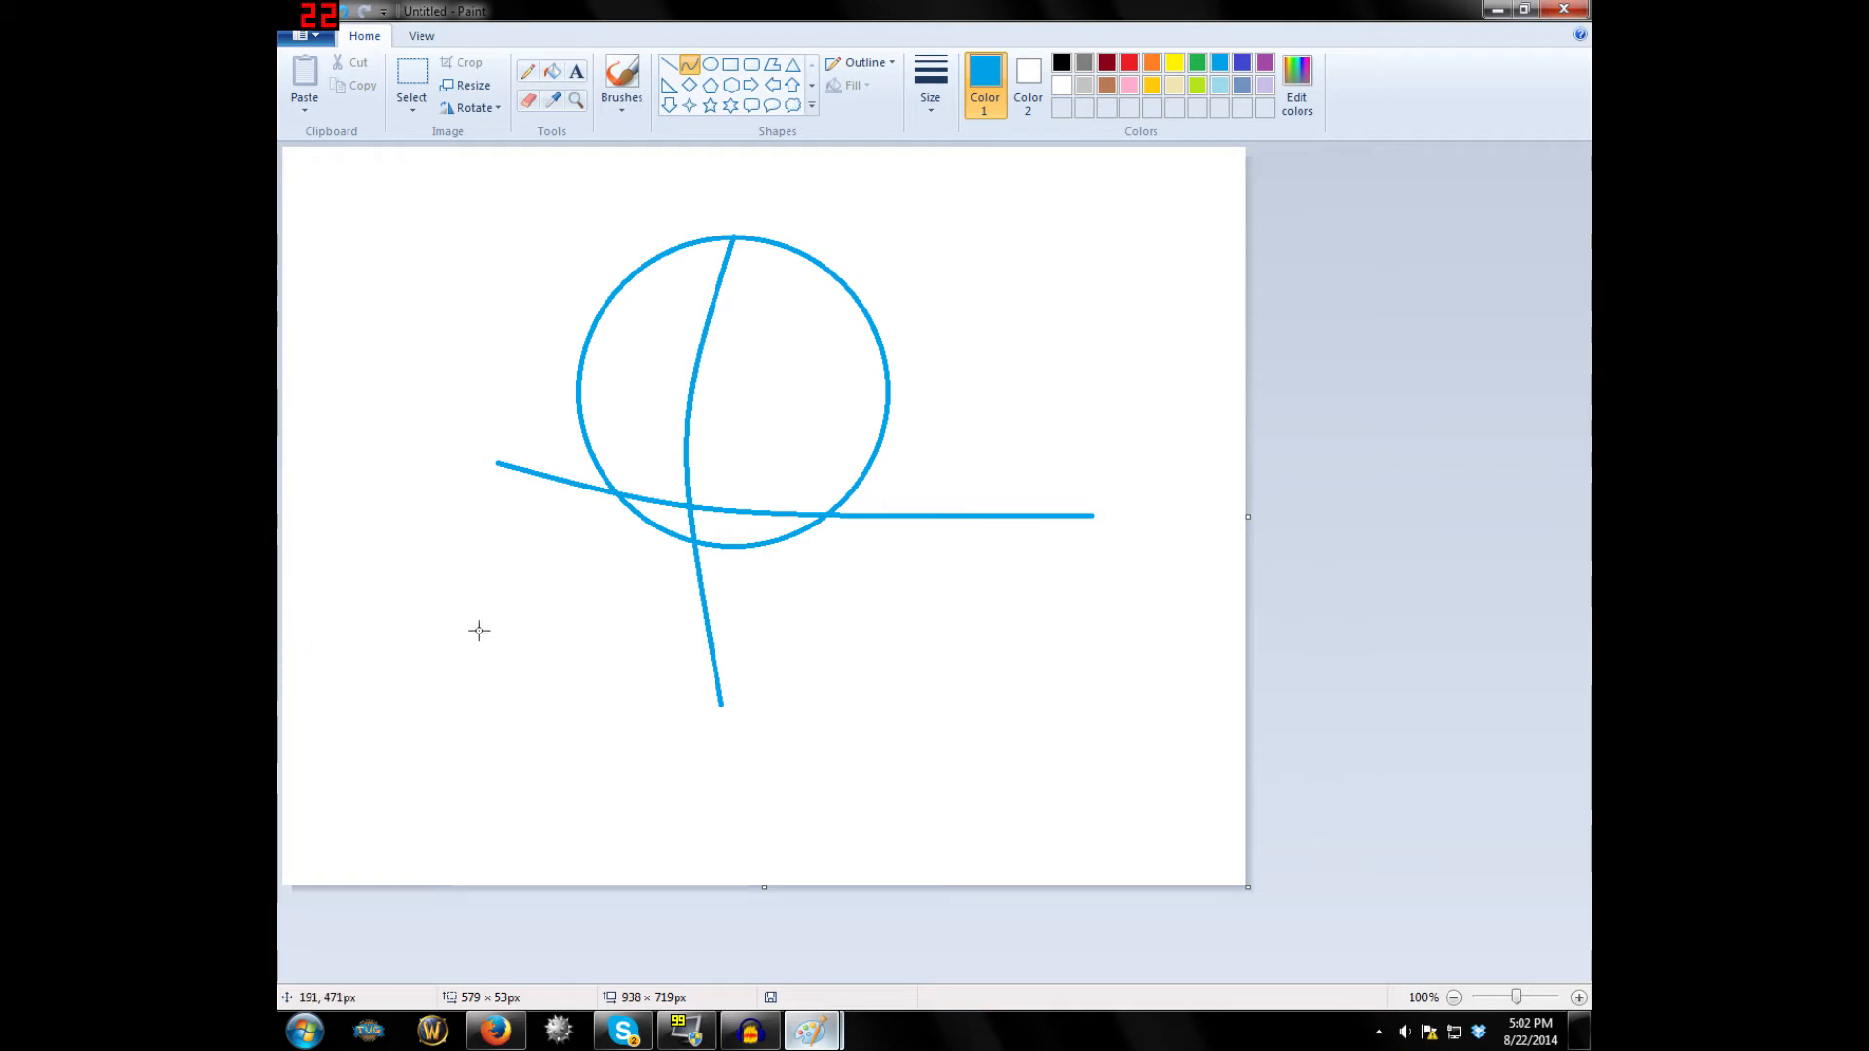
mouse_move(648, 626)
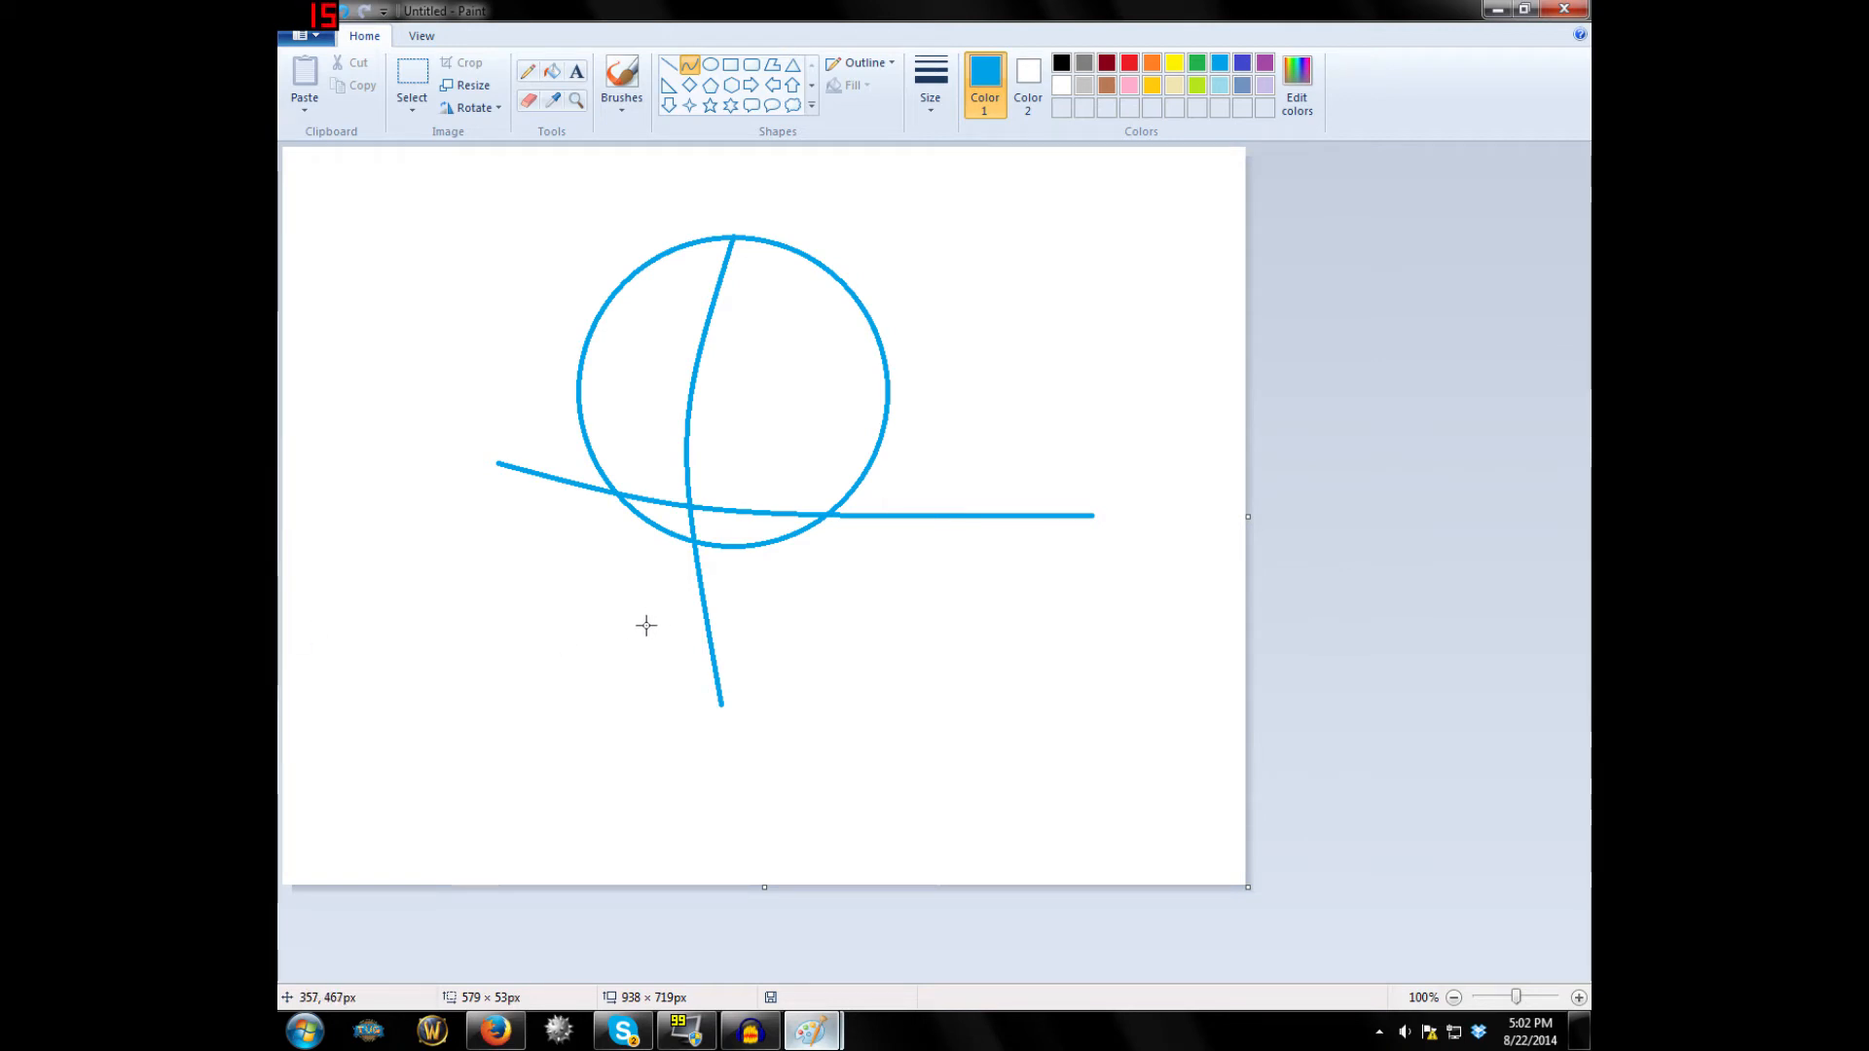
mouse_move(819, 621)
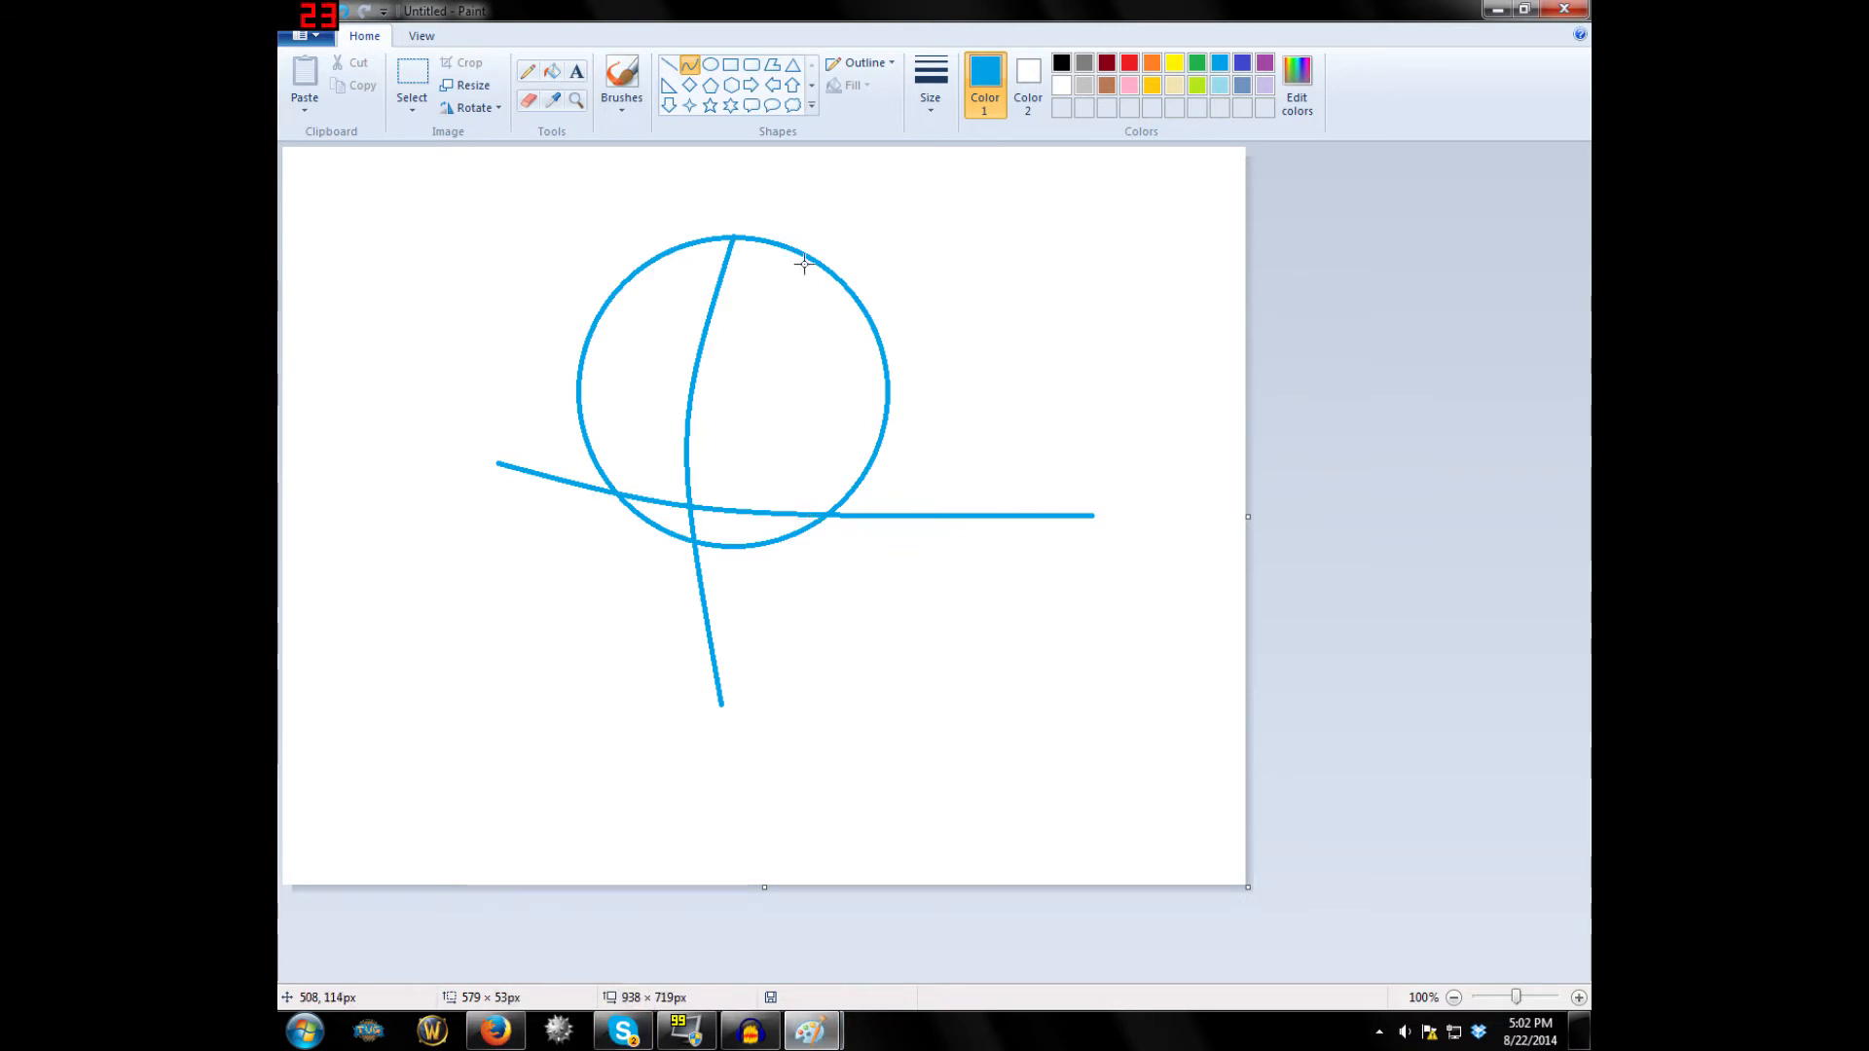
mouse_move(781, 444)
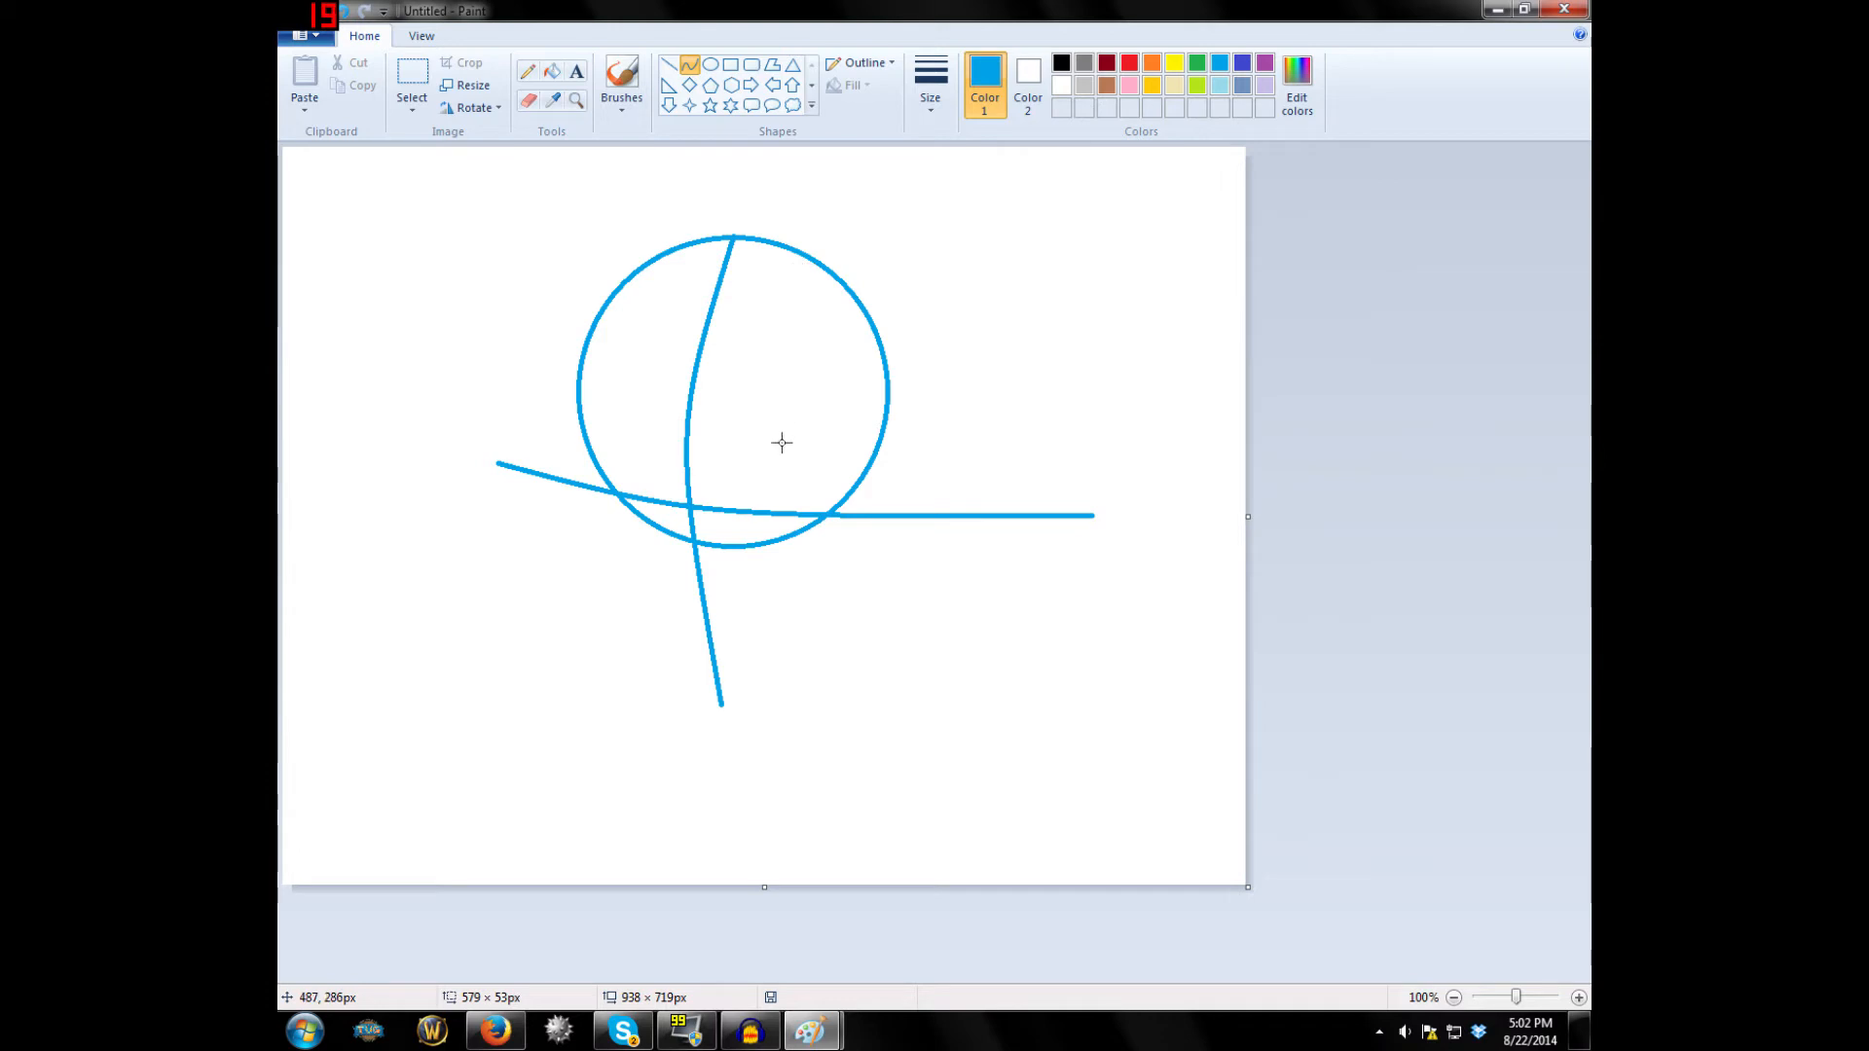
mouse_move(812, 1030)
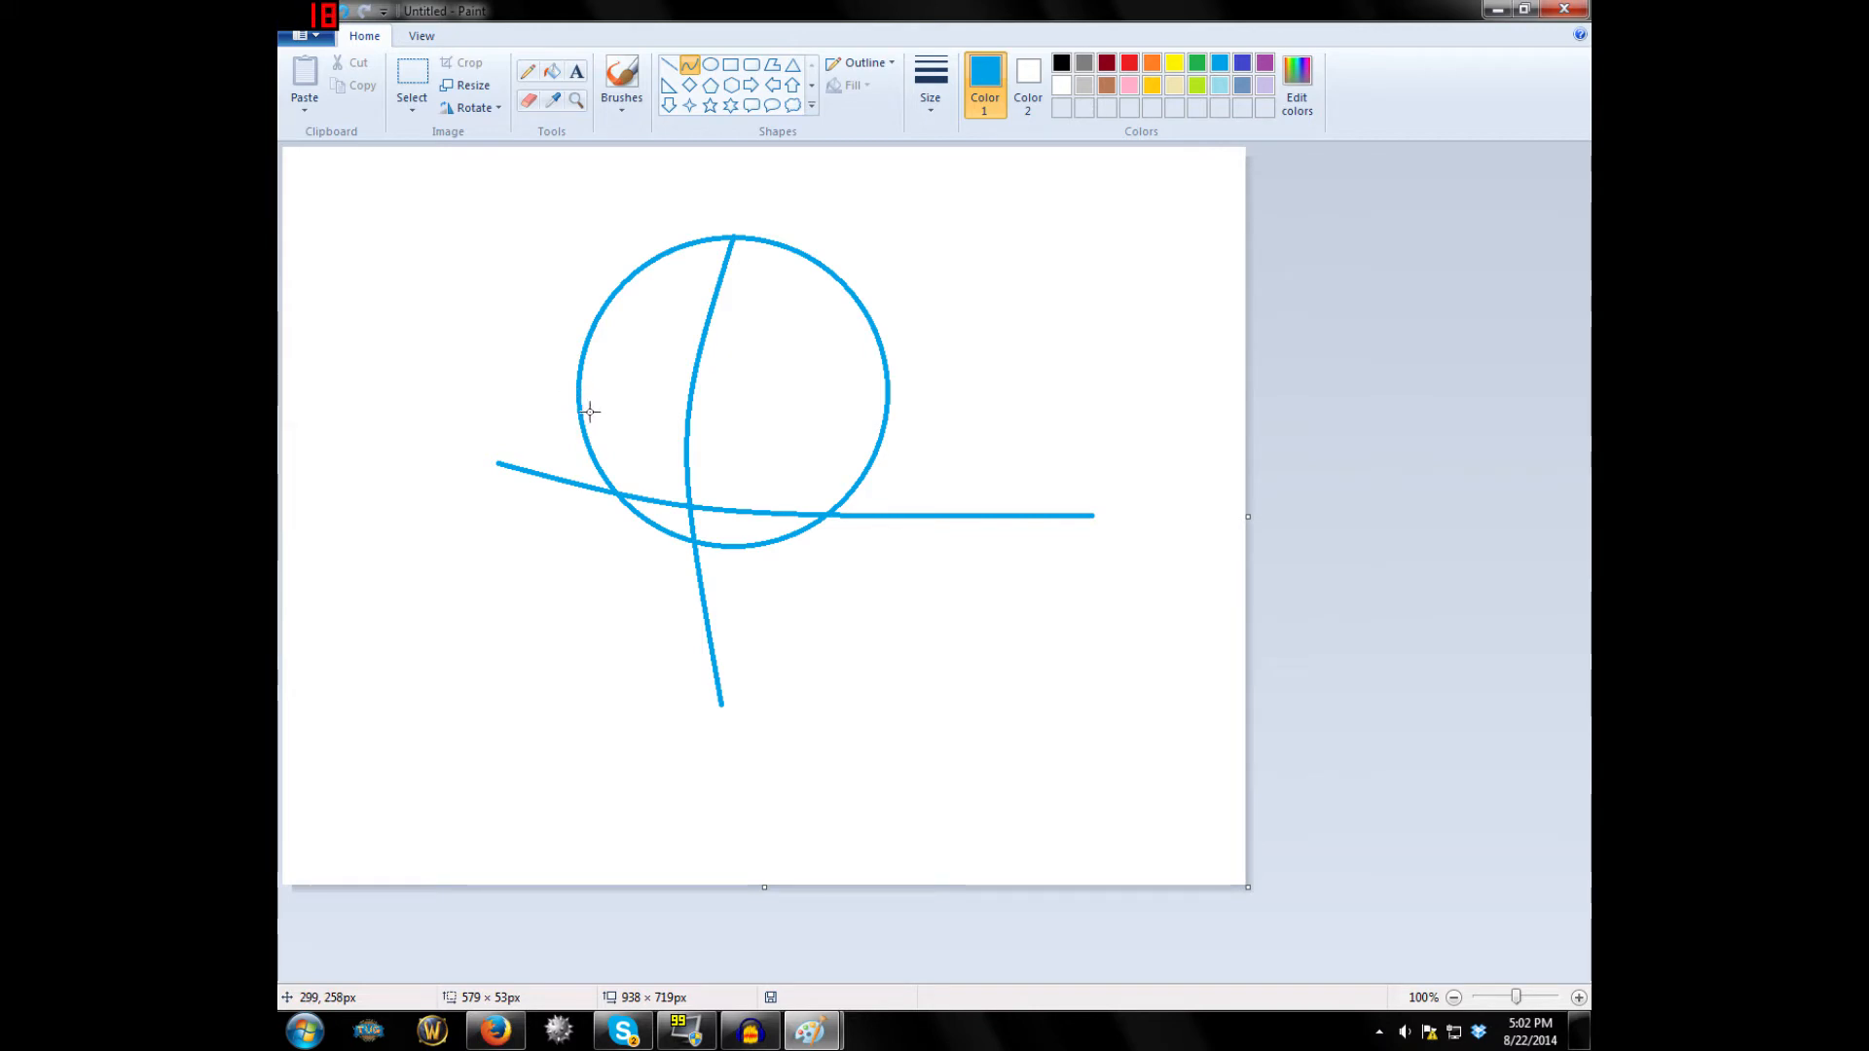
mouse_move(584, 385)
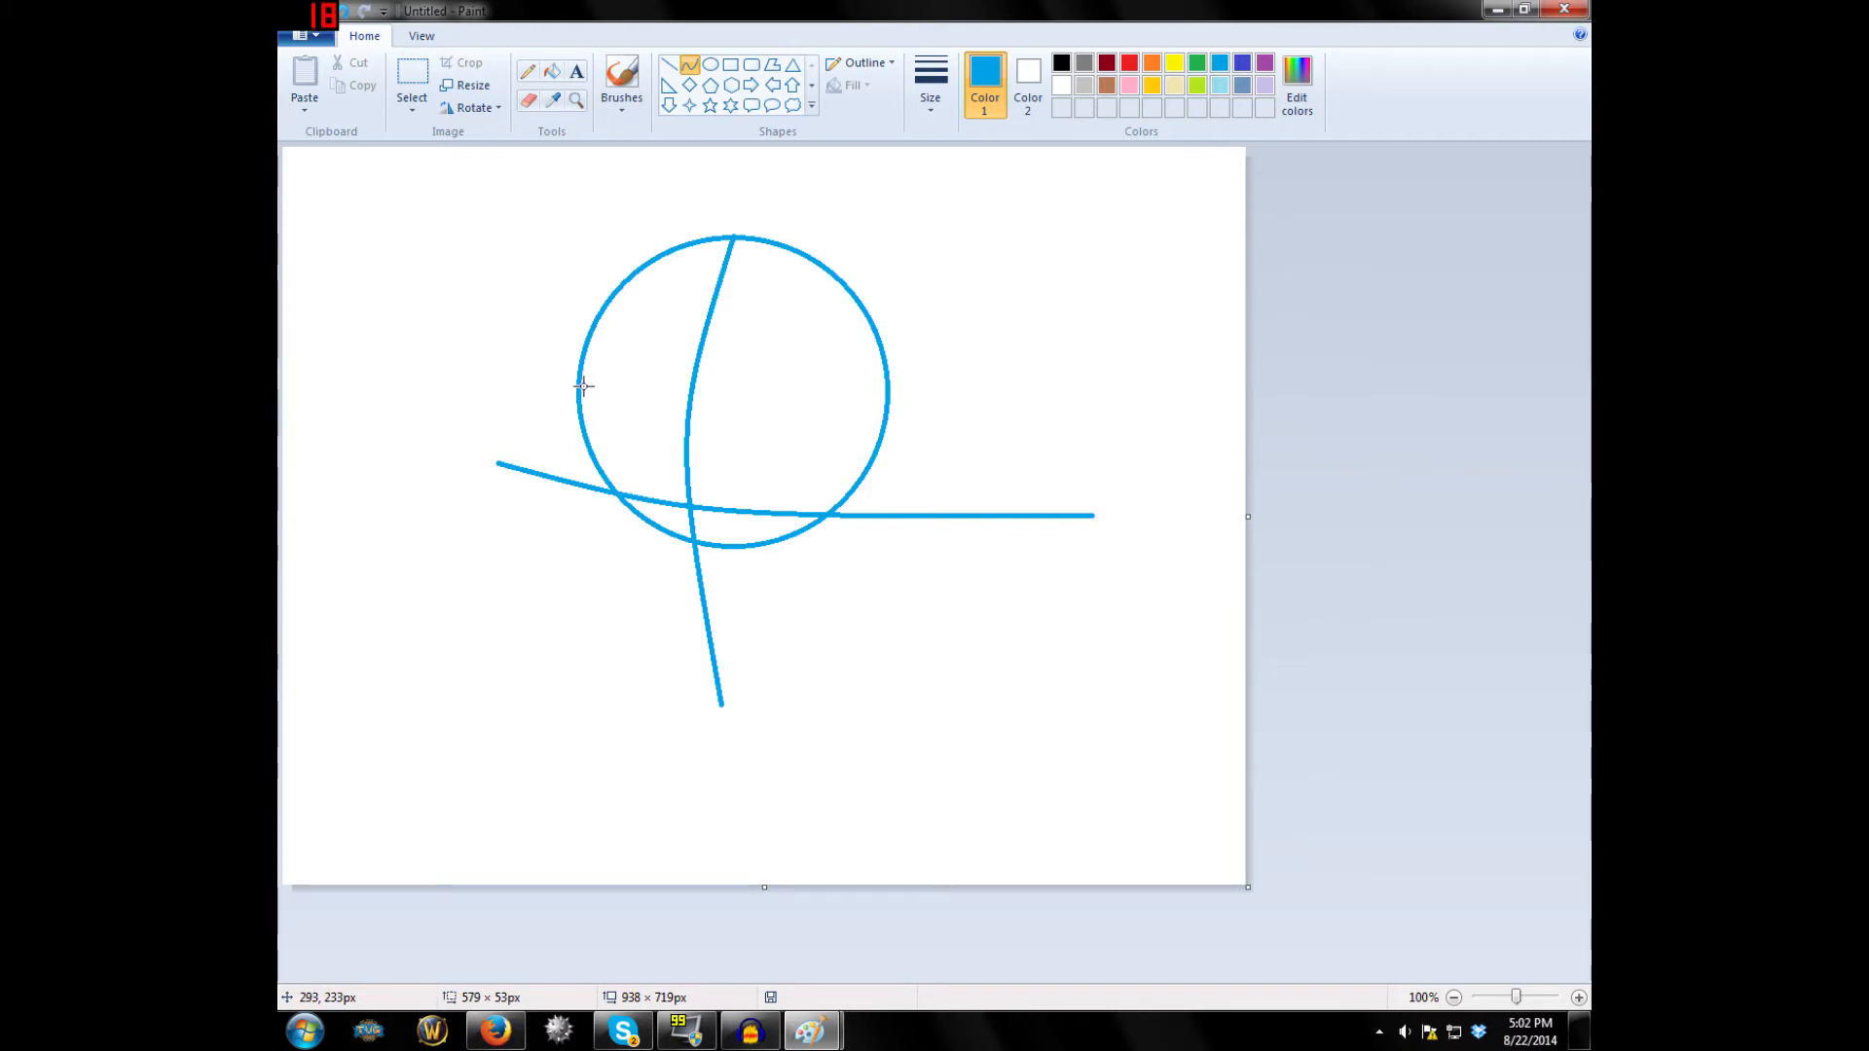
mouse_move(578, 384)
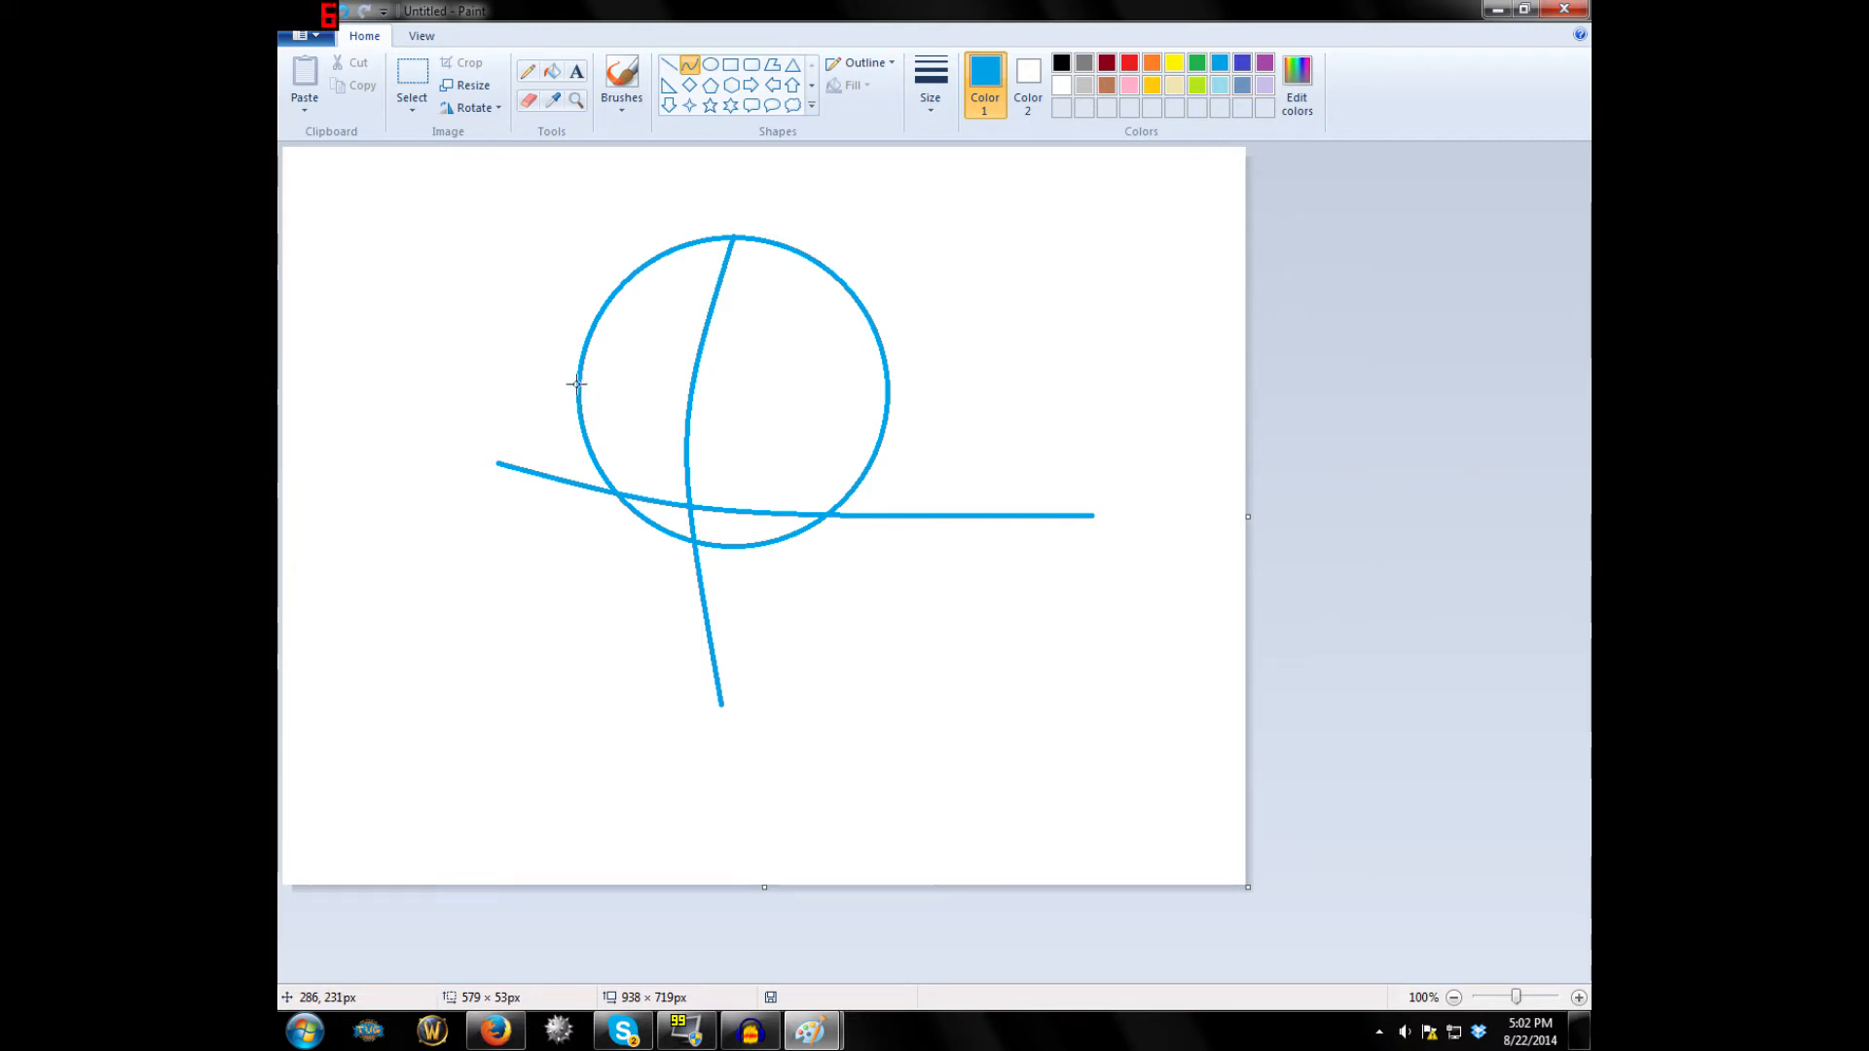
mouse_move(572, 513)
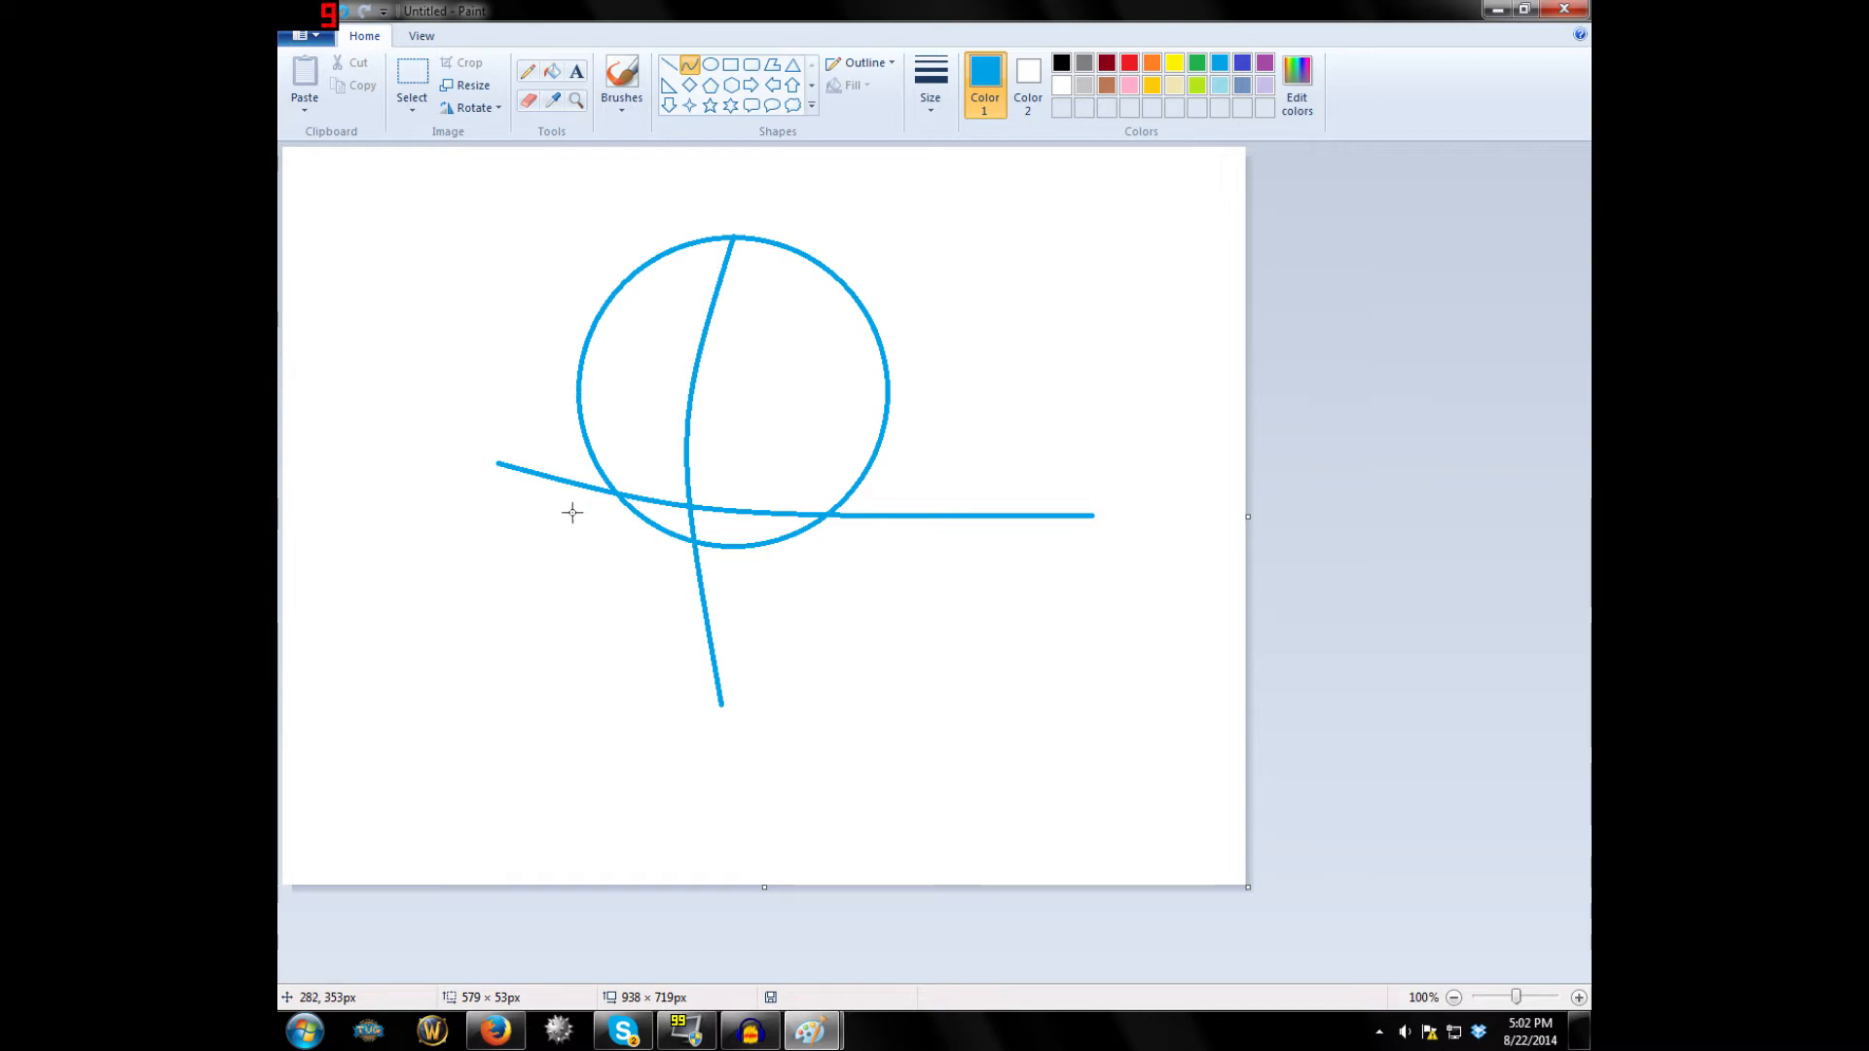
mouse_move(584, 405)
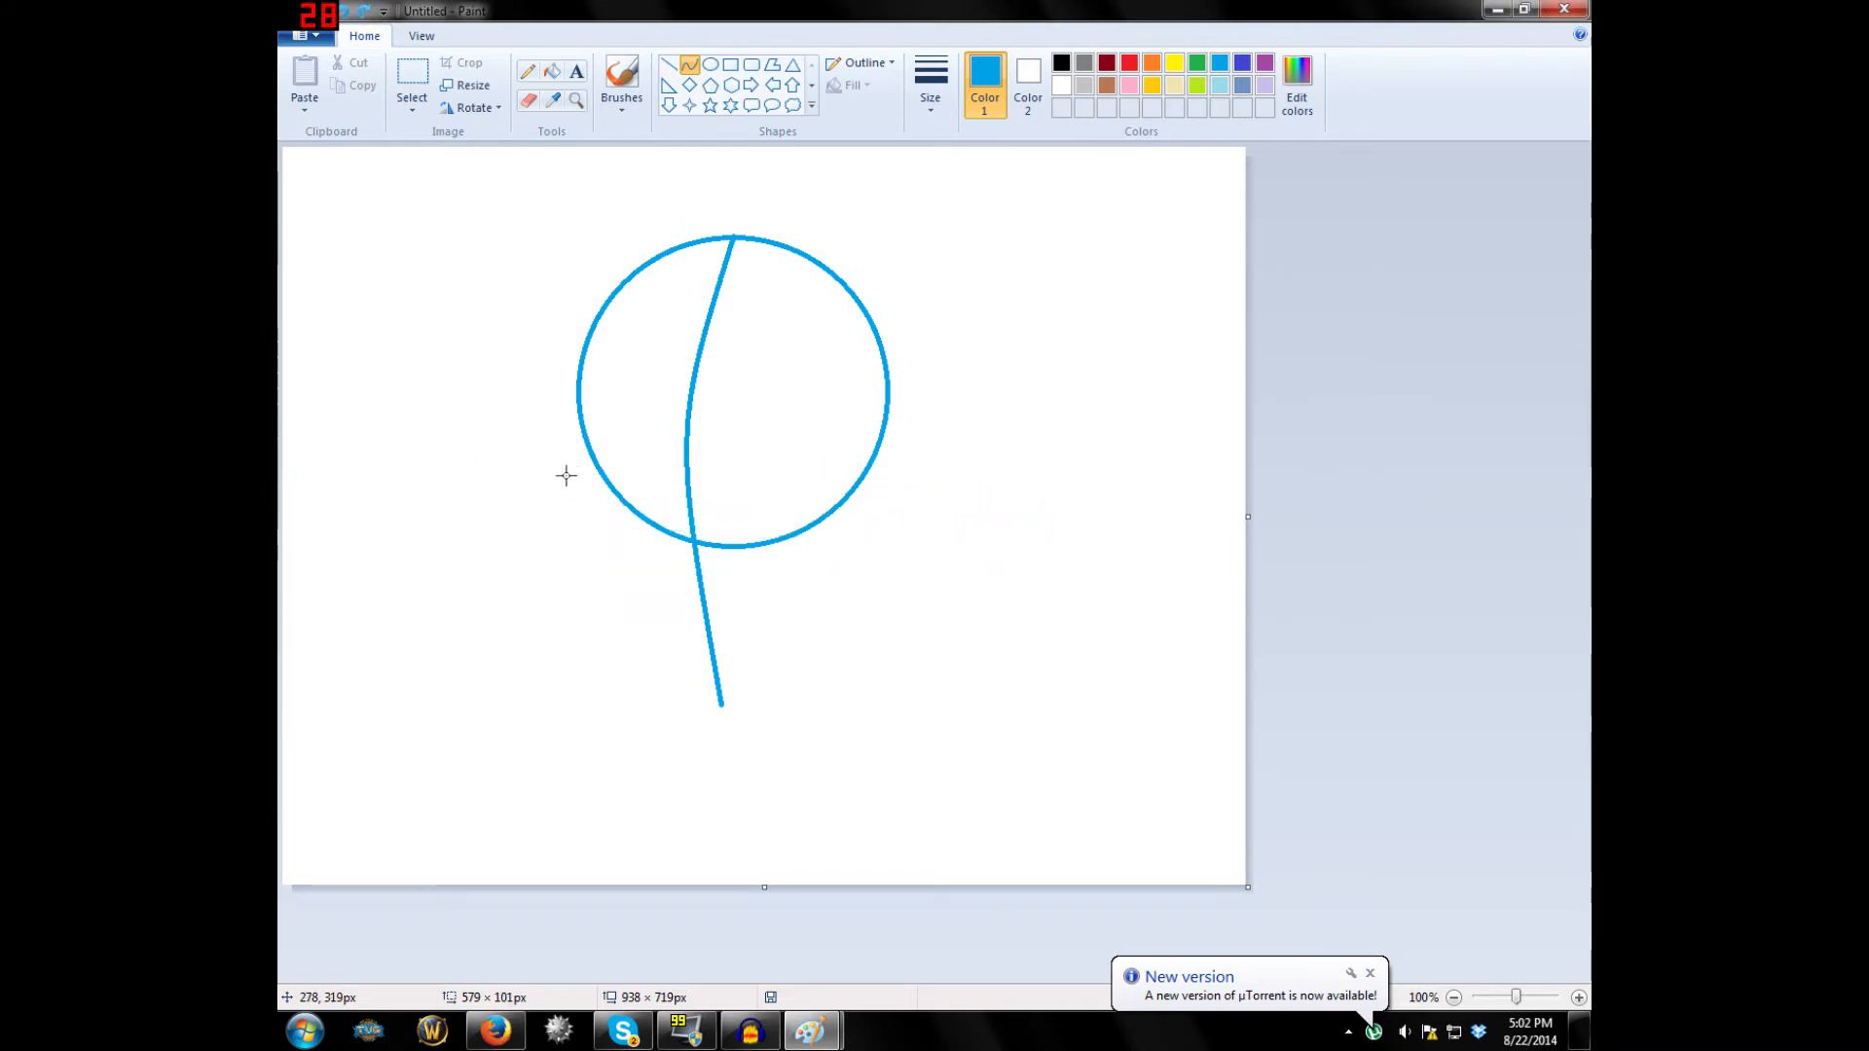
Redraw a longer horizontal guide and curve jaw lines from the circle's side down to the chin.
left_click_drag(498, 494, 1052, 515)
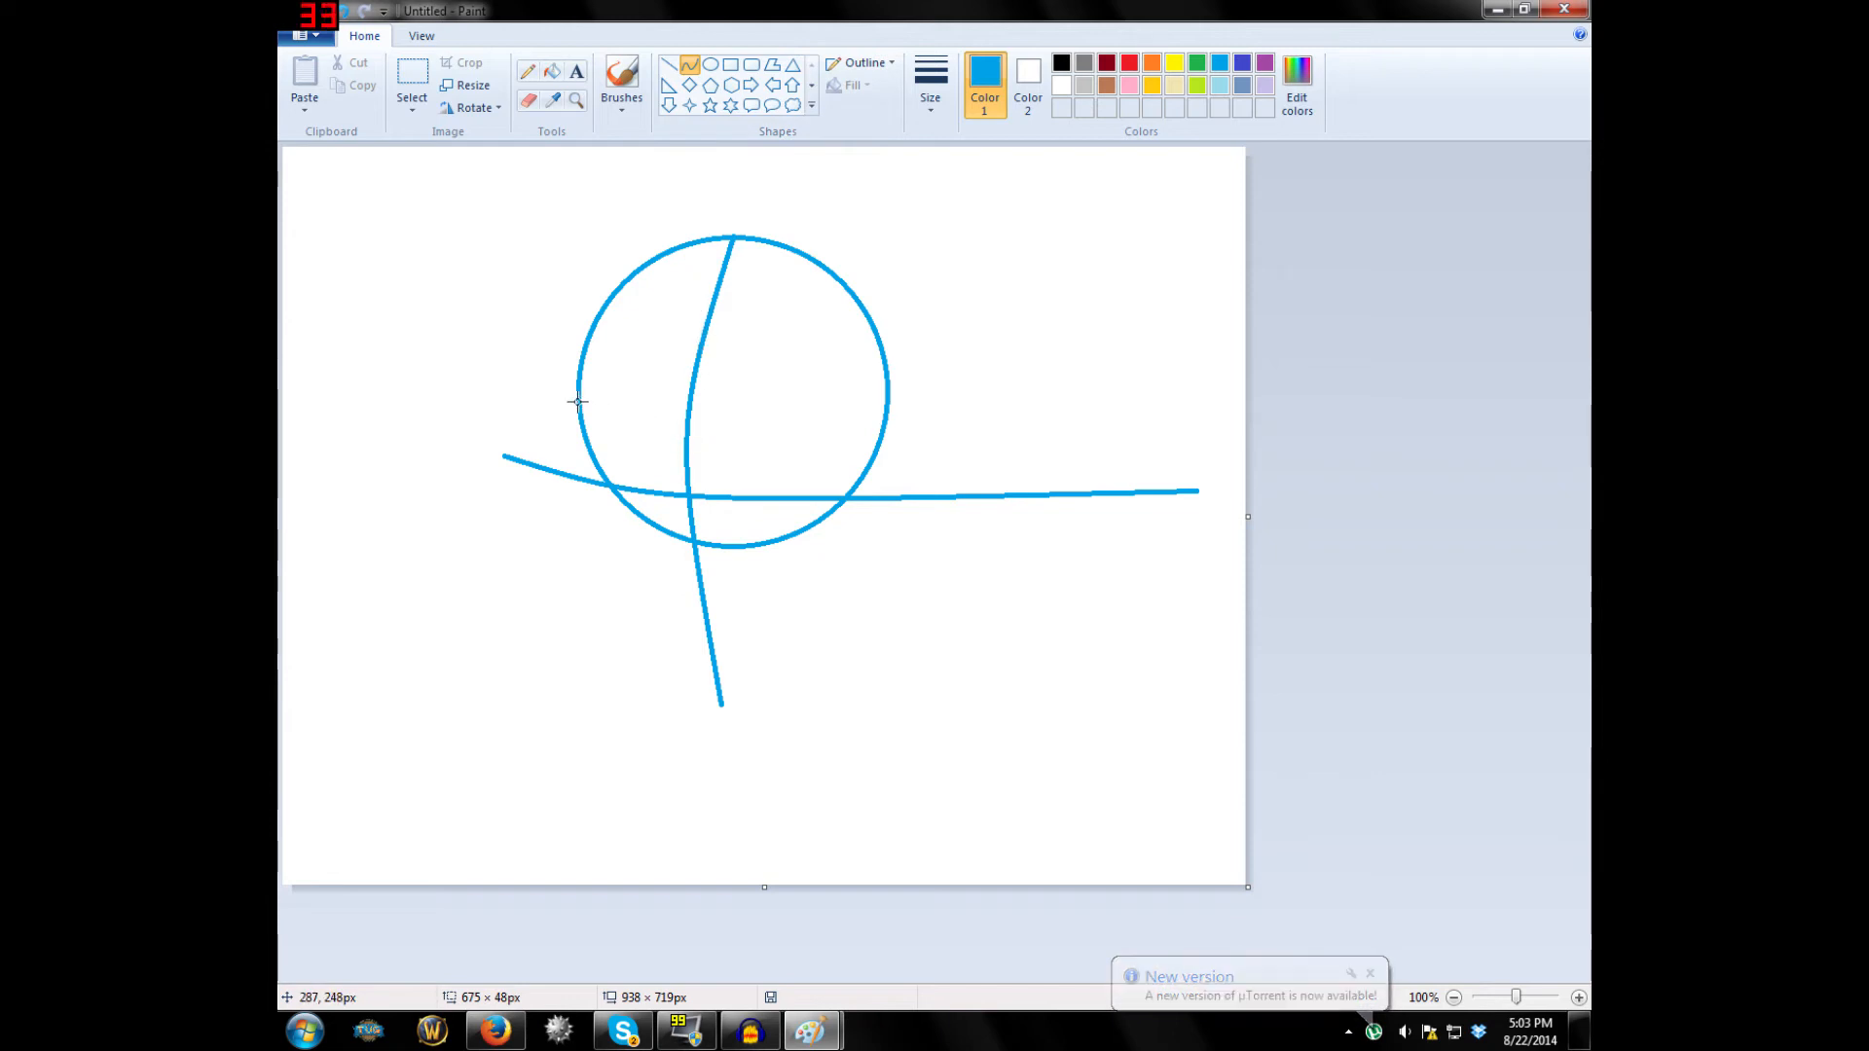
left_click_drag(578, 399, 716, 703)
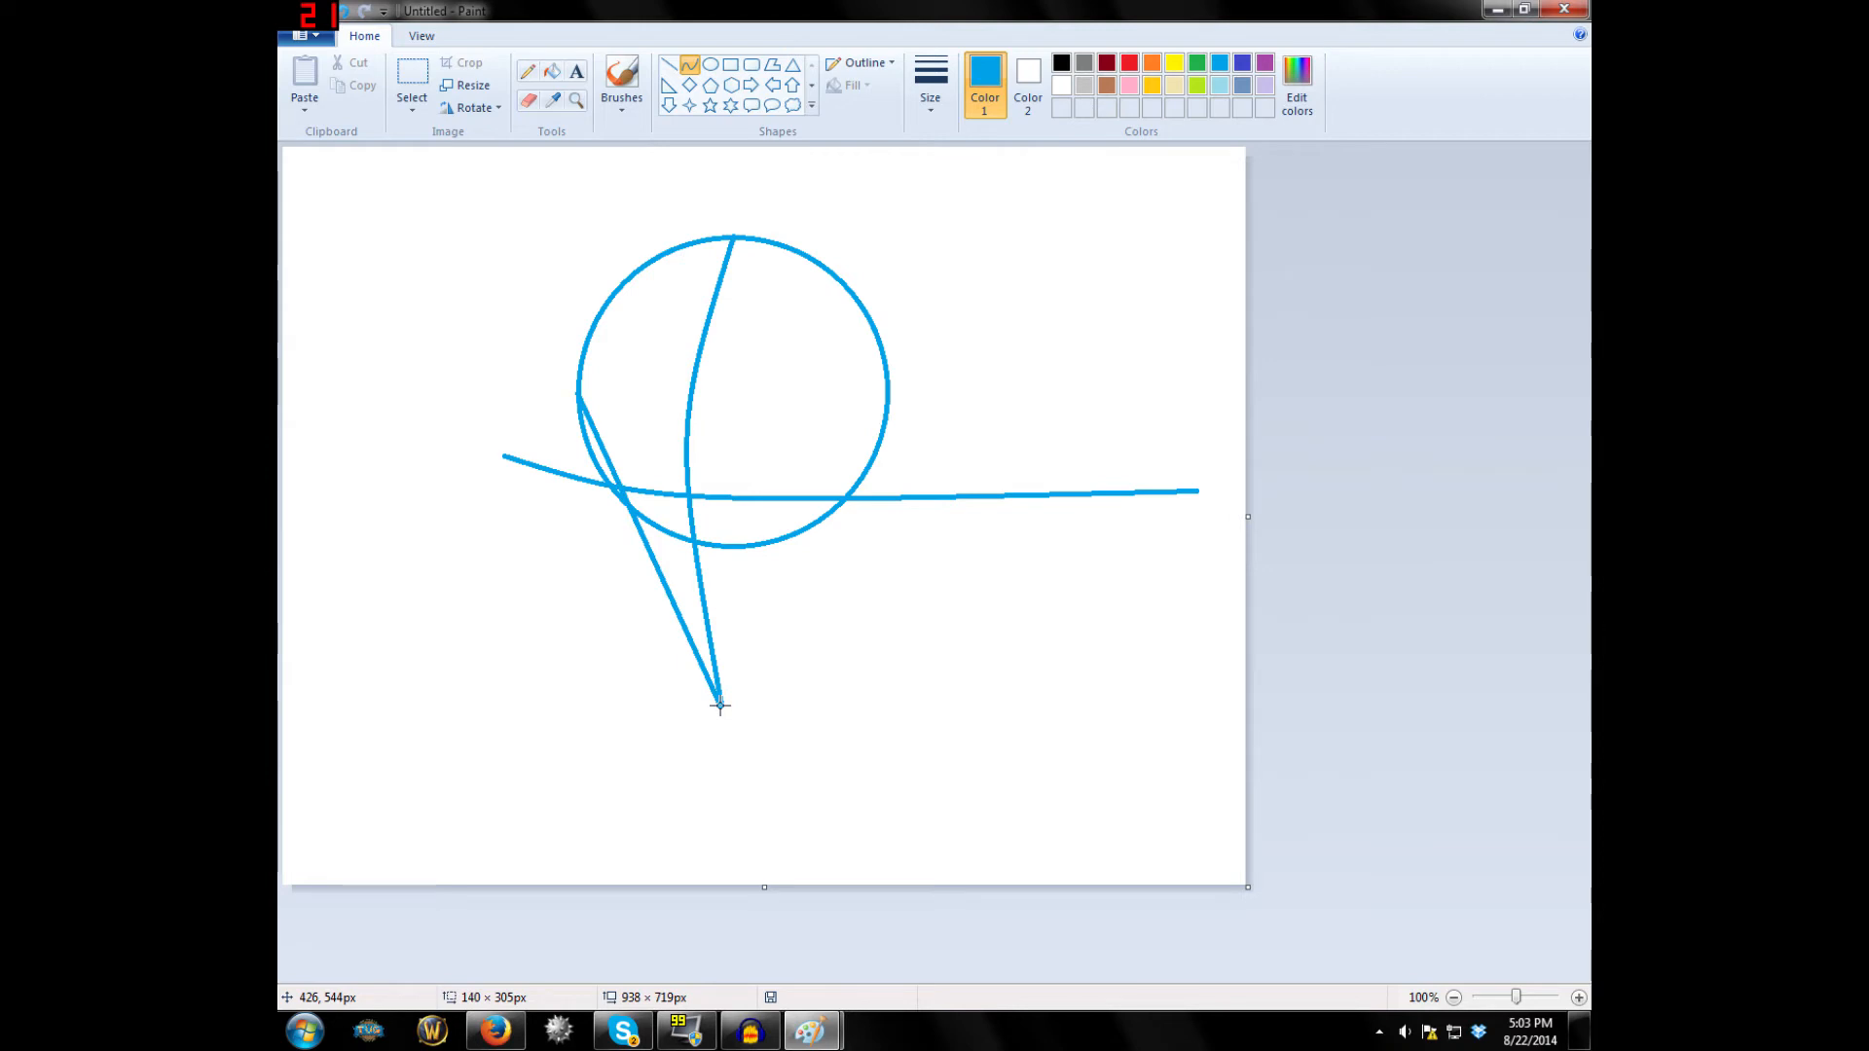
mouse_move(628, 525)
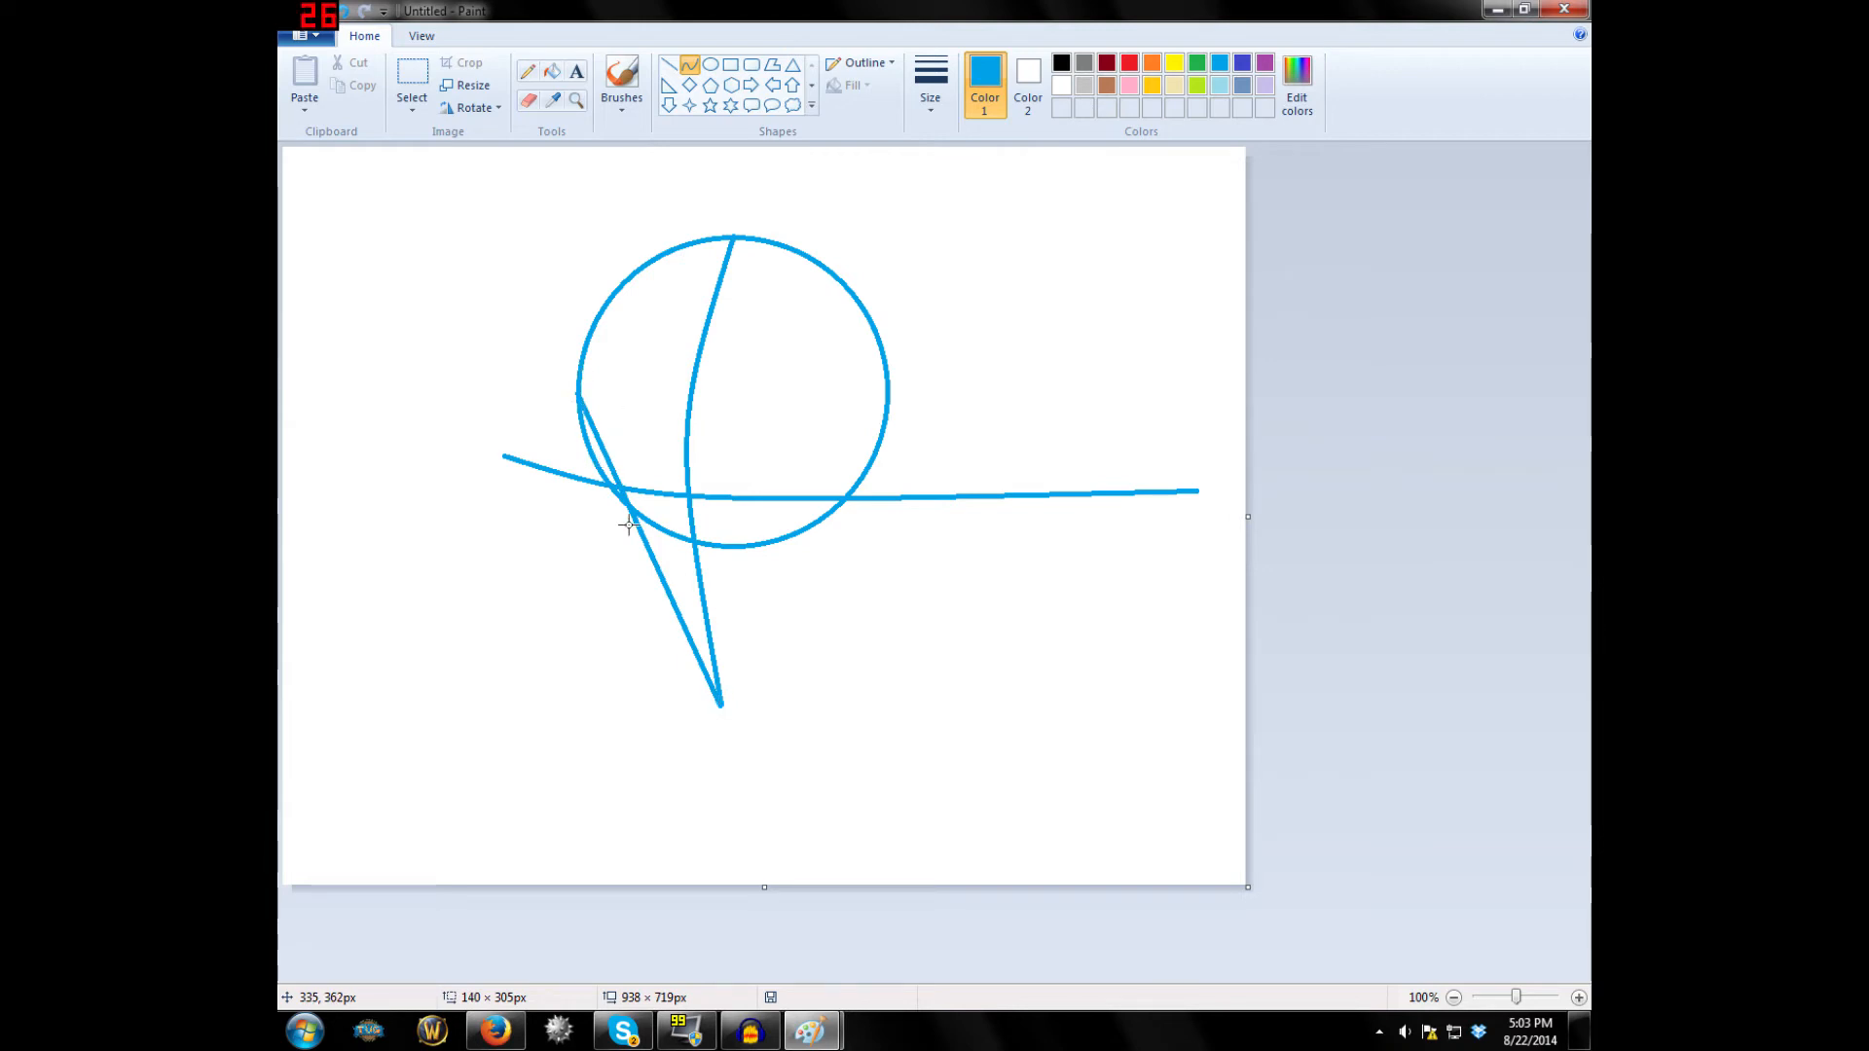
mouse_move(585, 582)
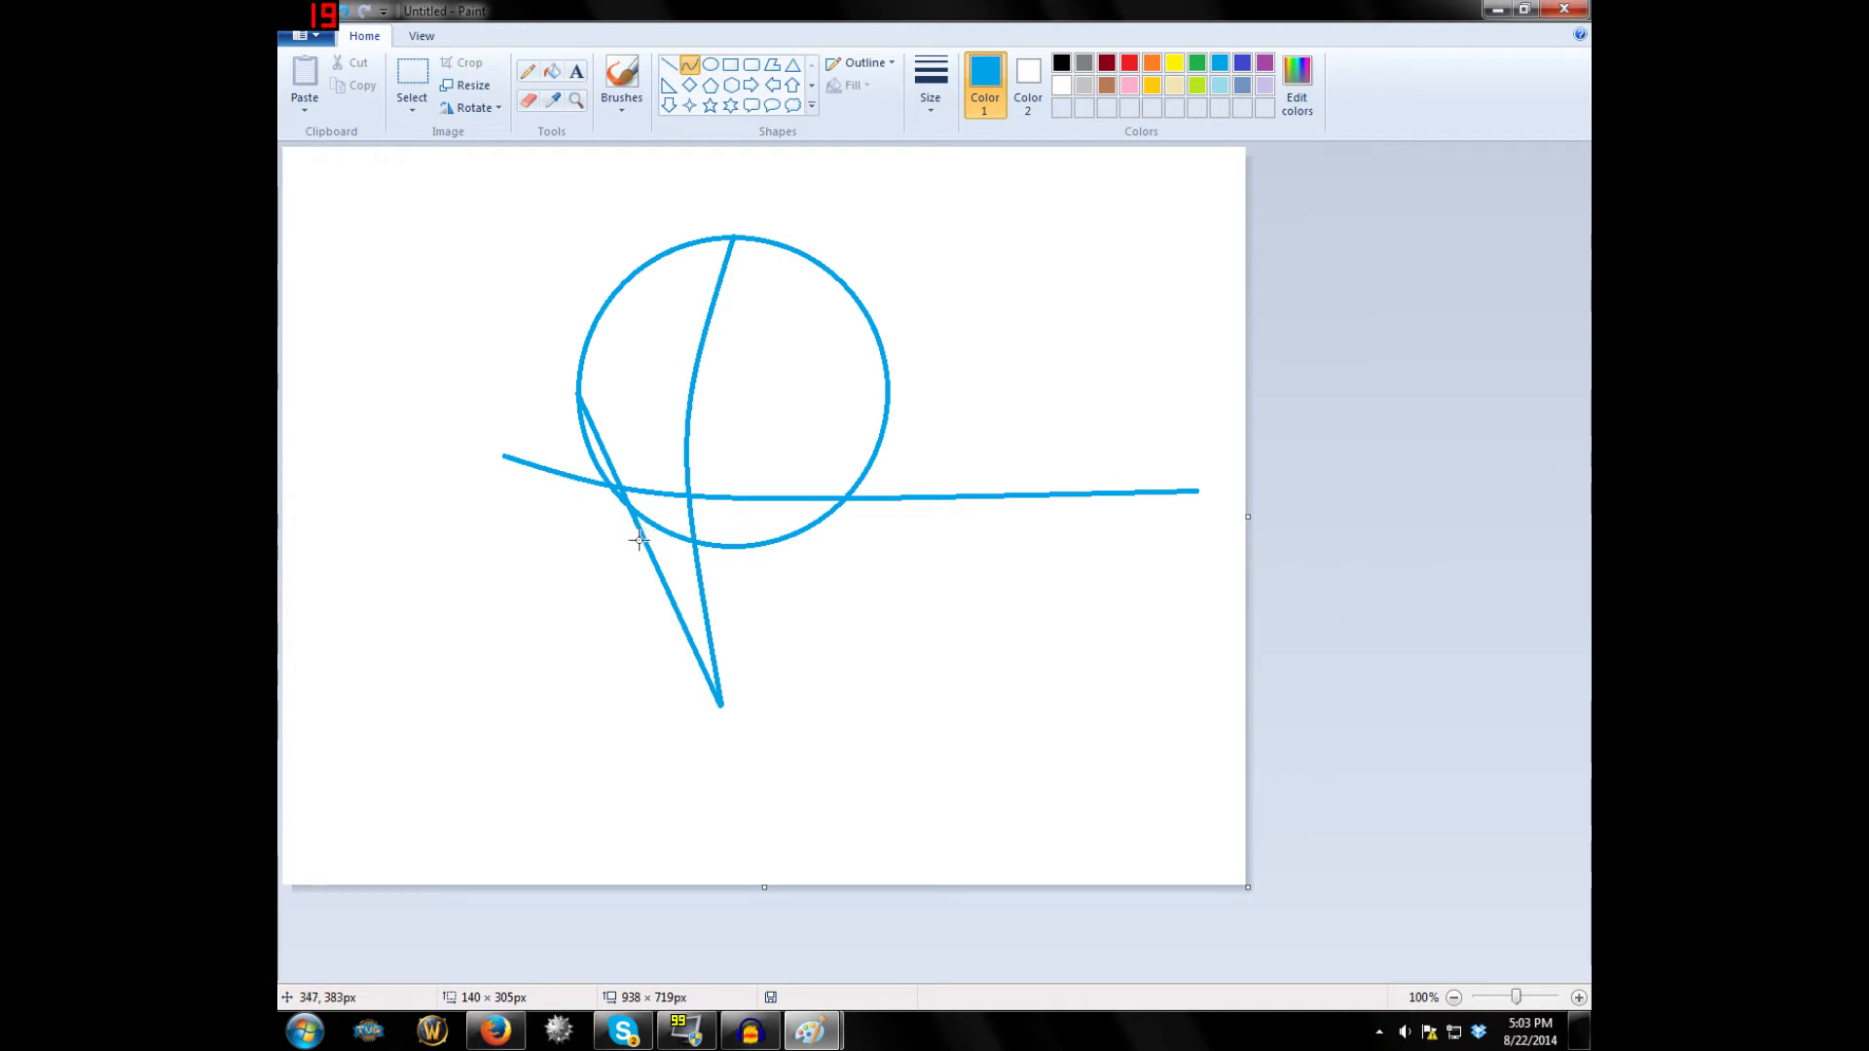
mouse_move(652, 554)
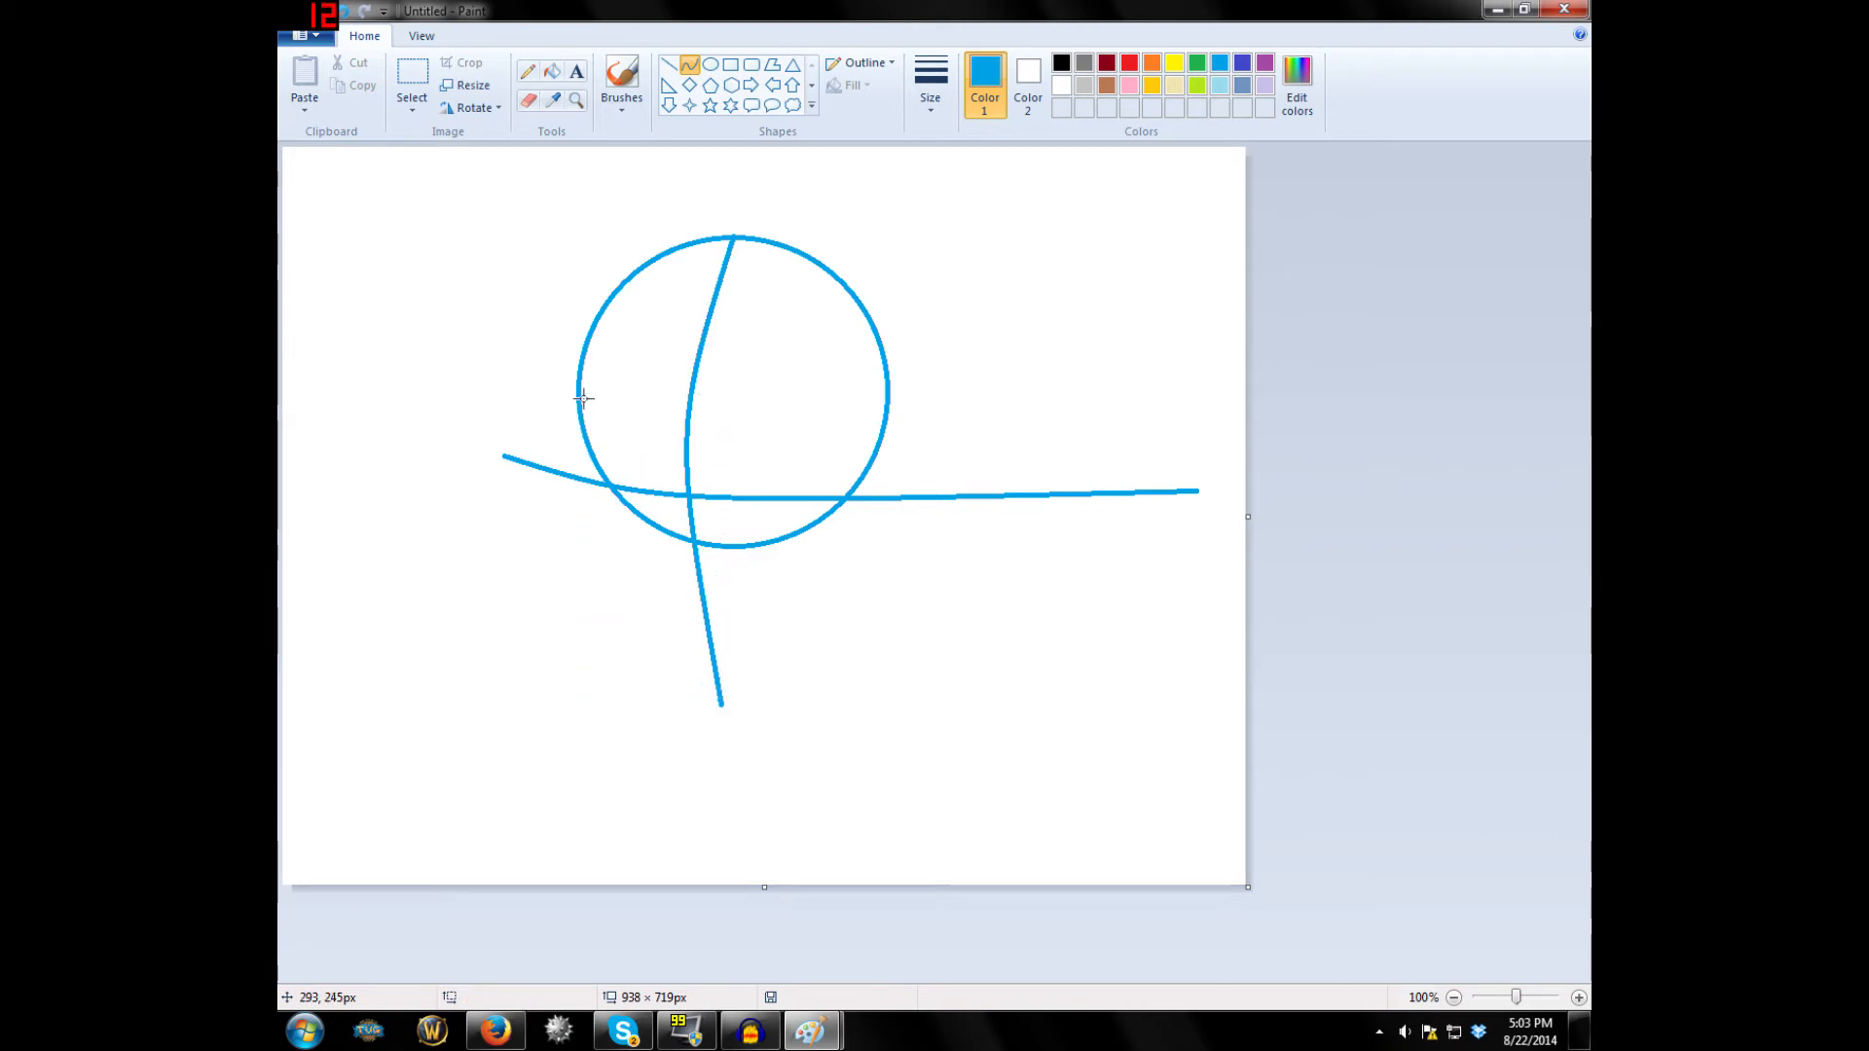
left_click_drag(580, 388, 697, 691)
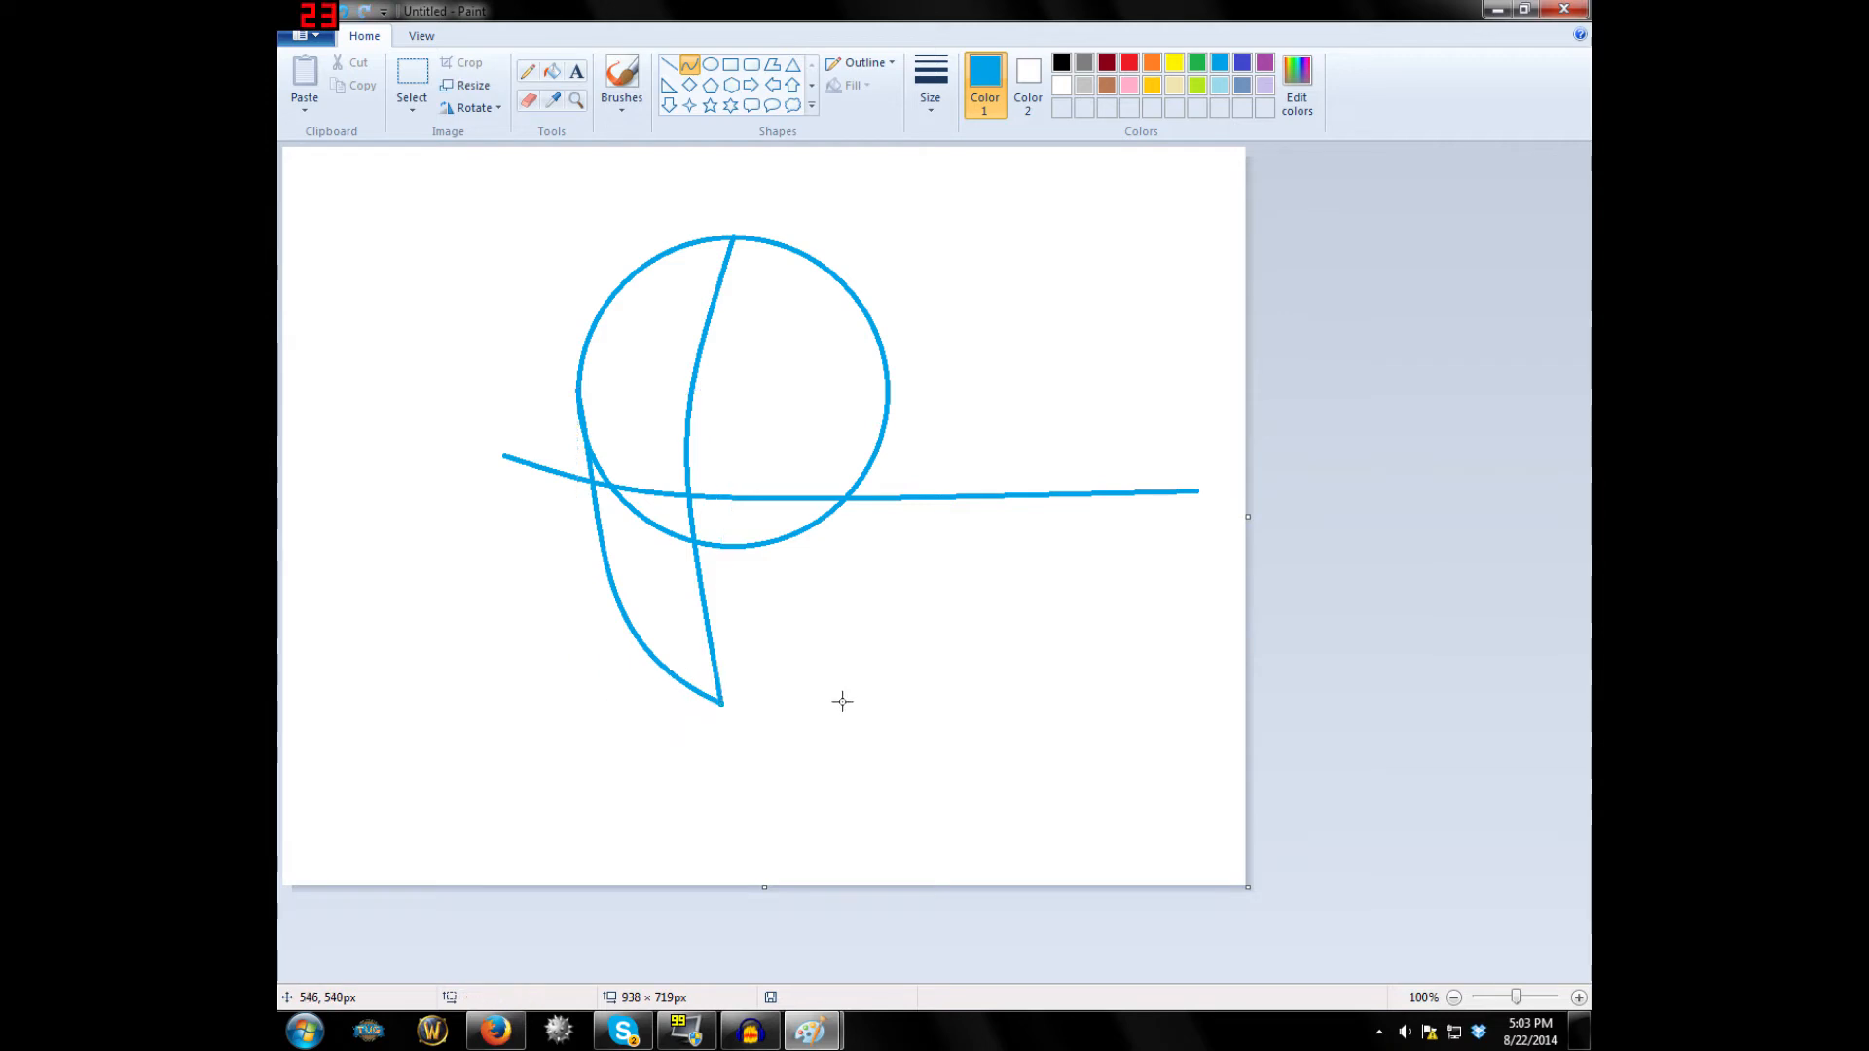
mouse_move(859, 606)
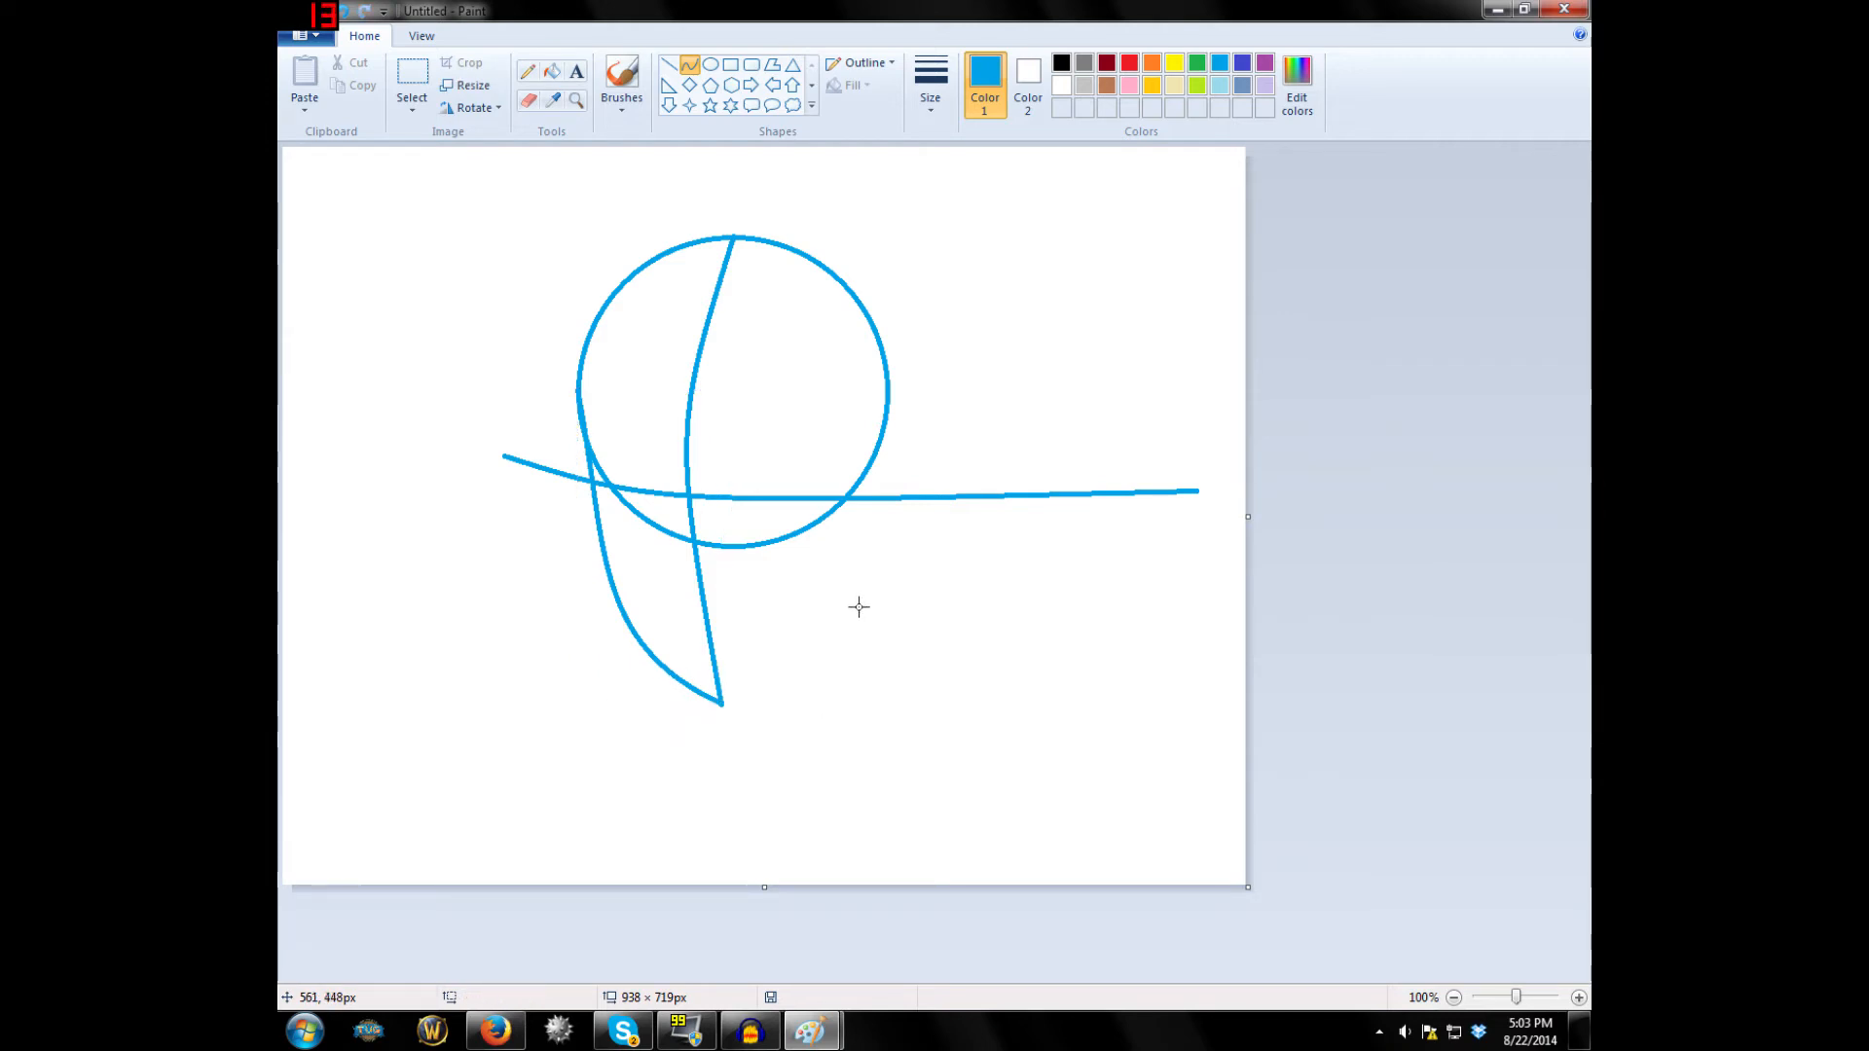
mouse_move(888, 397)
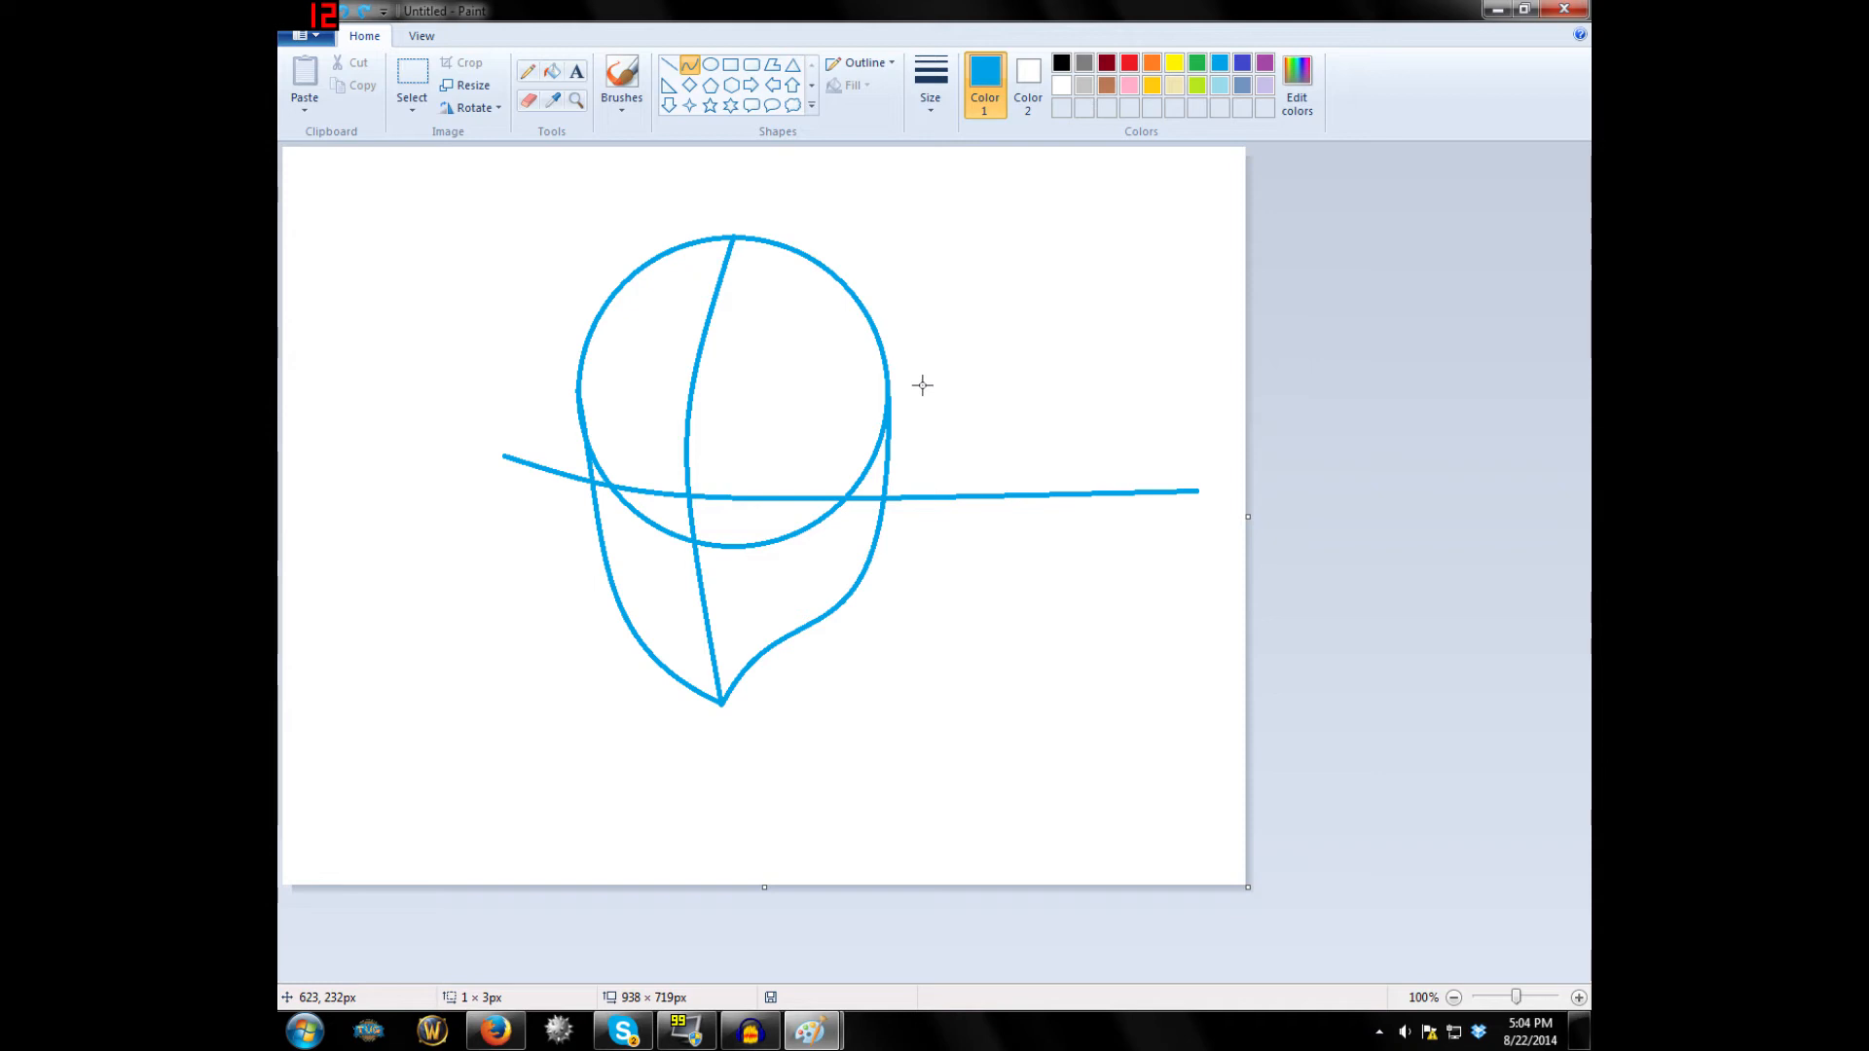
mouse_move(522, 167)
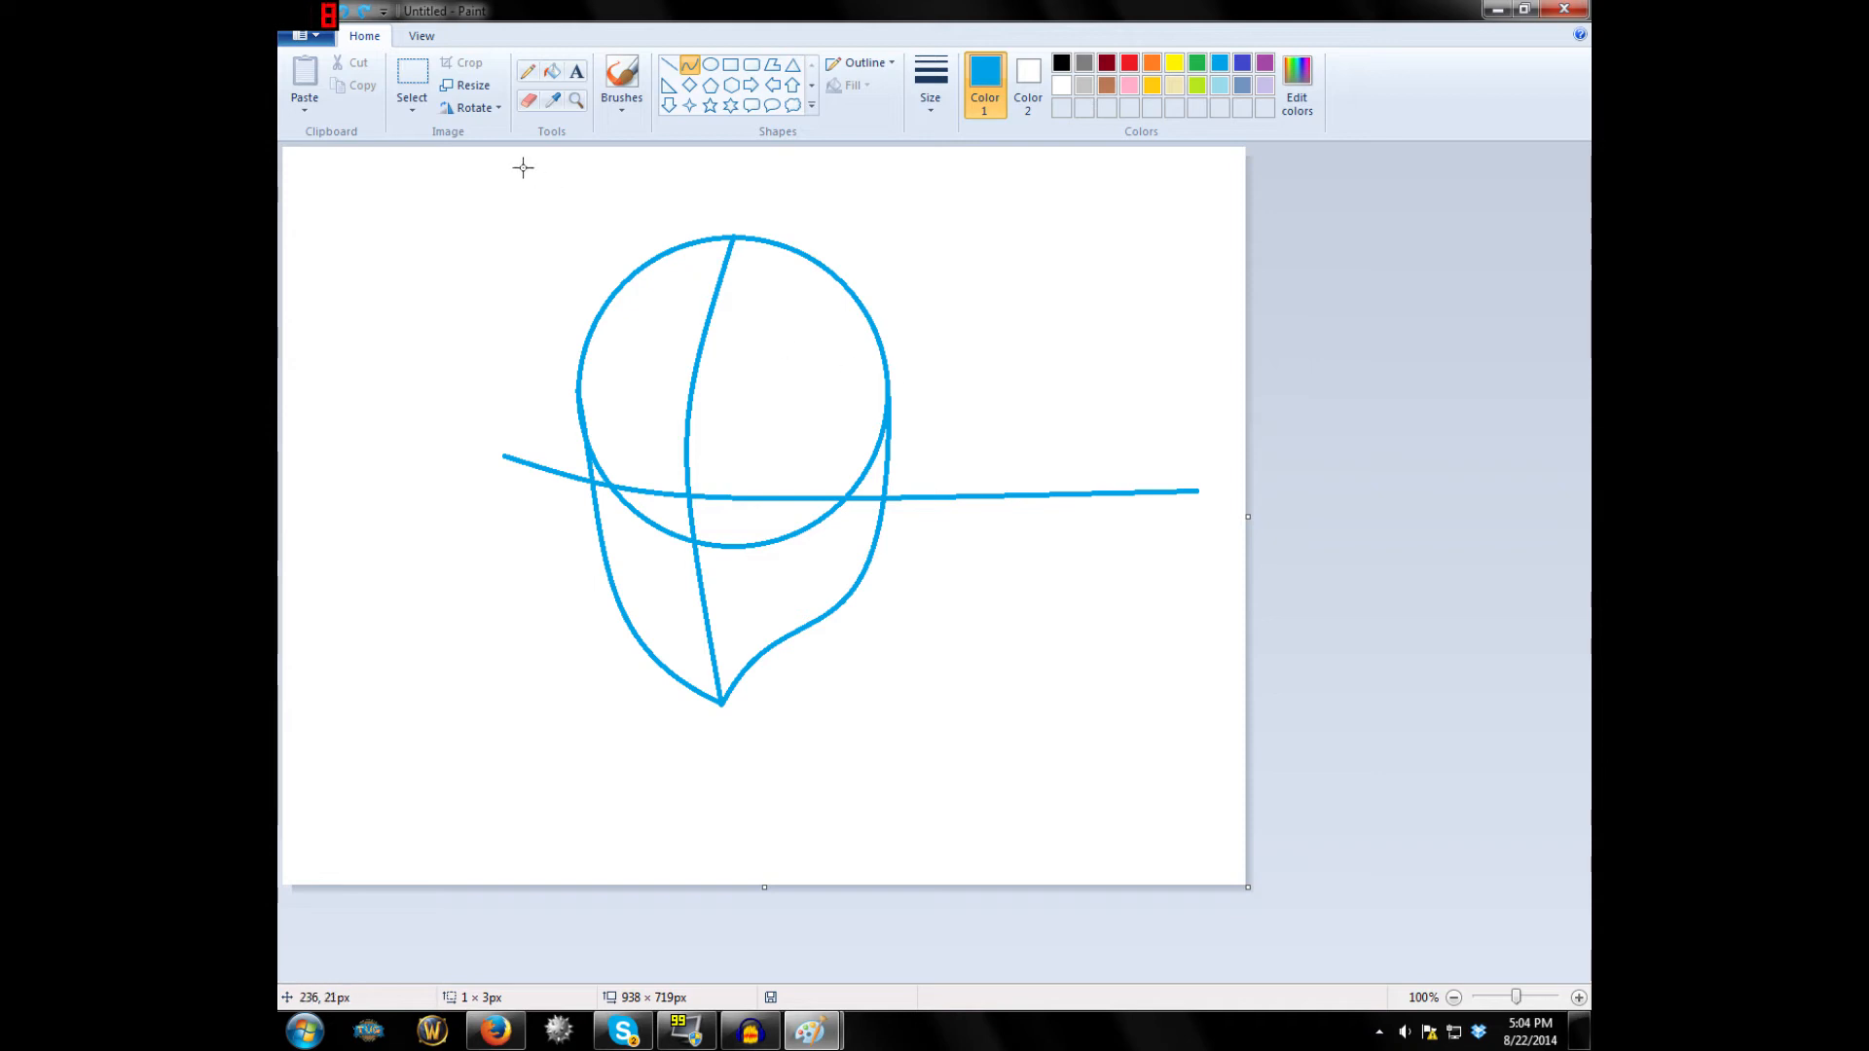
Save the head sketch as Mesh.png in the Seed Tutorial folder.
left_click(306, 33)
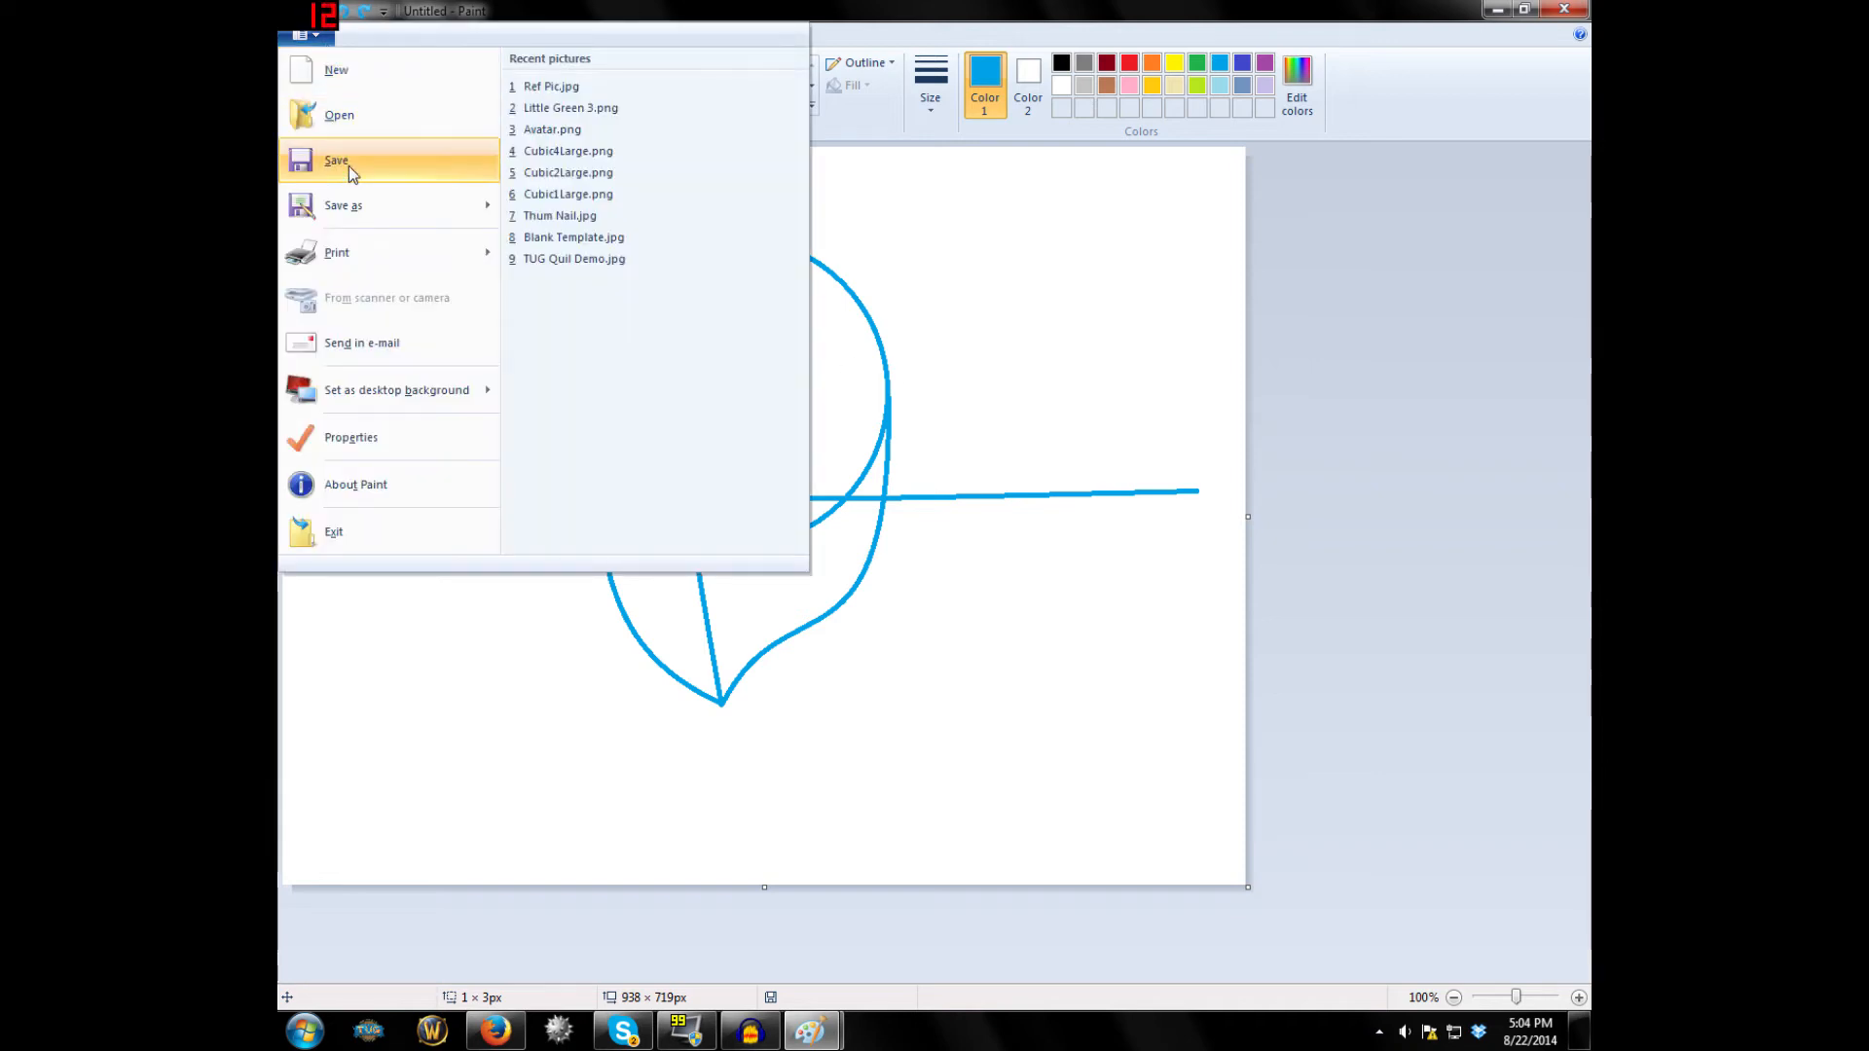
left_click(336, 159)
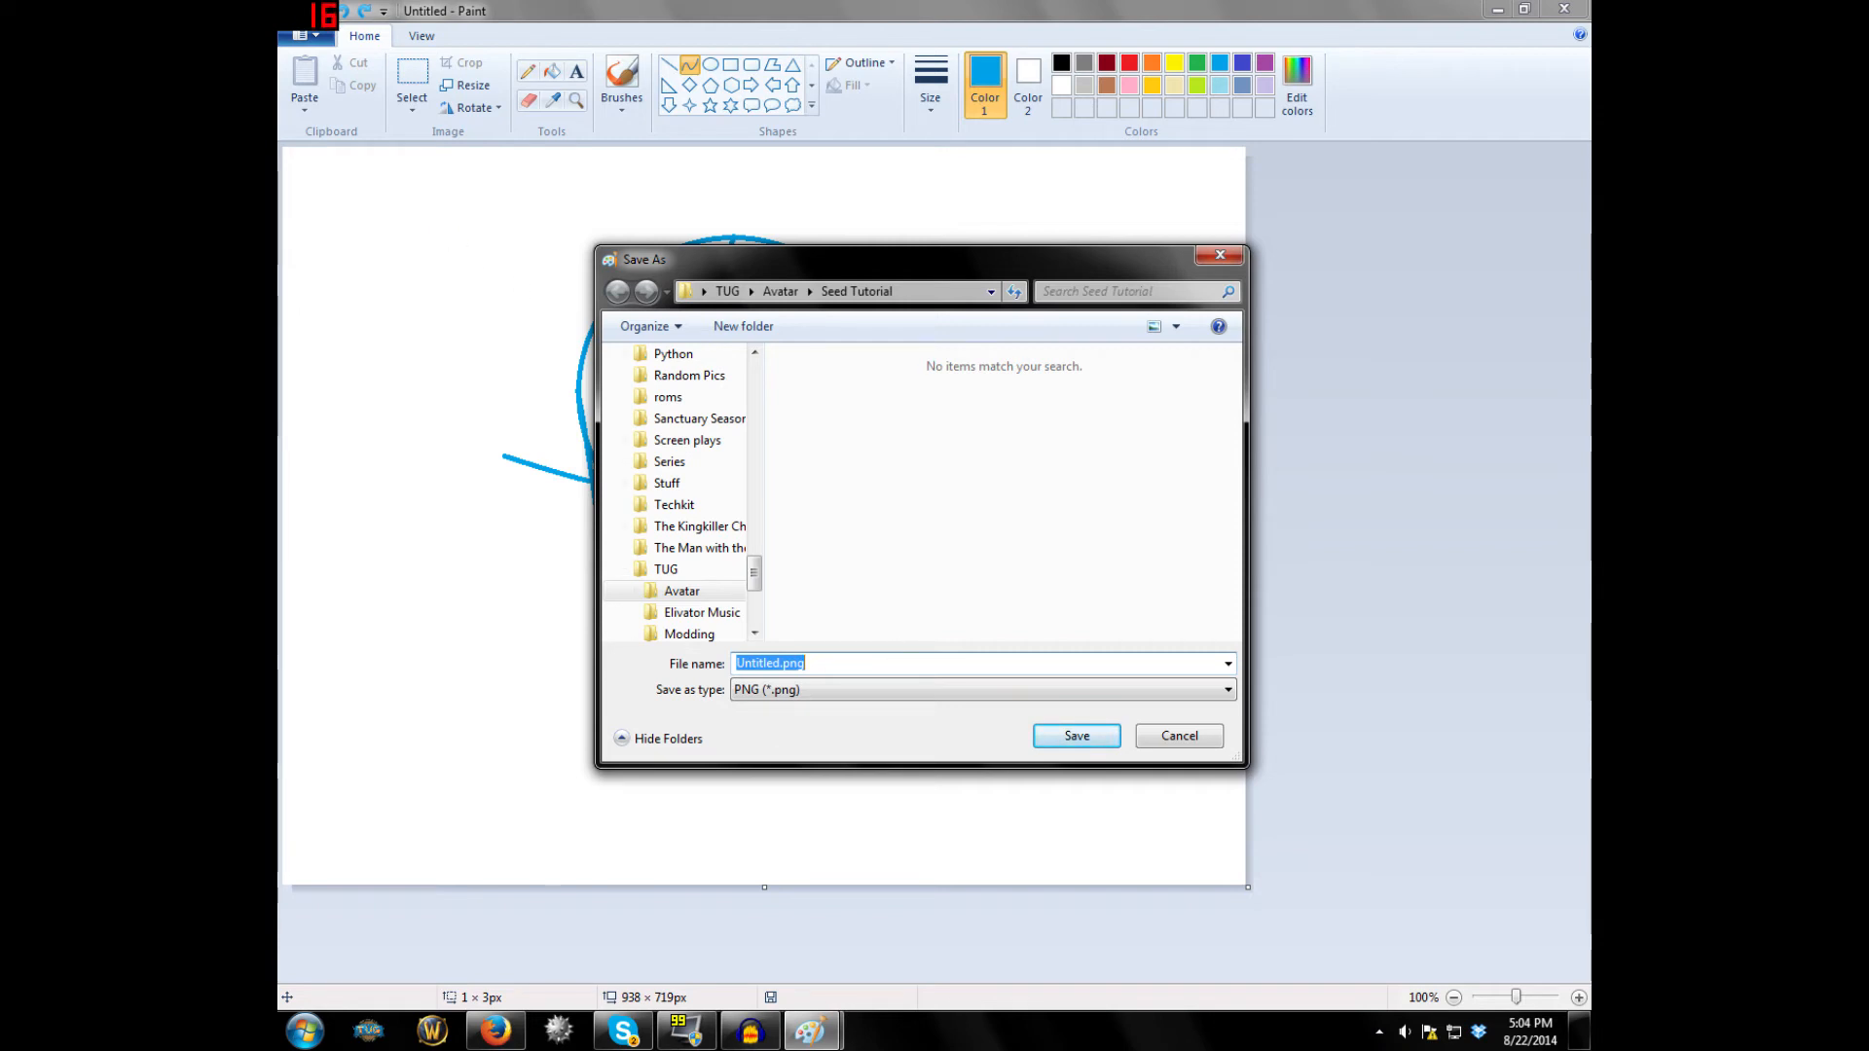
type("T")
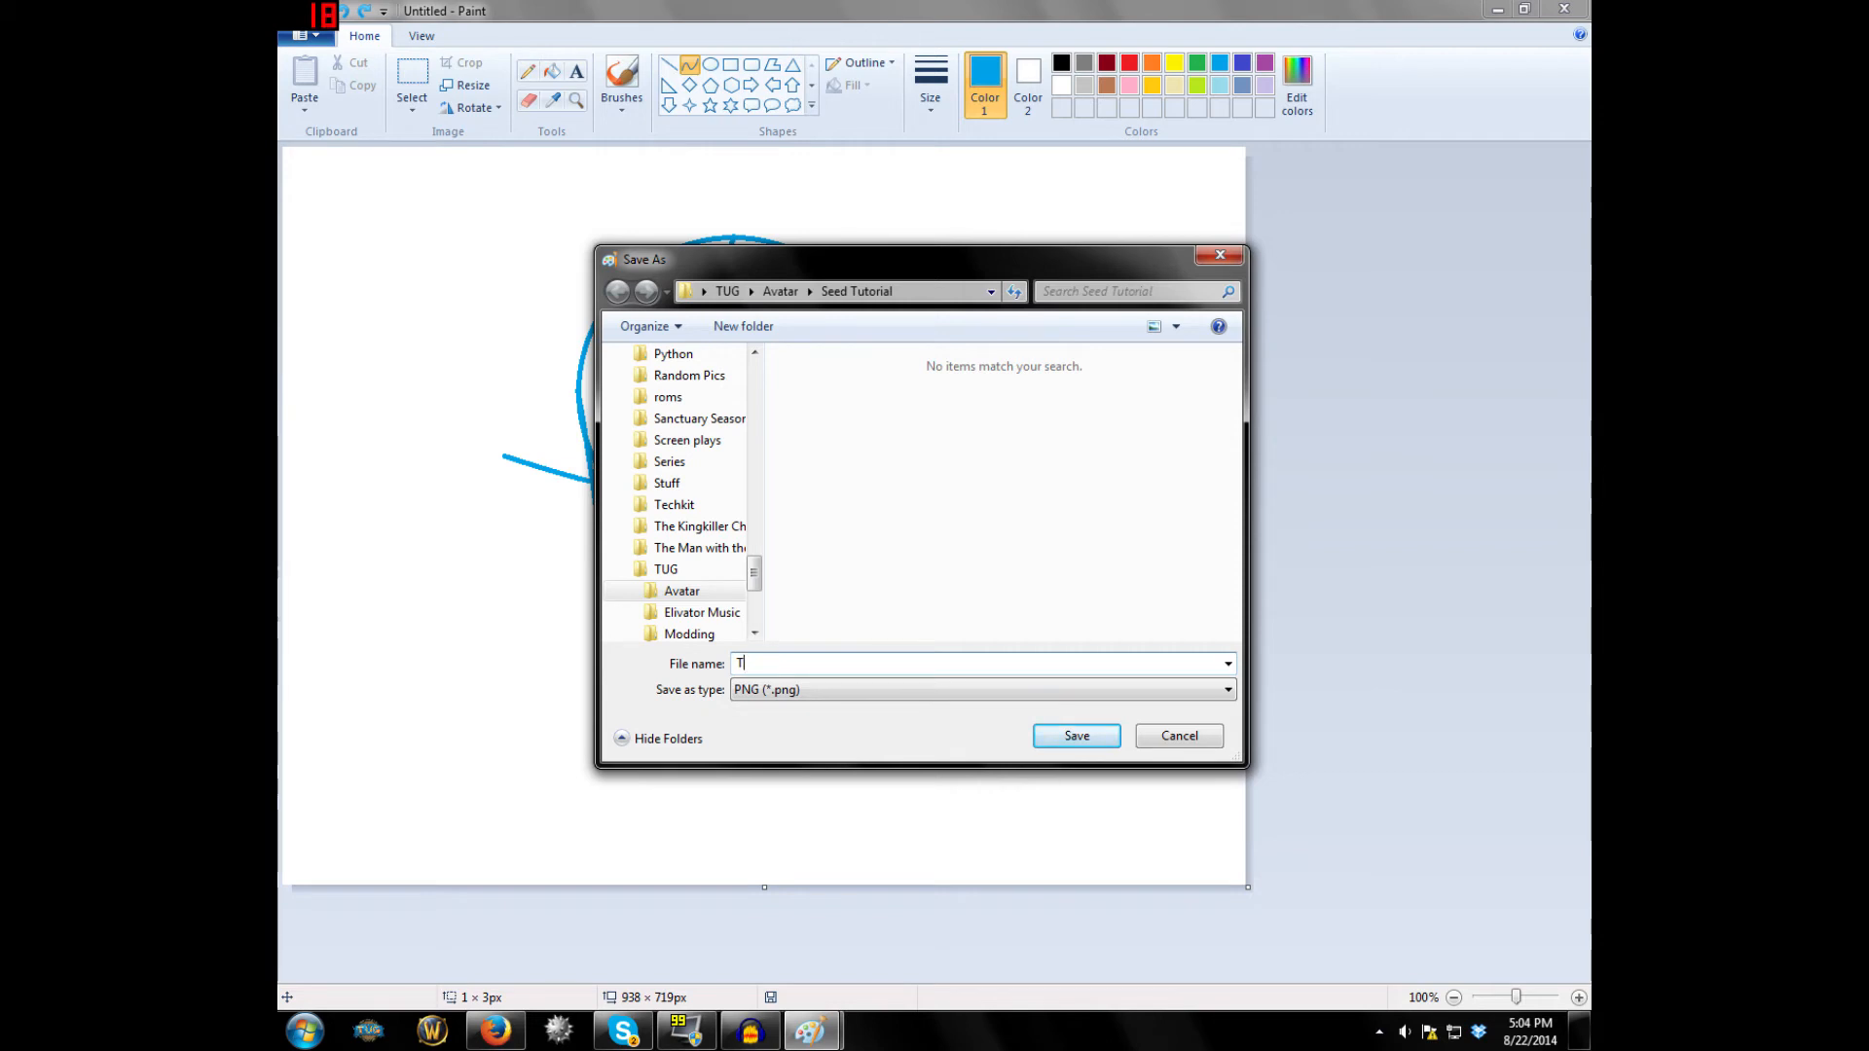
key("Backspace")
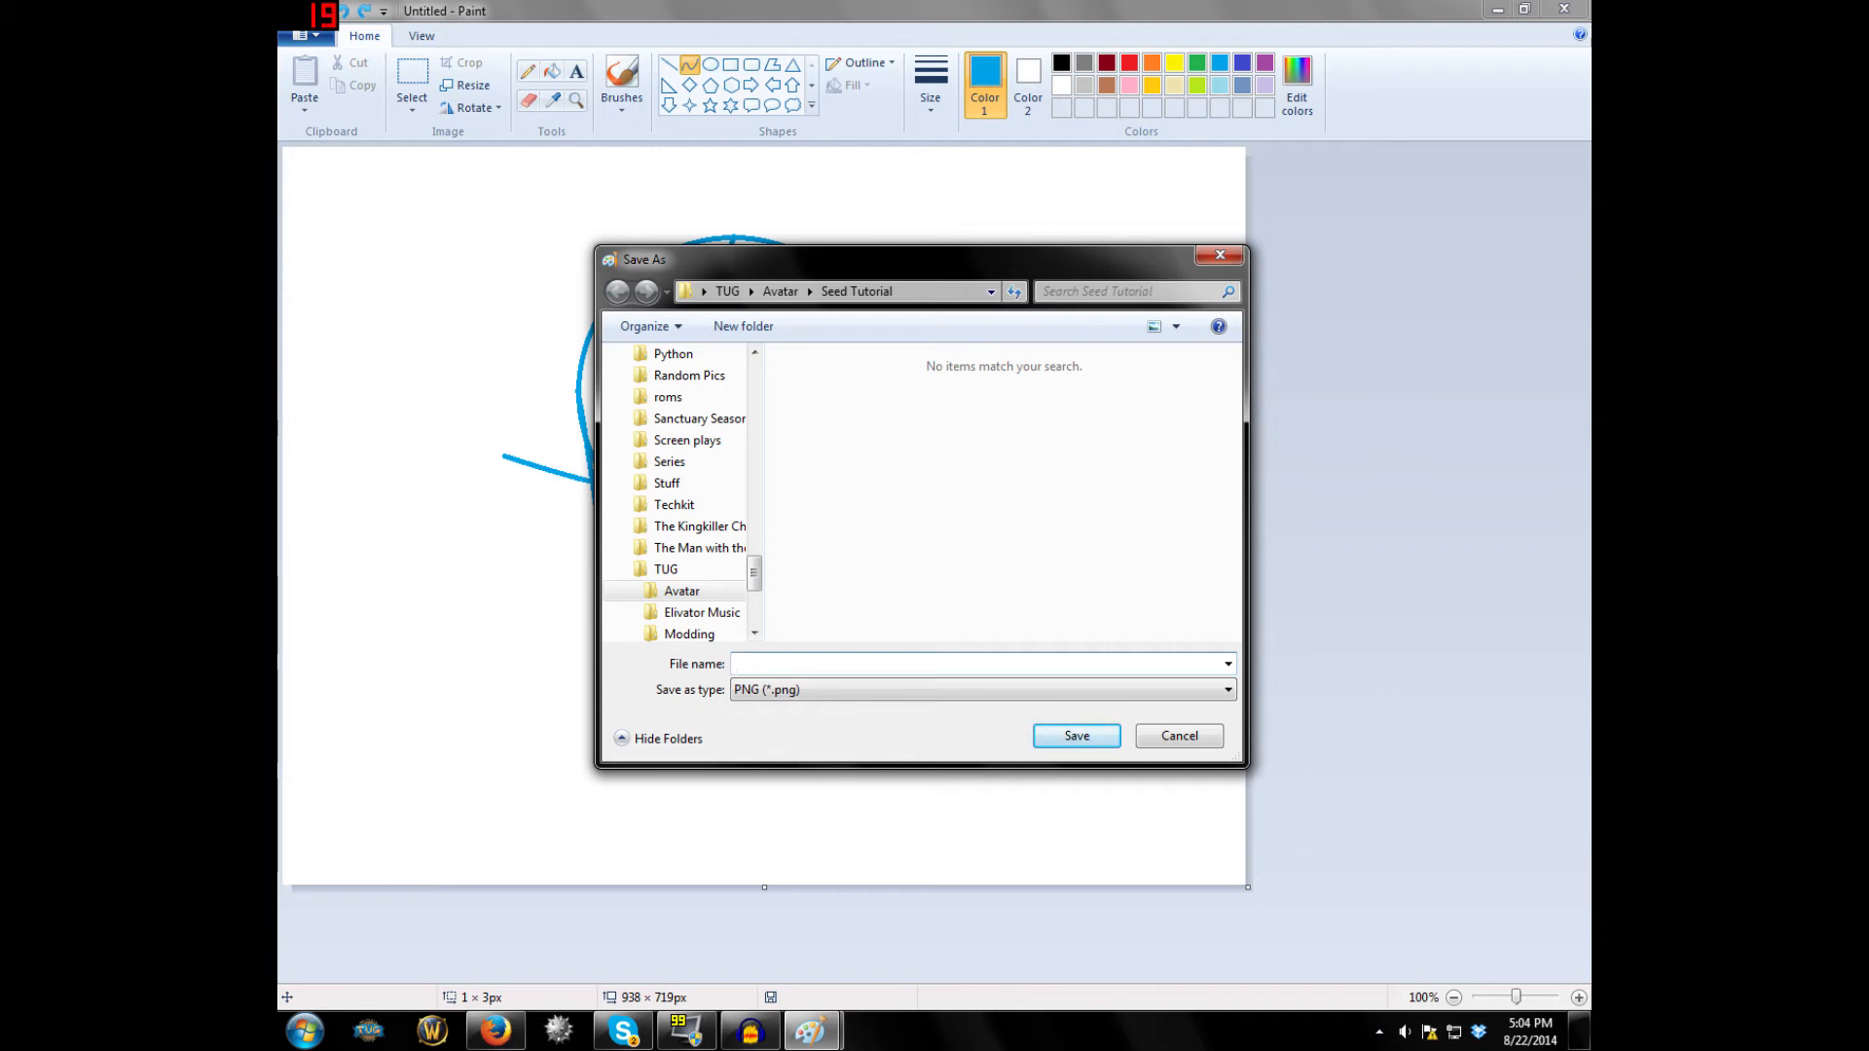
type("Mess")
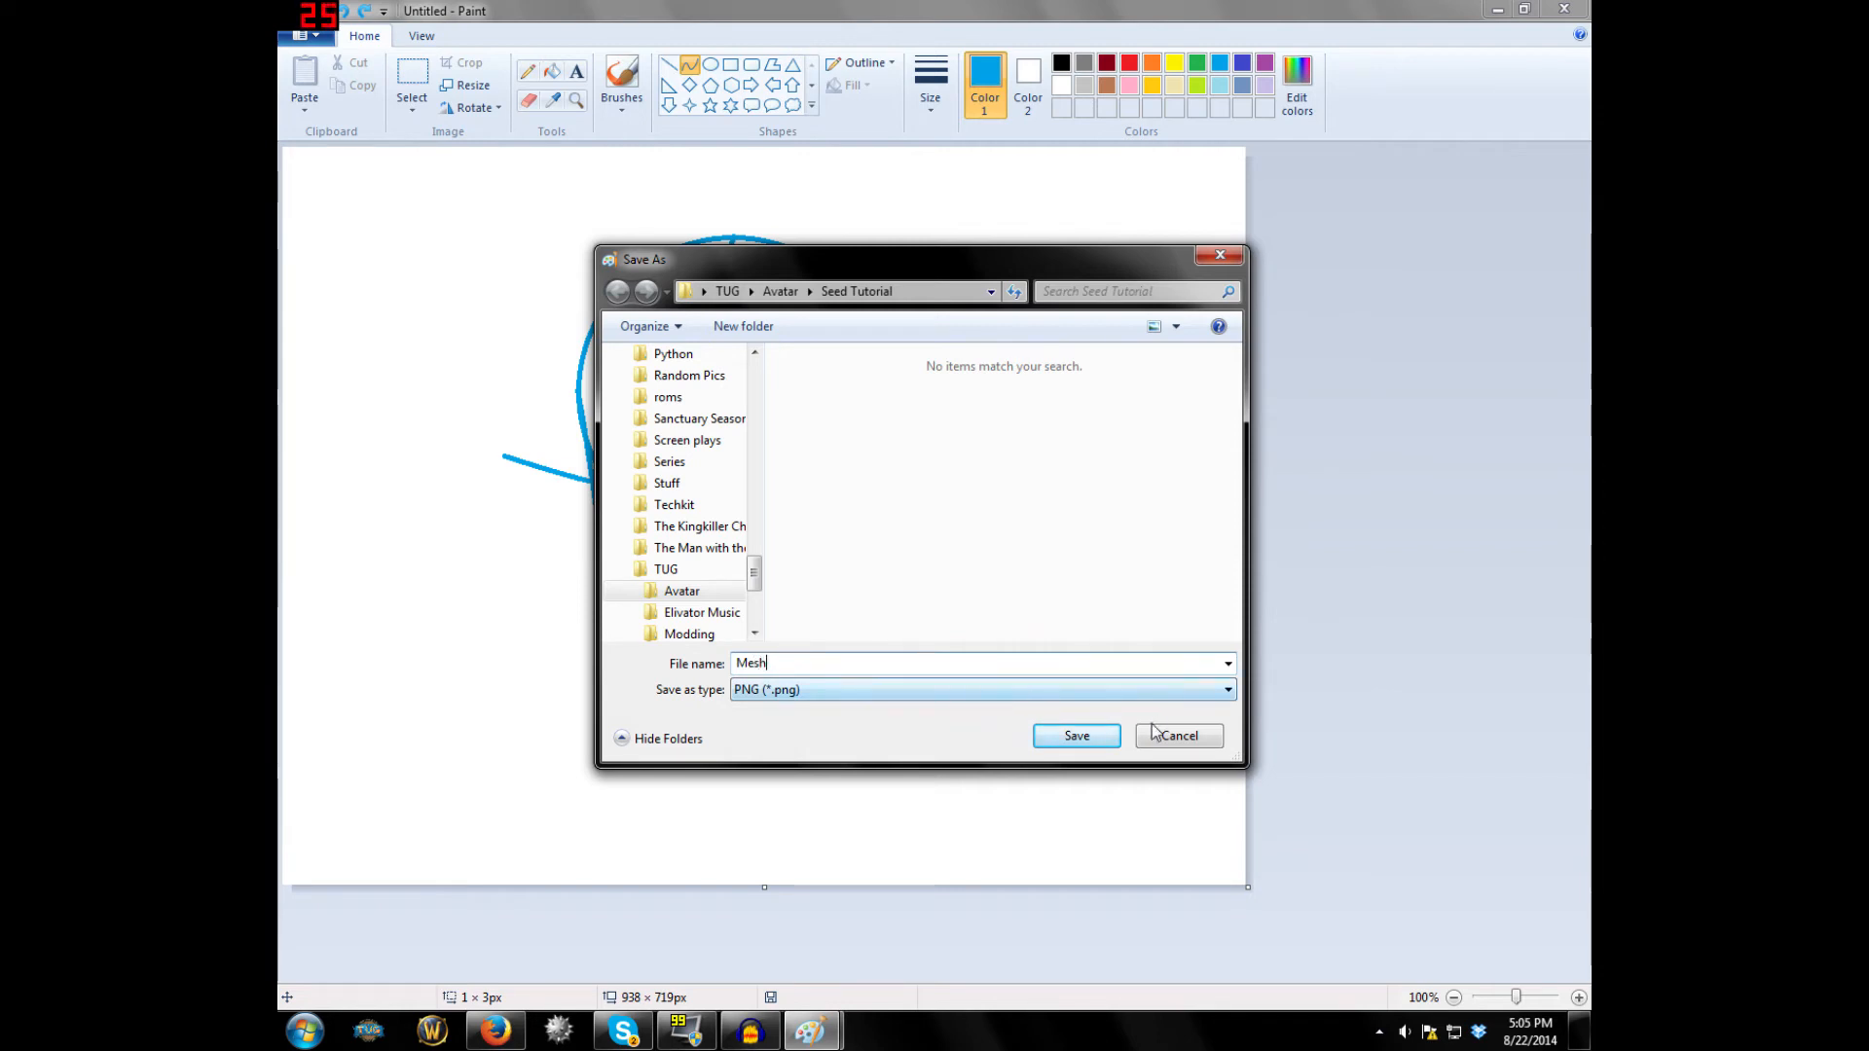
left_click(1075, 736)
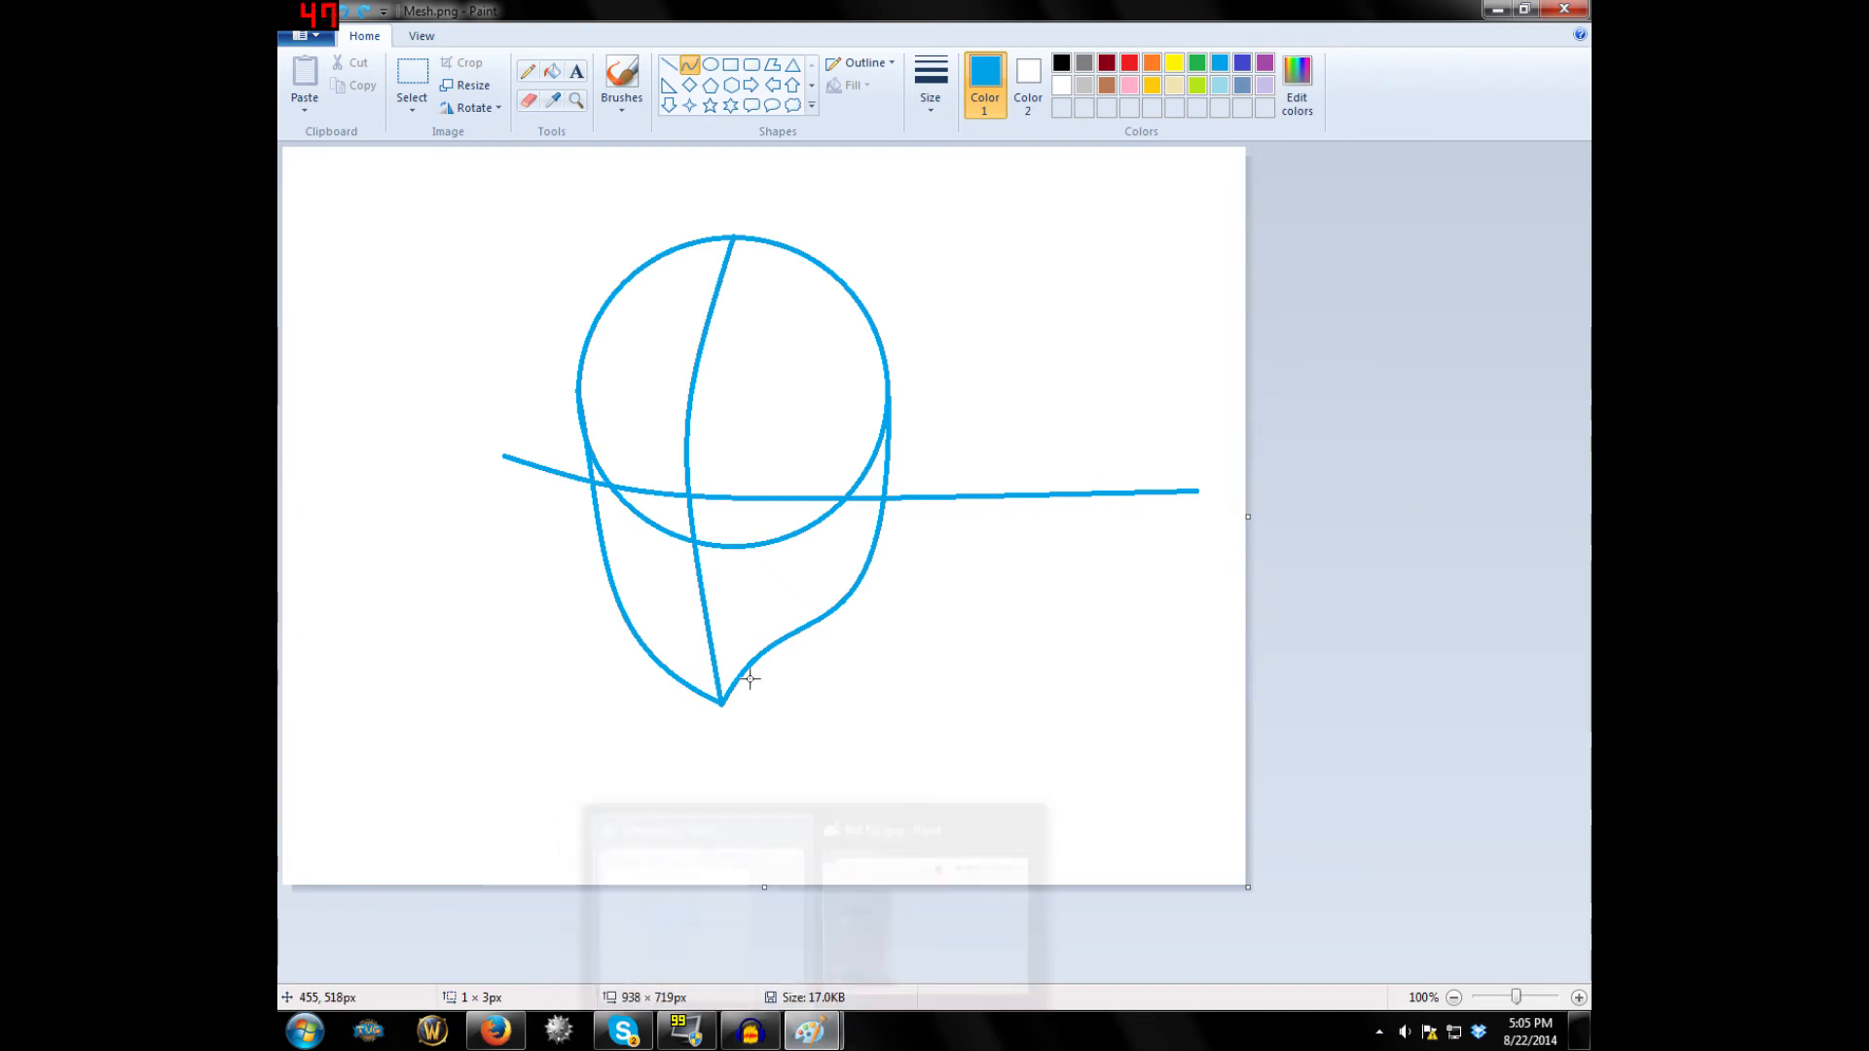
mouse_move(681, 297)
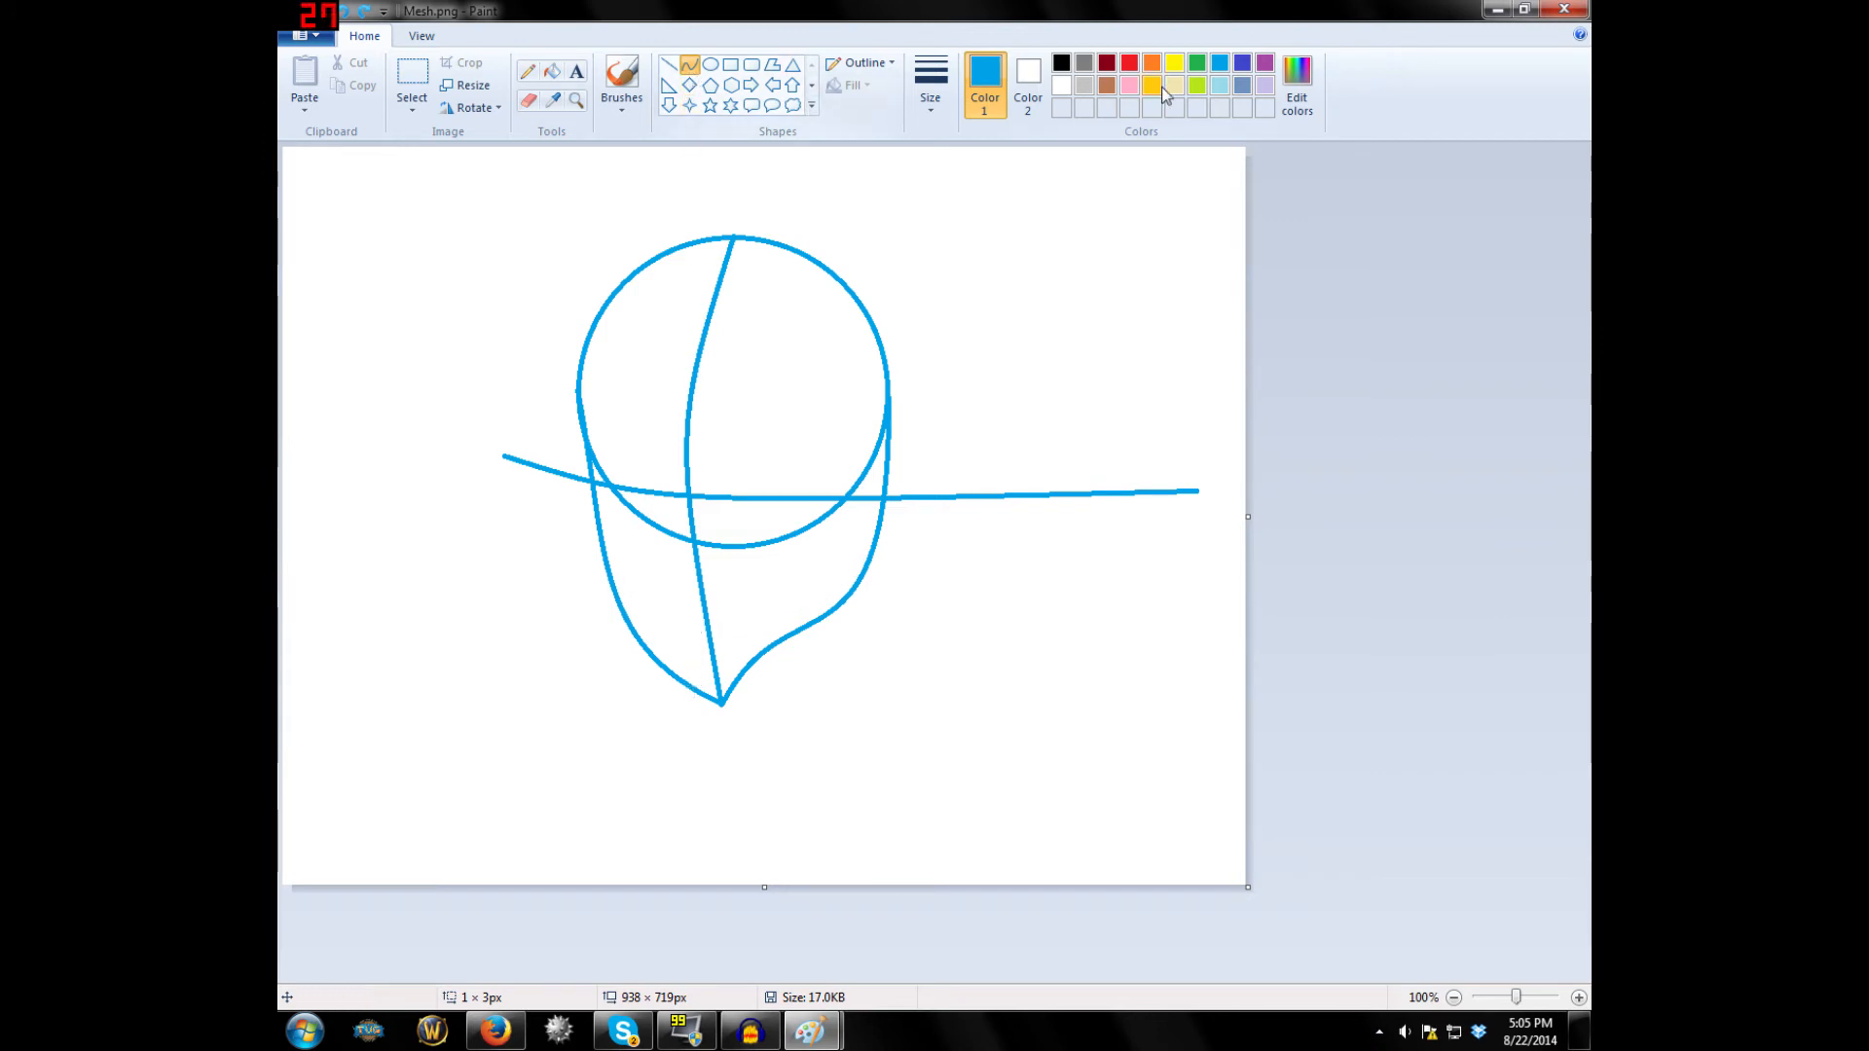
In black, draw the nose line along the centre guide and begin an eye outline.
left_click(1060, 63)
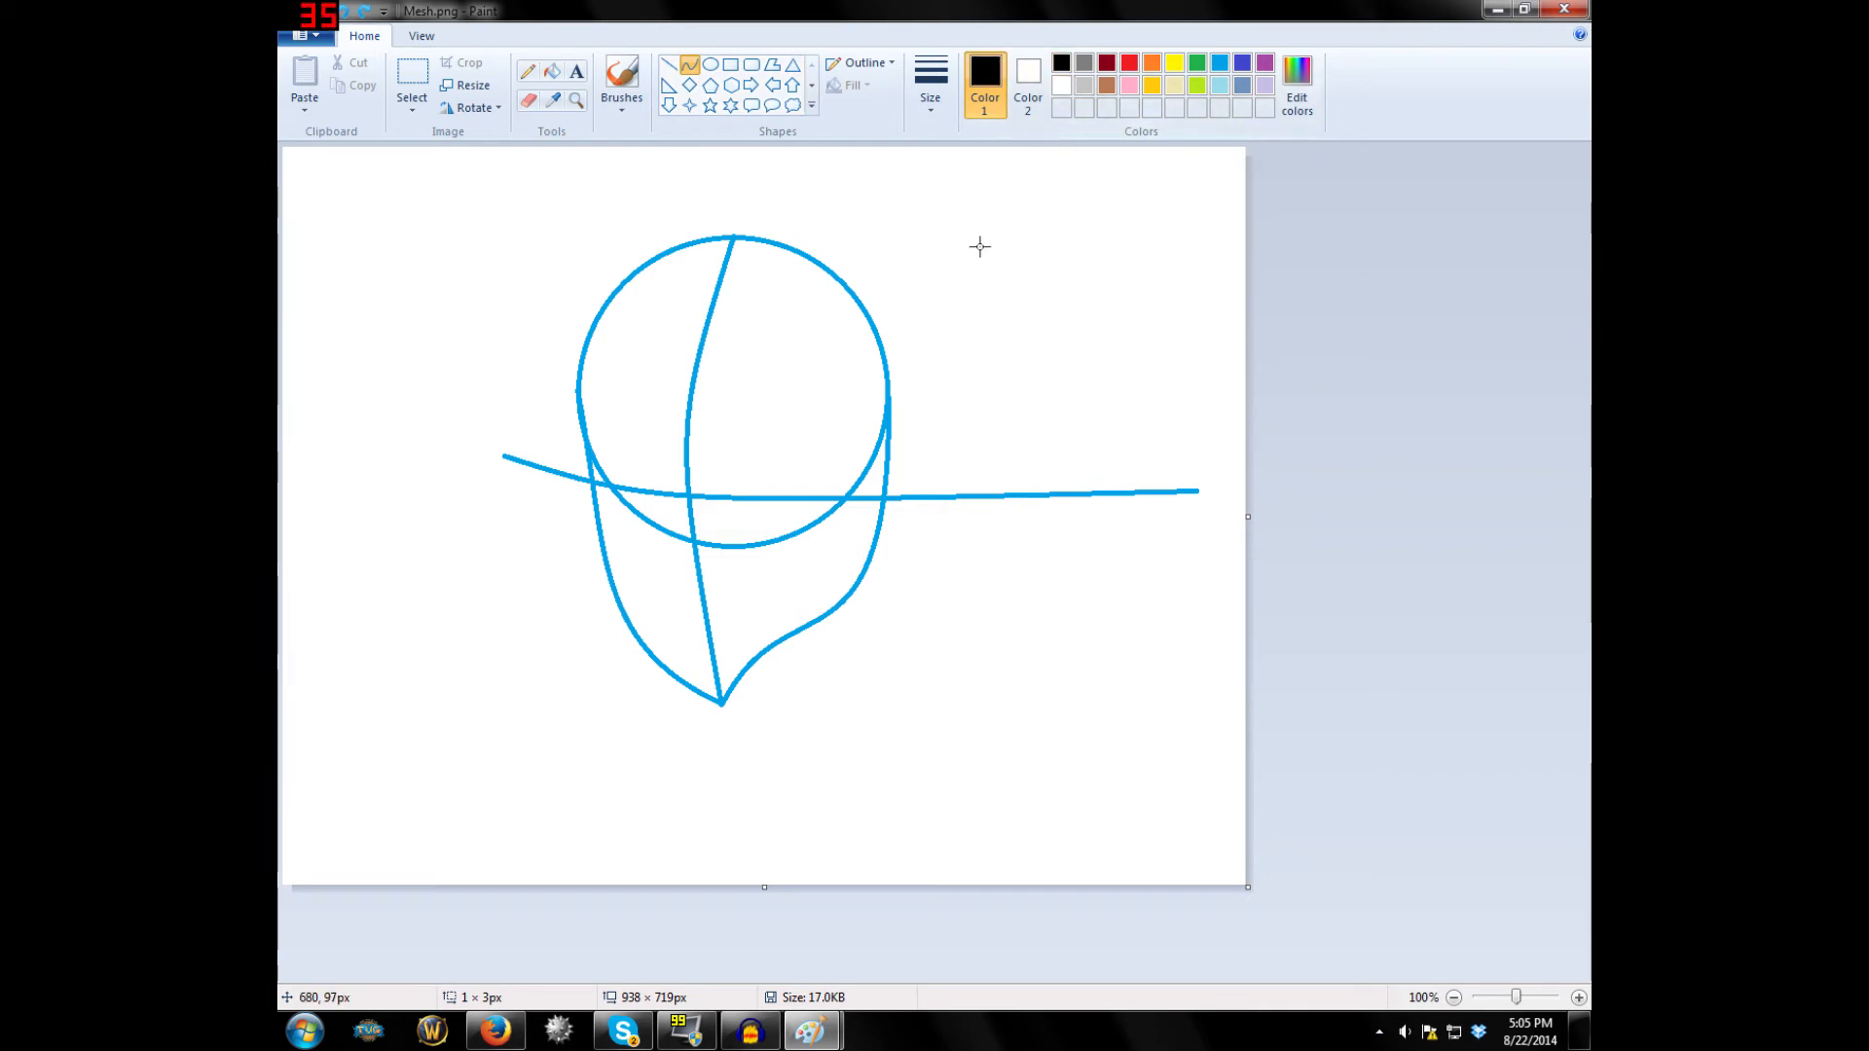
mouse_move(689, 397)
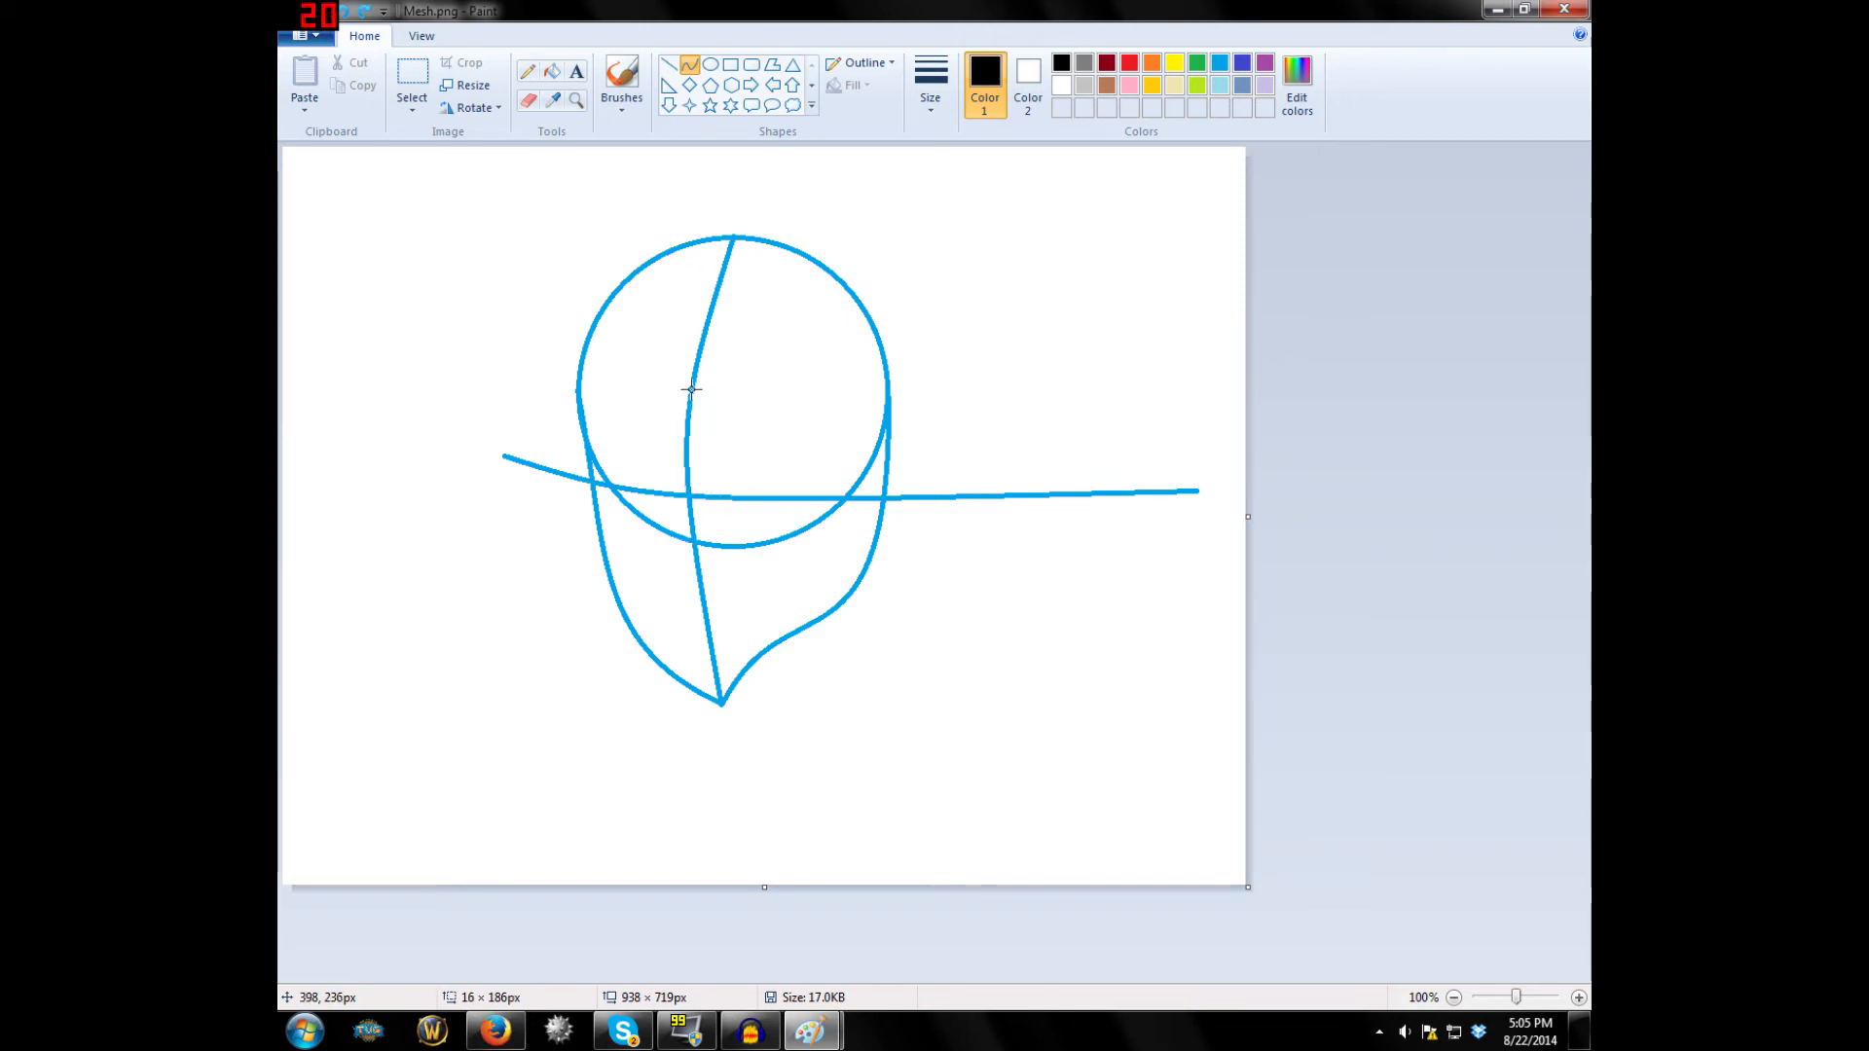
left_click_drag(691, 387, 703, 596)
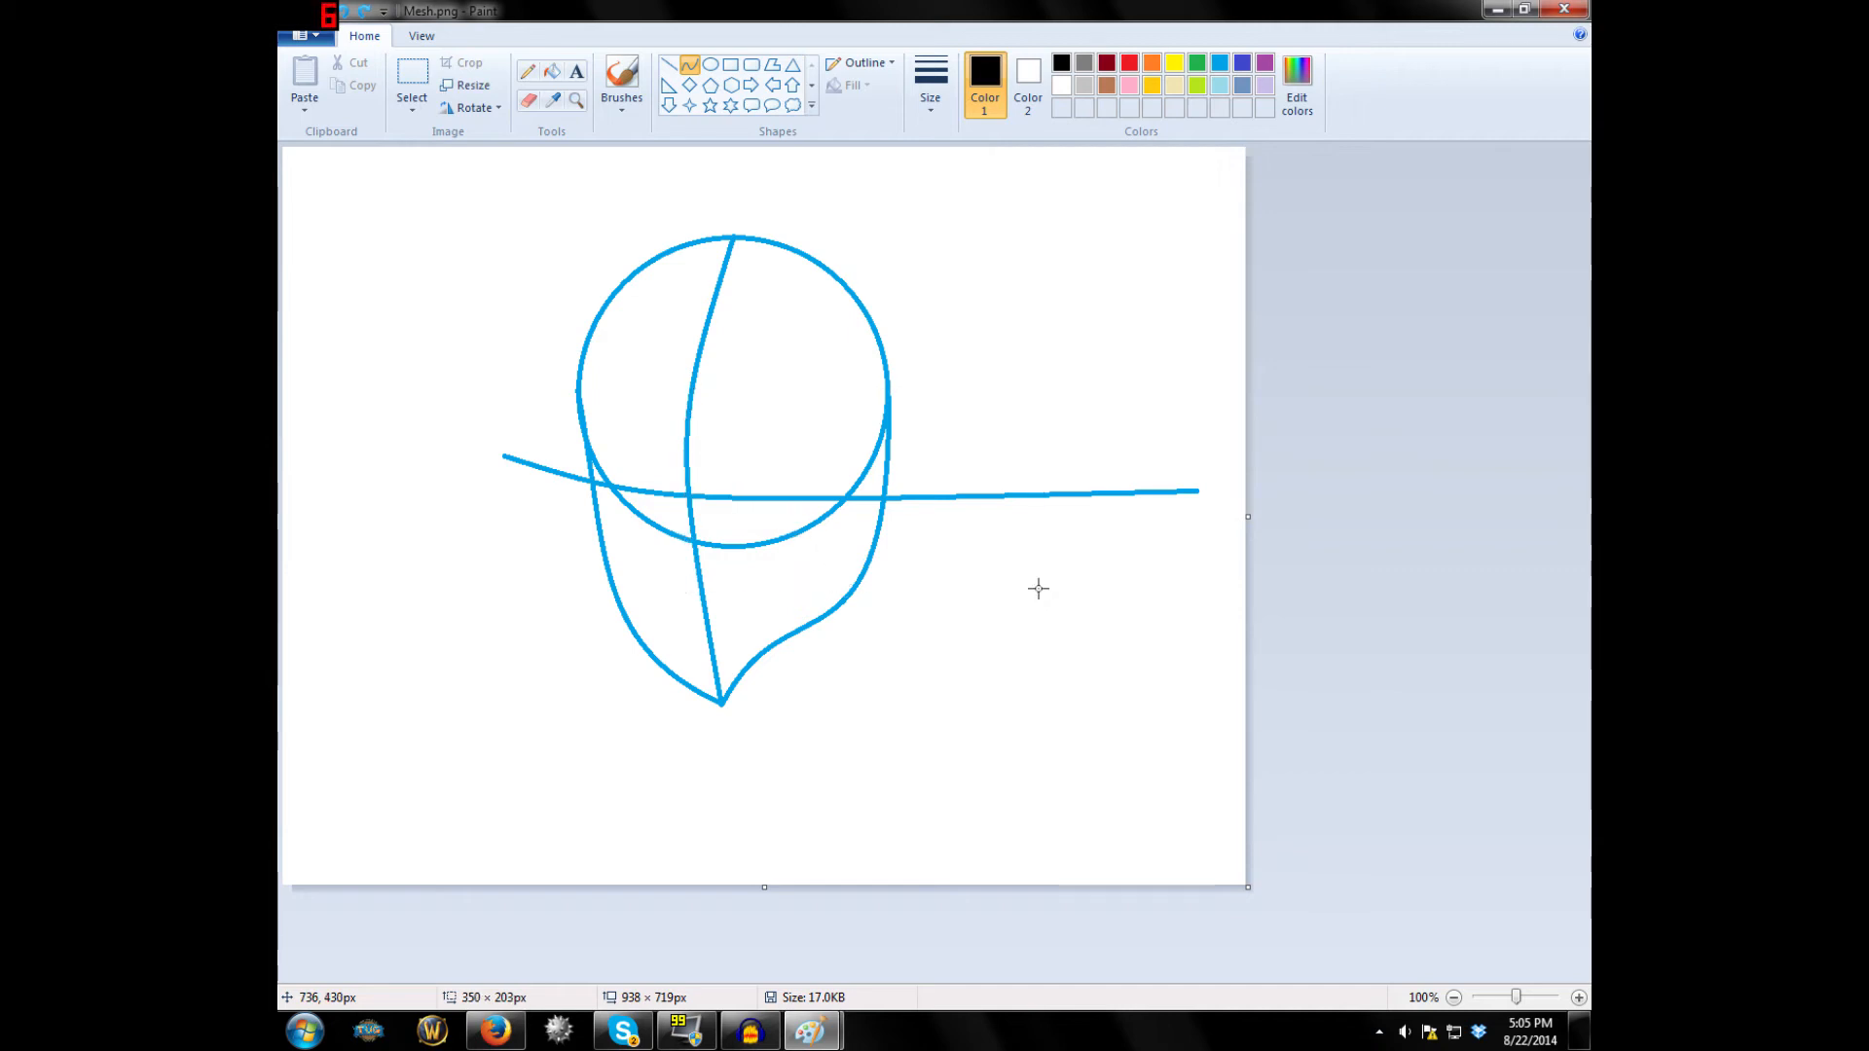
mouse_move(685, 424)
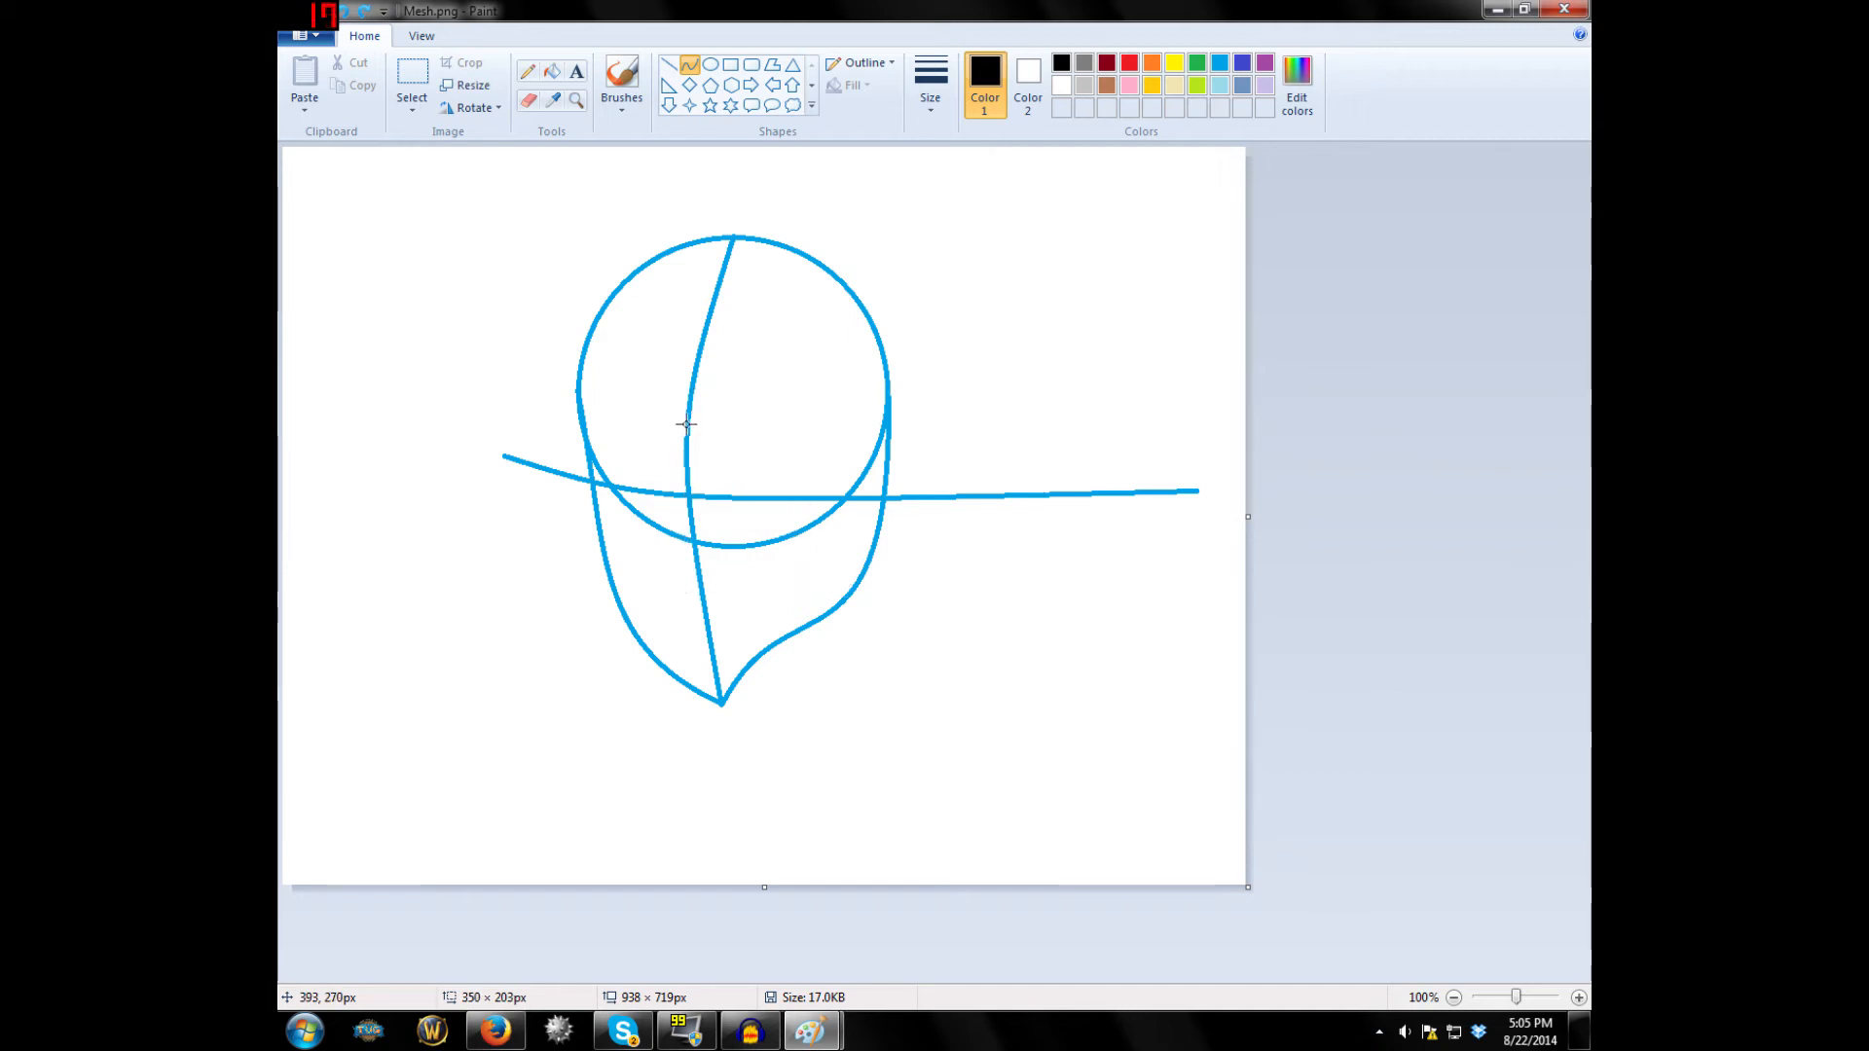
left_click_drag(686, 426, 700, 605)
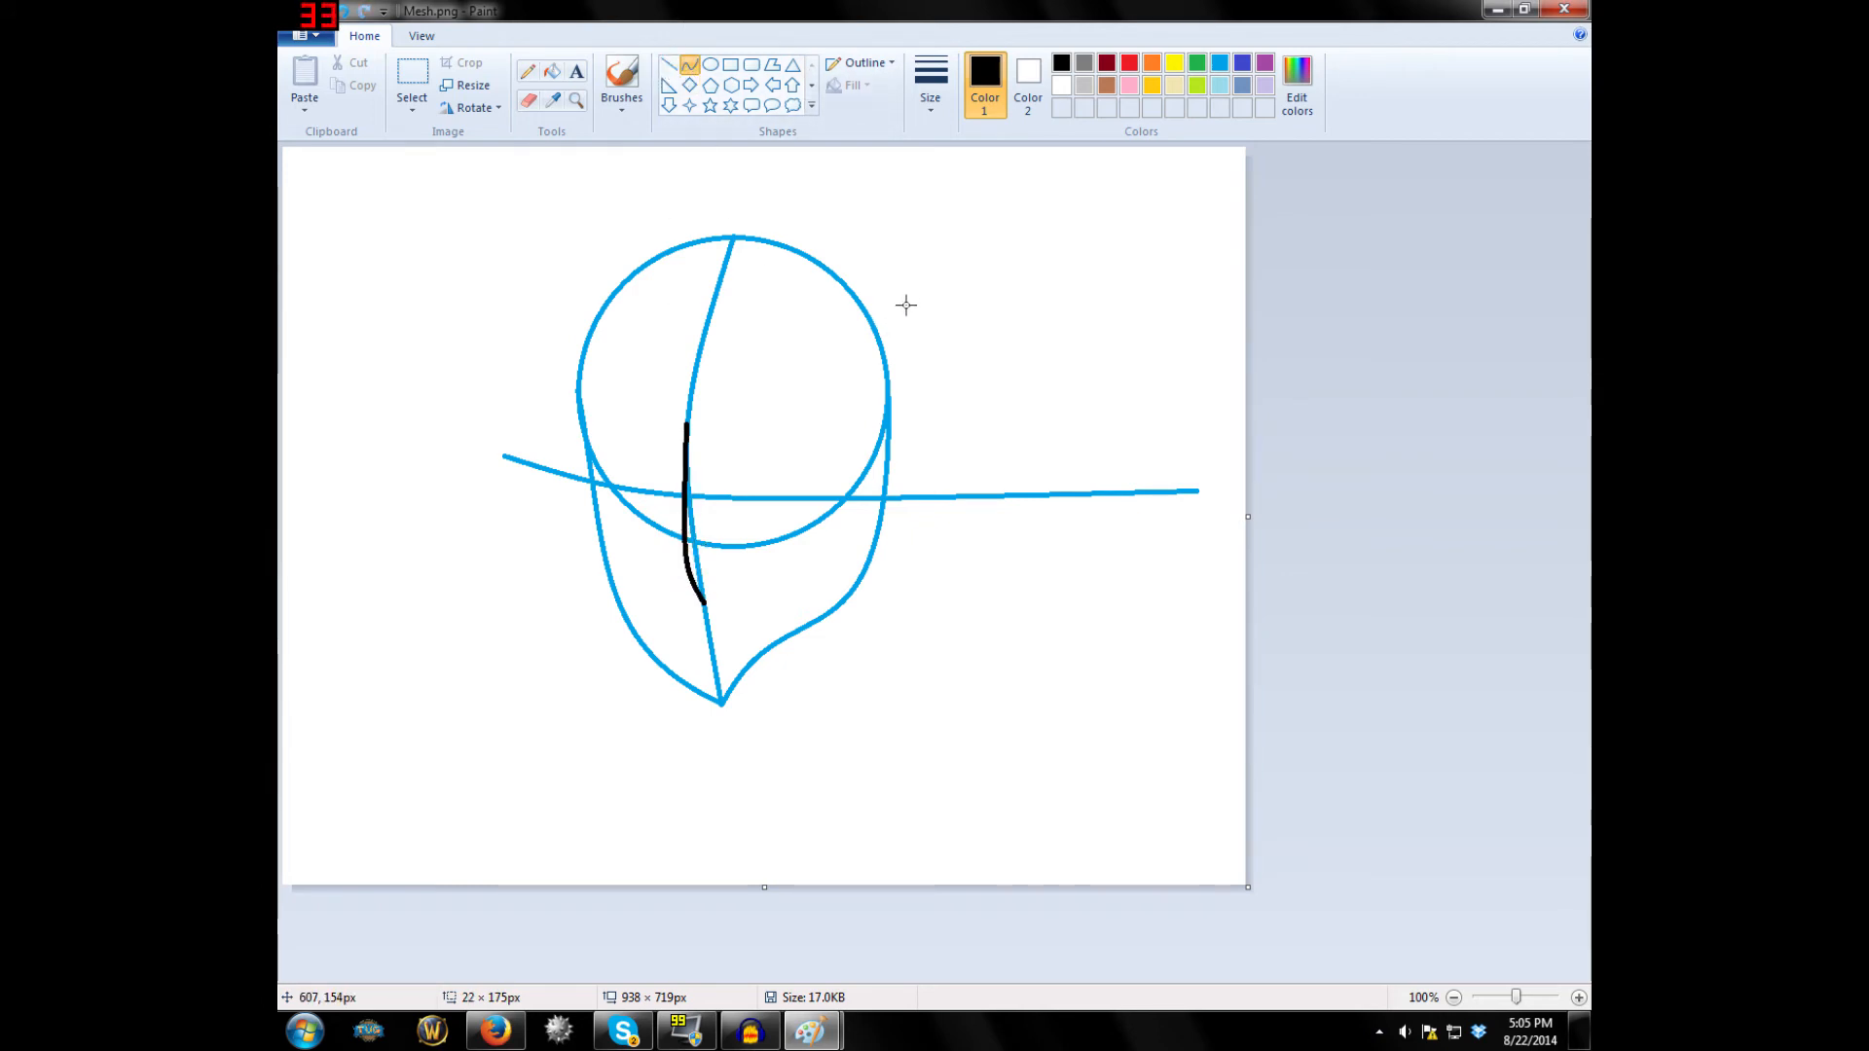
mouse_move(897, 324)
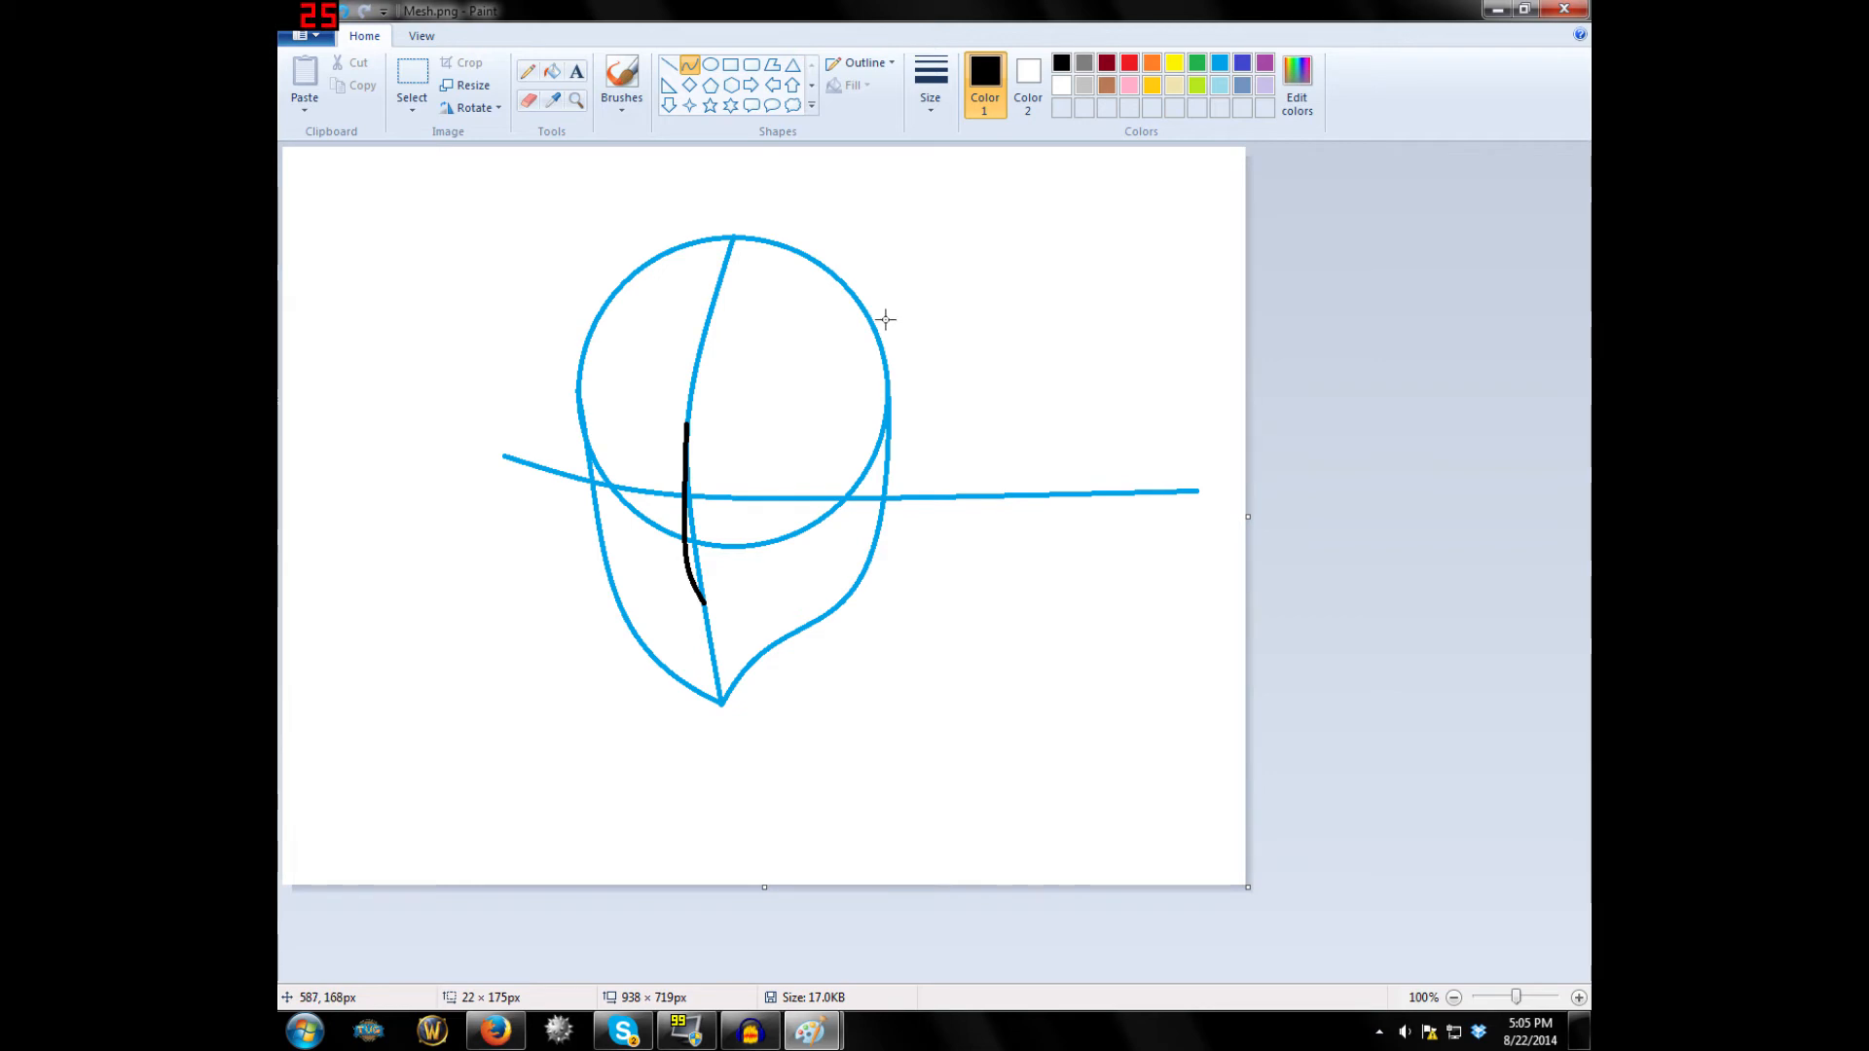
mouse_move(867, 275)
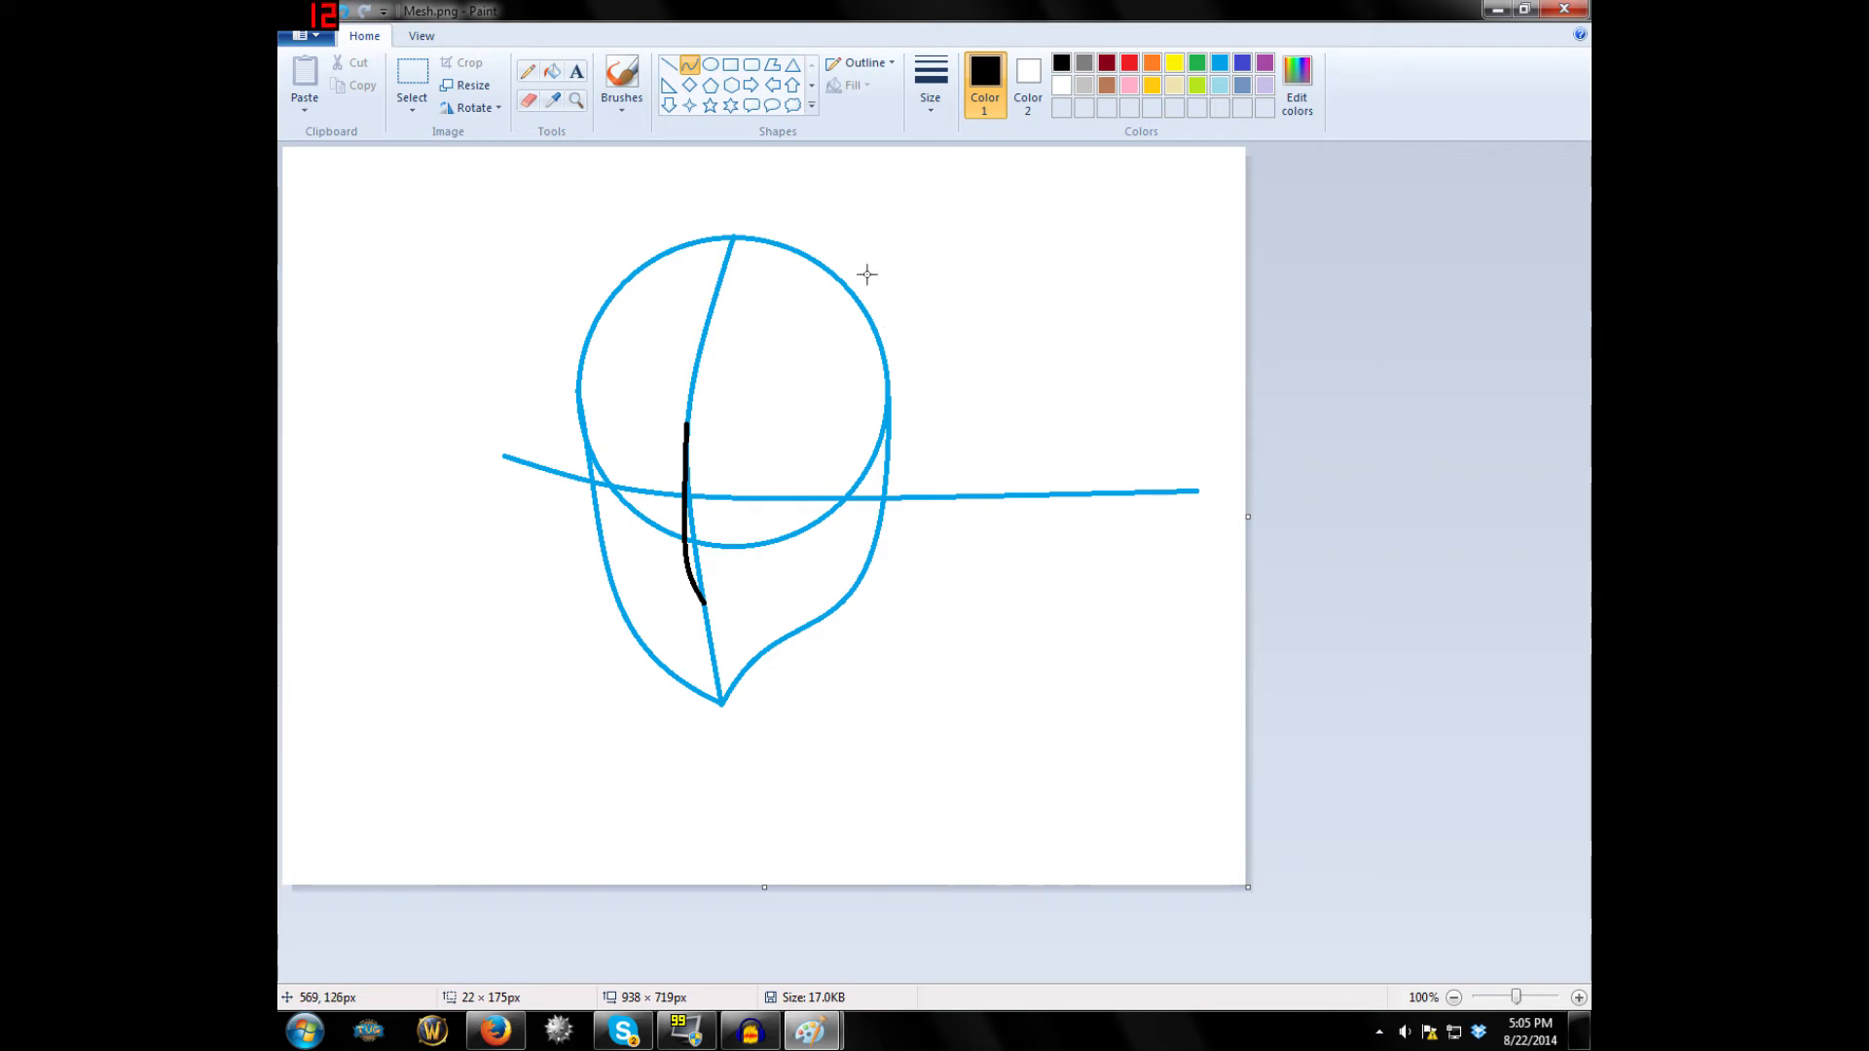
mouse_move(753, 488)
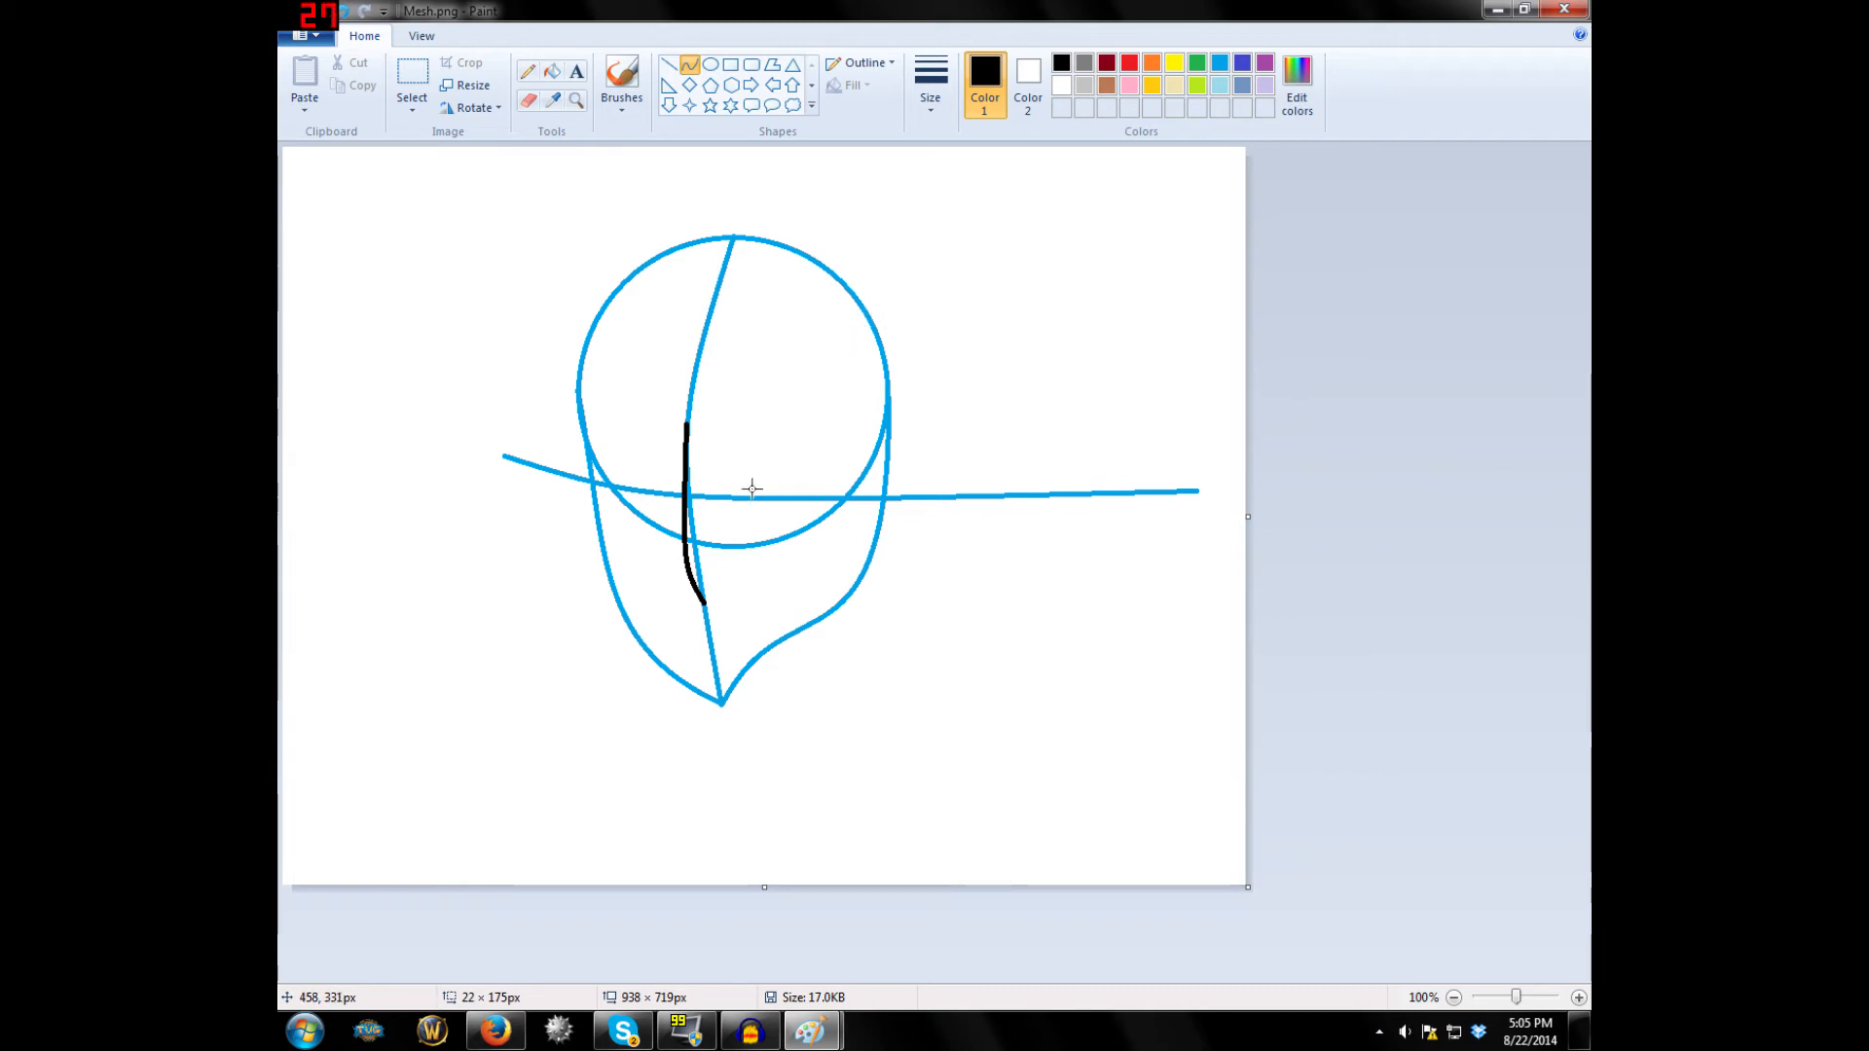
left_click_drag(721, 480, 823, 405)
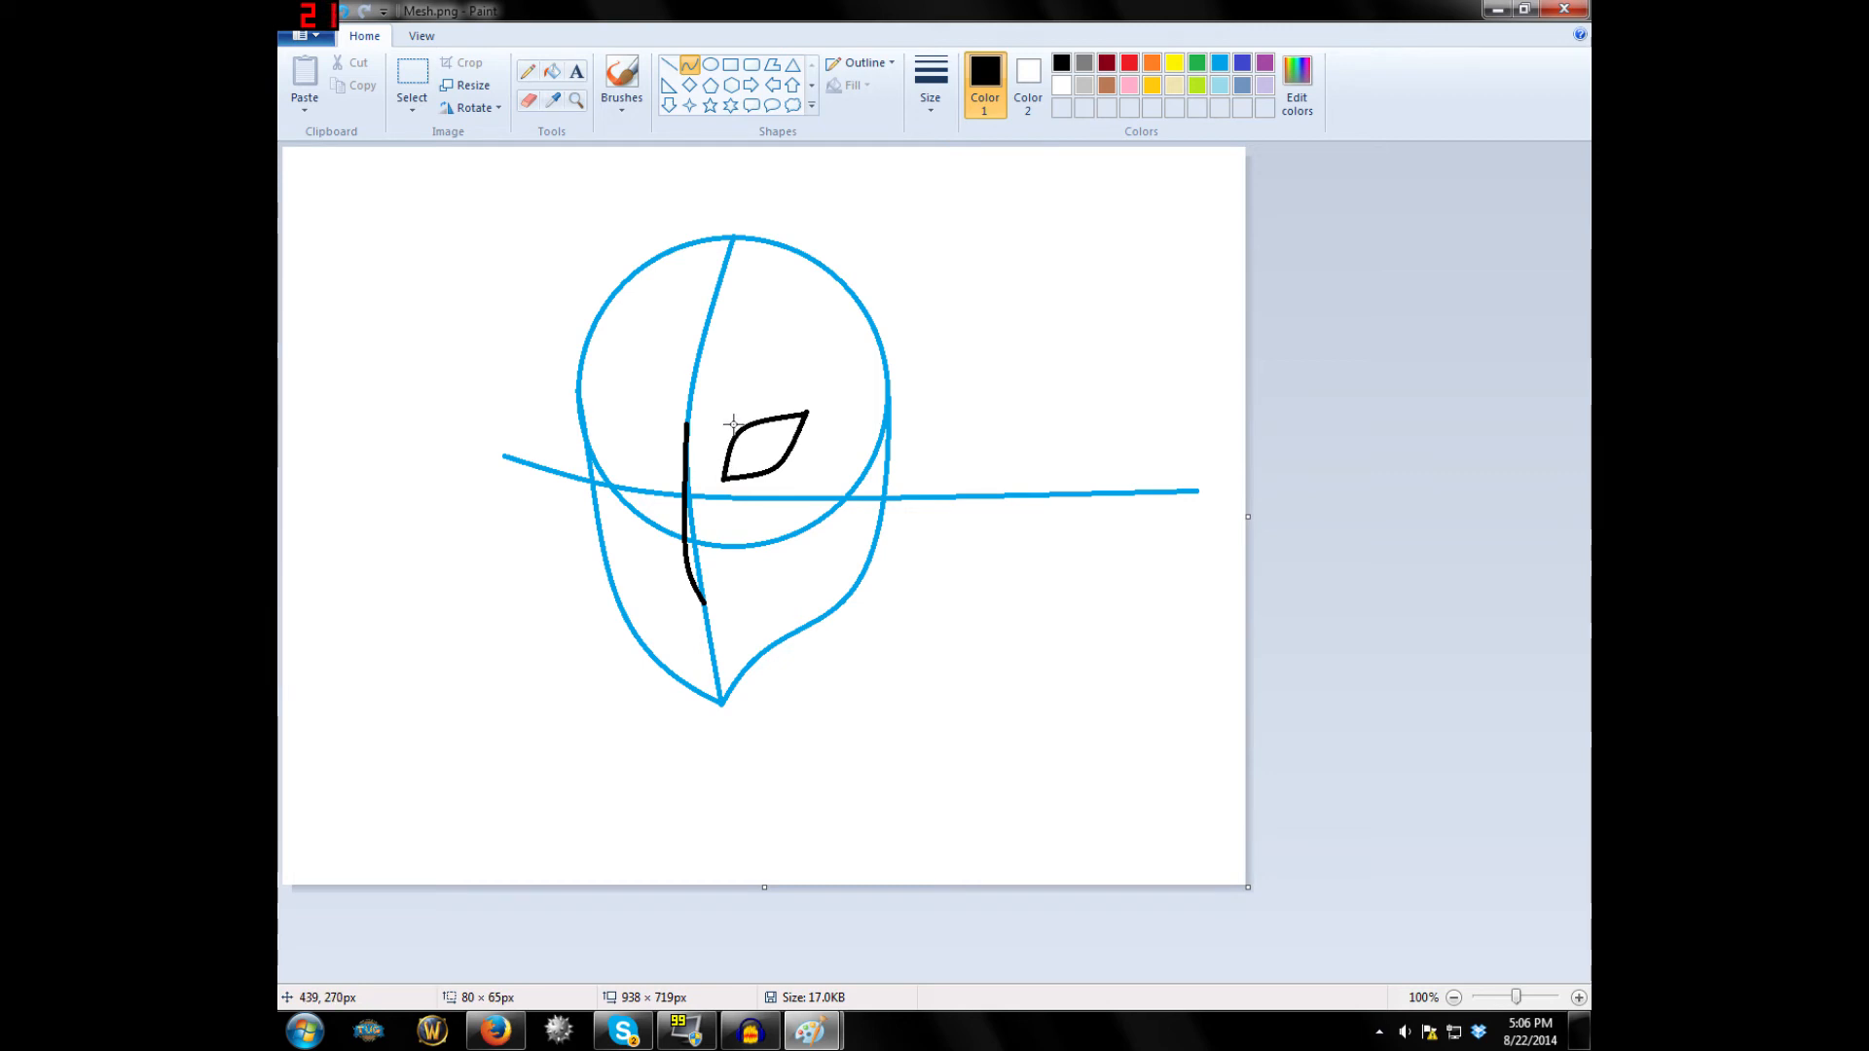
mouse_move(736, 426)
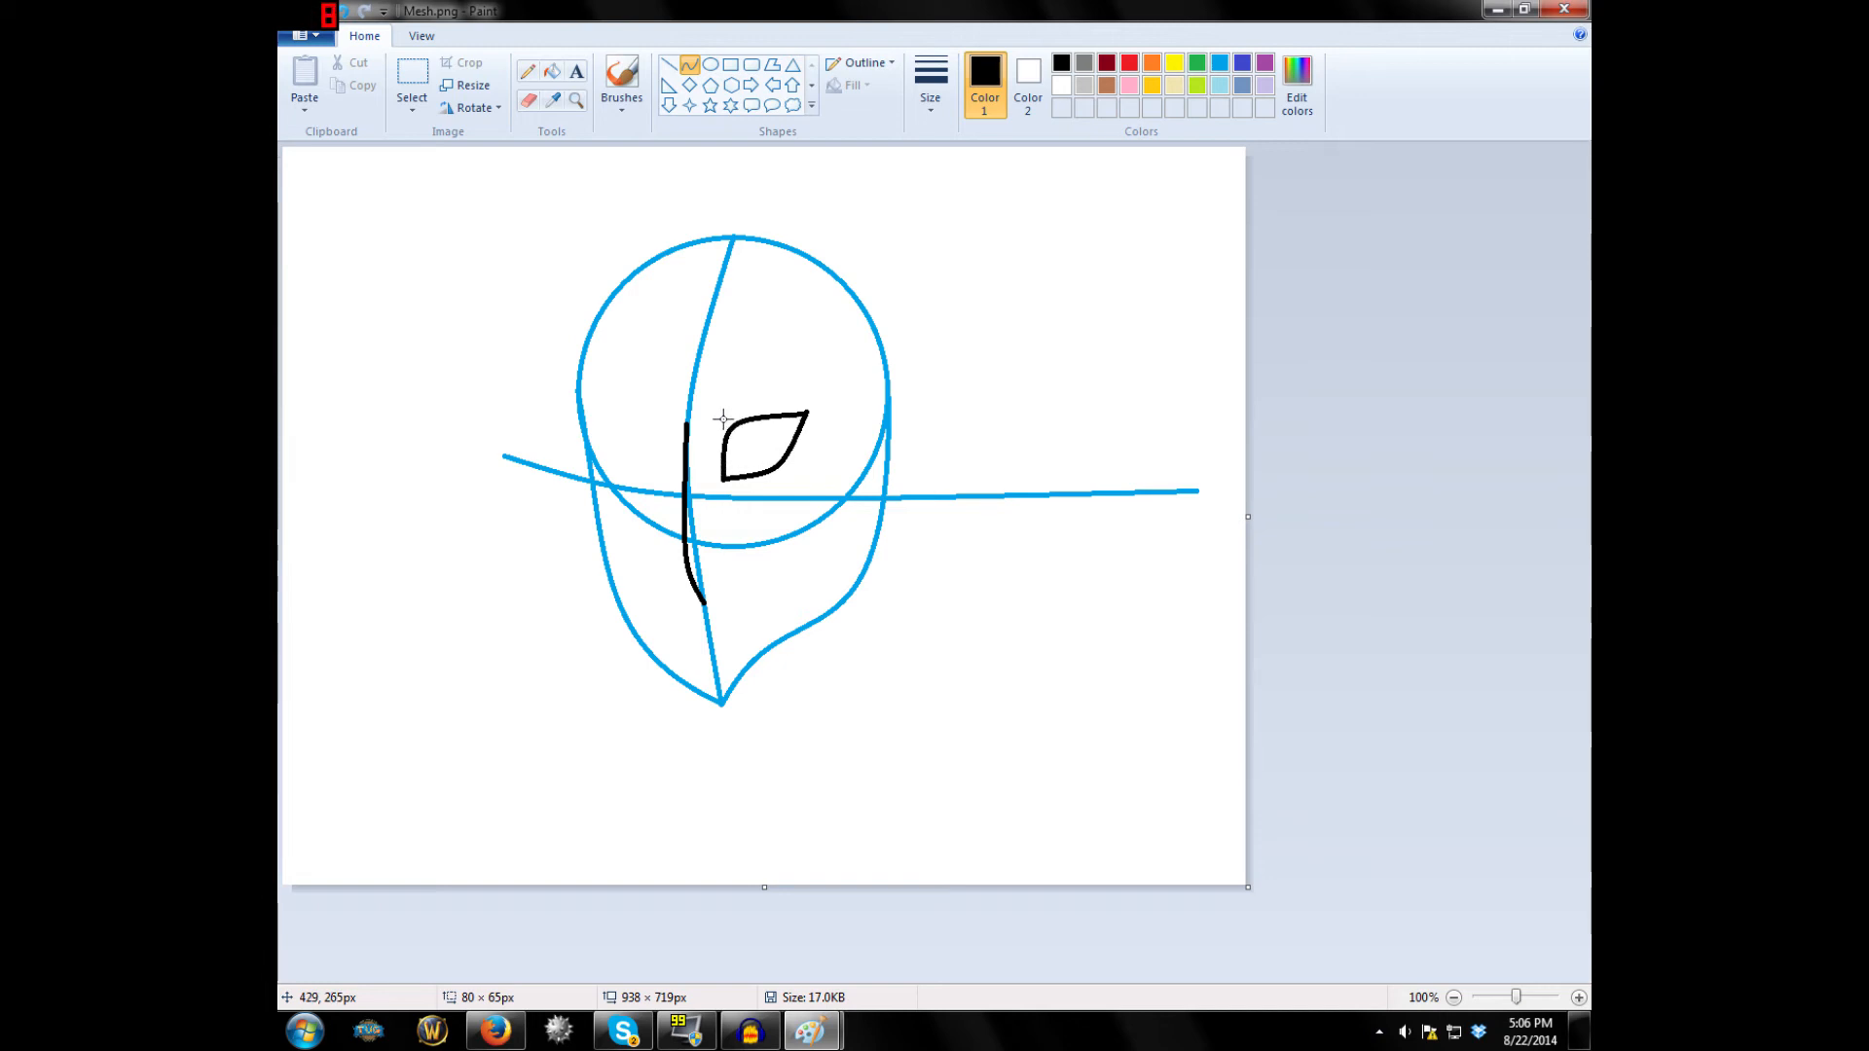
mouse_move(1185, 466)
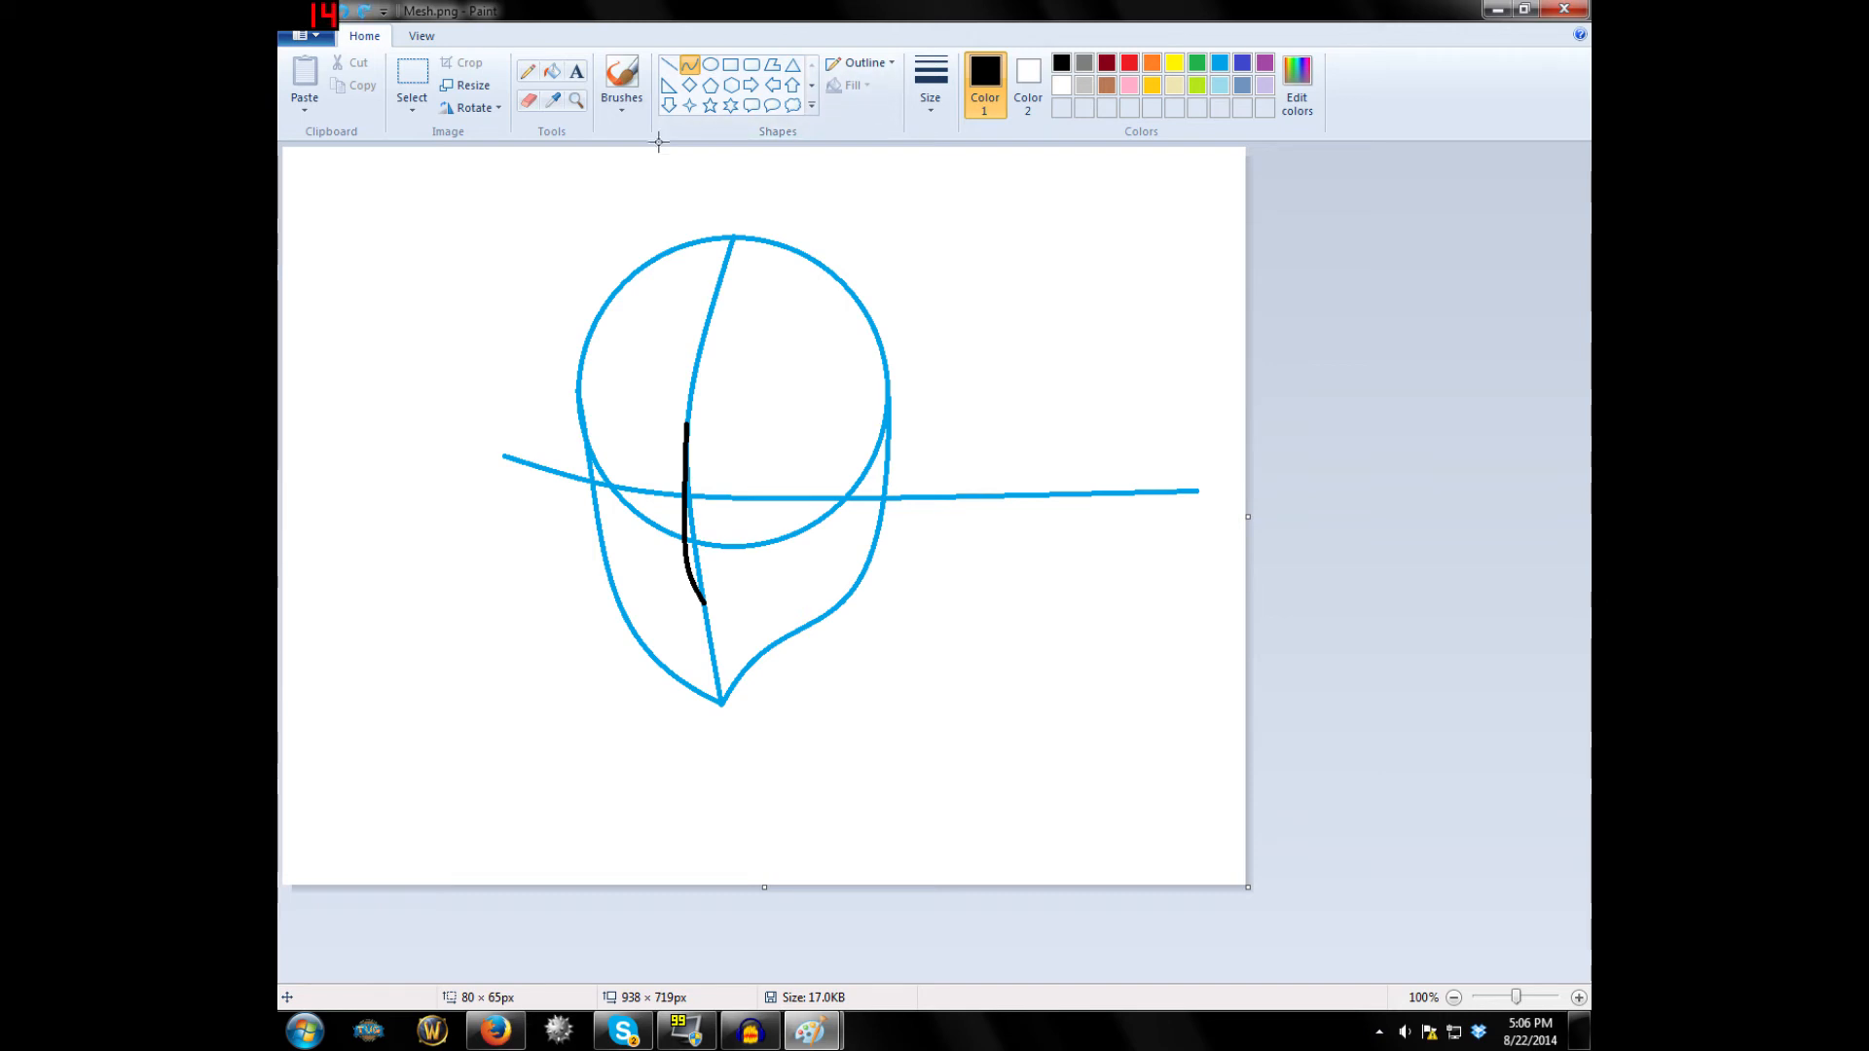
mouse_move(716, 347)
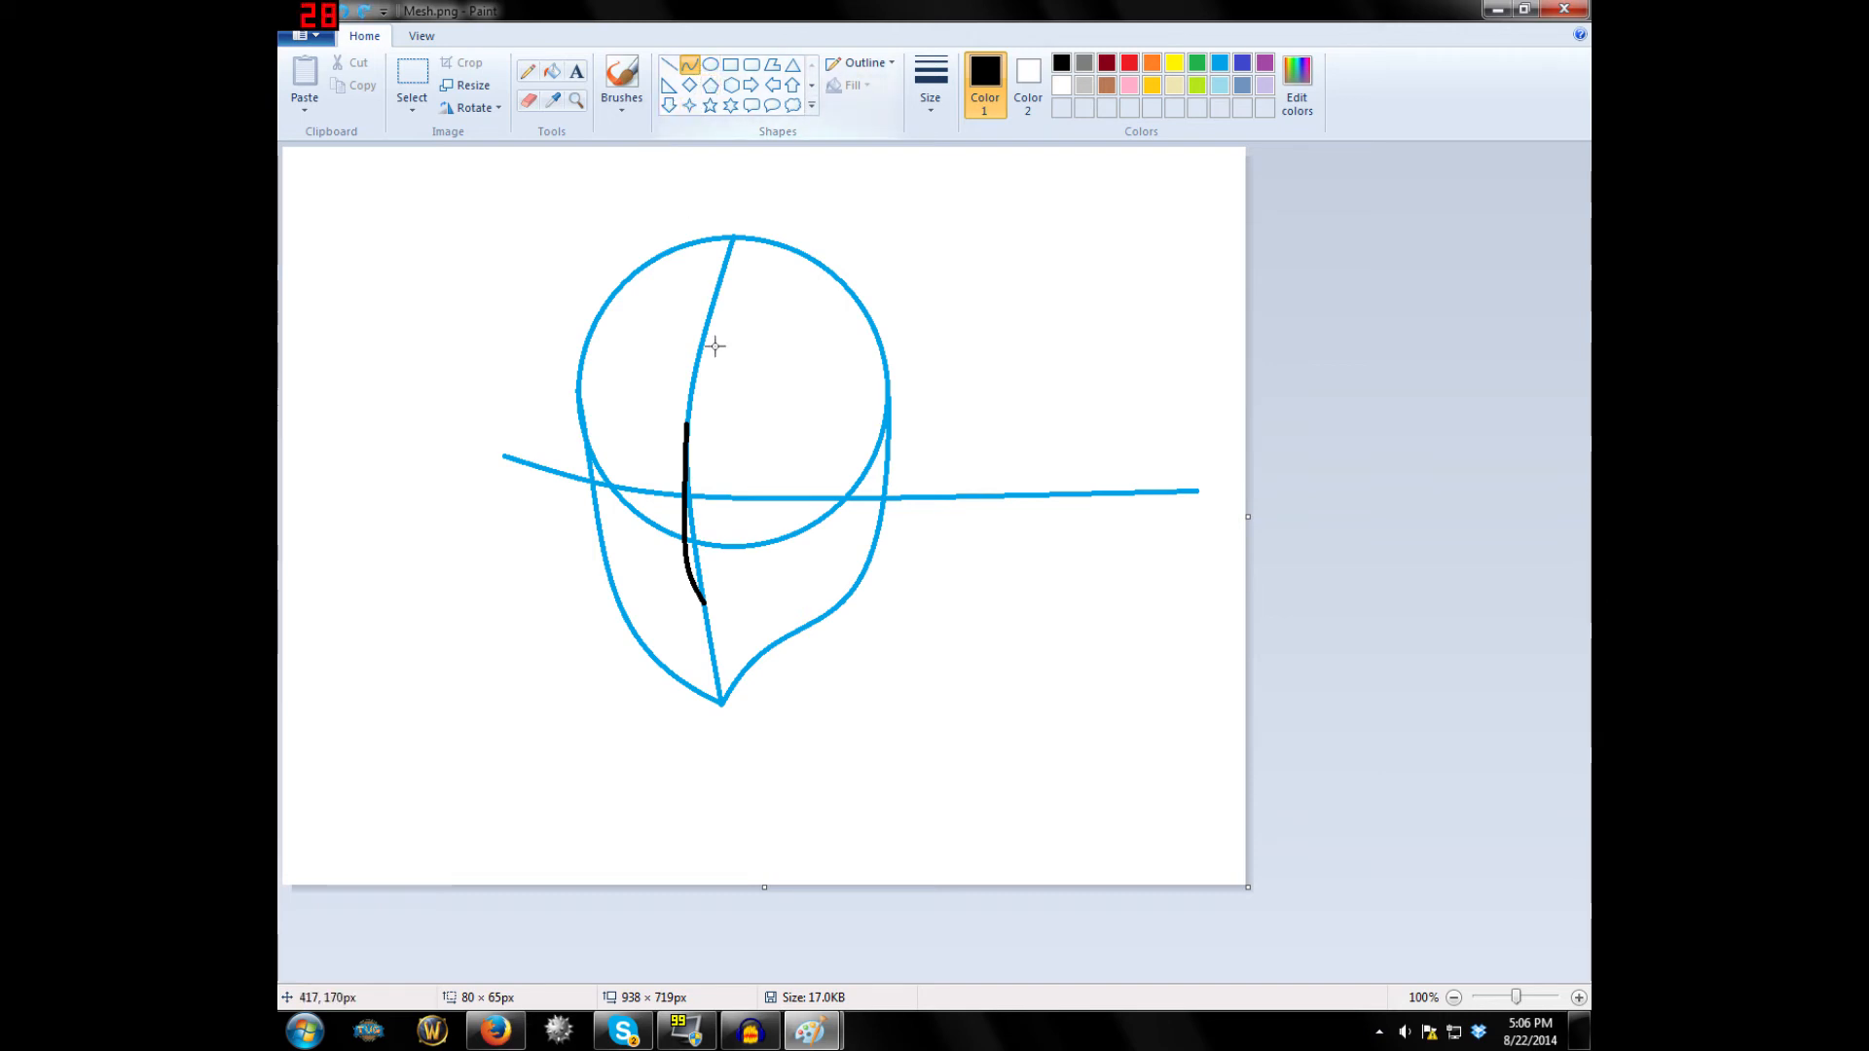
mouse_move(686, 477)
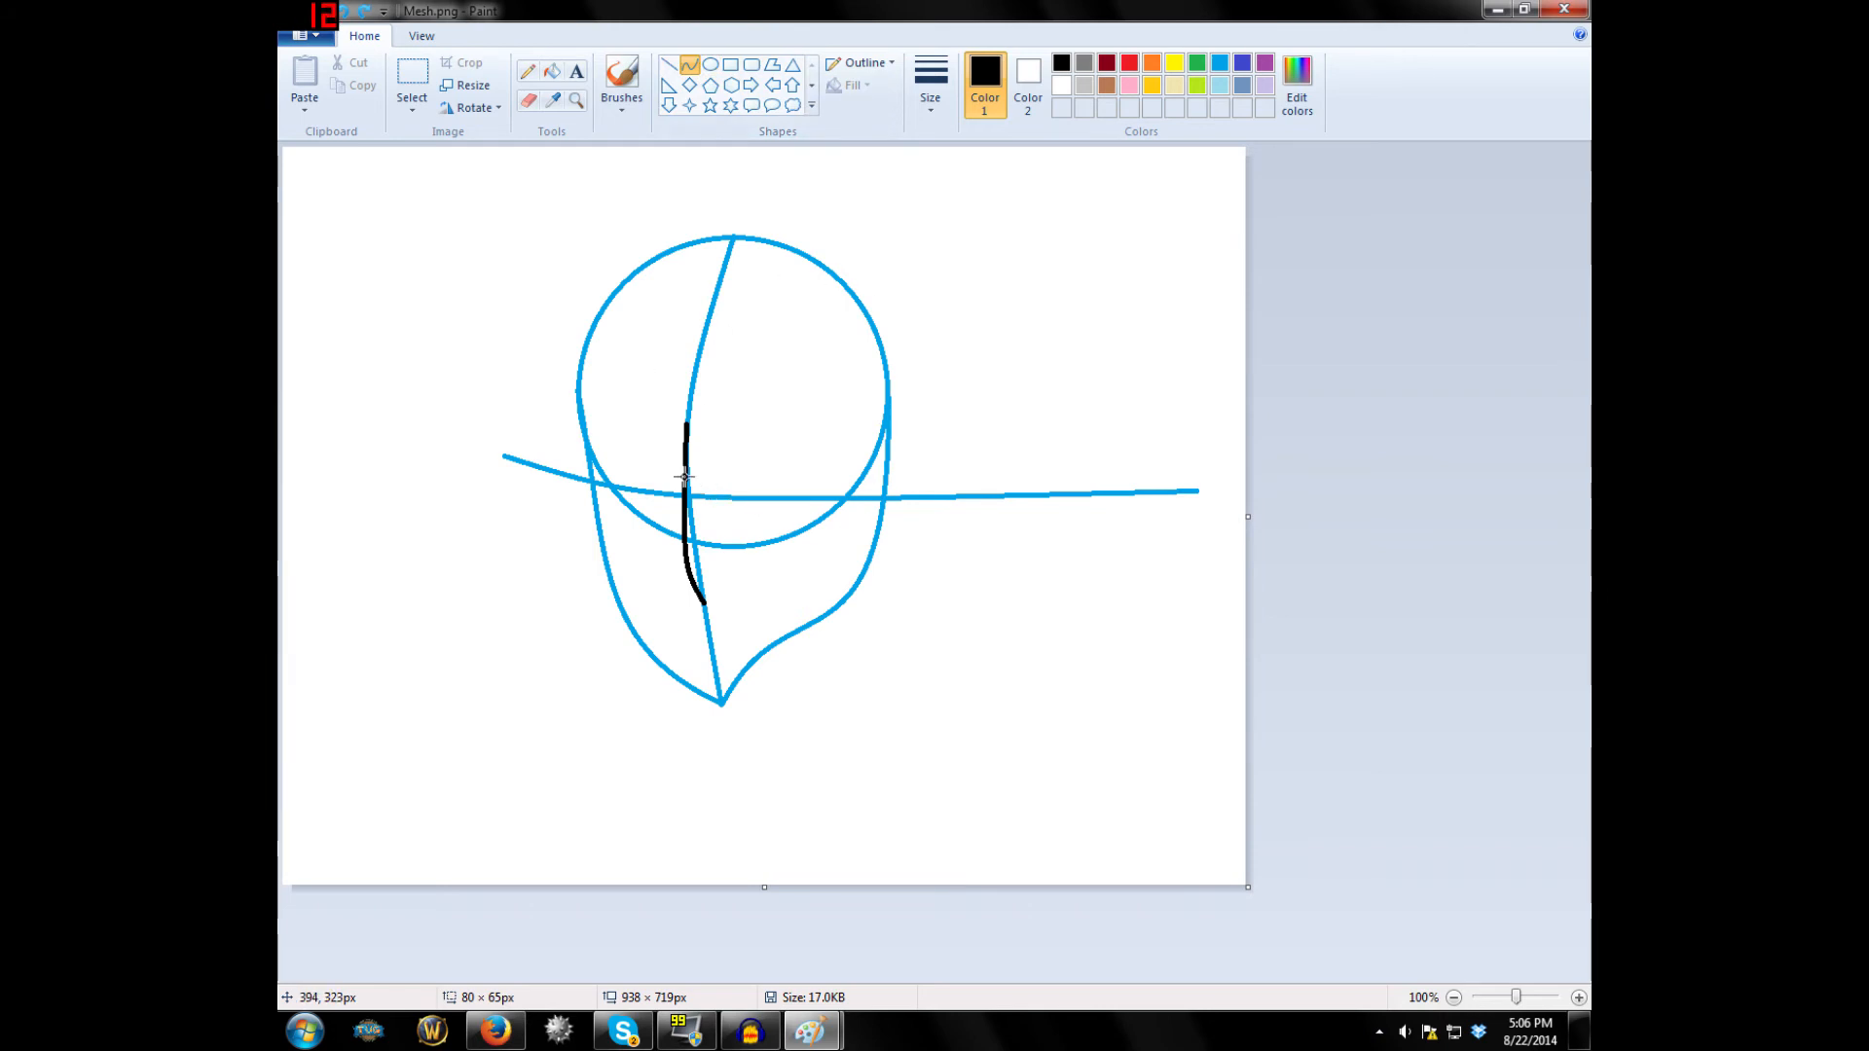
mouse_move(636, 295)
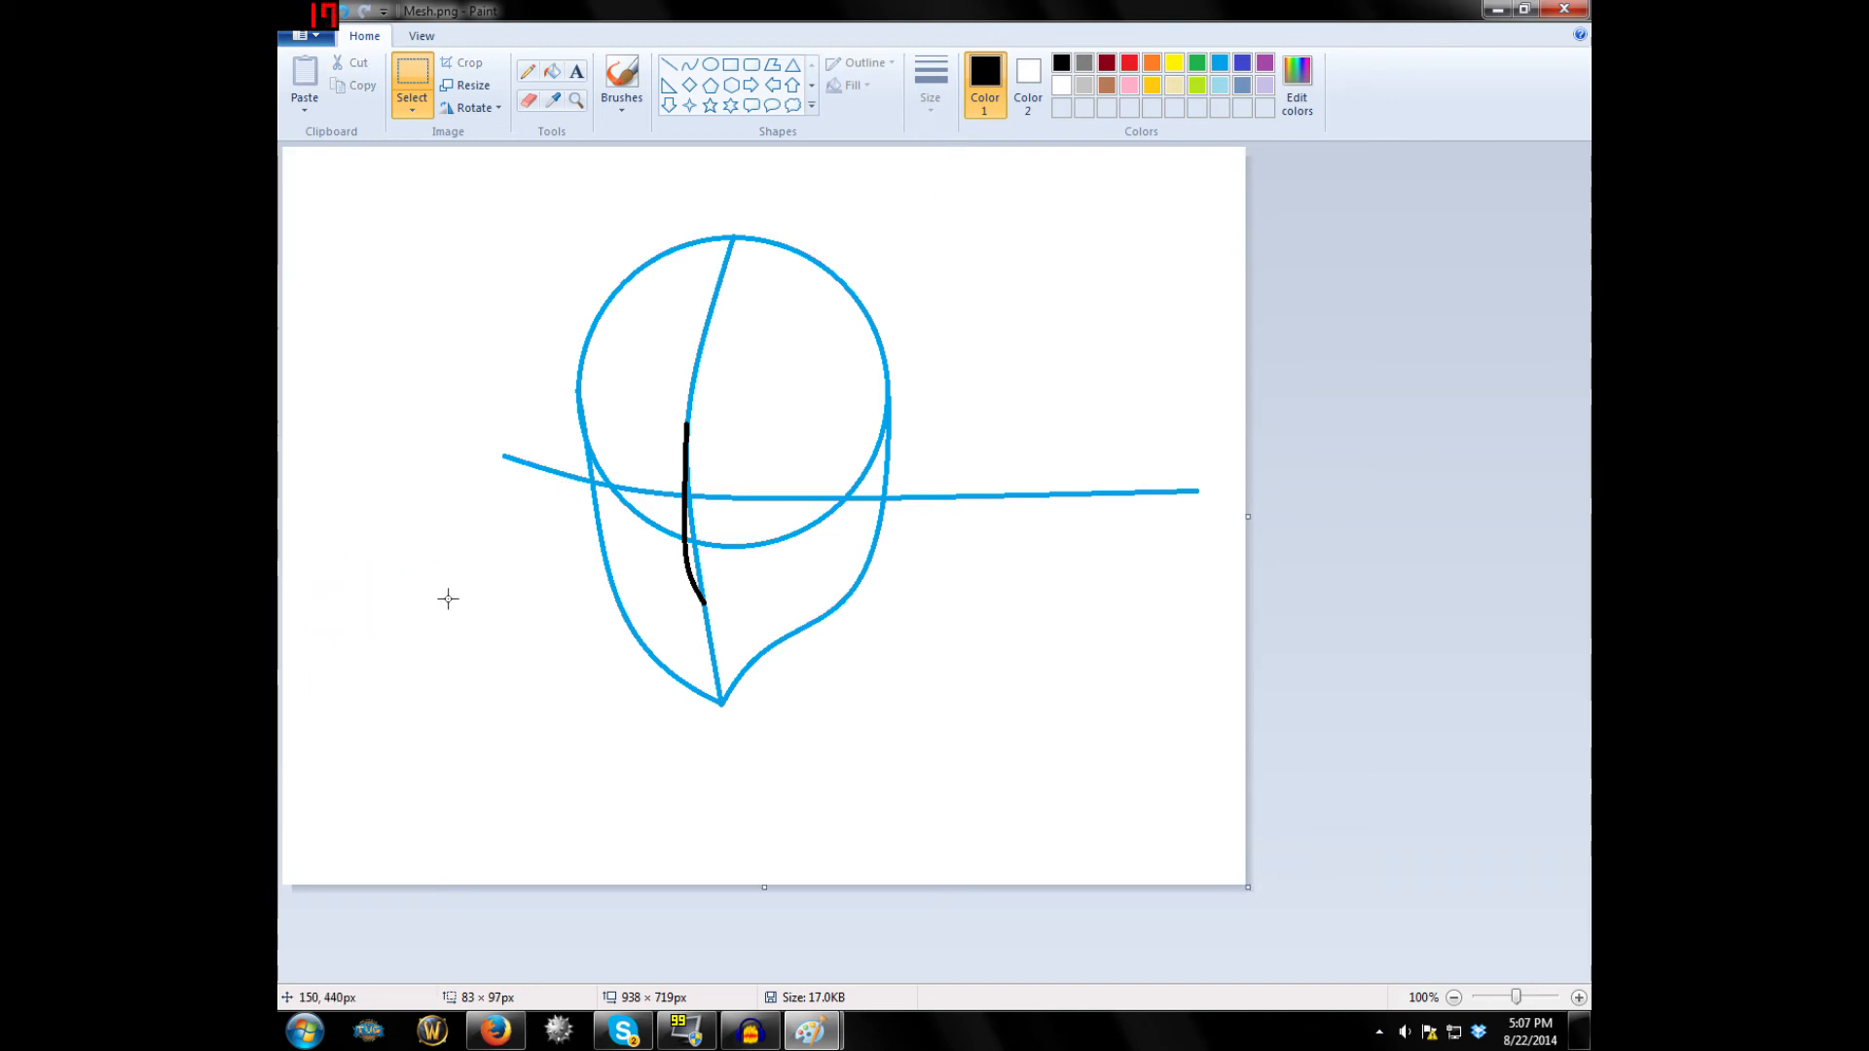
In blue, draw a round iris and curved almond eyelids right of the nose line.
left_click(1199, 64)
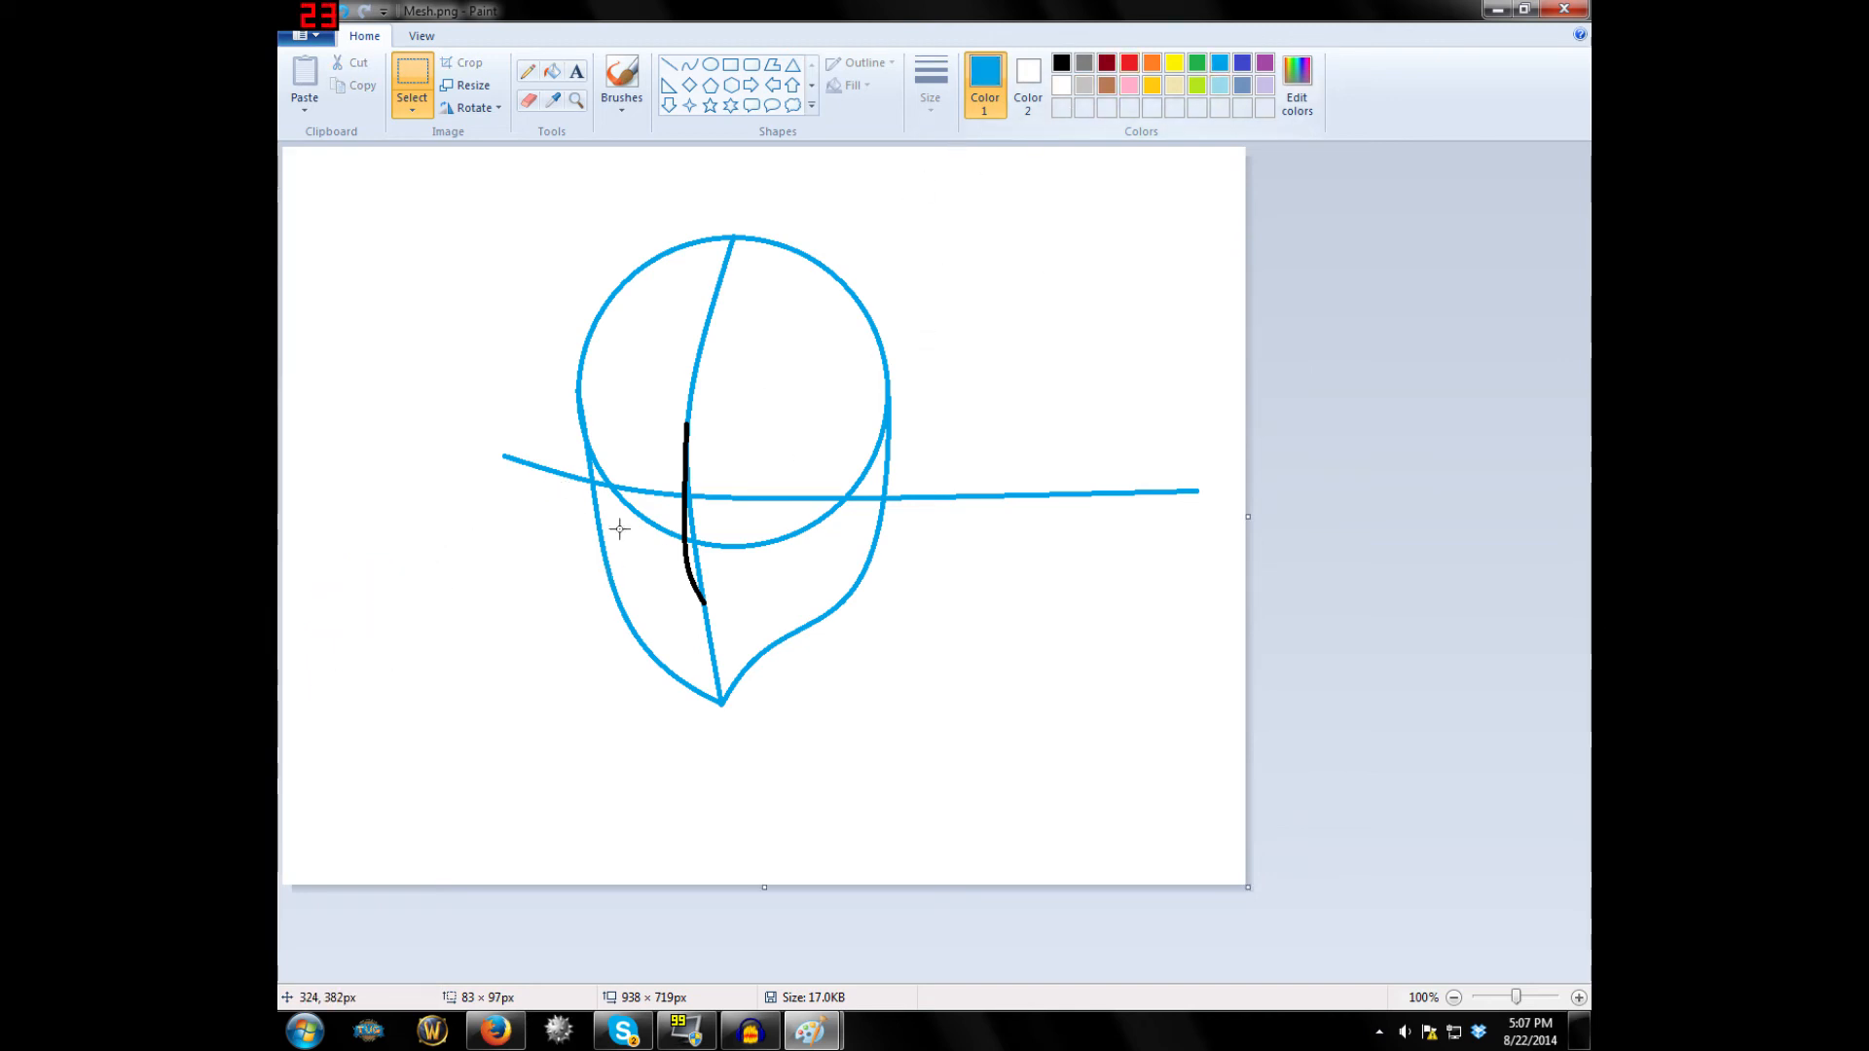
left_click_drag(338, 584, 411, 621)
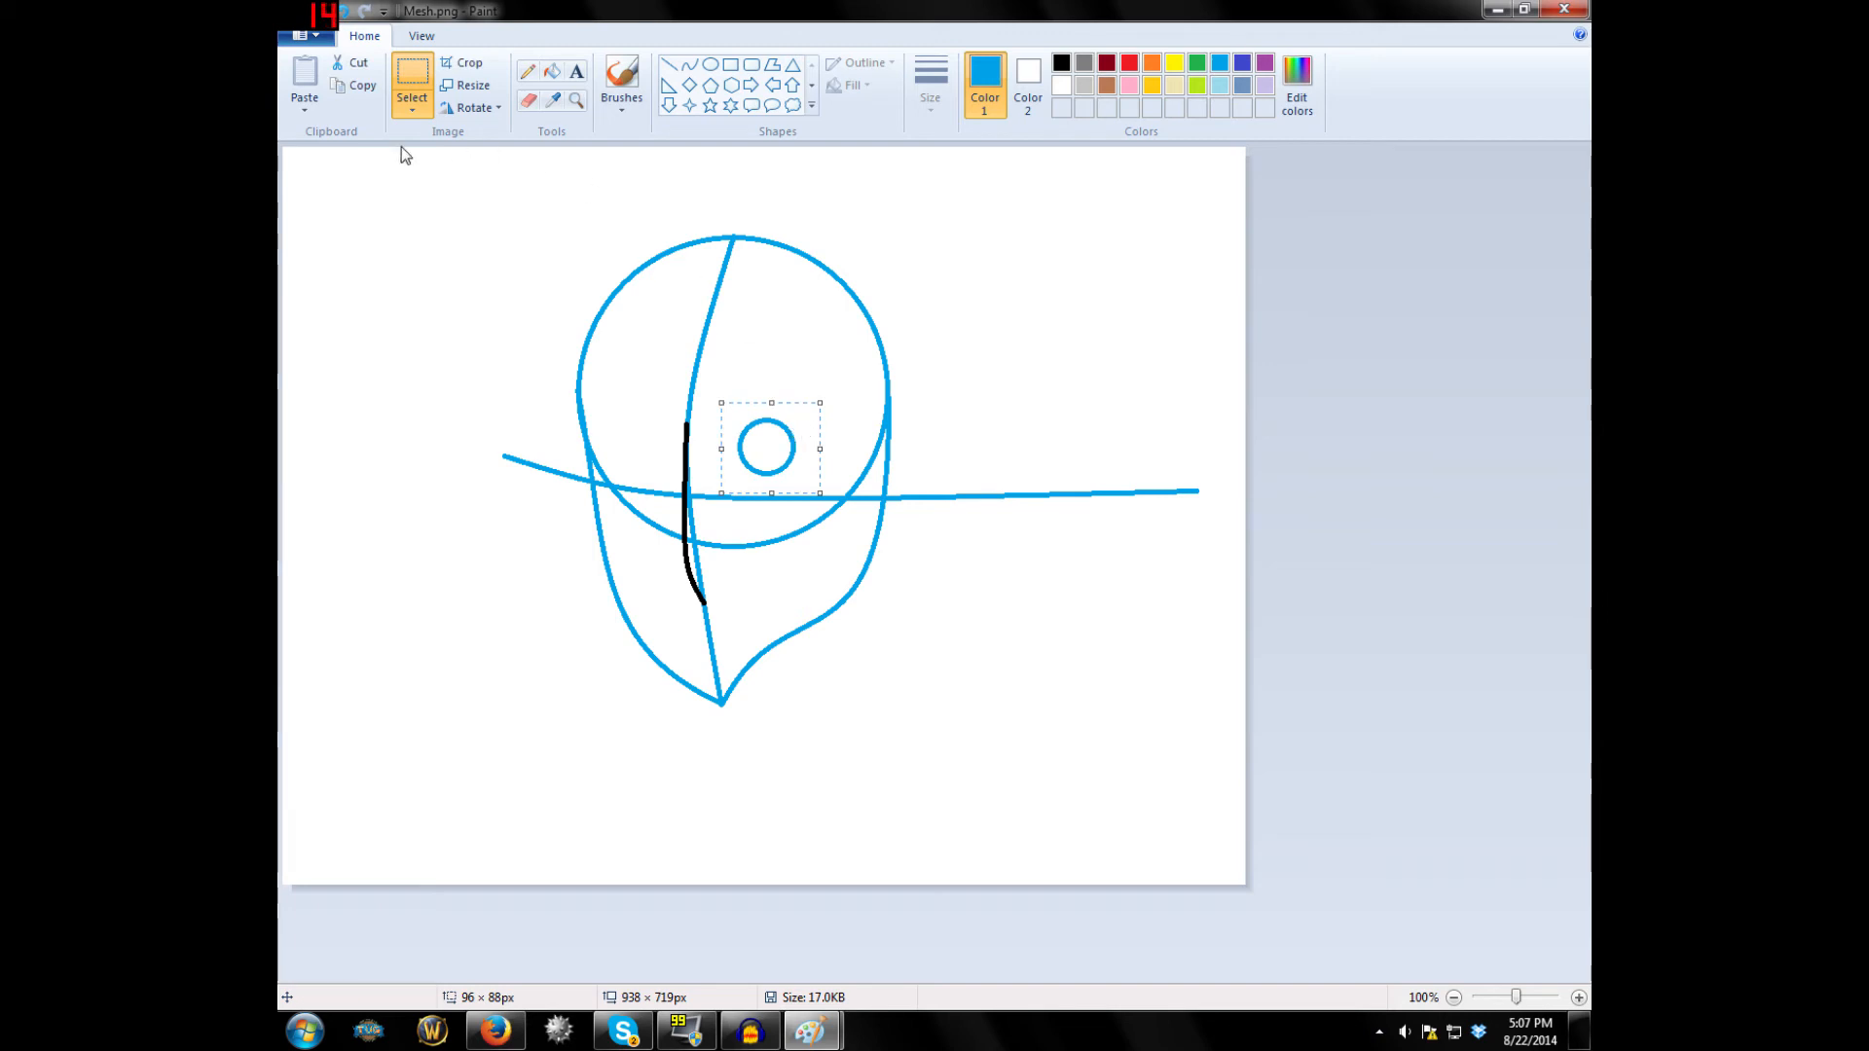
mouse_move(692, 346)
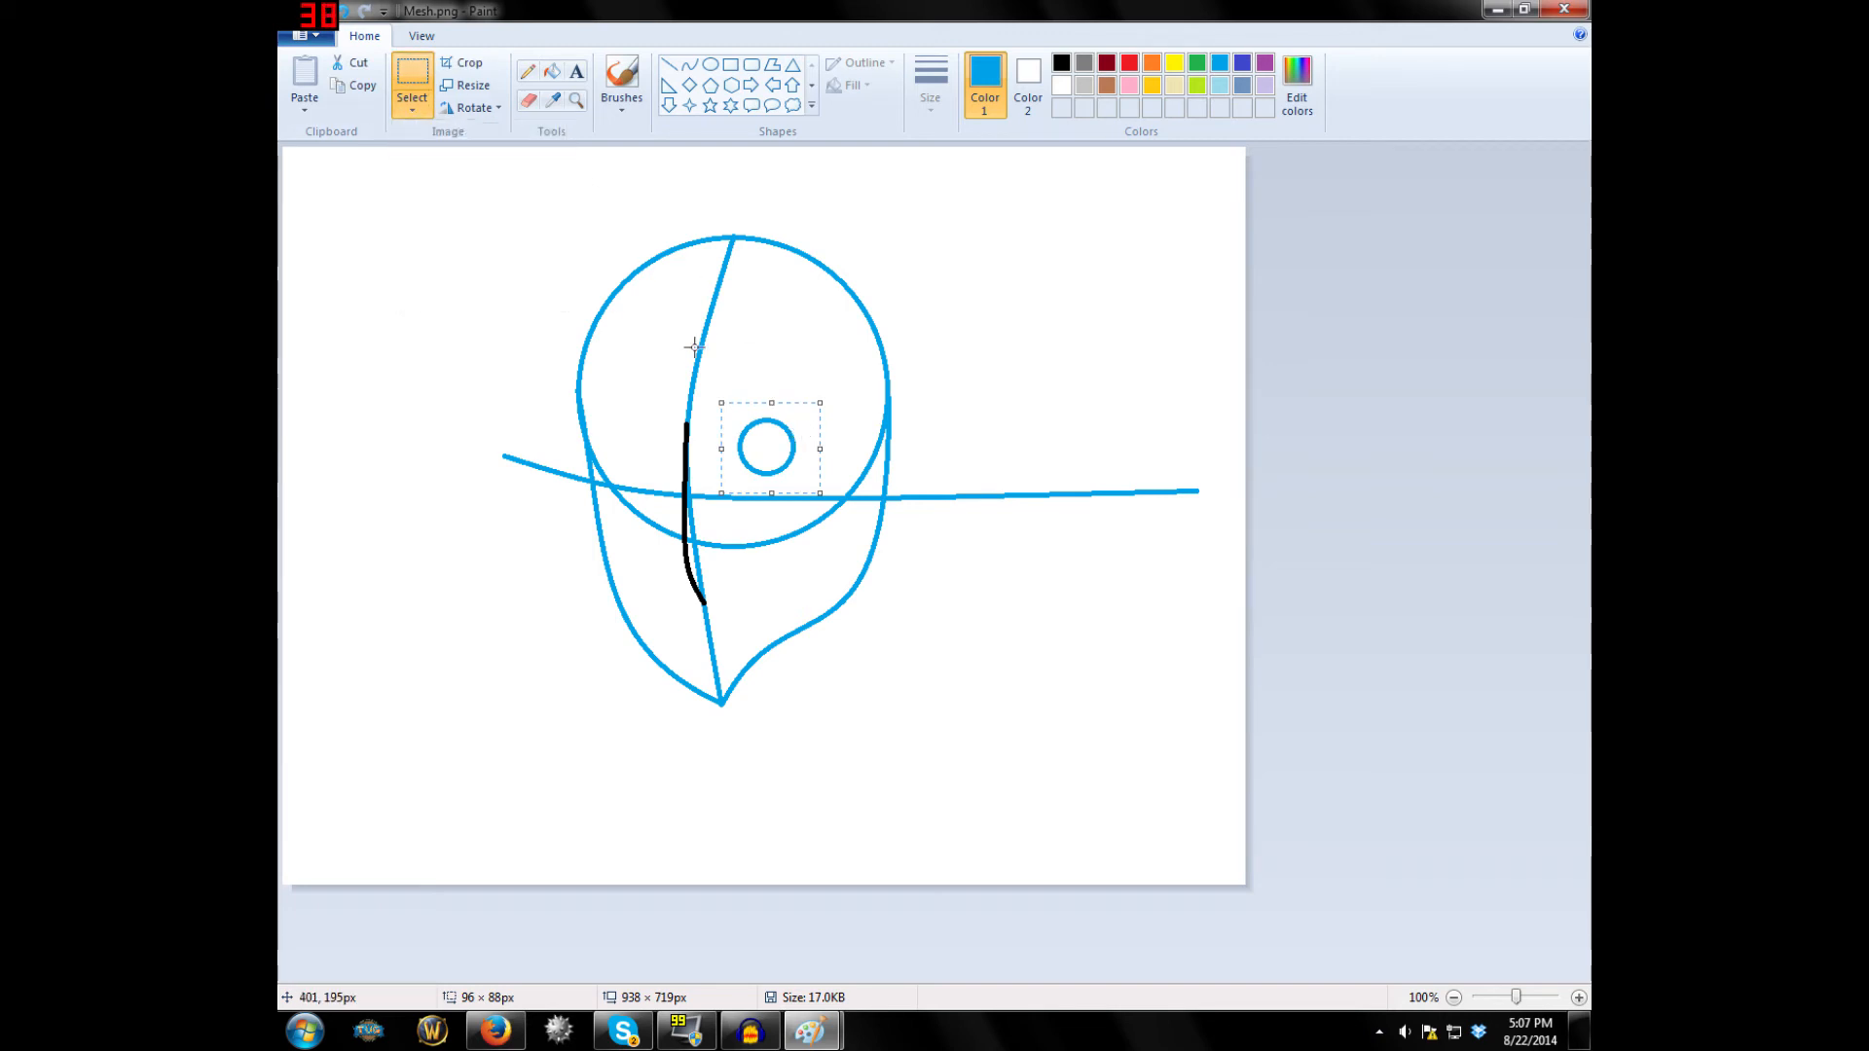
left_click_drag(766, 446, 760, 462)
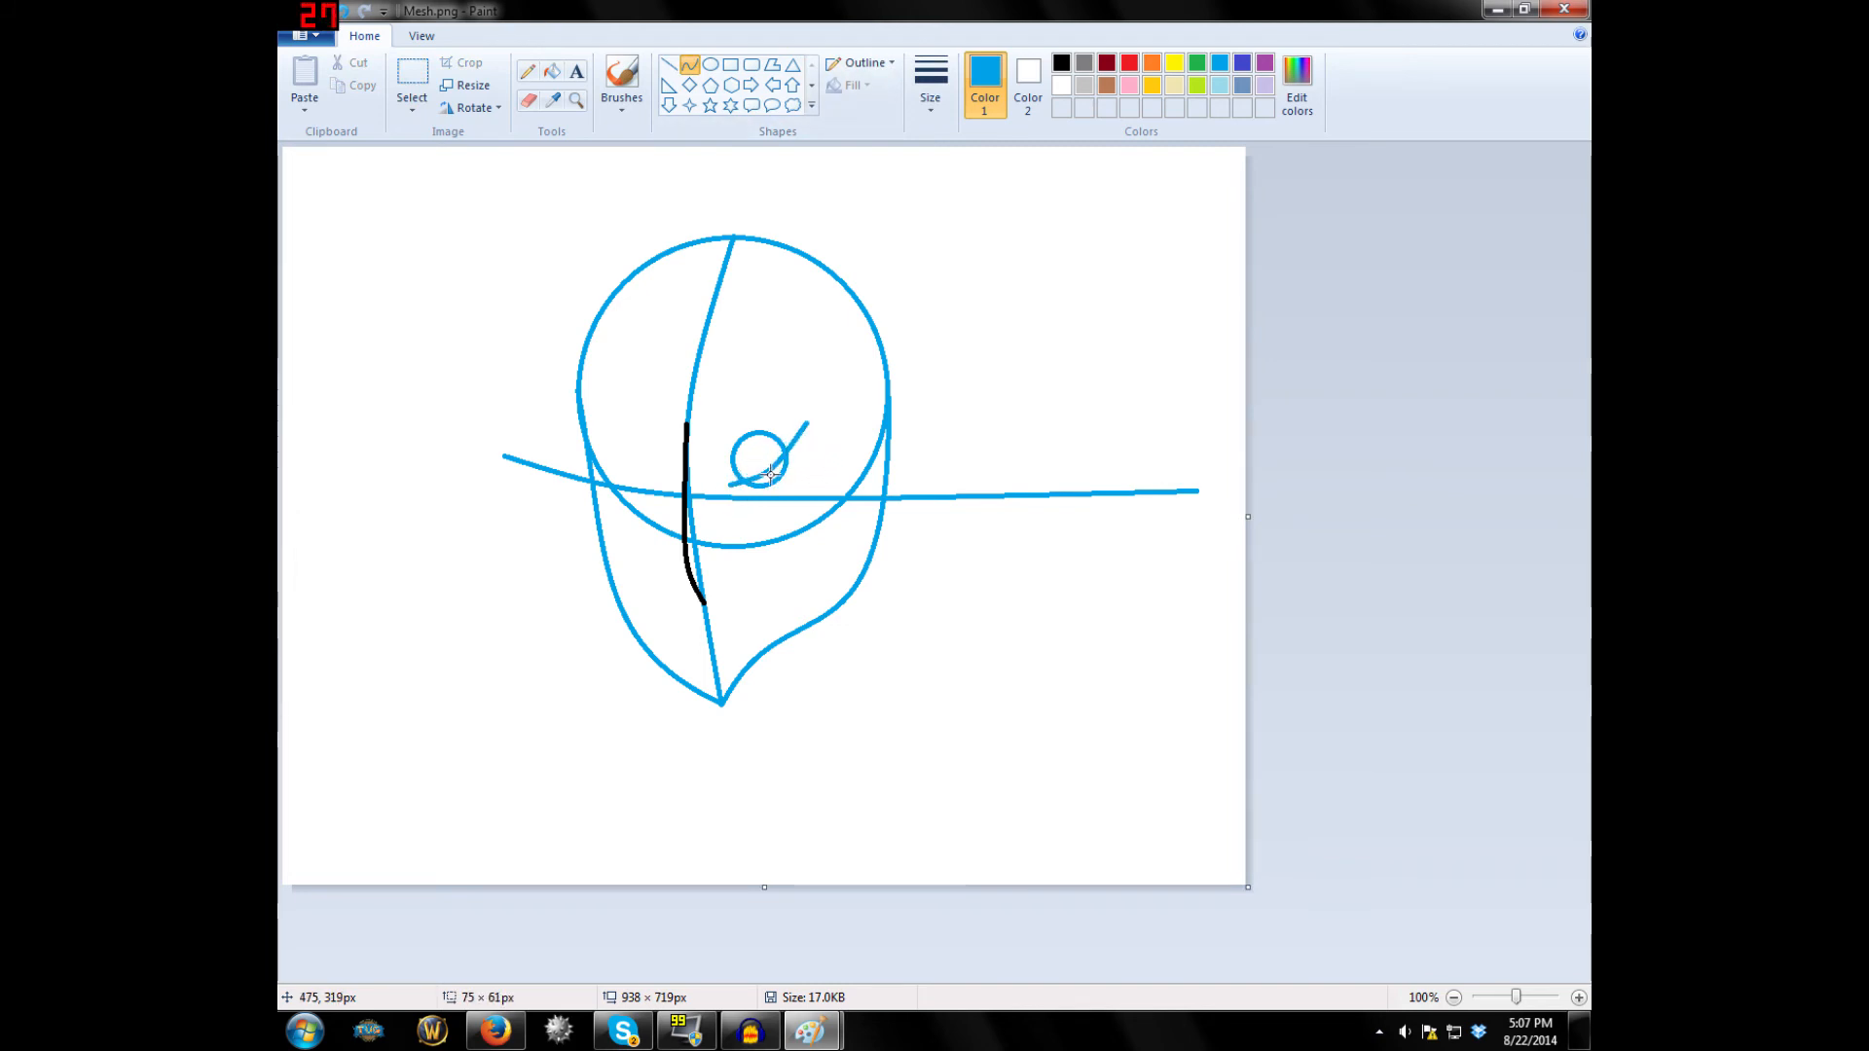
left_click_drag(798, 430, 775, 489)
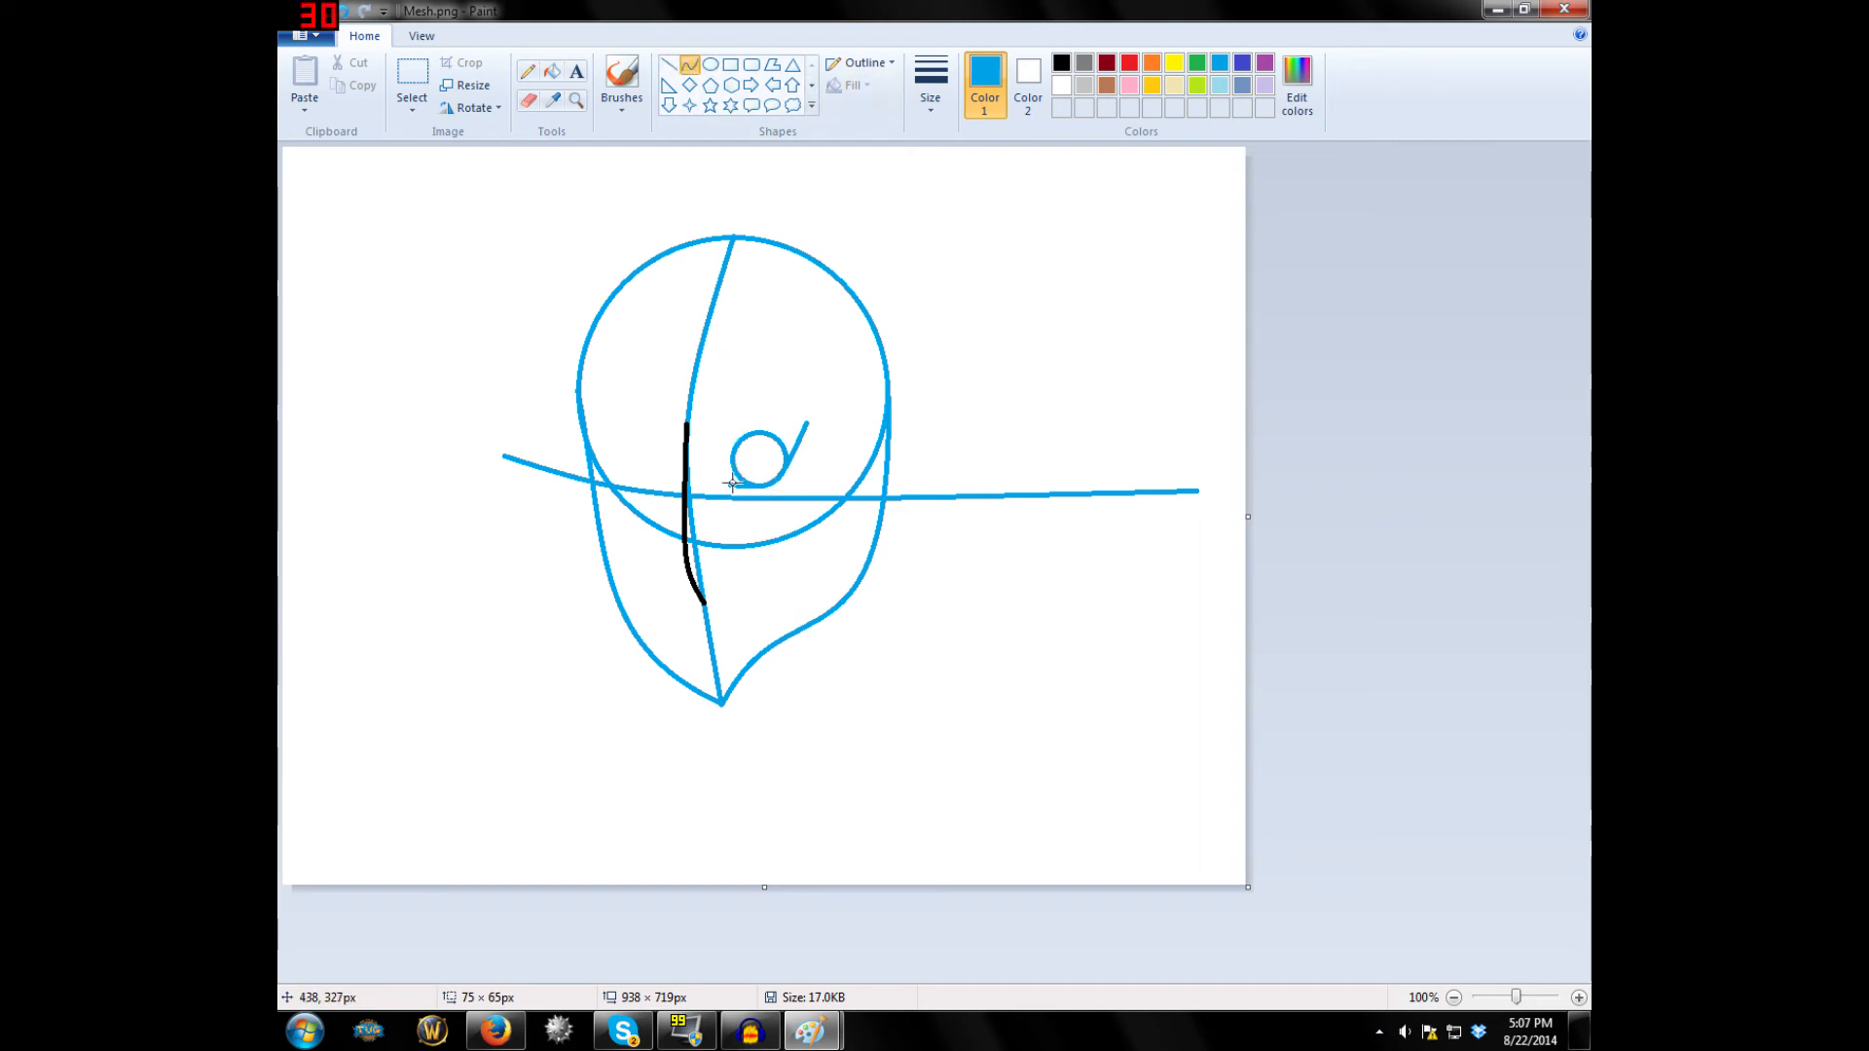
left_click_drag(732, 487, 808, 419)
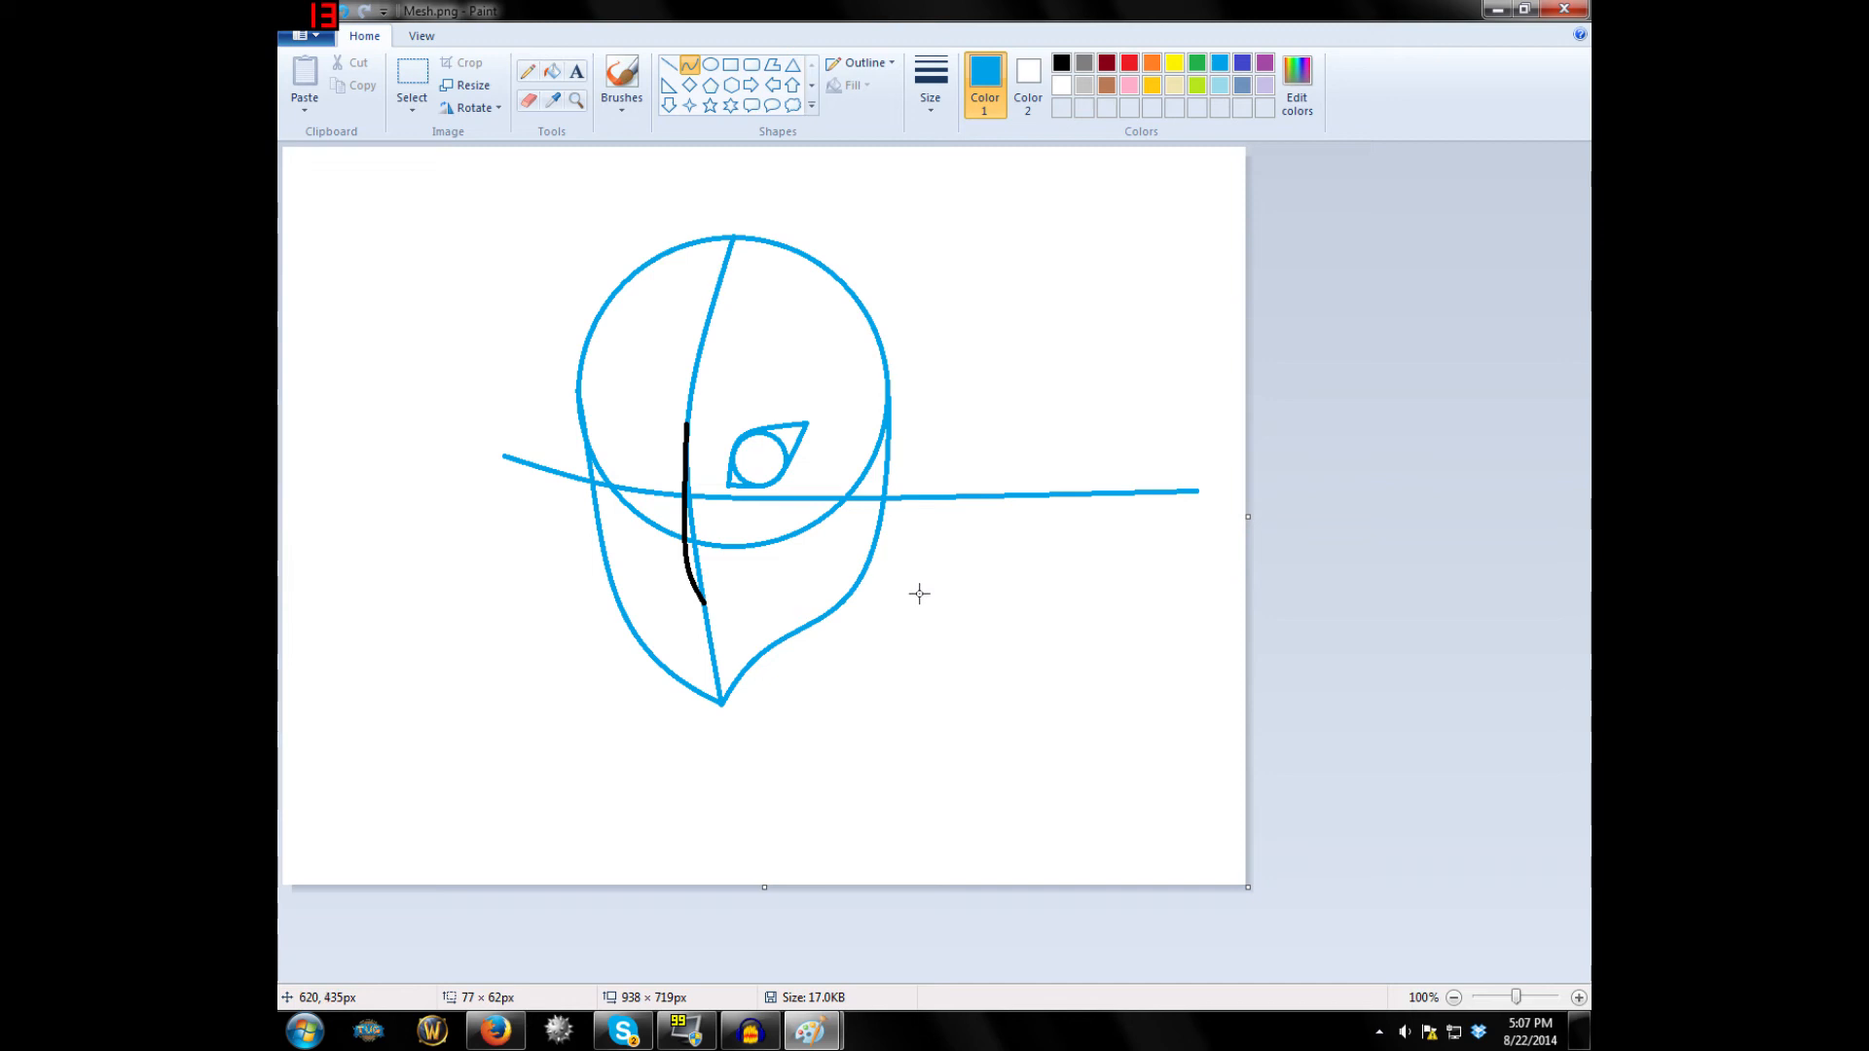
mouse_move(913, 580)
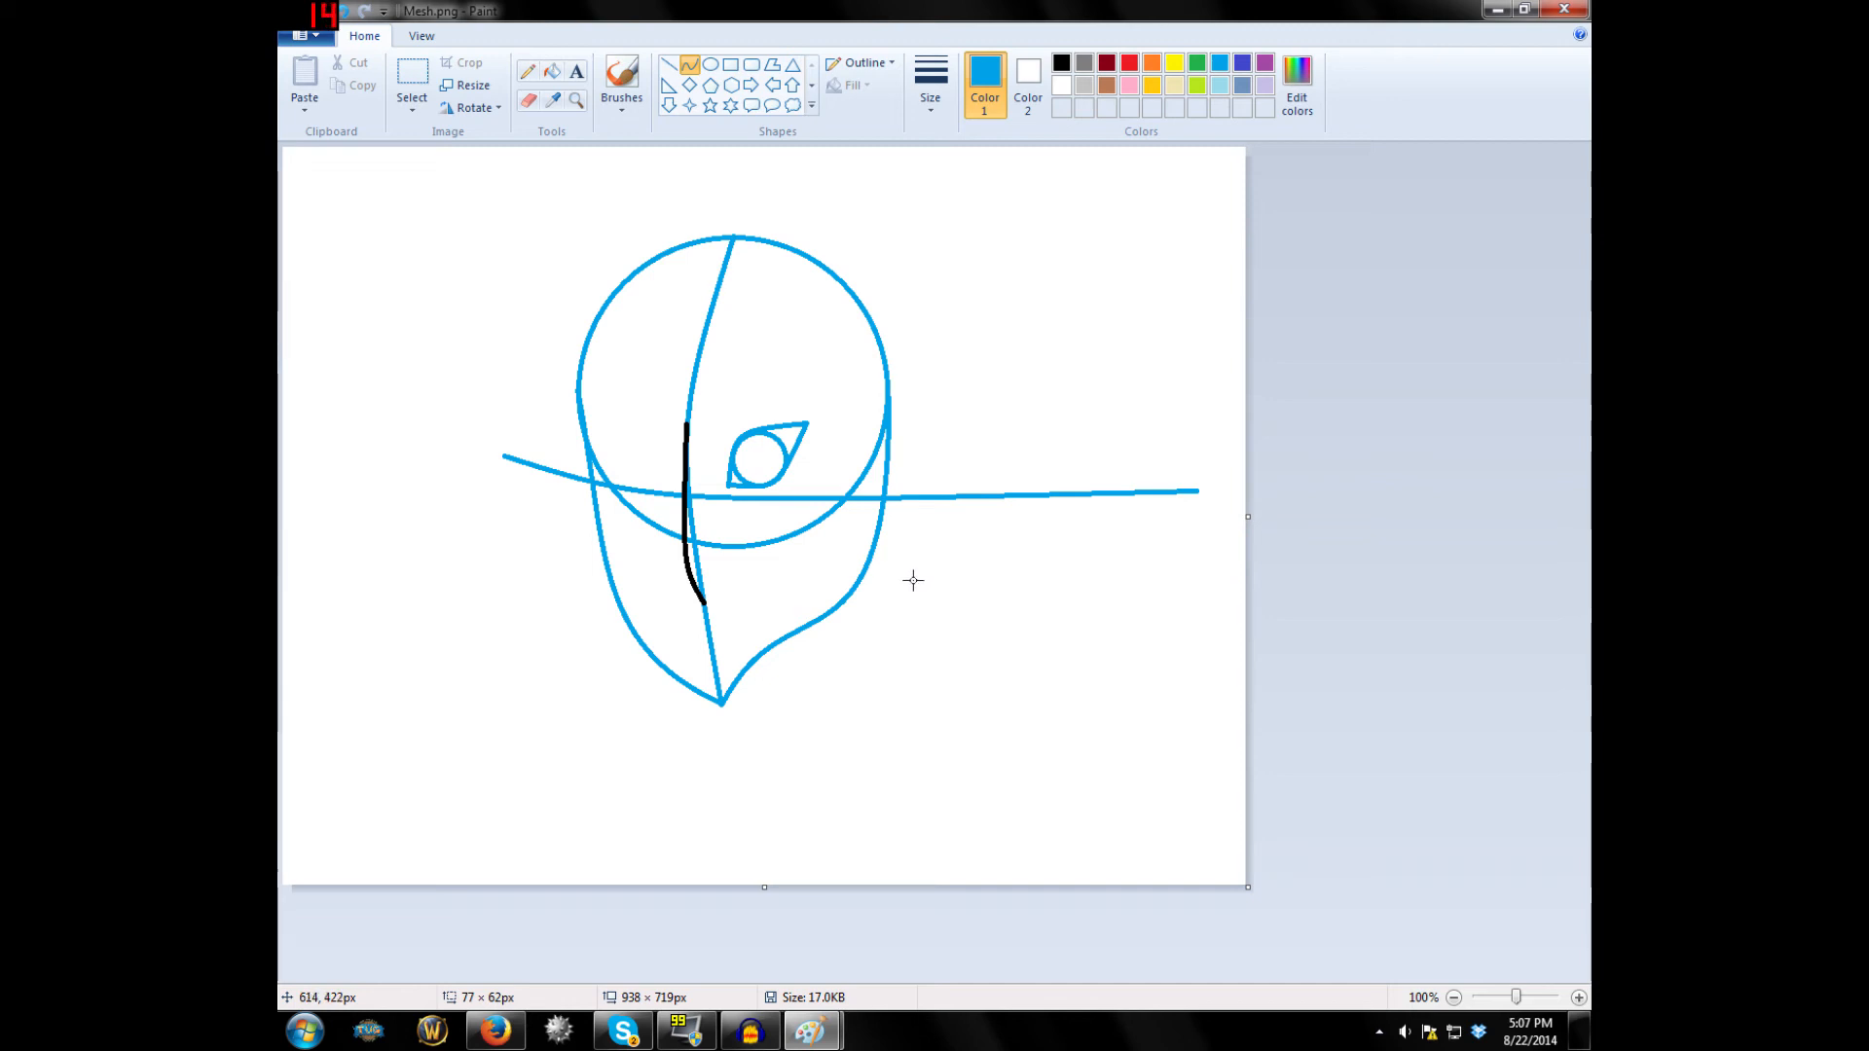
left_click(411, 90)
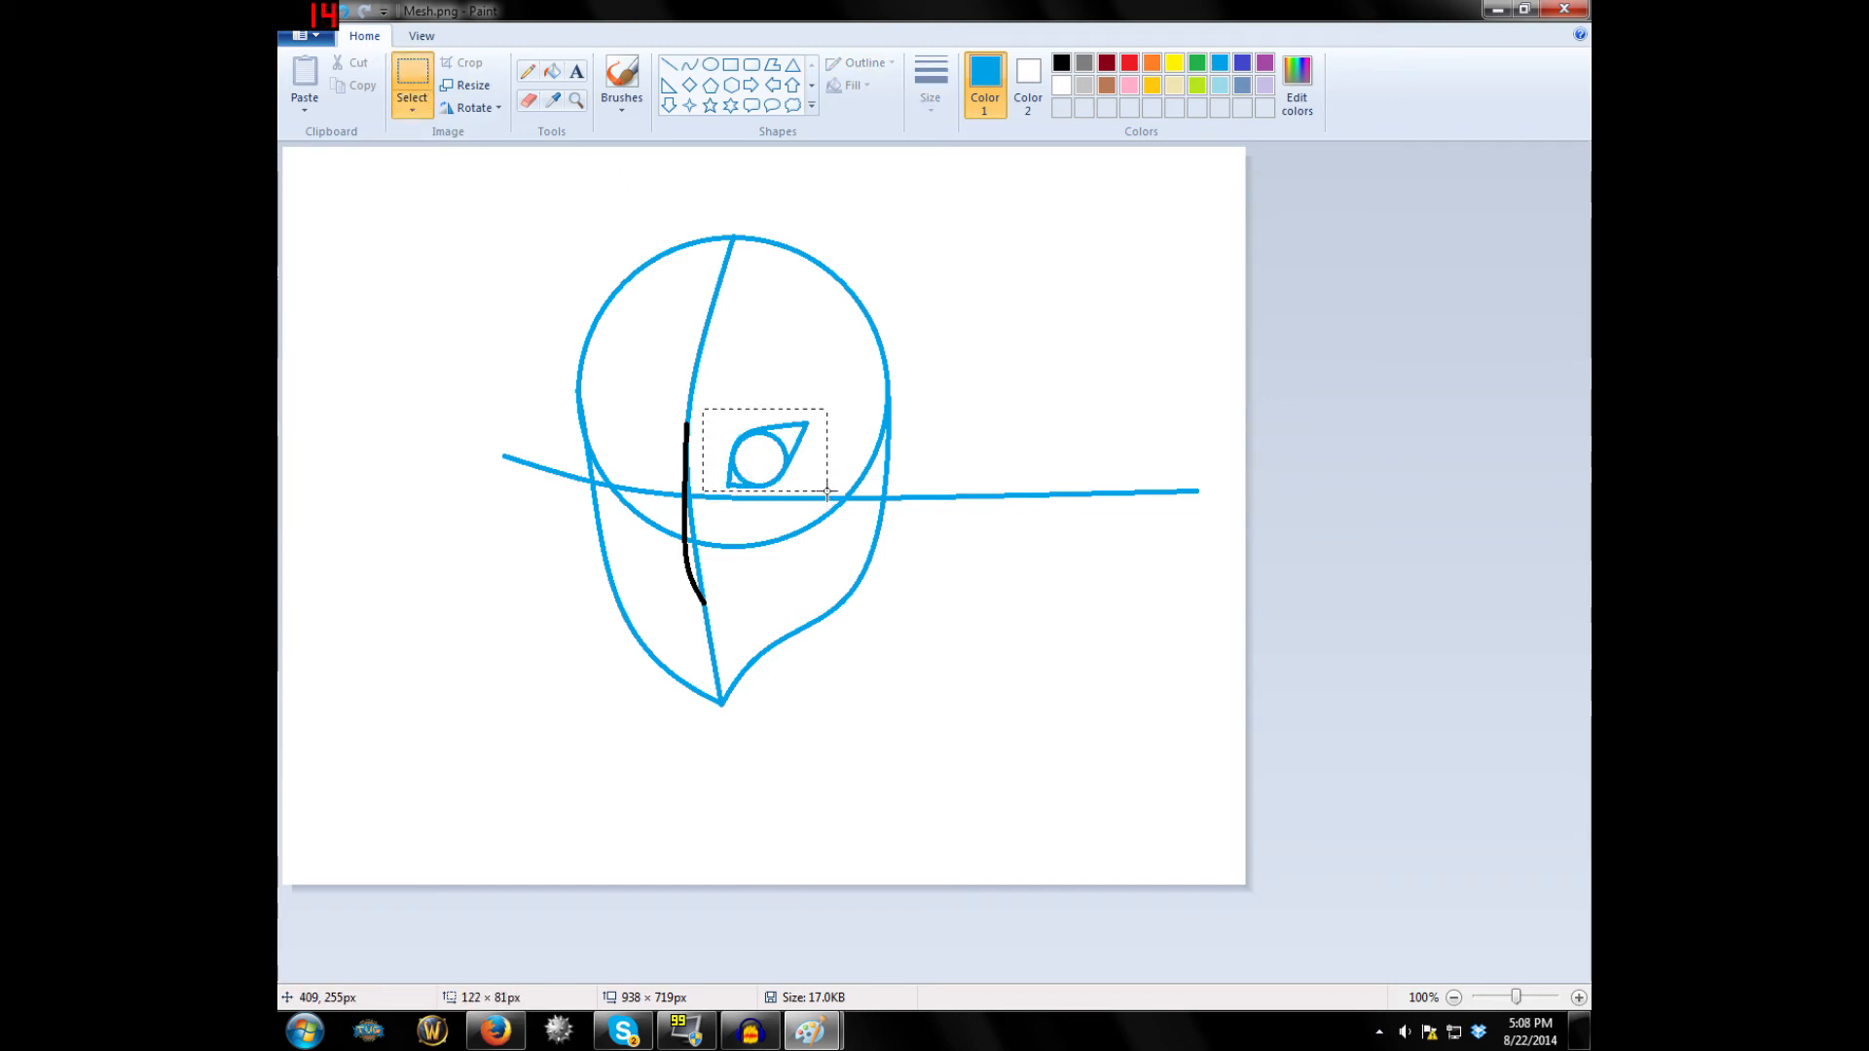
Cut the first eye, draw a small circle near the lower-left corner, and paste a copy.
right_click(766, 457)
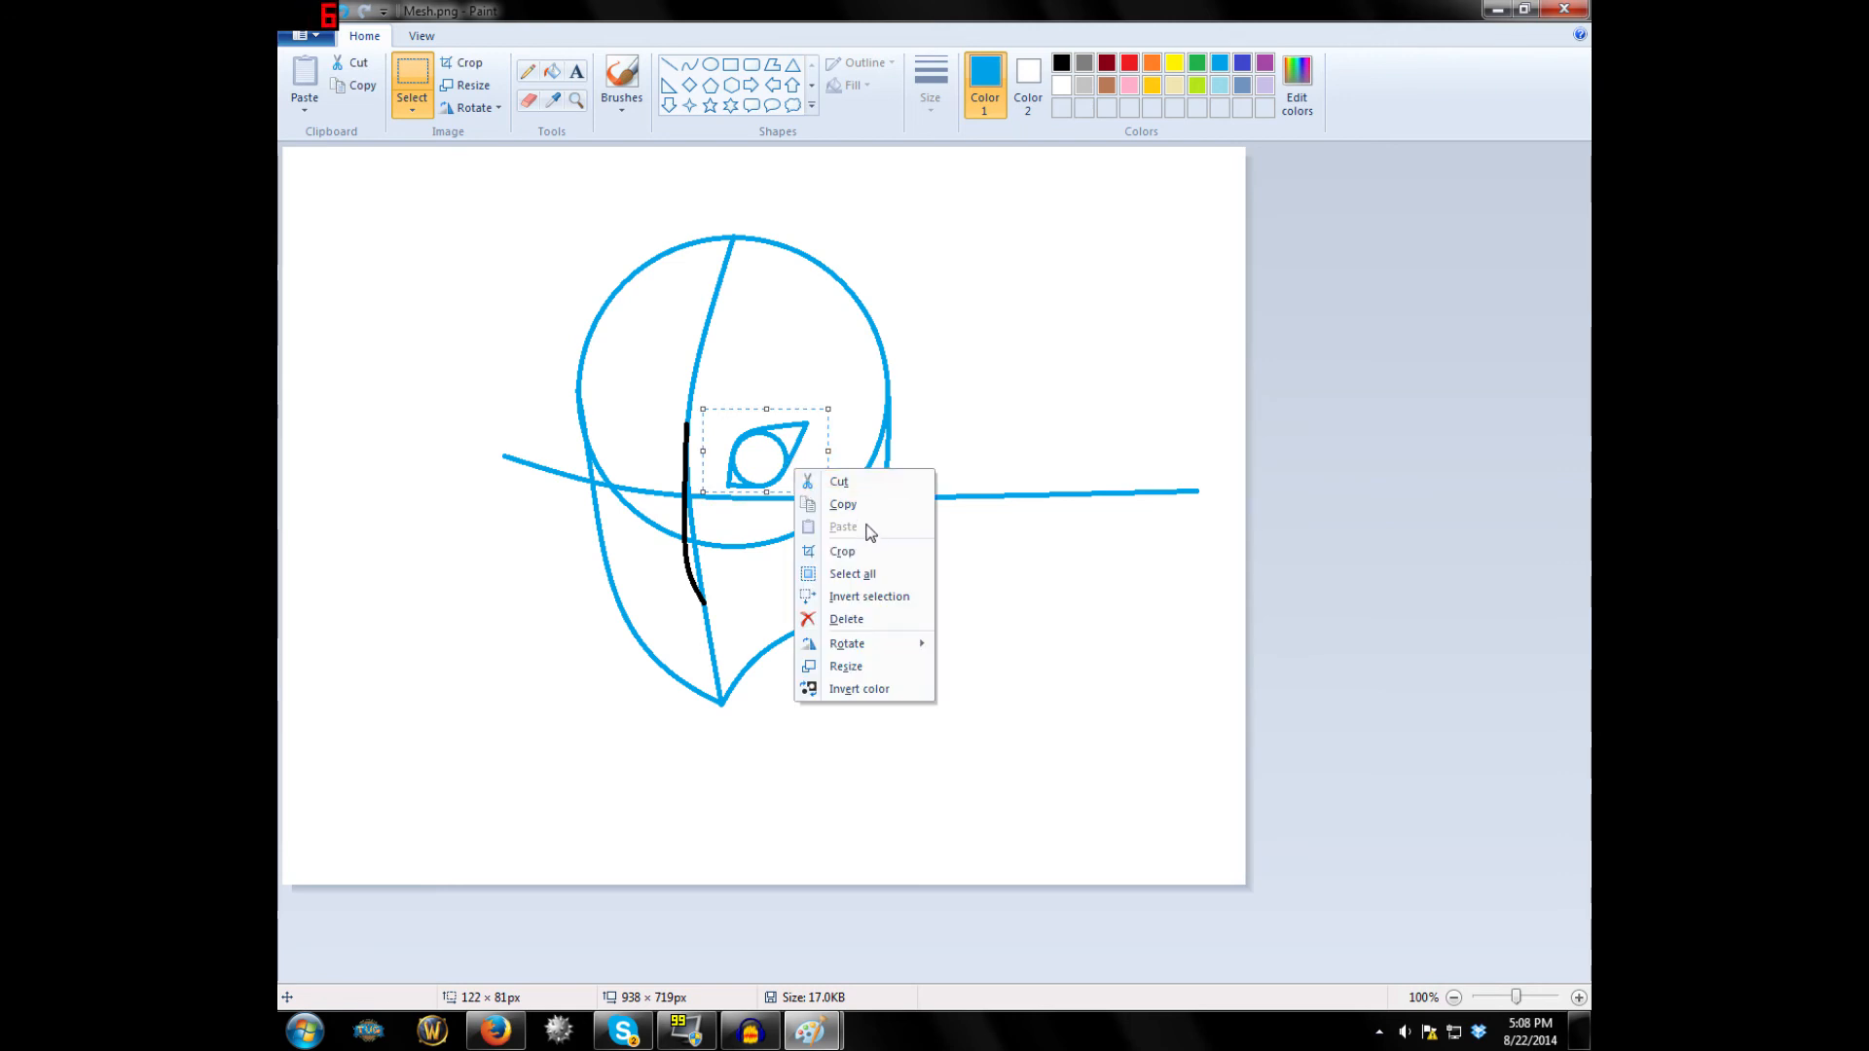
mouse_move(438, 679)
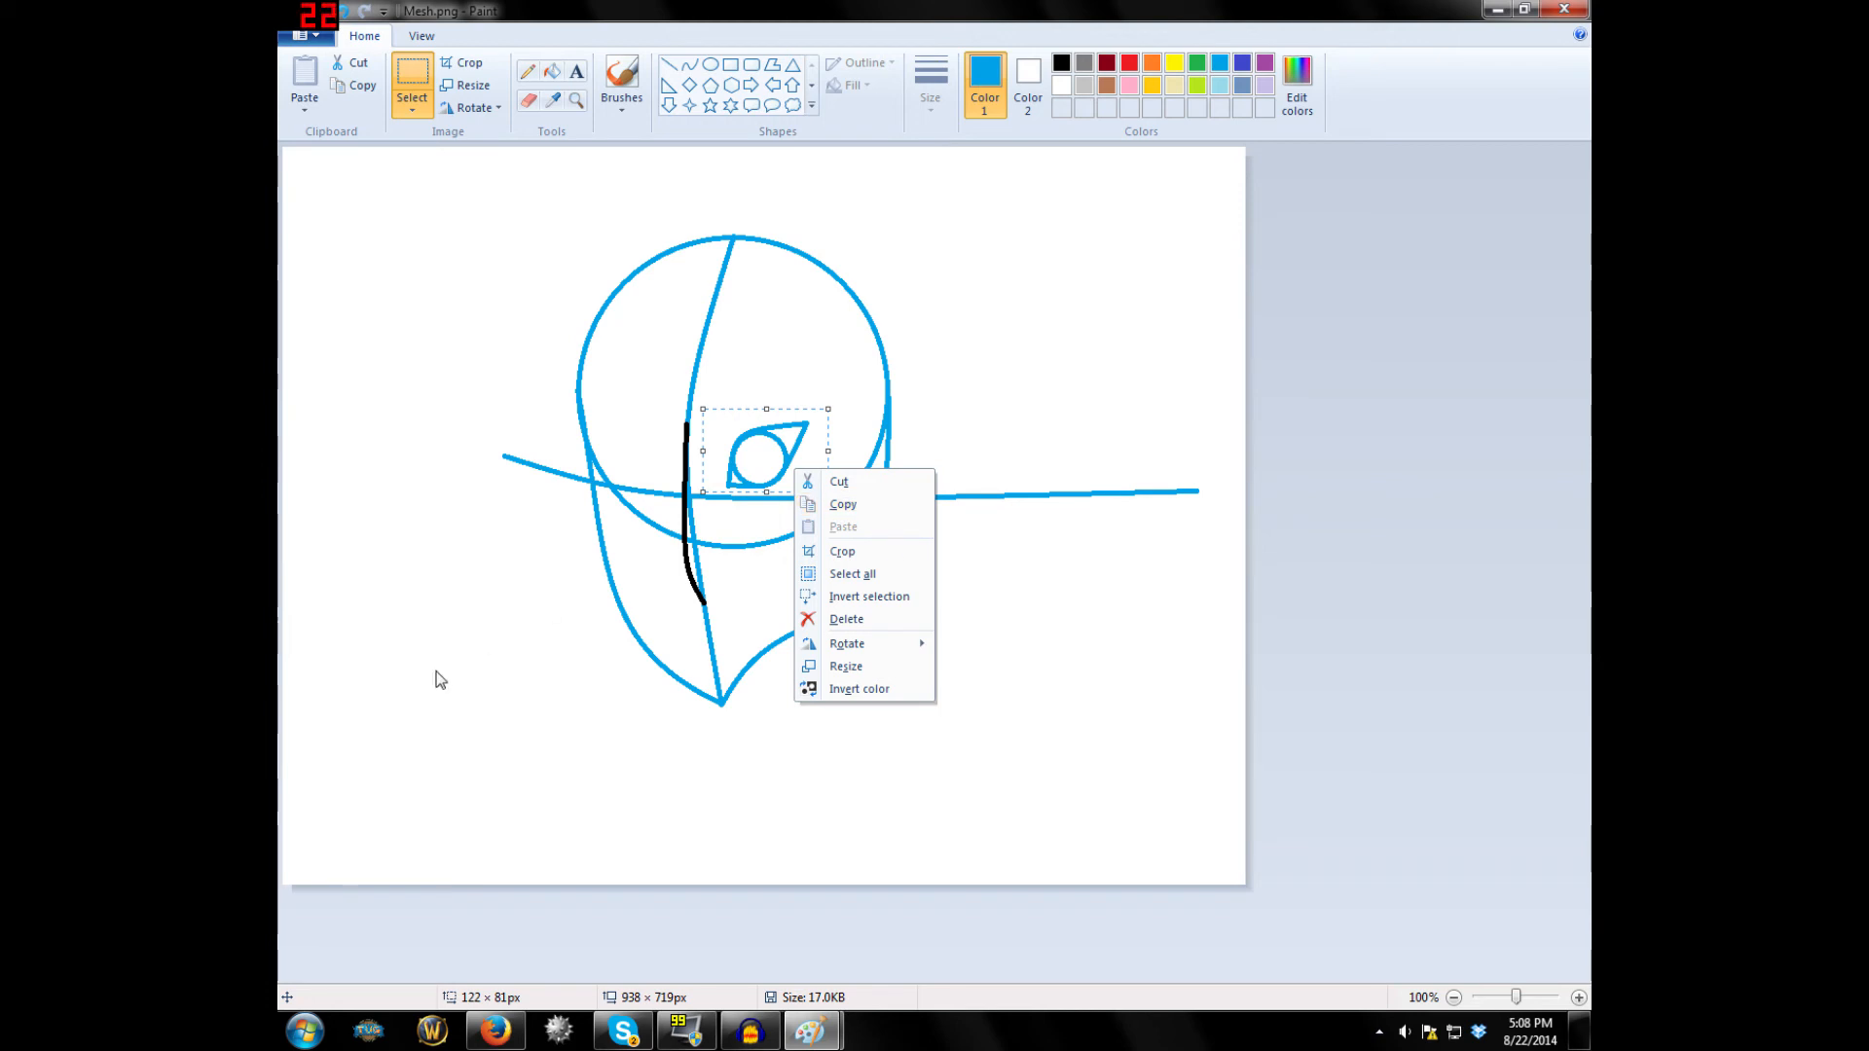
left_click(846, 619)
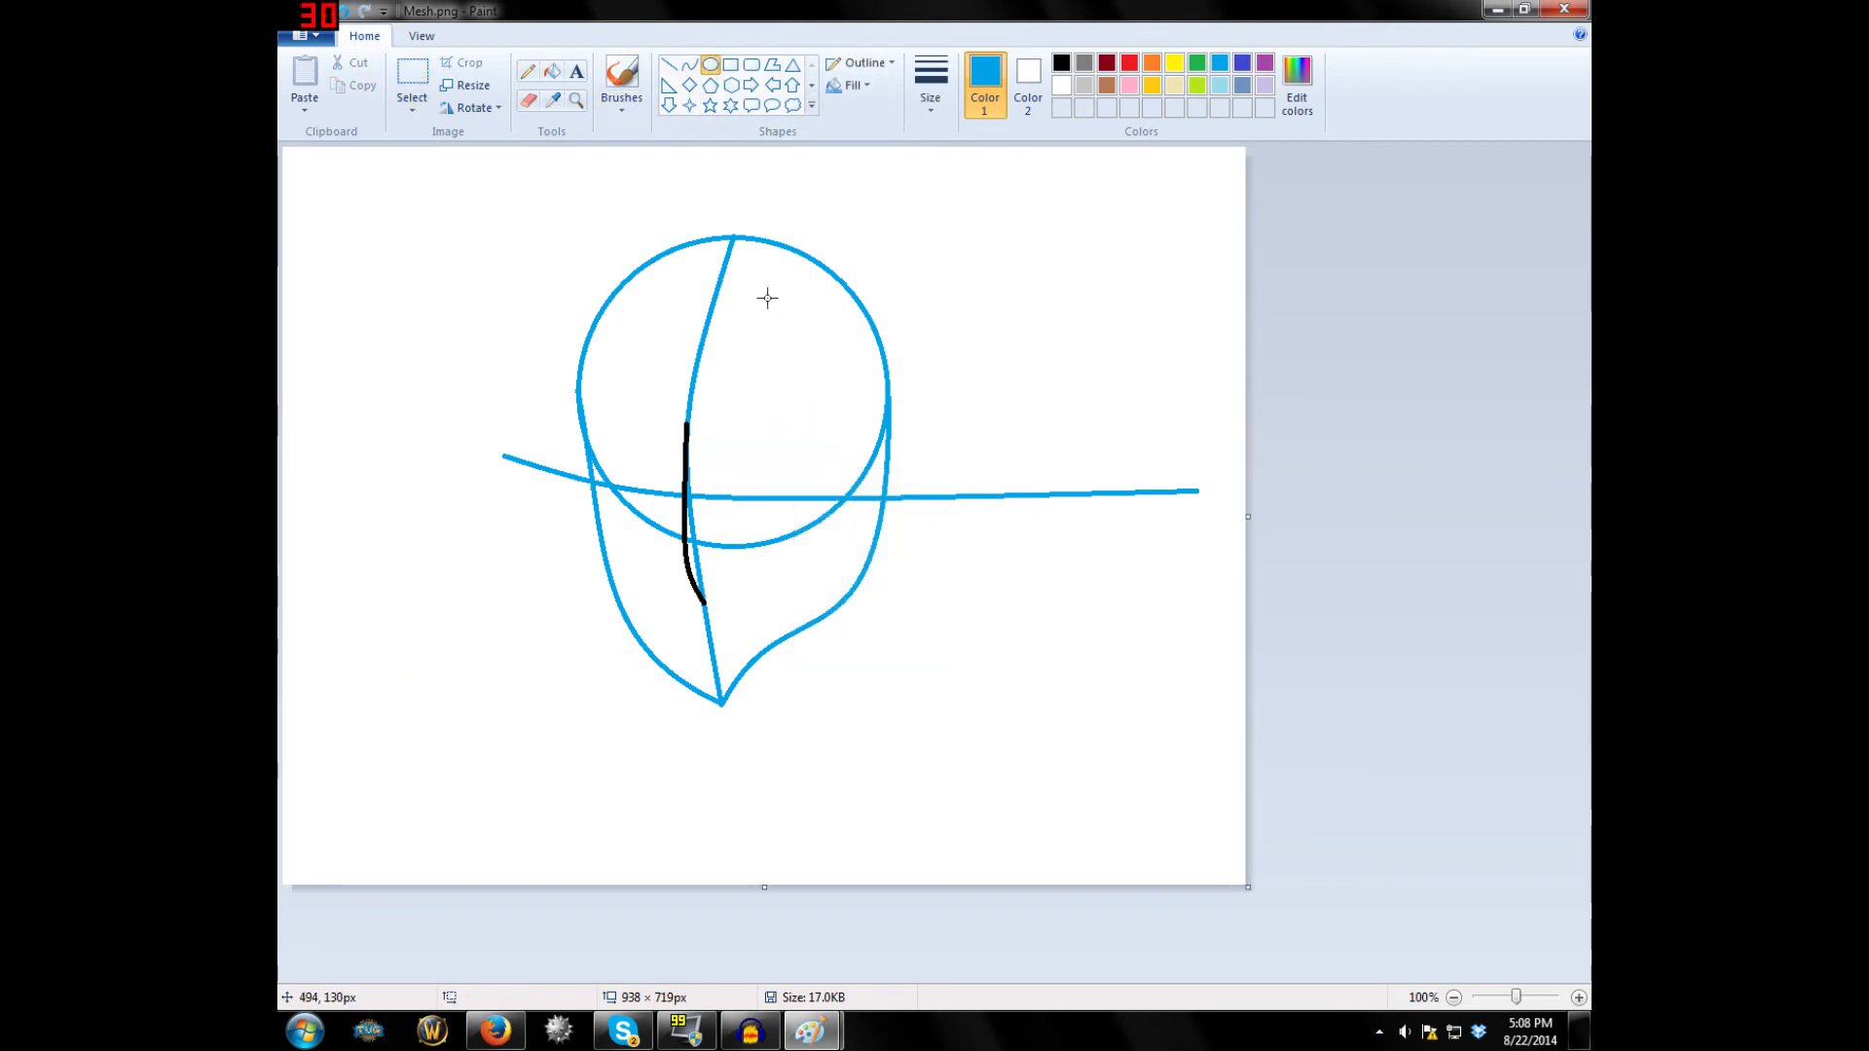
left_click_drag(370, 637, 423, 697)
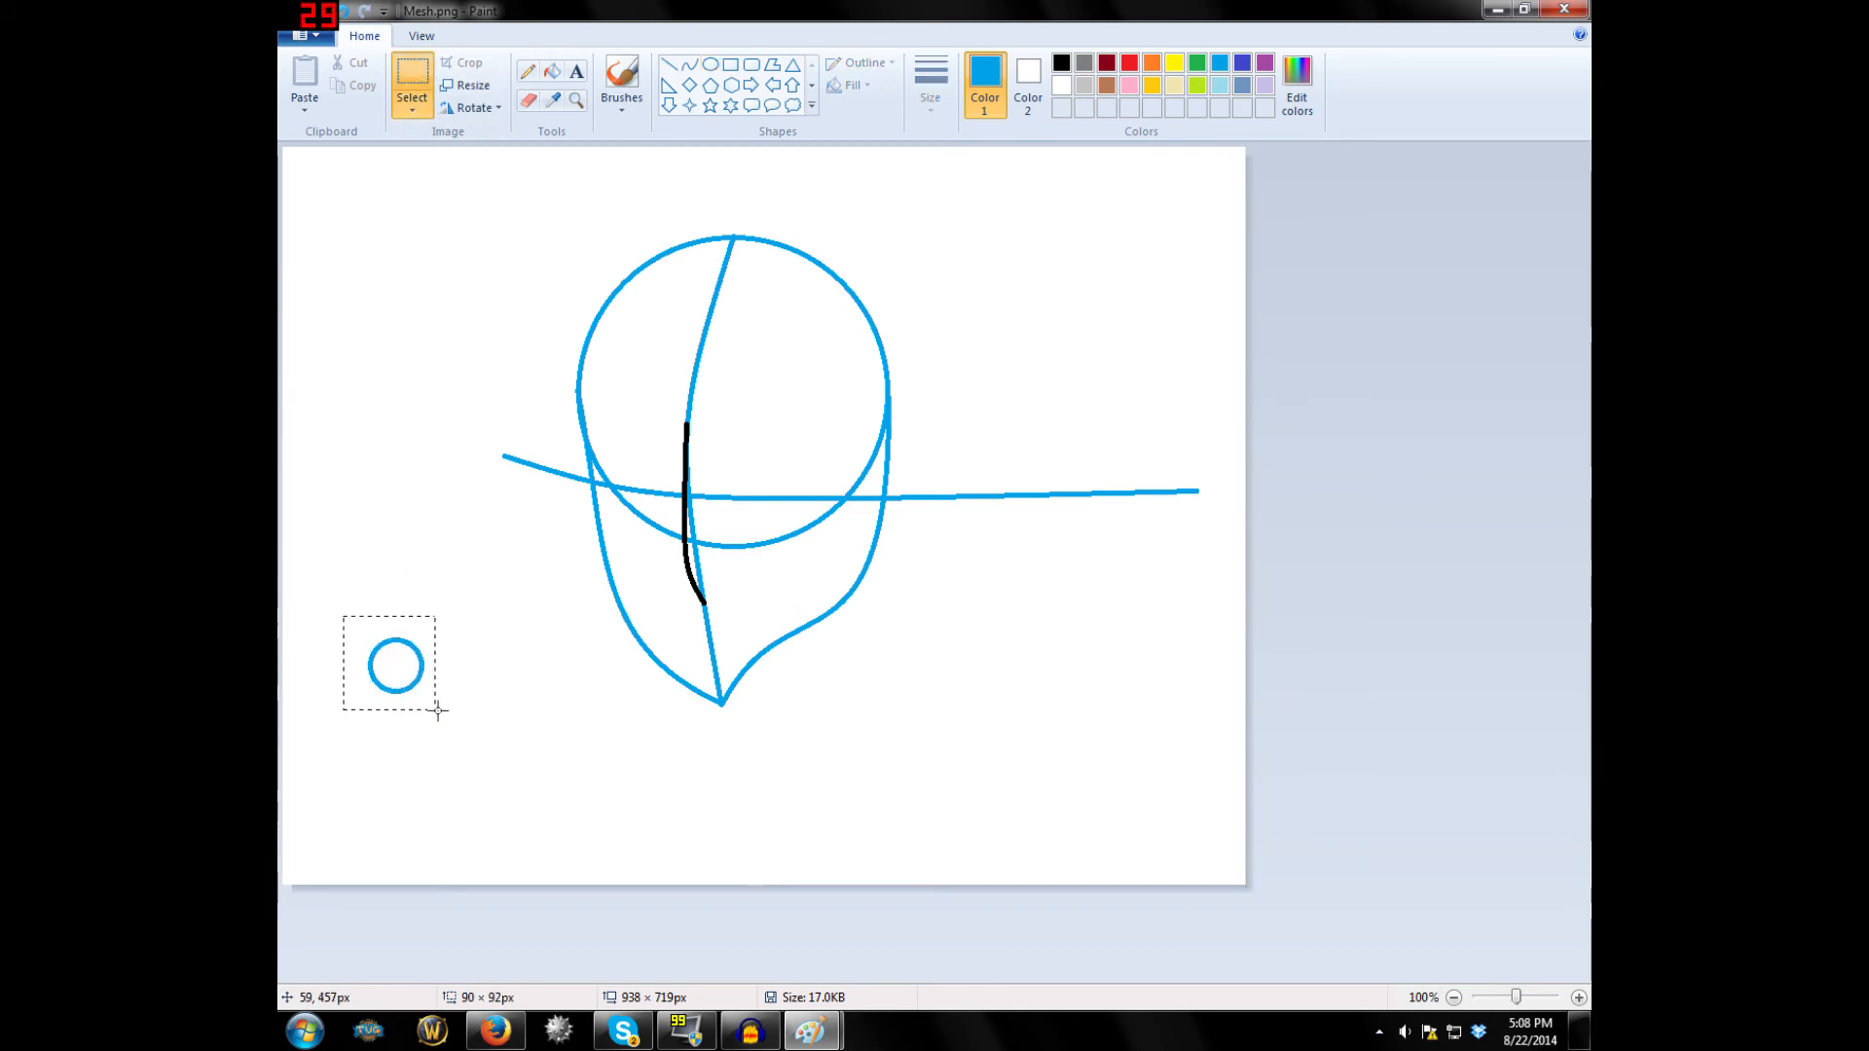
right_click(393, 664)
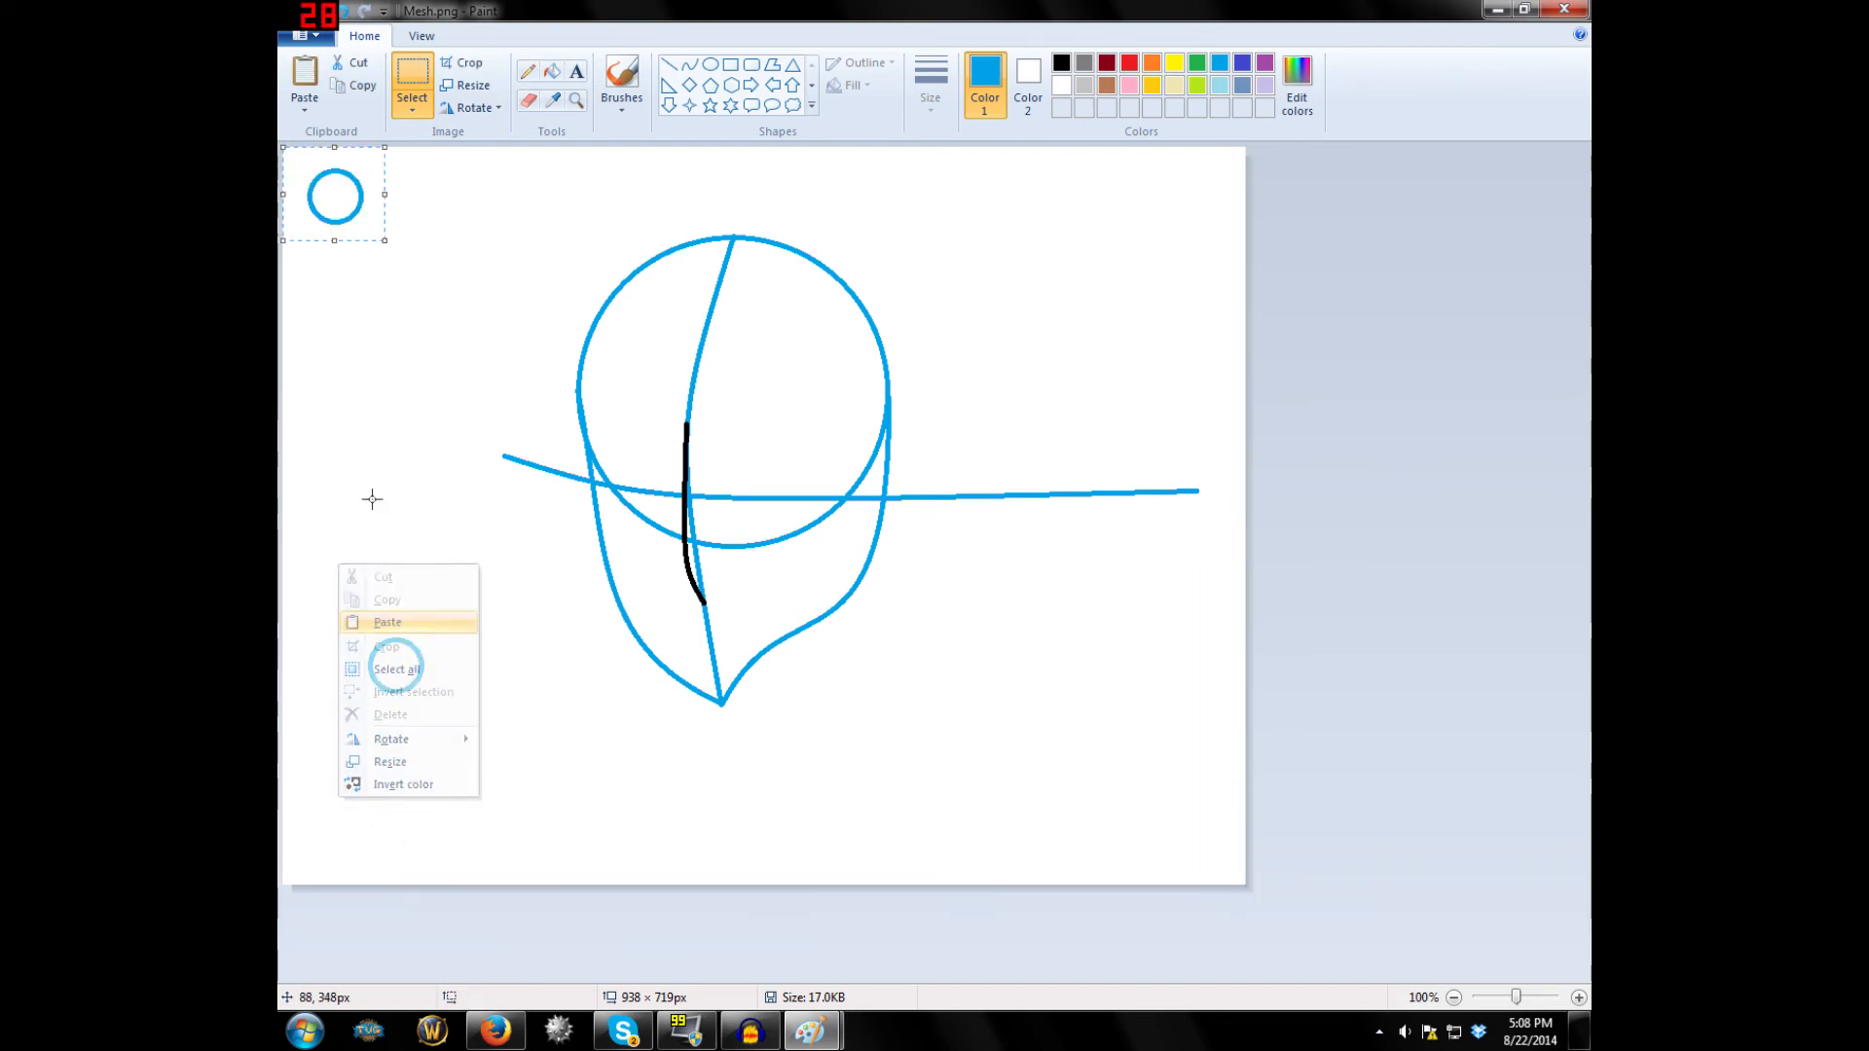
left_click(387, 621)
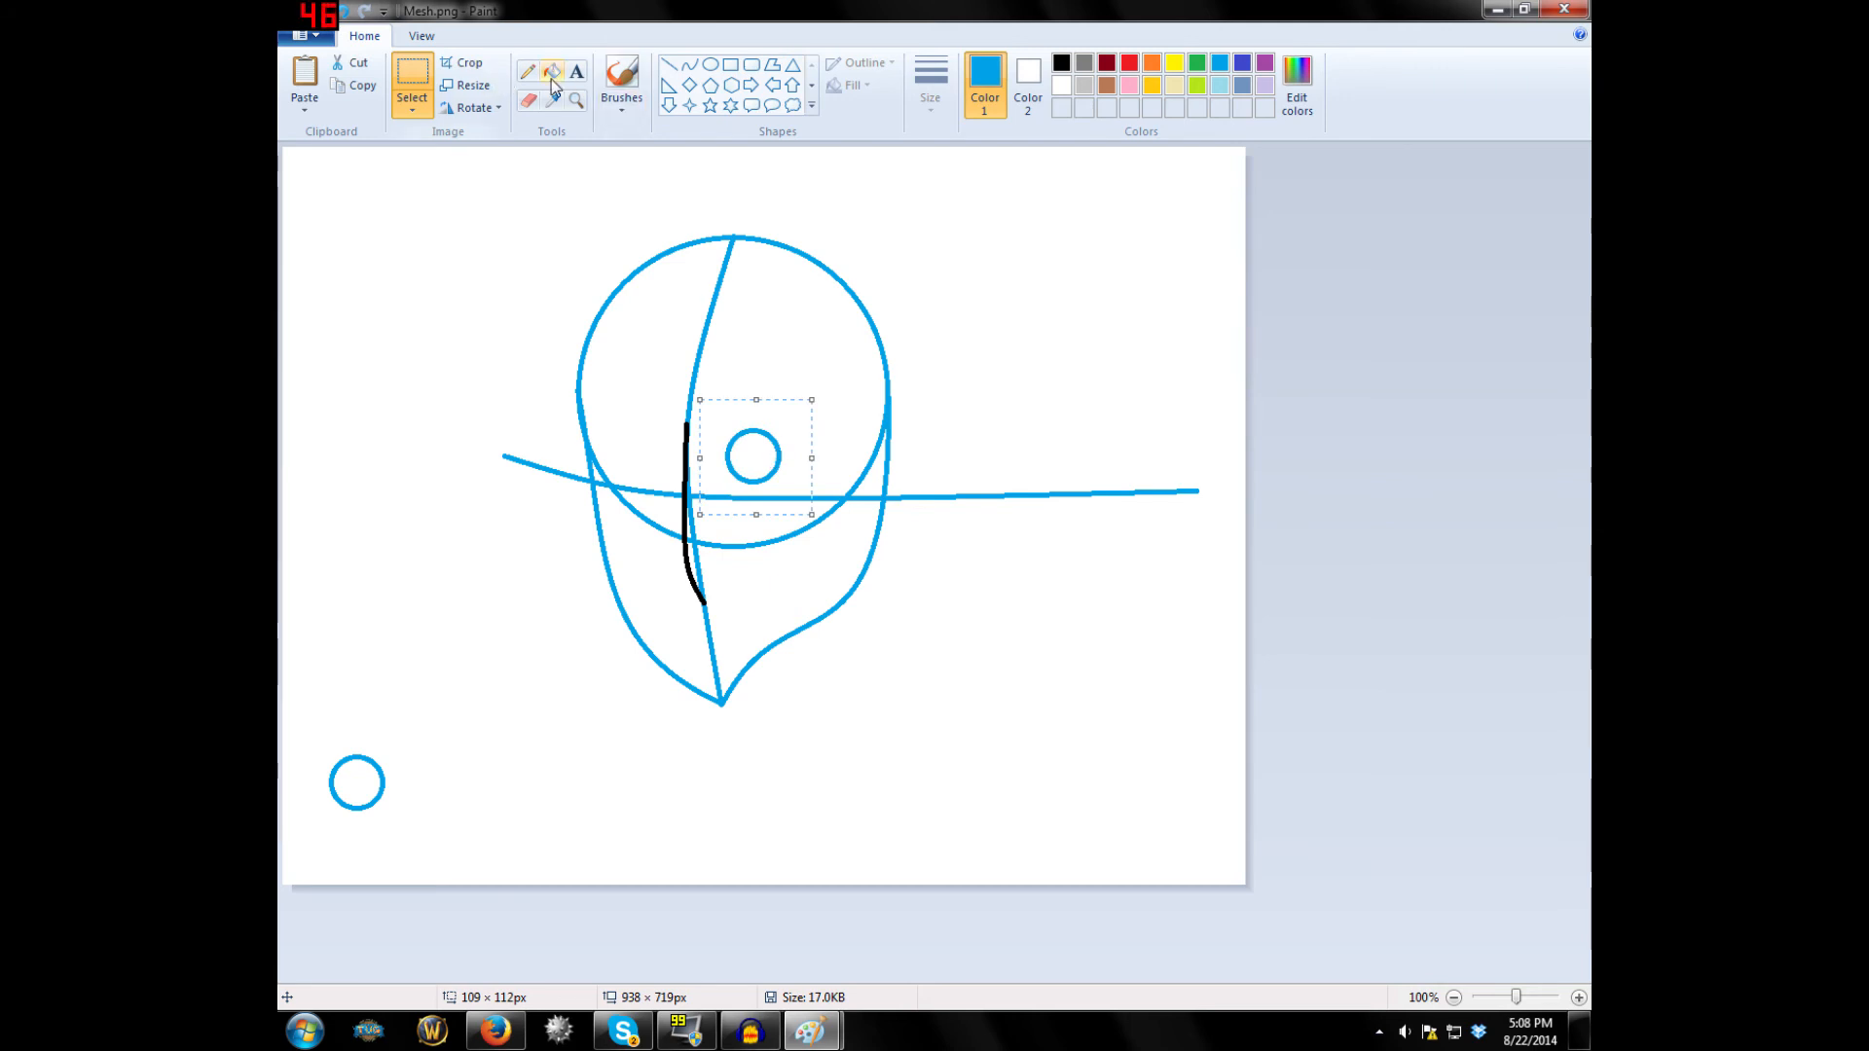
Redraw the curved upper and lower eyelids around the iris right of the nose line.
left_click(552, 72)
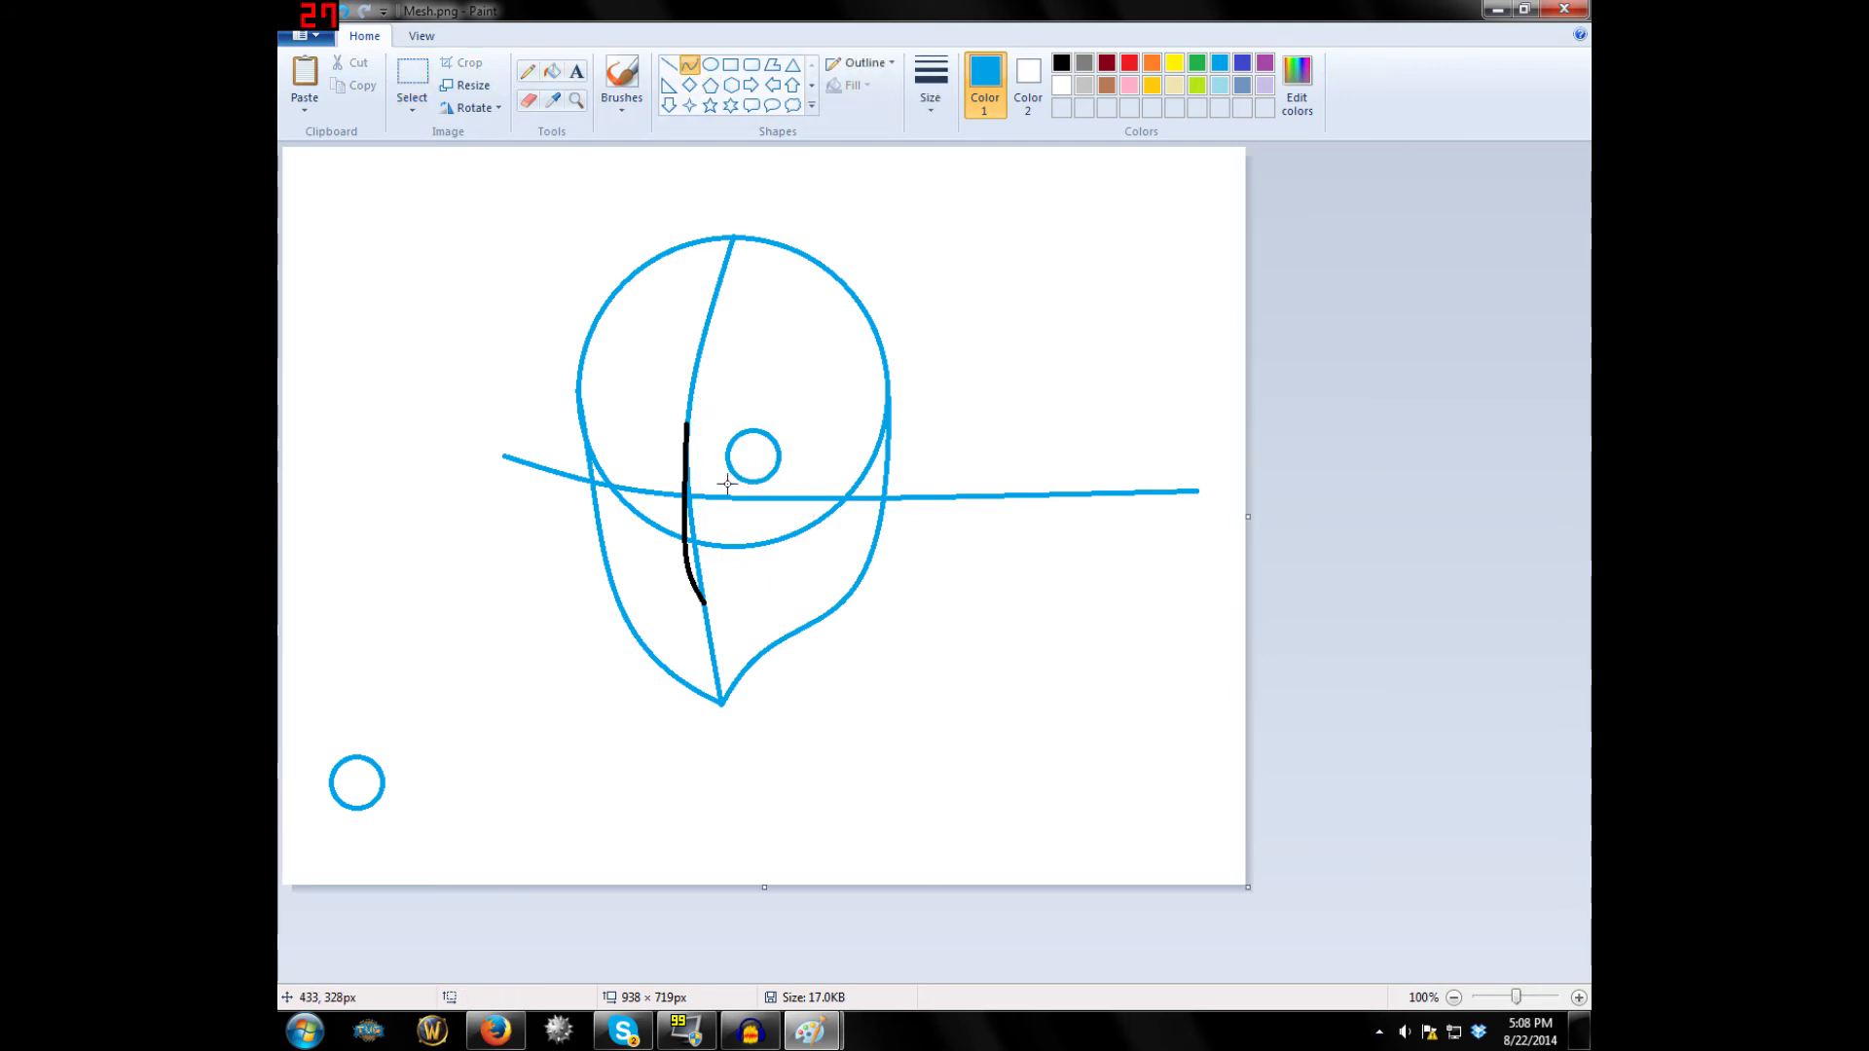
left_click_drag(724, 484, 793, 426)
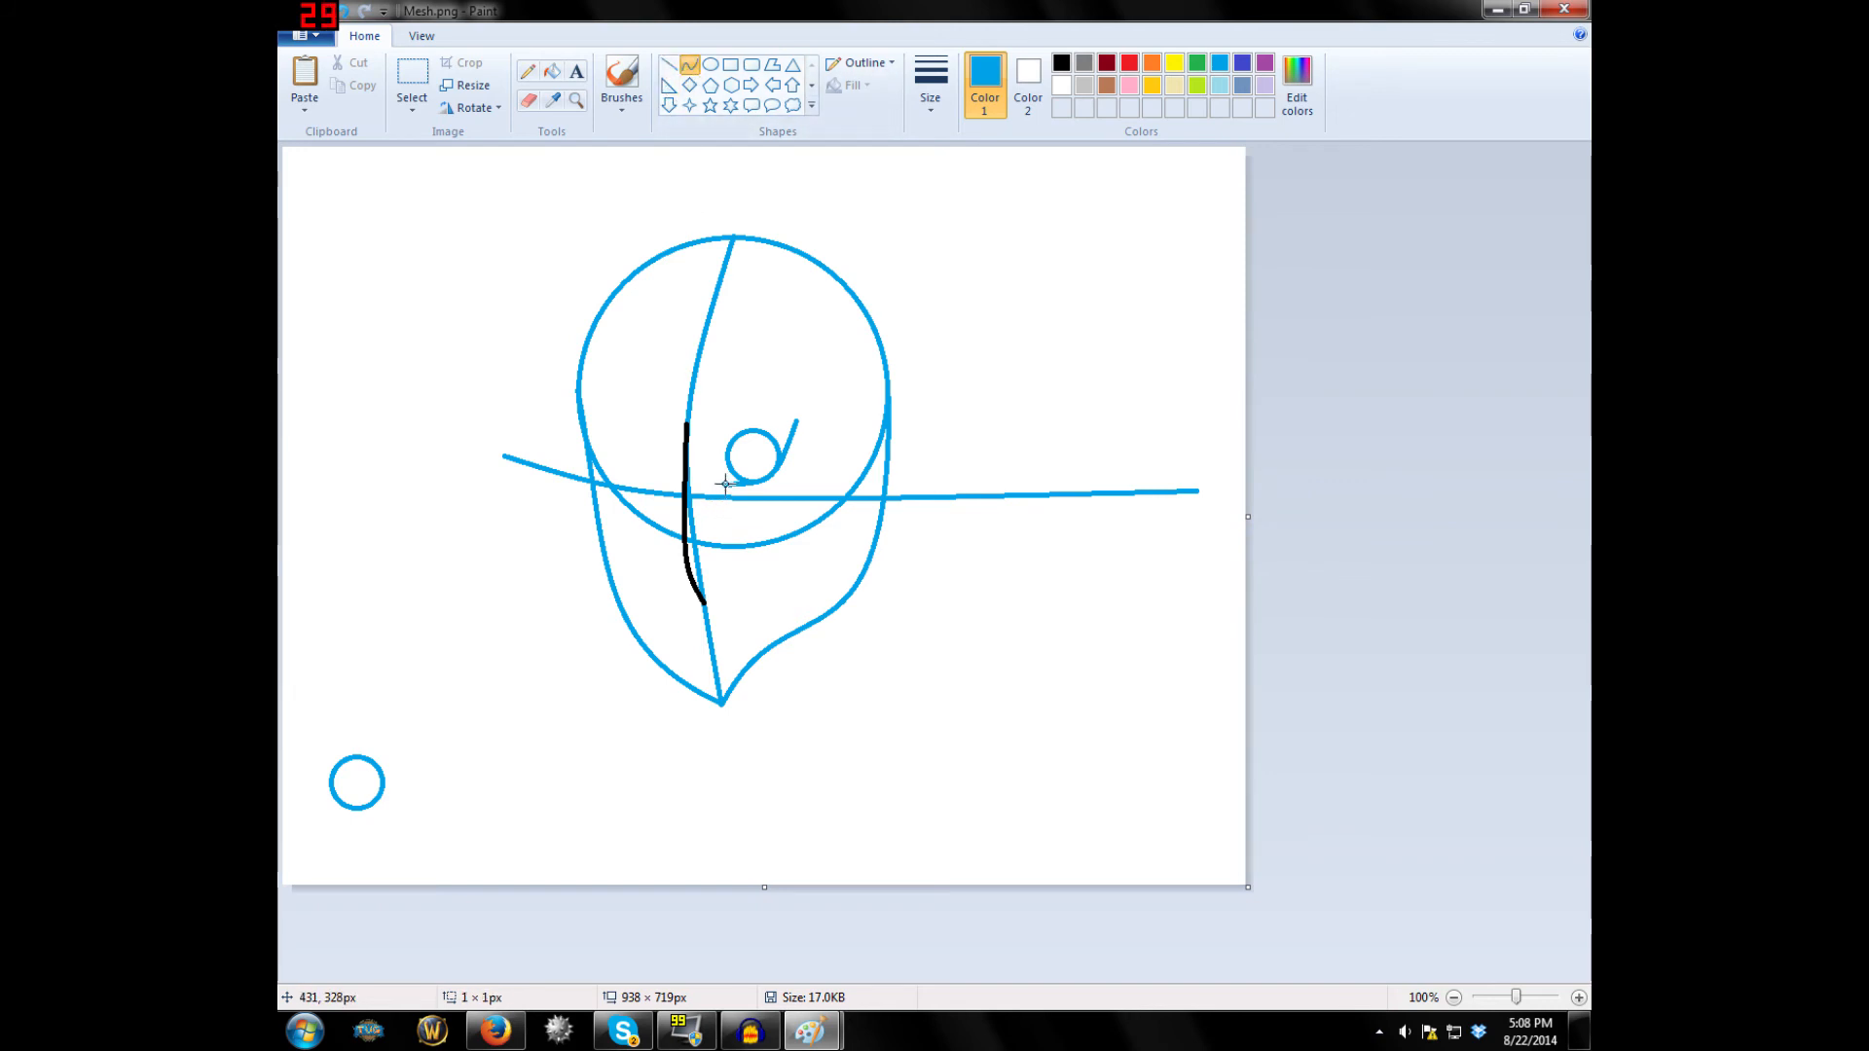
left_click_drag(725, 485, 793, 420)
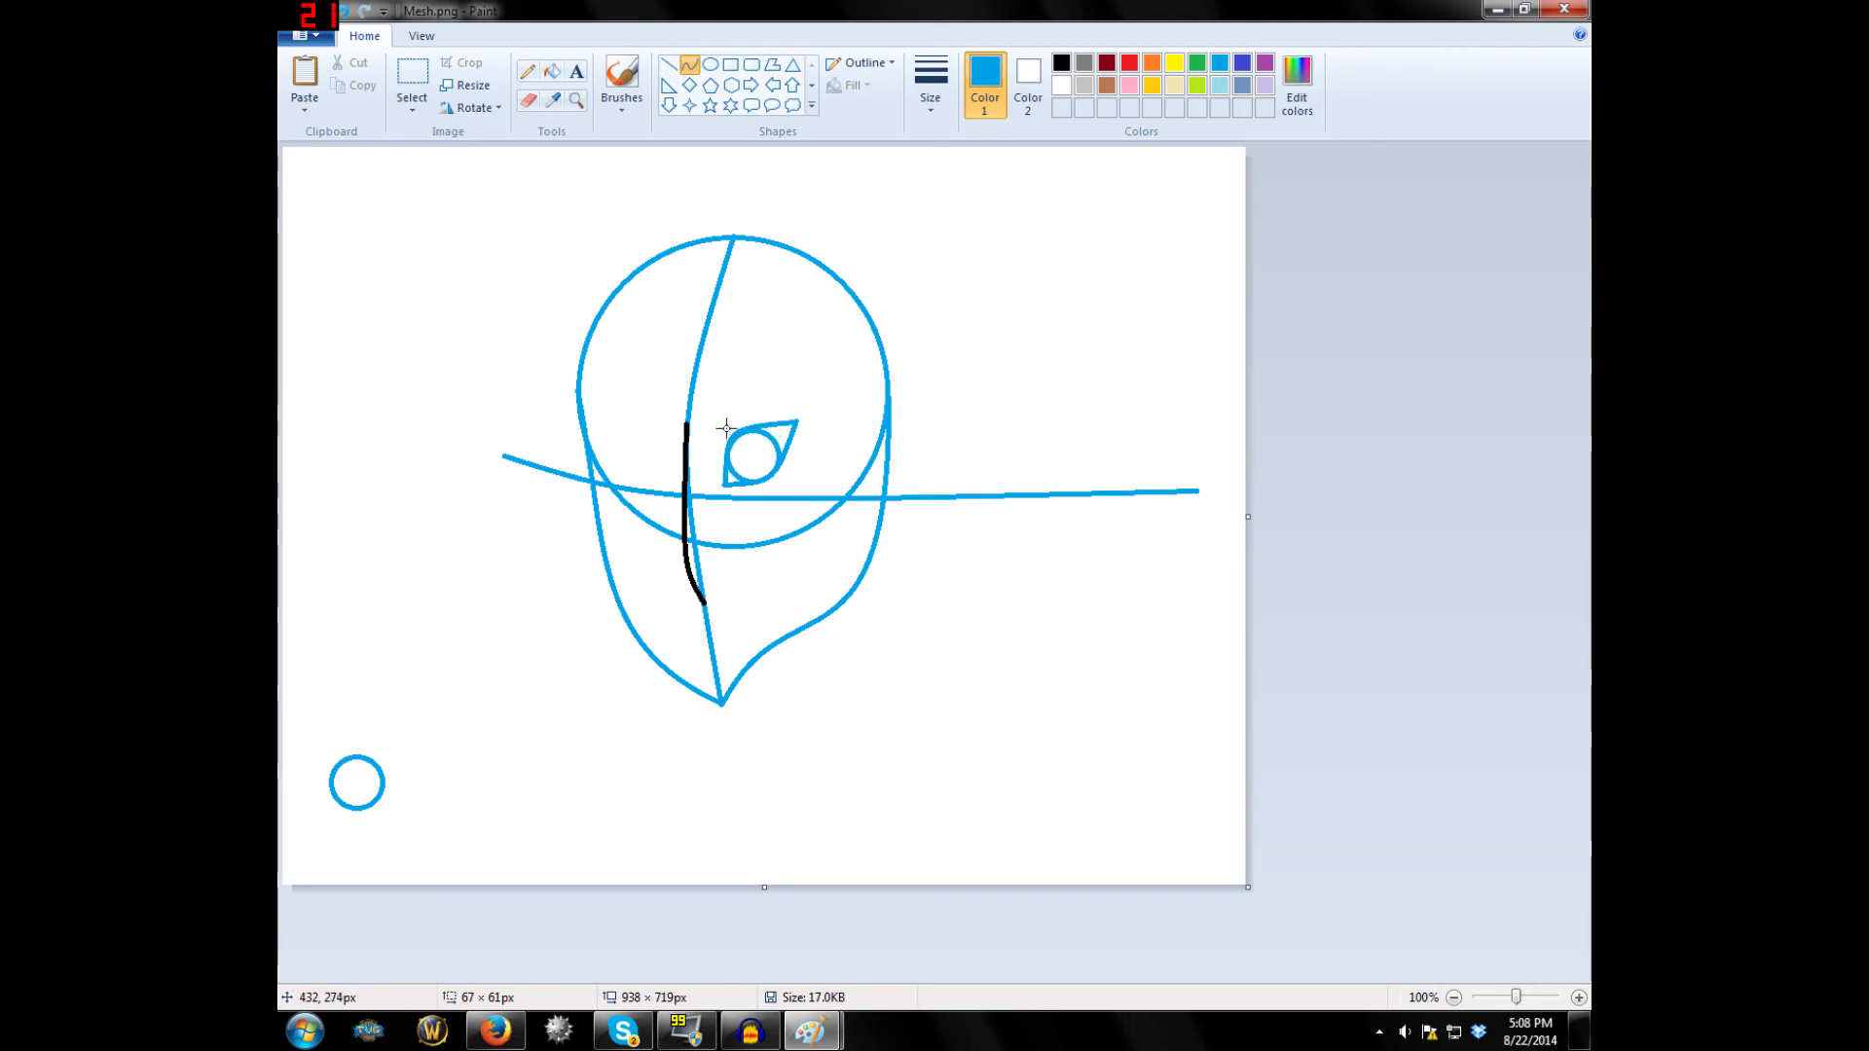
mouse_move(700, 513)
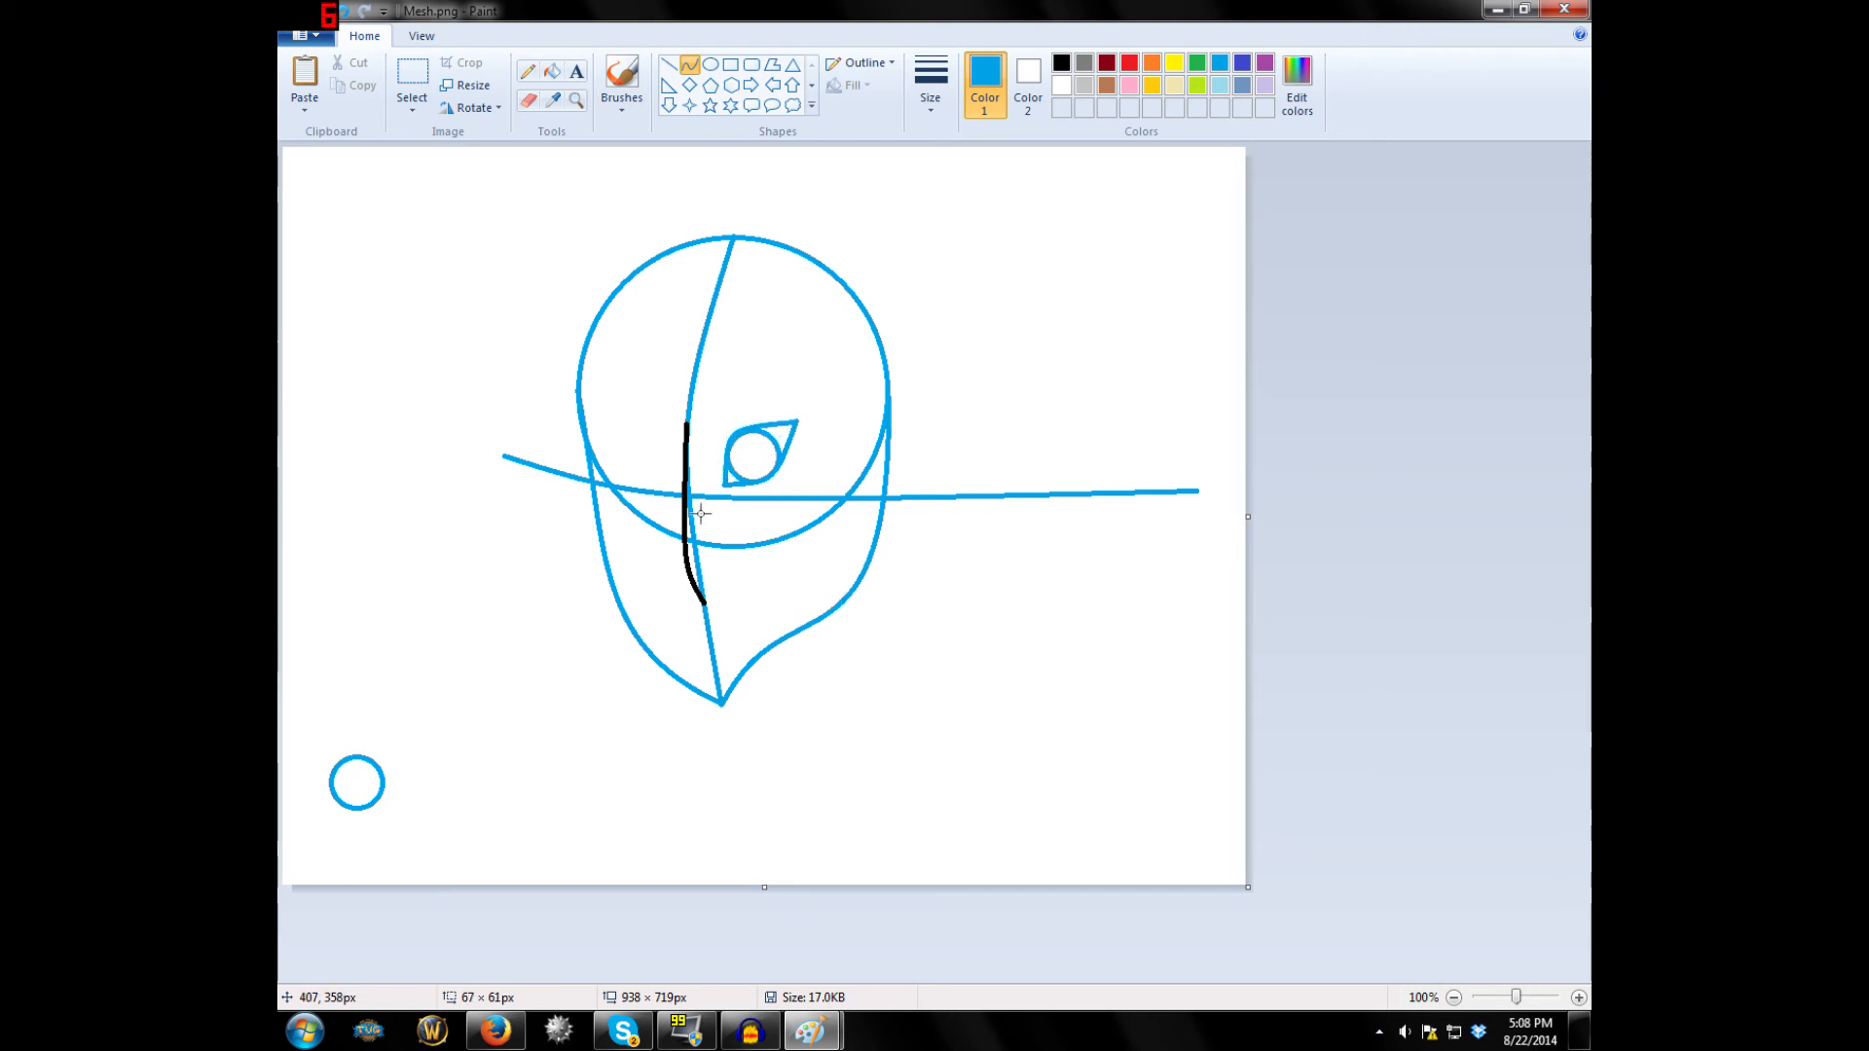
mouse_move(614, 558)
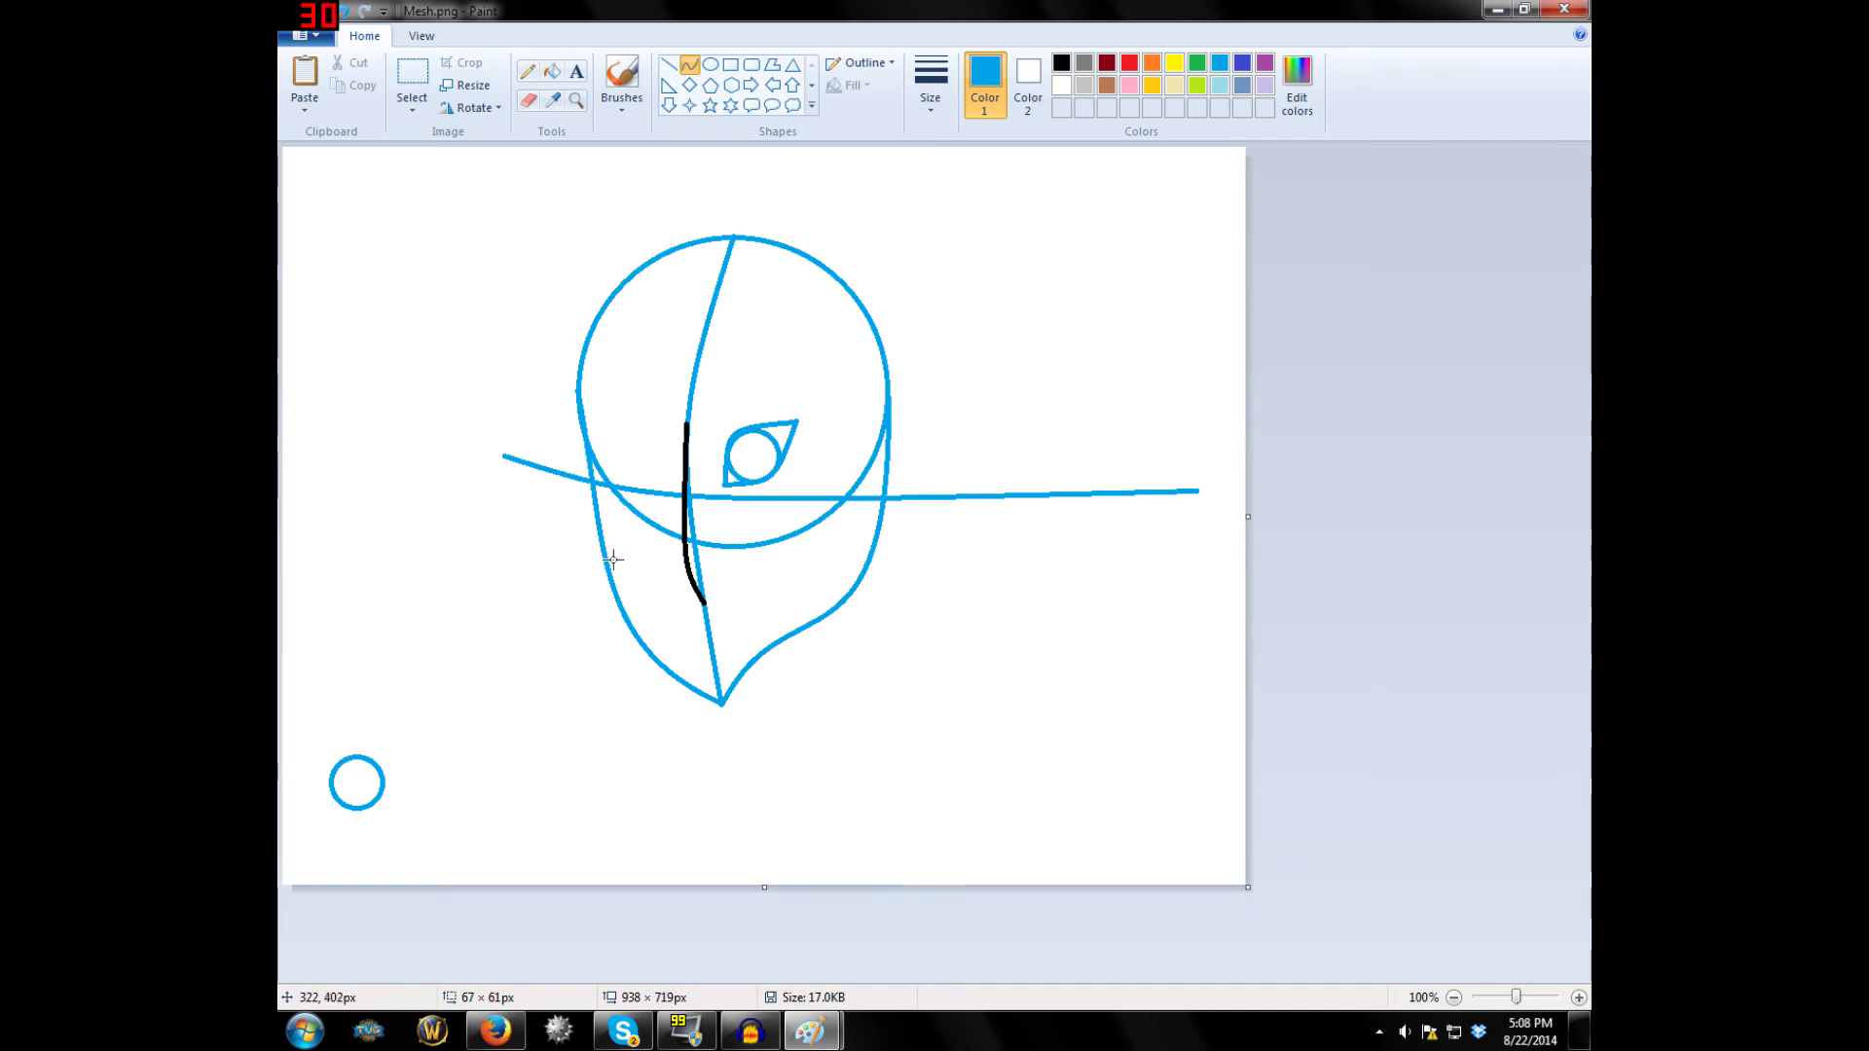
mouse_move(870, 282)
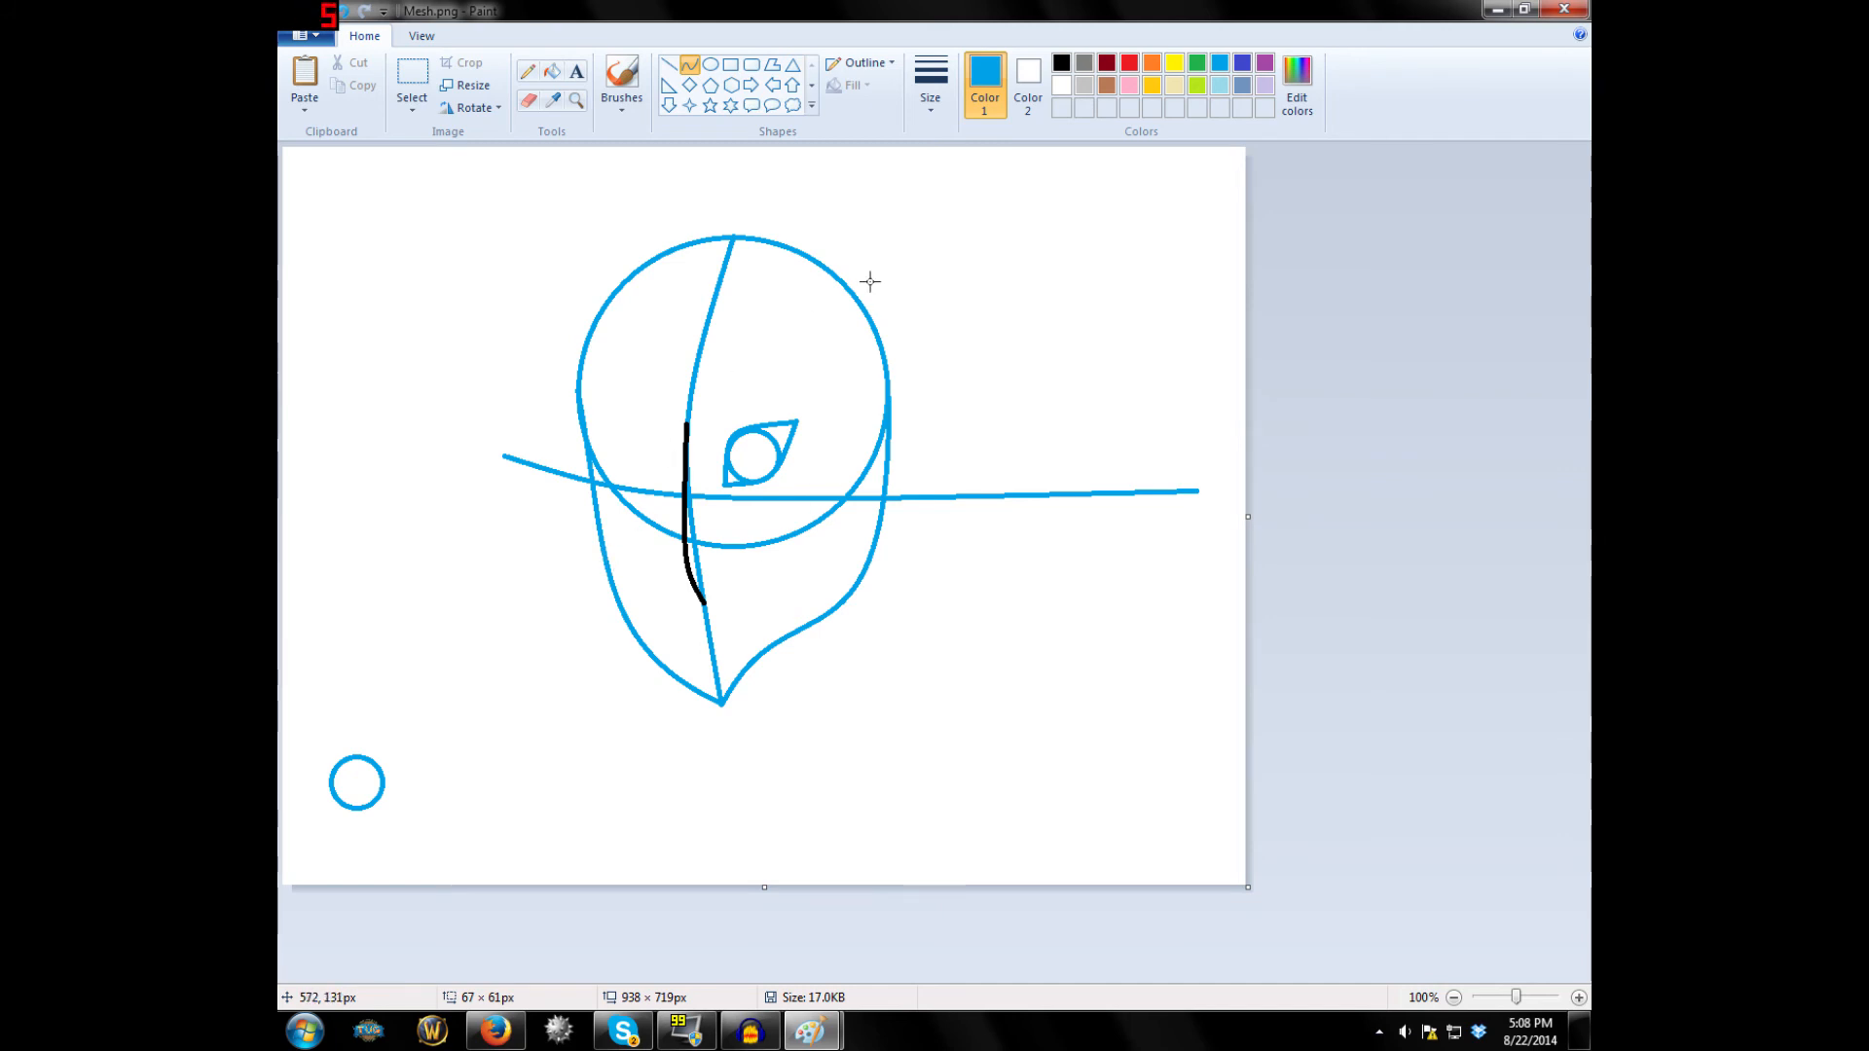
Paste the spare circle and move it left of the nose line as the left iris.
left_click(411, 84)
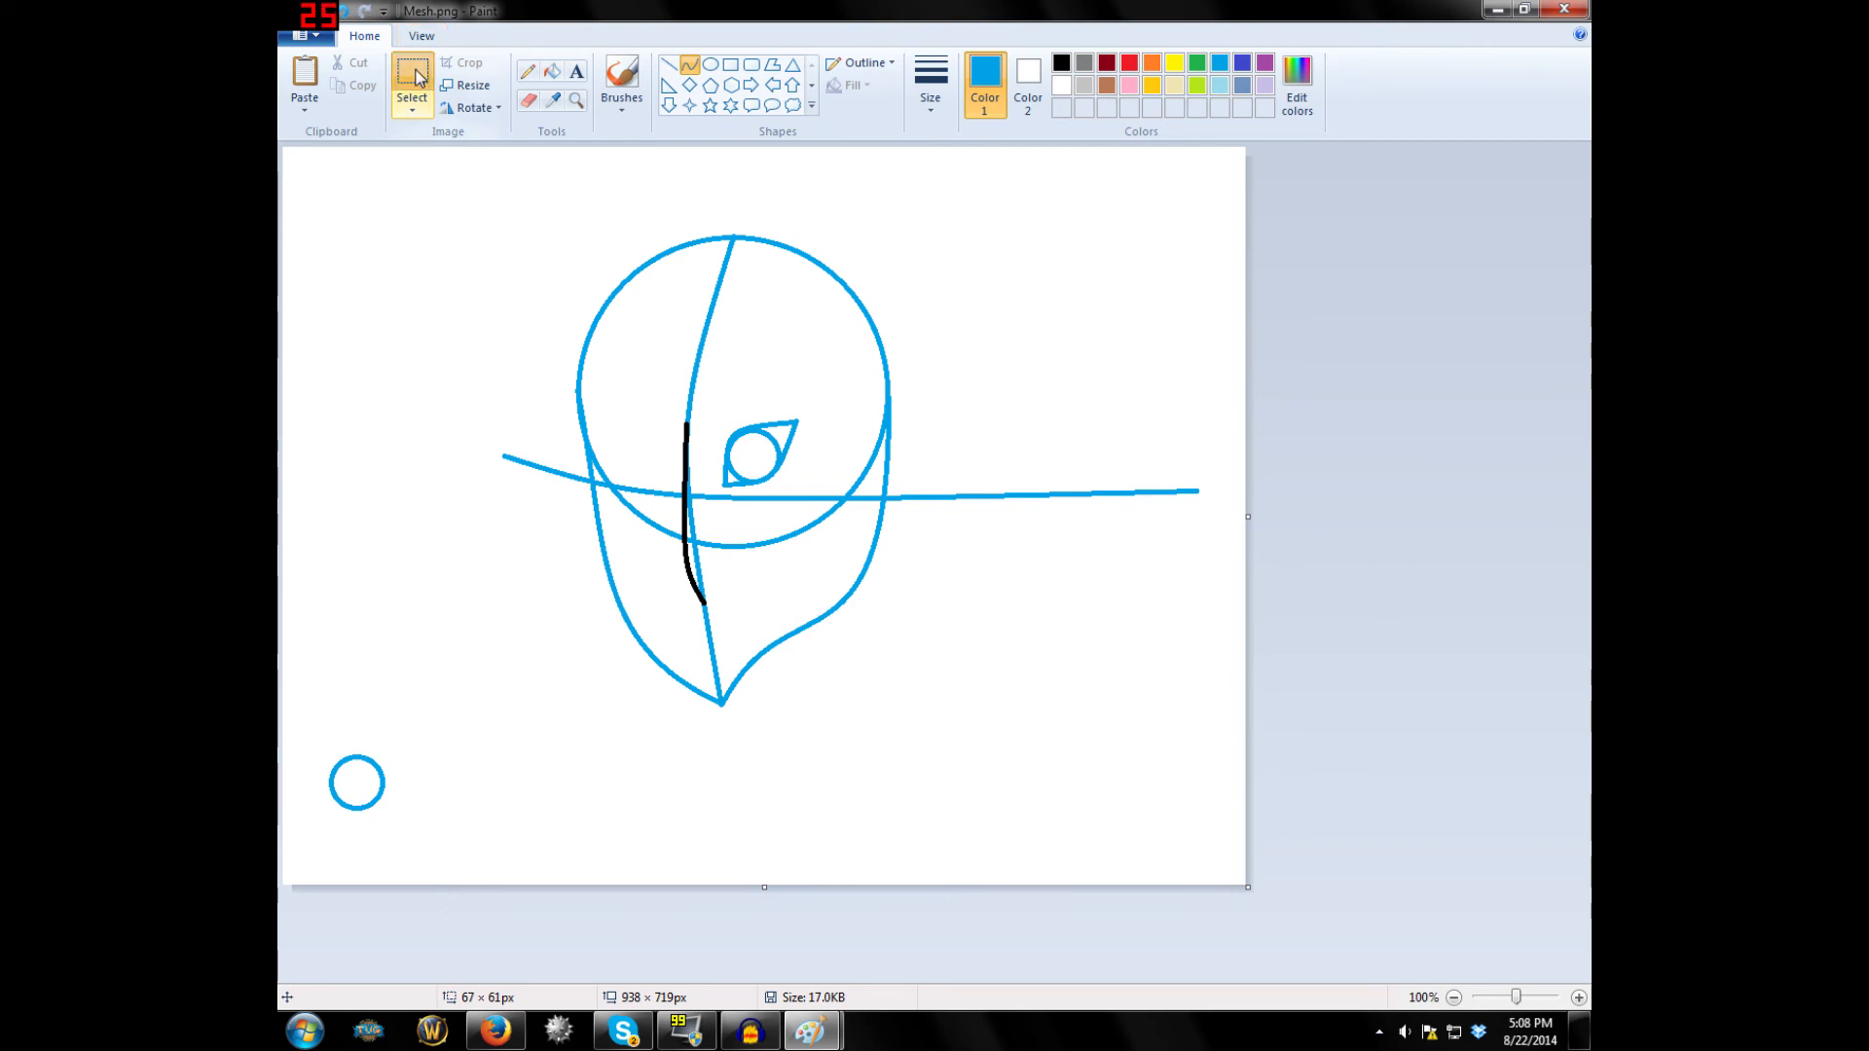
right_click(357, 783)
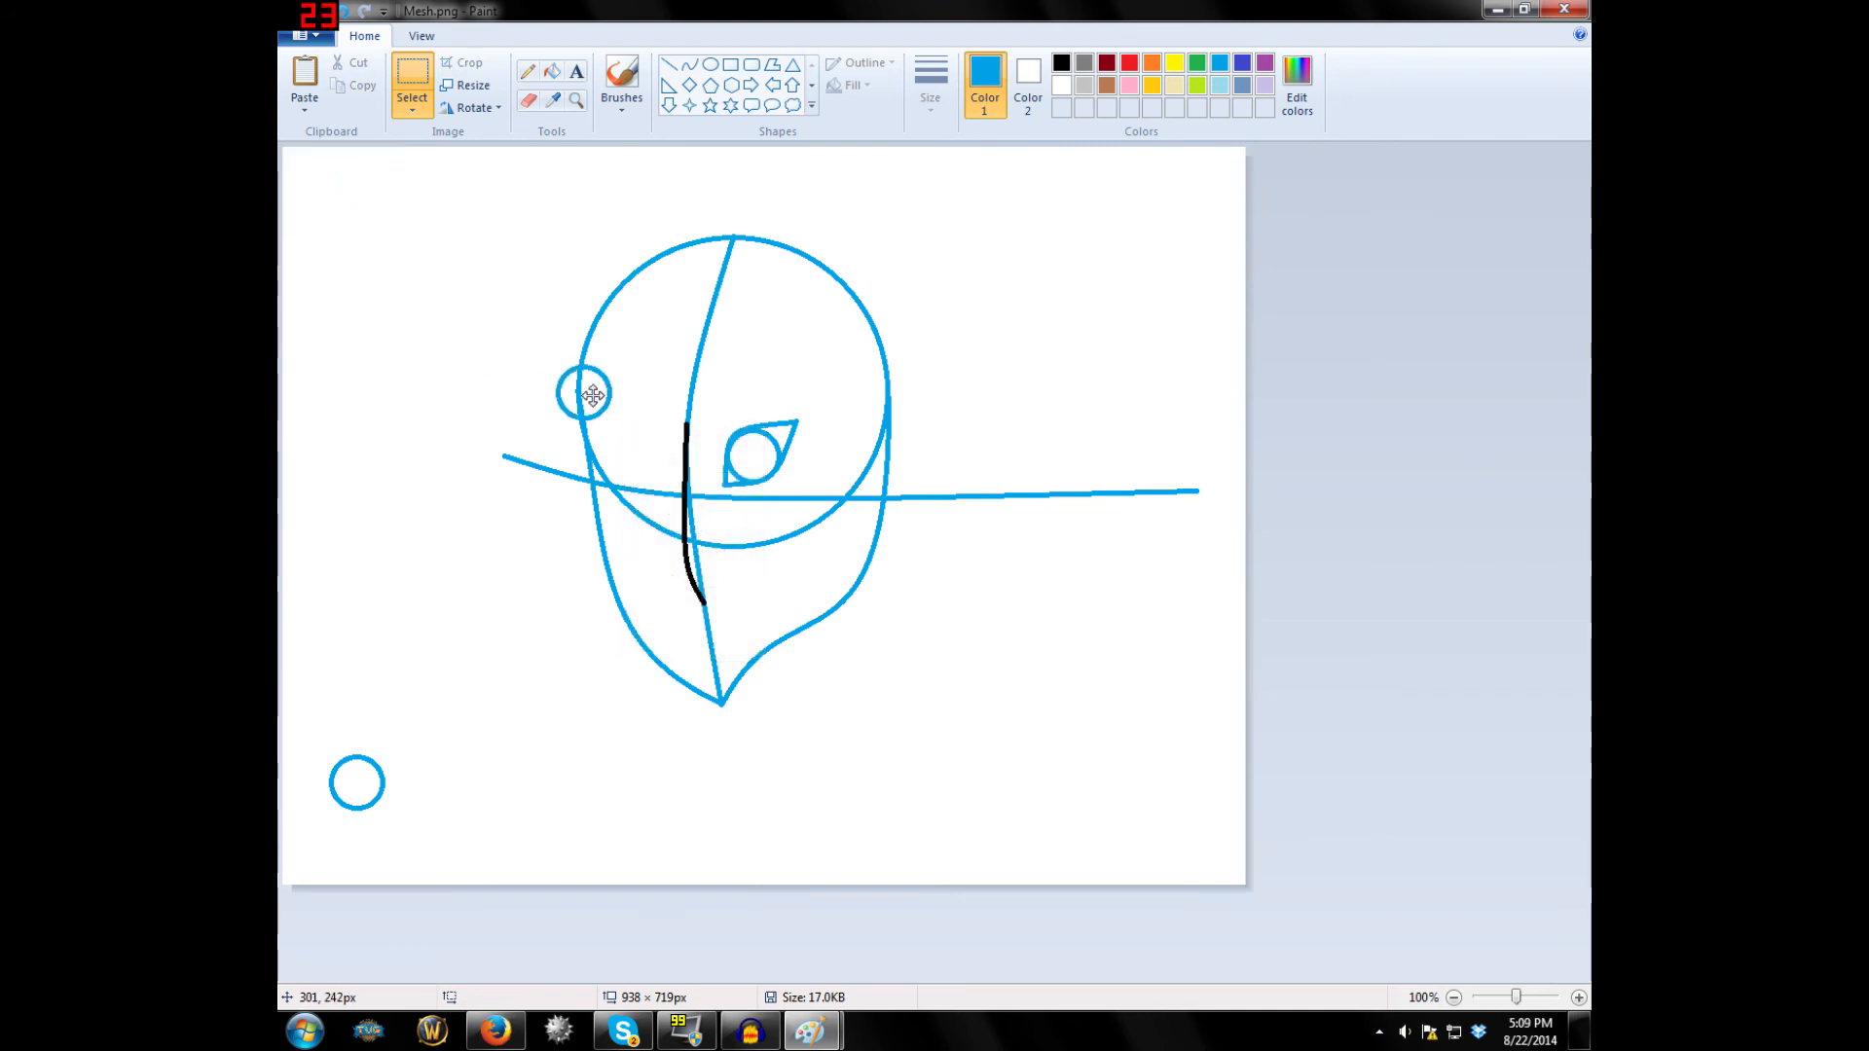
left_click_drag(593, 393, 643, 448)
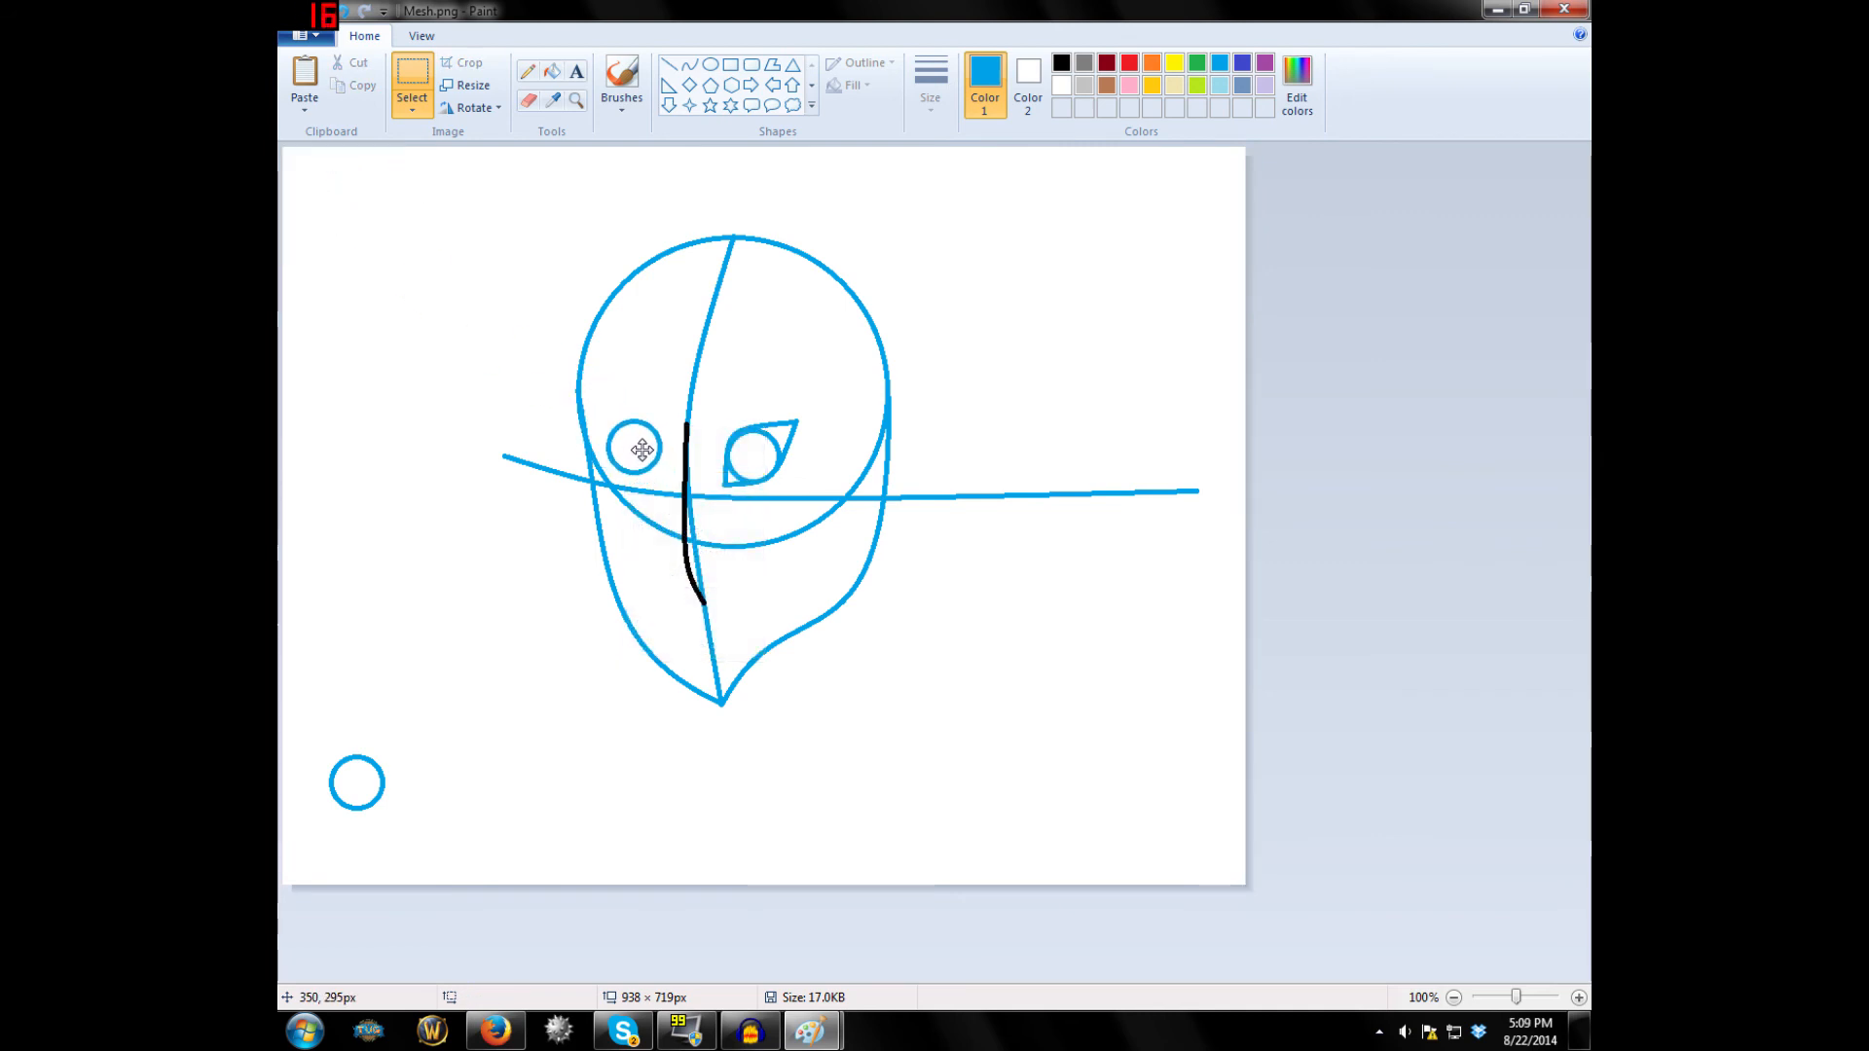
mouse_move(641, 446)
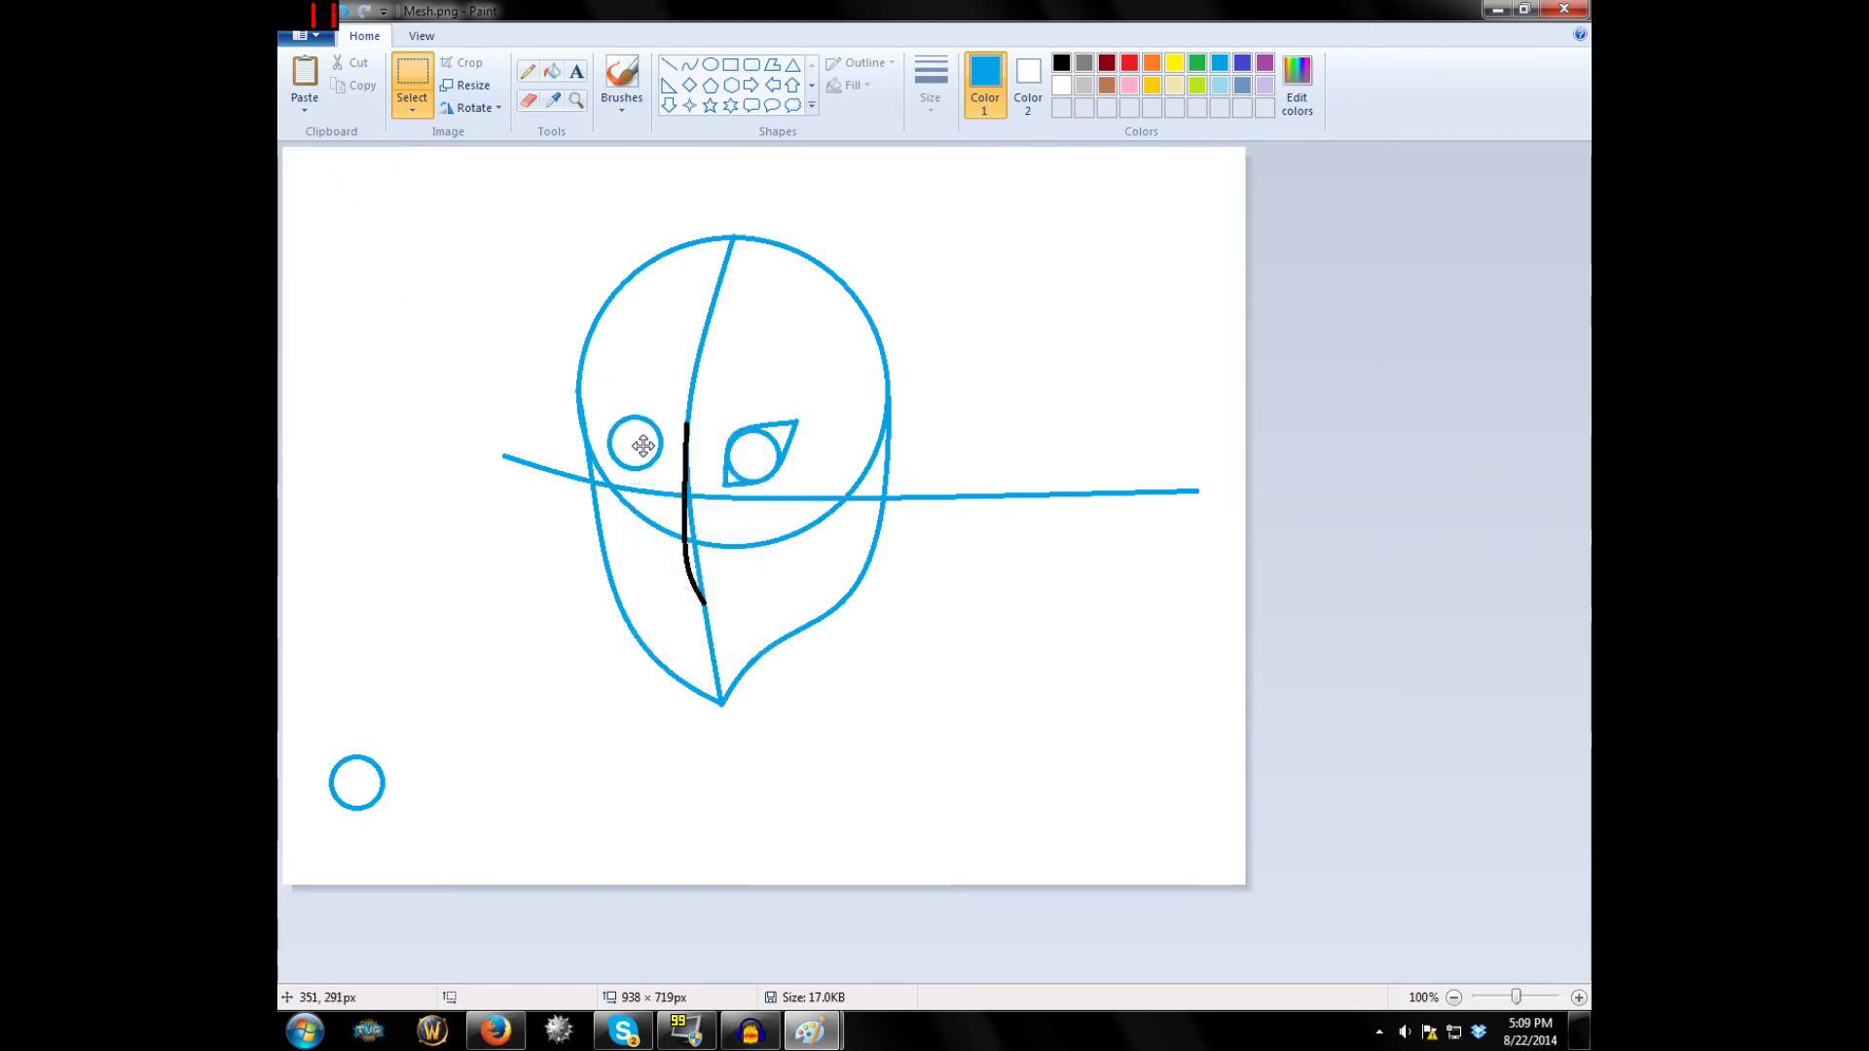
left_click(641, 447)
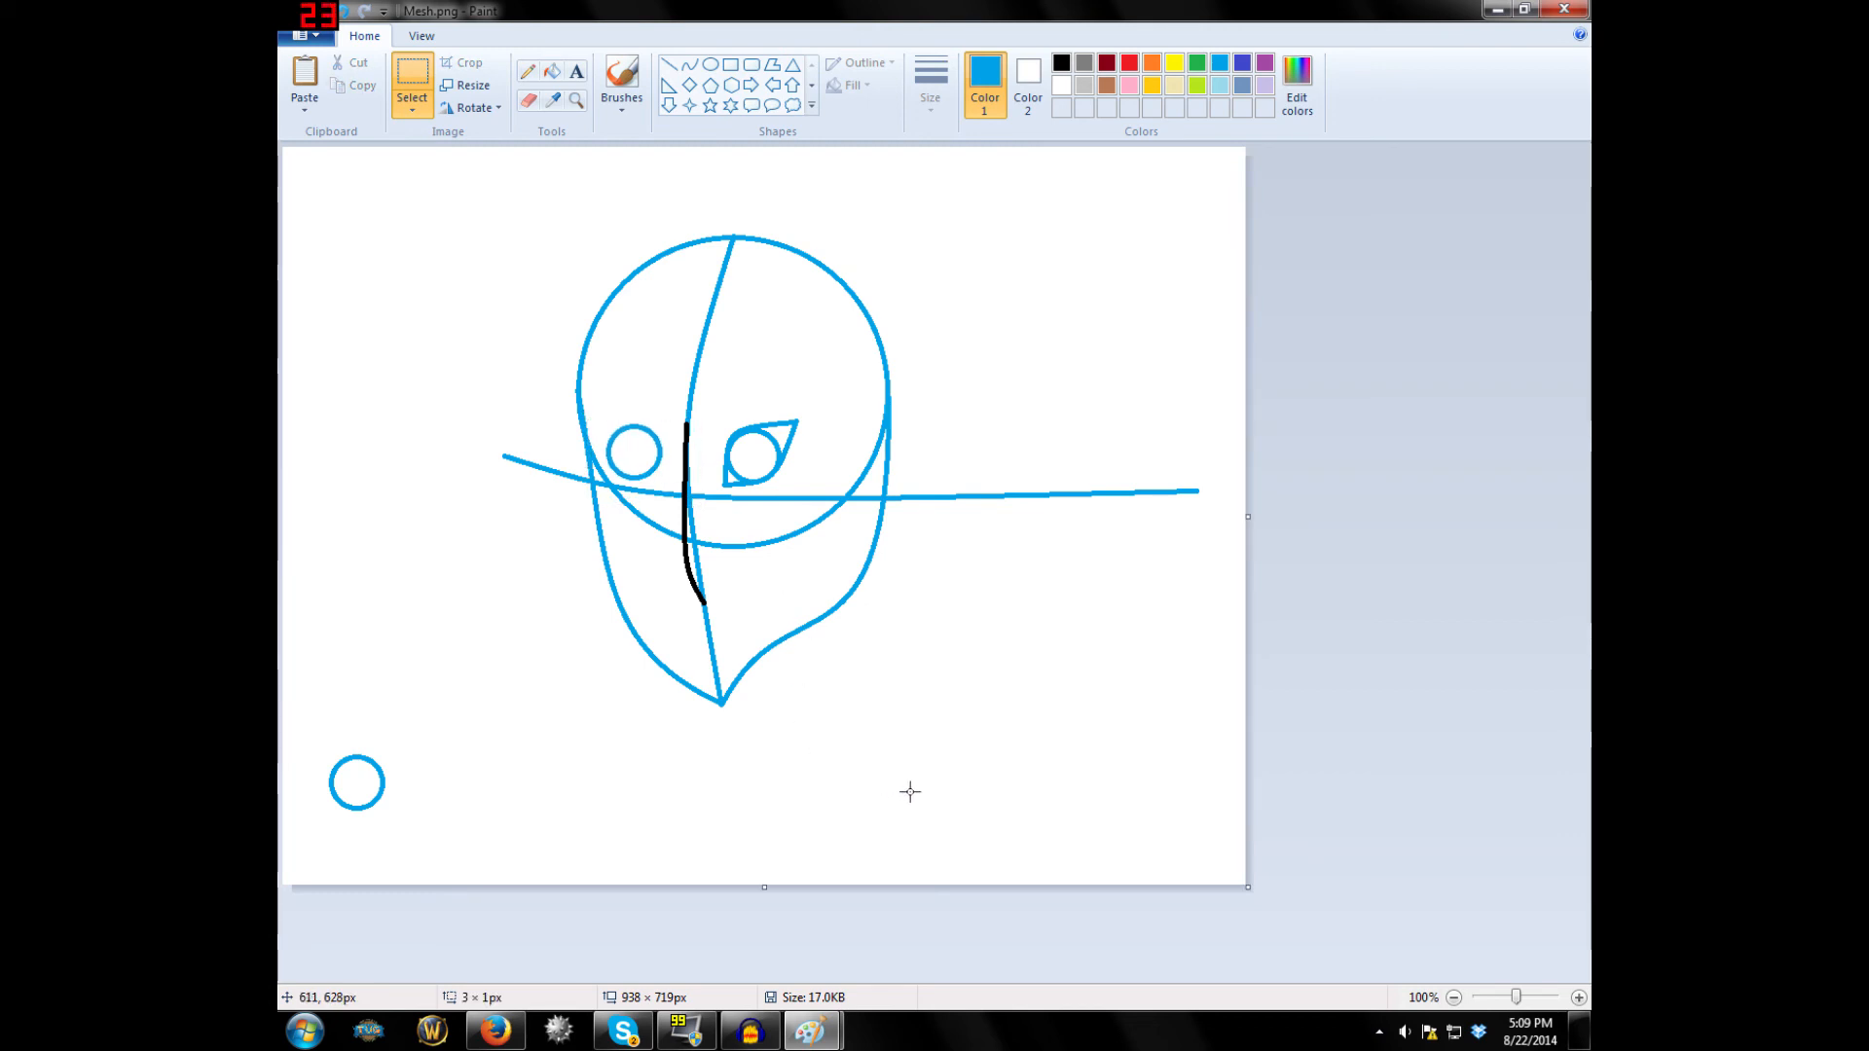
mouse_move(700, 238)
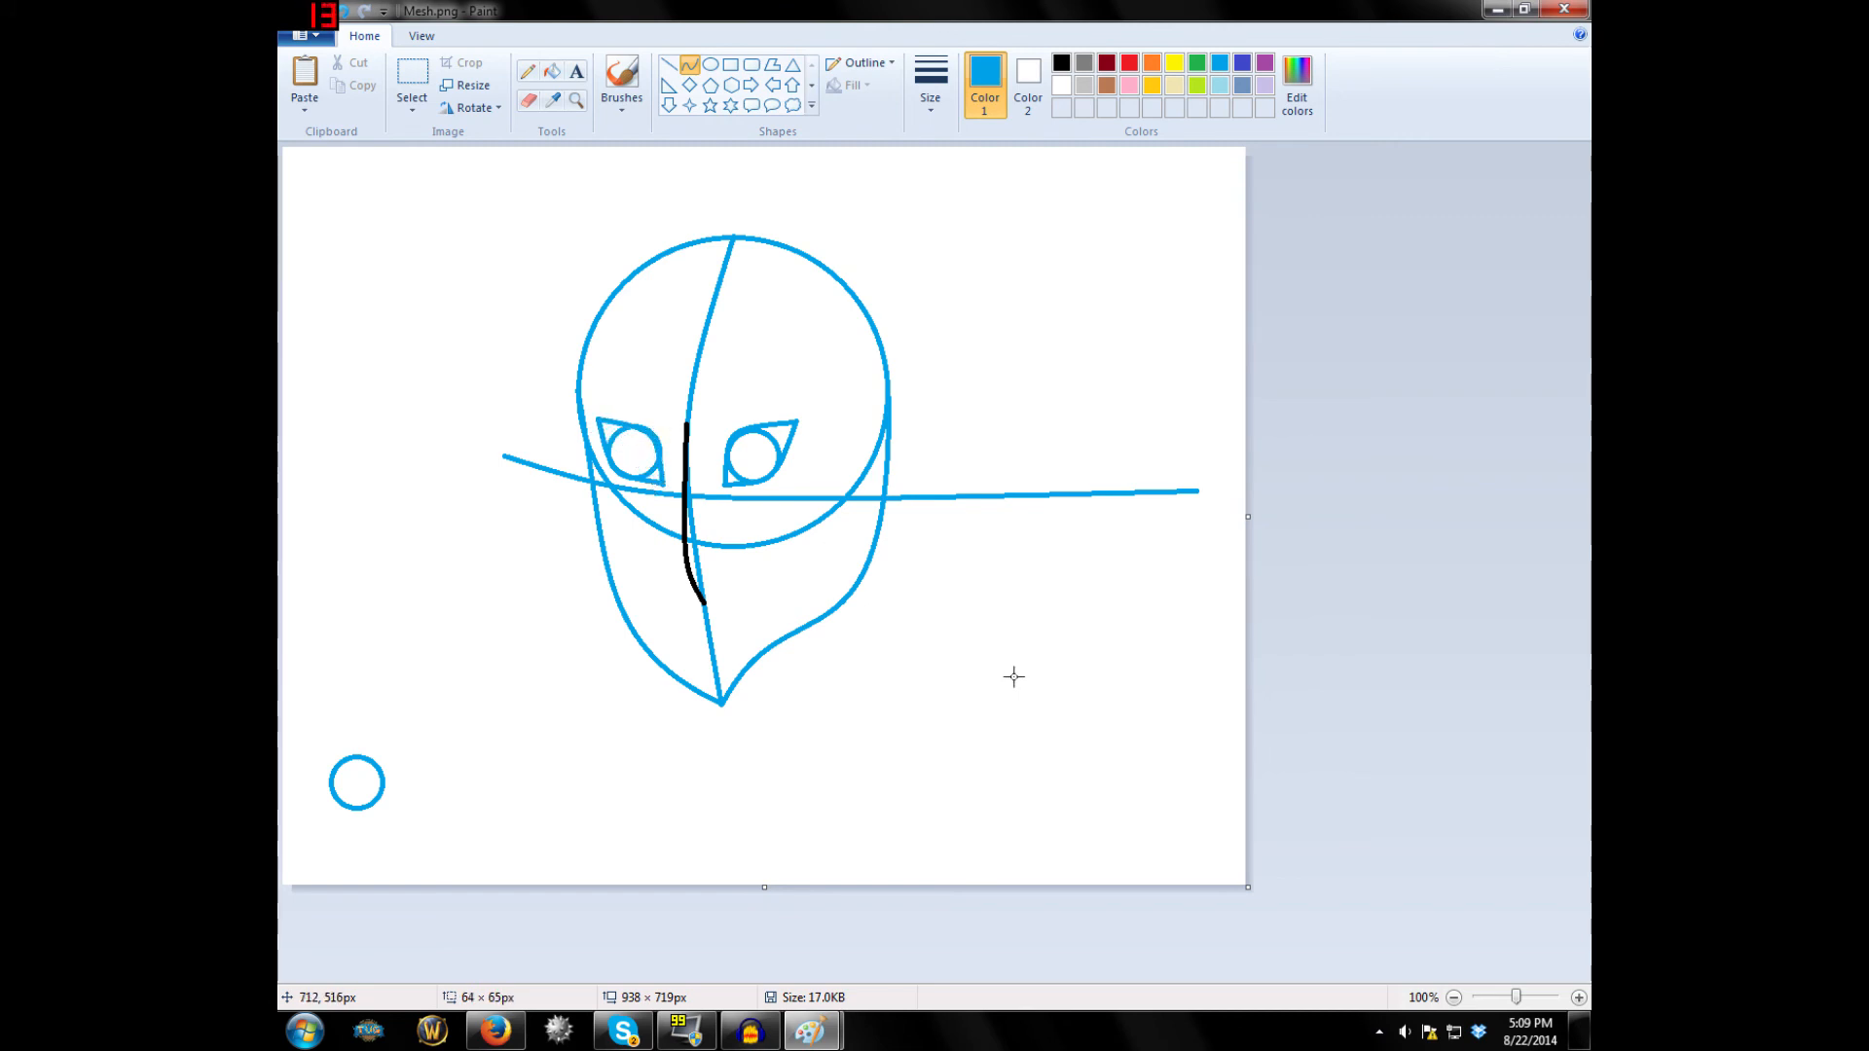
mouse_move(998, 678)
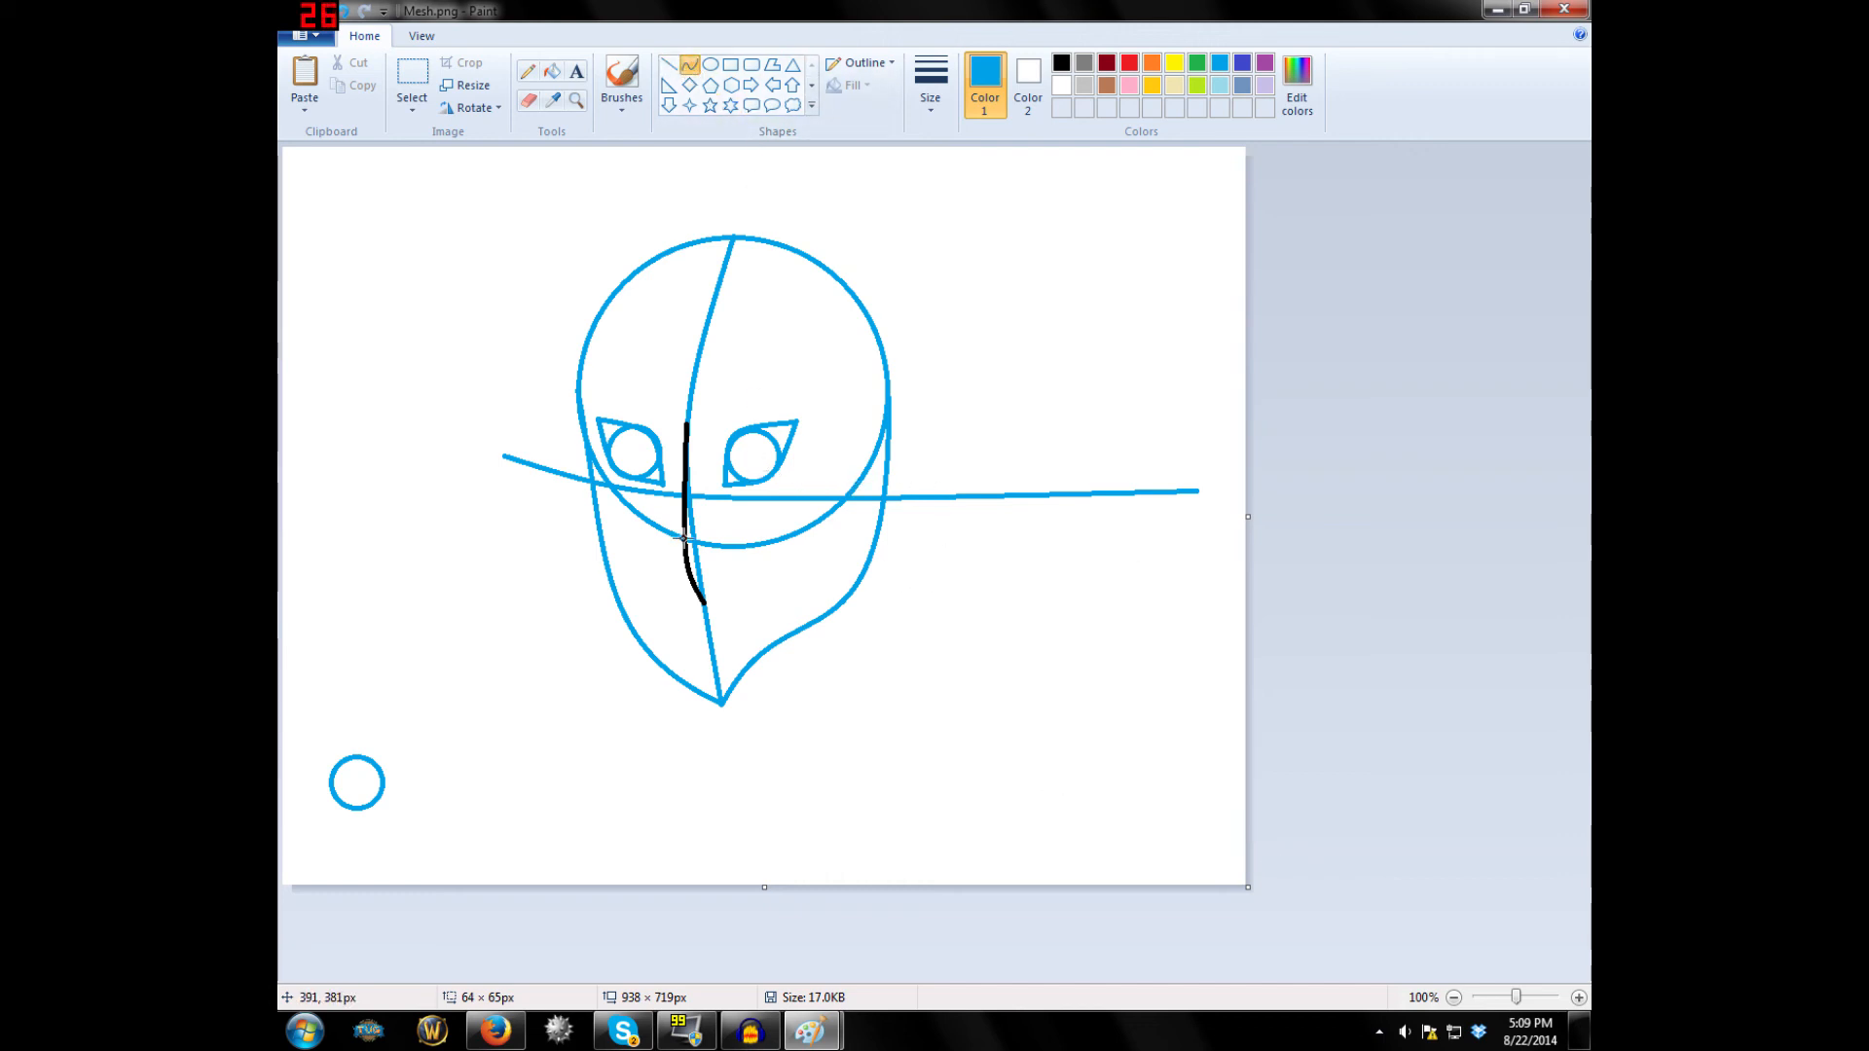
mouse_move(850, 623)
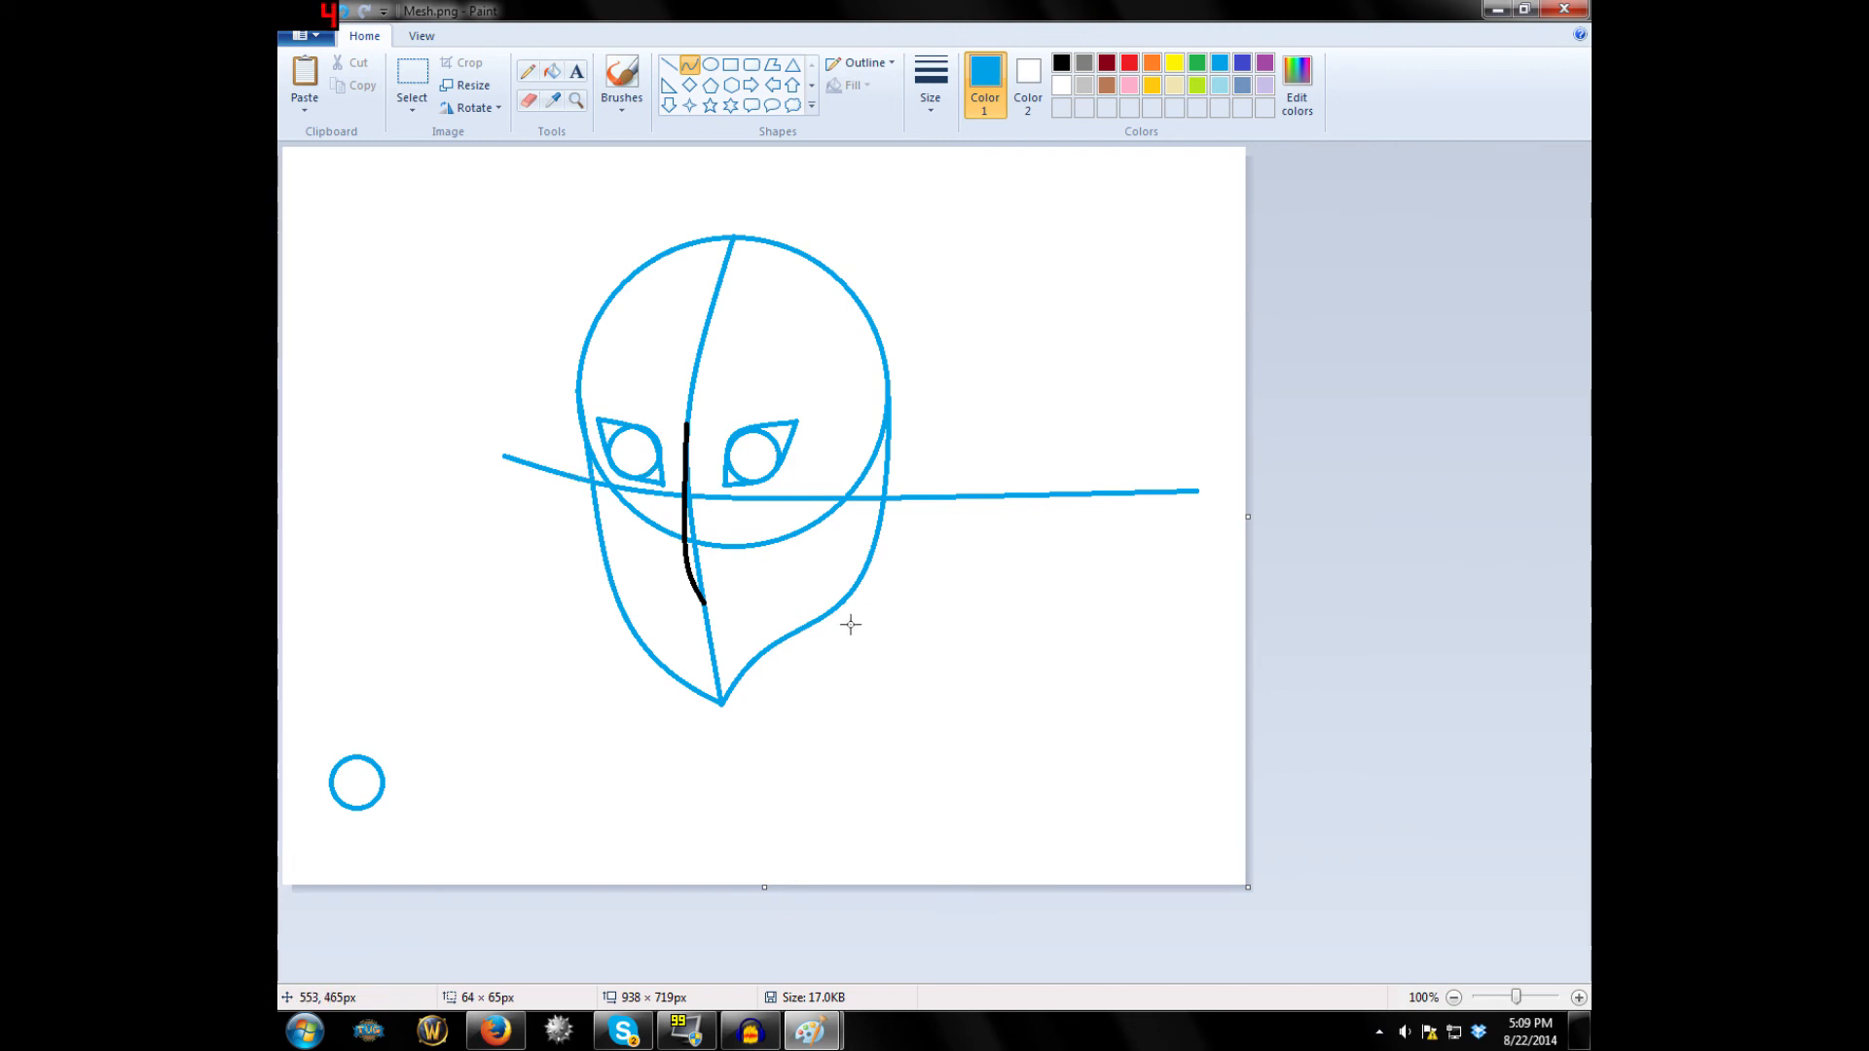
mouse_move(874, 621)
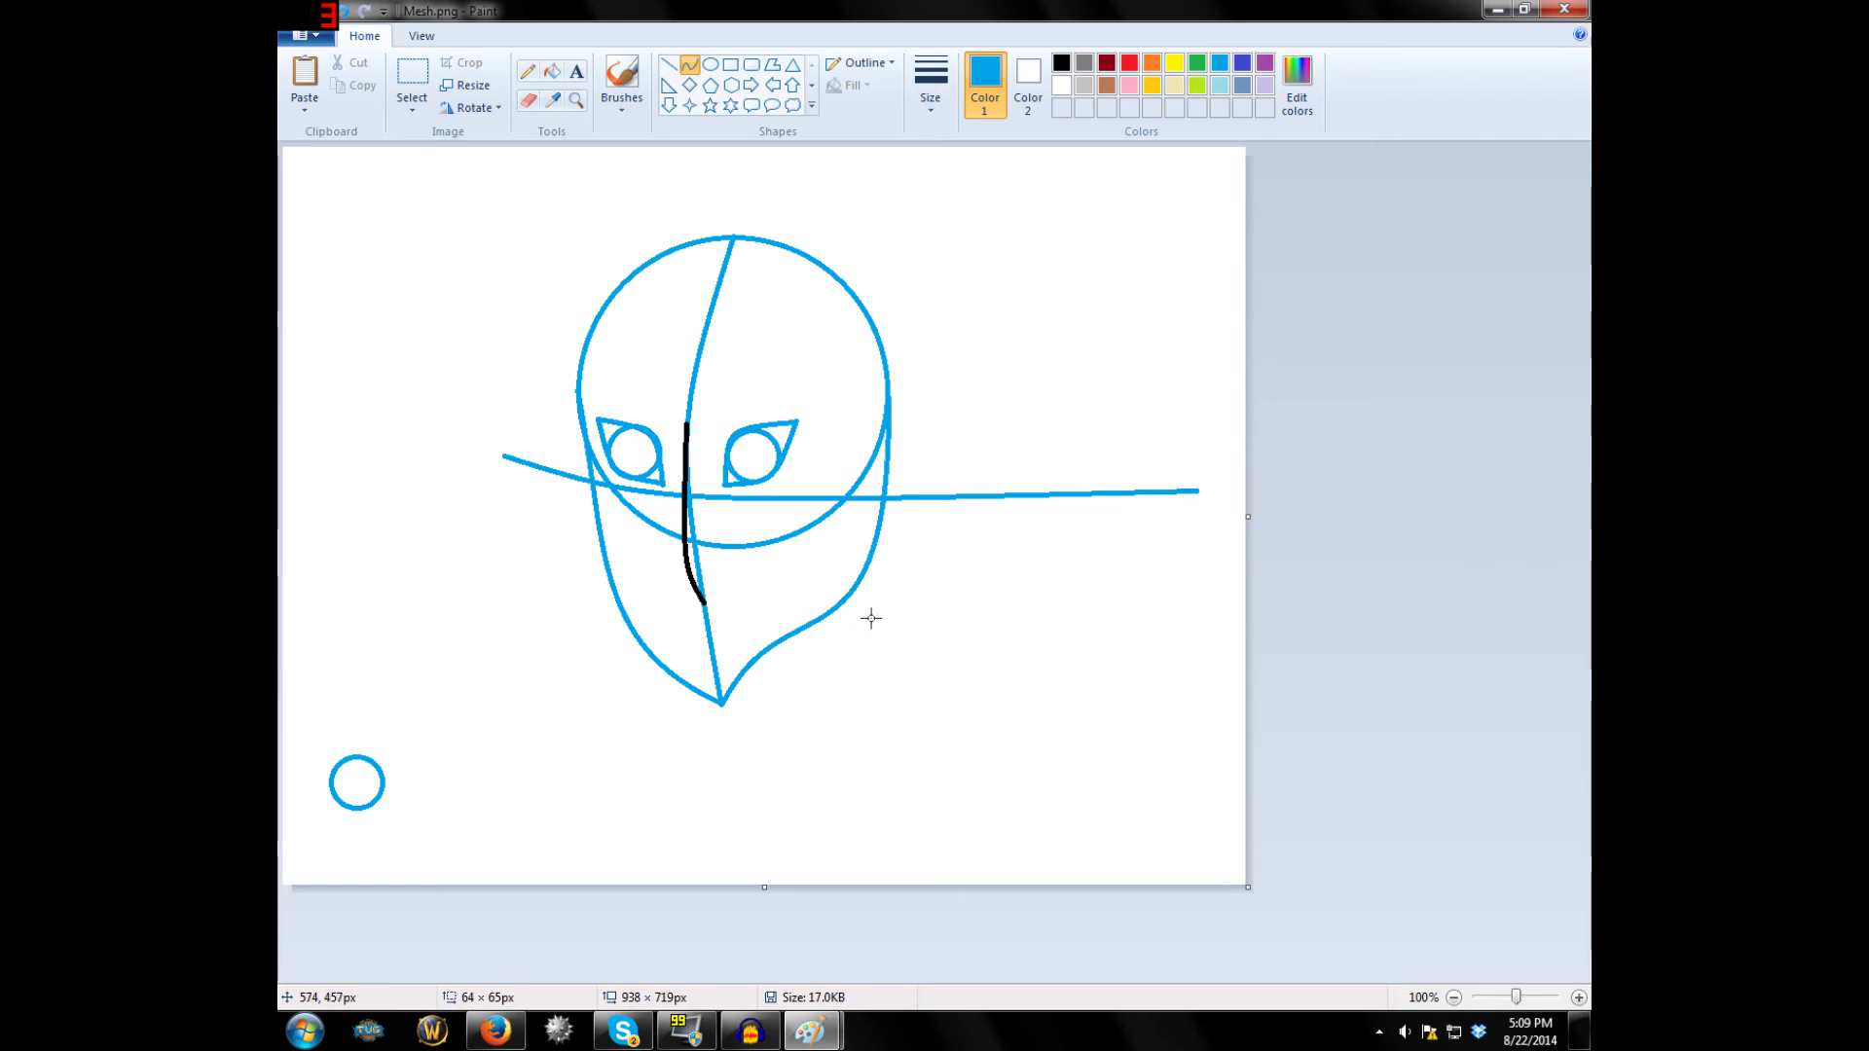
mouse_move(703, 513)
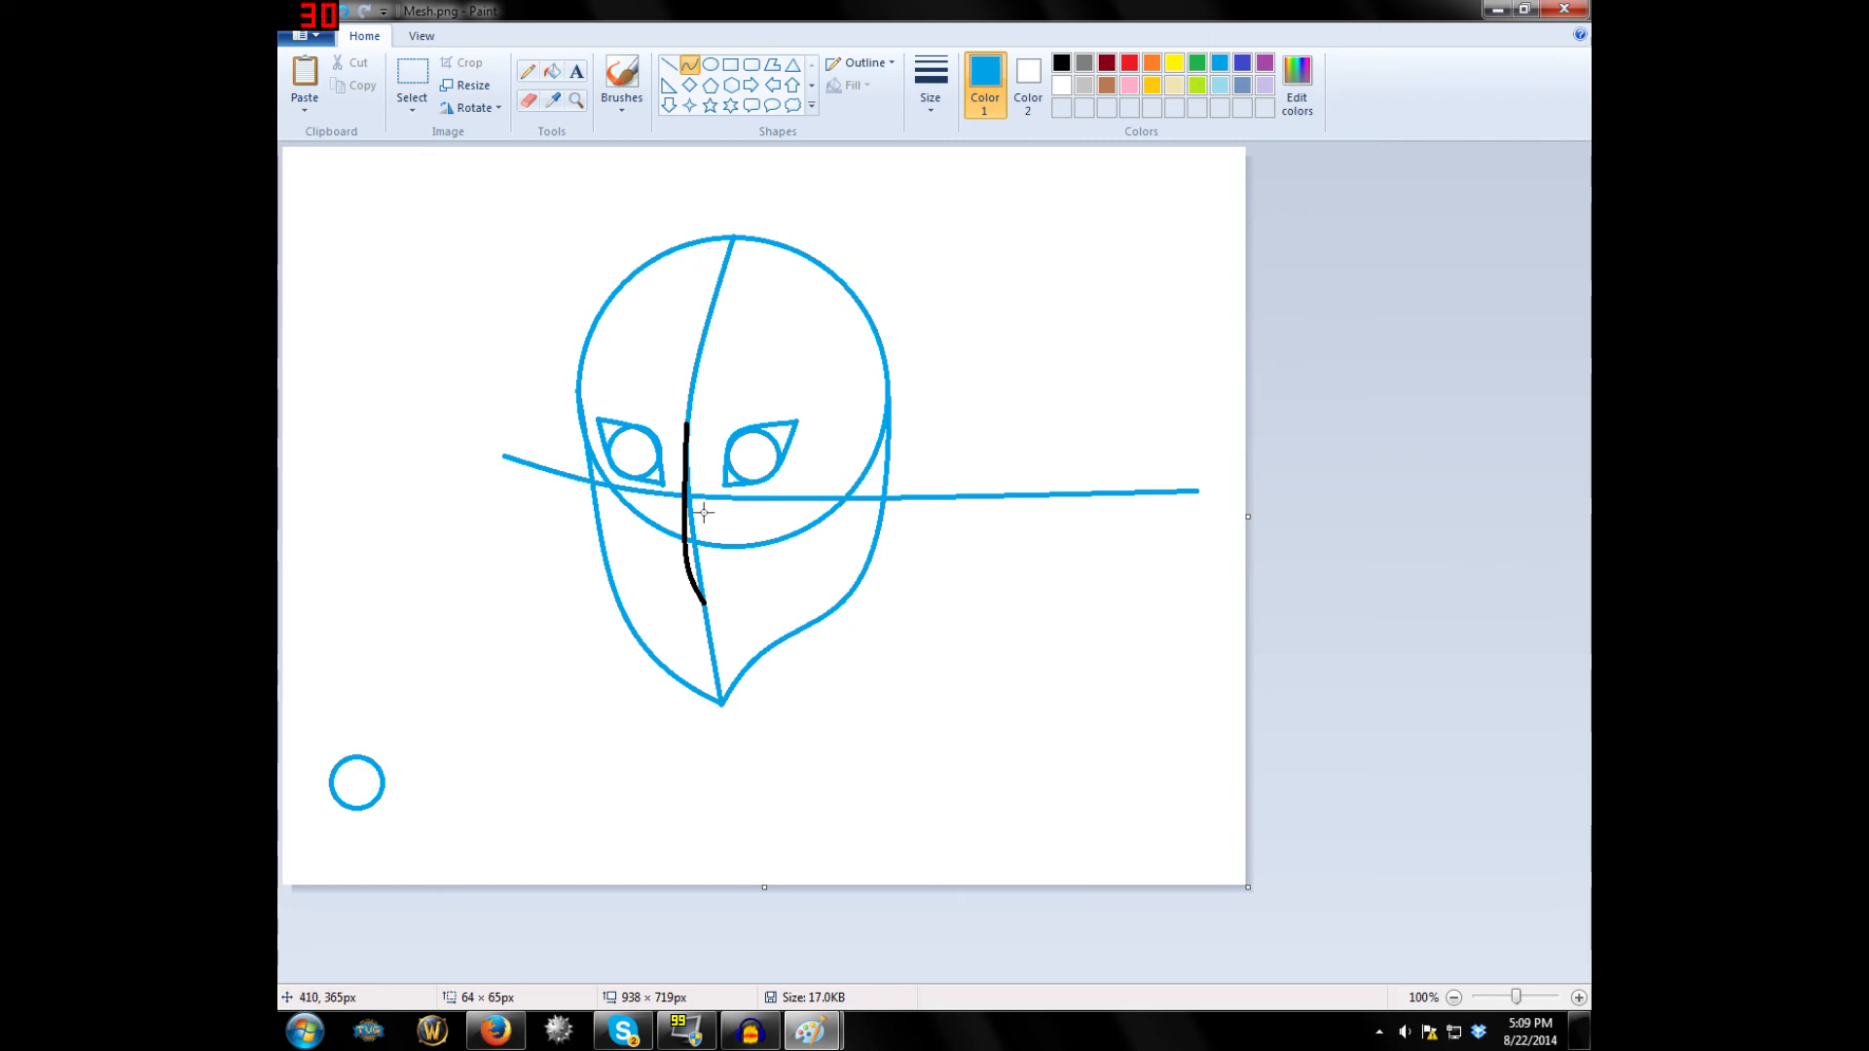
mouse_move(710, 519)
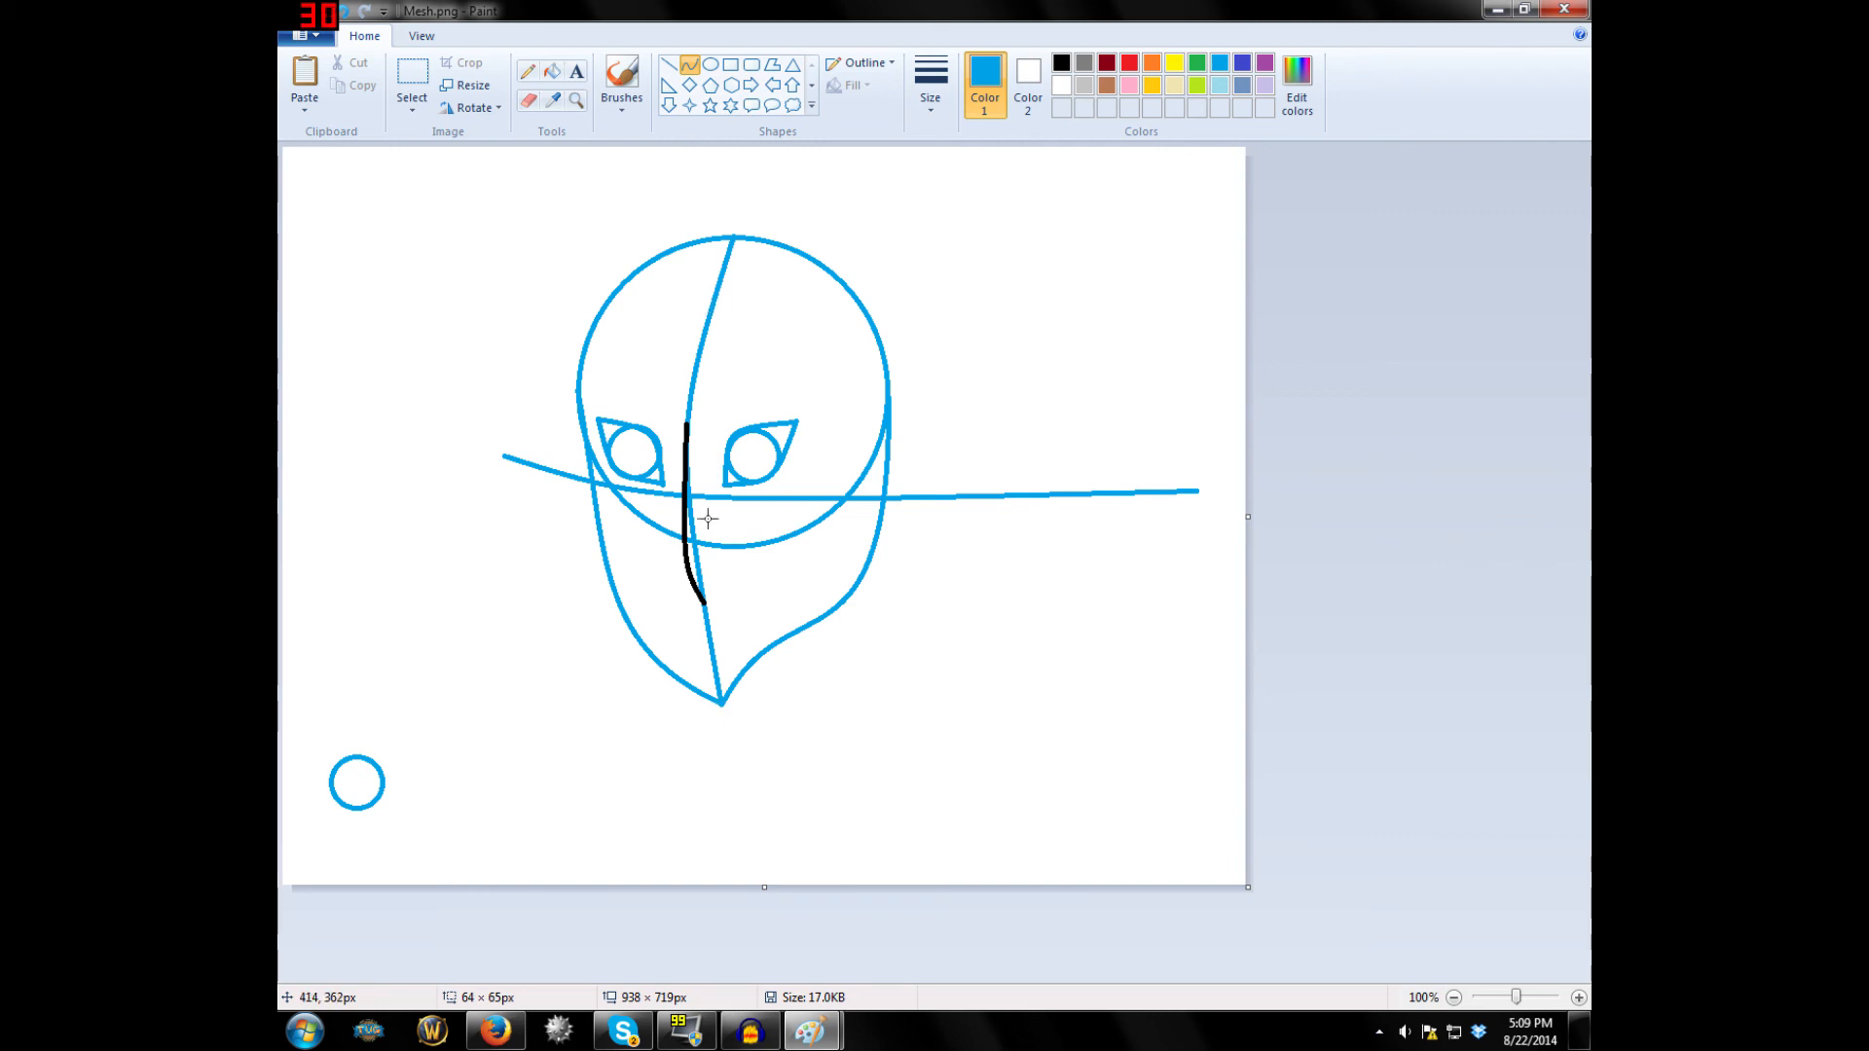
mouse_move(626, 468)
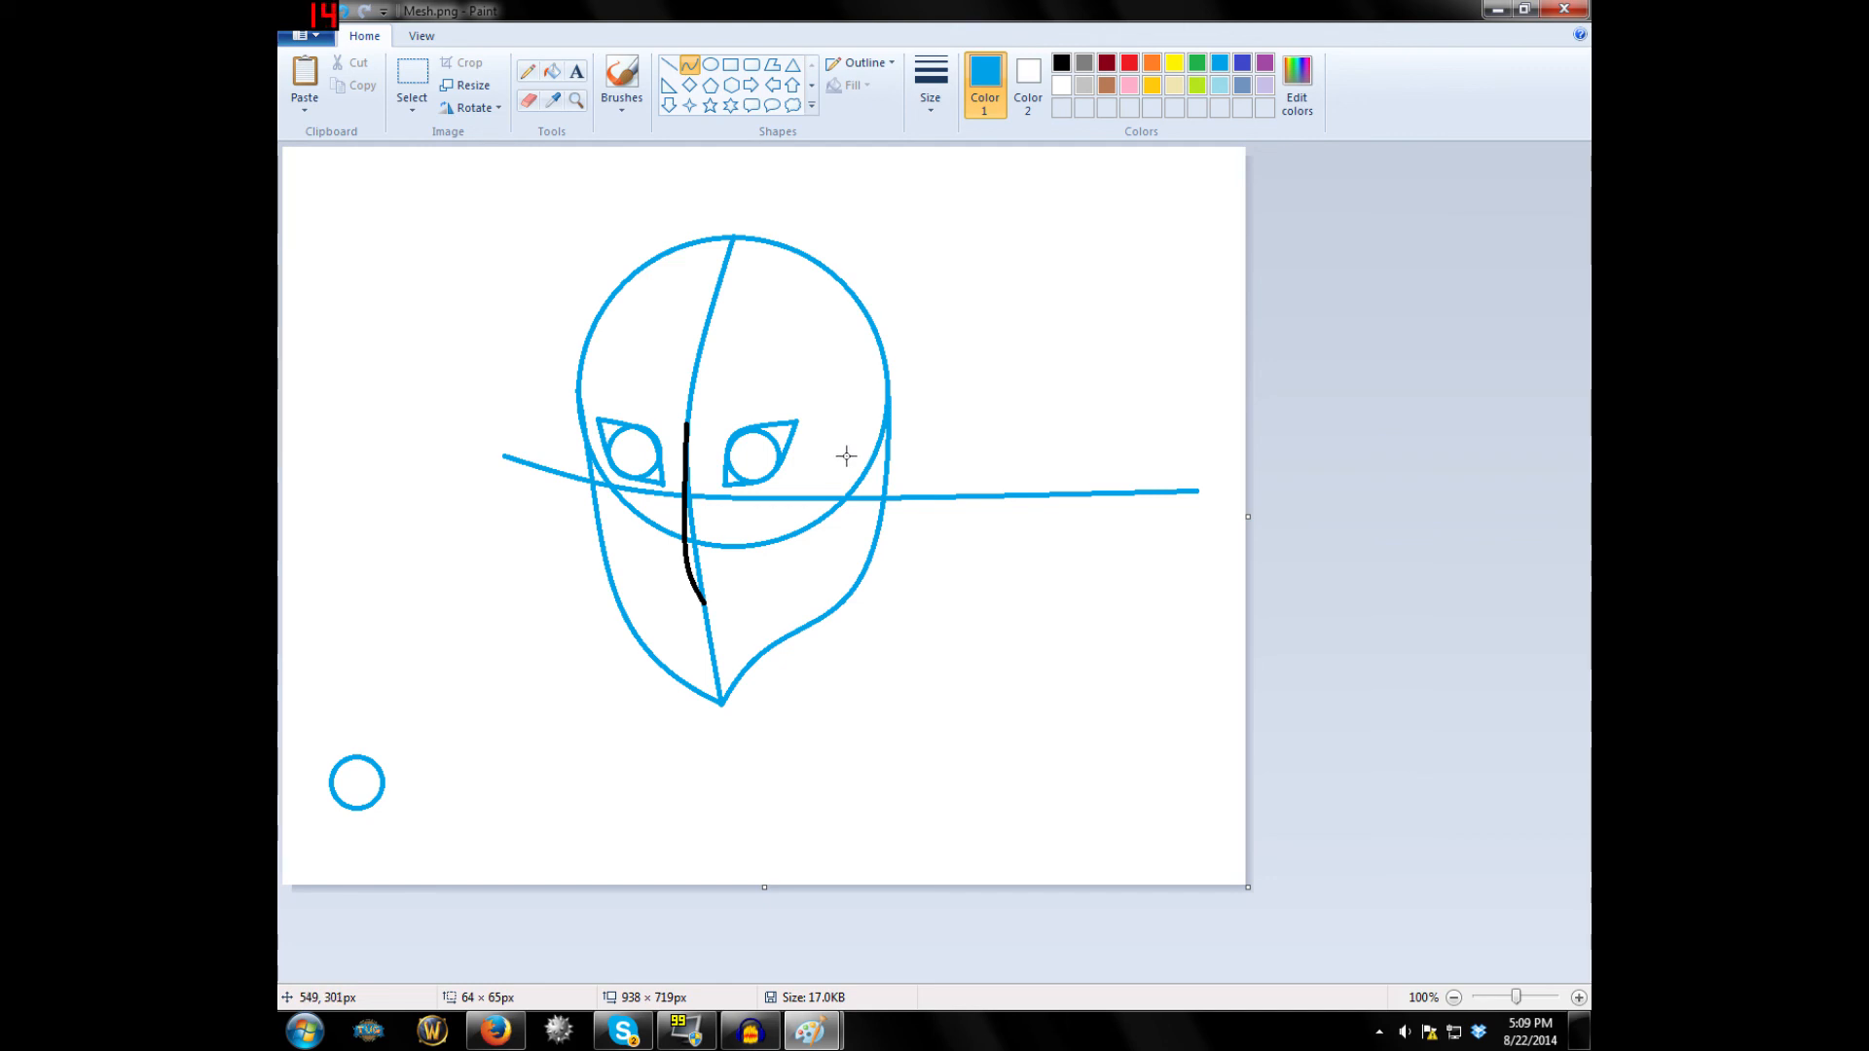
mouse_move(805, 589)
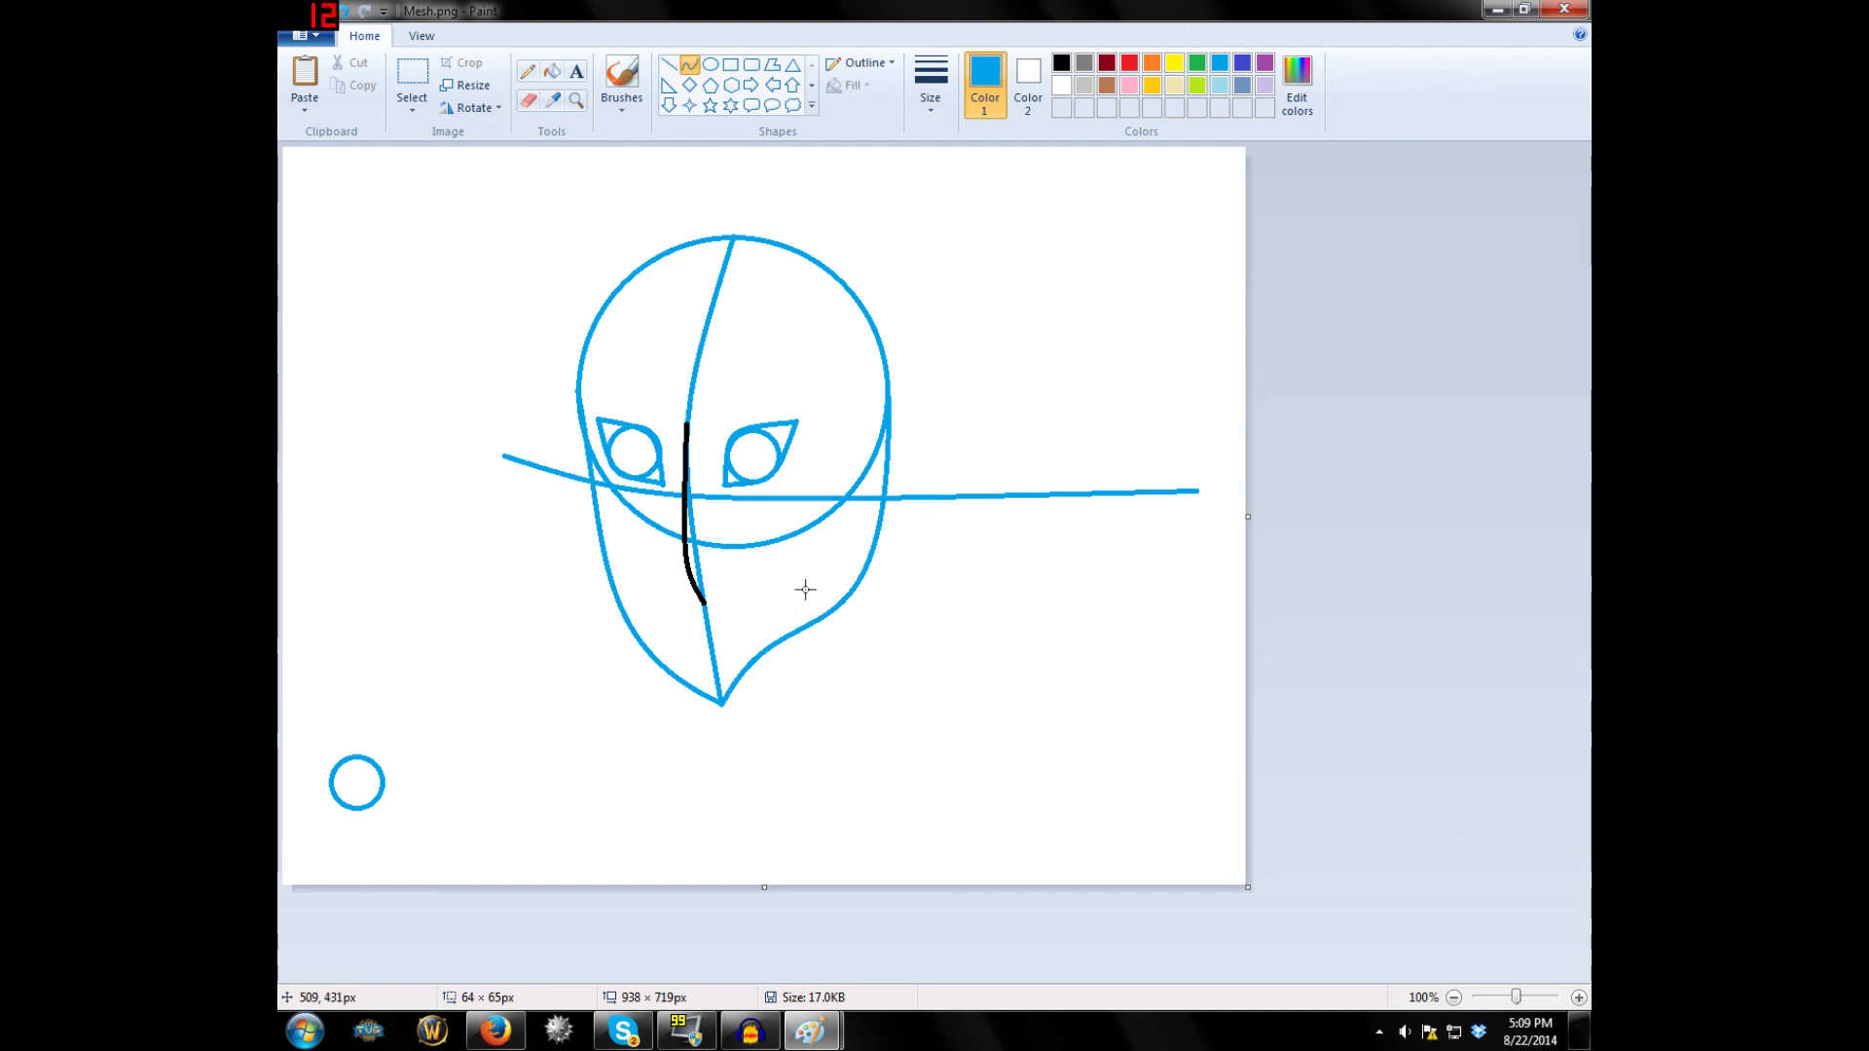
mouse_move(812, 653)
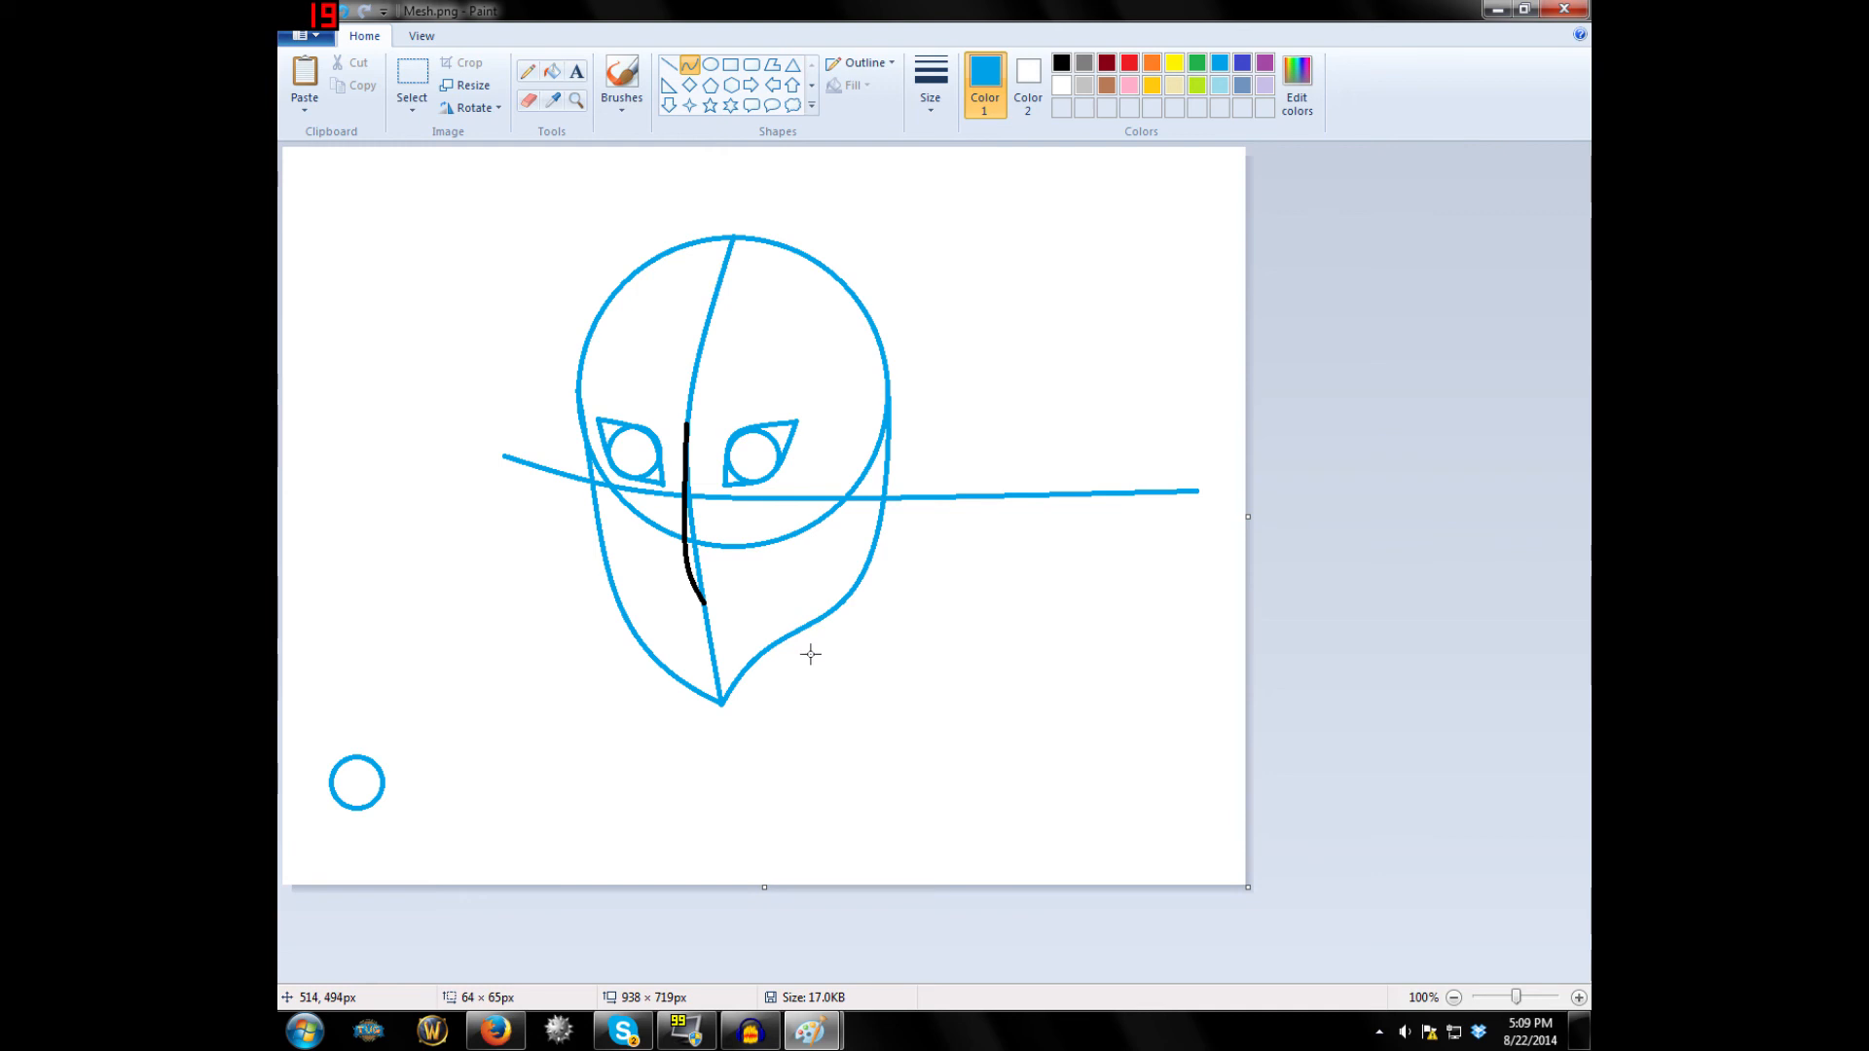
mouse_move(732, 625)
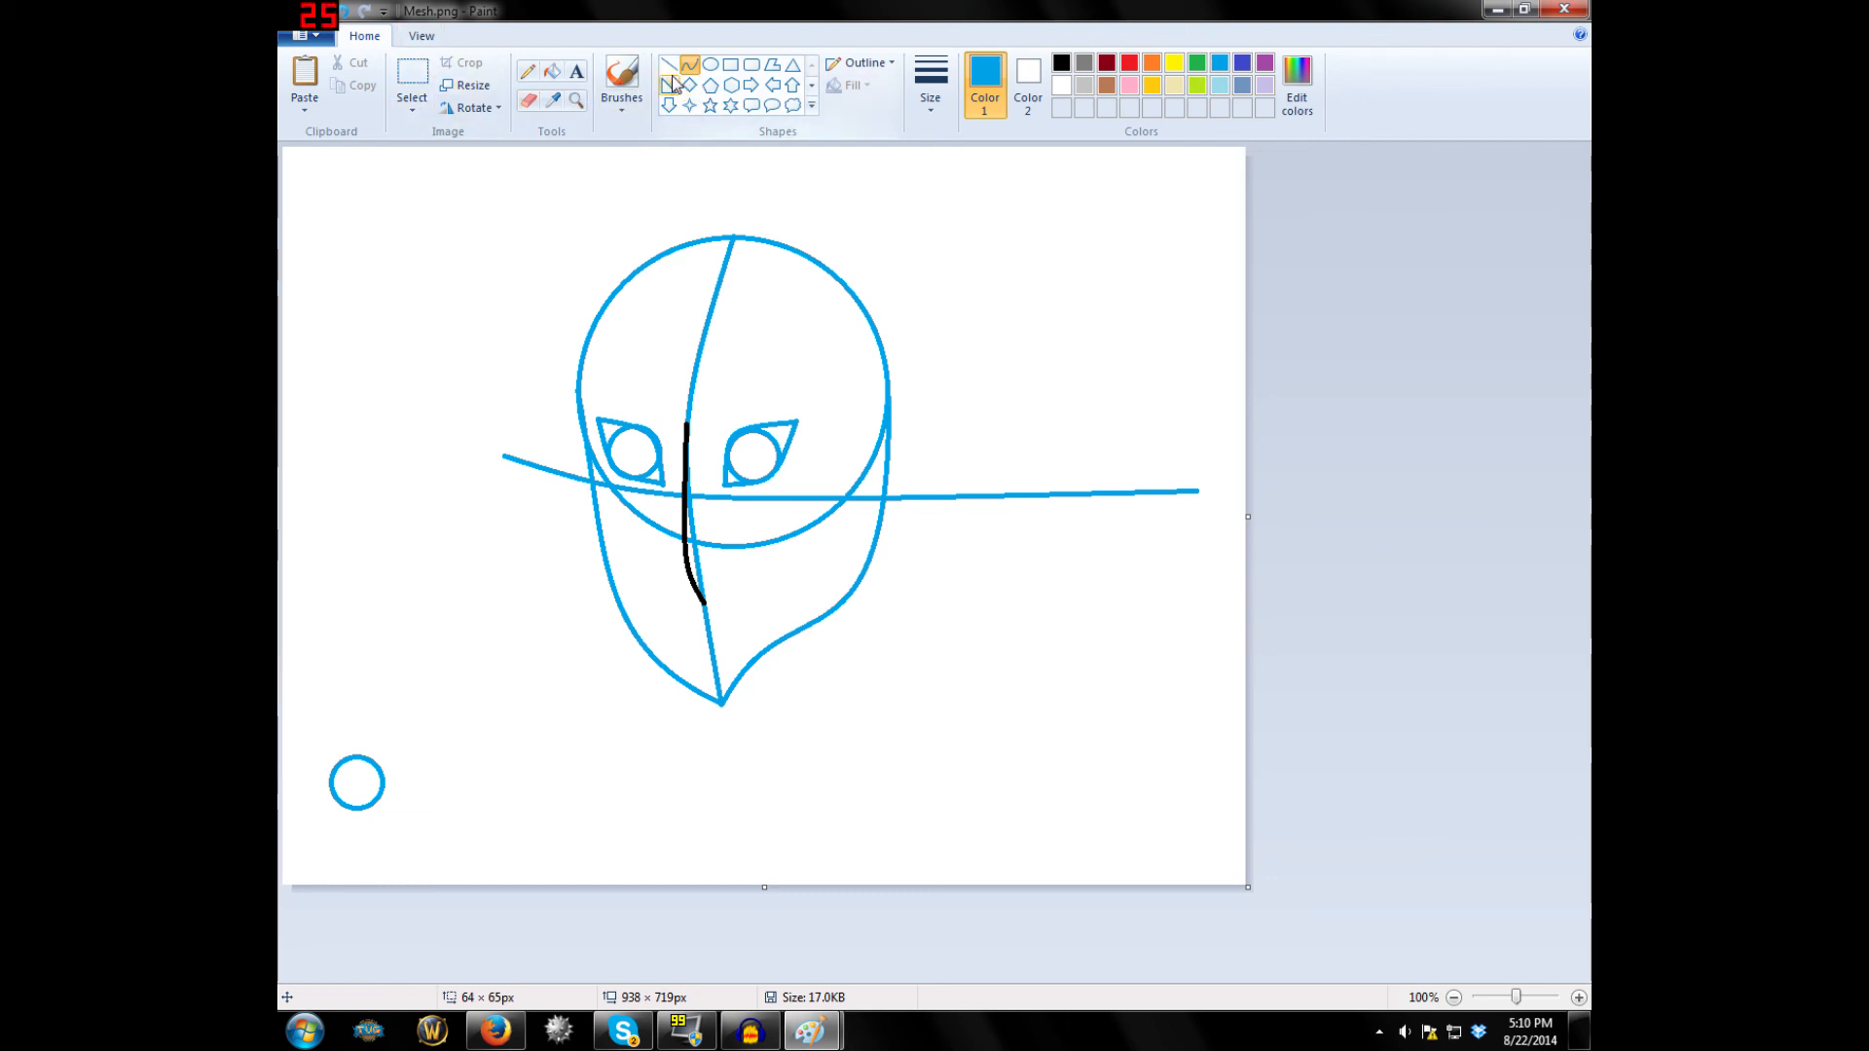
Redraw the chin's right side as one curve and paint over the doubled line with the background colour.
left_click(411, 83)
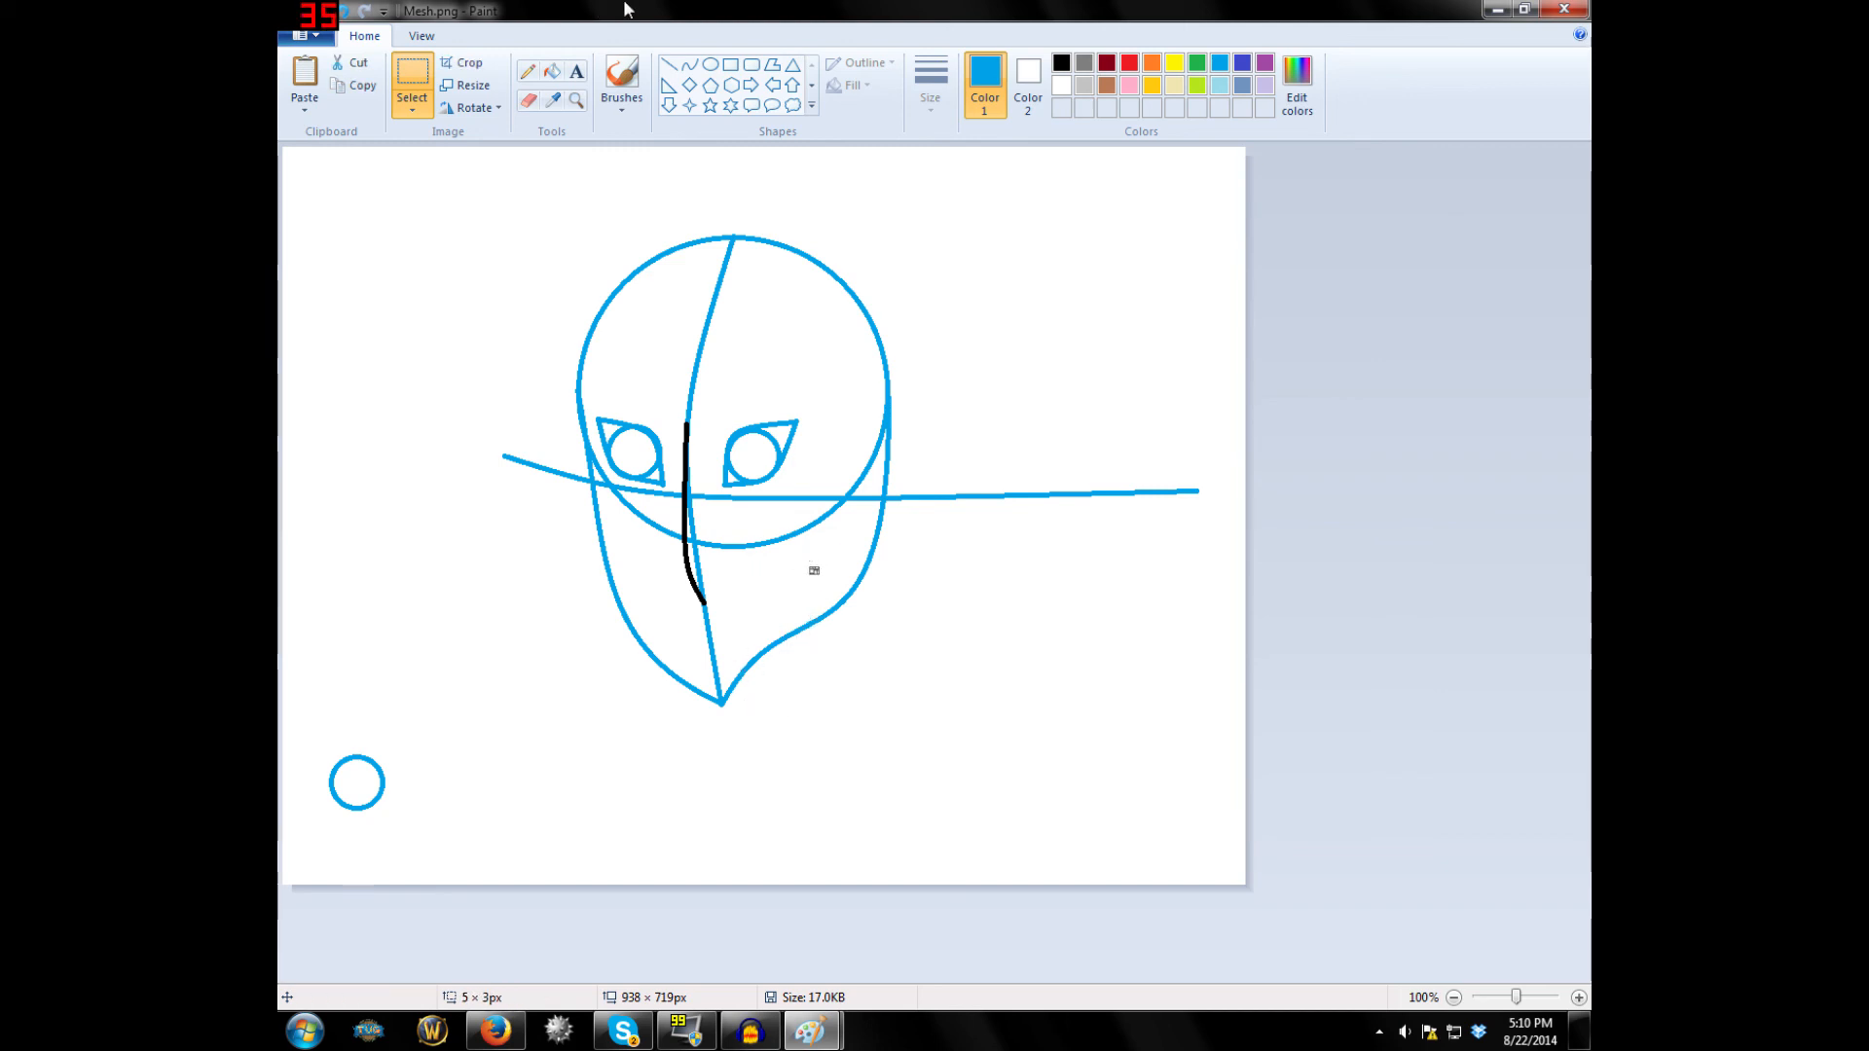
mouse_move(814, 527)
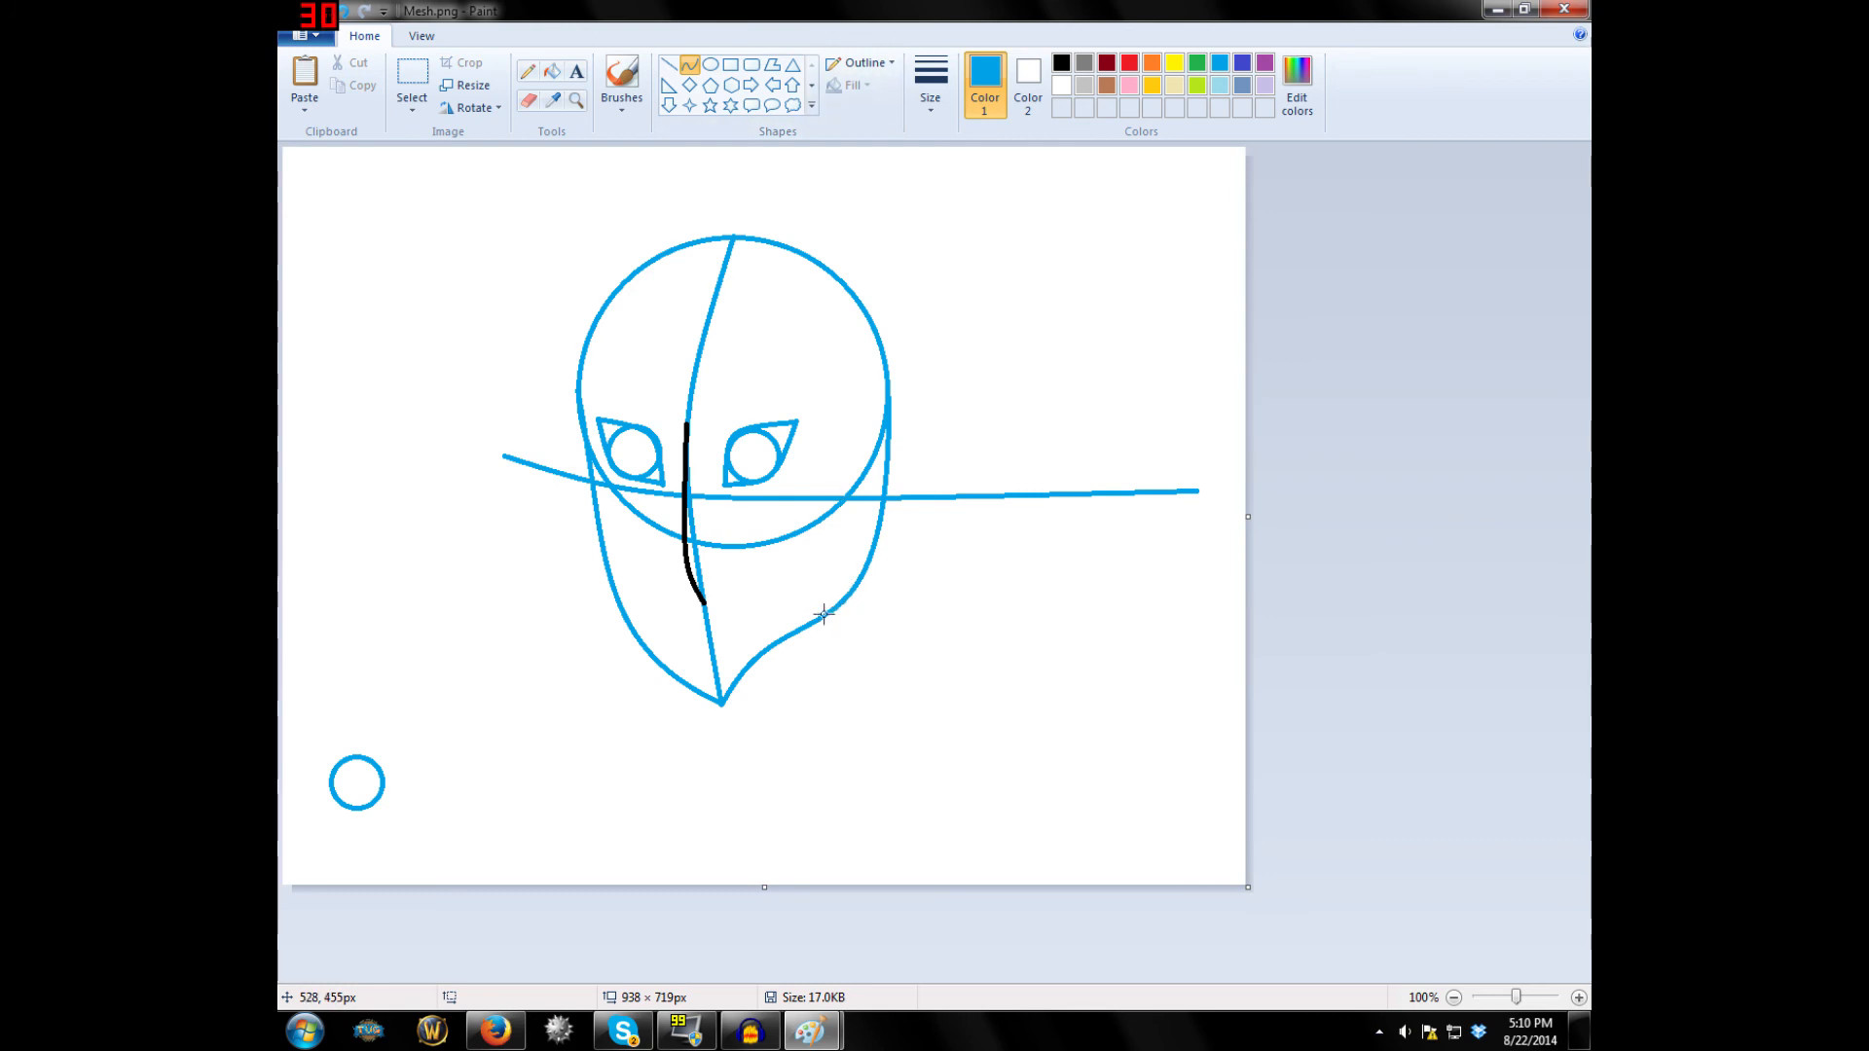
left_click_drag(823, 614, 721, 703)
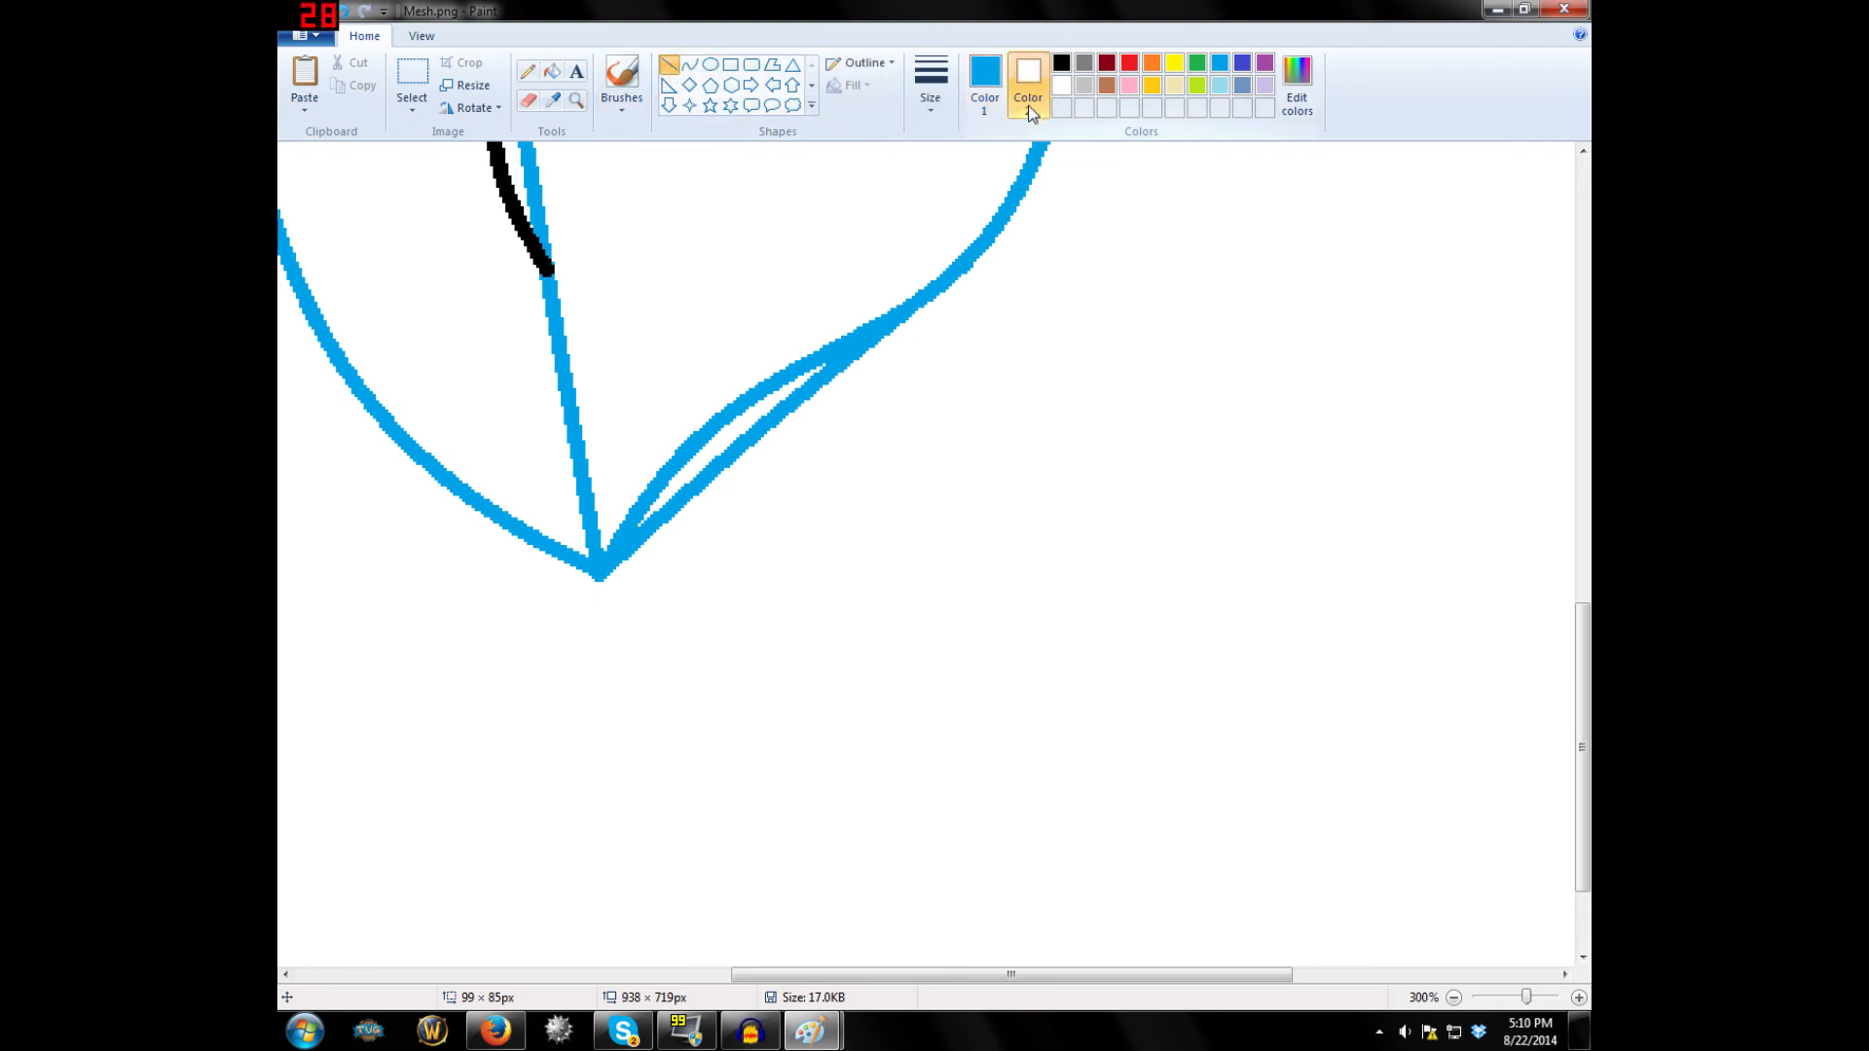
left_click(1028, 78)
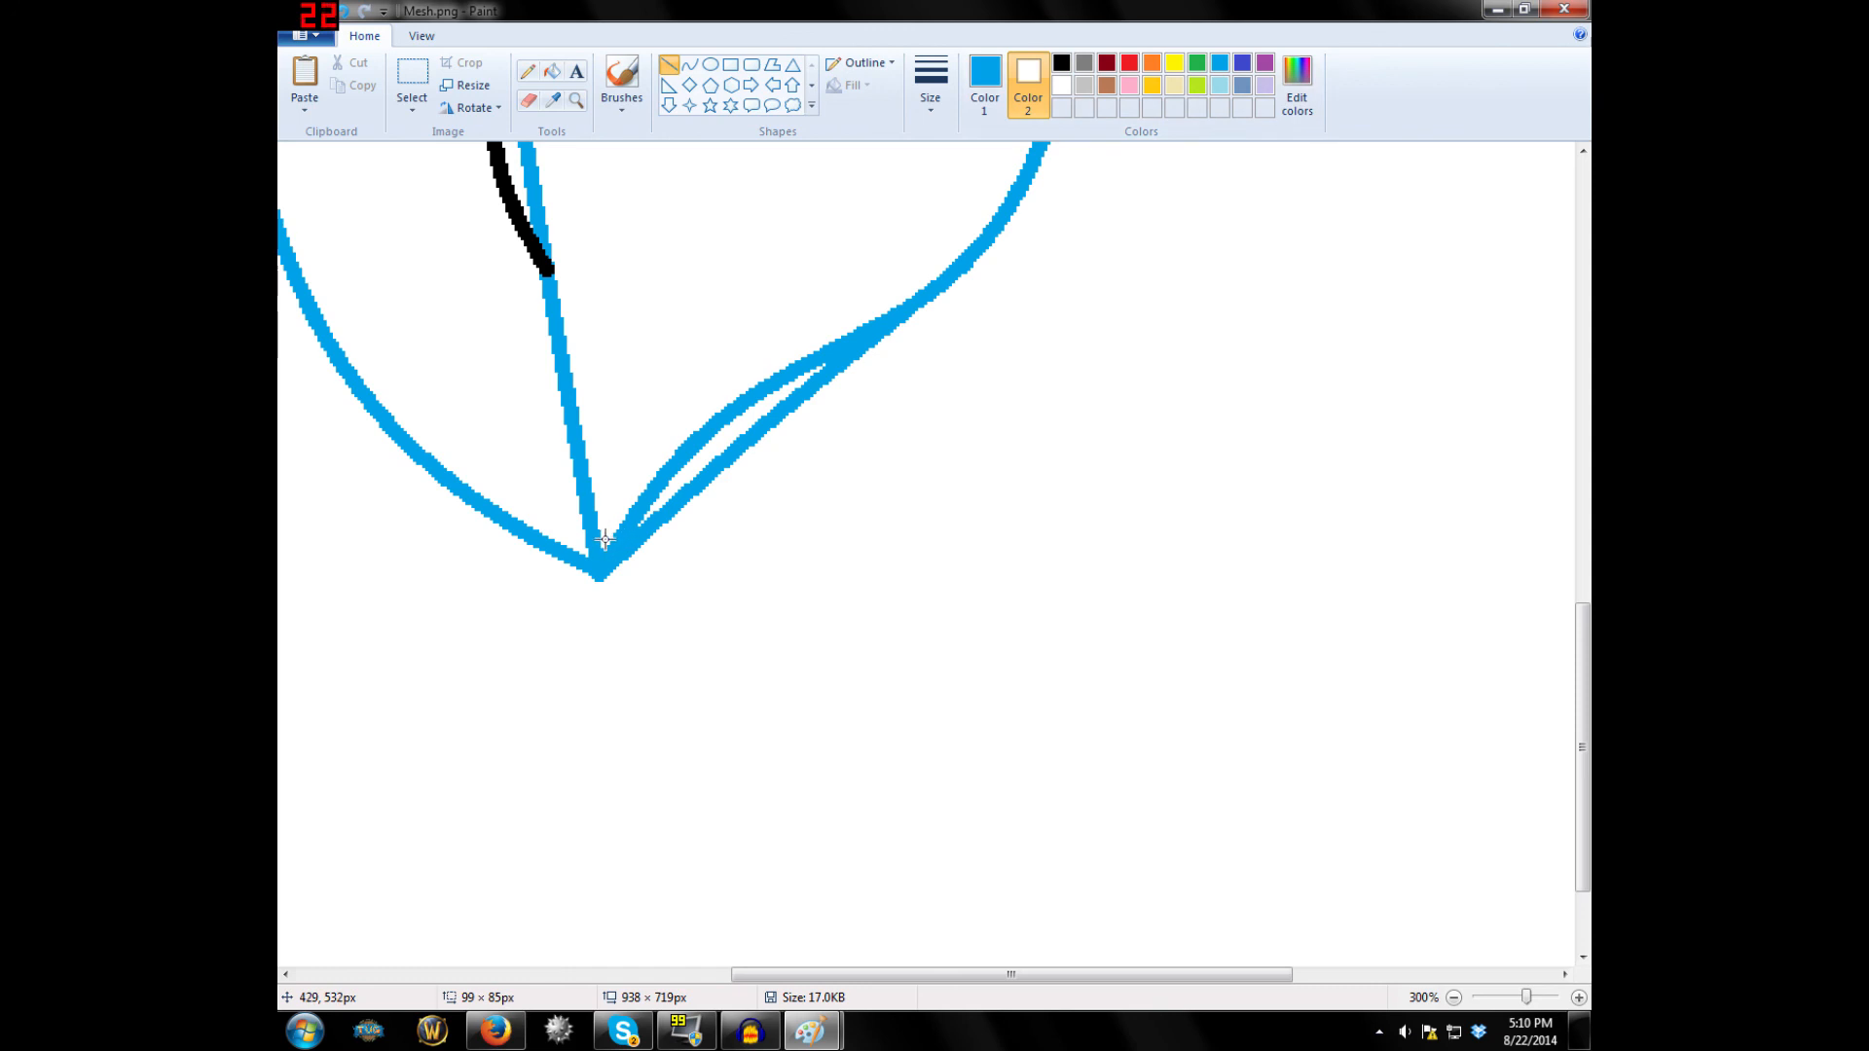
left_click_drag(606, 541, 823, 307)
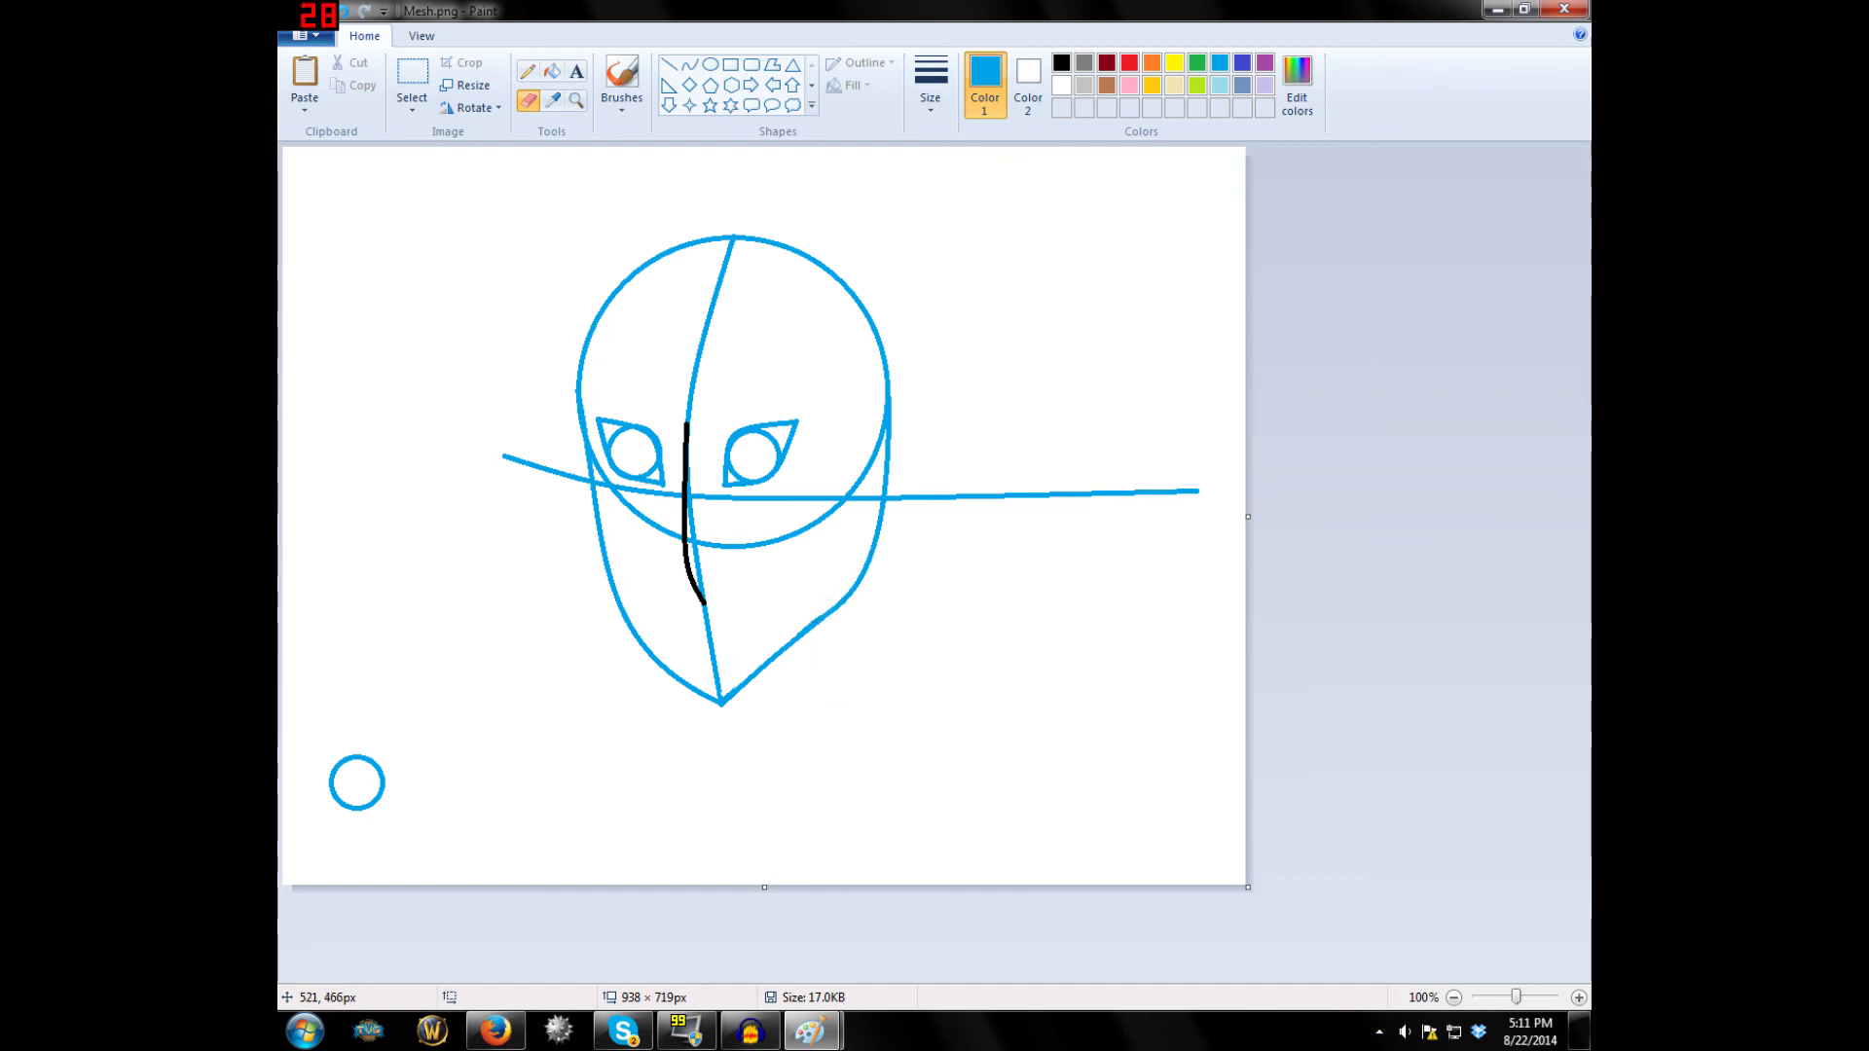
mouse_move(802, 661)
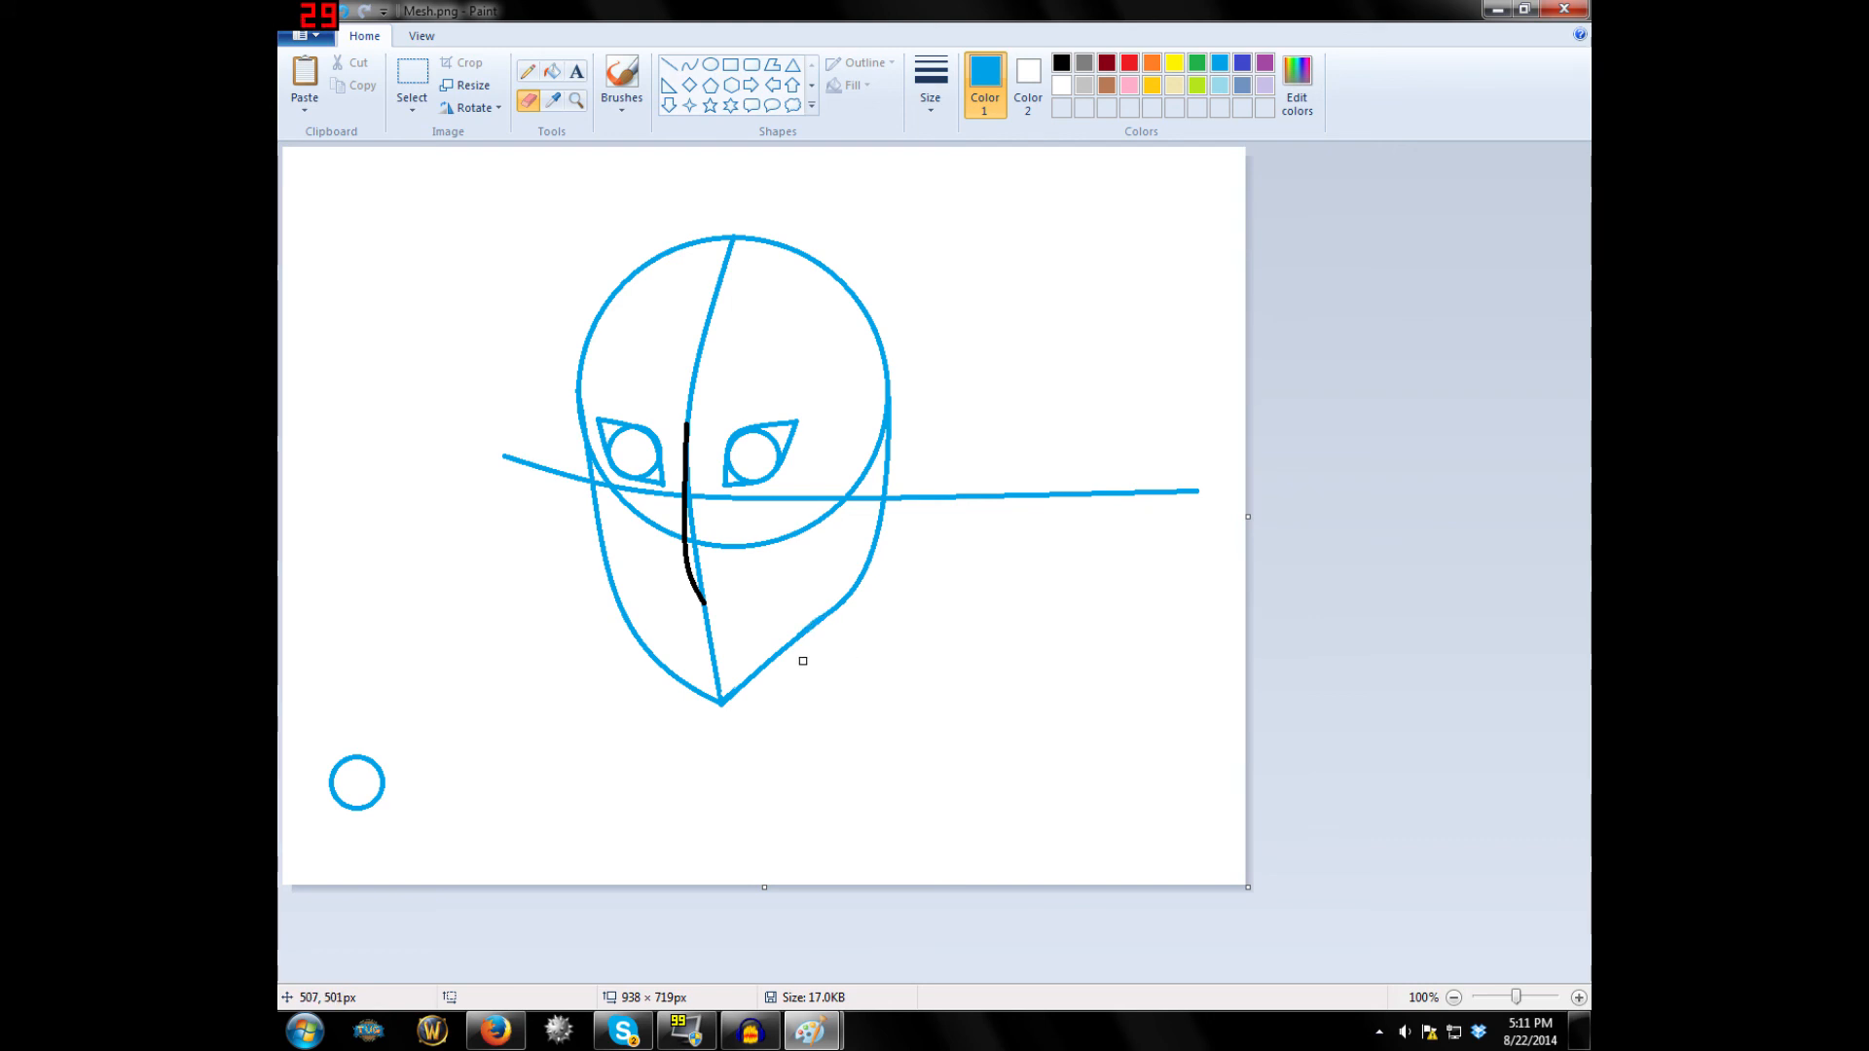
mouse_move(832, 589)
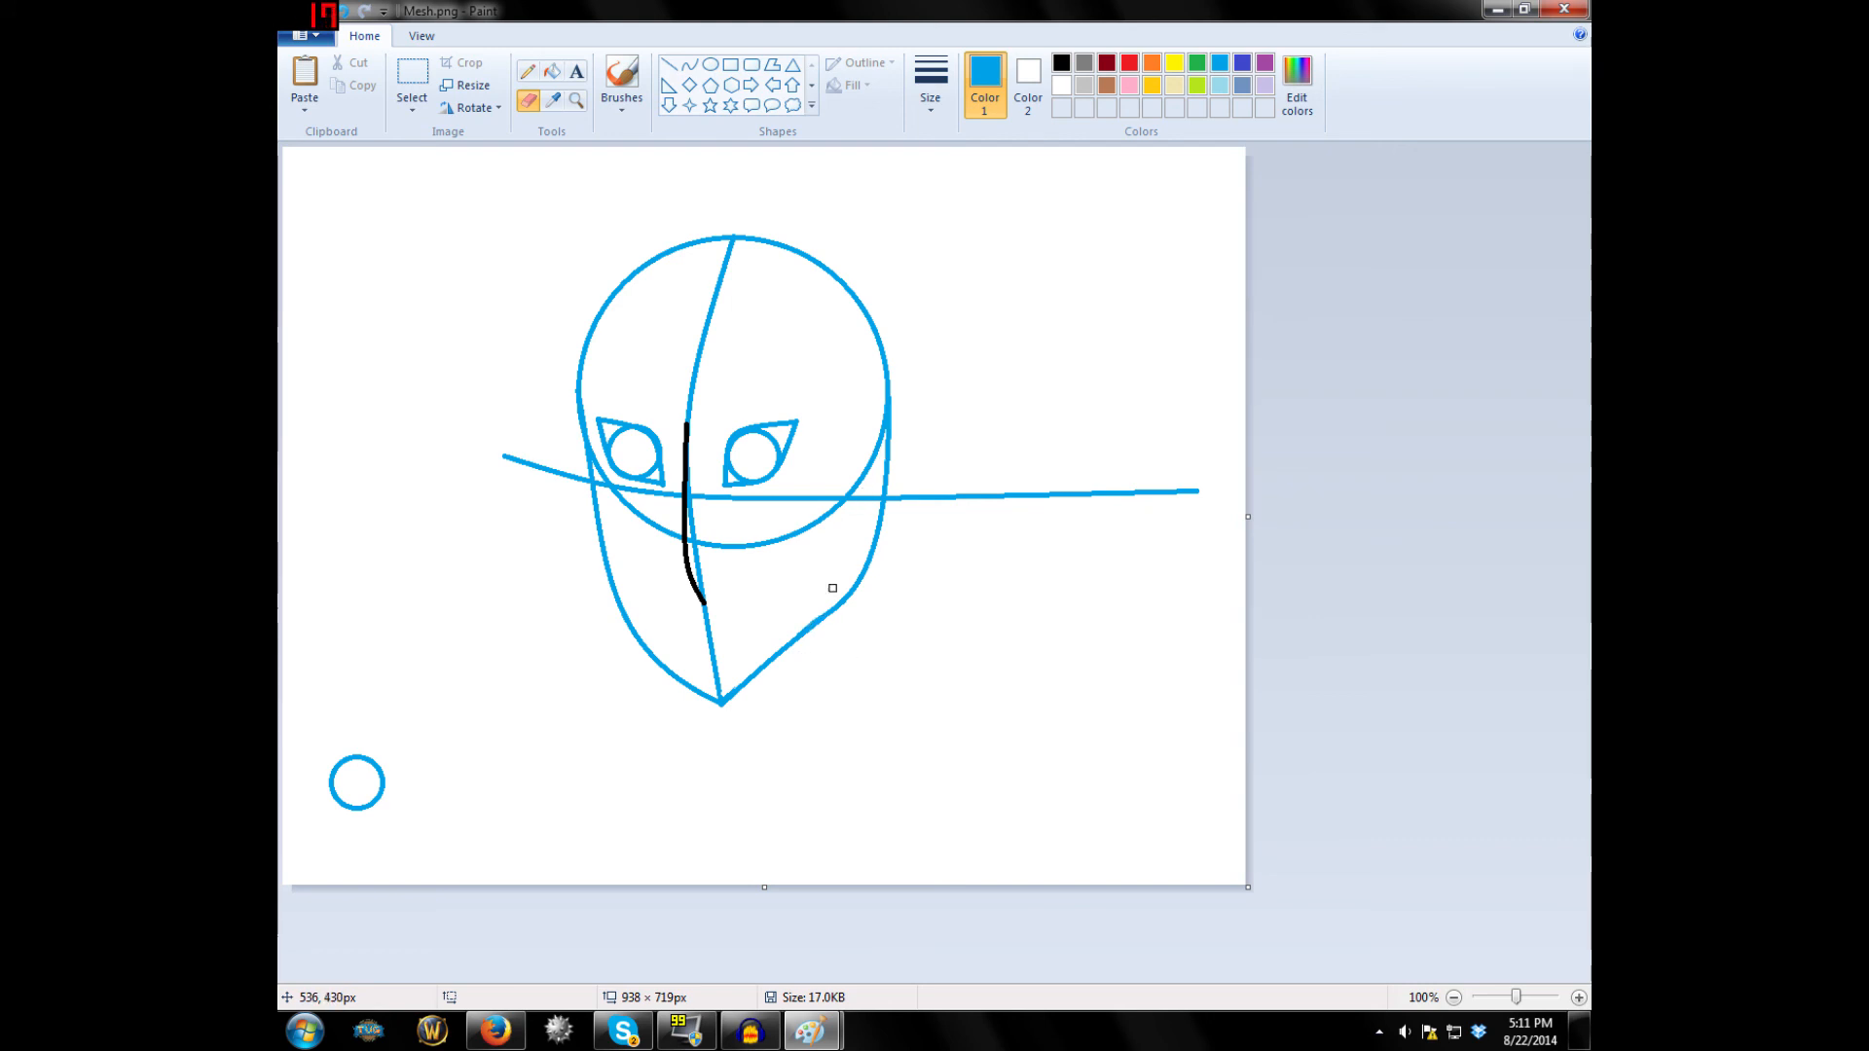
mouse_move(862, 640)
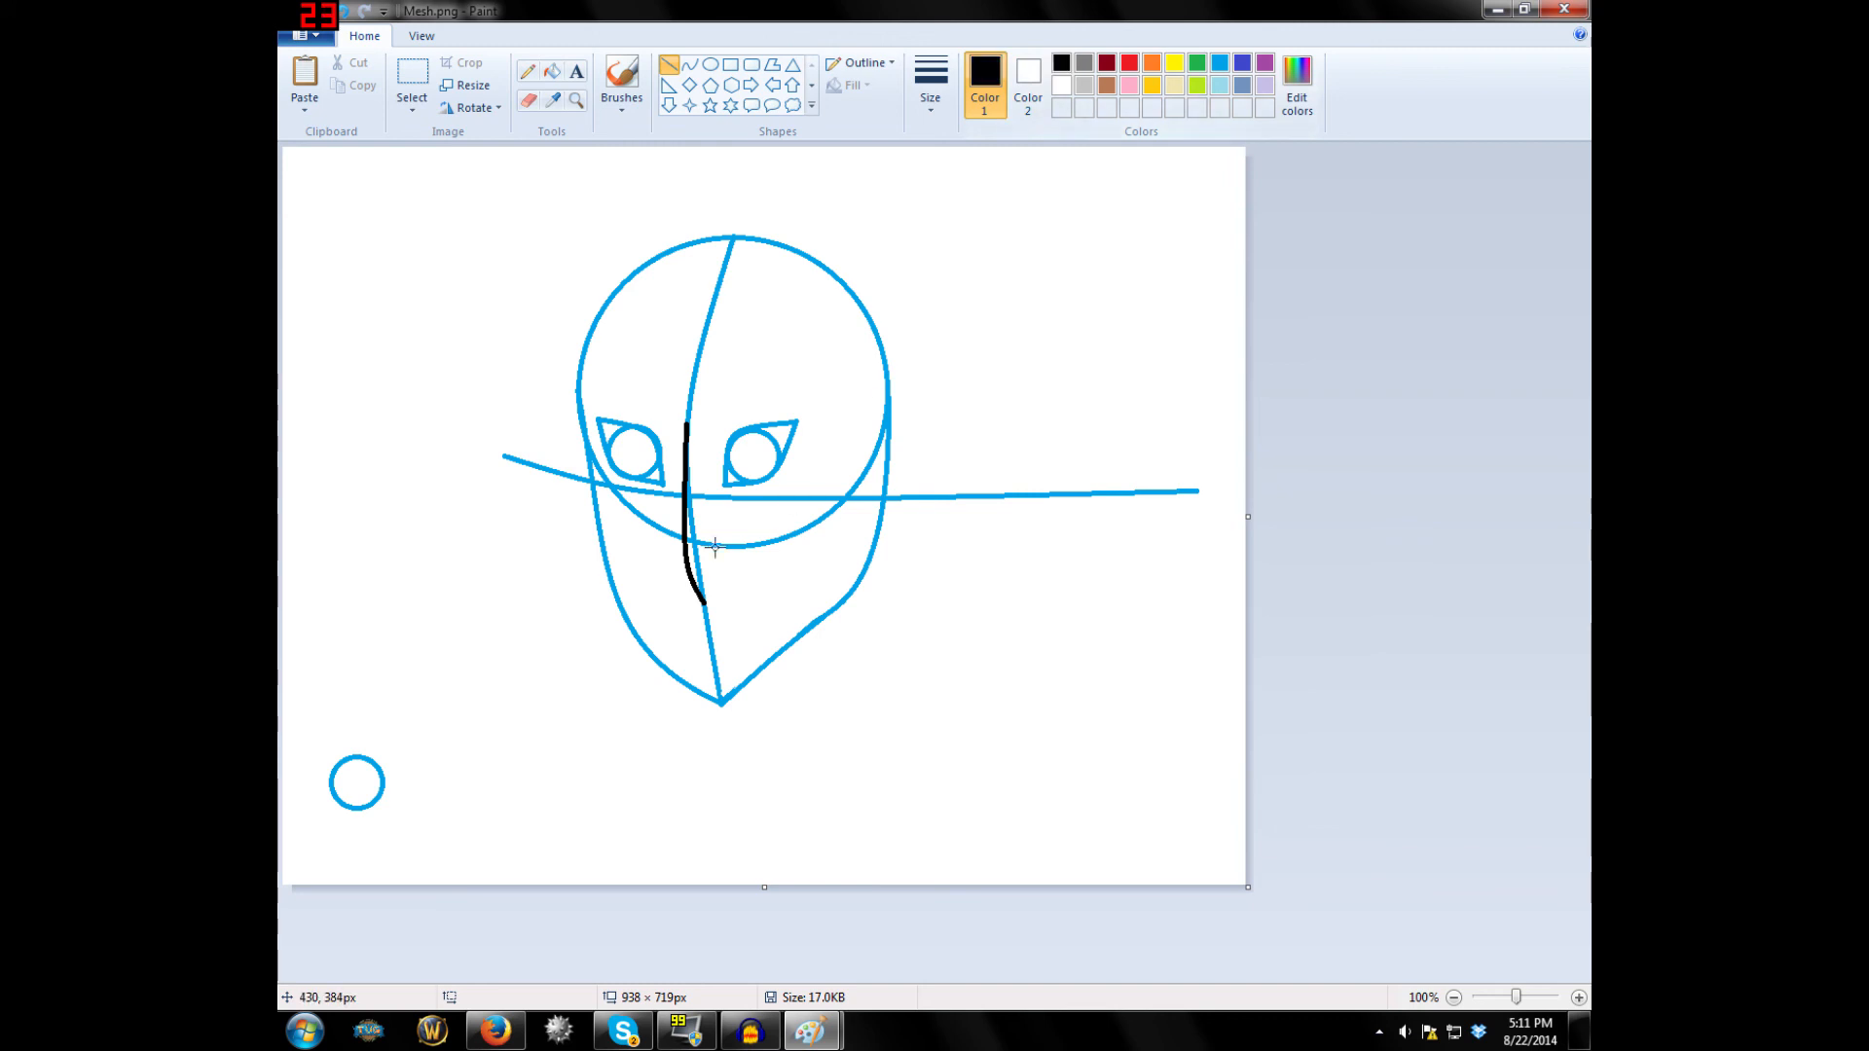
Draw a short mouth line under the nose and bend it upward into a smile.
left_click_drag(697, 615, 757, 611)
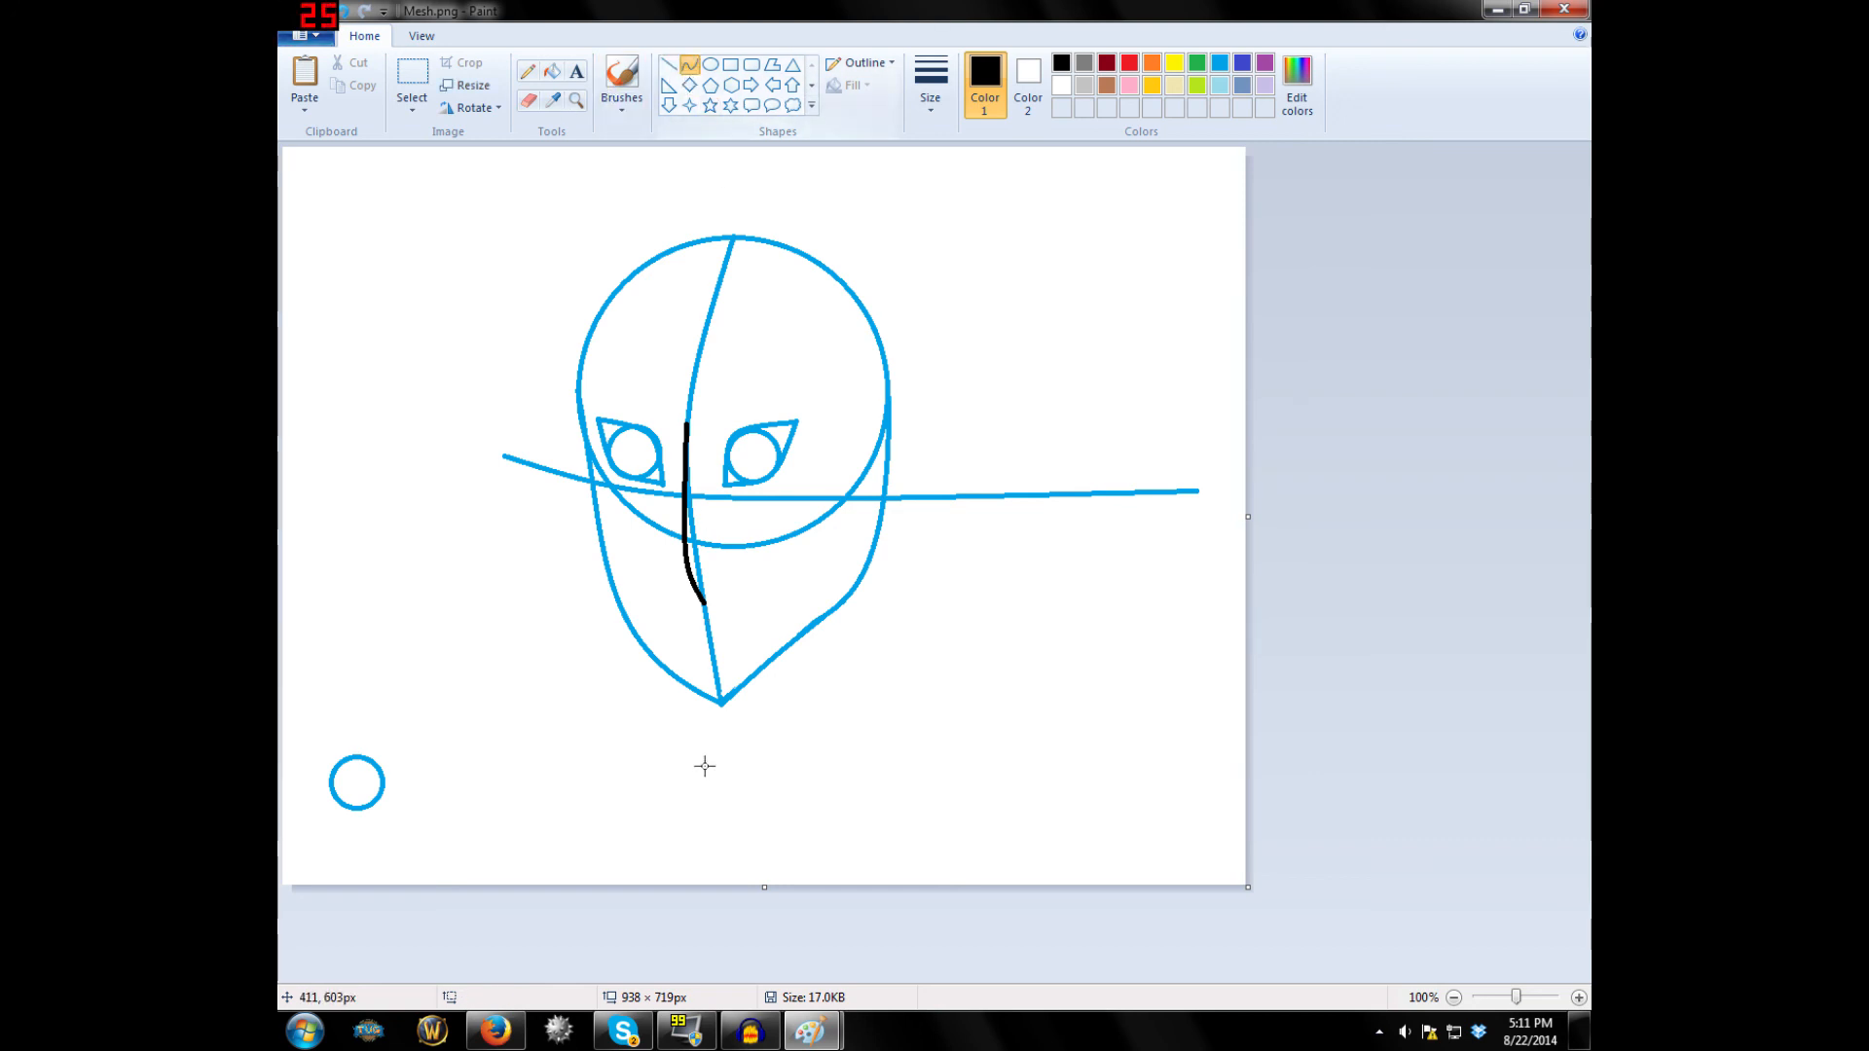
left_click_drag(697, 628, 748, 607)
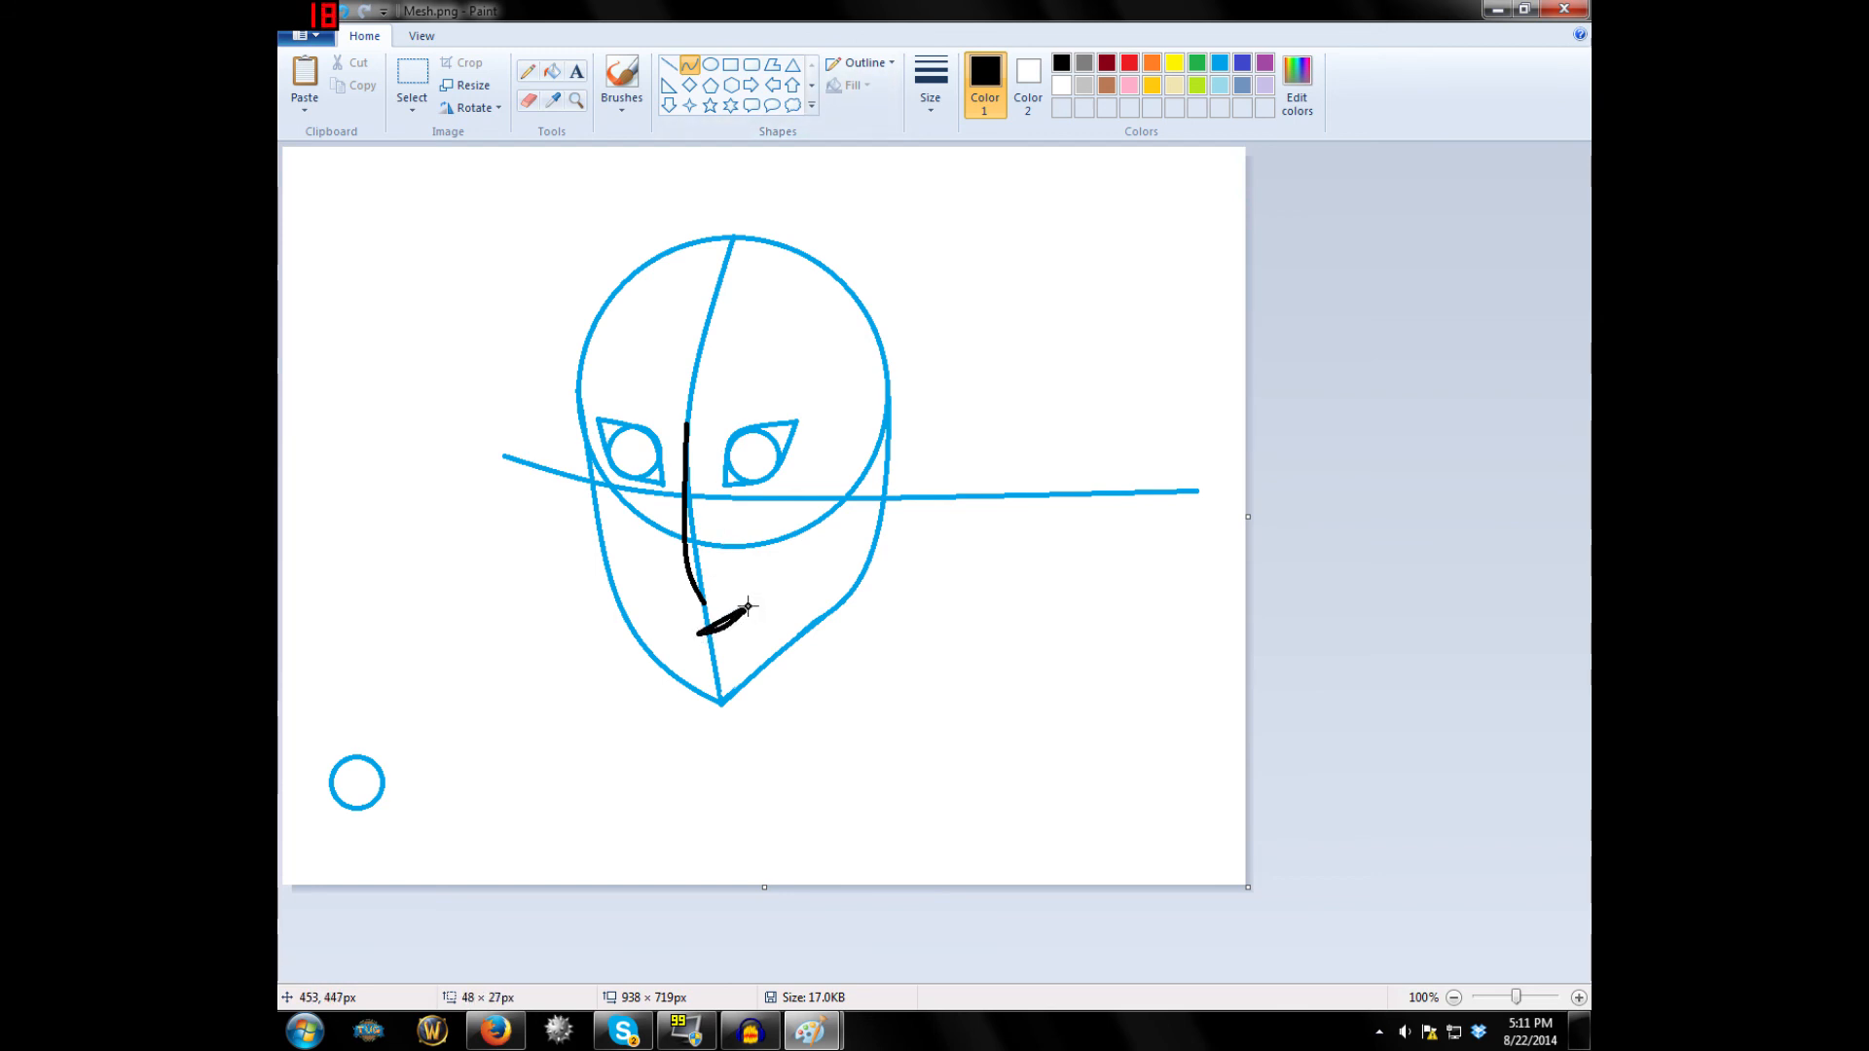
left_click_drag(709, 626, 749, 610)
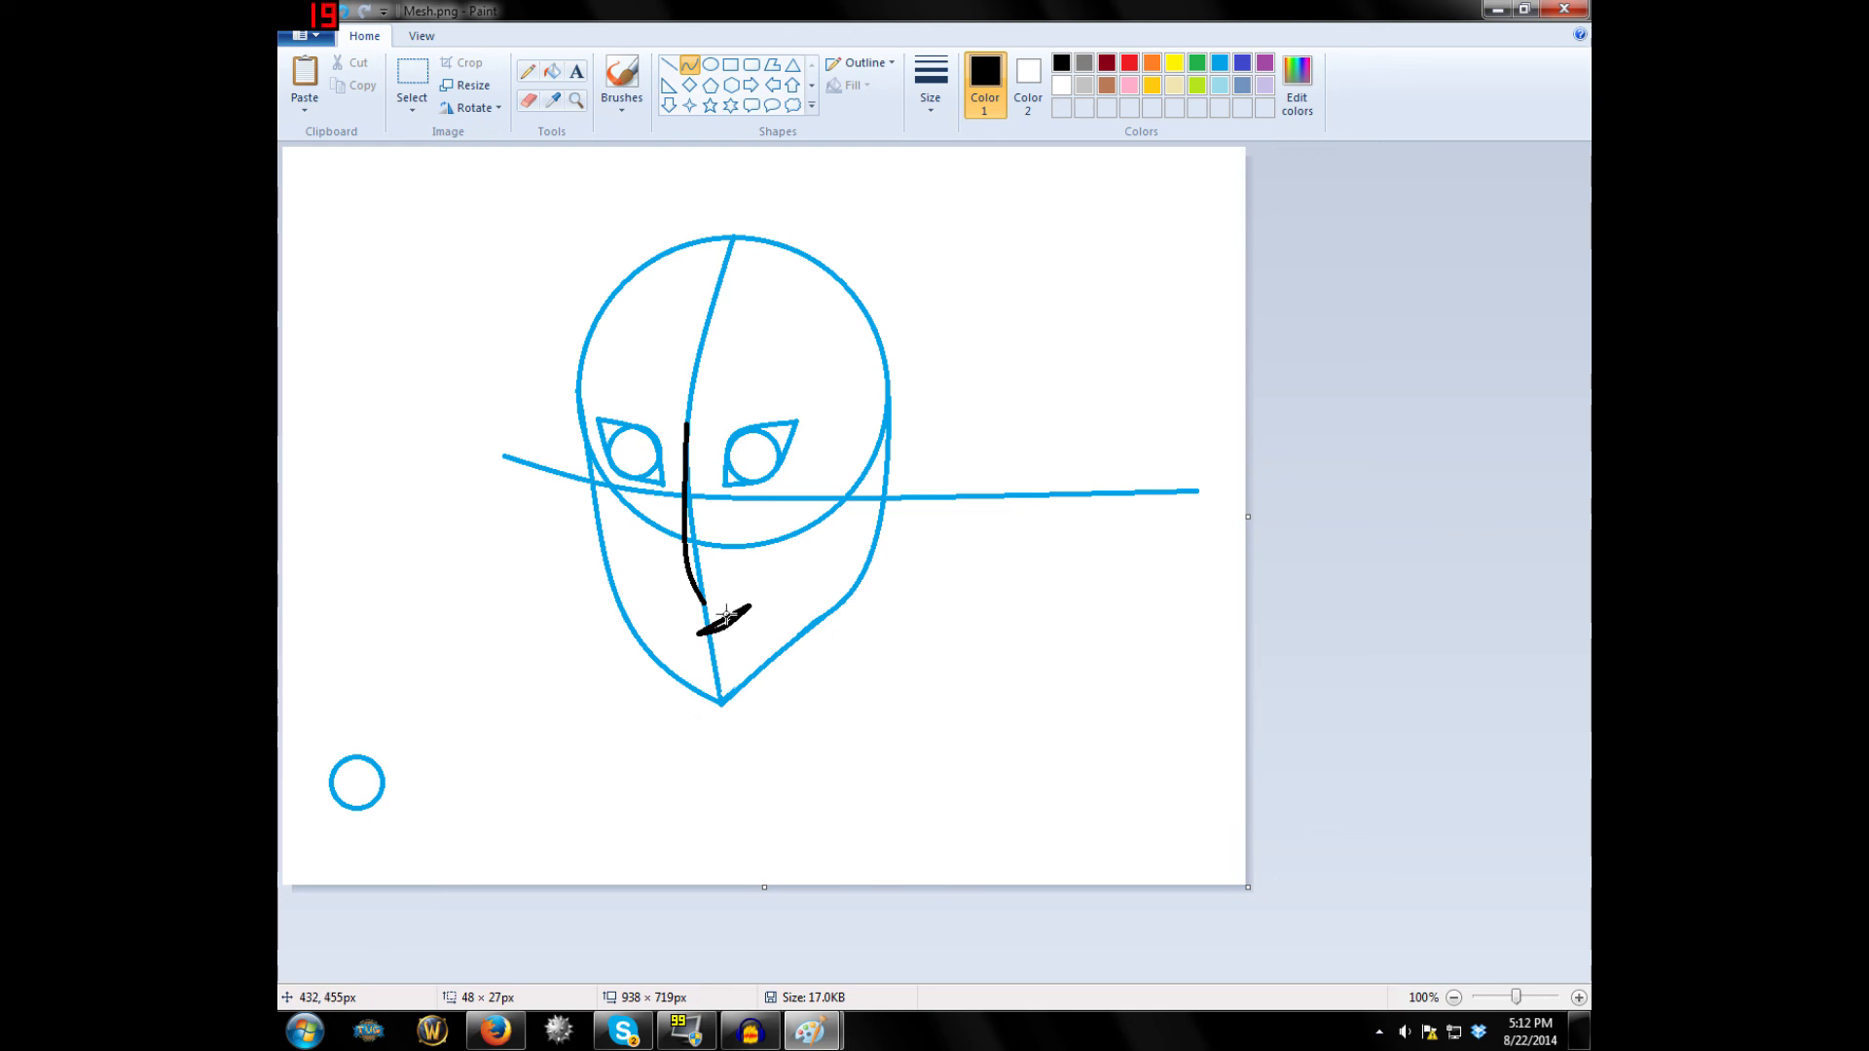
left_click_drag(691, 632, 745, 614)
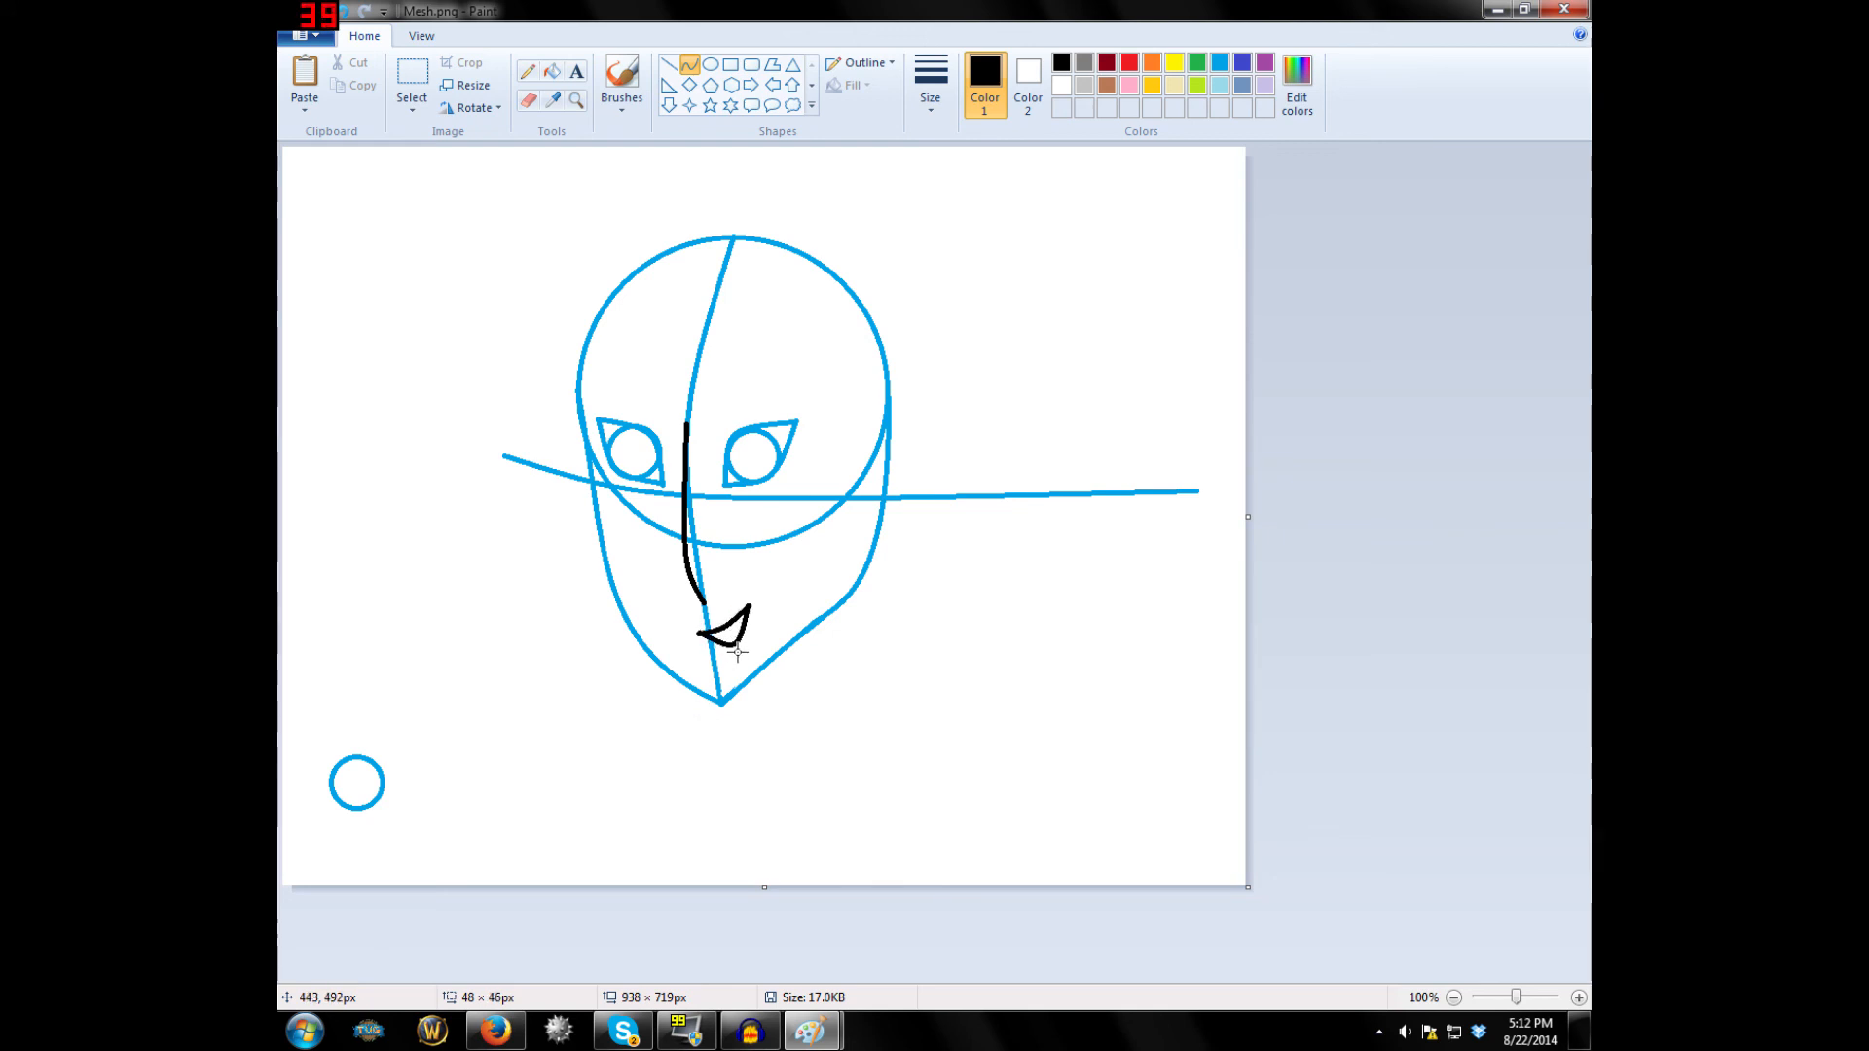
left_click_drag(697, 632, 745, 615)
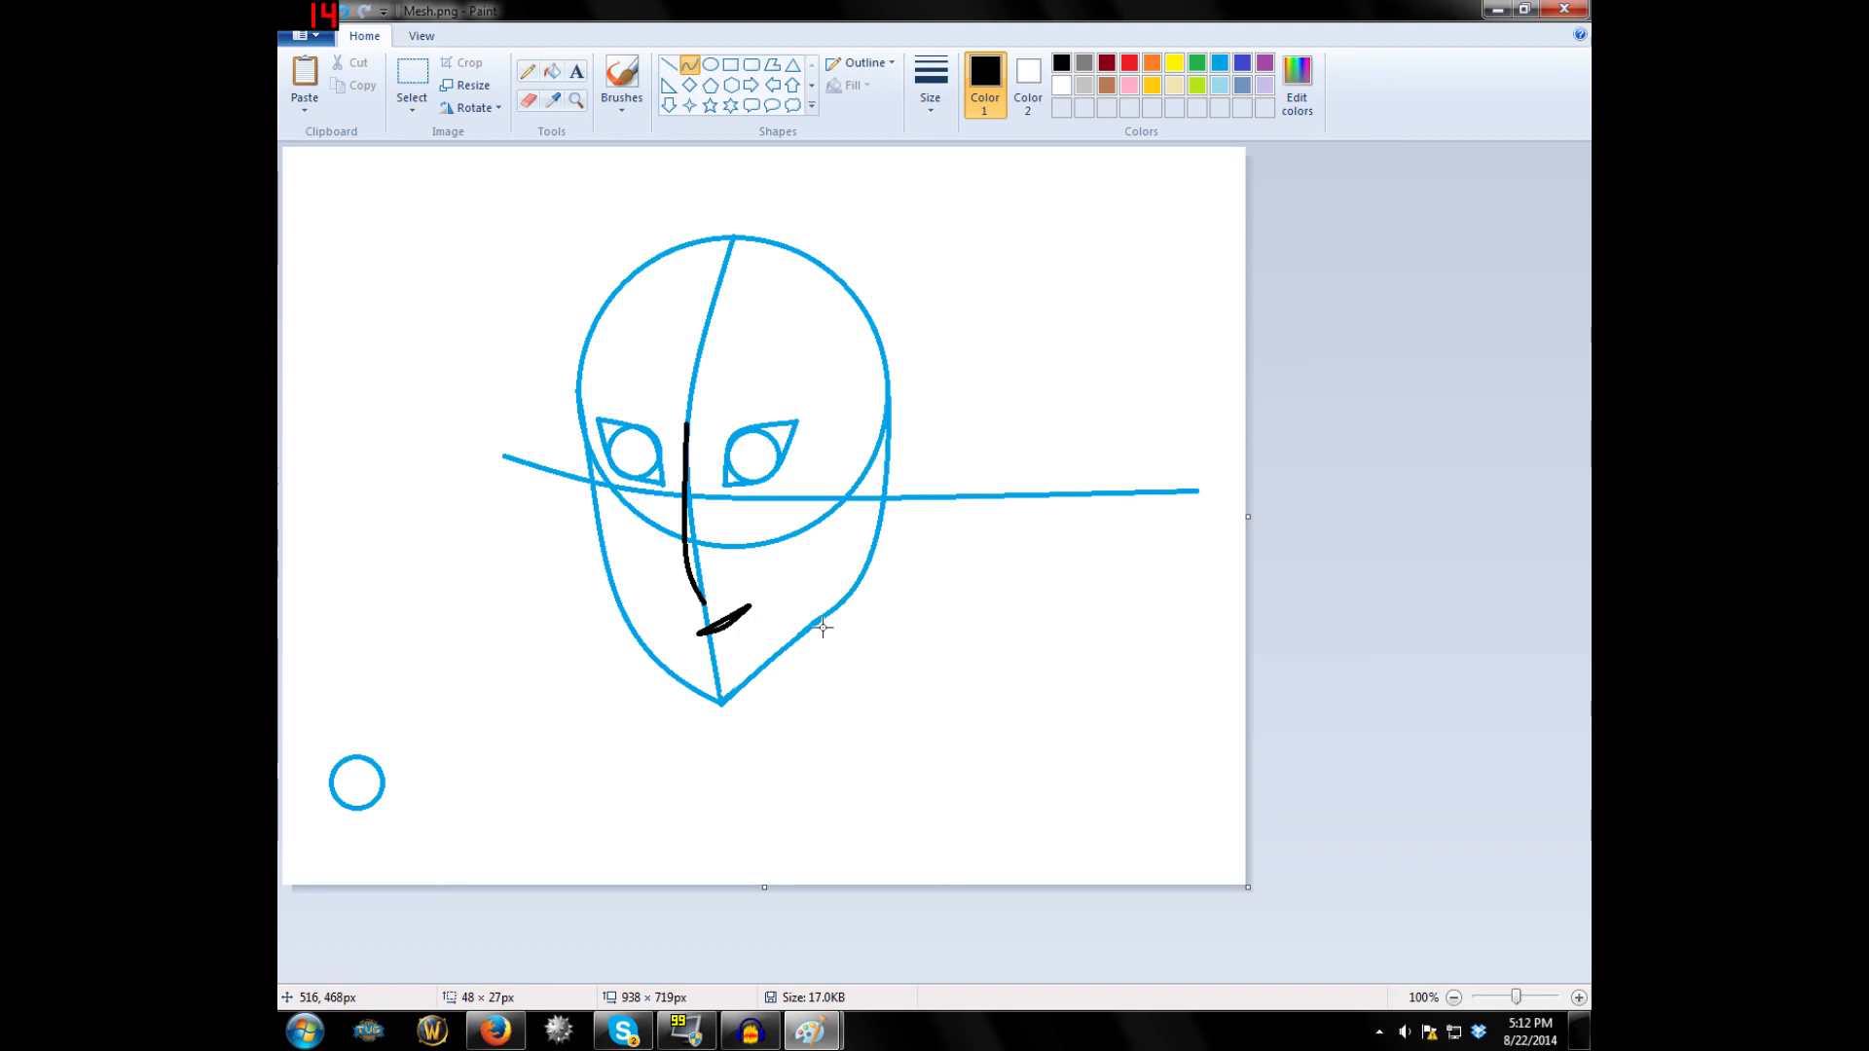
mouse_move(930, 632)
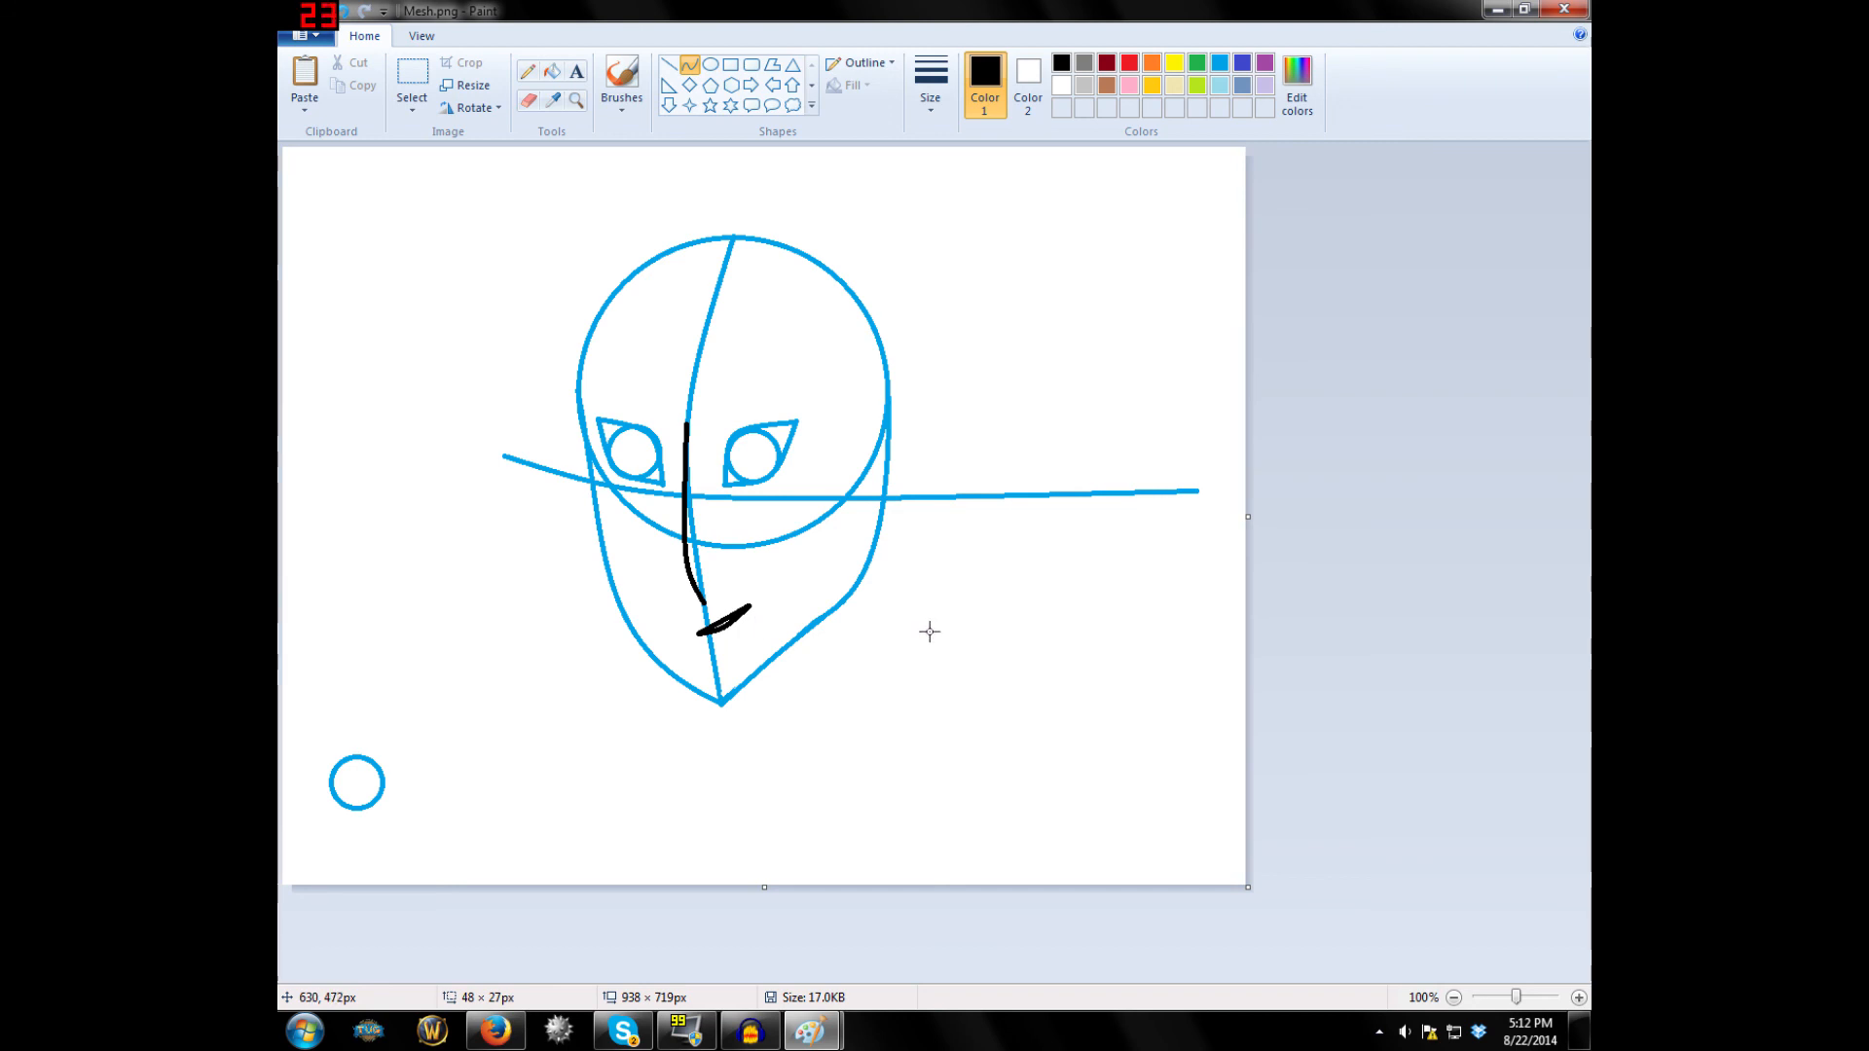
left_click_drag(697, 630, 751, 611)
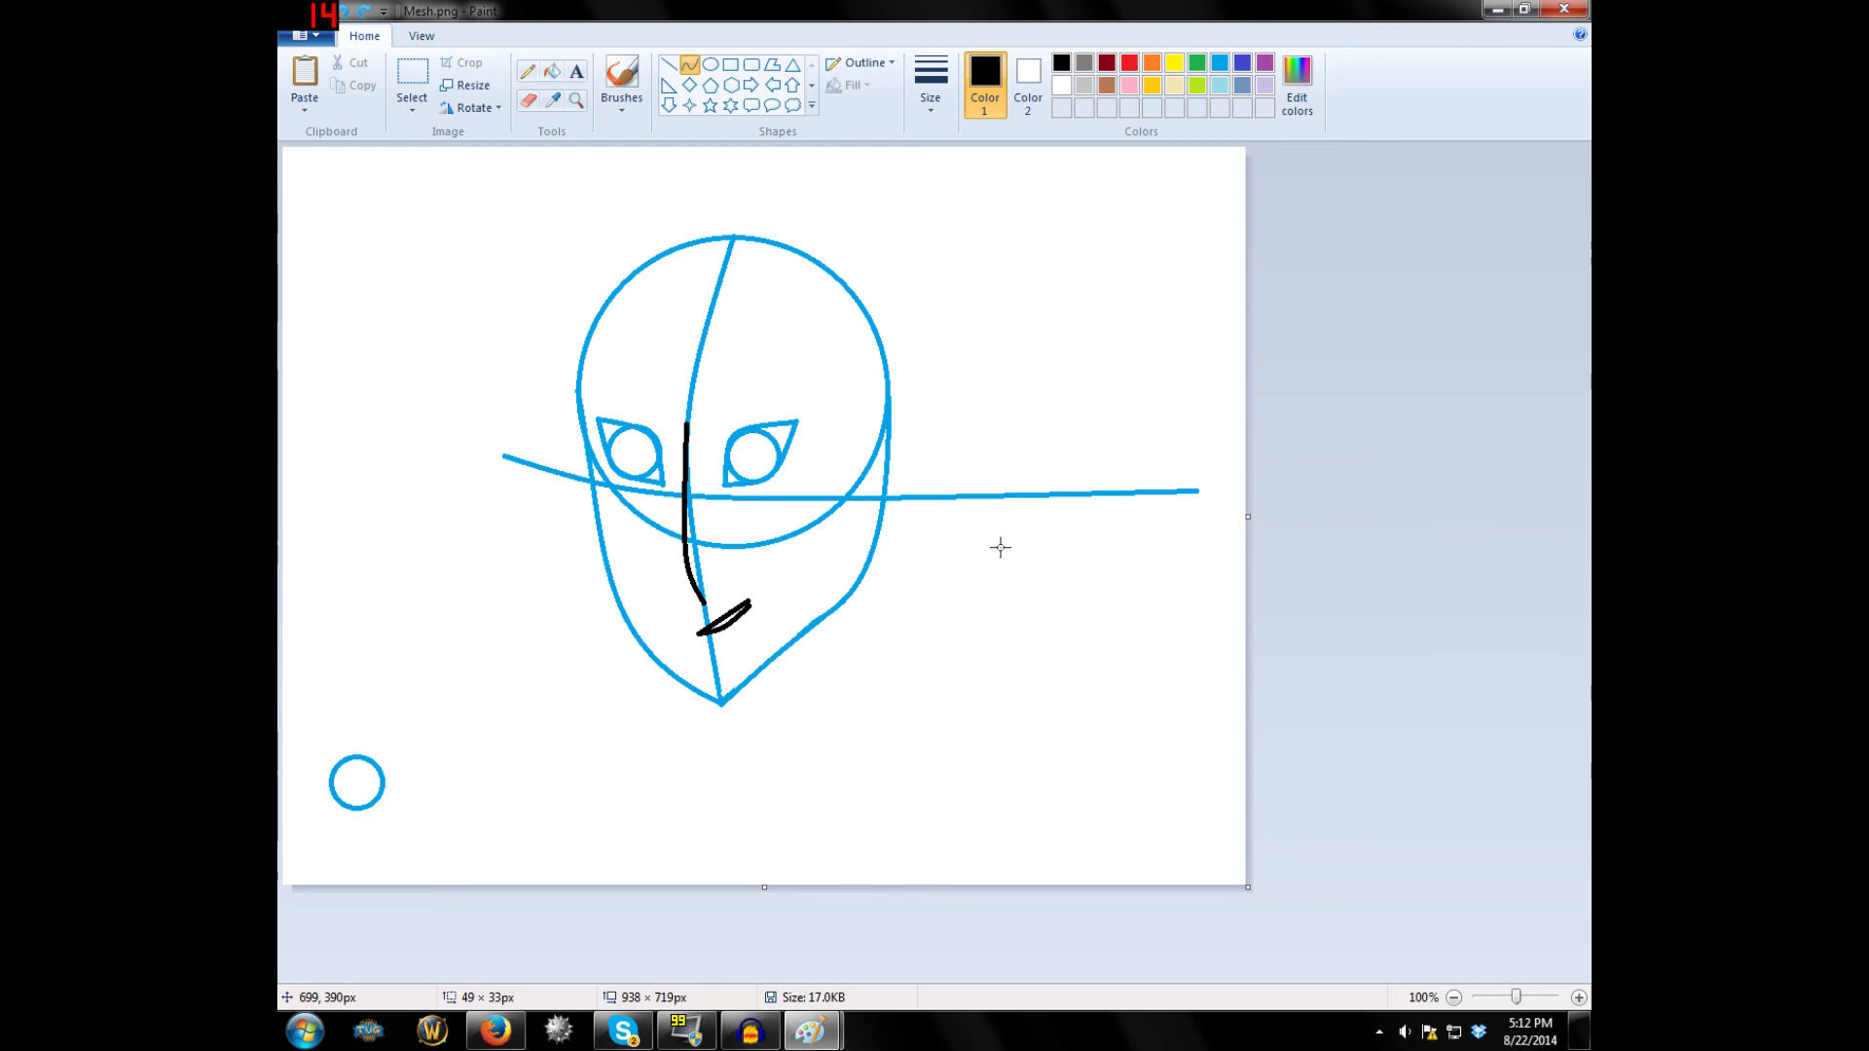
left_click_drag(697, 608, 751, 643)
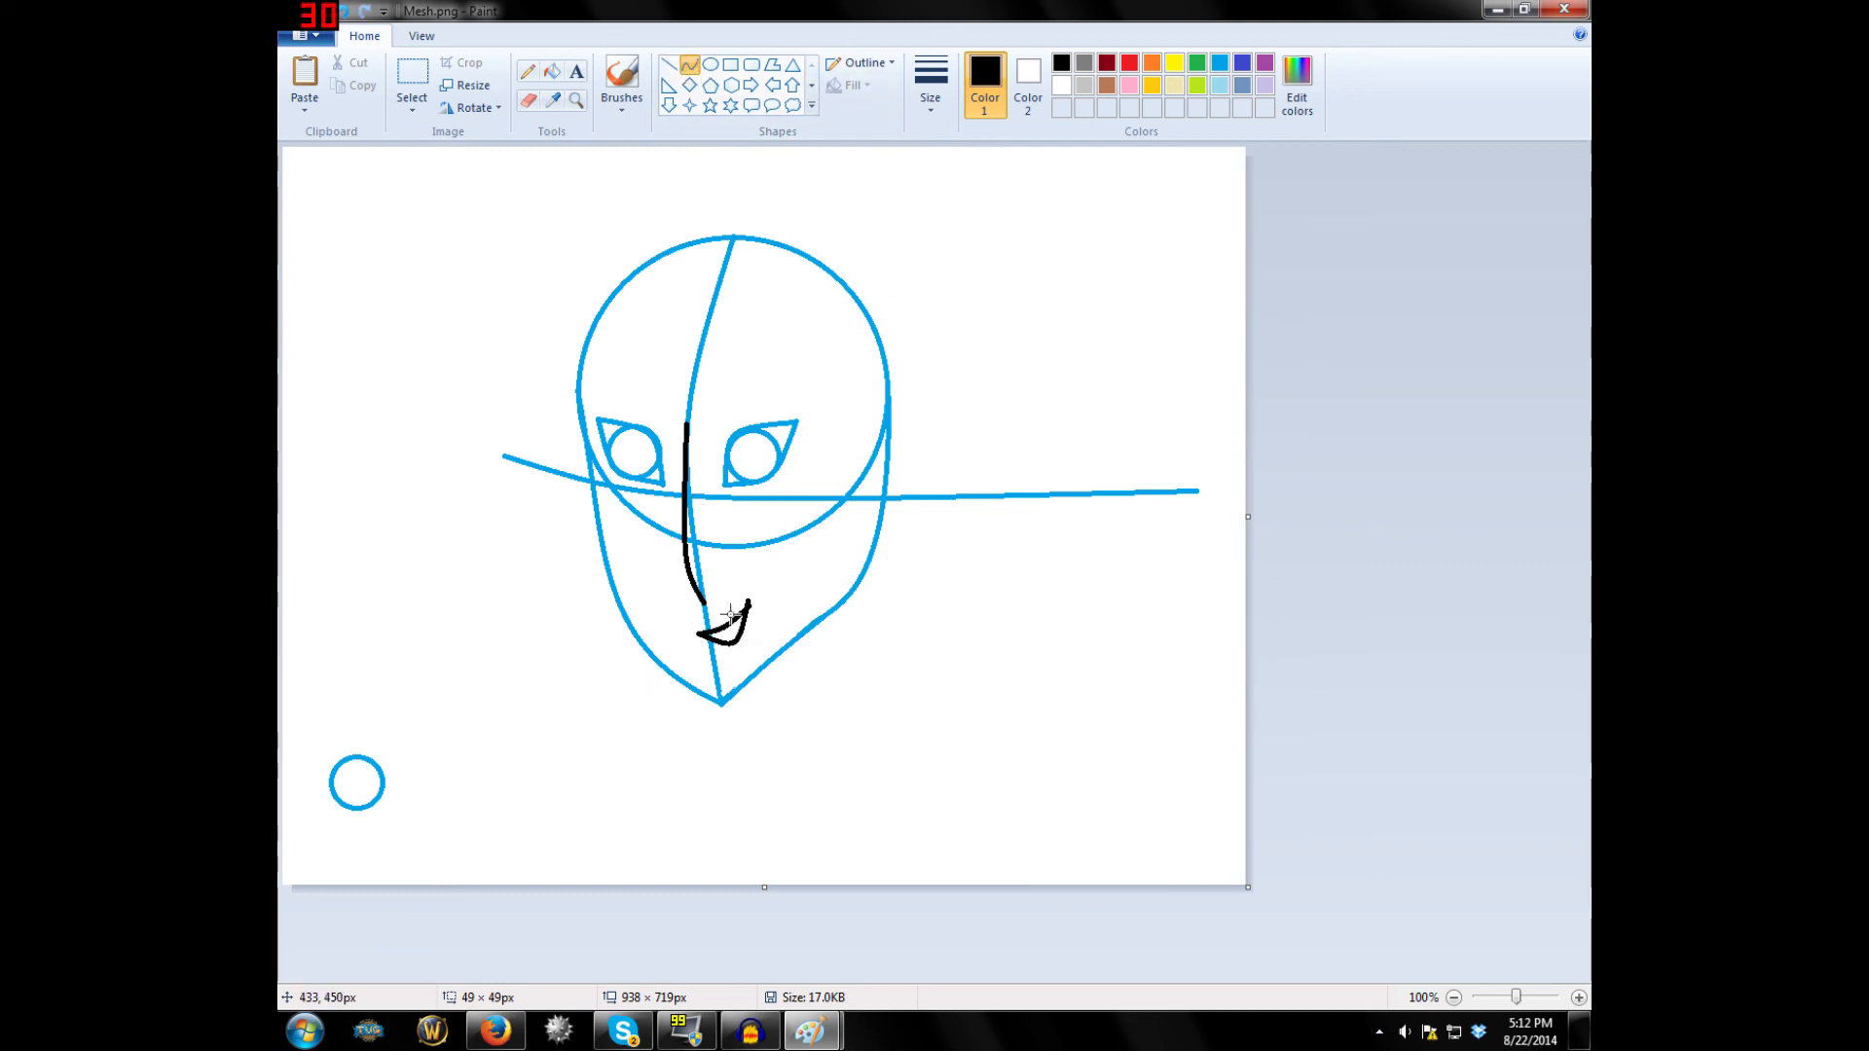
mouse_move(724, 583)
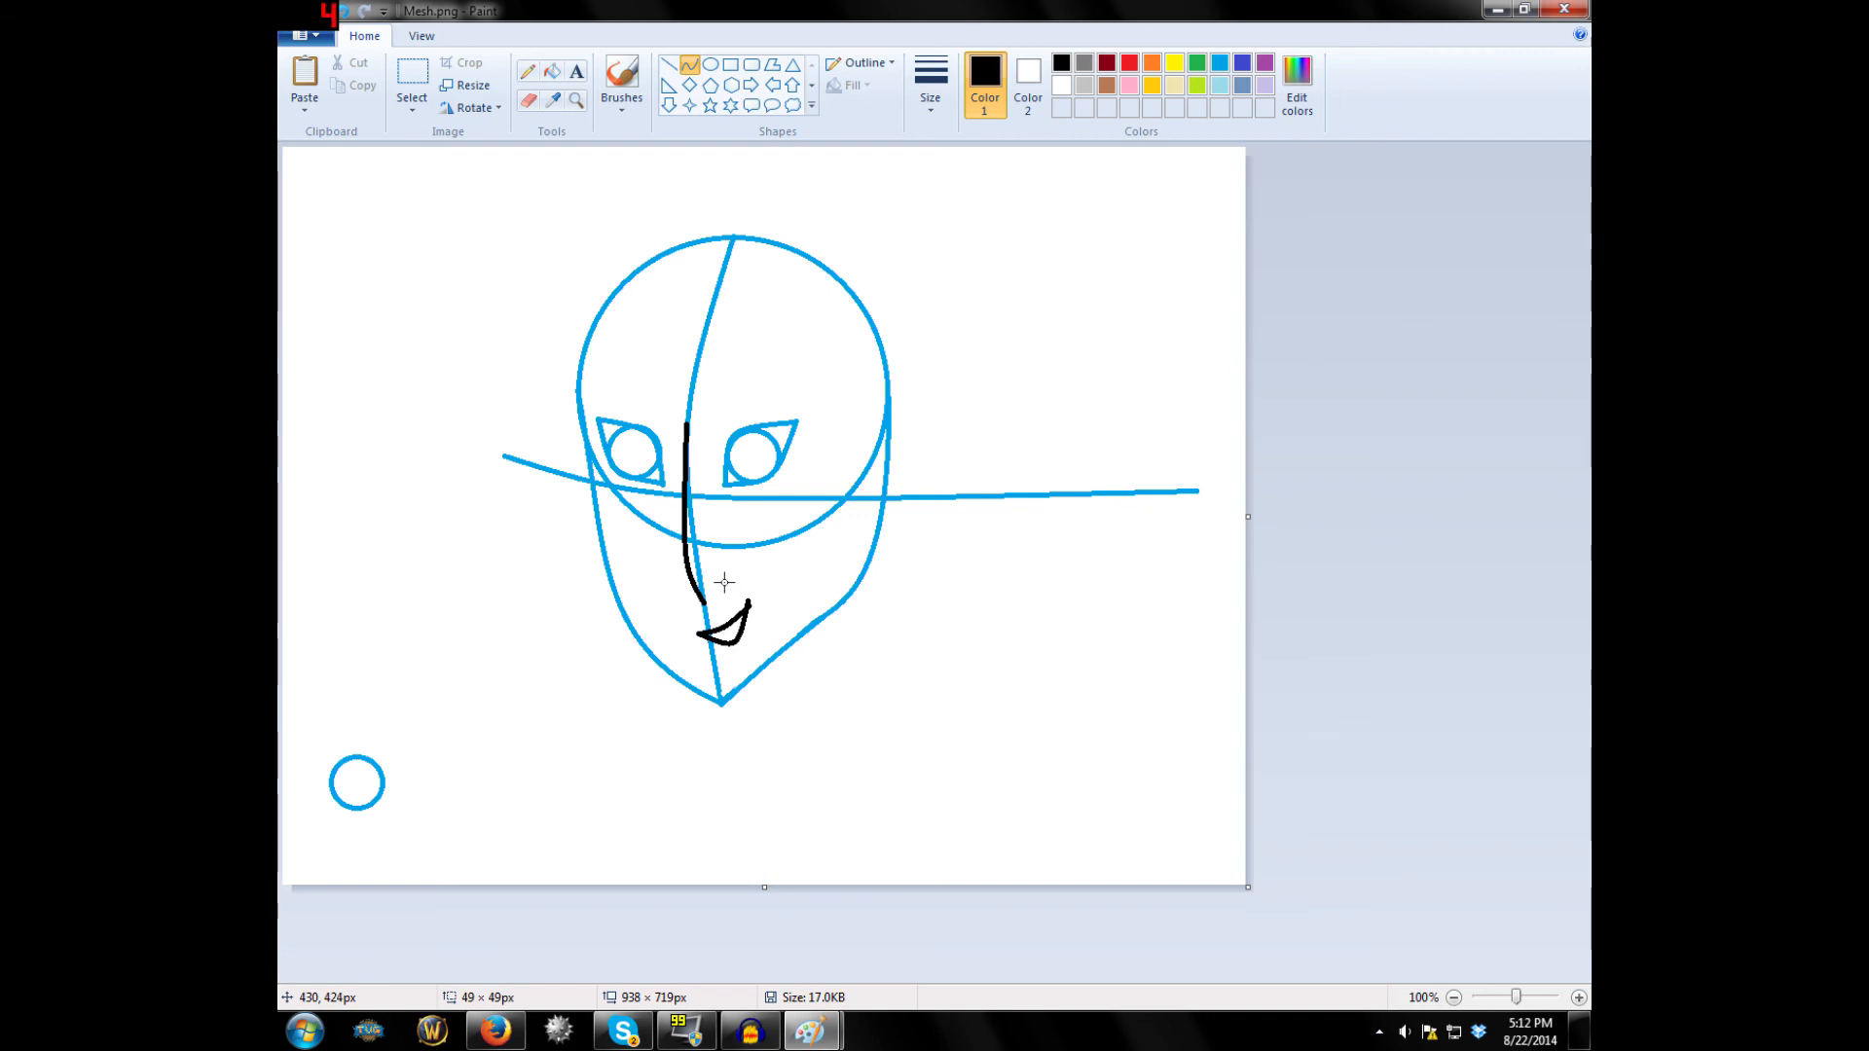